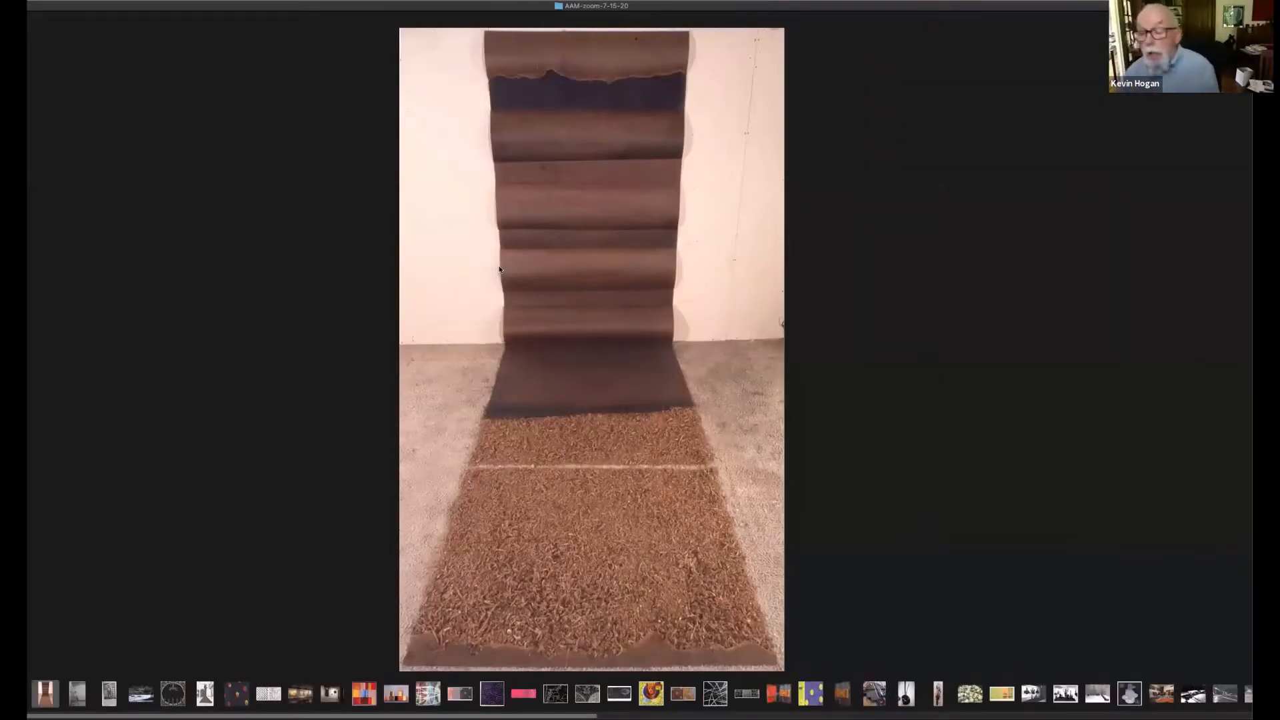
{"action": "mouse_move", "coordinate": [521, 384]}
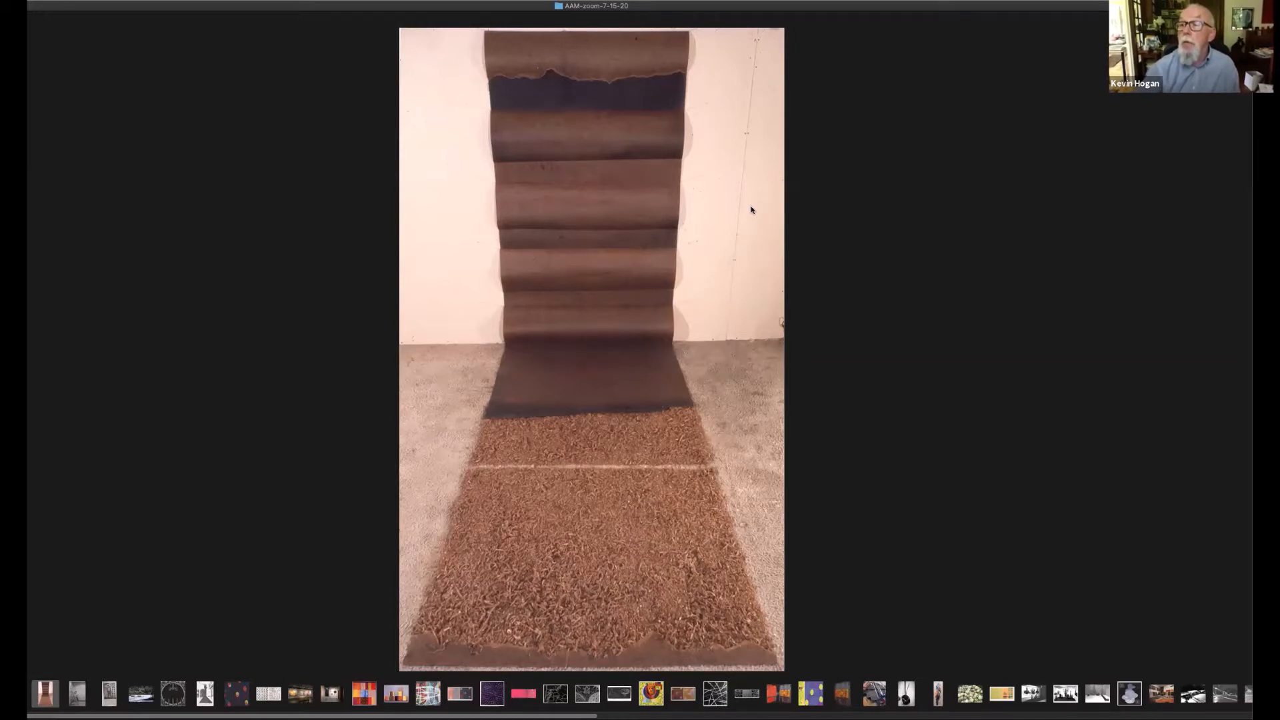
{"action": "mouse_move", "coordinate": [790, 254]}
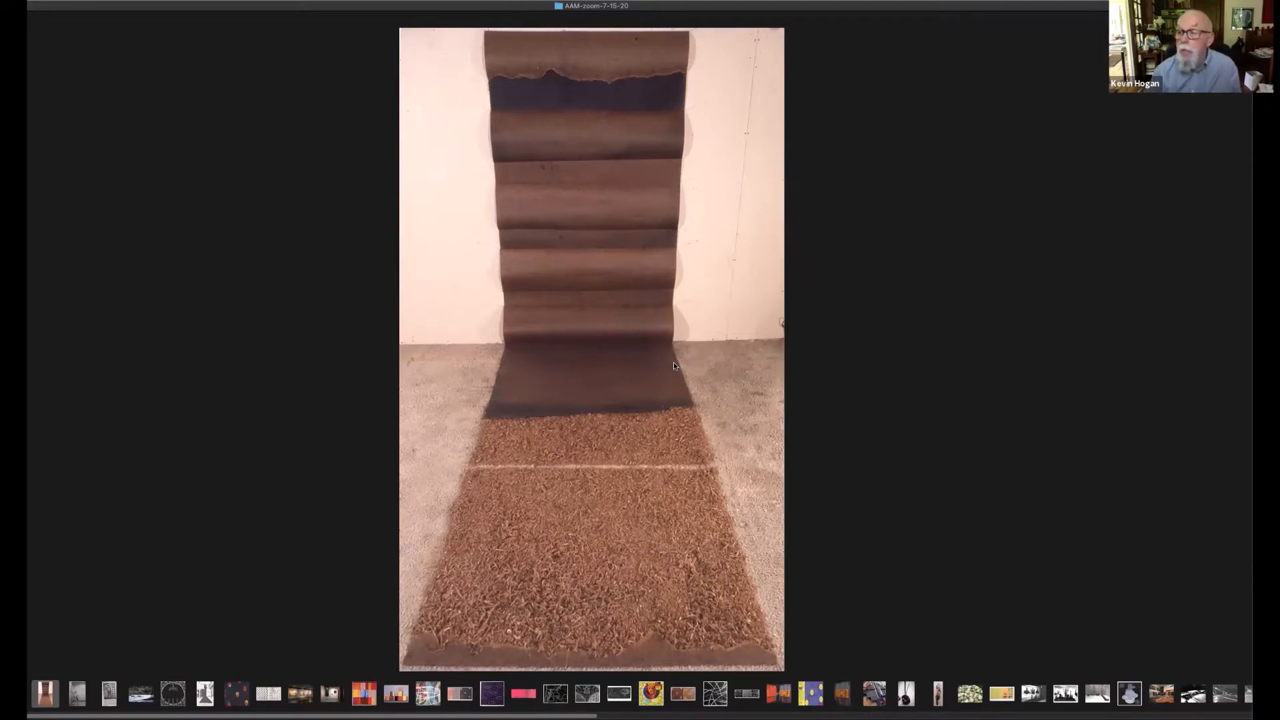
{"action": "mouse_move", "coordinate": [884, 422]}
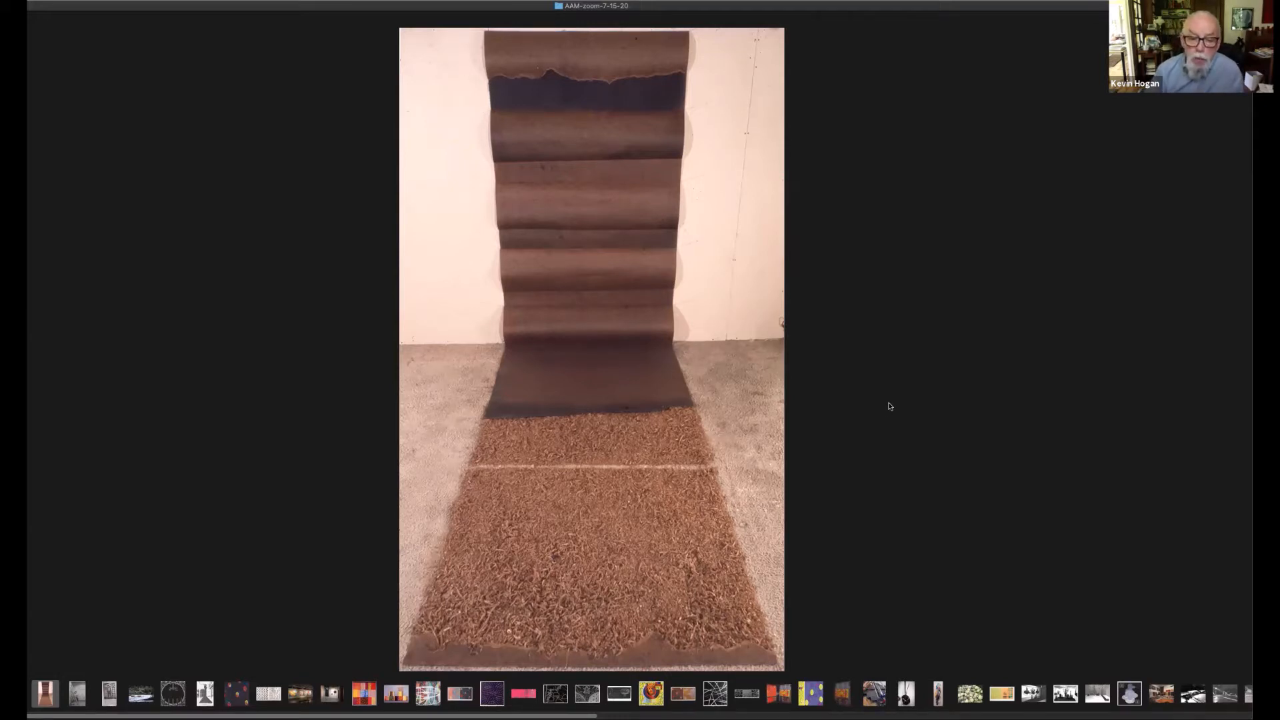
{"action": "mouse_move", "coordinate": [779, 536]}
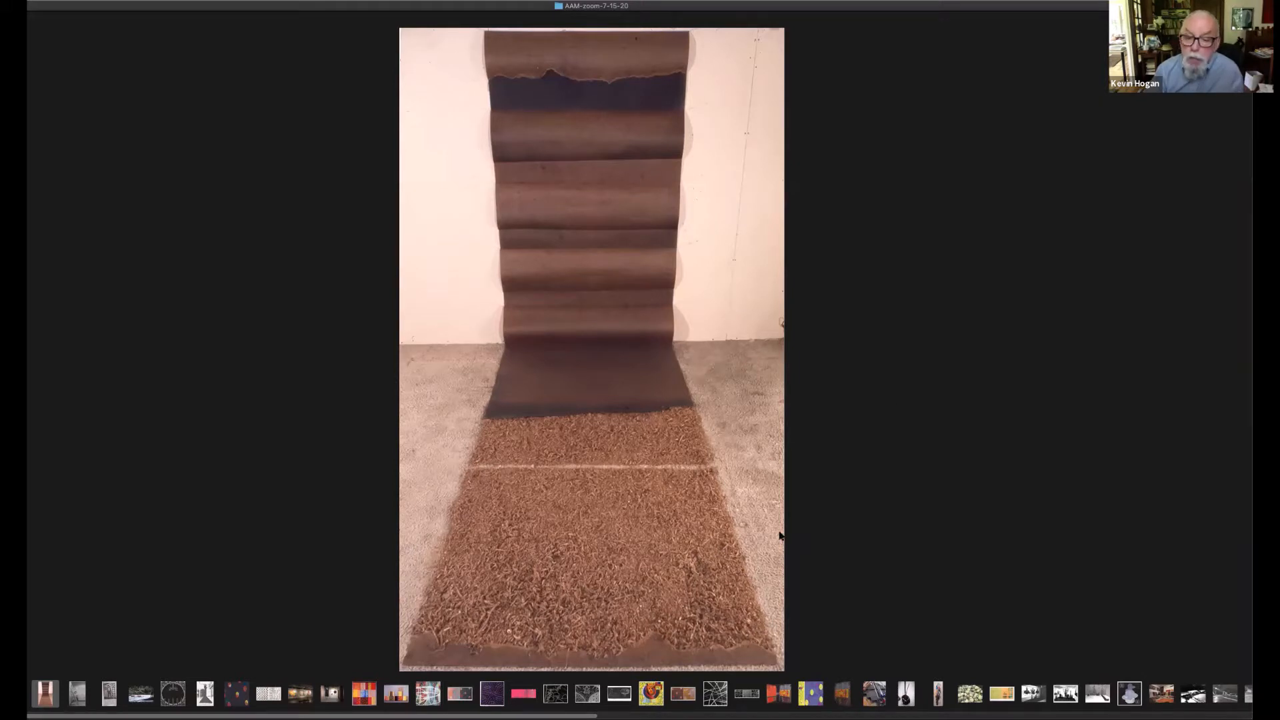
{"action": "mouse_move", "coordinate": [807, 484]}
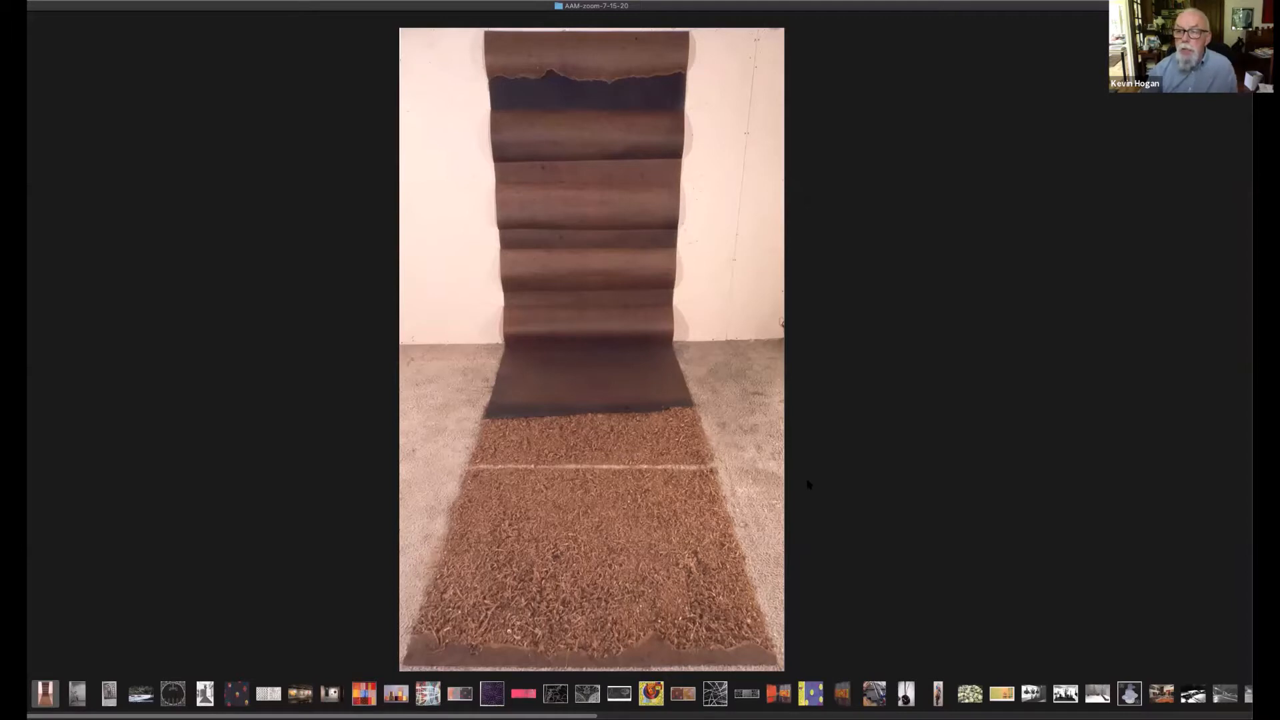
{"action": "mouse_move", "coordinate": [902, 464]}
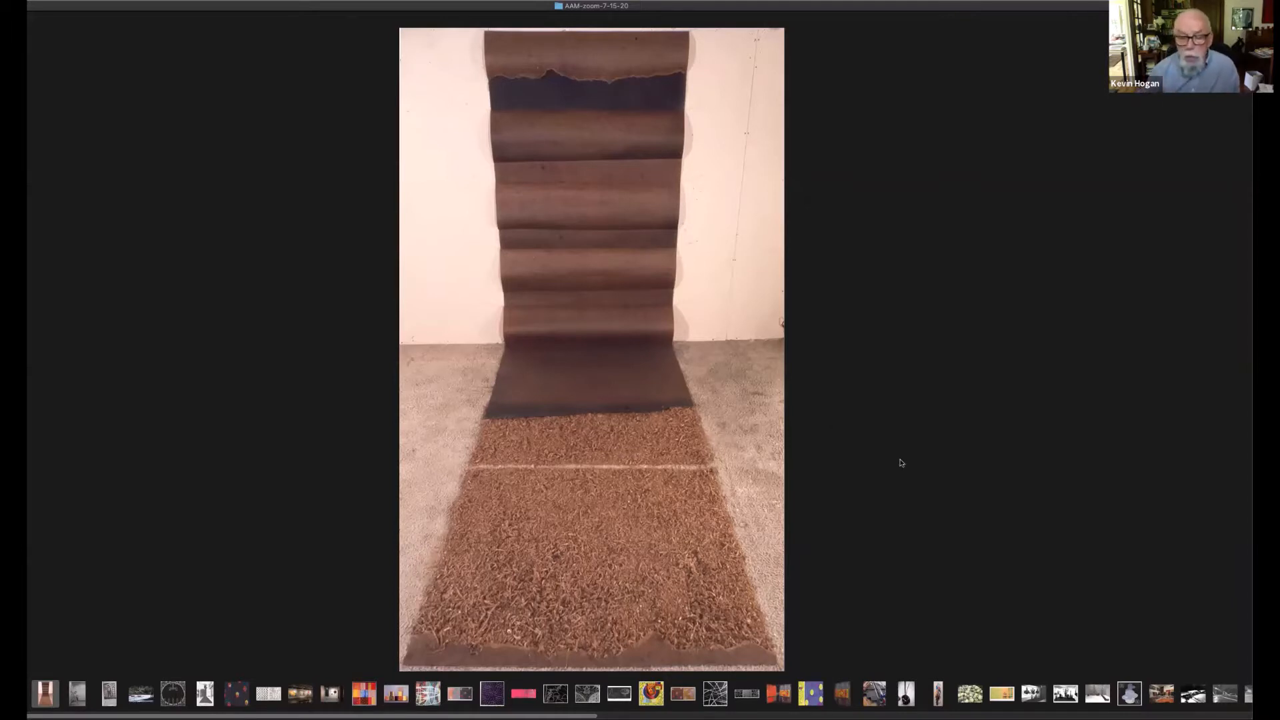
{"action": "mouse_move", "coordinate": [906, 500]}
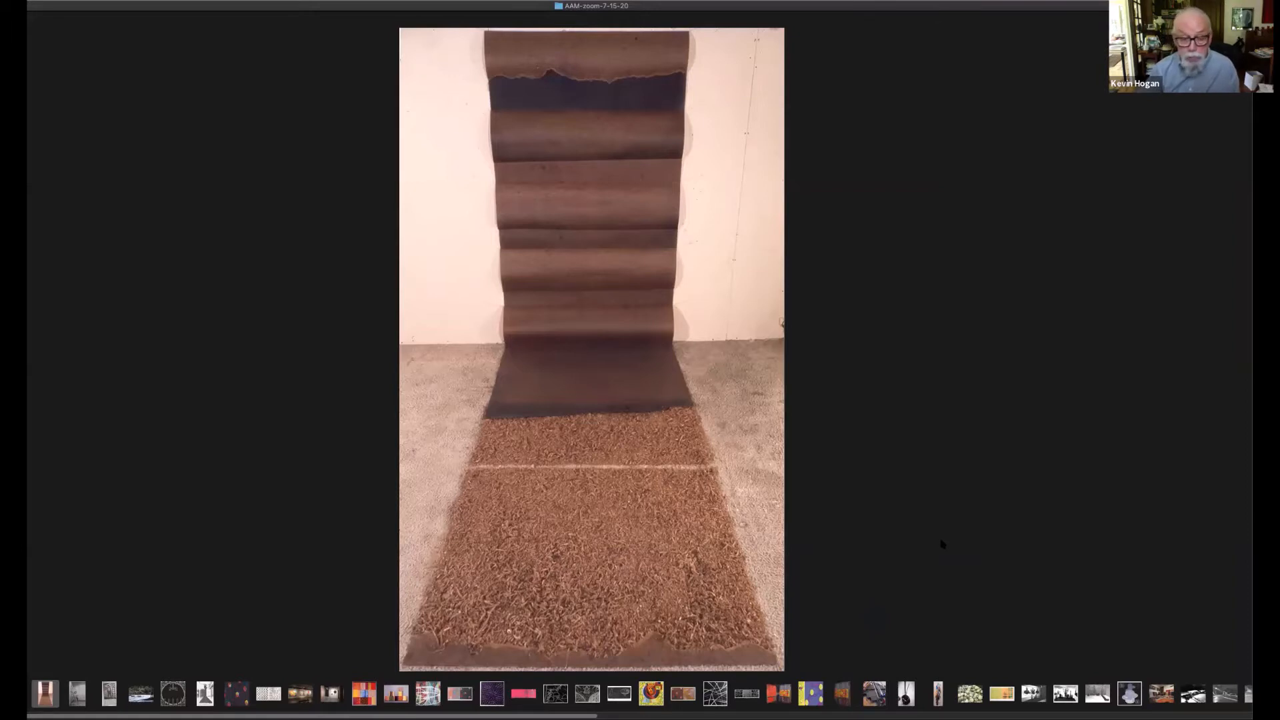
{"action": "mouse_move", "coordinate": [736, 606]}
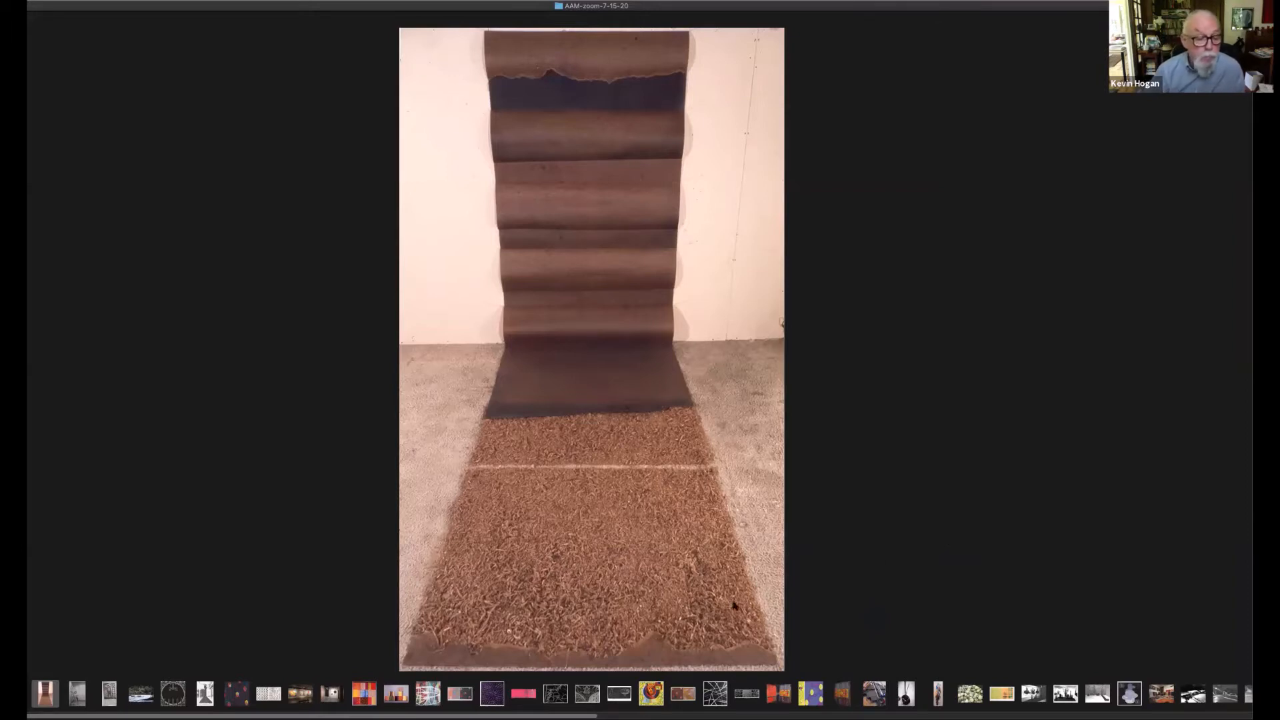
{"action": "mouse_move", "coordinate": [112, 678]}
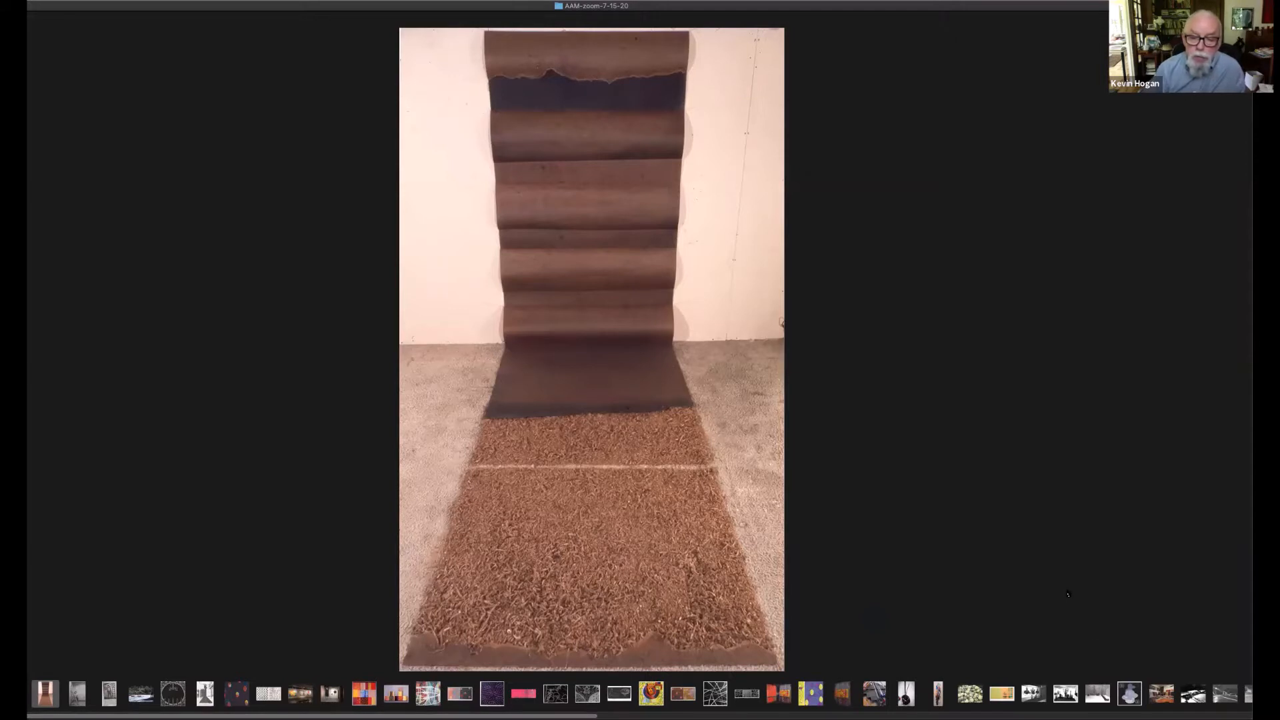
{"action": "mouse_move", "coordinate": [823, 669]}
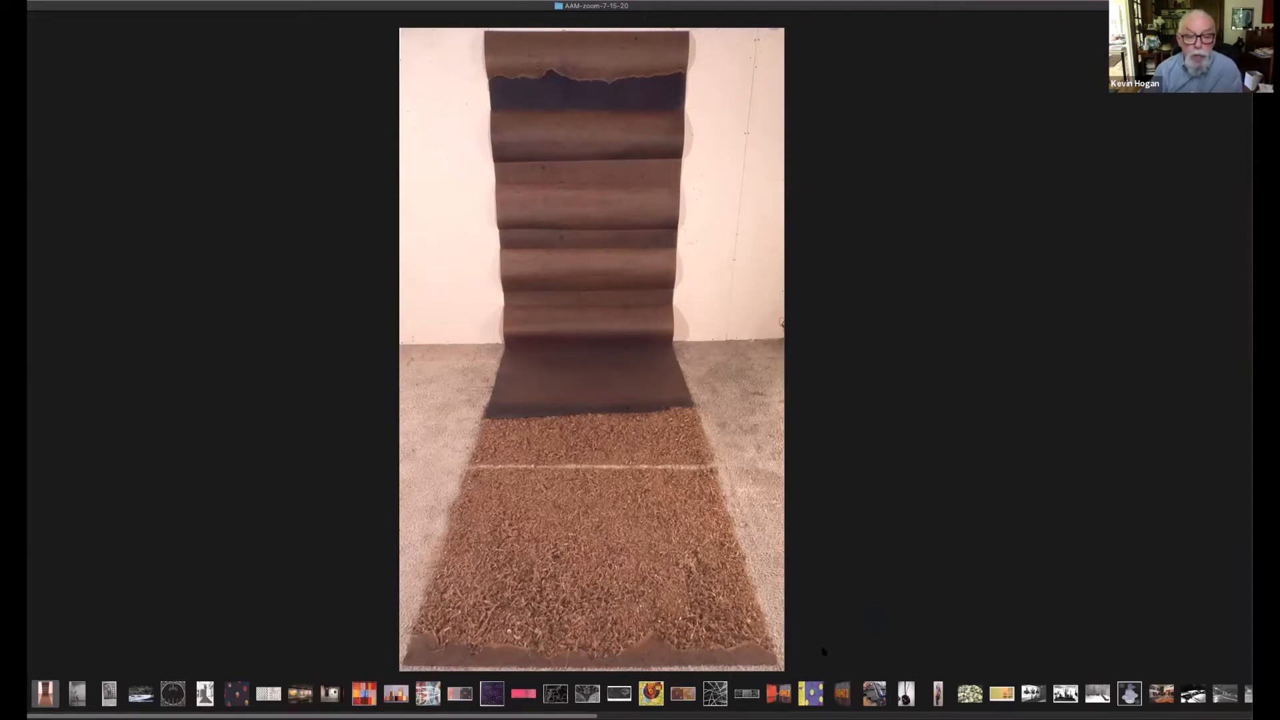
{"action": "mouse_move", "coordinate": [969, 473]}
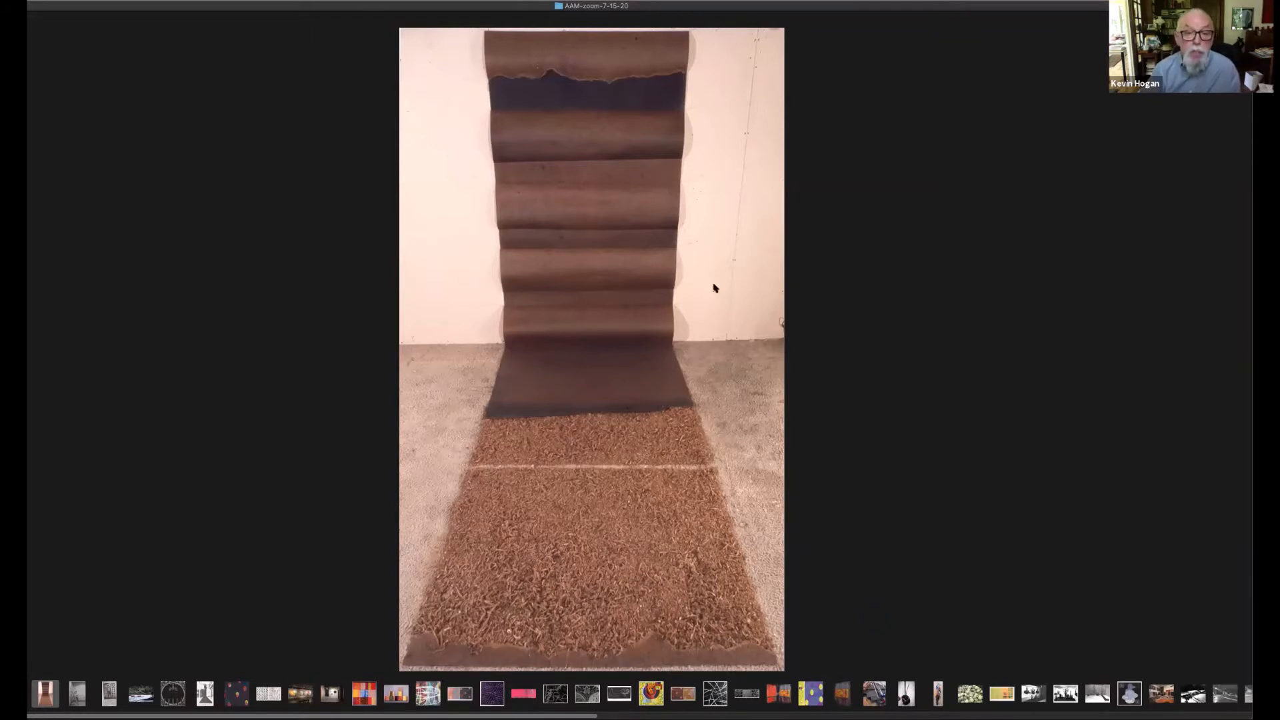
{"action": "mouse_move", "coordinate": [722, 525]}
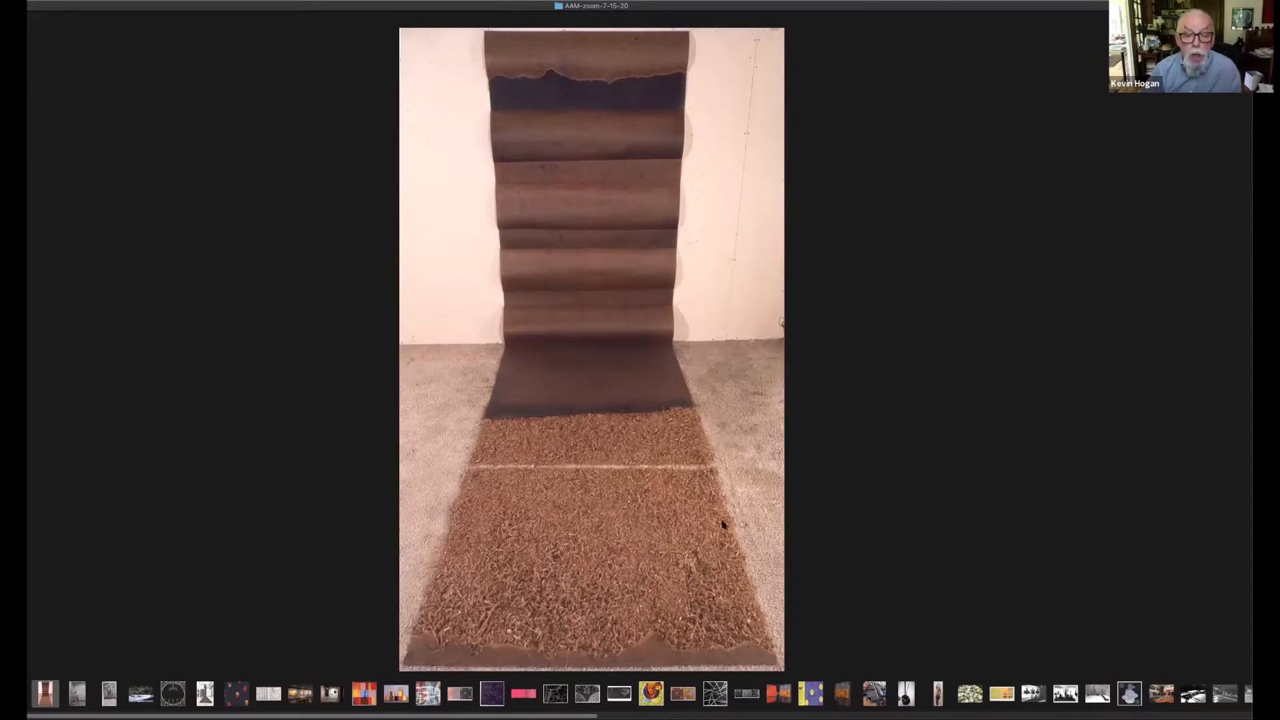
{"action": "mouse_move", "coordinate": [664, 390]}
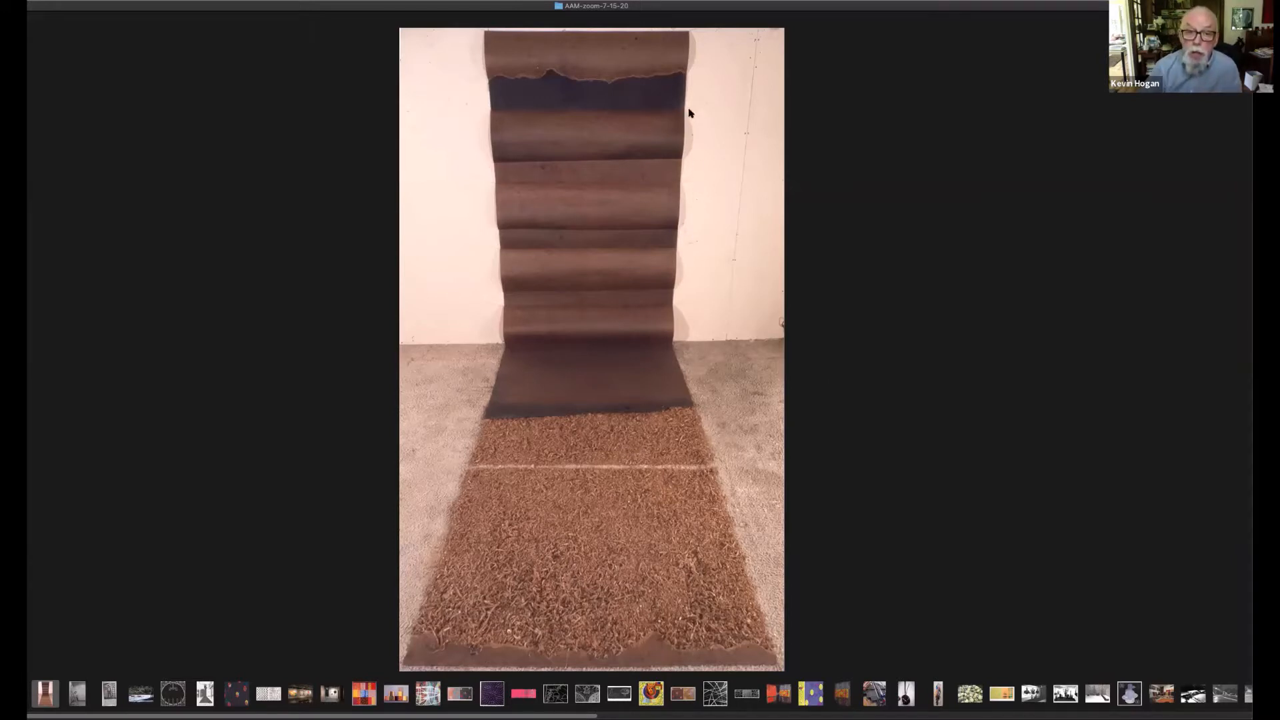
{"action": "mouse_move", "coordinate": [721, 163]}
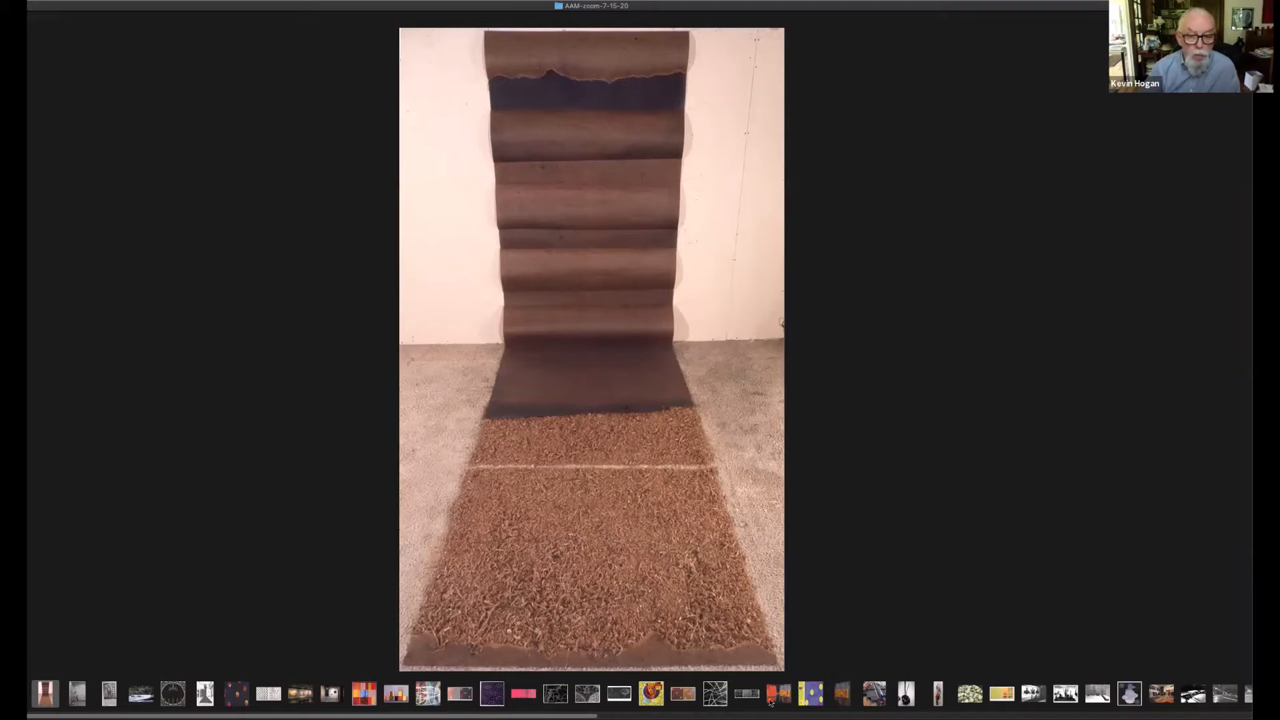
{"action": "mouse_move", "coordinate": [1180, 506]}
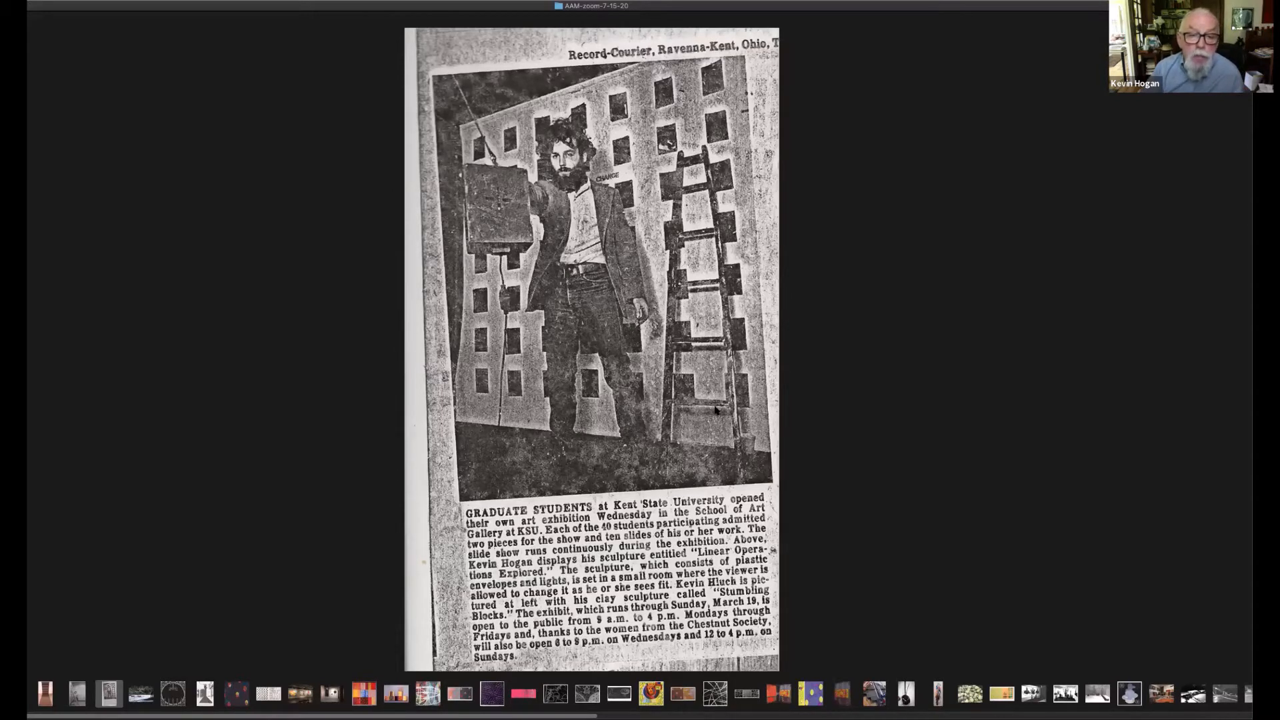
{"action": "mouse_move", "coordinate": [706, 384]}
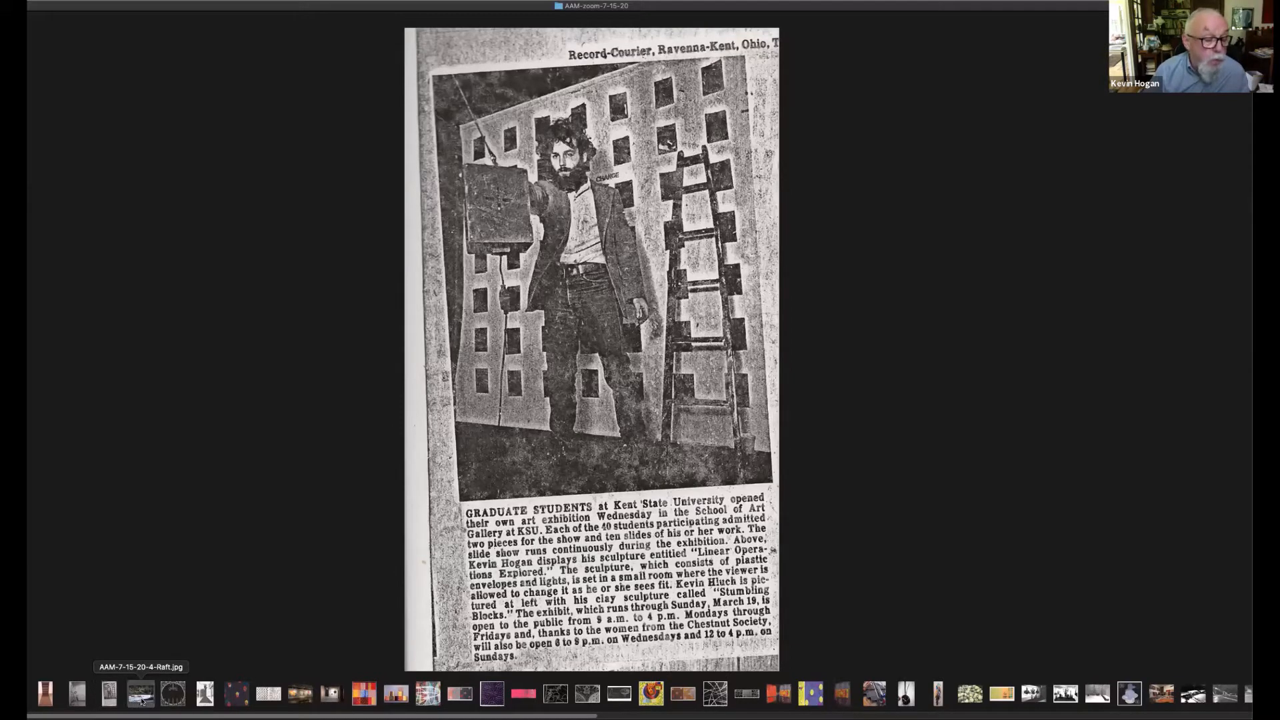
- Show the next slide: the wooden raft sculpture floating in the river, watched from the bank
{"action": "left_click", "coordinate": [138, 695]}
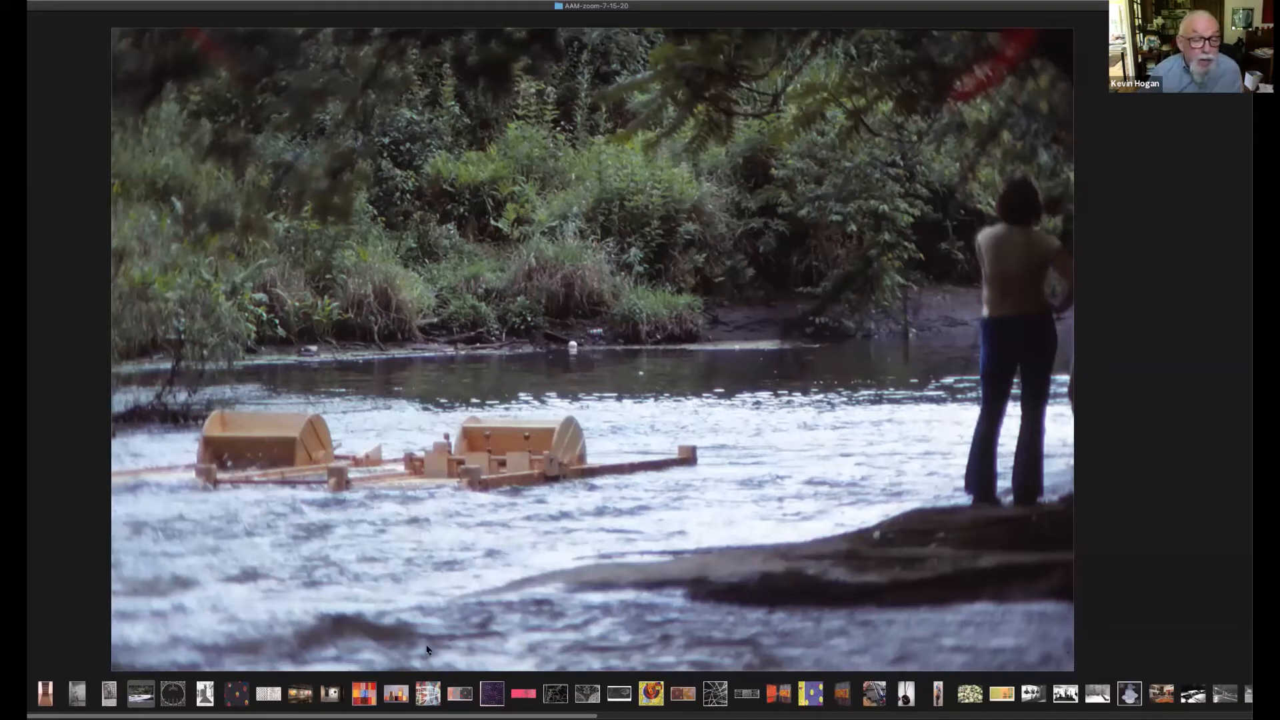
{"action": "mouse_move", "coordinate": [463, 584]}
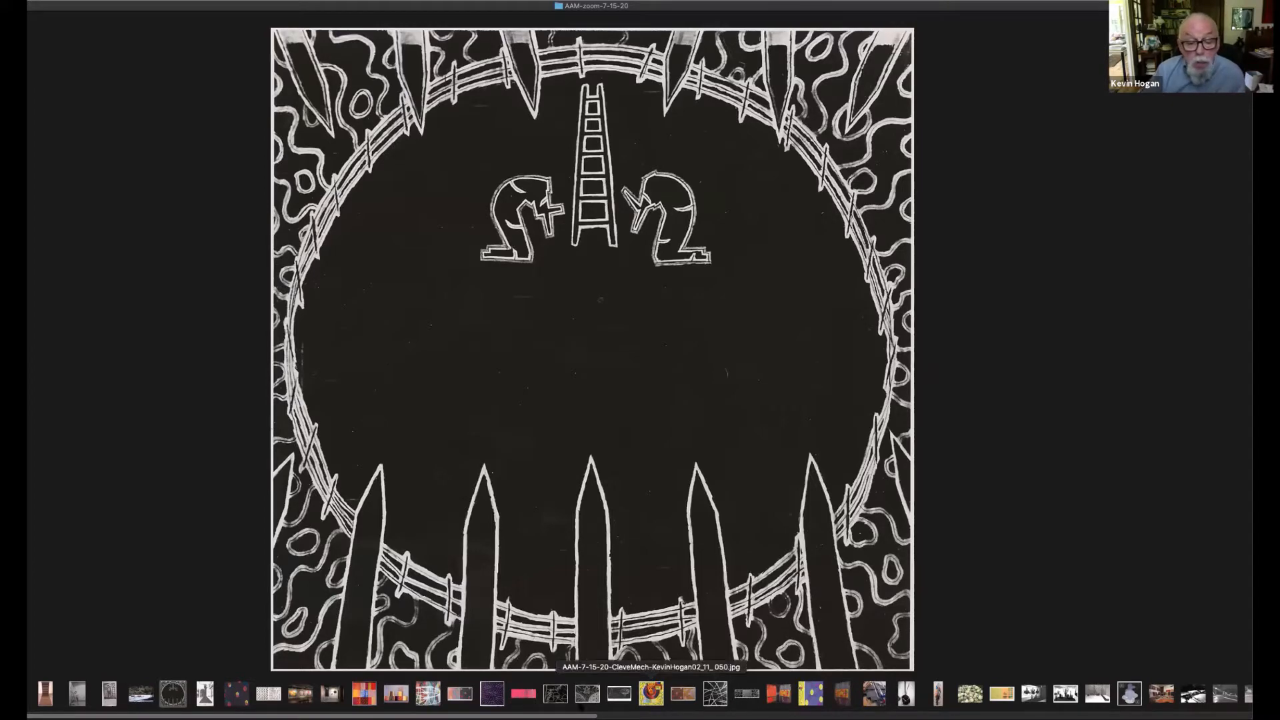
- Select the filmstrip thumbnail for the black-and-white dome-and-spiral drawing
{"action": "left_click", "coordinate": [584, 697]}
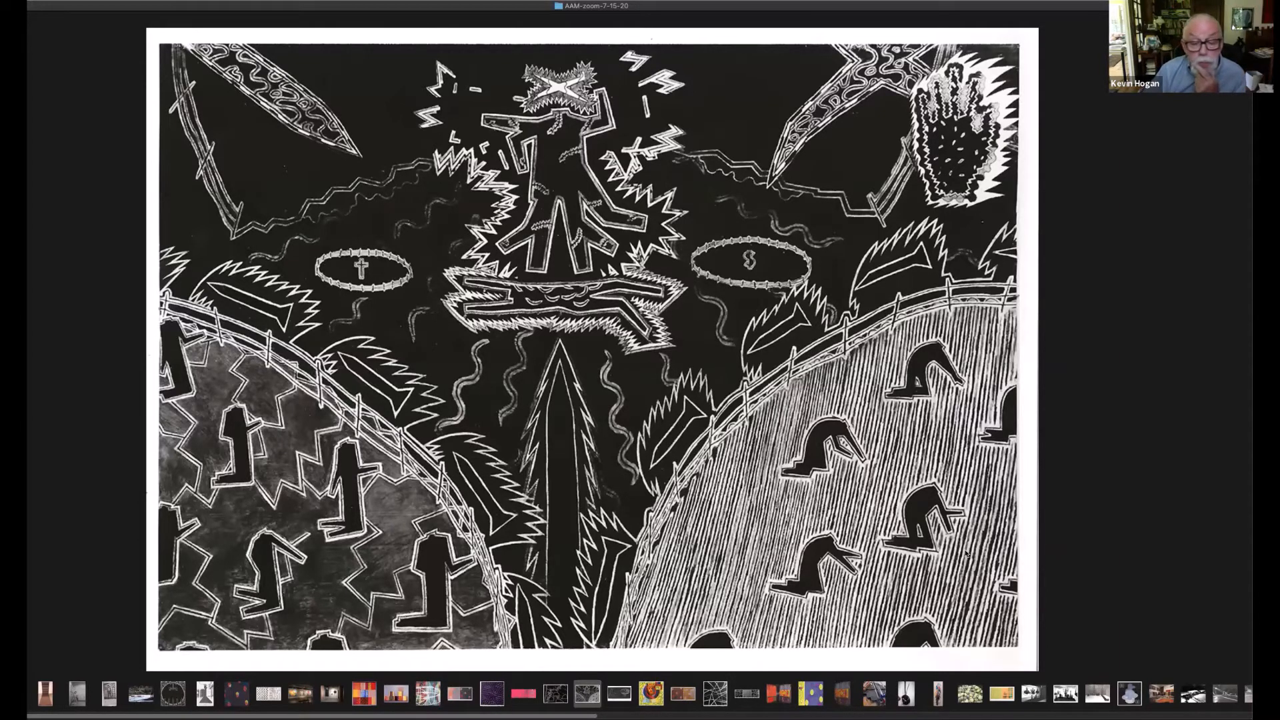
{"action": "mouse_move", "coordinate": [667, 585]}
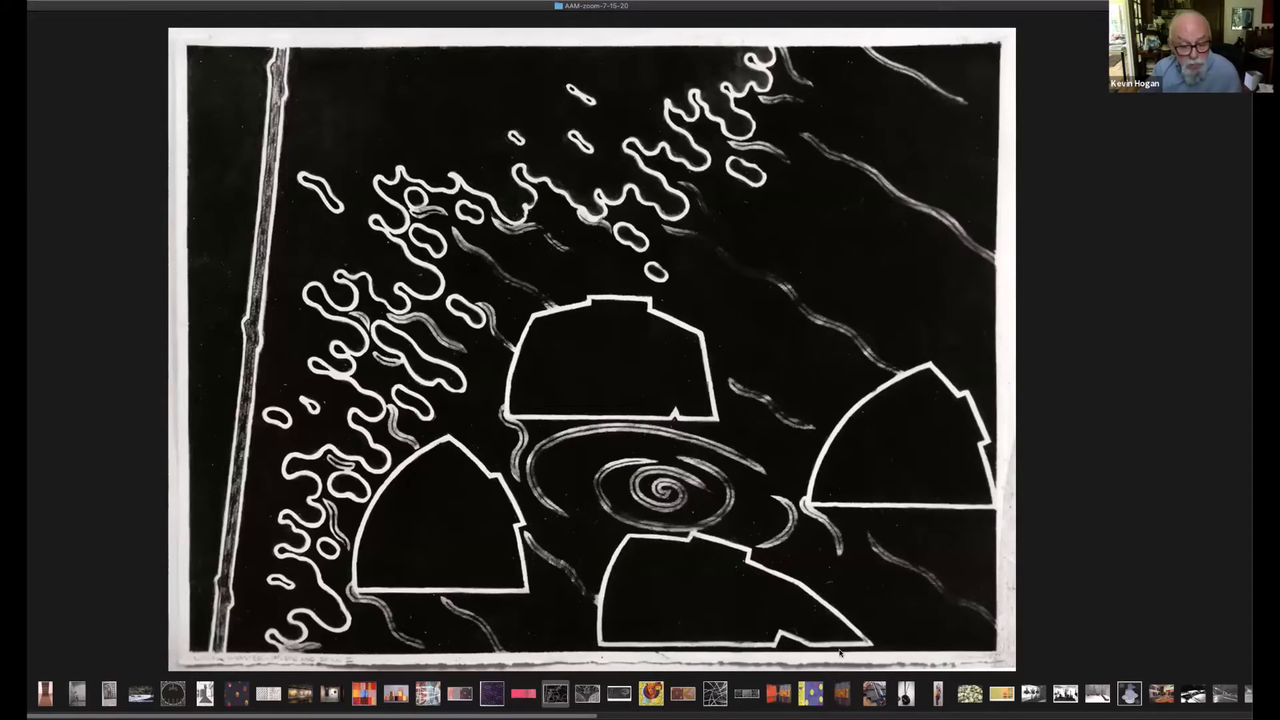
{"action": "mouse_move", "coordinate": [686, 700]}
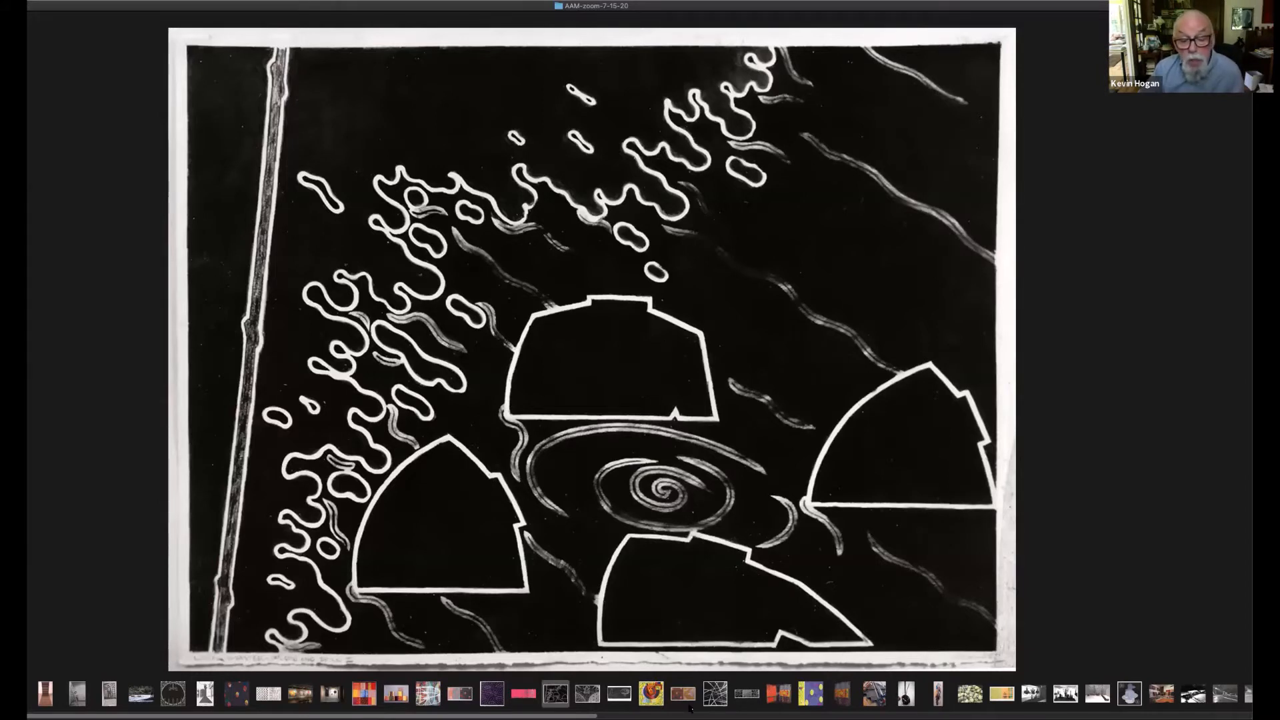
{"action": "mouse_move", "coordinate": [1048, 543]}
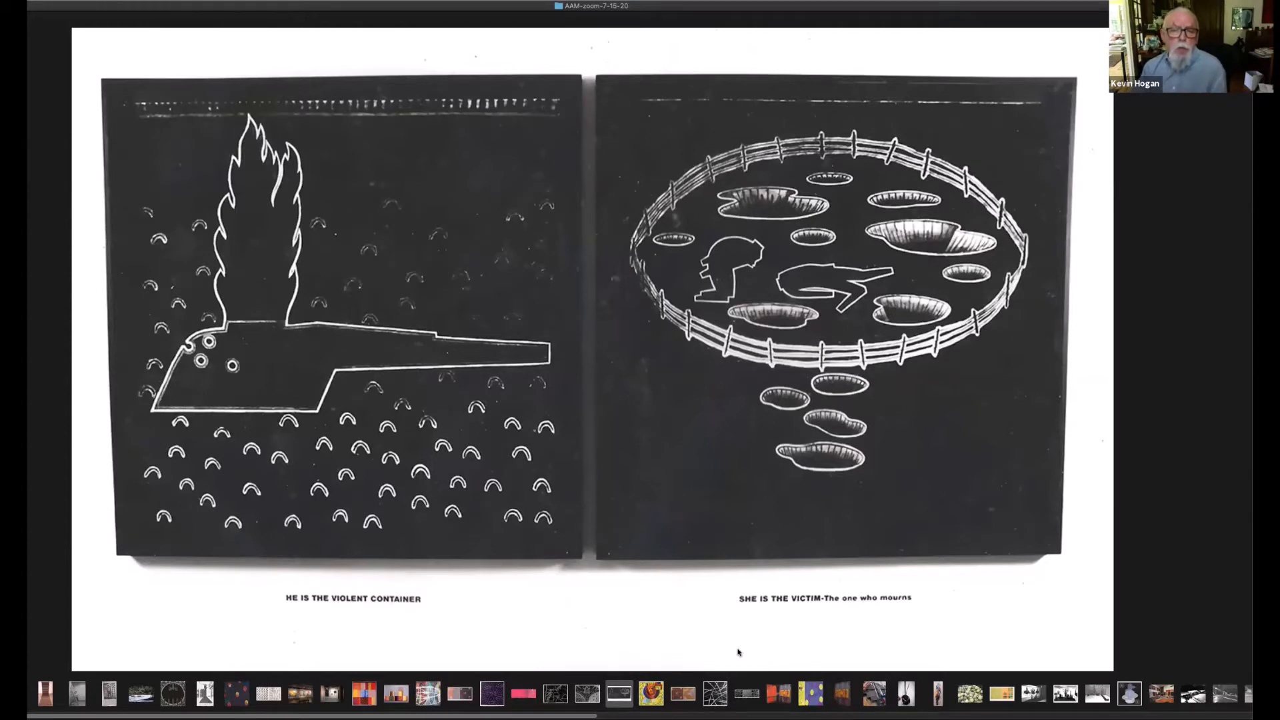
{"action": "mouse_move", "coordinate": [742, 667]}
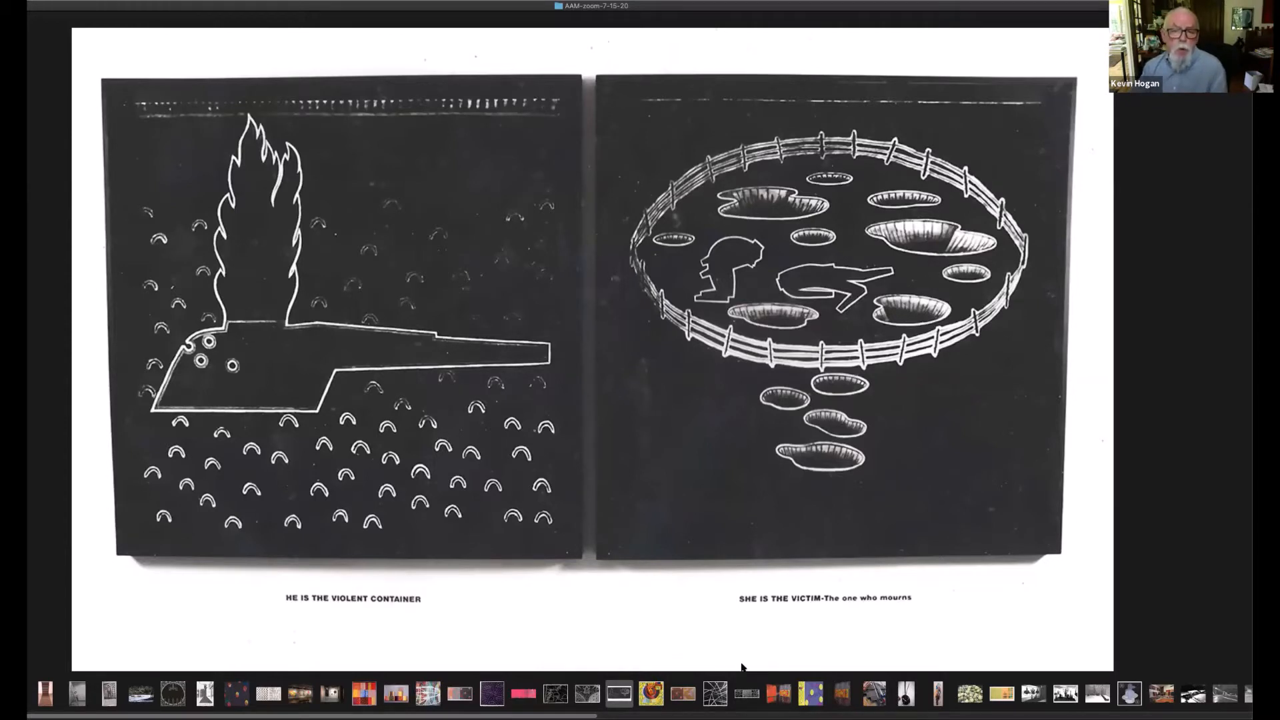
{"action": "mouse_move", "coordinate": [717, 638]}
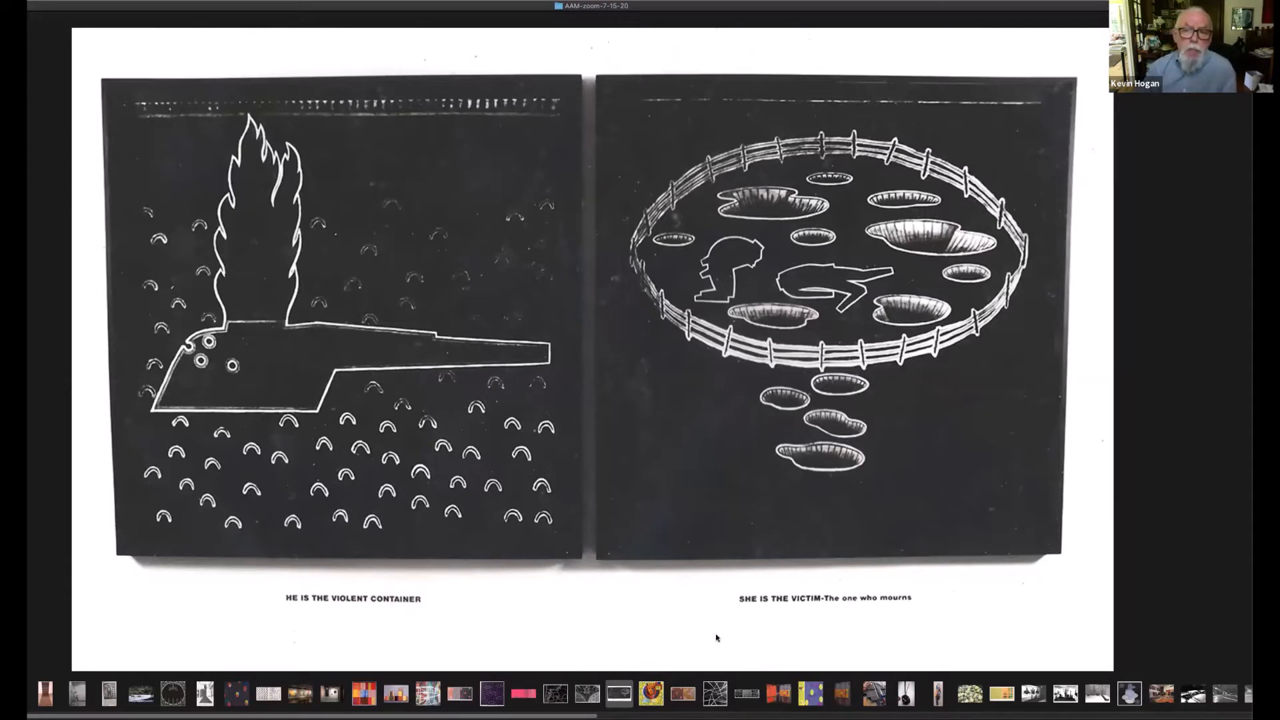
{"action": "mouse_move", "coordinate": [679, 672]}
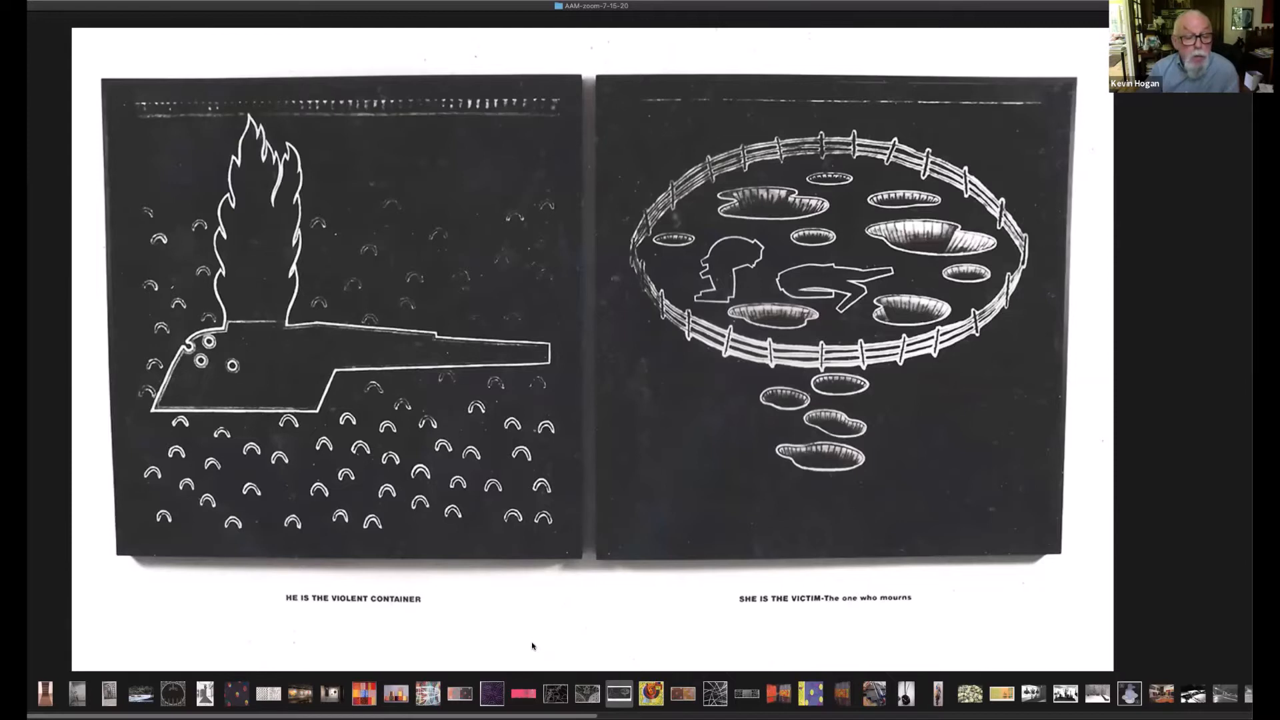
{"action": "mouse_move", "coordinate": [473, 637]}
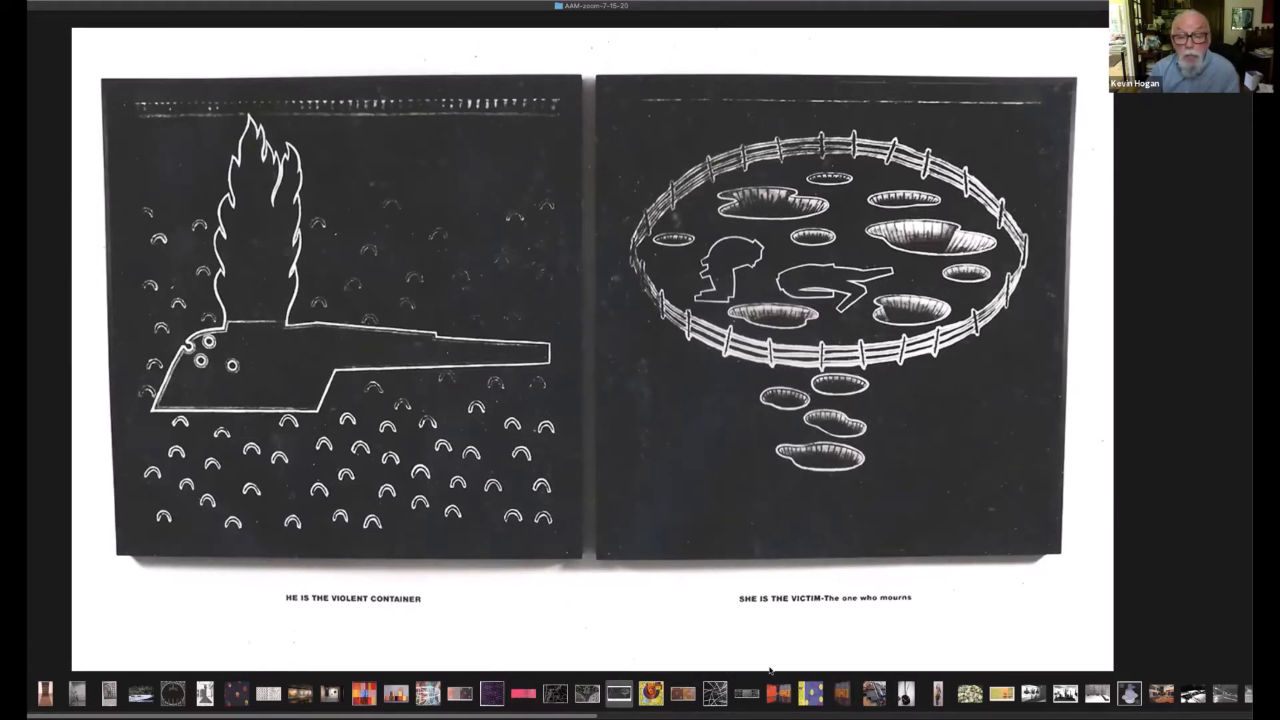
{"action": "mouse_move", "coordinate": [790, 642]}
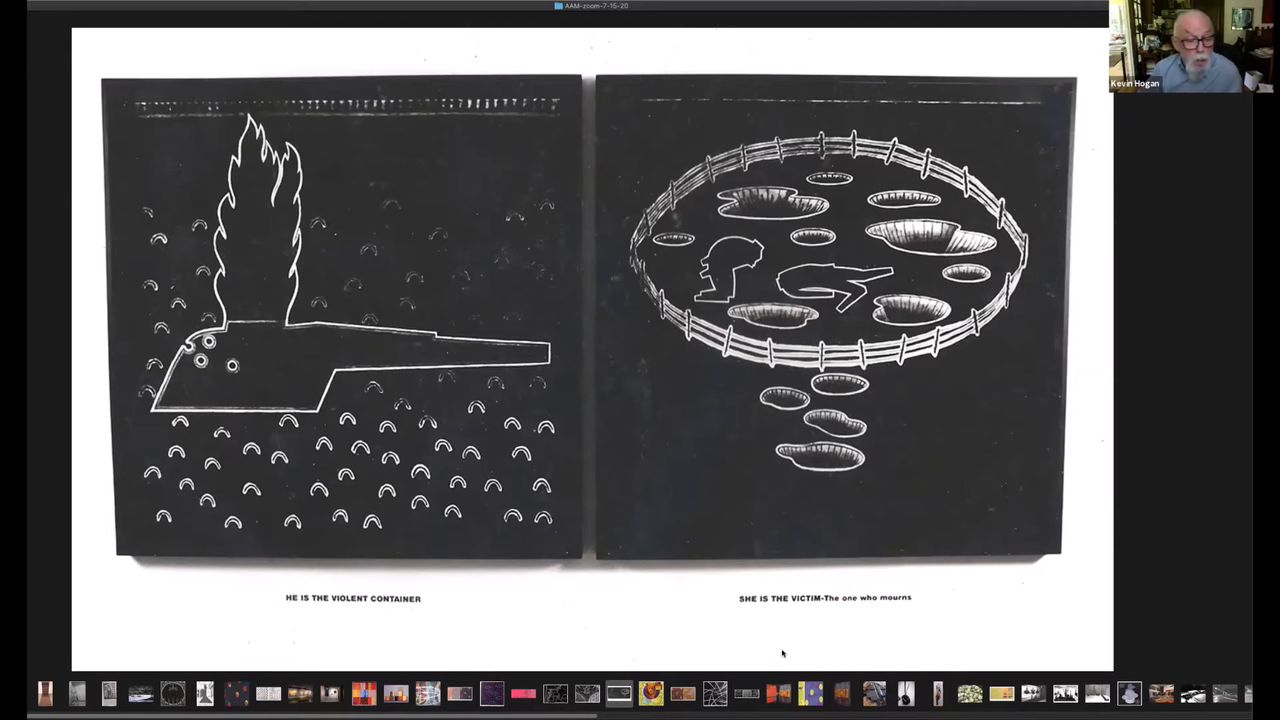
{"action": "mouse_move", "coordinate": [781, 656]}
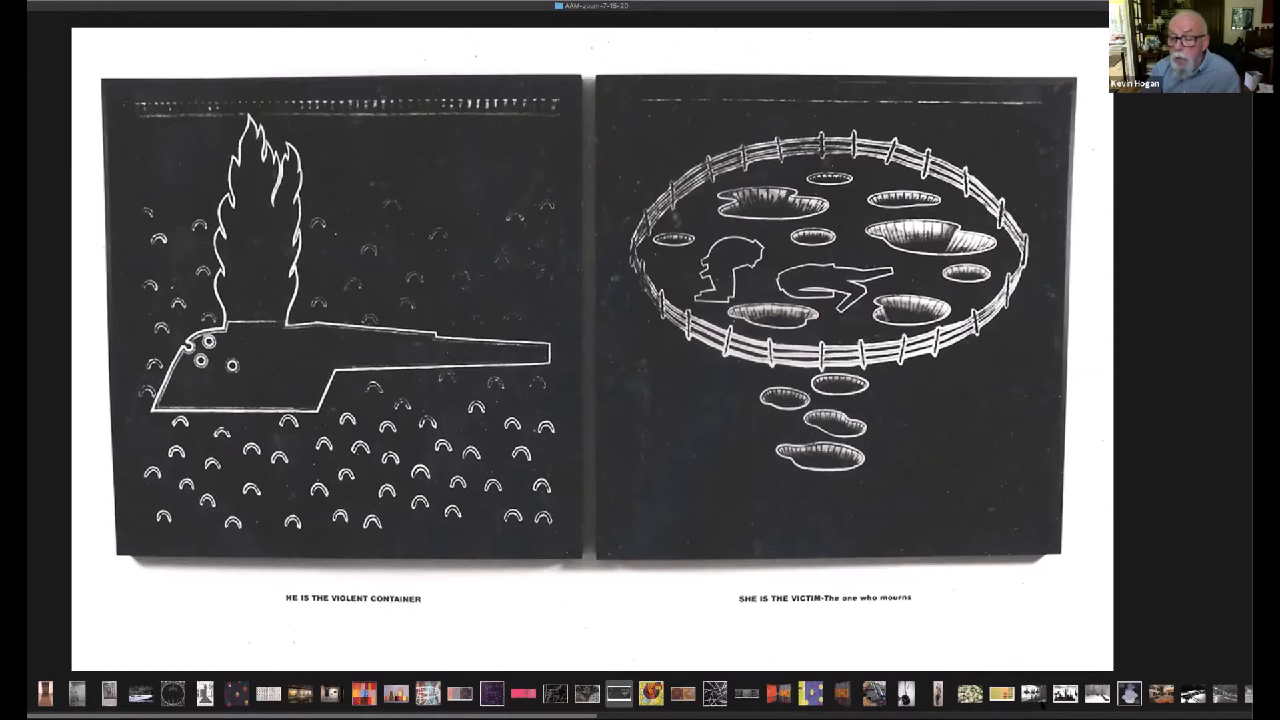
- Display the black-and-white gallery photo of cutout figures, flames and towers
{"action": "left_click", "coordinate": [1068, 693]}
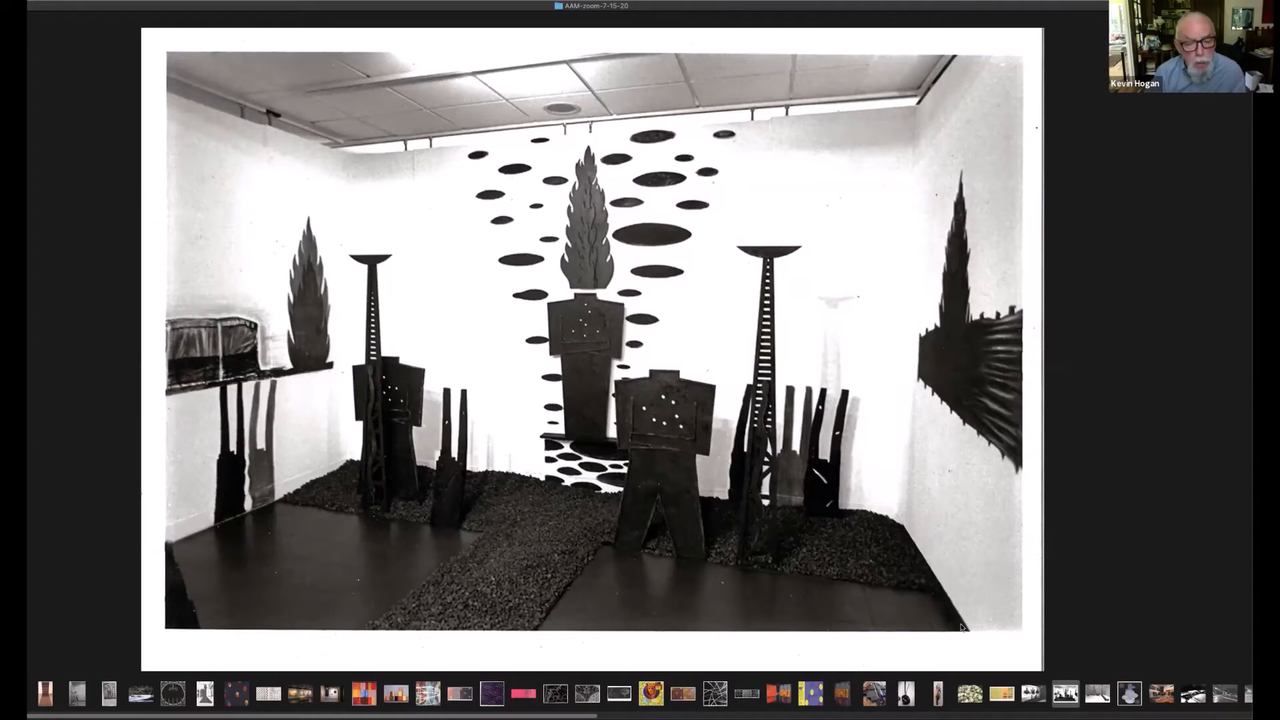
{"action": "mouse_move", "coordinate": [972, 621]}
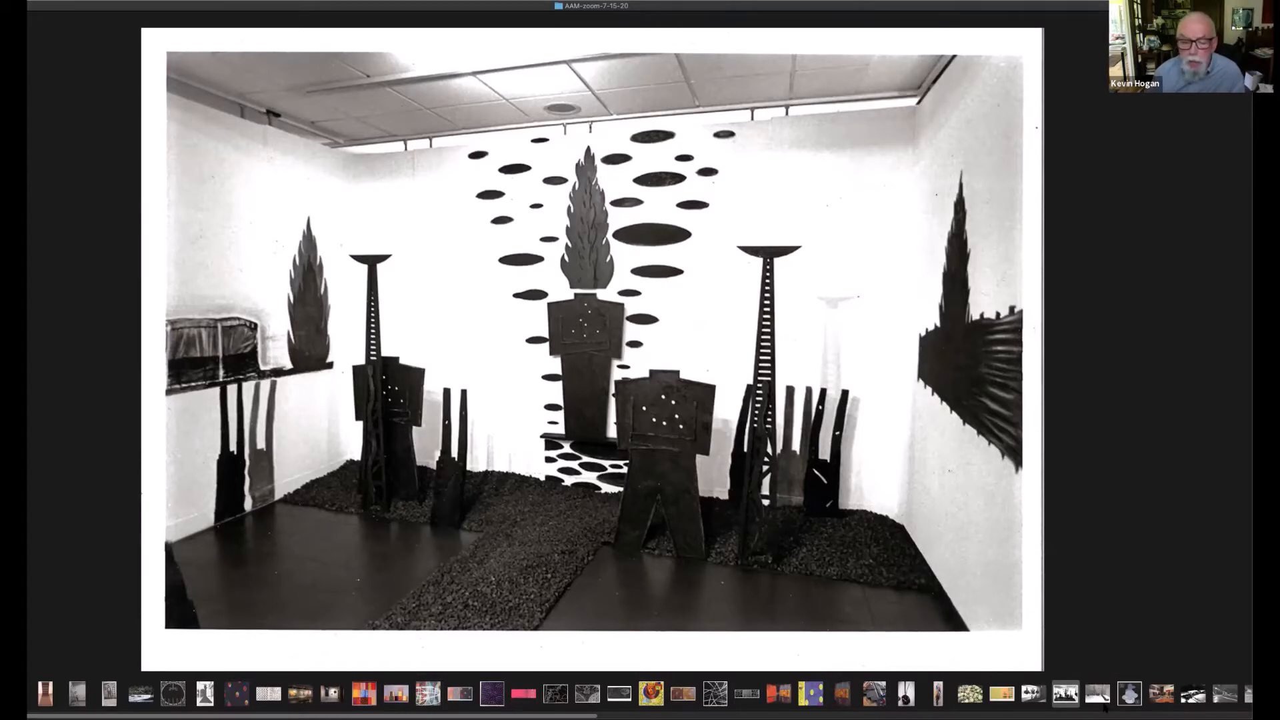
- Display the concrete installation with black ladder towers, barbed-wire outline and long shadow
{"action": "left_click", "coordinate": [1097, 694]}
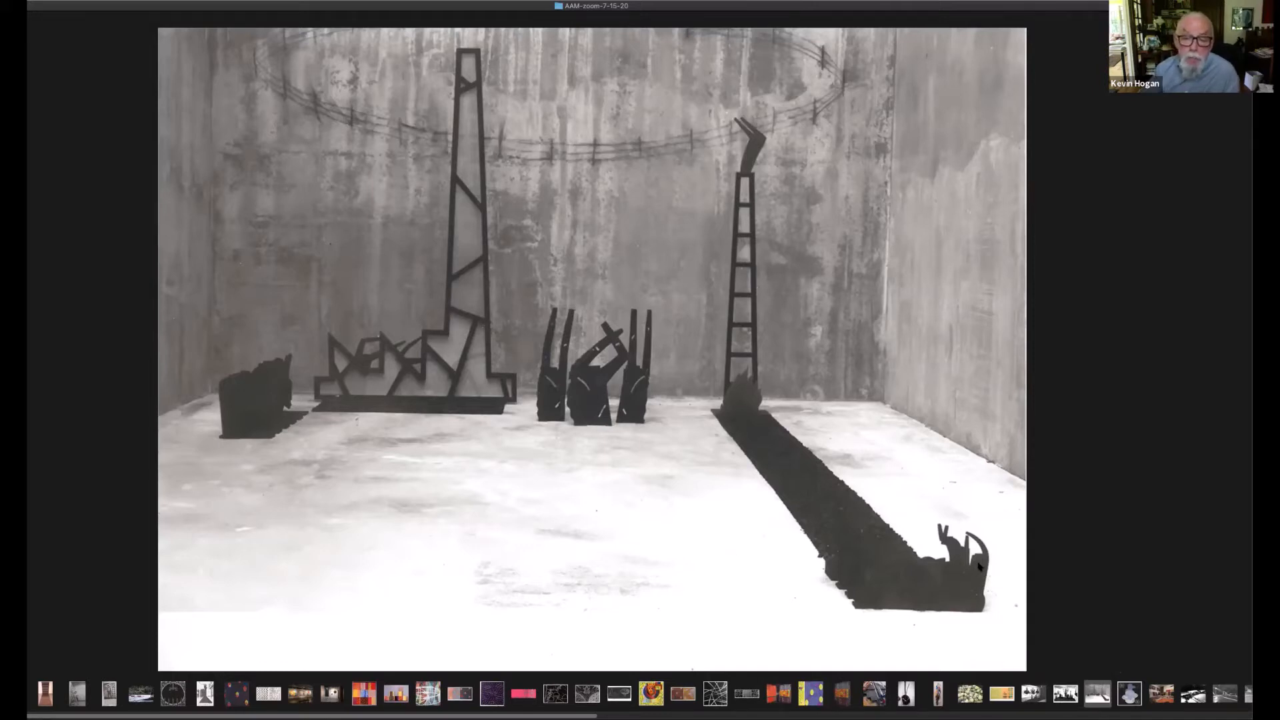
{"action": "mouse_move", "coordinate": [982, 561]}
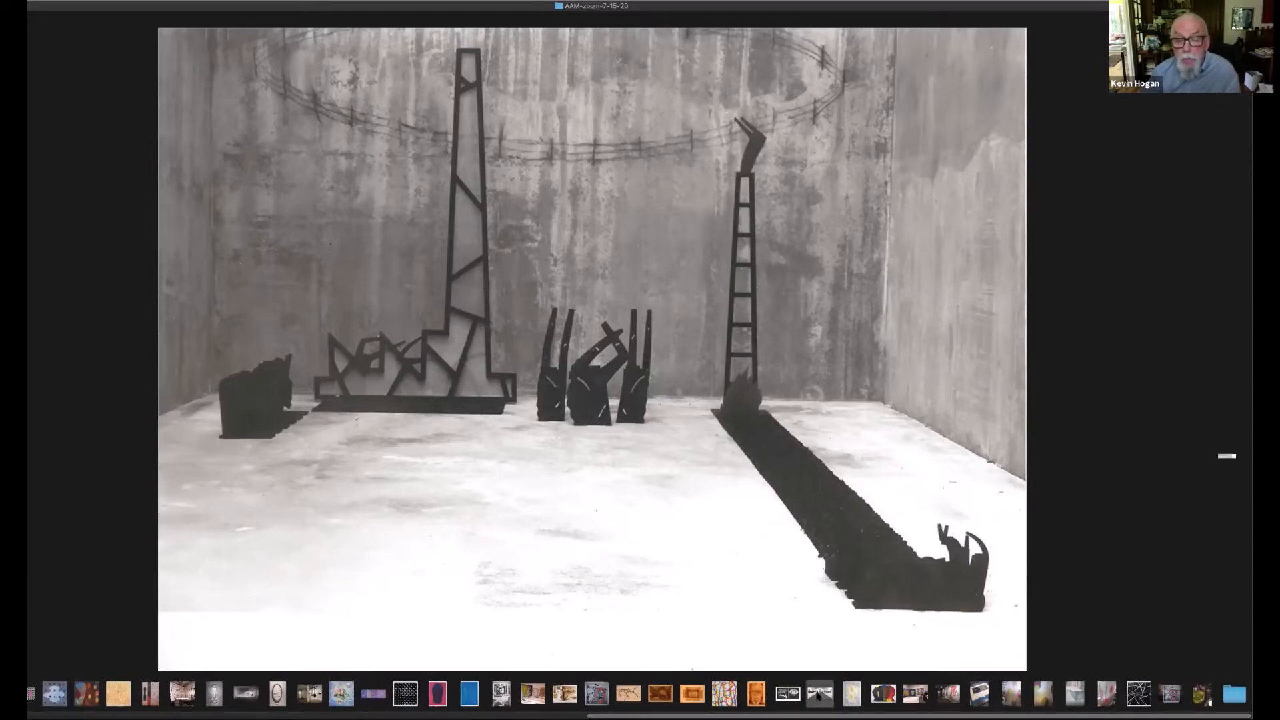
- Show the long gallery view with a gravel path leading to cutout figures
{"action": "left_click", "coordinate": [818, 697]}
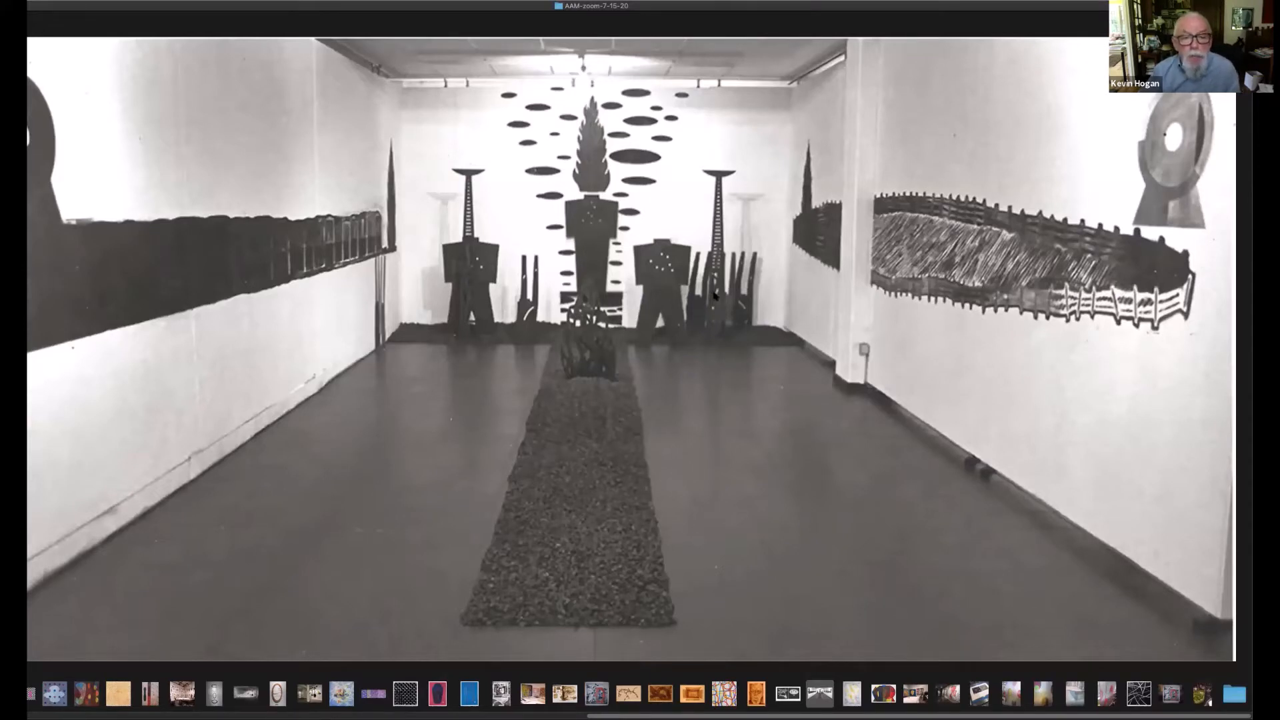
{"action": "mouse_move", "coordinate": [755, 523]}
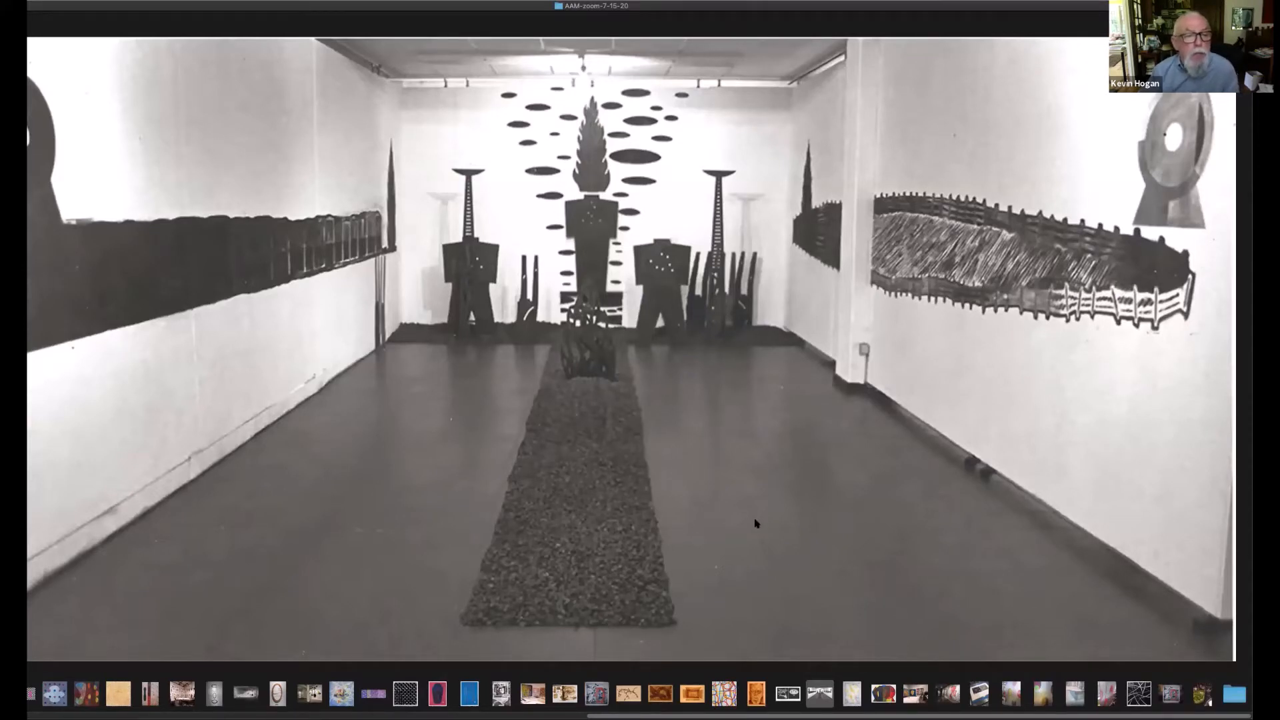
{"action": "mouse_move", "coordinate": [758, 518]}
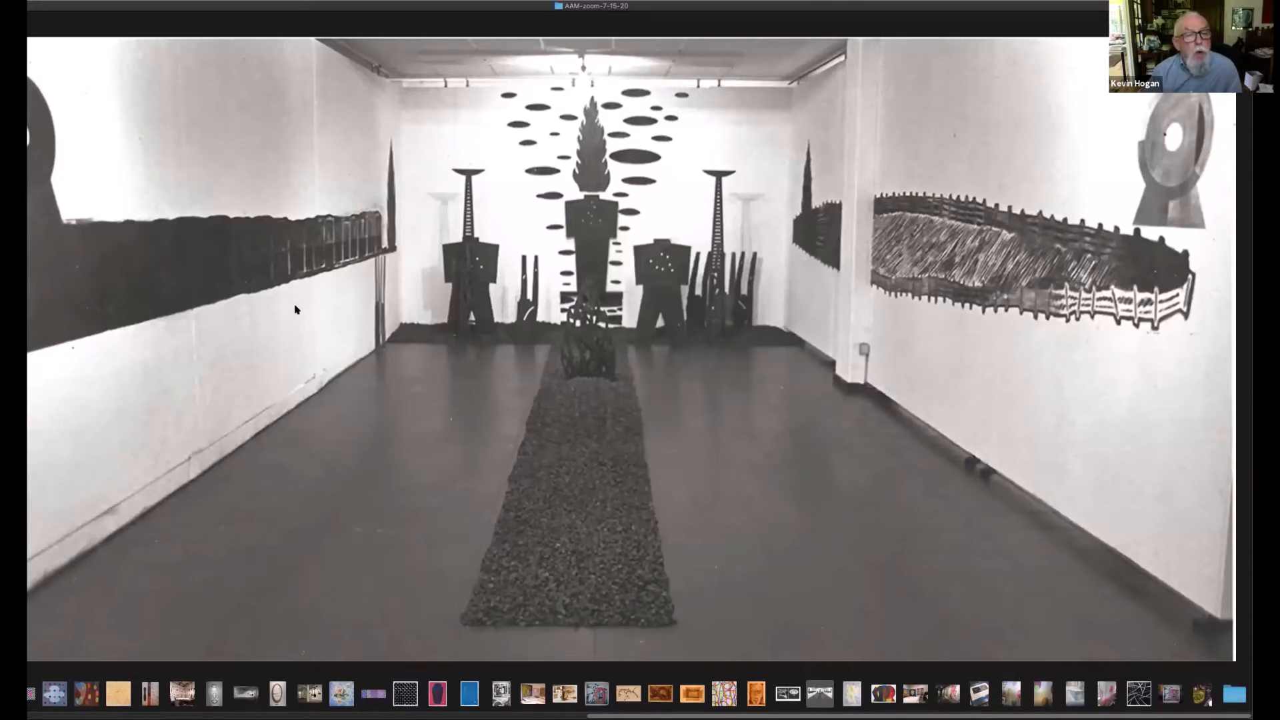
{"action": "mouse_move", "coordinate": [298, 316]}
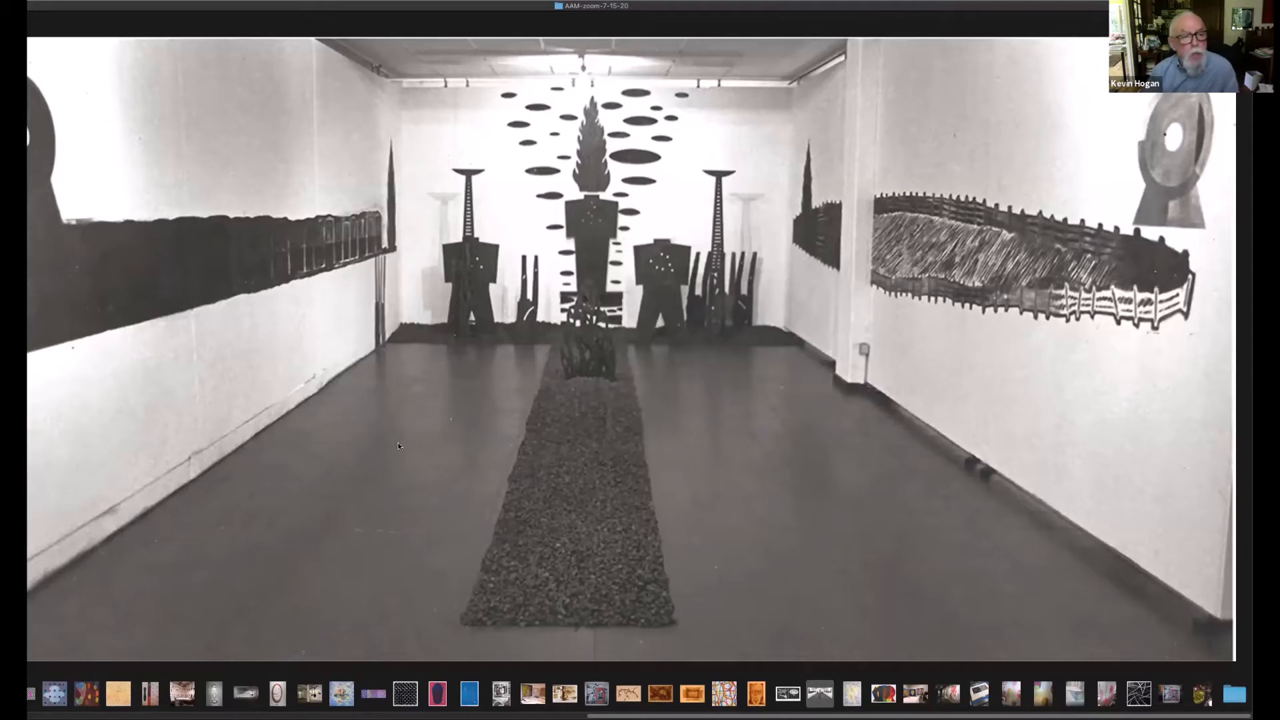
{"action": "mouse_move", "coordinate": [192, 314]}
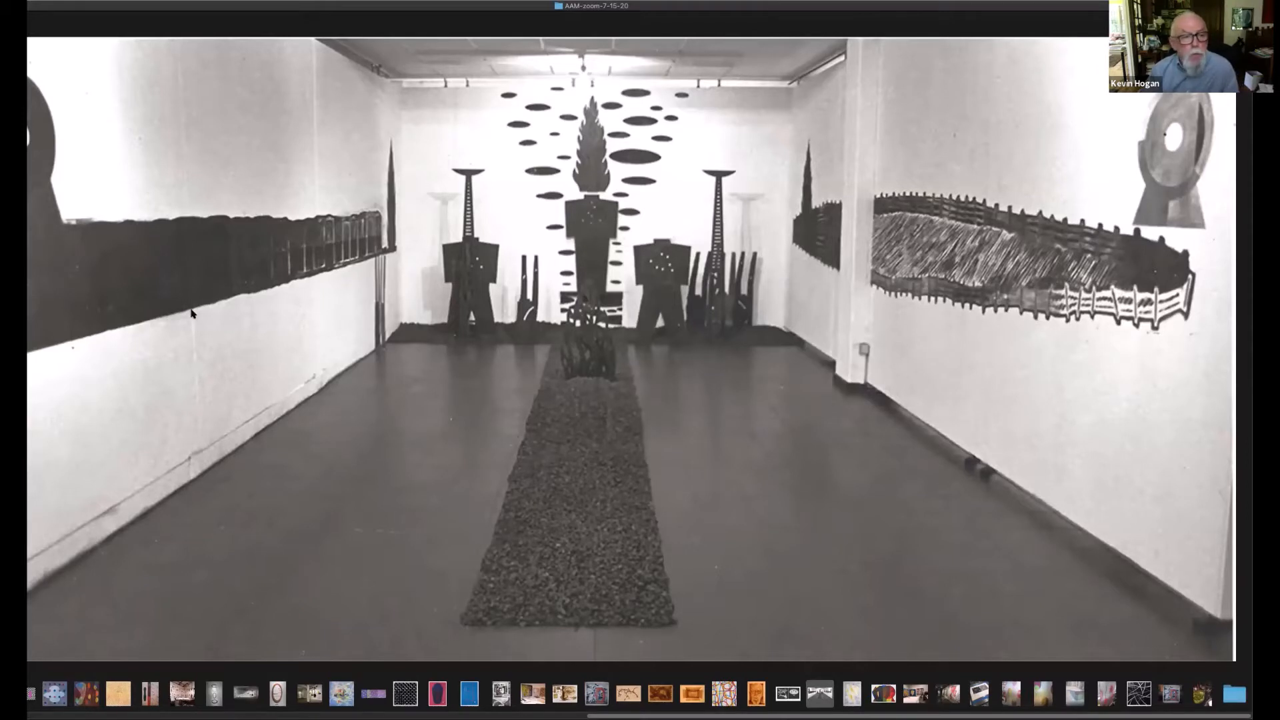
{"action": "mouse_move", "coordinate": [124, 306]}
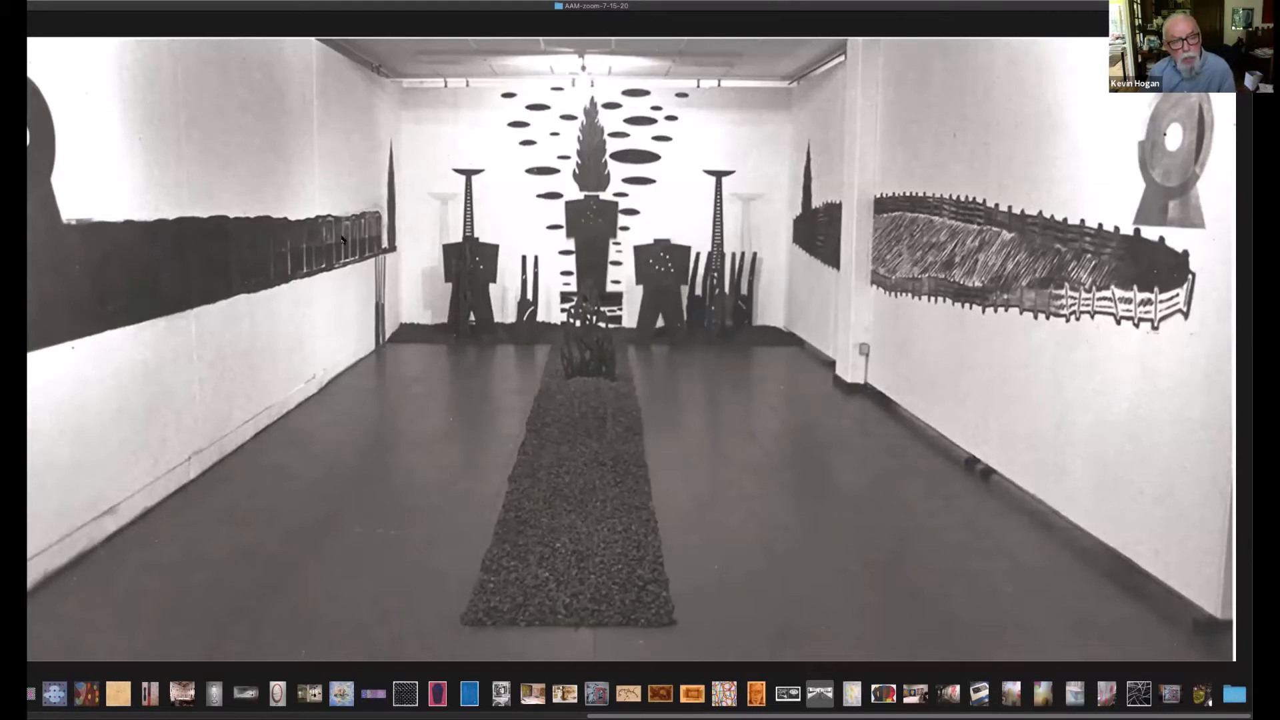
{"action": "mouse_move", "coordinate": [365, 241]}
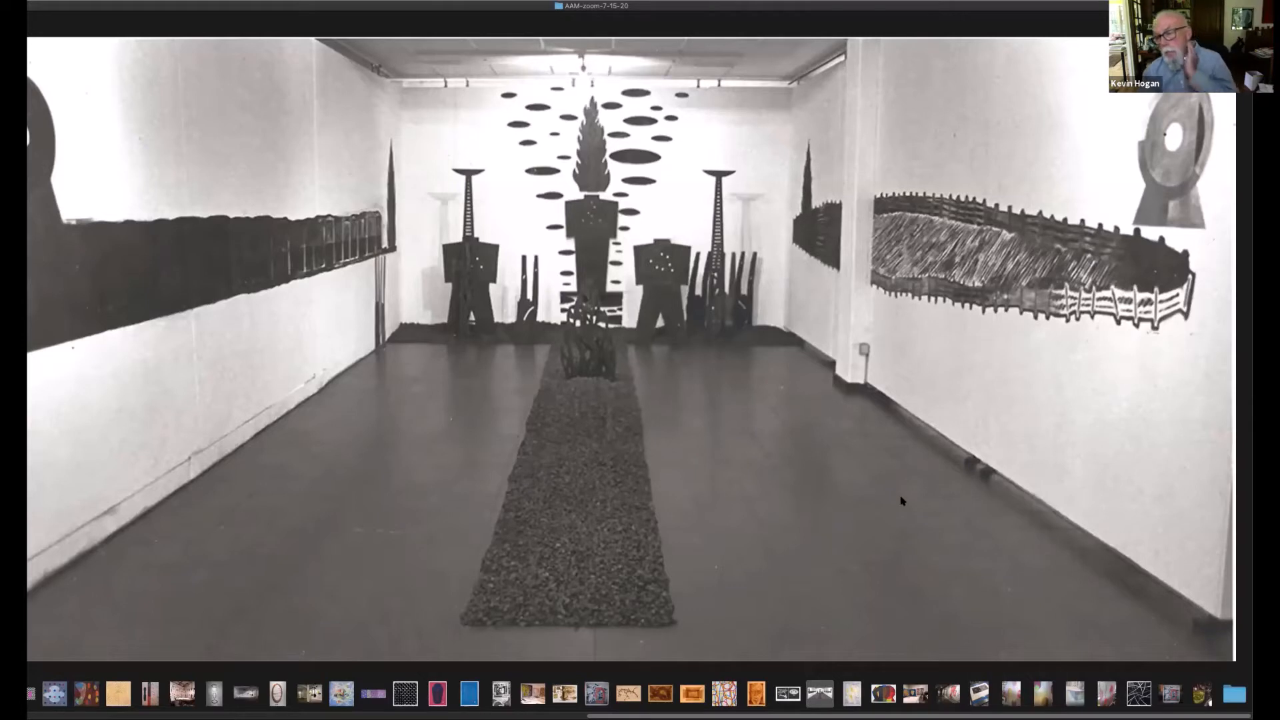
{"action": "mouse_move", "coordinate": [988, 320]}
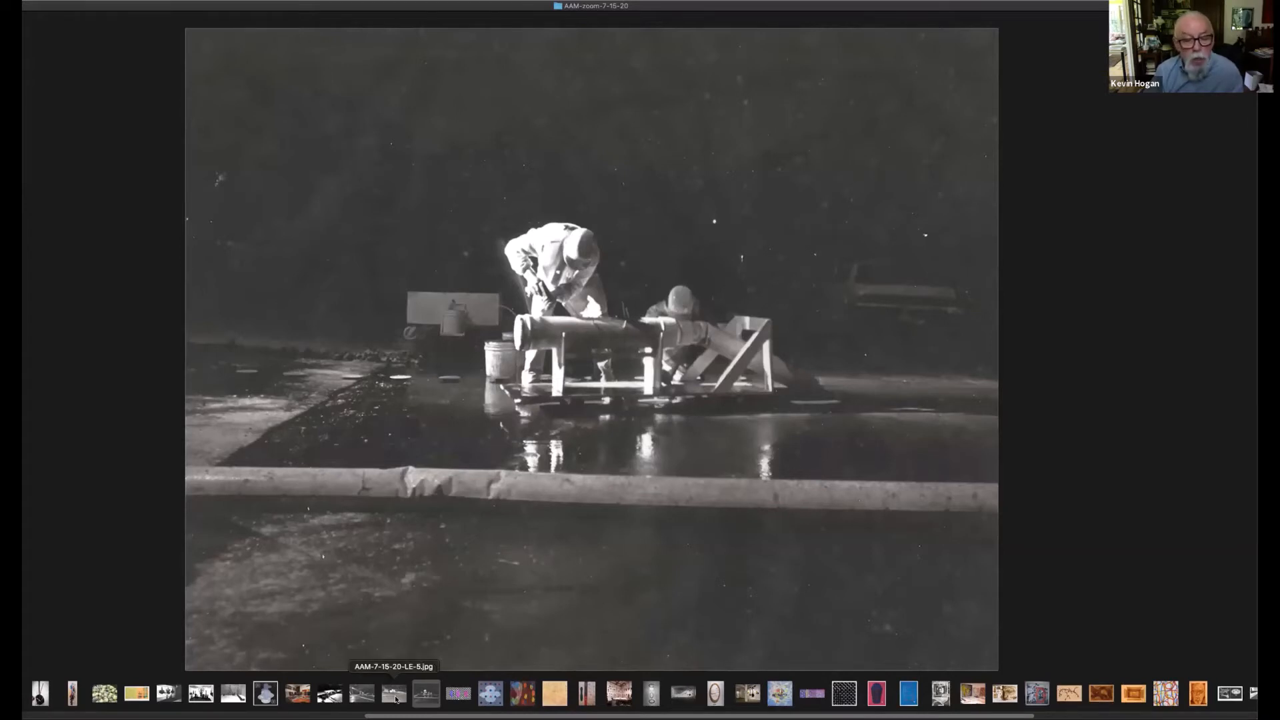
- View the circular plaza, floodlit ladder and pipe-worker night photos, then reopen the gallery hall
{"action": "left_click", "coordinate": [395, 694]}
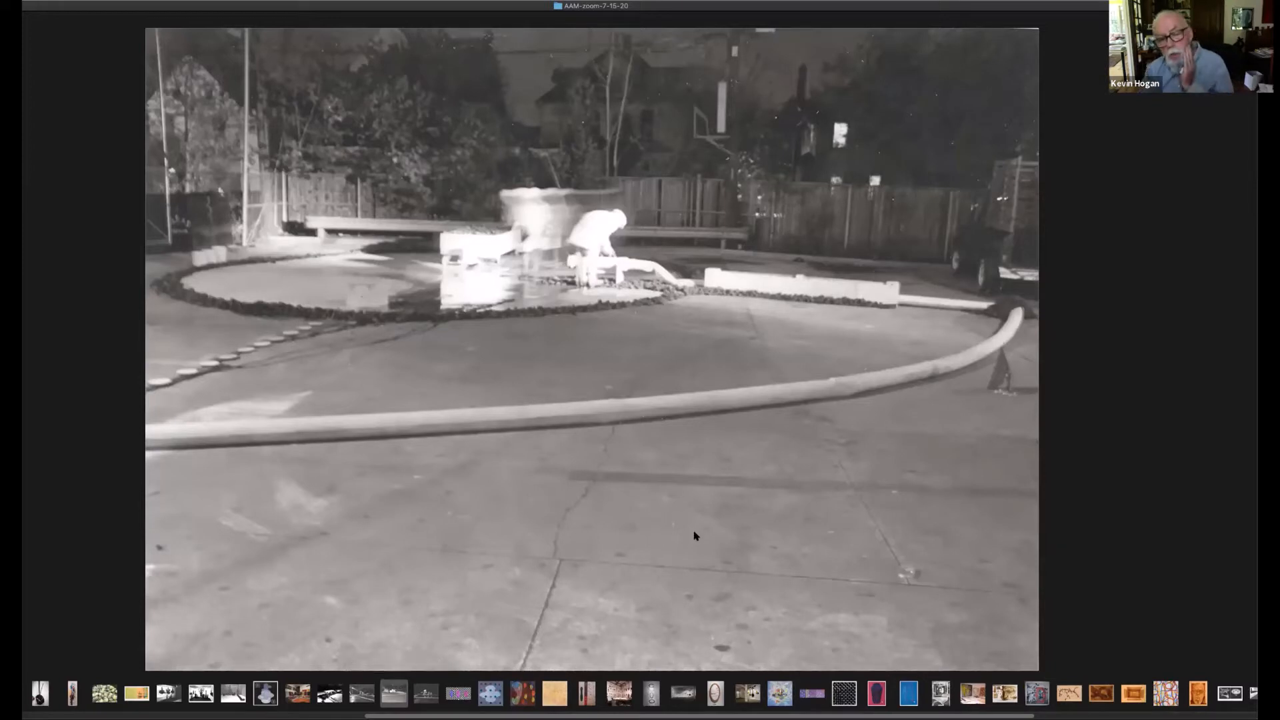
{"action": "mouse_move", "coordinate": [760, 529]}
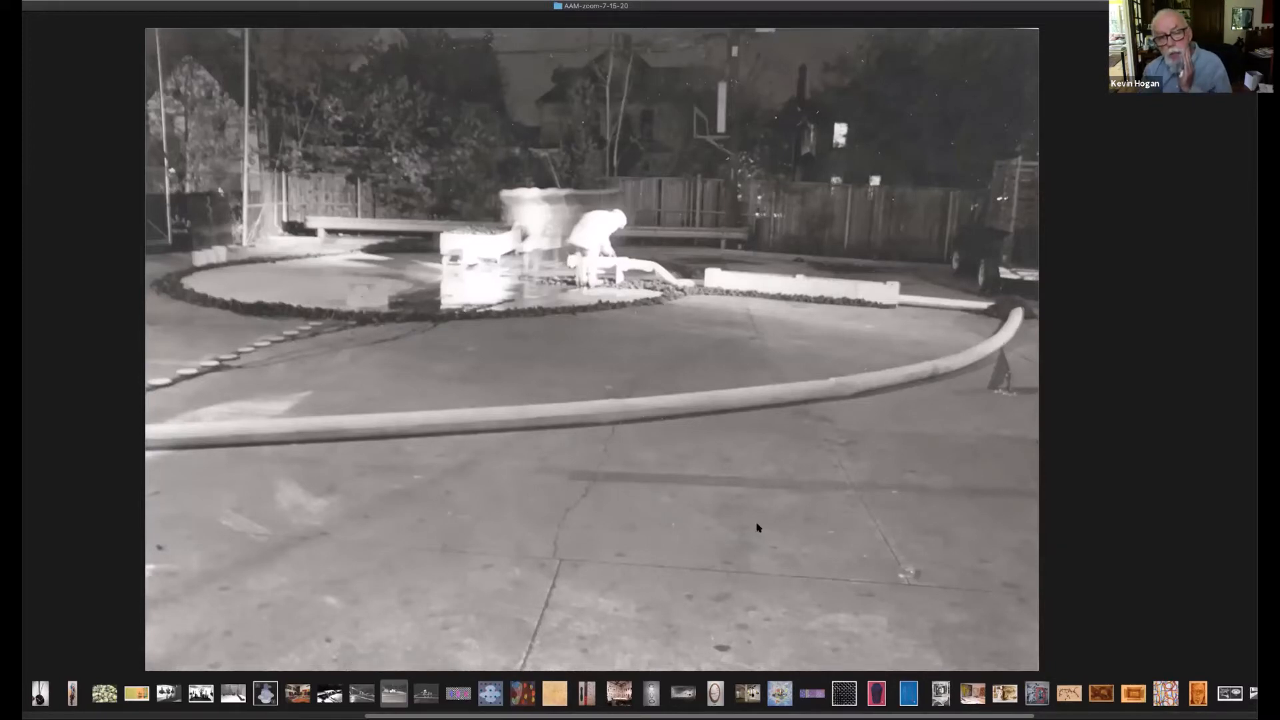
{"action": "mouse_move", "coordinate": [630, 500]}
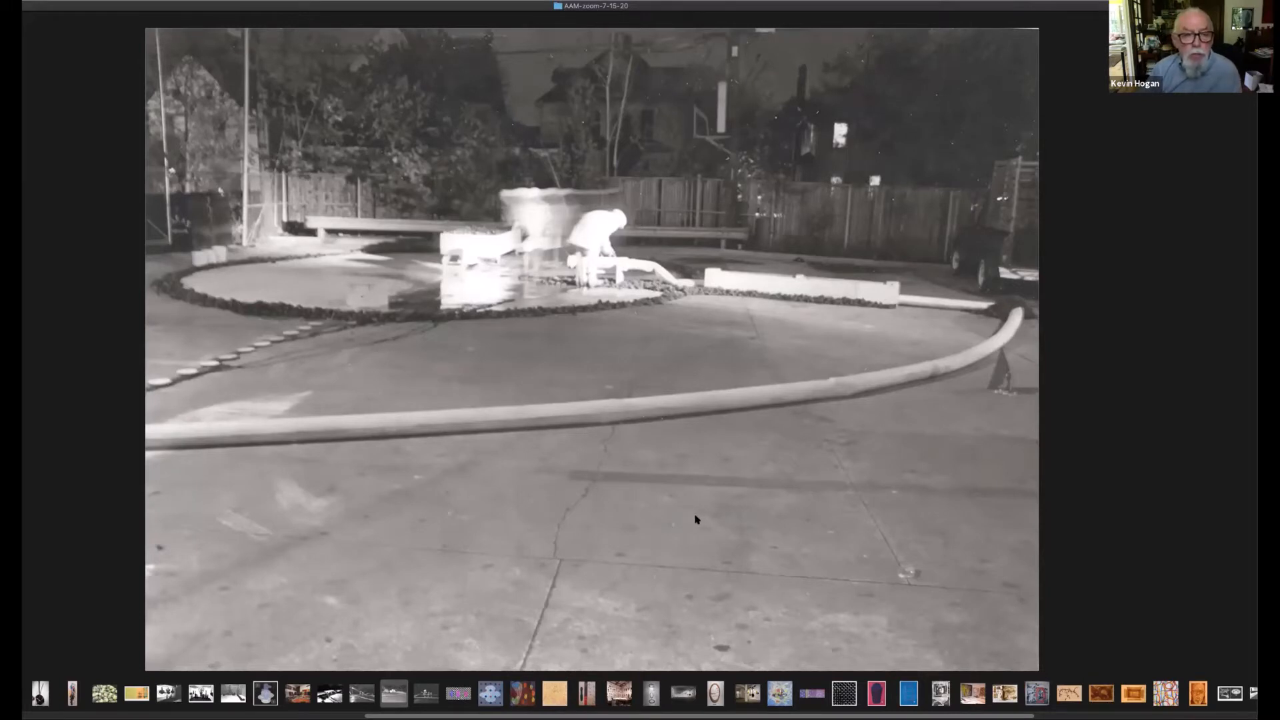
{"action": "mouse_move", "coordinate": [705, 491]}
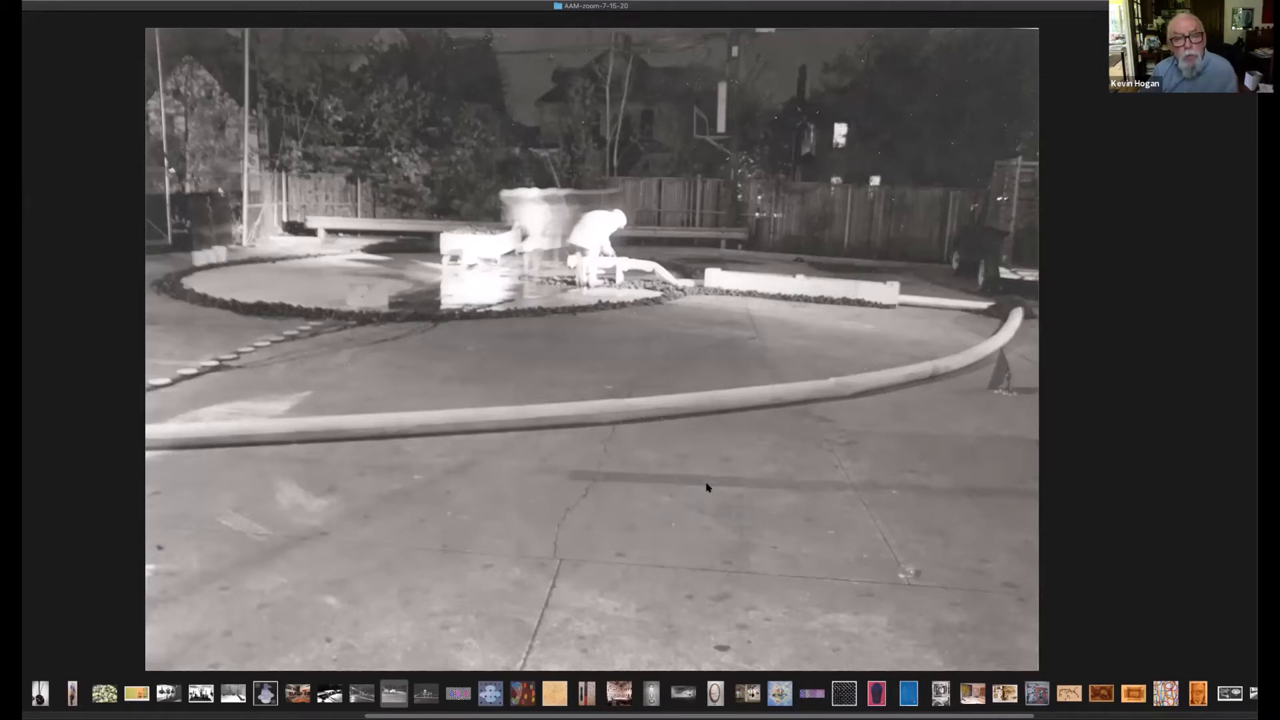
{"action": "mouse_move", "coordinate": [677, 501]}
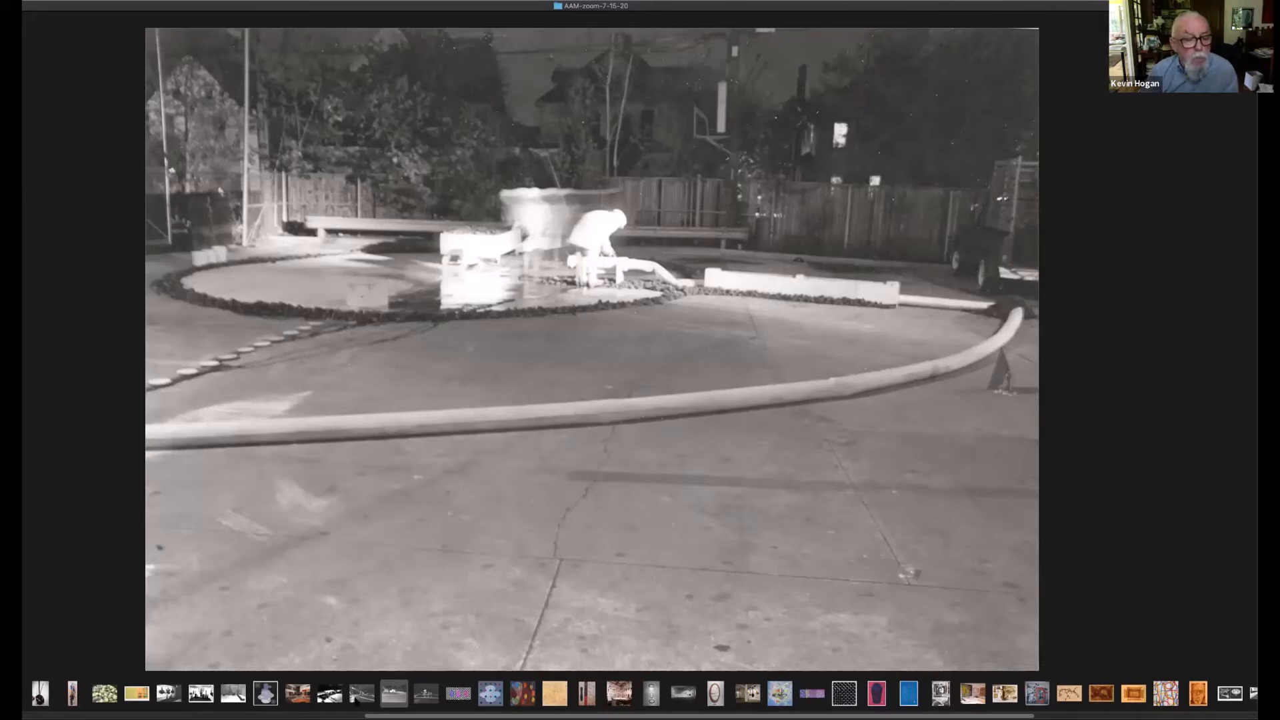
{"action": "left_click", "coordinate": [358, 699]}
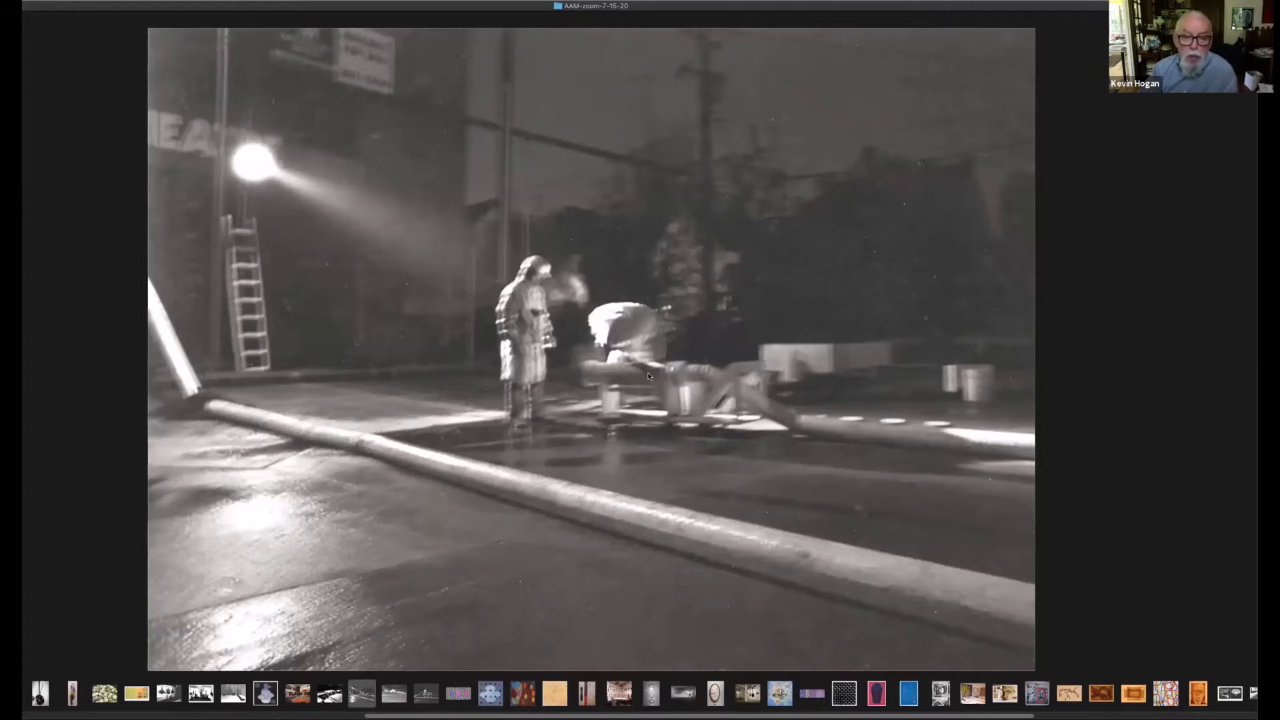
{"action": "mouse_move", "coordinate": [703, 454]}
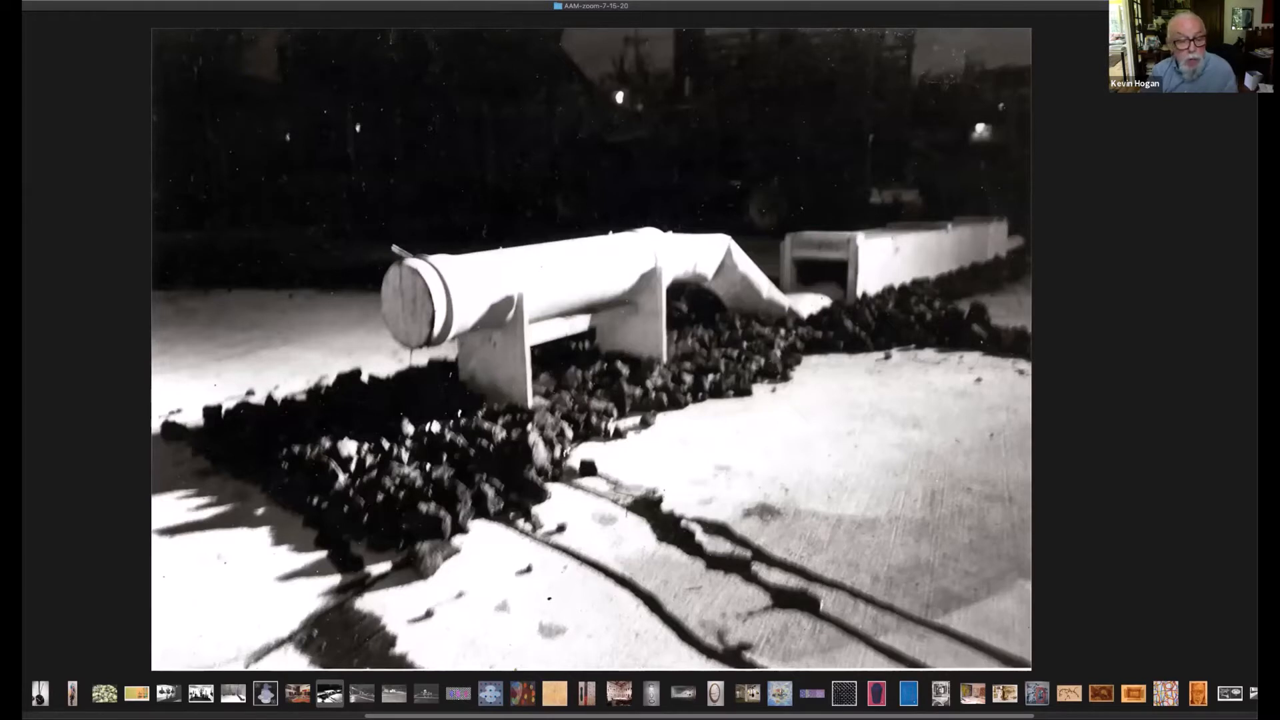
{"action": "left_click", "coordinate": [422, 697]}
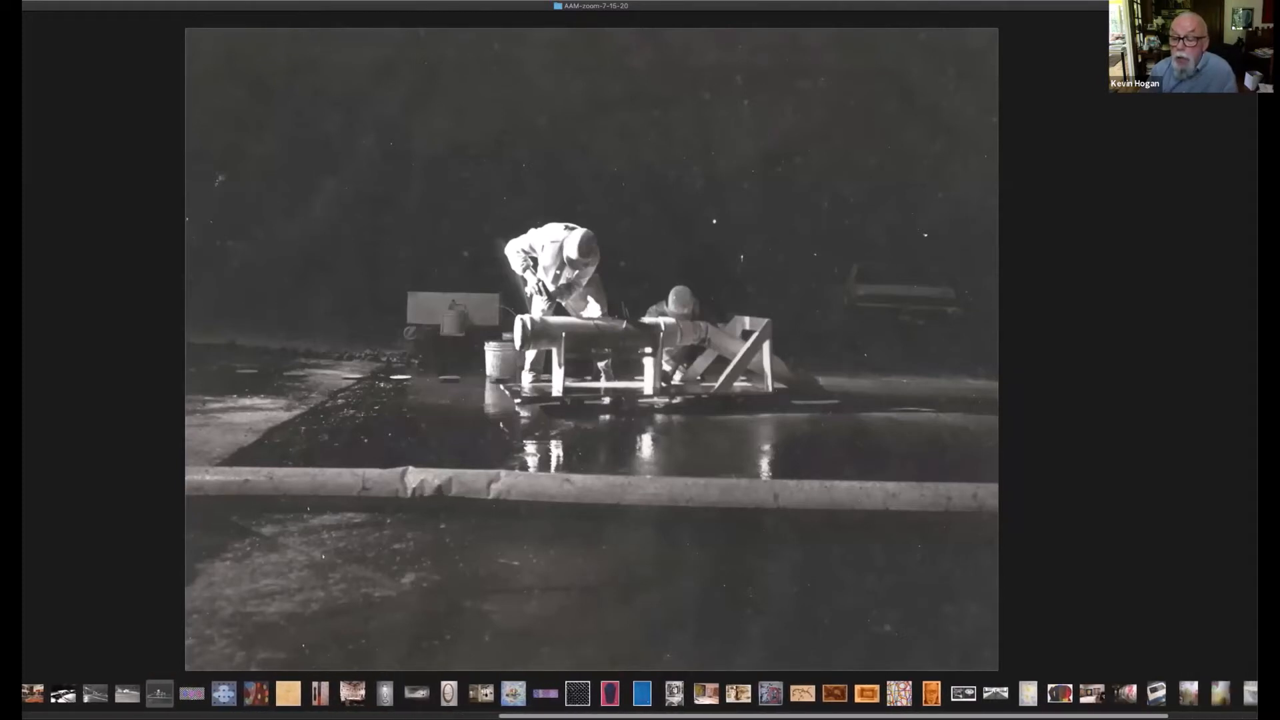
{"action": "mouse_move", "coordinate": [994, 699]}
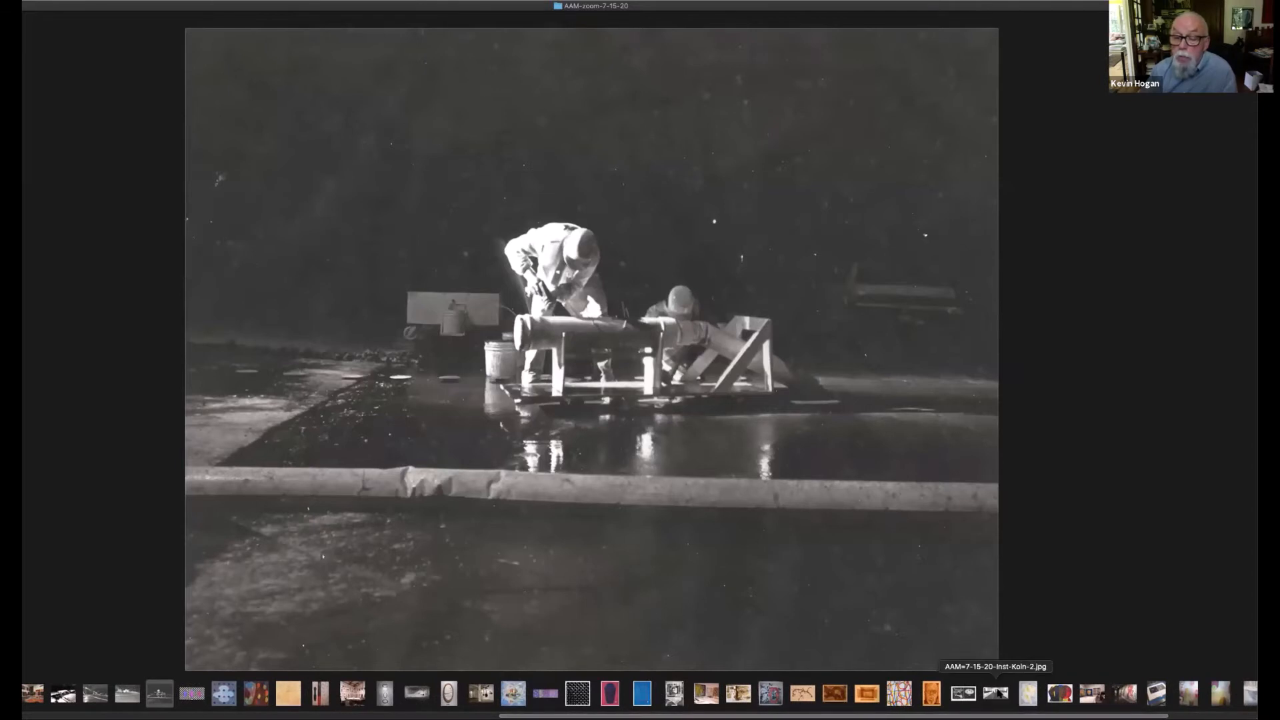
{"action": "left_click", "coordinate": [994, 698]}
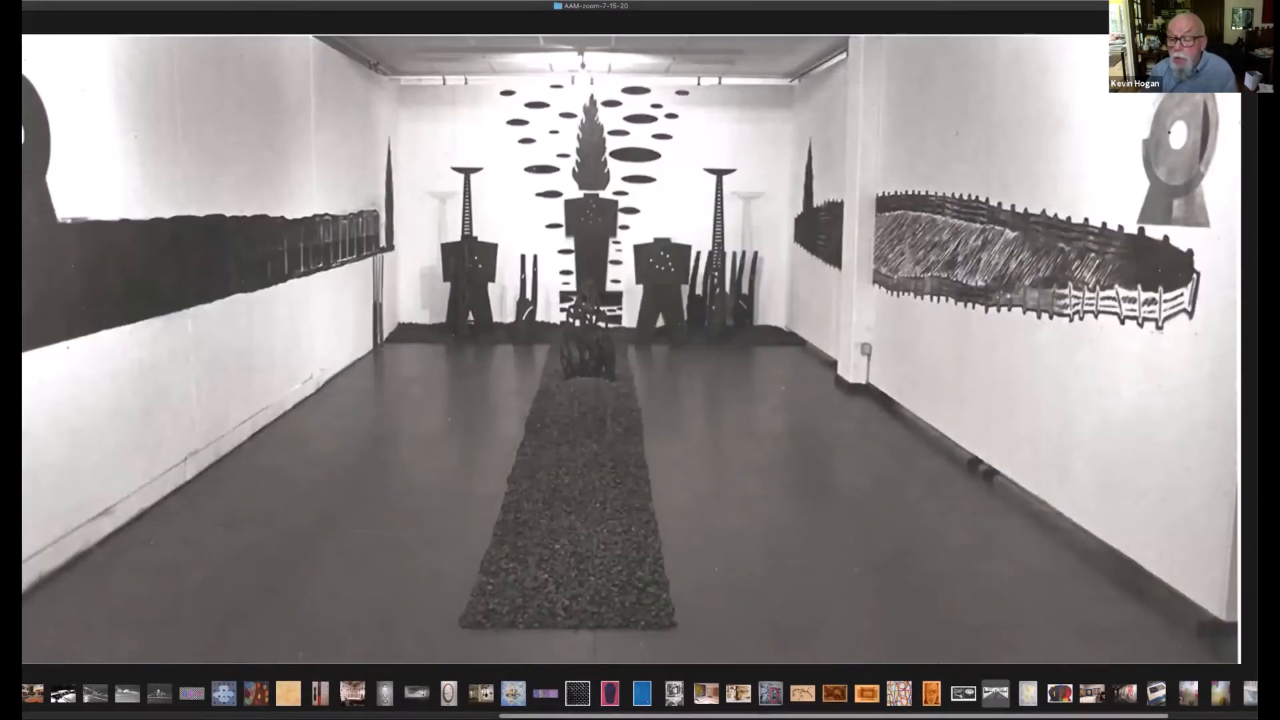
- Pass the red, yellow and blue silkscreen to show the pink print with the blue vase
{"action": "left_click", "coordinate": [1059, 706]}
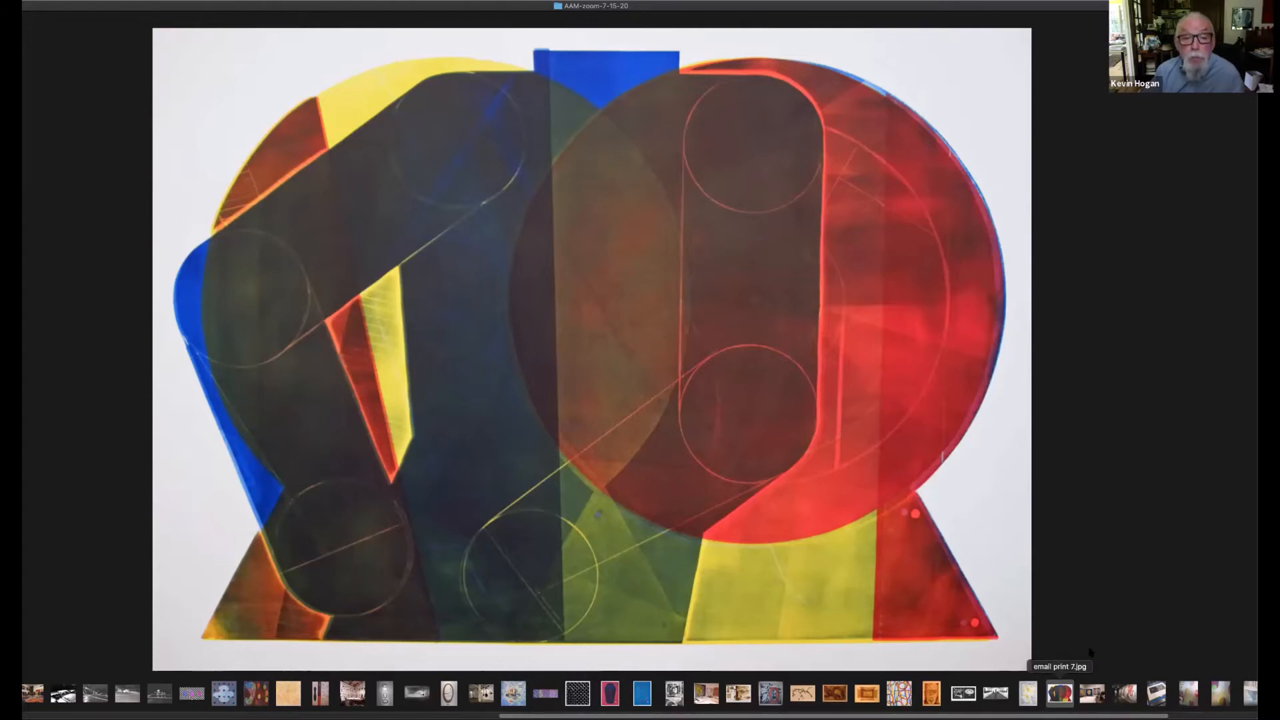
{"action": "mouse_move", "coordinate": [1089, 538]}
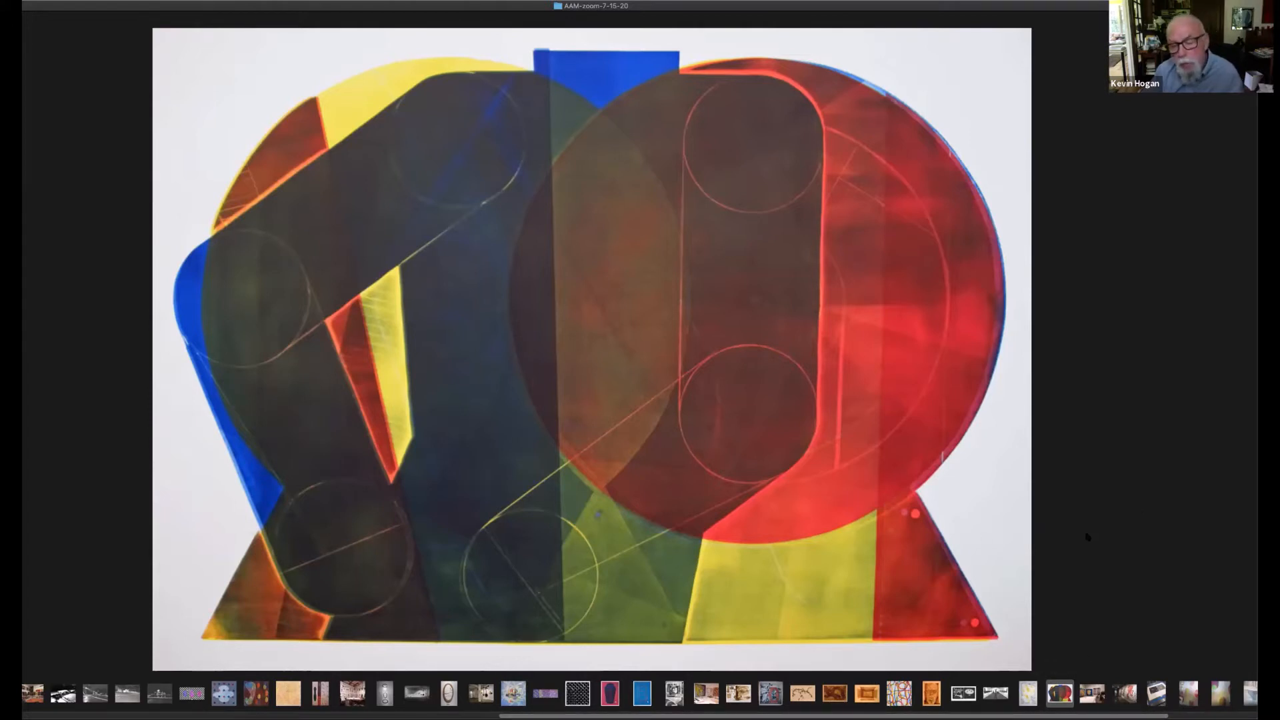
{"action": "mouse_move", "coordinate": [1097, 534]}
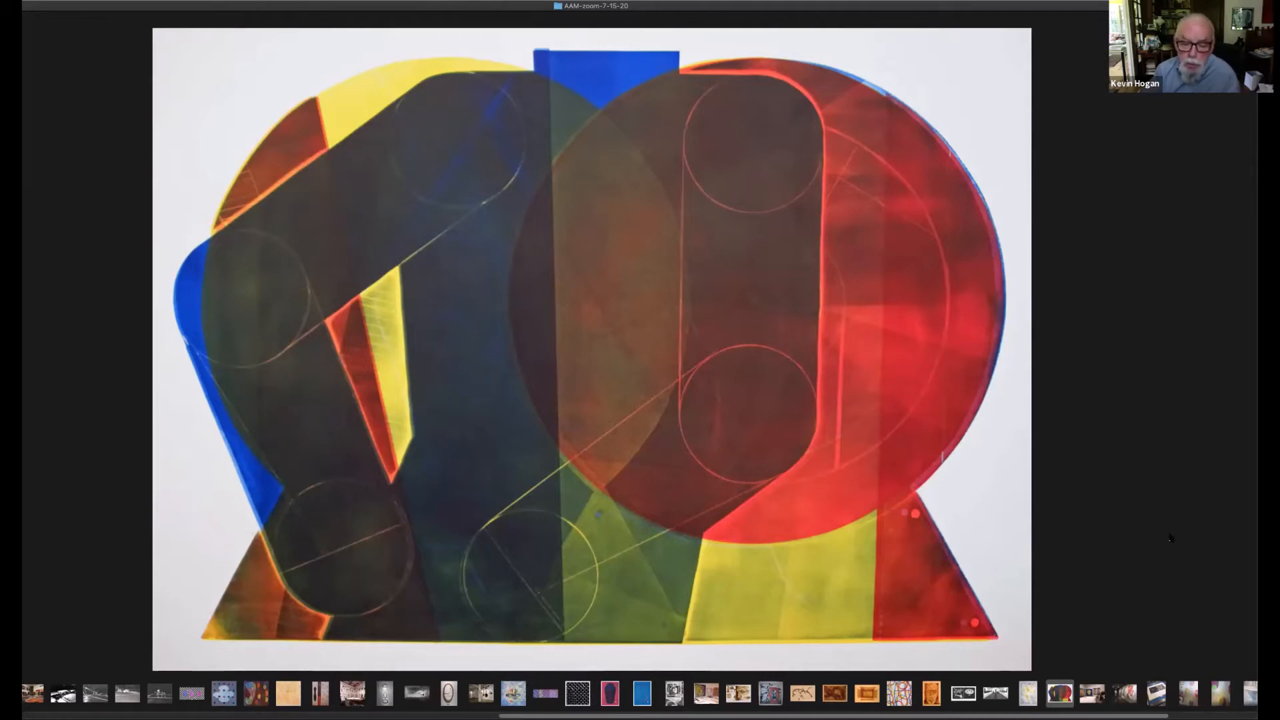
{"action": "mouse_move", "coordinate": [999, 623]}
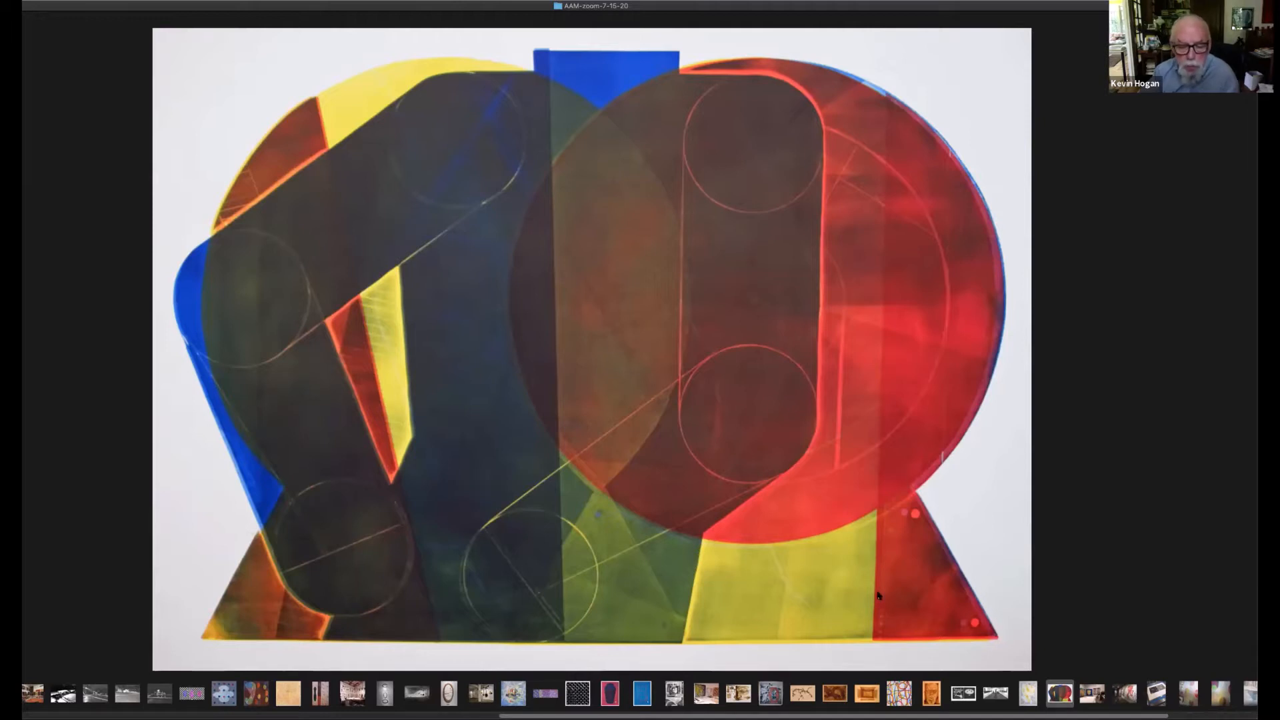
{"action": "mouse_move", "coordinate": [894, 602]}
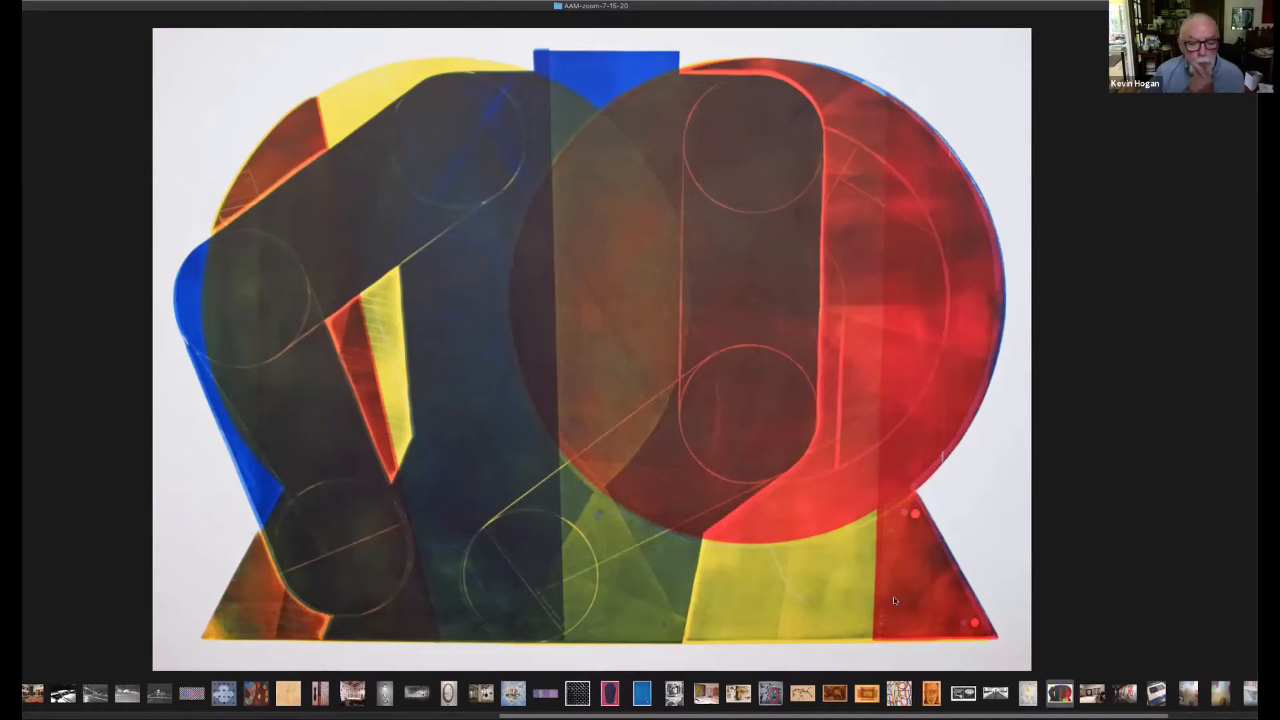
{"action": "mouse_move", "coordinate": [890, 677]}
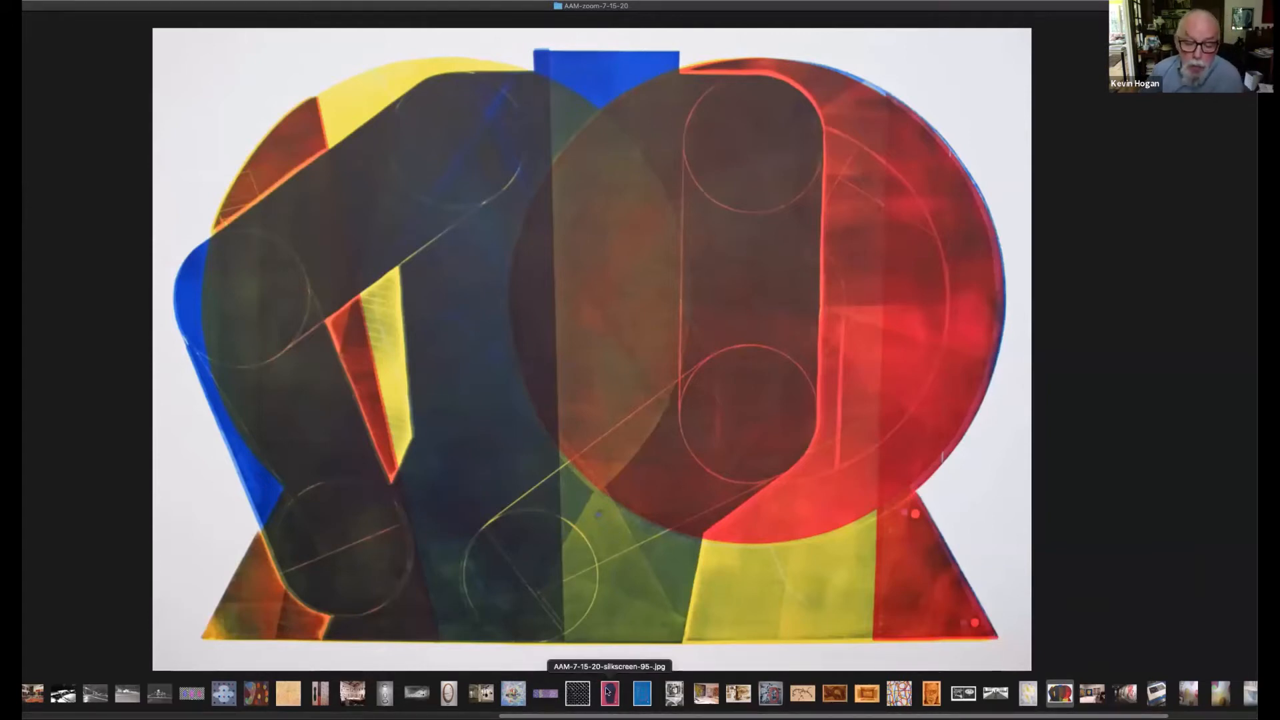
{"action": "left_click", "coordinate": [604, 702]}
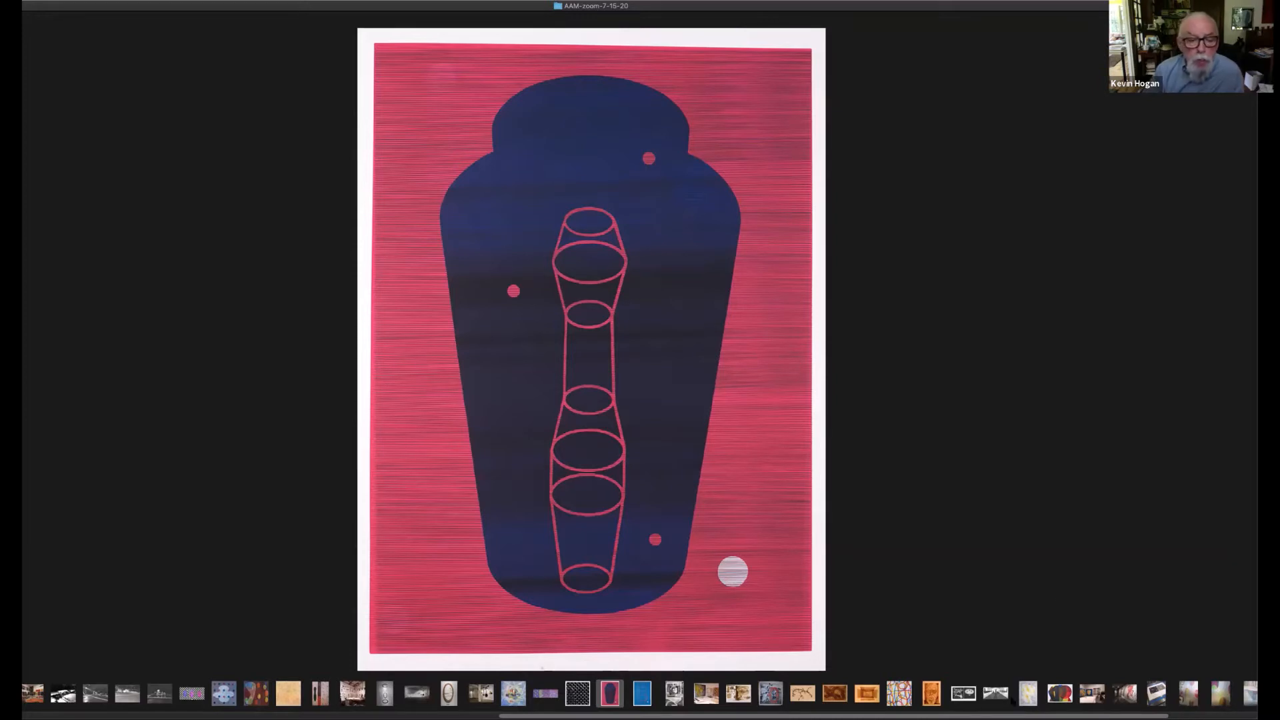
{"action": "mouse_move", "coordinate": [1027, 622]}
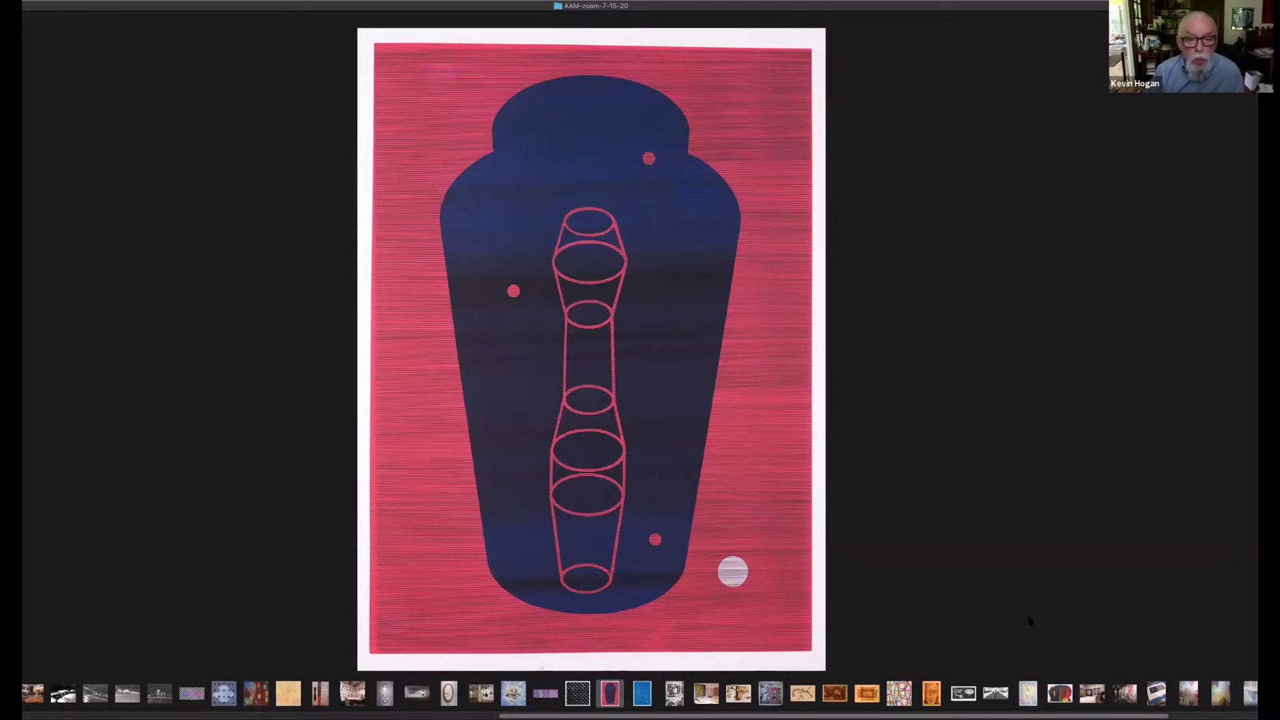
{"action": "mouse_move", "coordinate": [916, 528]}
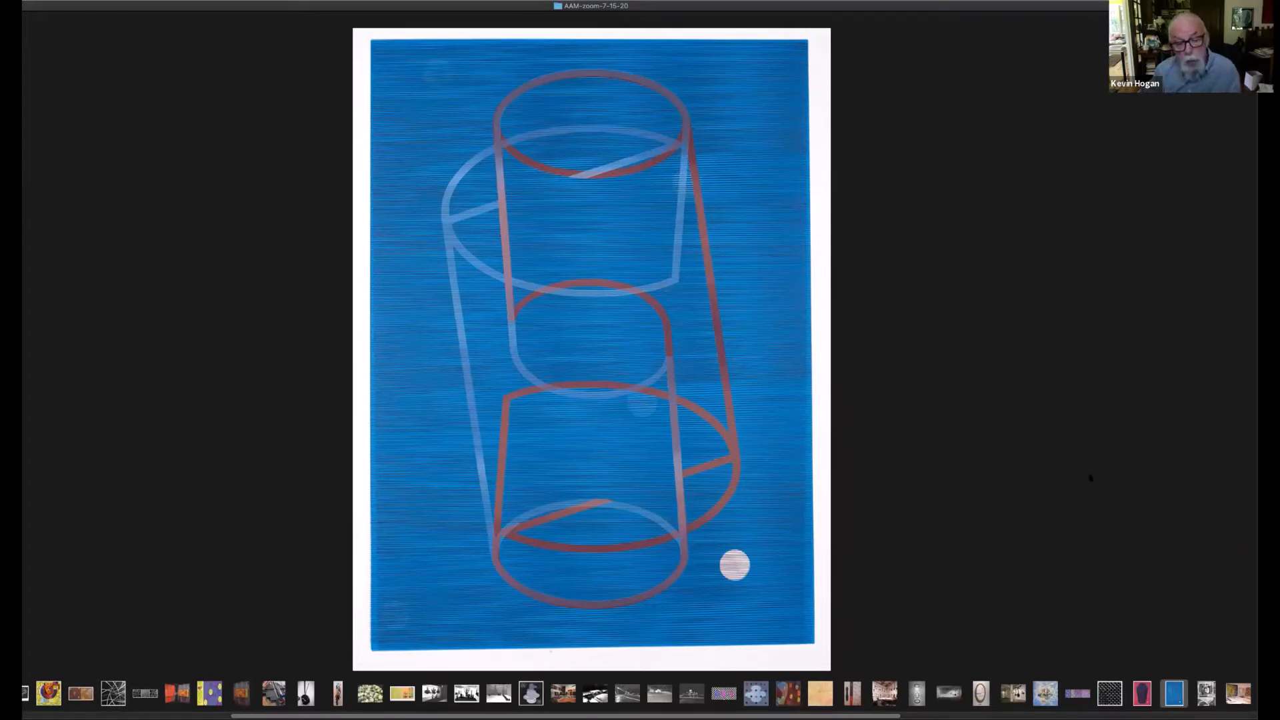
{"action": "mouse_move", "coordinate": [1173, 576]}
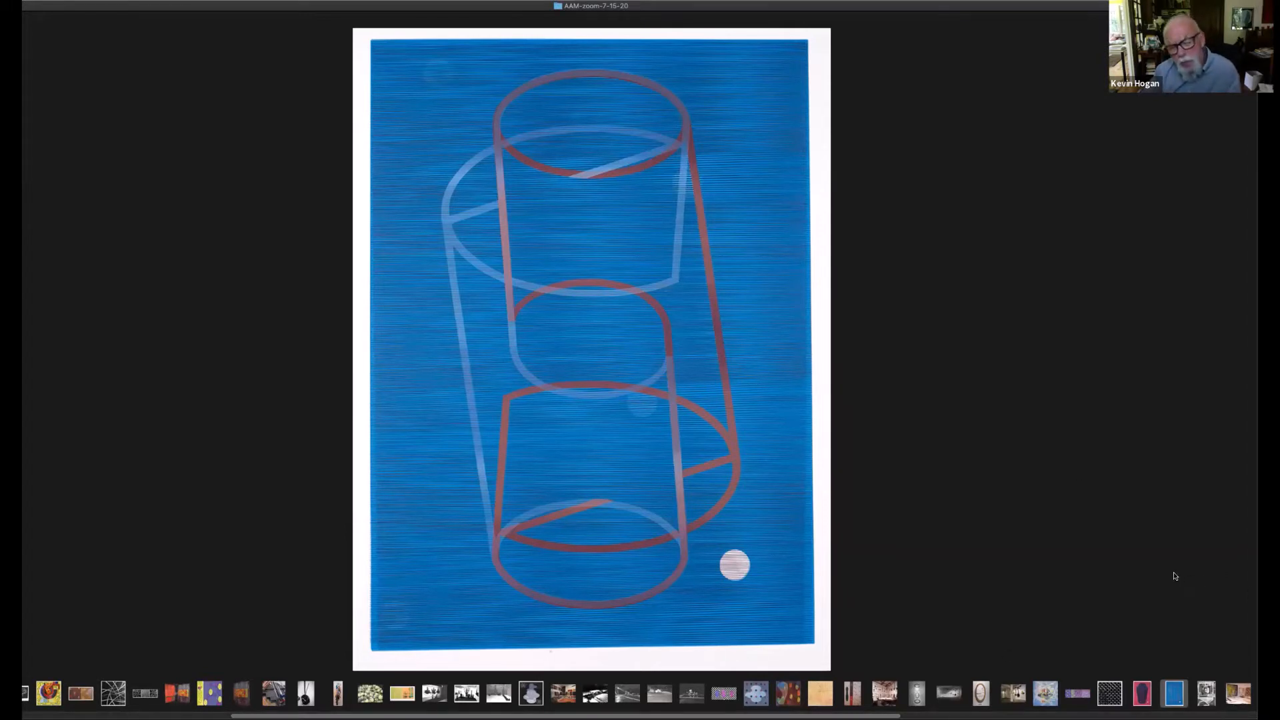
{"action": "mouse_move", "coordinate": [1168, 570]}
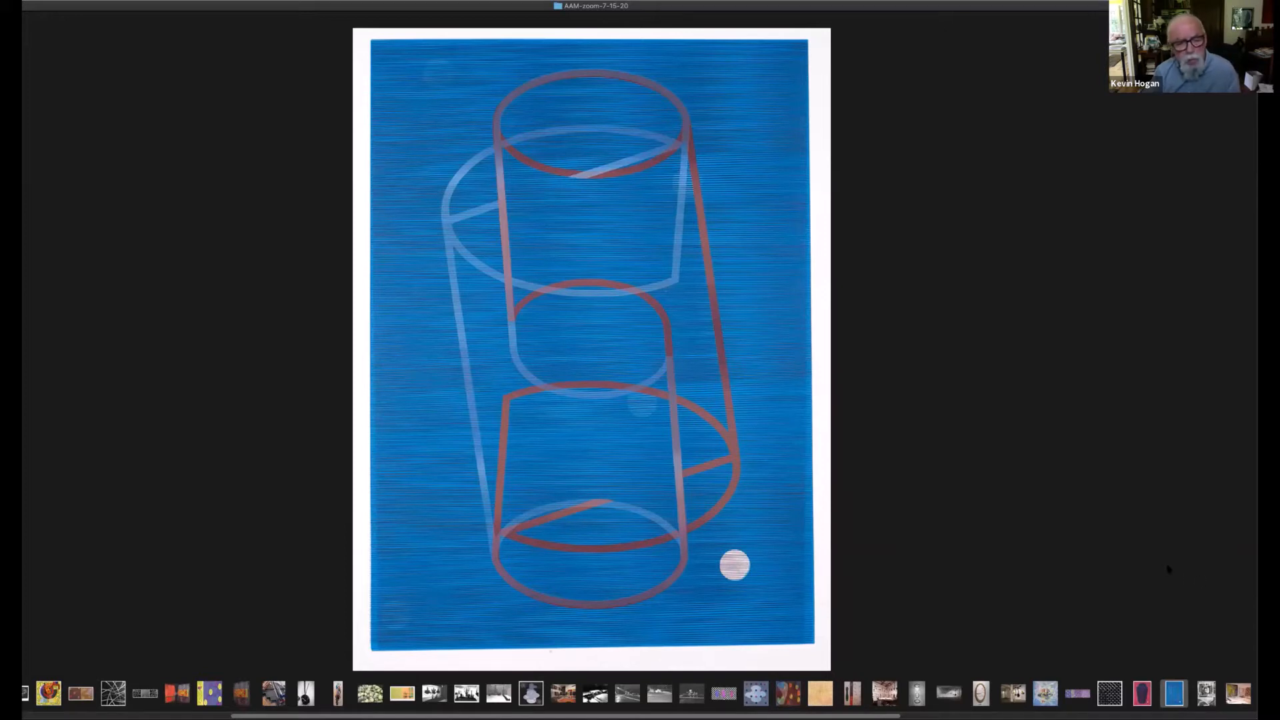
{"action": "mouse_move", "coordinate": [1038, 475]}
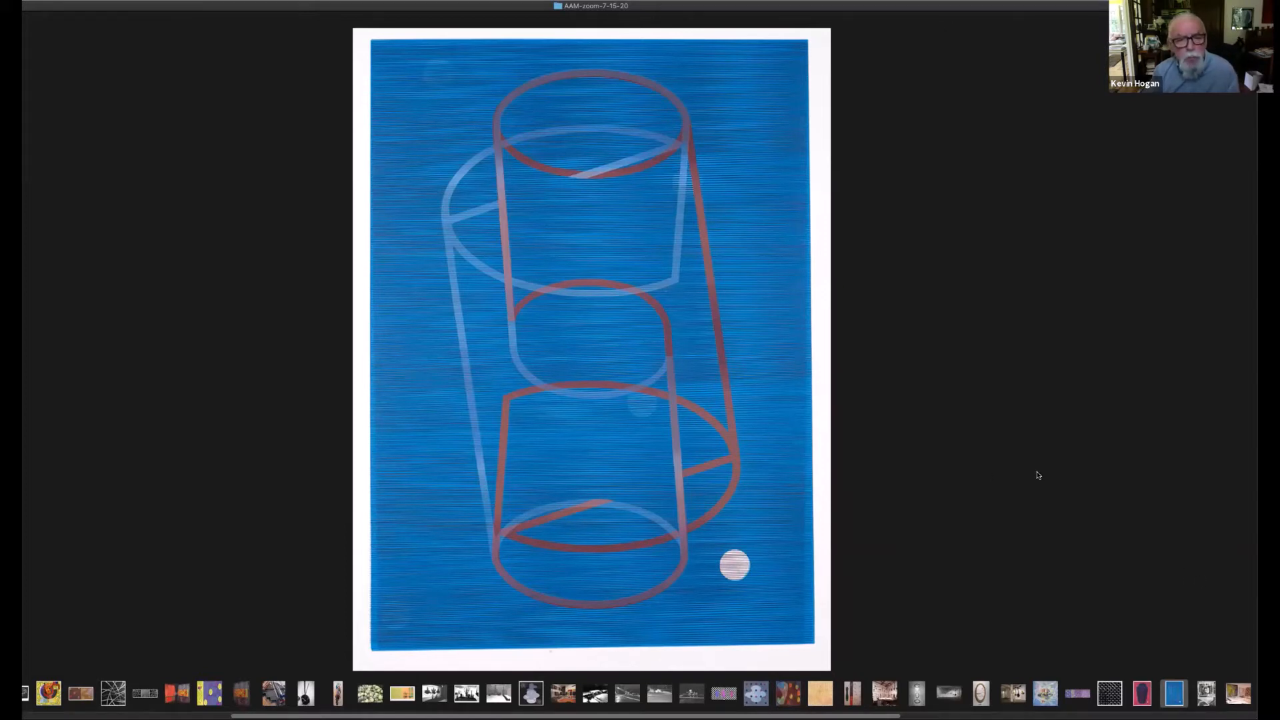
{"action": "mouse_move", "coordinate": [1041, 475]}
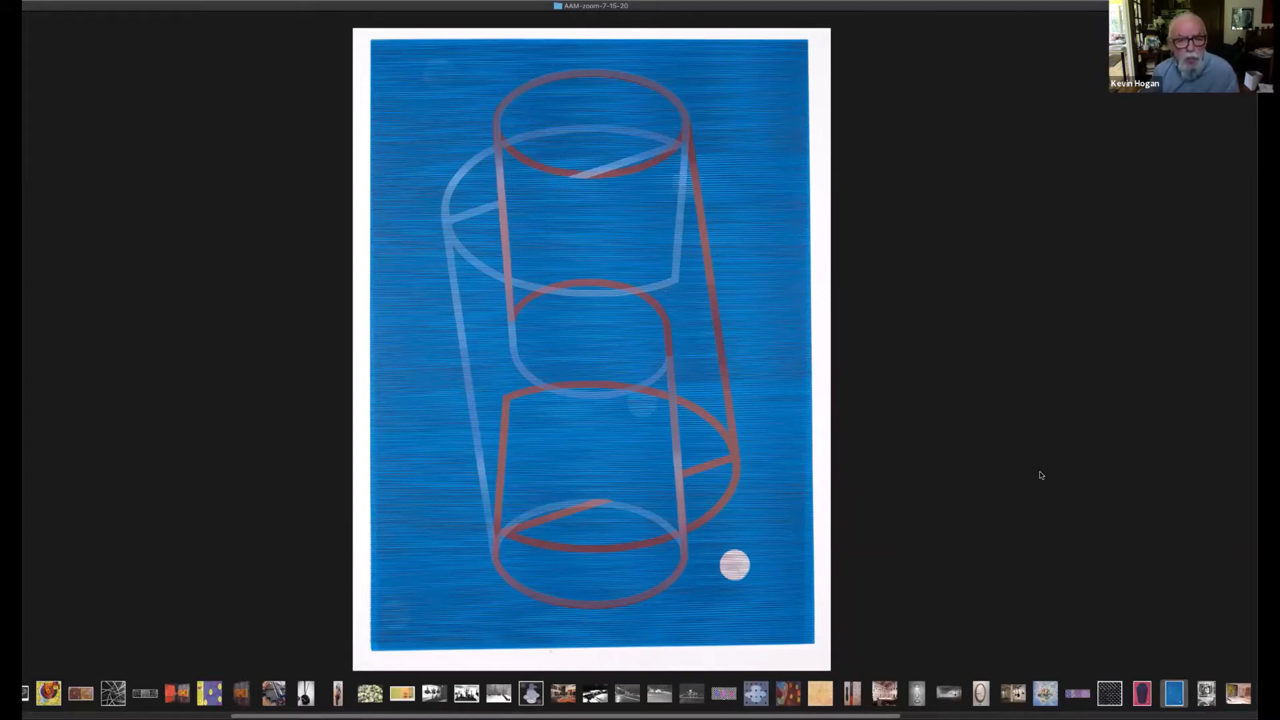
{"action": "mouse_move", "coordinate": [1059, 465]}
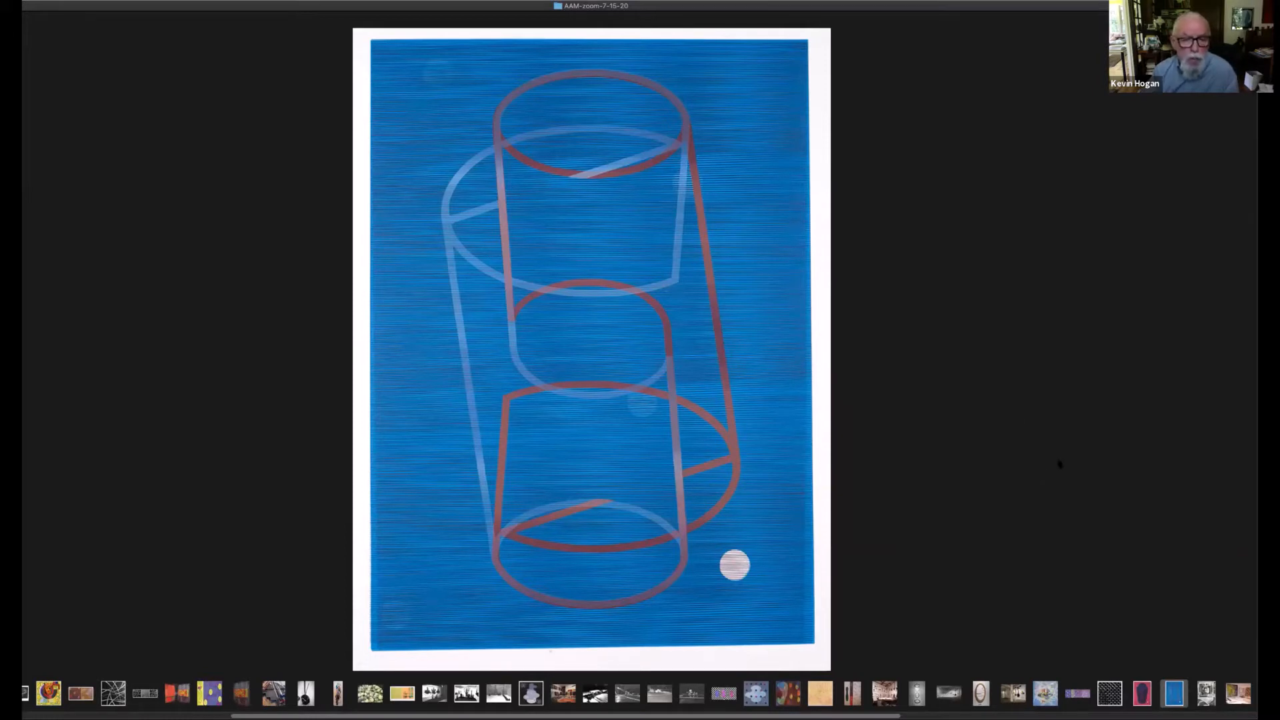
{"action": "mouse_move", "coordinate": [1127, 466]}
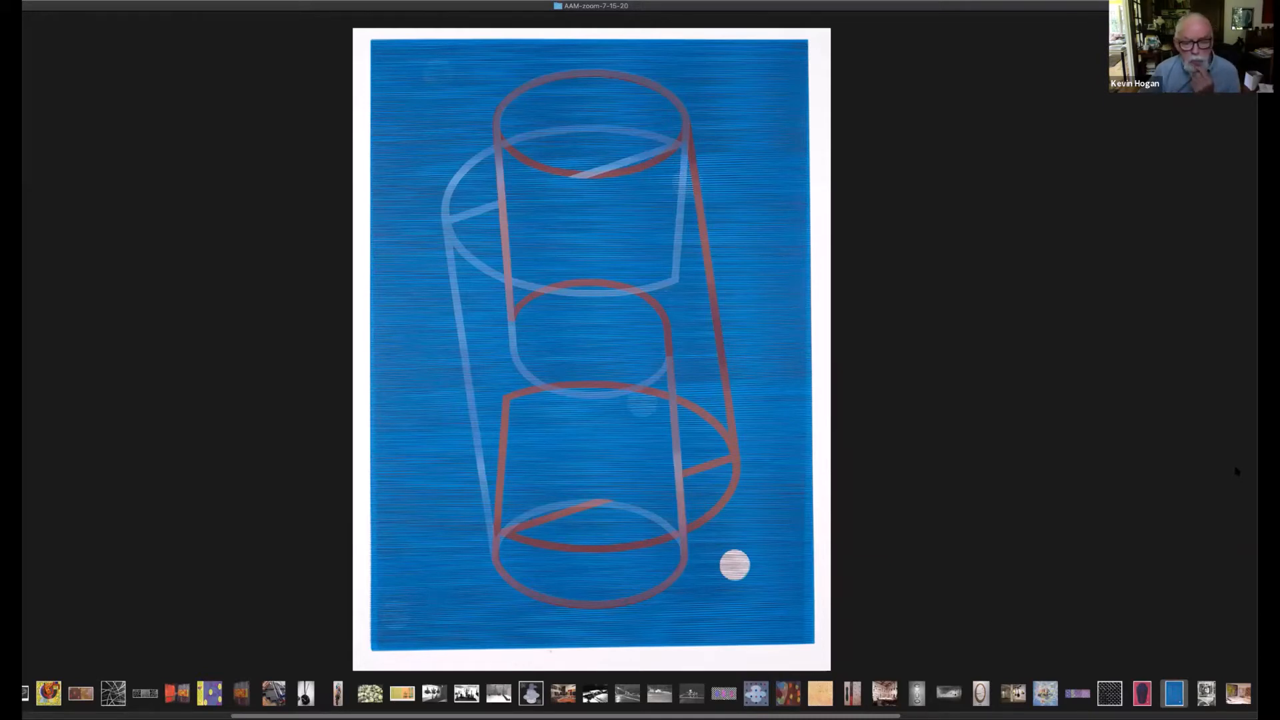
{"action": "mouse_move", "coordinate": [1216, 568]}
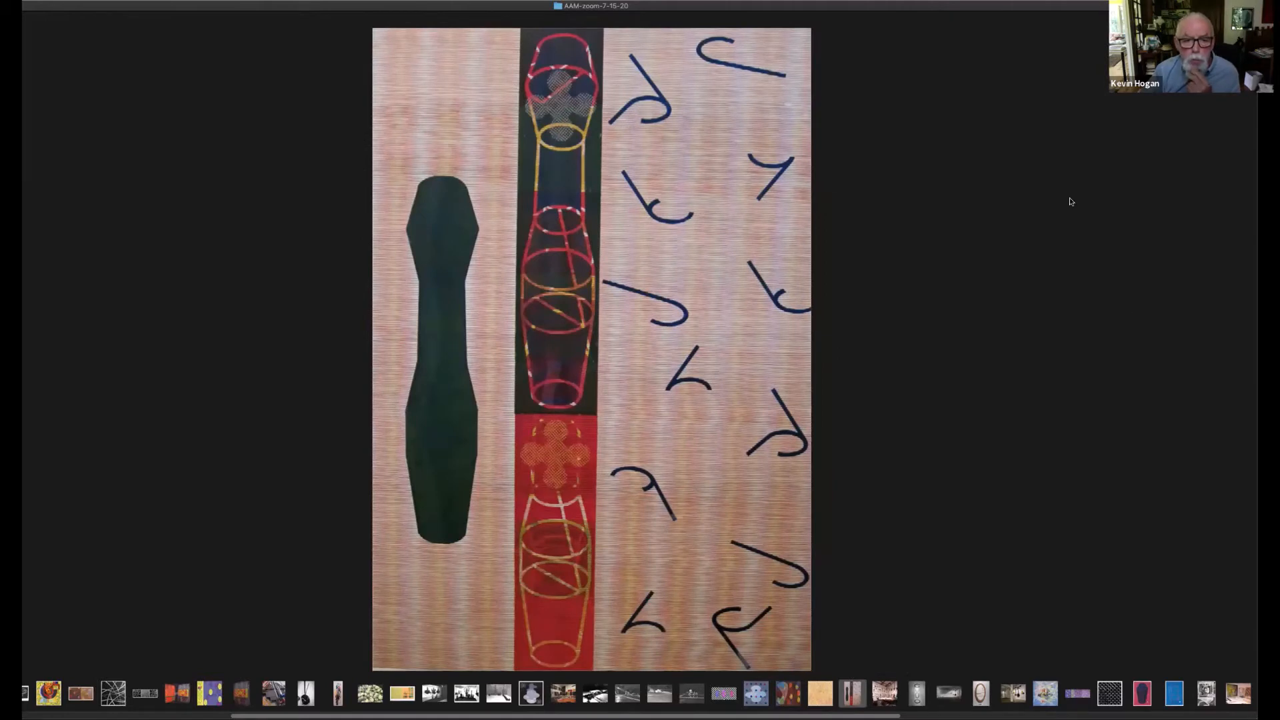
{"action": "mouse_move", "coordinate": [1081, 203]}
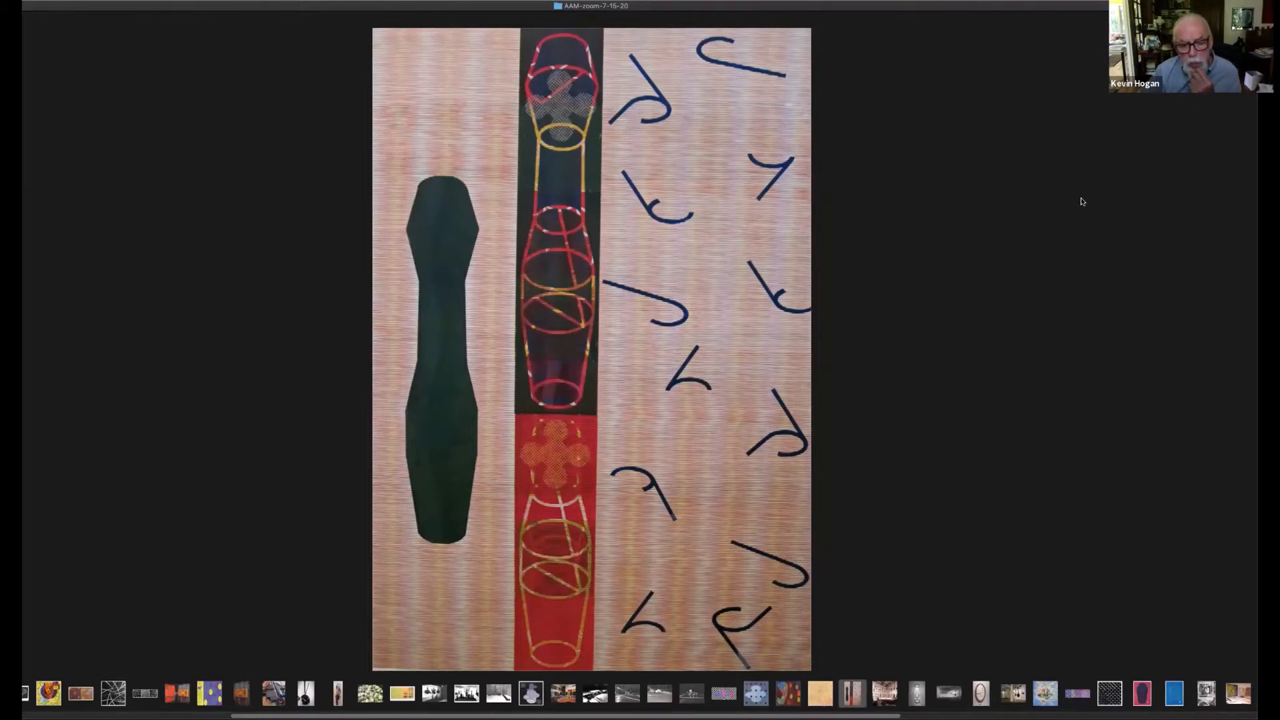
{"action": "mouse_move", "coordinate": [1004, 308]}
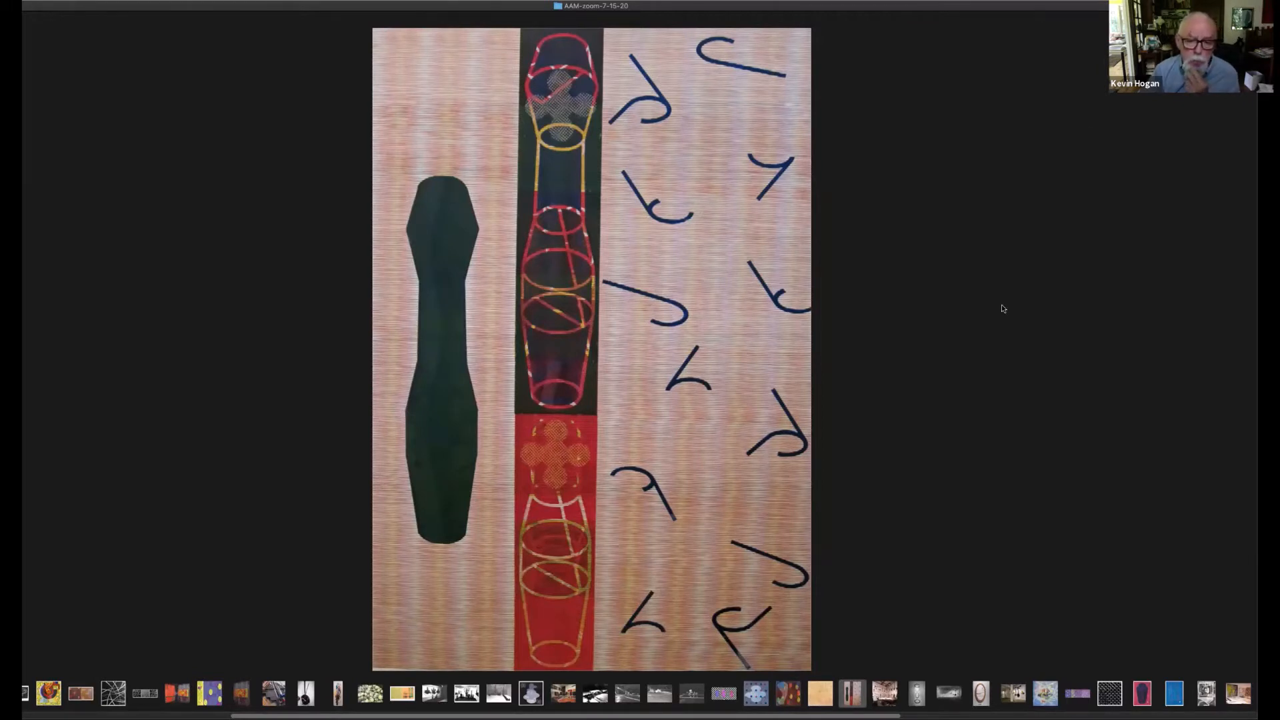
{"action": "mouse_move", "coordinate": [769, 310]}
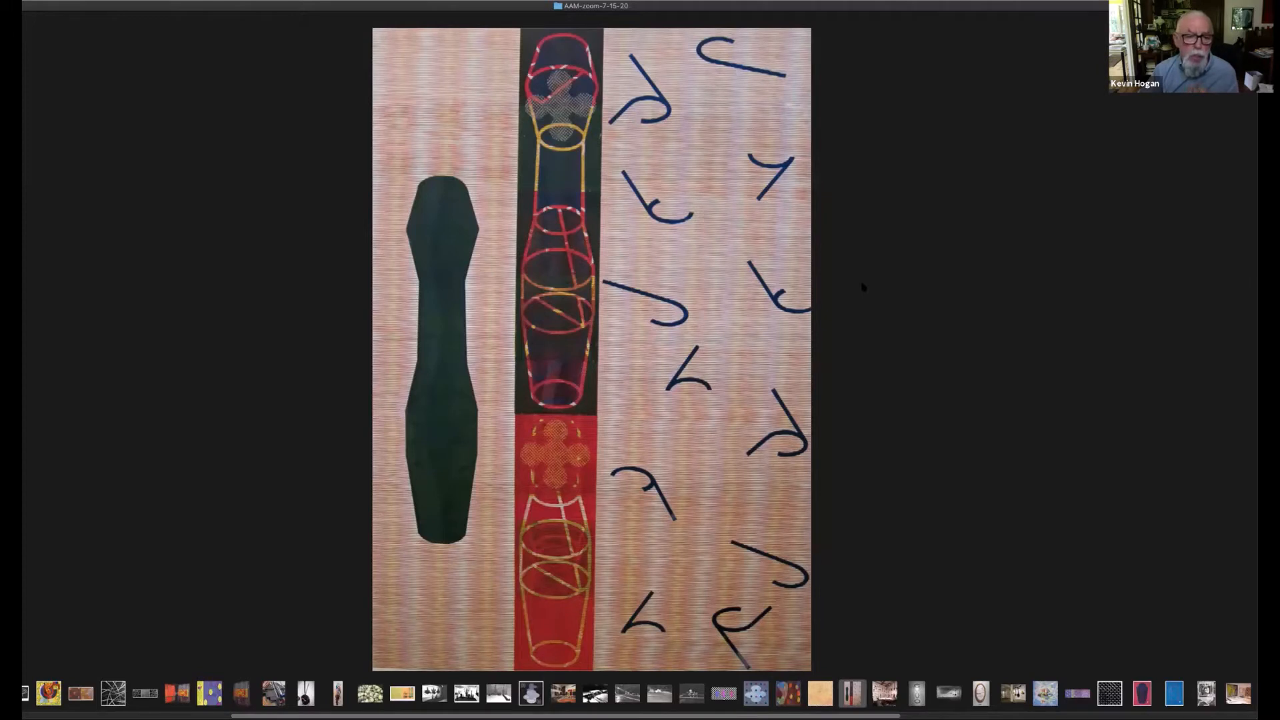
{"action": "mouse_move", "coordinate": [1165, 292]}
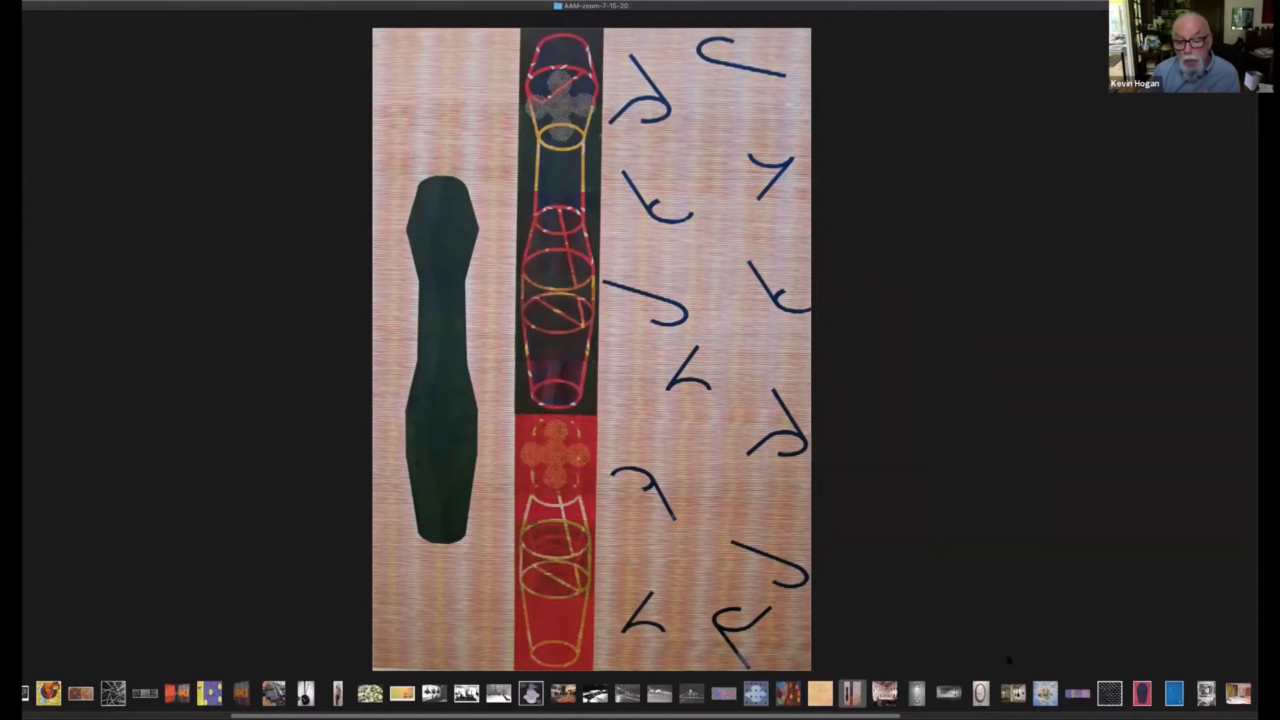
{"action": "mouse_move", "coordinate": [844, 688]}
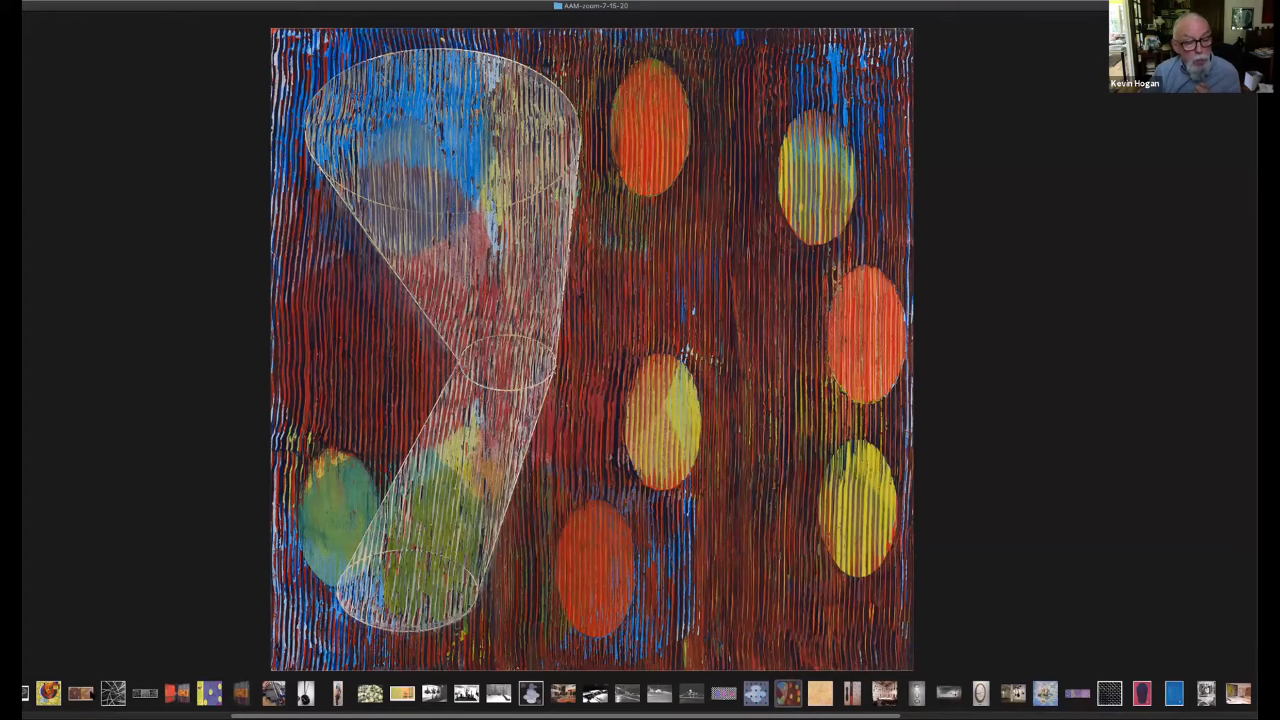
{"action": "mouse_move", "coordinate": [81, 694]}
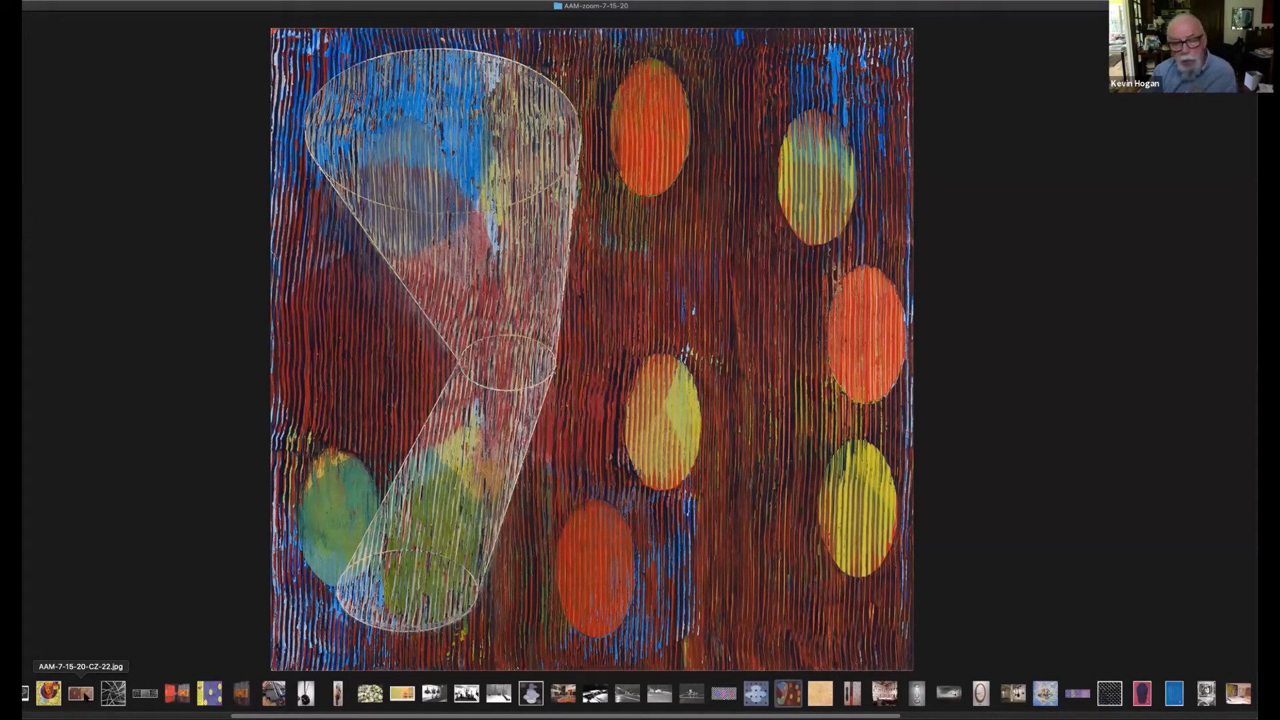
- Display the bright yellow collage with blue leaf outlines around a geared form
{"action": "left_click", "coordinate": [80, 694]}
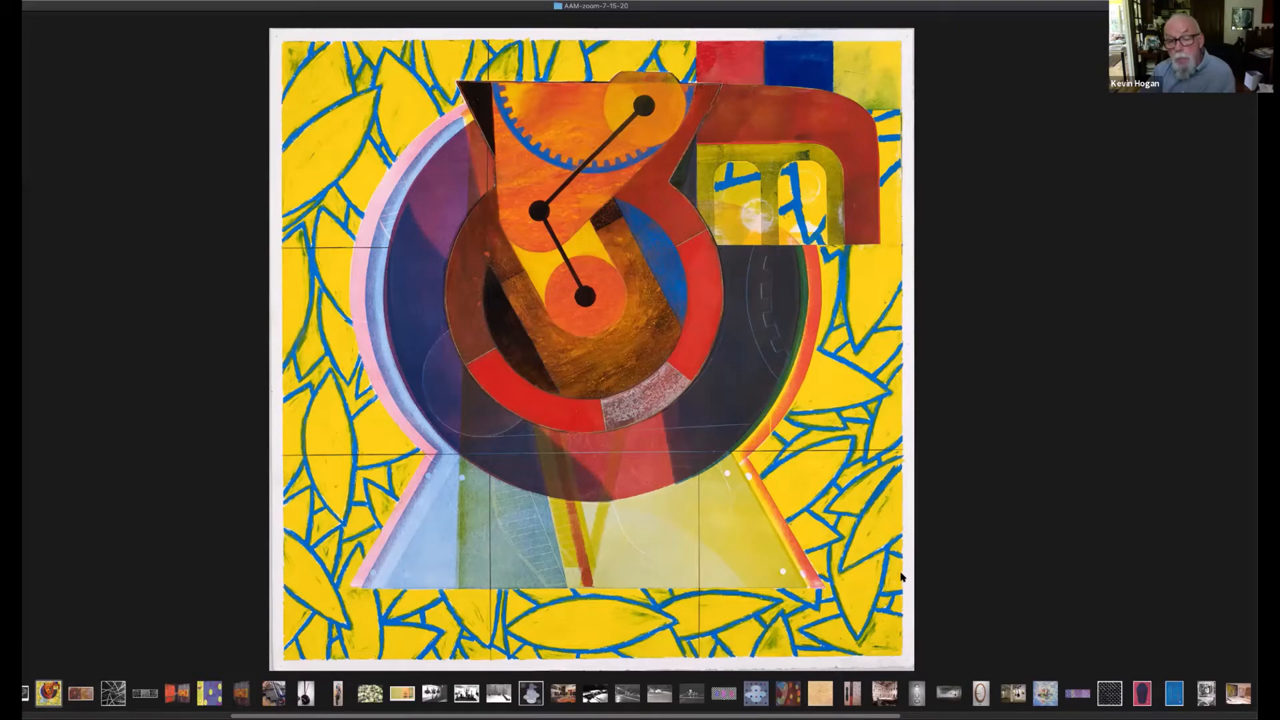
{"action": "mouse_move", "coordinate": [878, 646]}
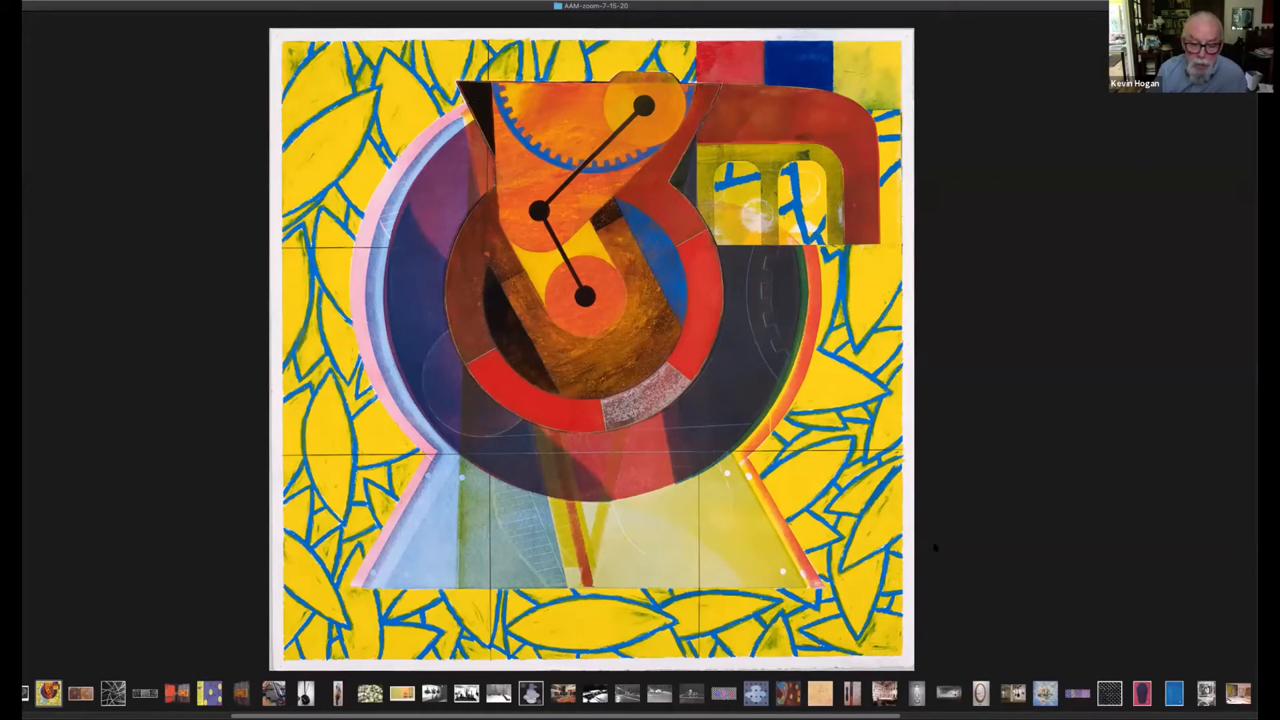
{"action": "mouse_move", "coordinate": [960, 525]}
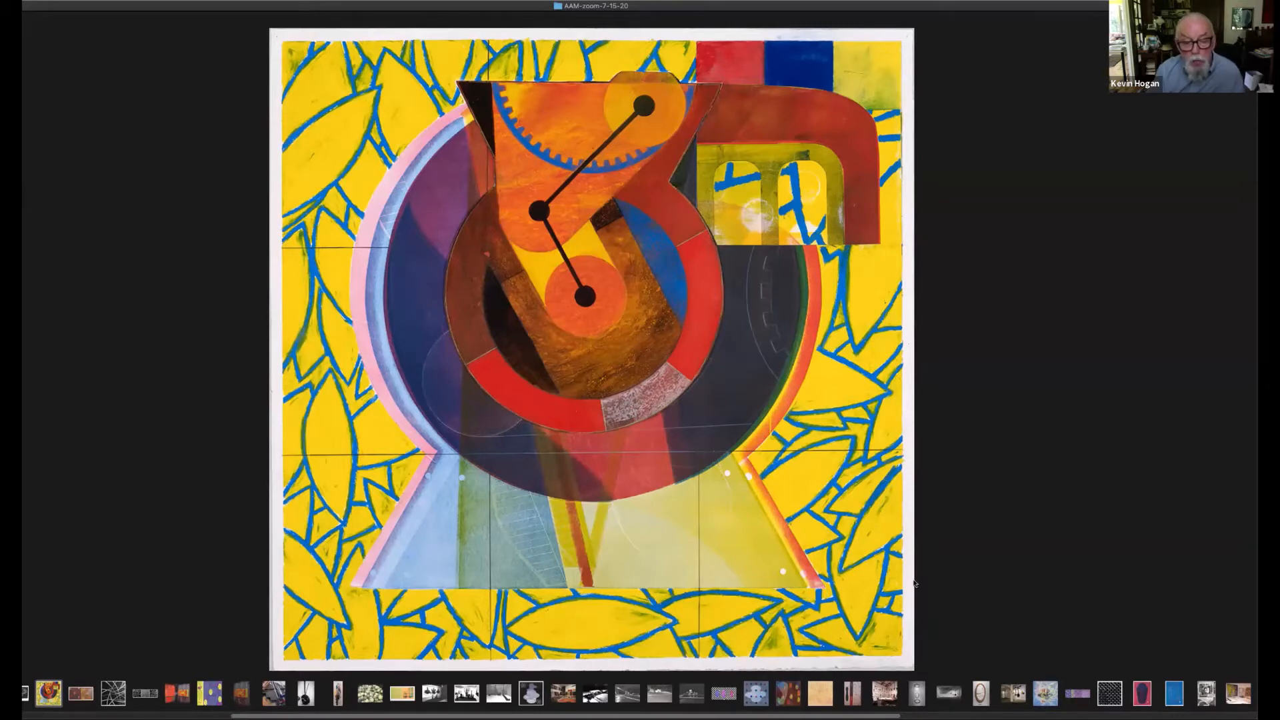
{"action": "mouse_move", "coordinate": [1024, 657]}
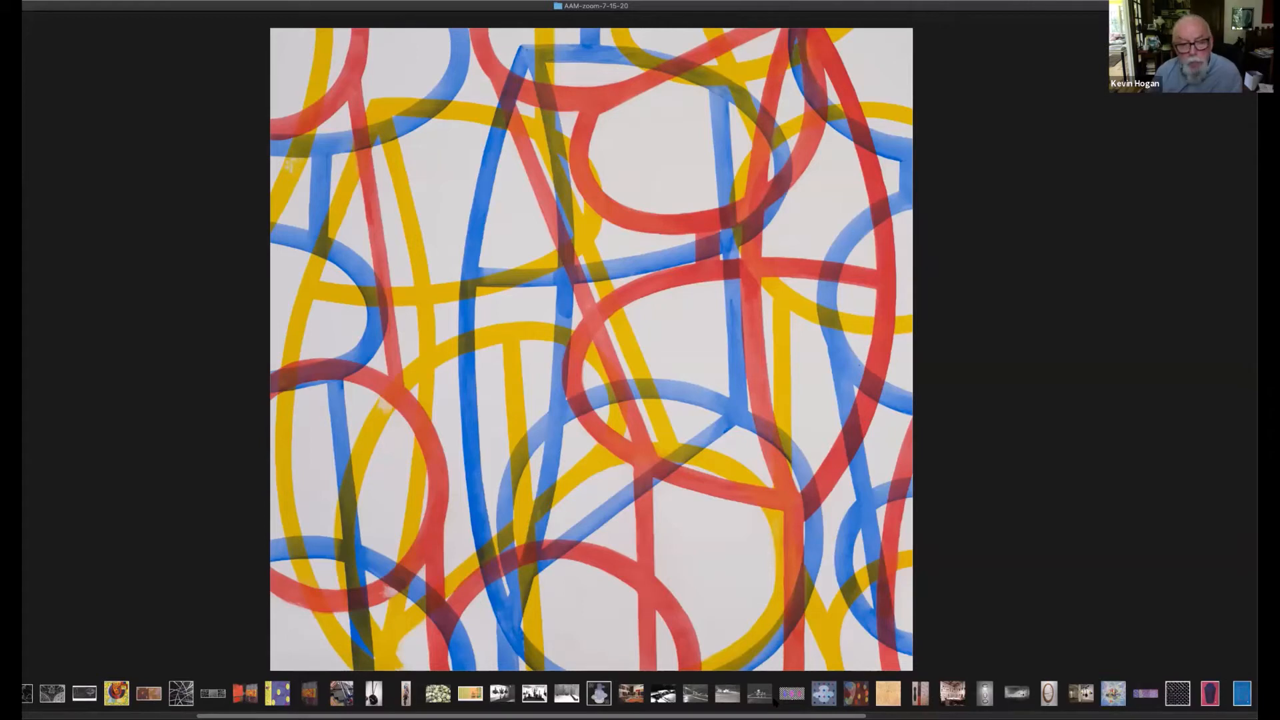
{"action": "mouse_move", "coordinate": [857, 663]}
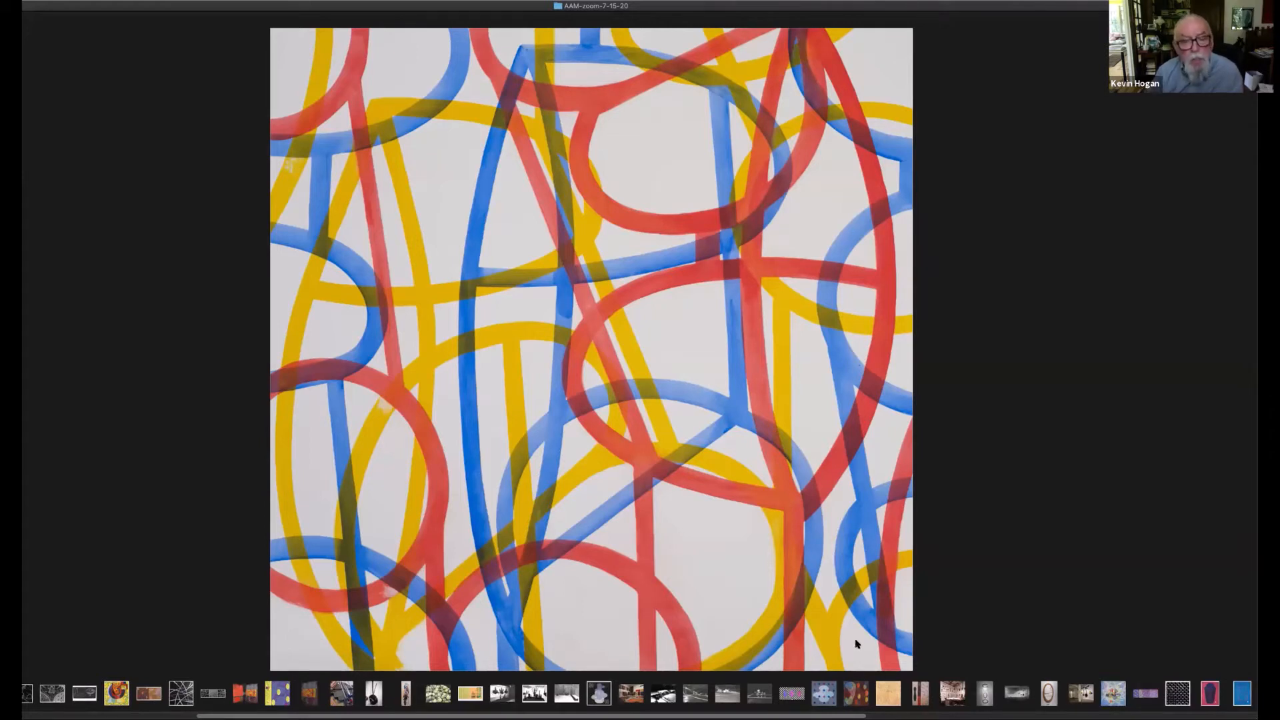
{"action": "mouse_move", "coordinate": [864, 623]}
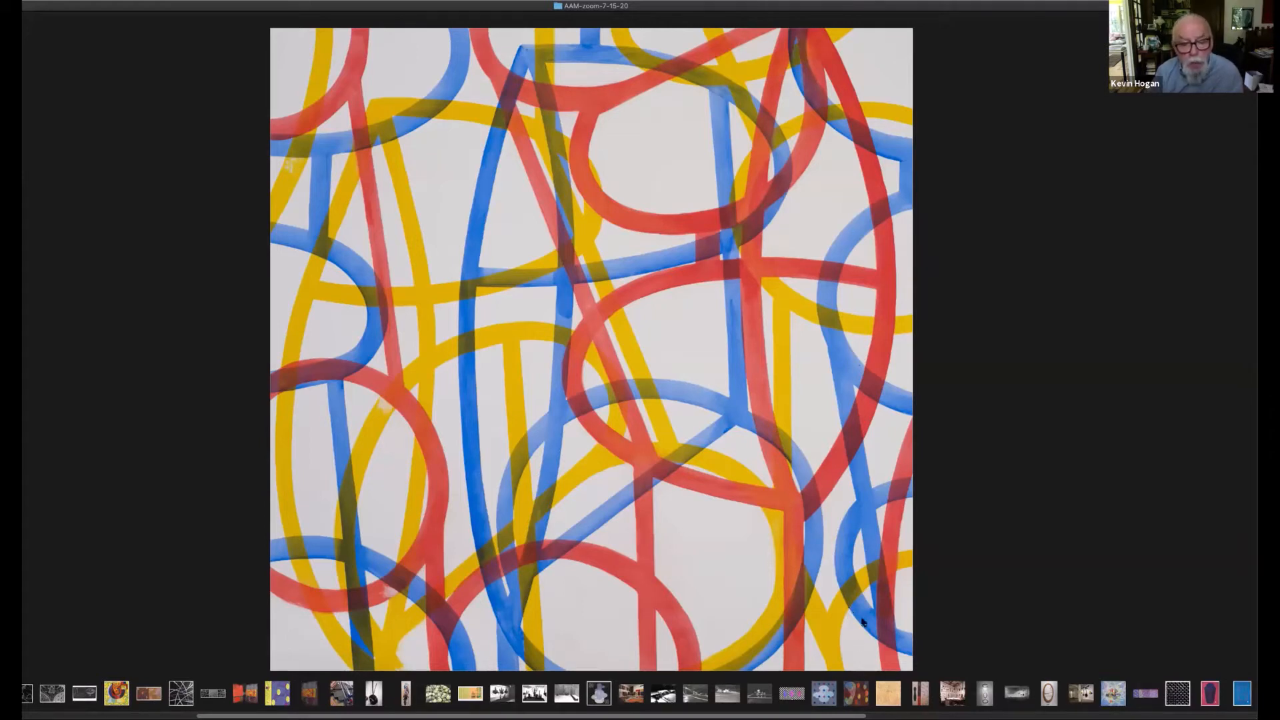
{"action": "mouse_move", "coordinate": [882, 660]}
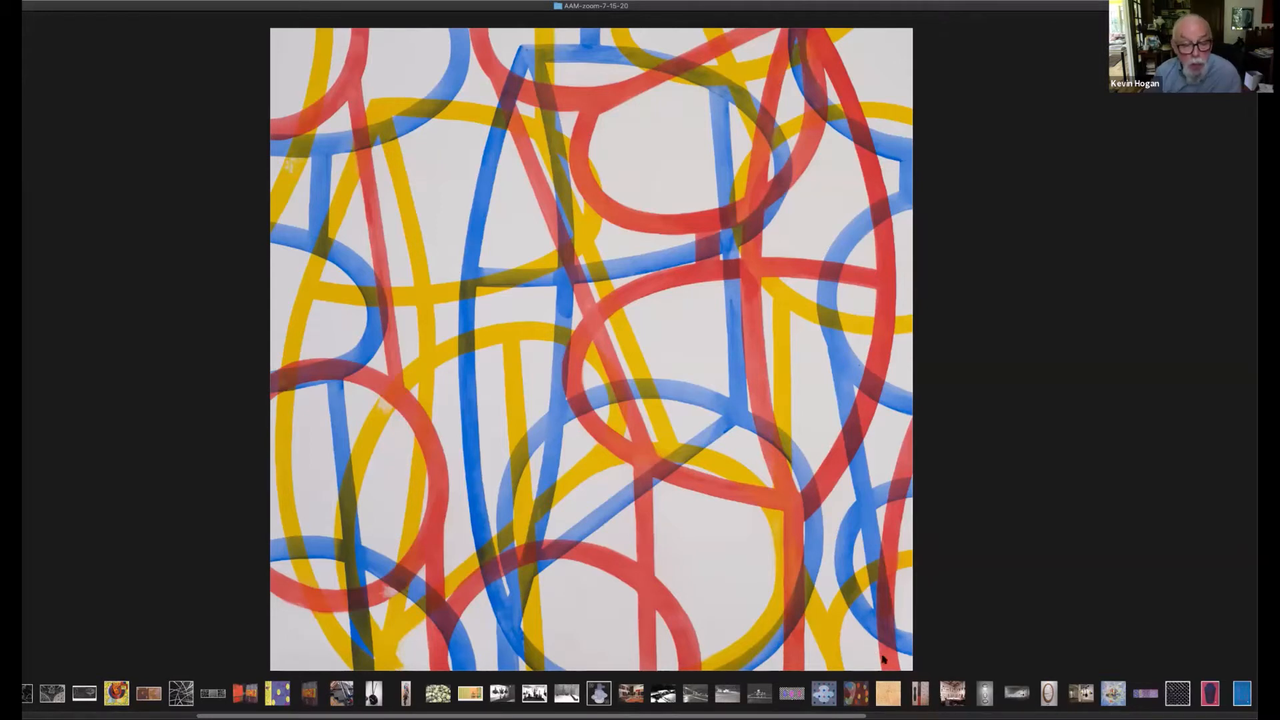
{"action": "mouse_move", "coordinate": [906, 677]}
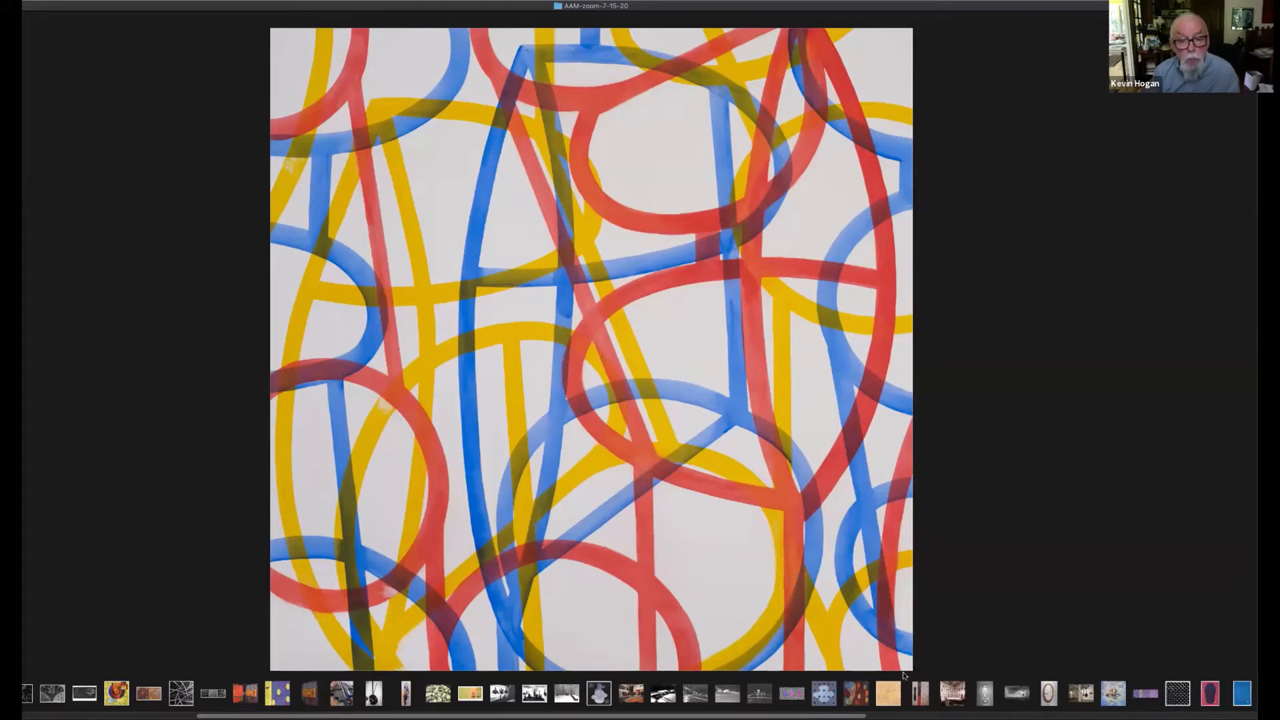
{"action": "mouse_move", "coordinate": [907, 666]}
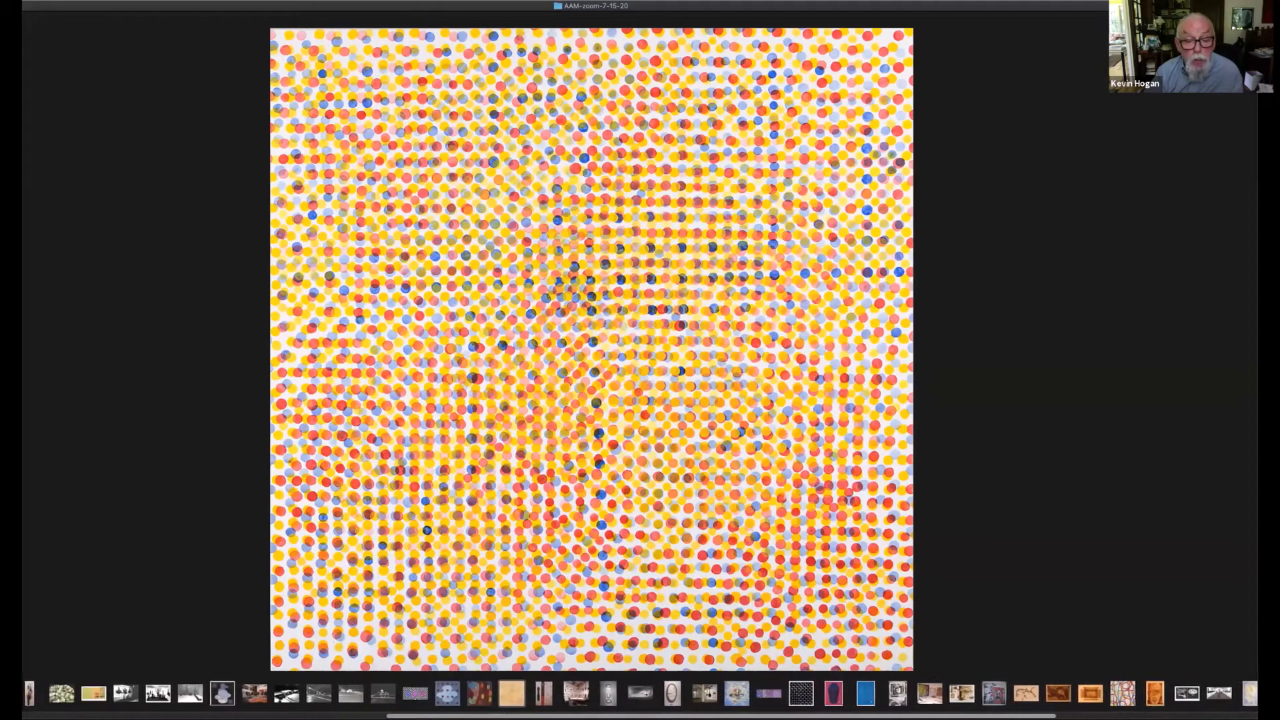
{"action": "scroll", "scroll_direction": "left", "scroll_amount": 3}
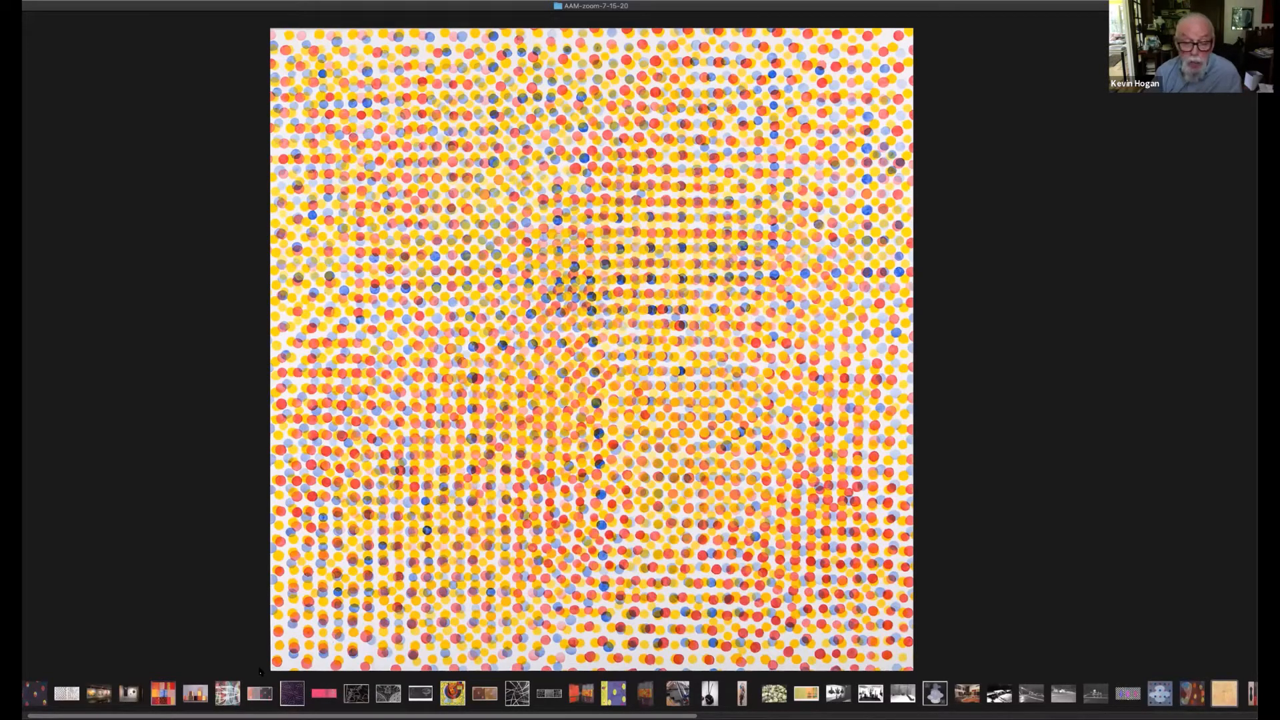
{"action": "mouse_move", "coordinate": [512, 645]}
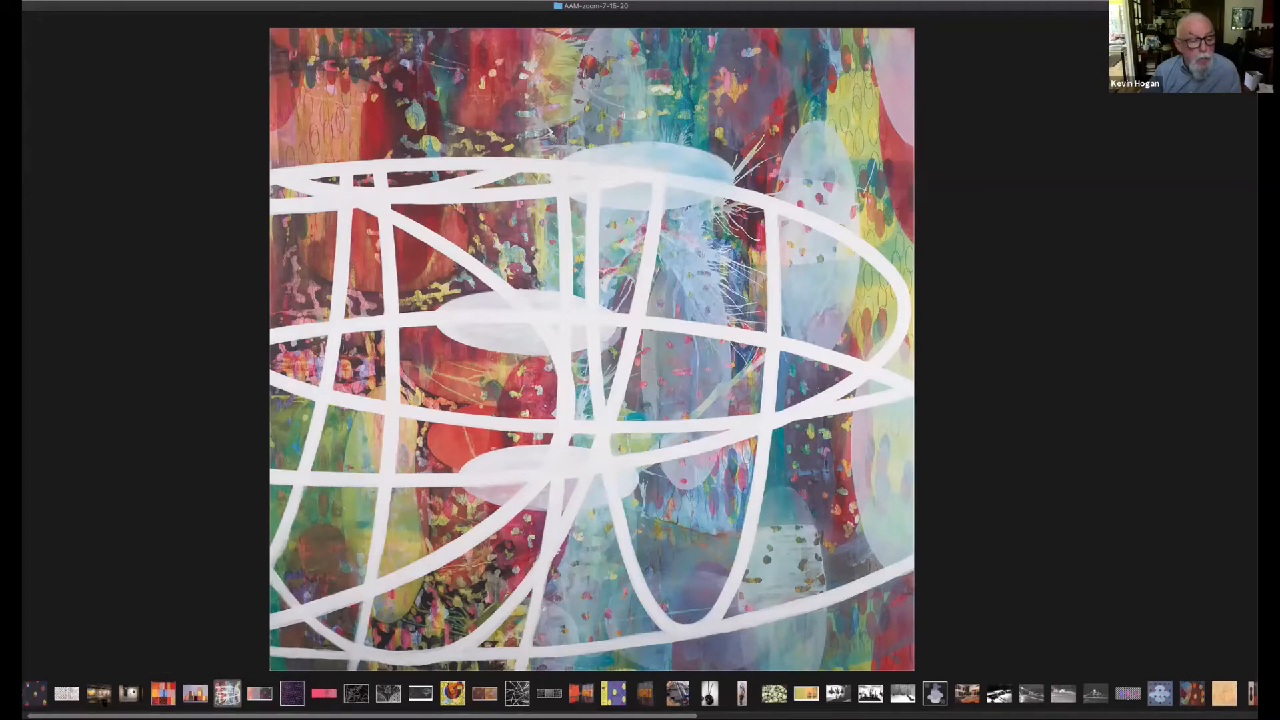
- Select the thumbnail after the dot painting: the abstract painting with white looping lines
{"action": "left_click", "coordinate": [103, 693]}
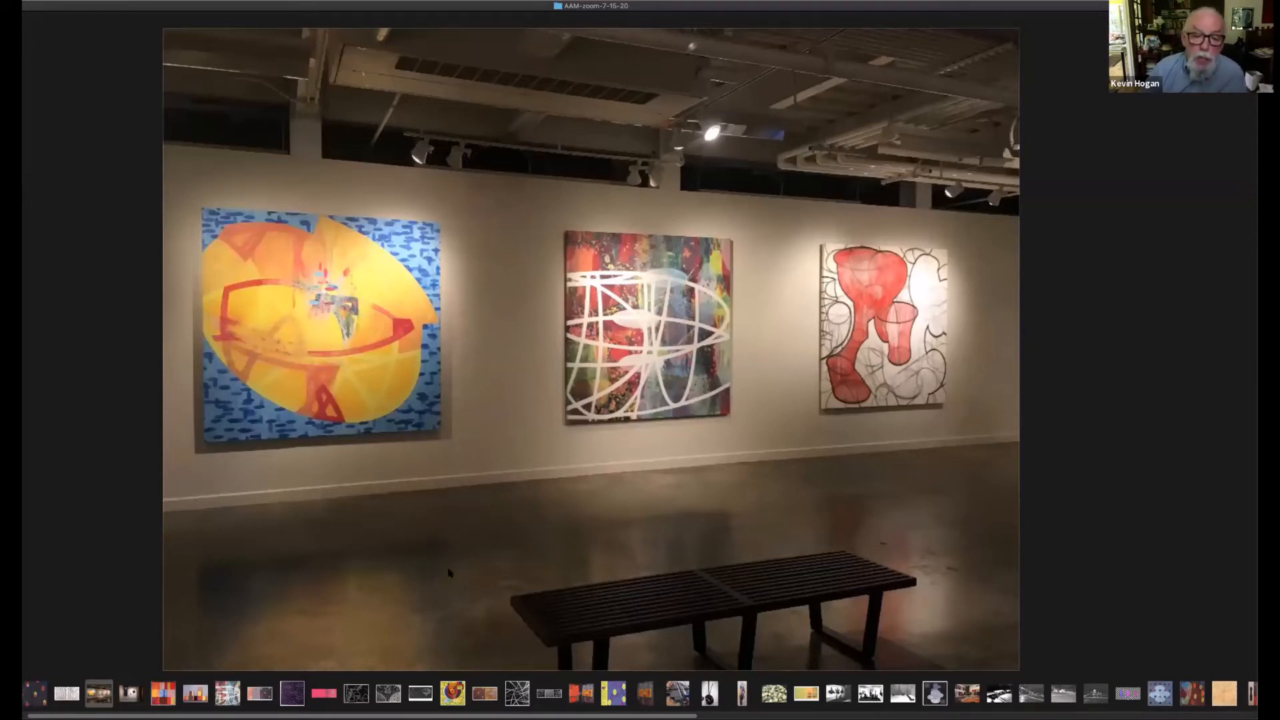
{"action": "mouse_move", "coordinate": [455, 605]}
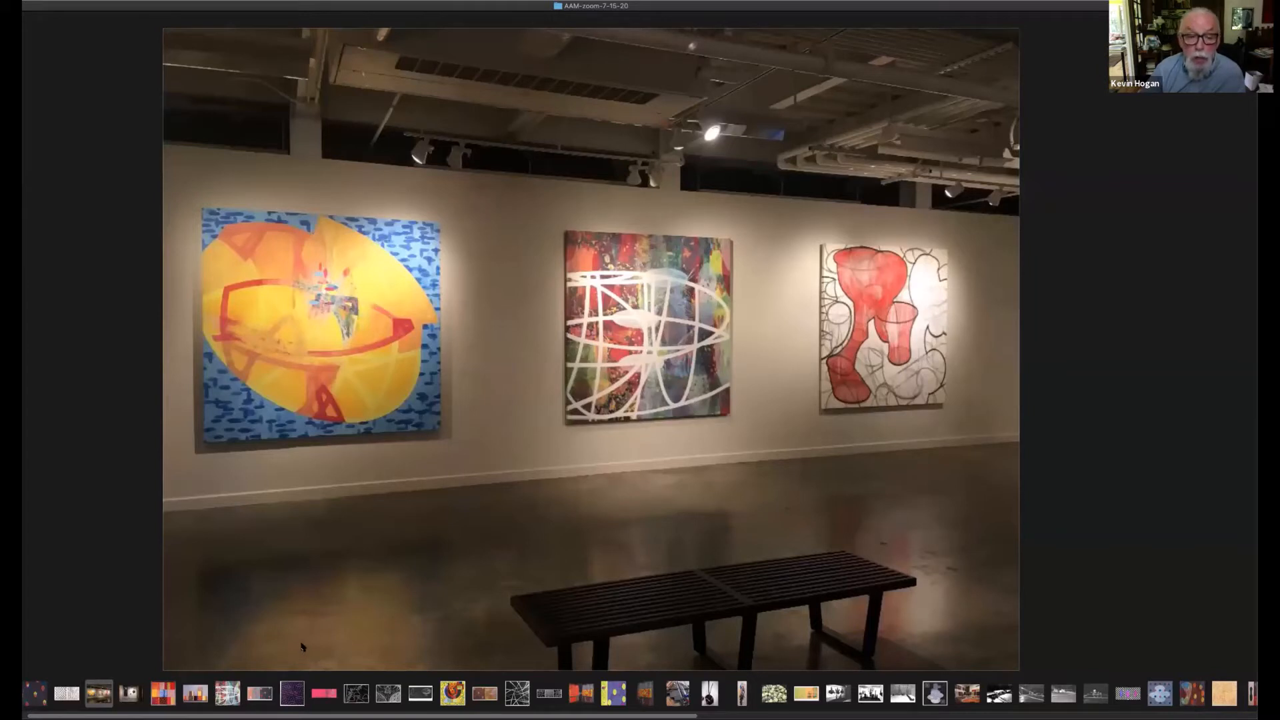
{"action": "mouse_move", "coordinate": [329, 664]}
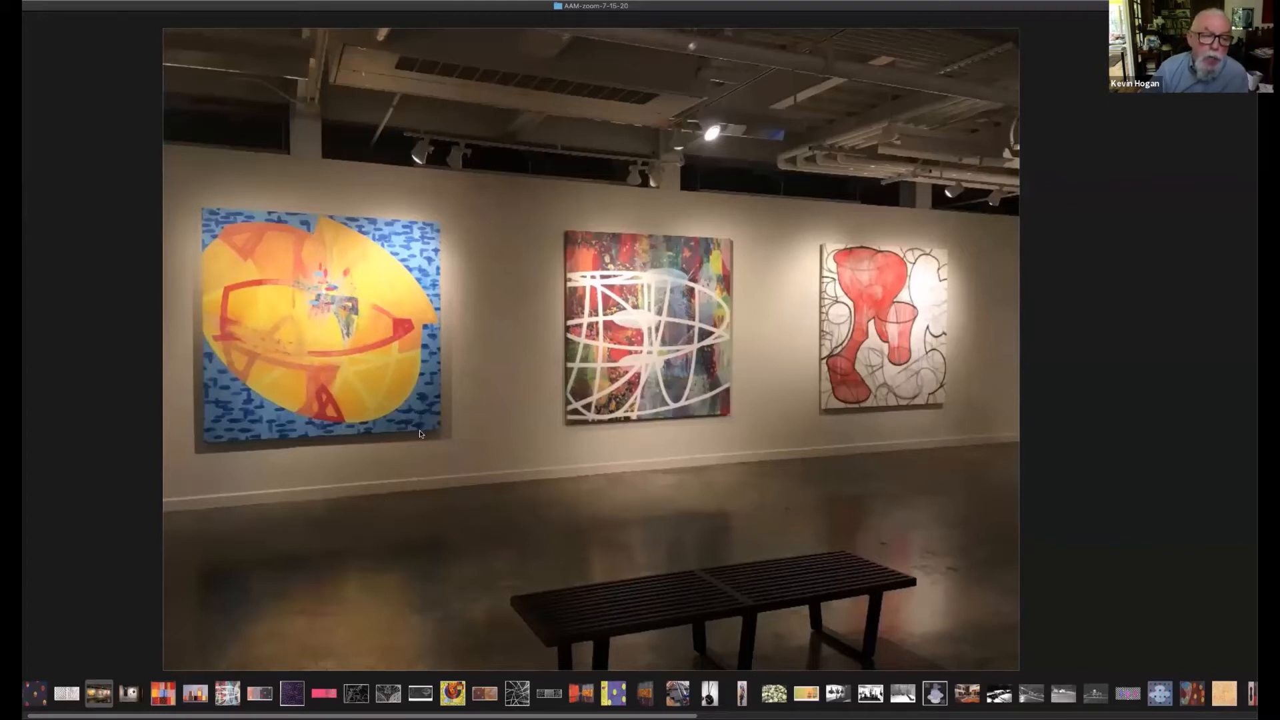
{"action": "mouse_move", "coordinate": [718, 467]}
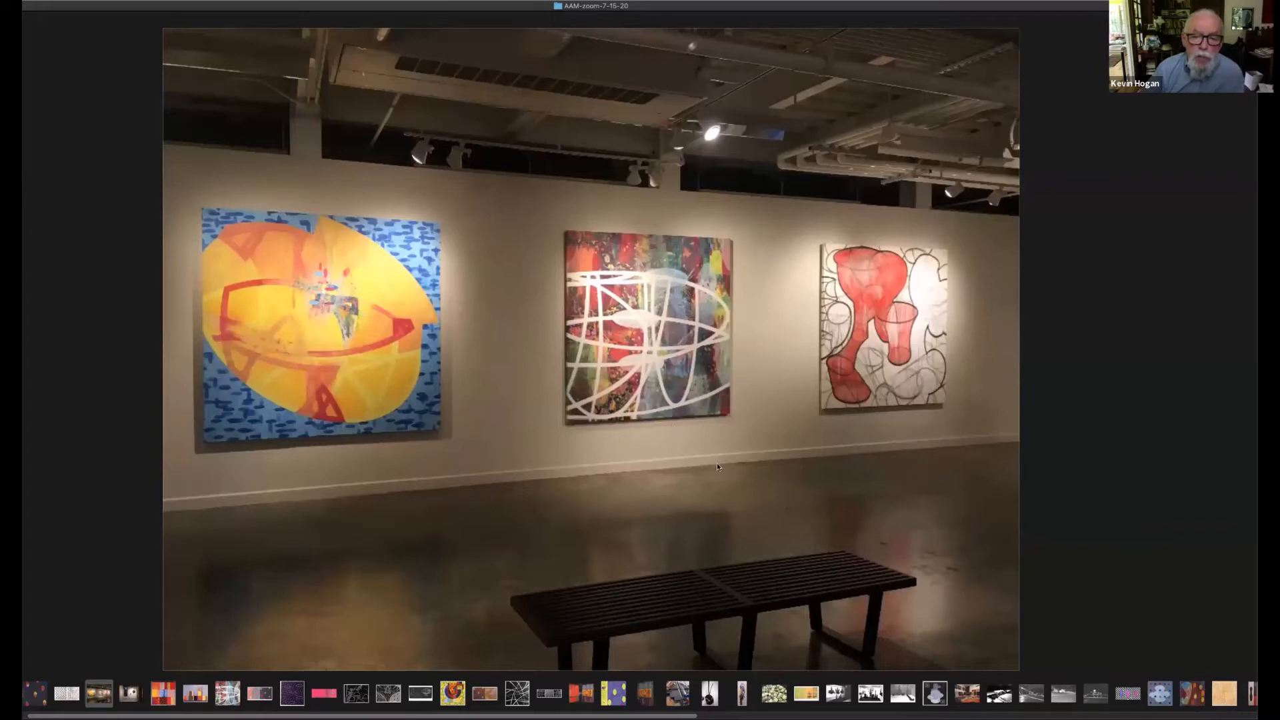
{"action": "mouse_move", "coordinate": [697, 479]}
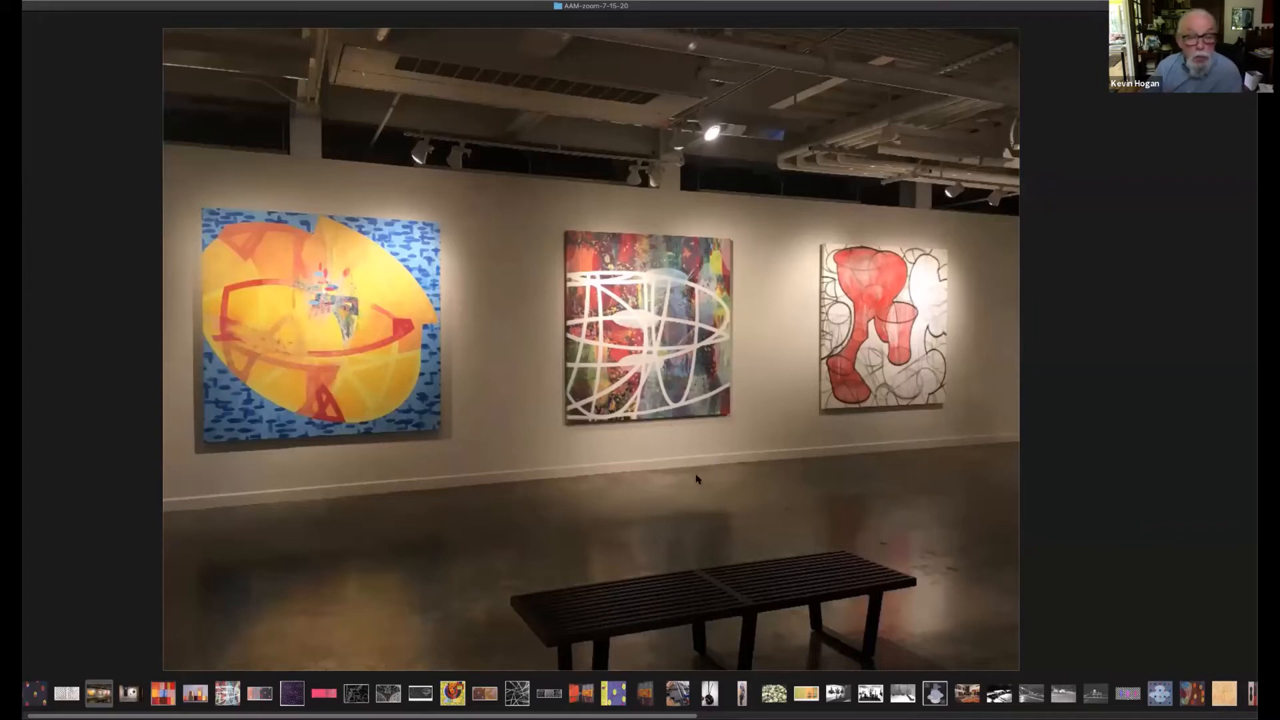
{"action": "mouse_move", "coordinate": [548, 503]}
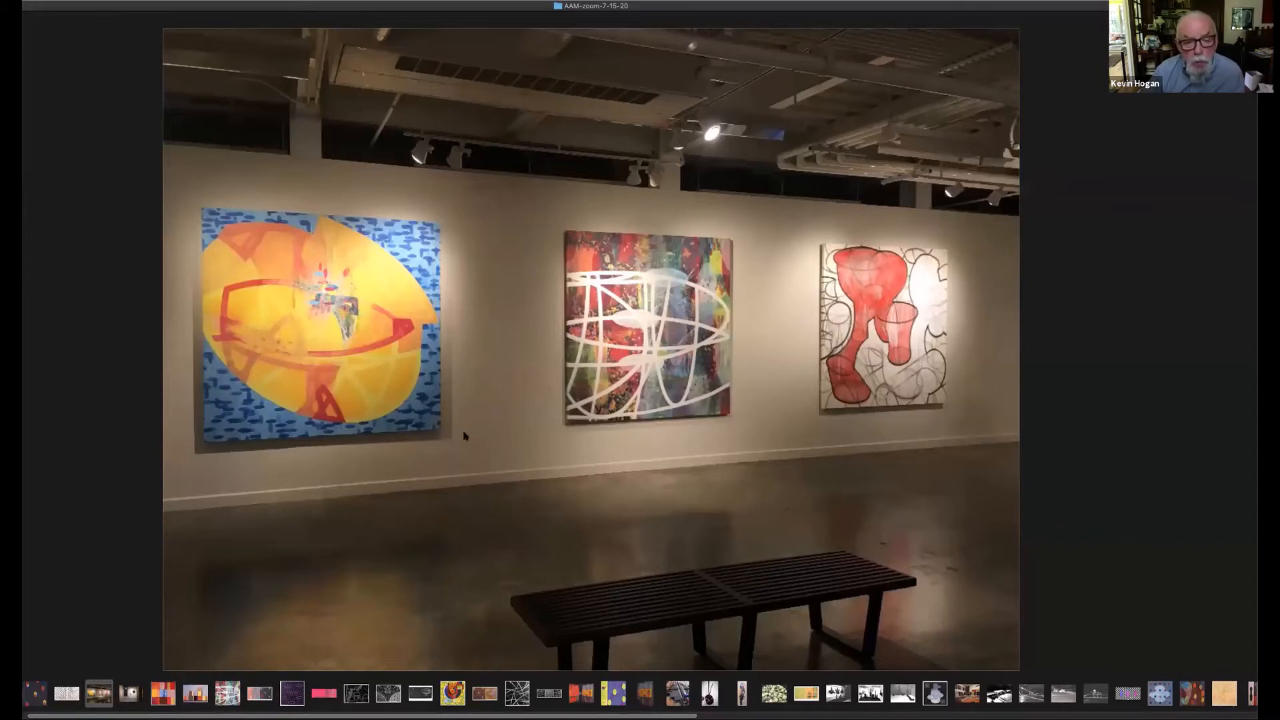
{"action": "mouse_move", "coordinate": [845, 436]}
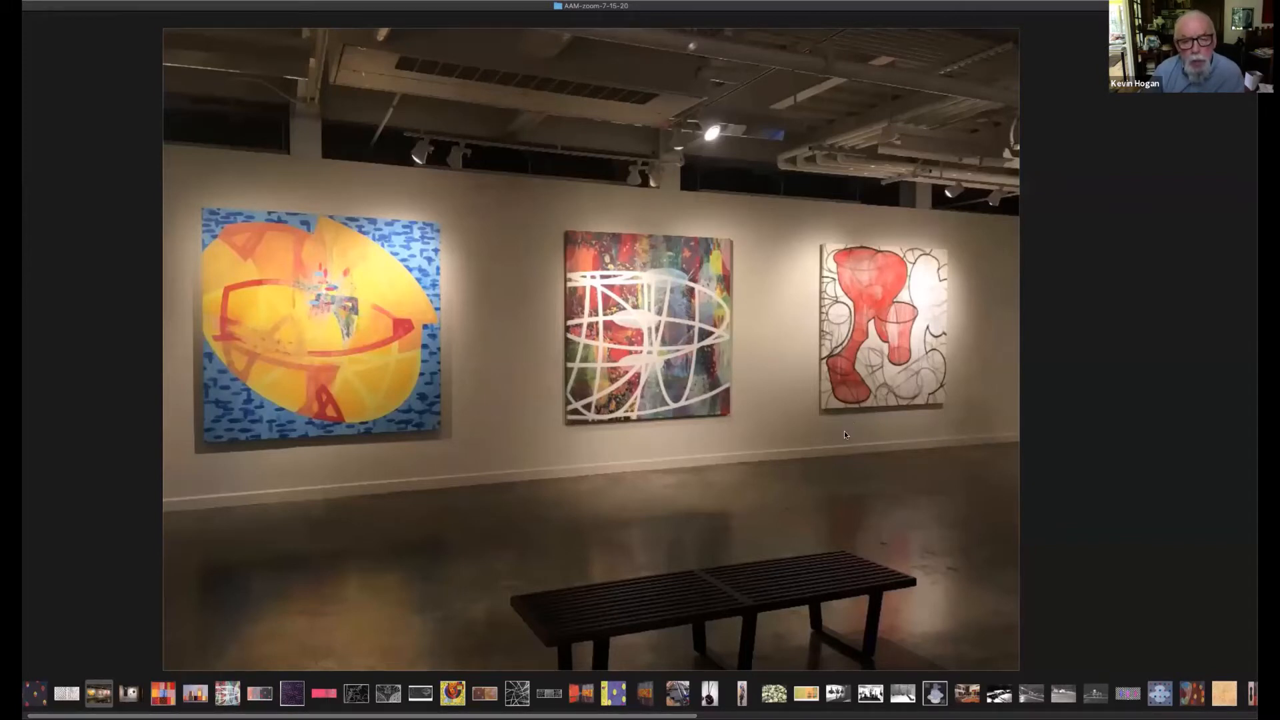
{"action": "mouse_move", "coordinate": [312, 367]}
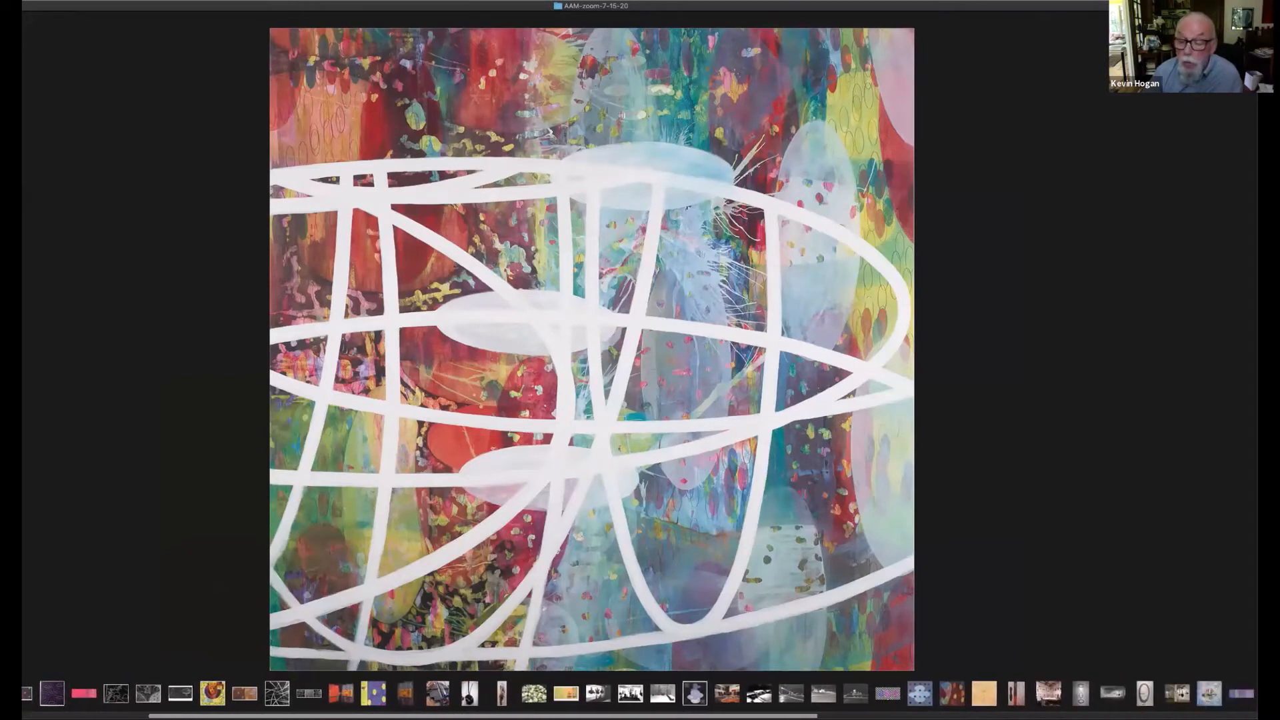
- Scroll the thumbnail strip right to find the clock-hand sculpture installation photo
{"action": "scroll", "scroll_direction": "right", "scroll_amount": 3}
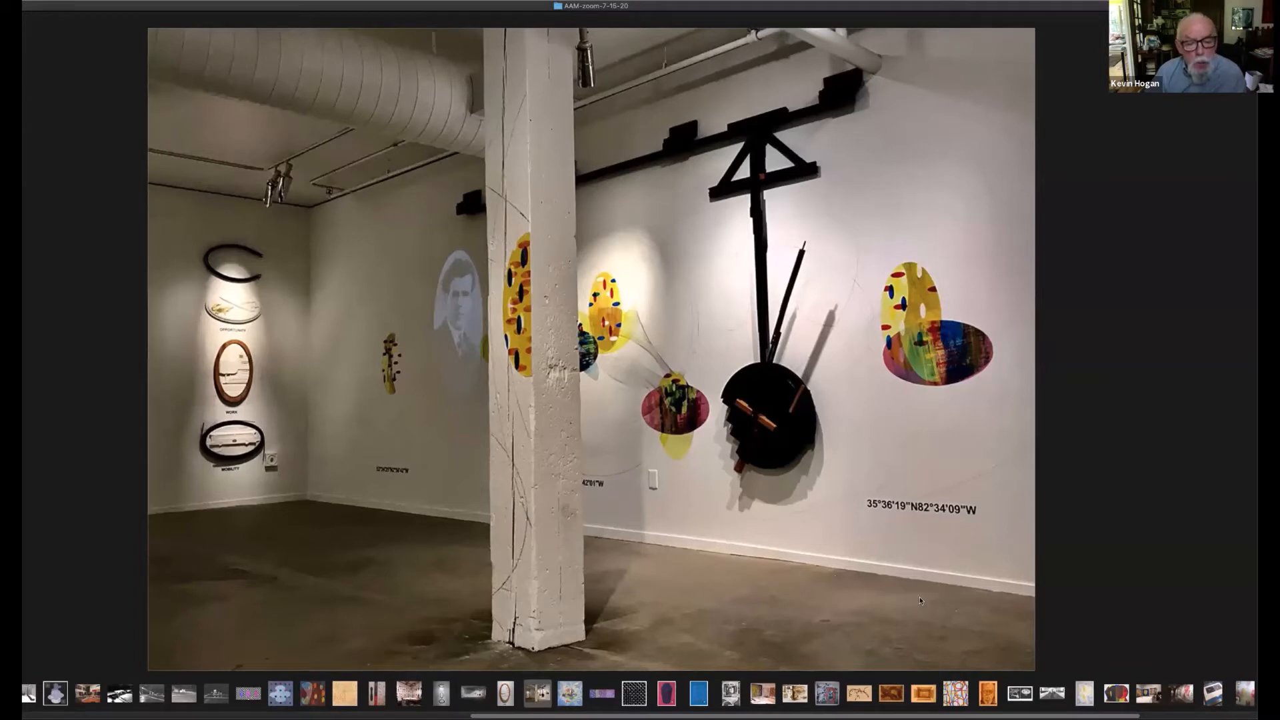
- Display the close-up of the white relief house and tree in the oak WORK frame
{"action": "left_click", "coordinate": [506, 701]}
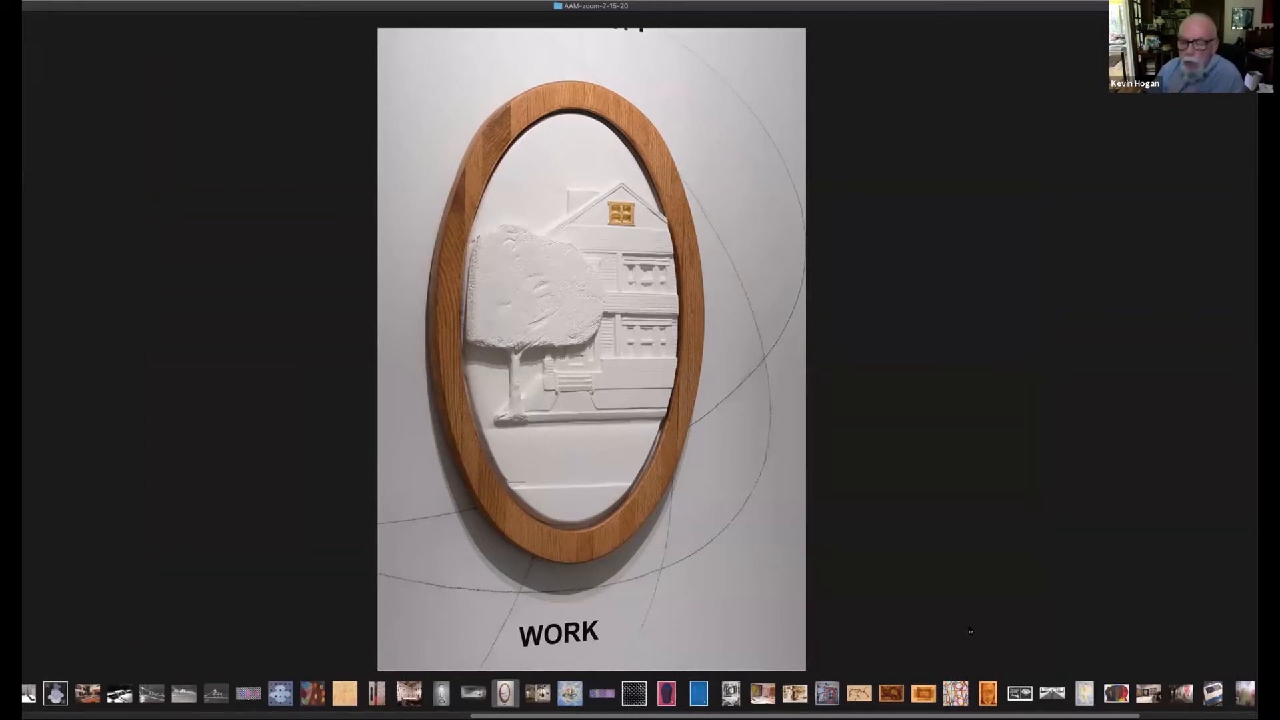
{"action": "mouse_move", "coordinate": [875, 532]}
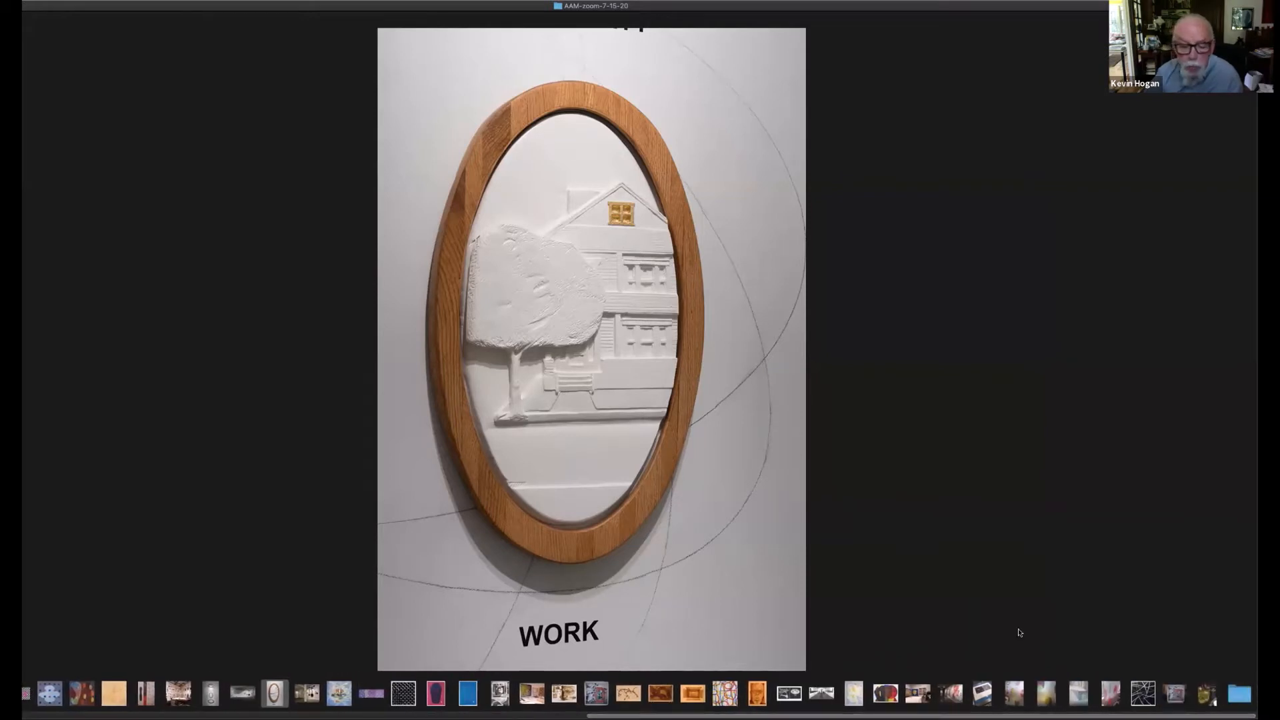
{"action": "mouse_move", "coordinate": [939, 601]}
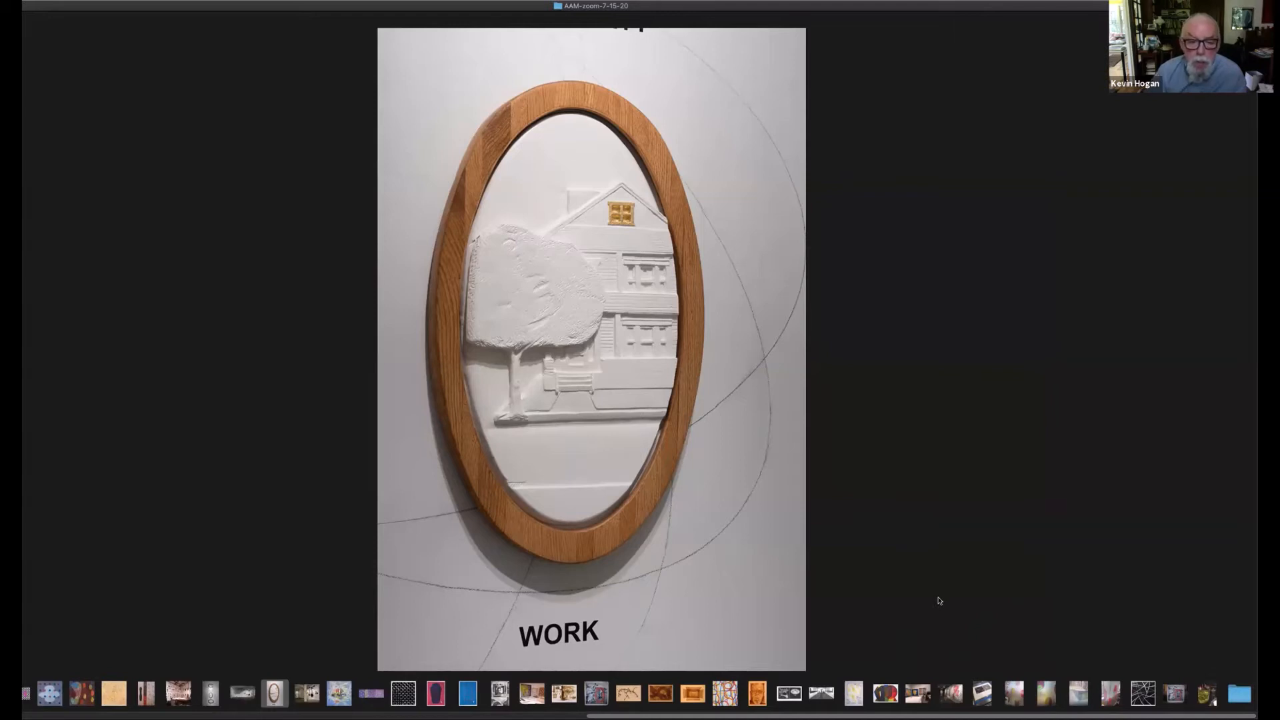
{"action": "mouse_move", "coordinate": [864, 653]}
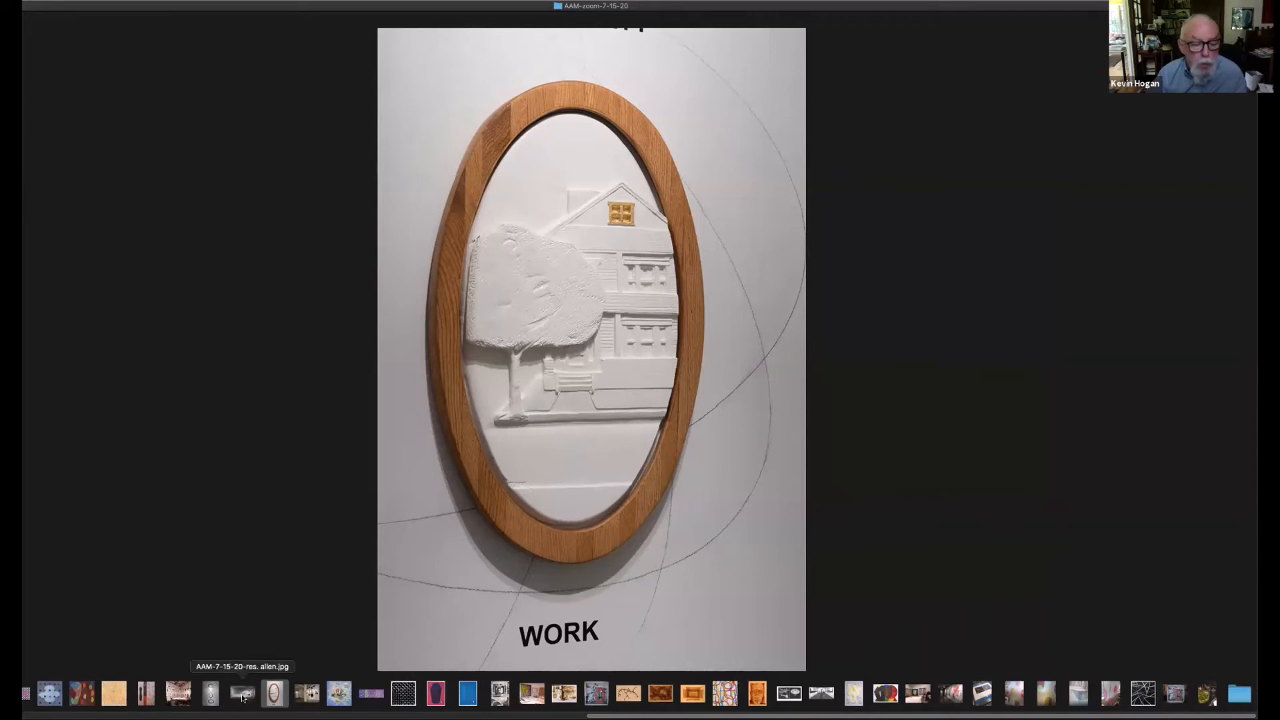
{"action": "mouse_move", "coordinate": [212, 694]}
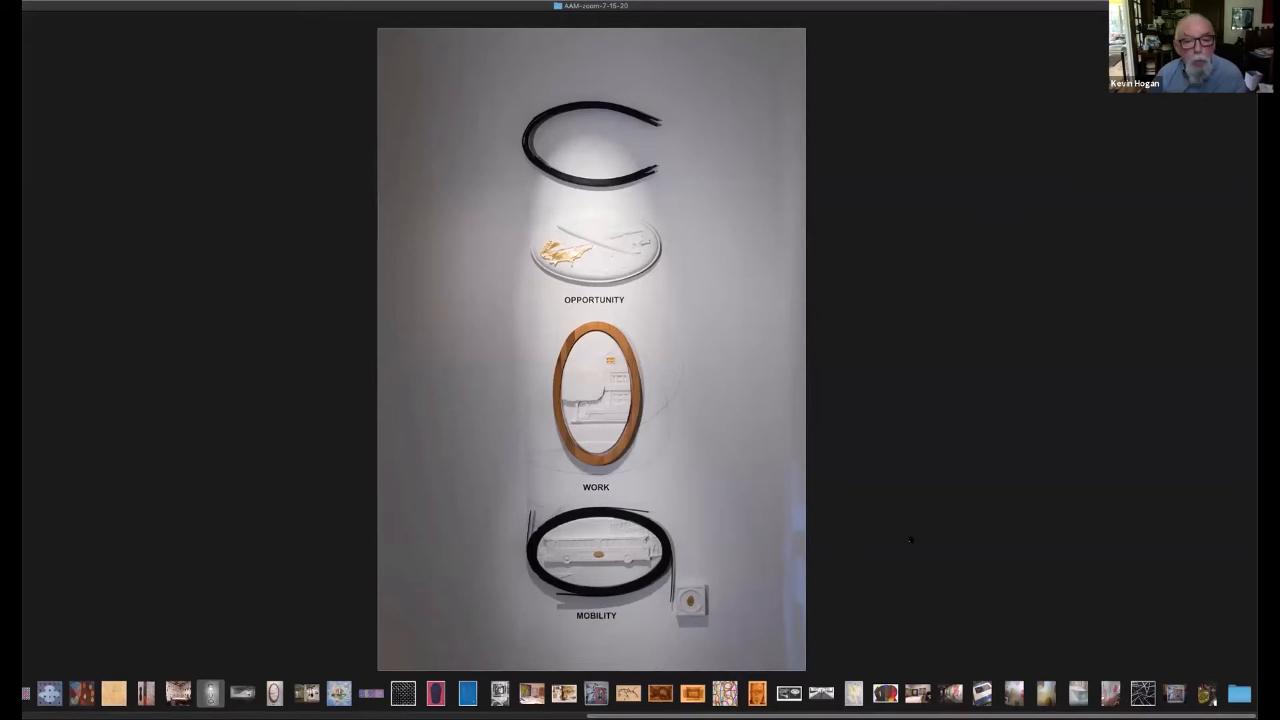
{"action": "mouse_move", "coordinate": [914, 542]}
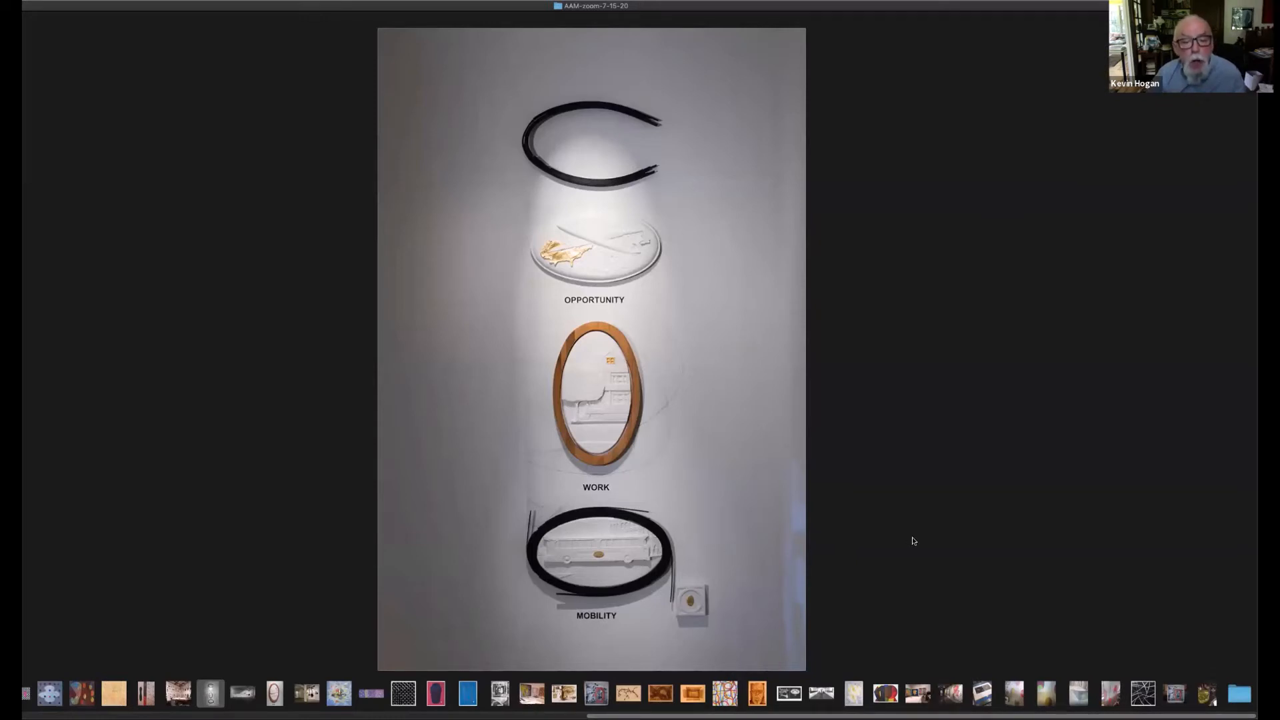
{"action": "mouse_move", "coordinate": [684, 489]}
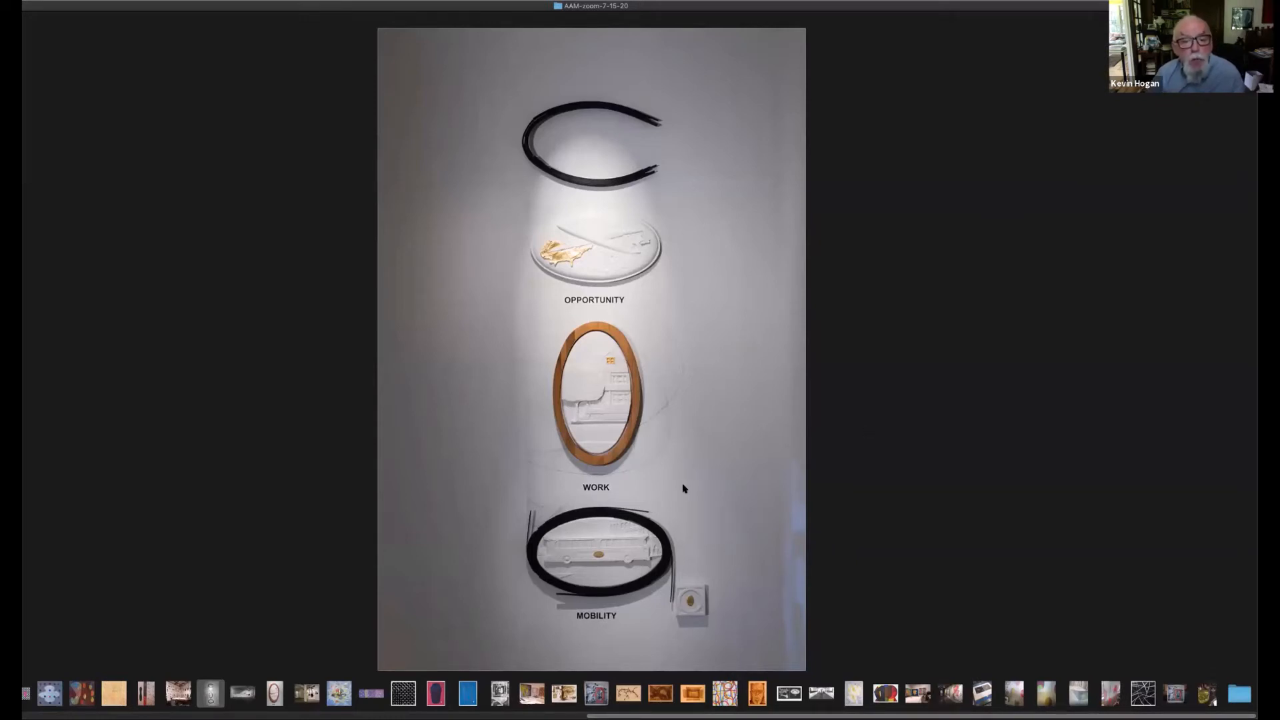
{"action": "mouse_move", "coordinate": [879, 566]}
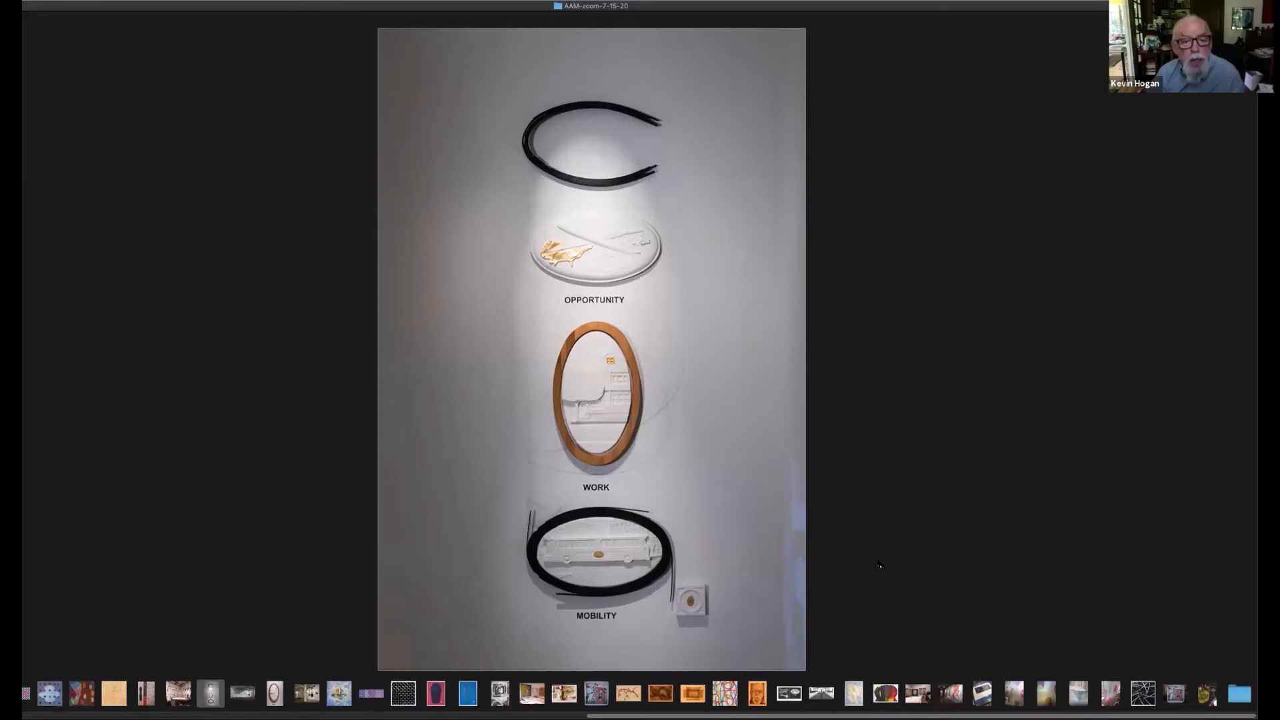
{"action": "mouse_move", "coordinate": [915, 587]}
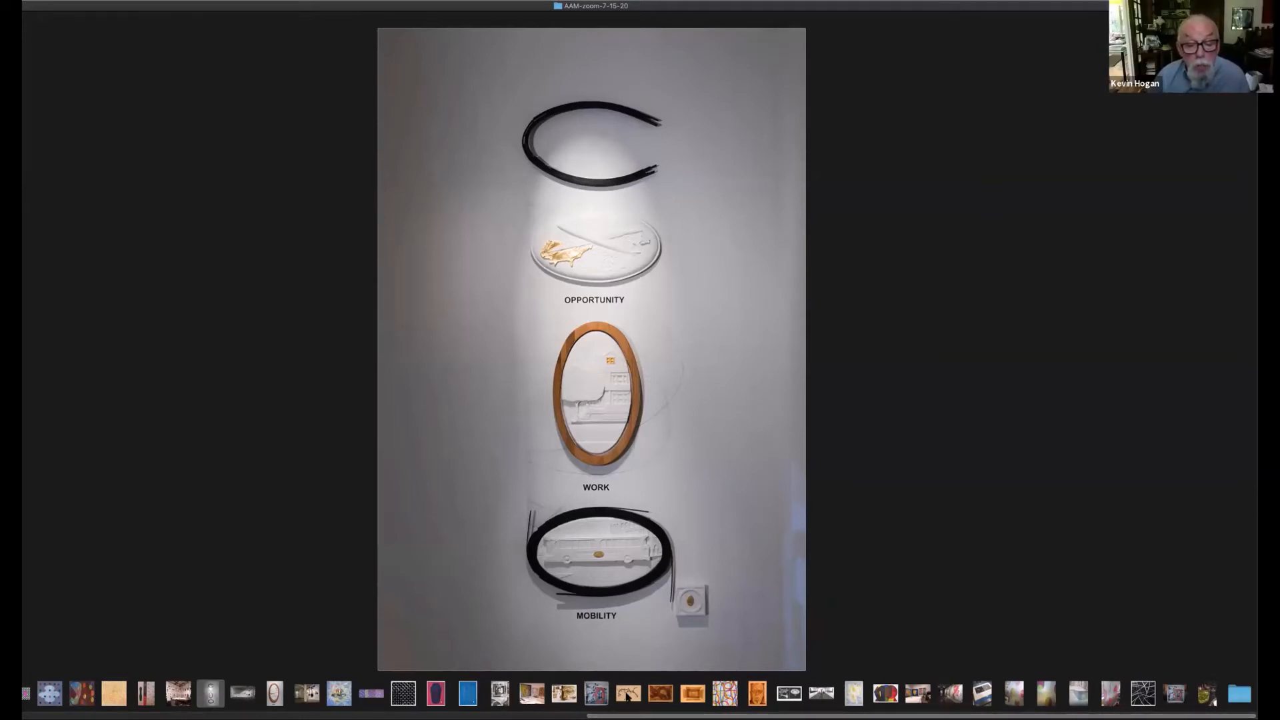
{"action": "left_click", "coordinate": [627, 697]}
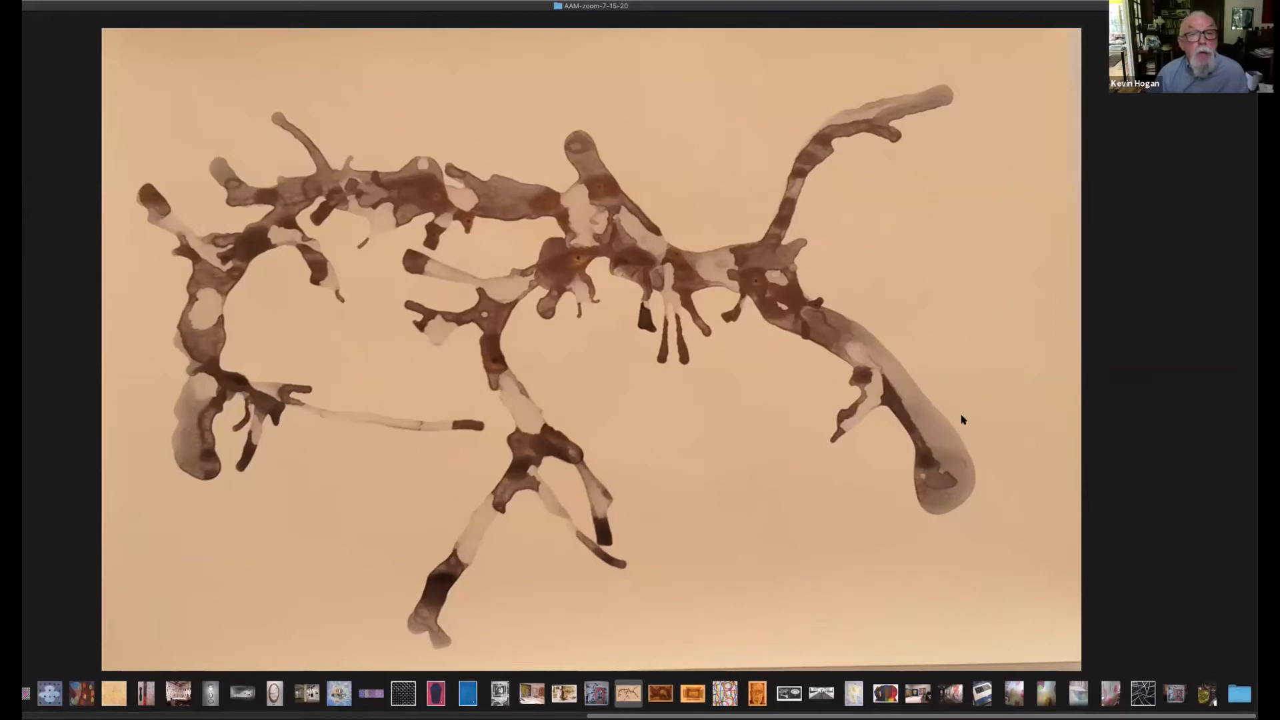
{"action": "mouse_move", "coordinate": [973, 432]}
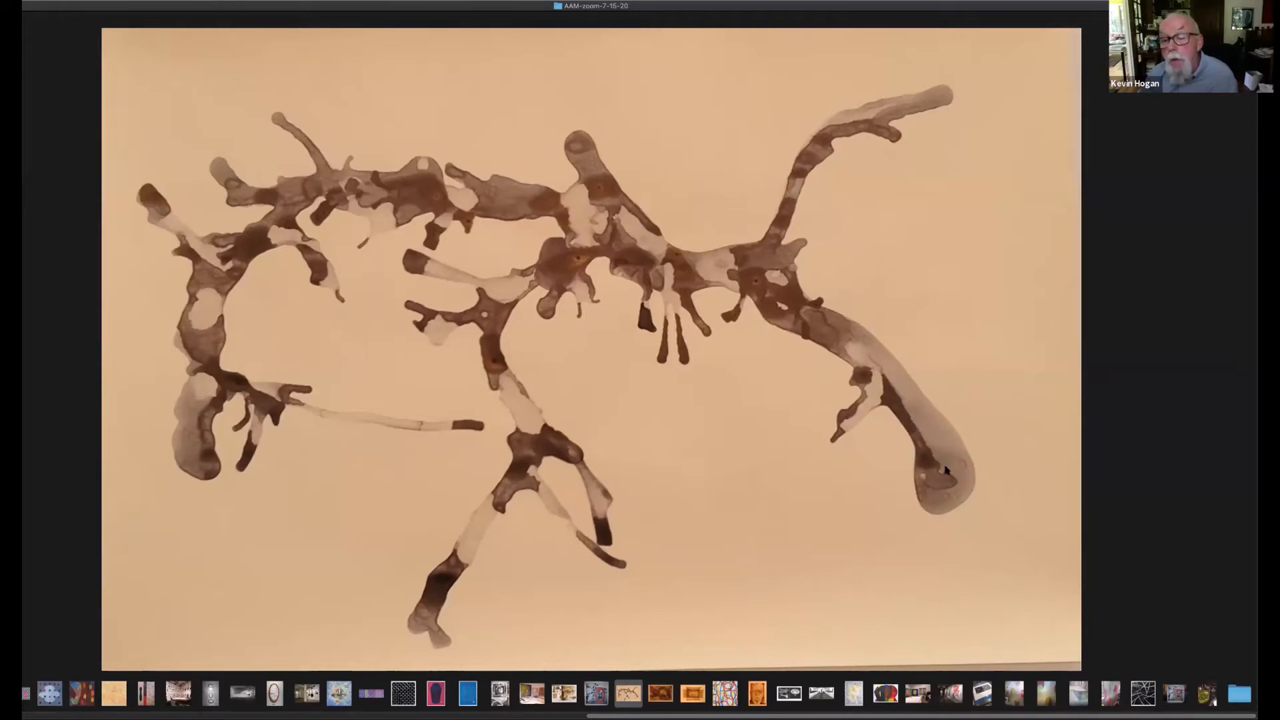
{"action": "mouse_move", "coordinate": [946, 473]}
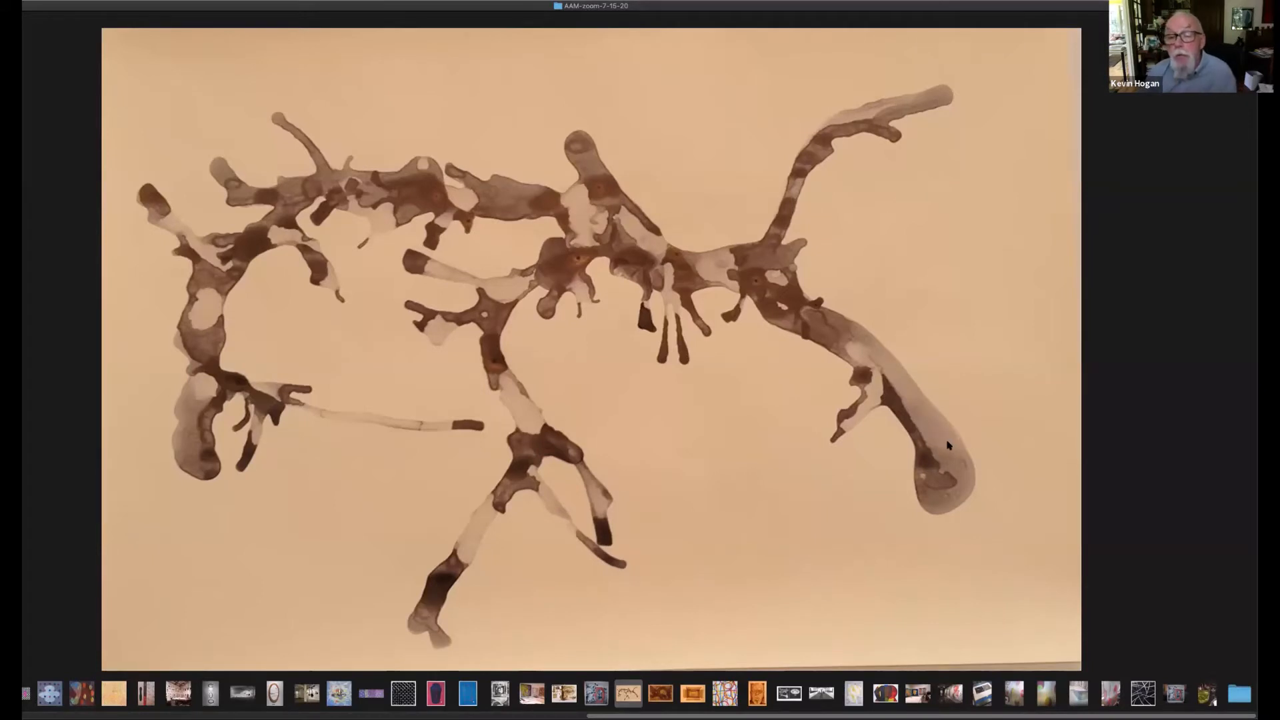
{"action": "mouse_move", "coordinate": [942, 453]}
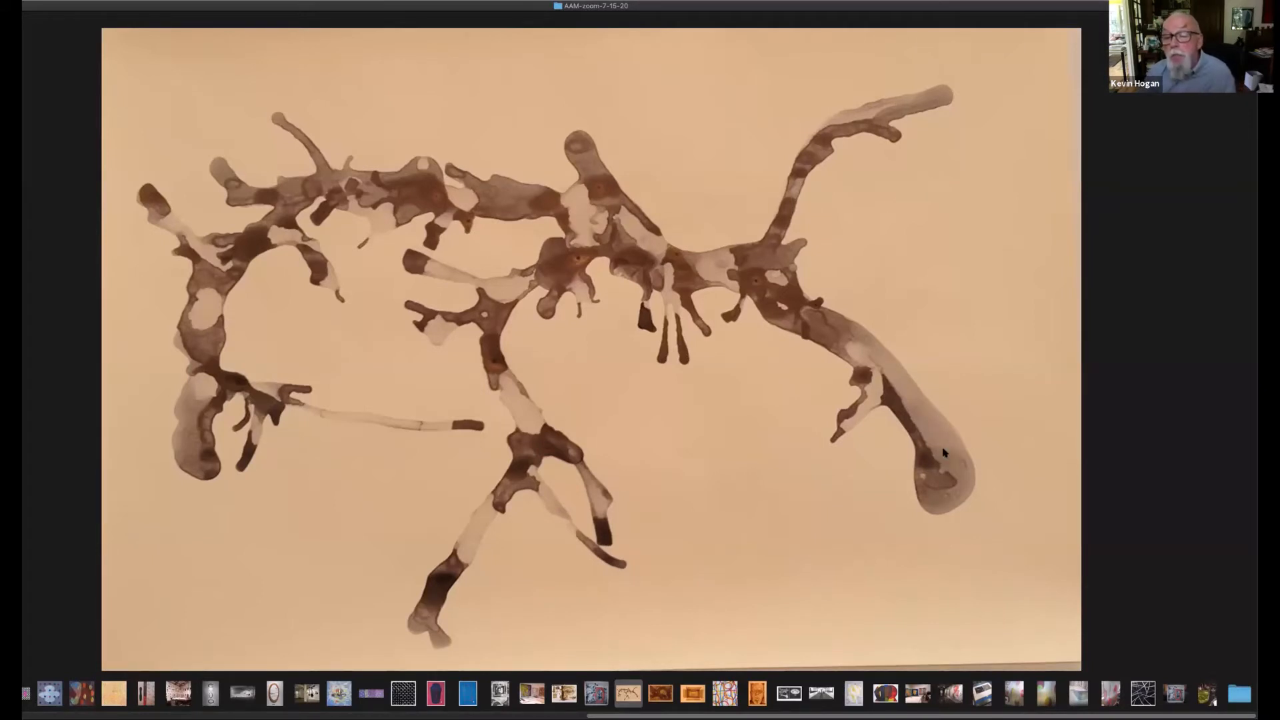
{"action": "mouse_move", "coordinate": [941, 435]}
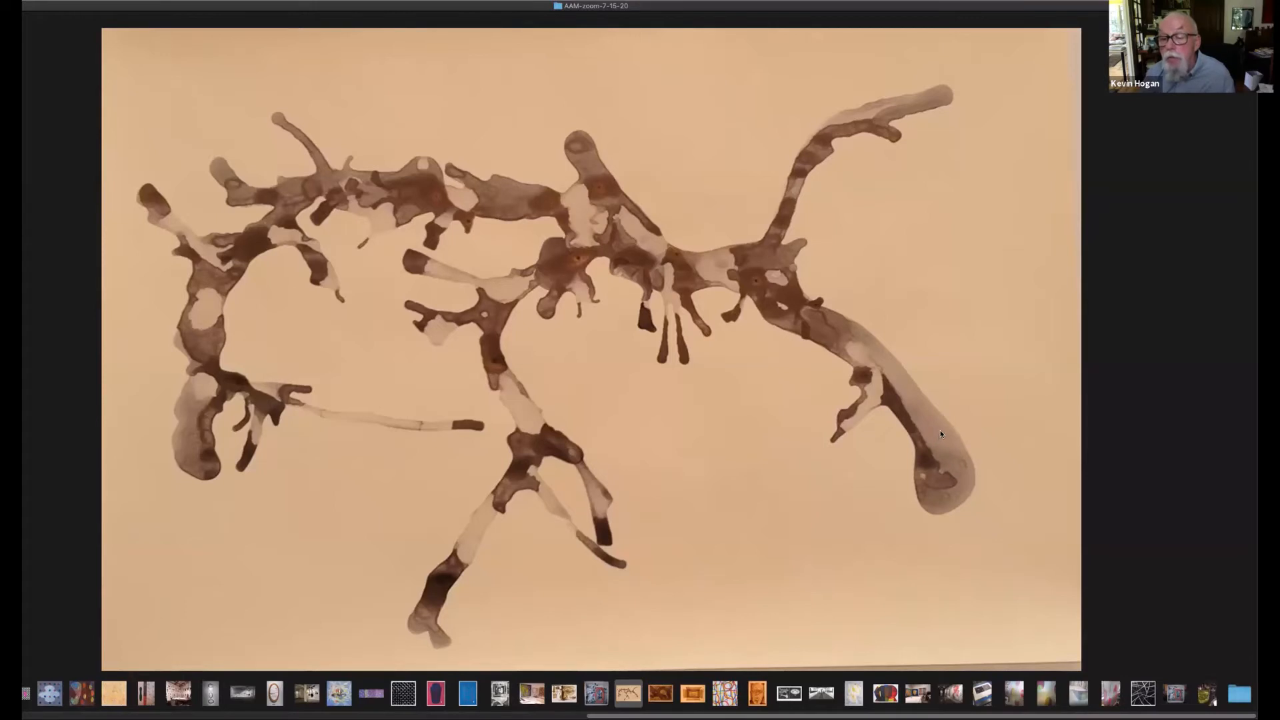
{"action": "mouse_move", "coordinate": [985, 508]}
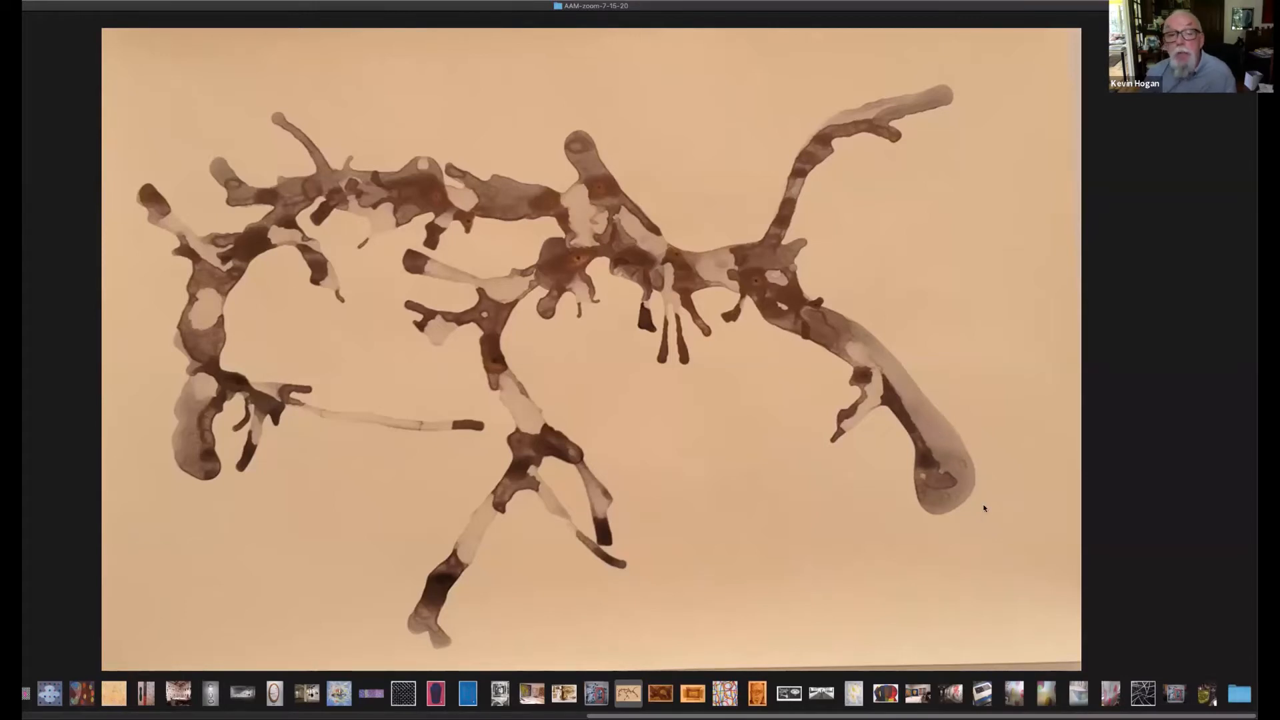
{"action": "mouse_move", "coordinate": [938, 458]}
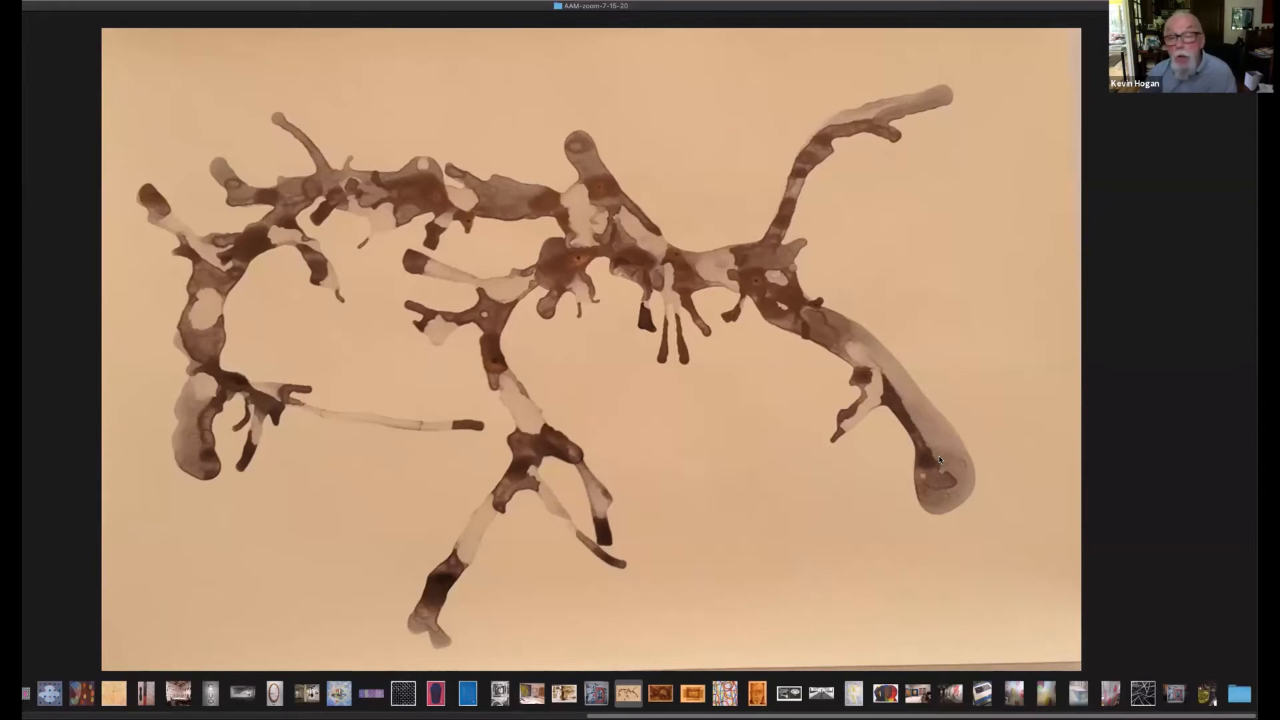
{"action": "mouse_move", "coordinate": [795, 187]}
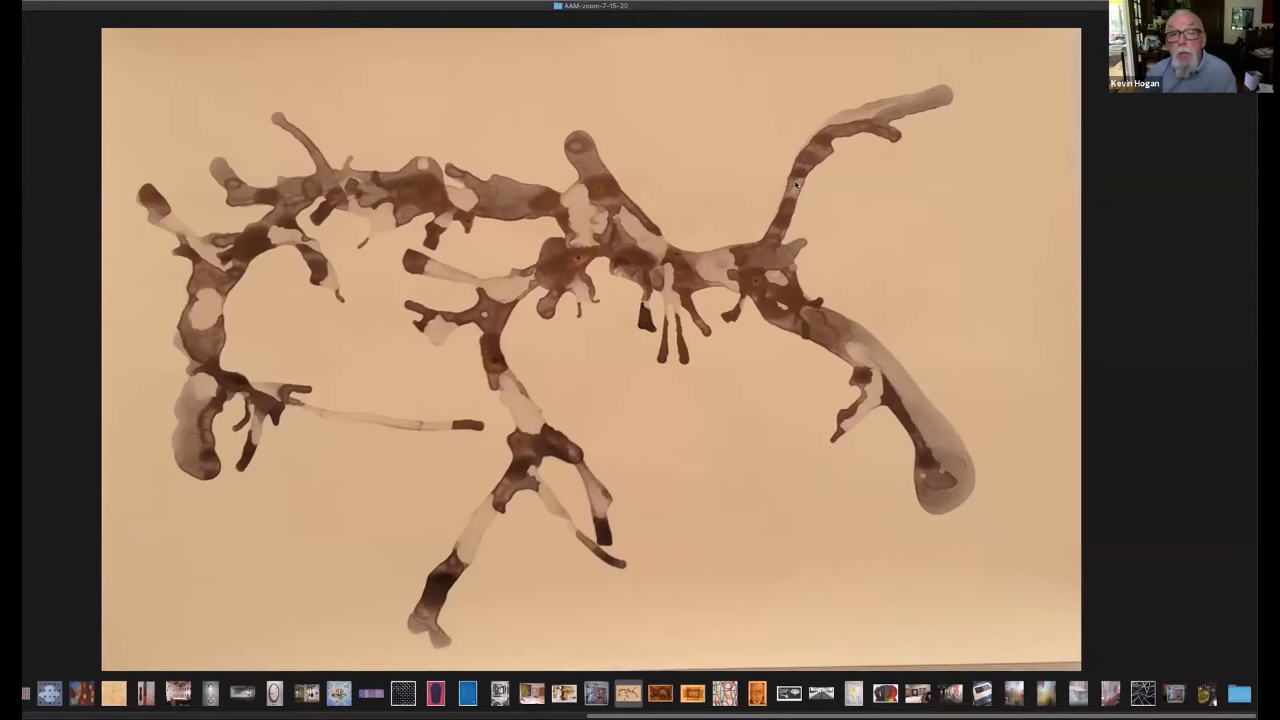
{"action": "mouse_move", "coordinate": [480, 212]}
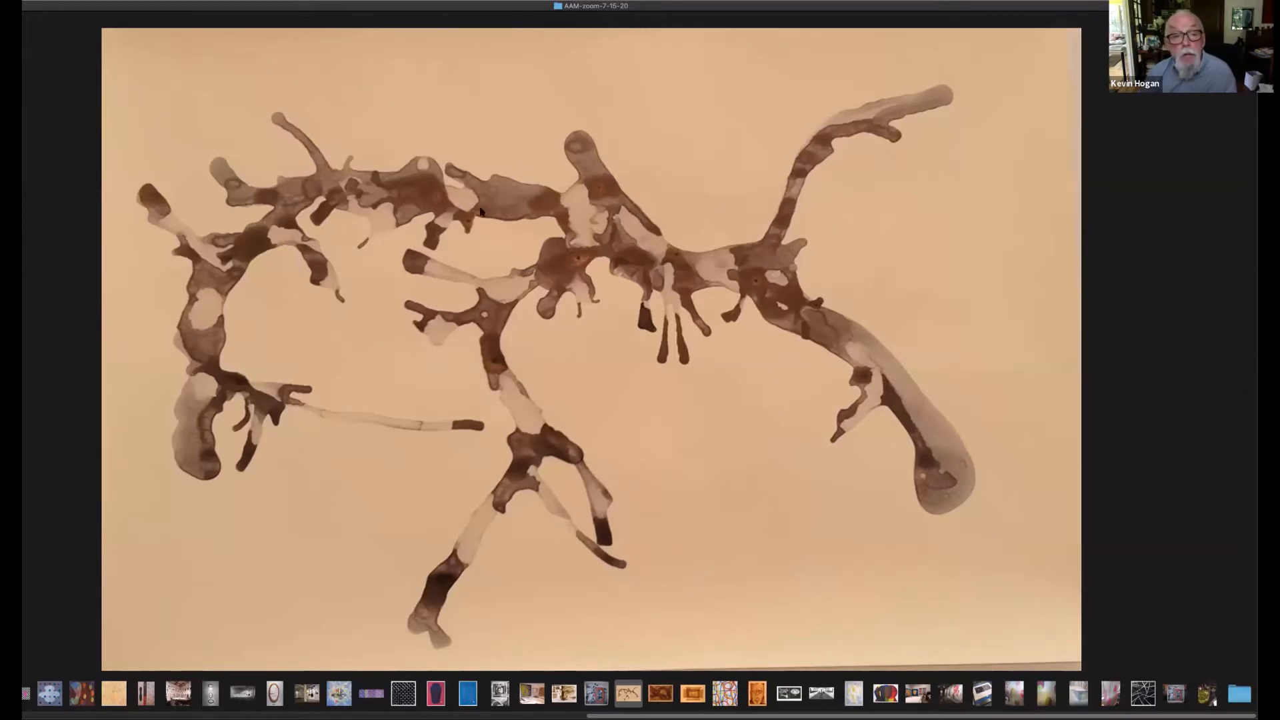
{"action": "mouse_move", "coordinate": [272, 406]}
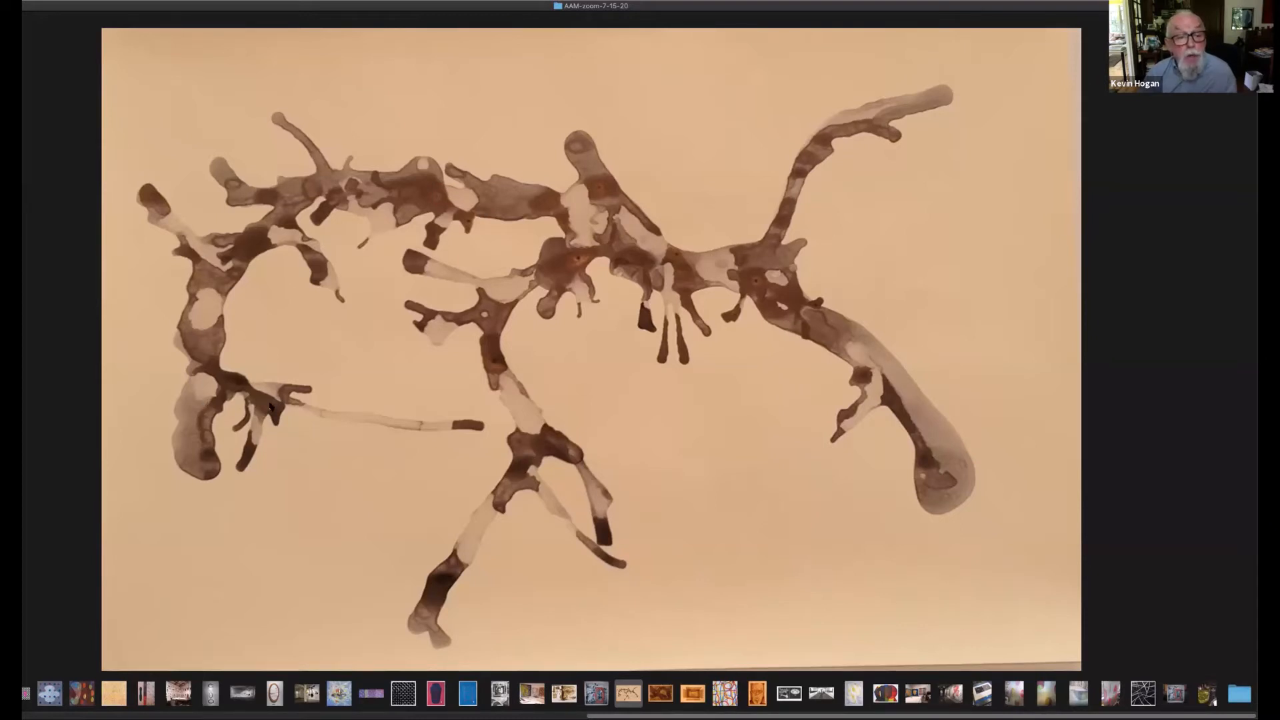
{"action": "mouse_move", "coordinate": [763, 312]}
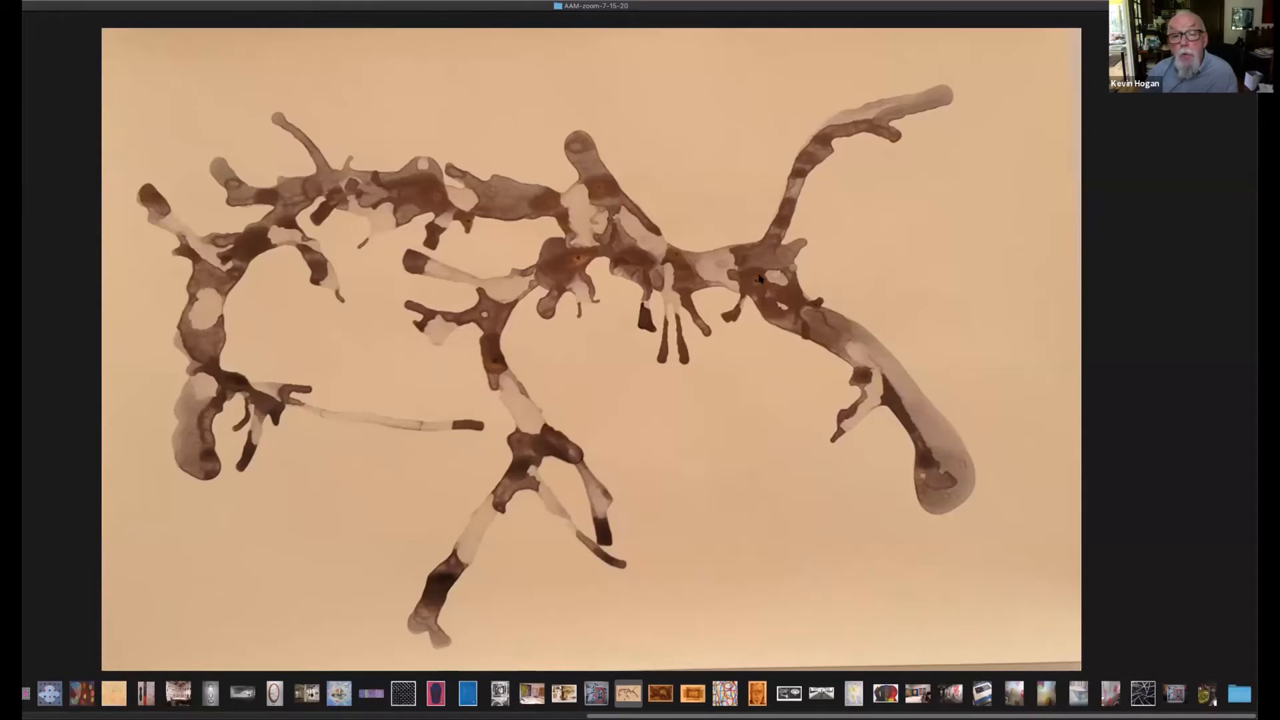
{"action": "mouse_move", "coordinate": [600, 258]}
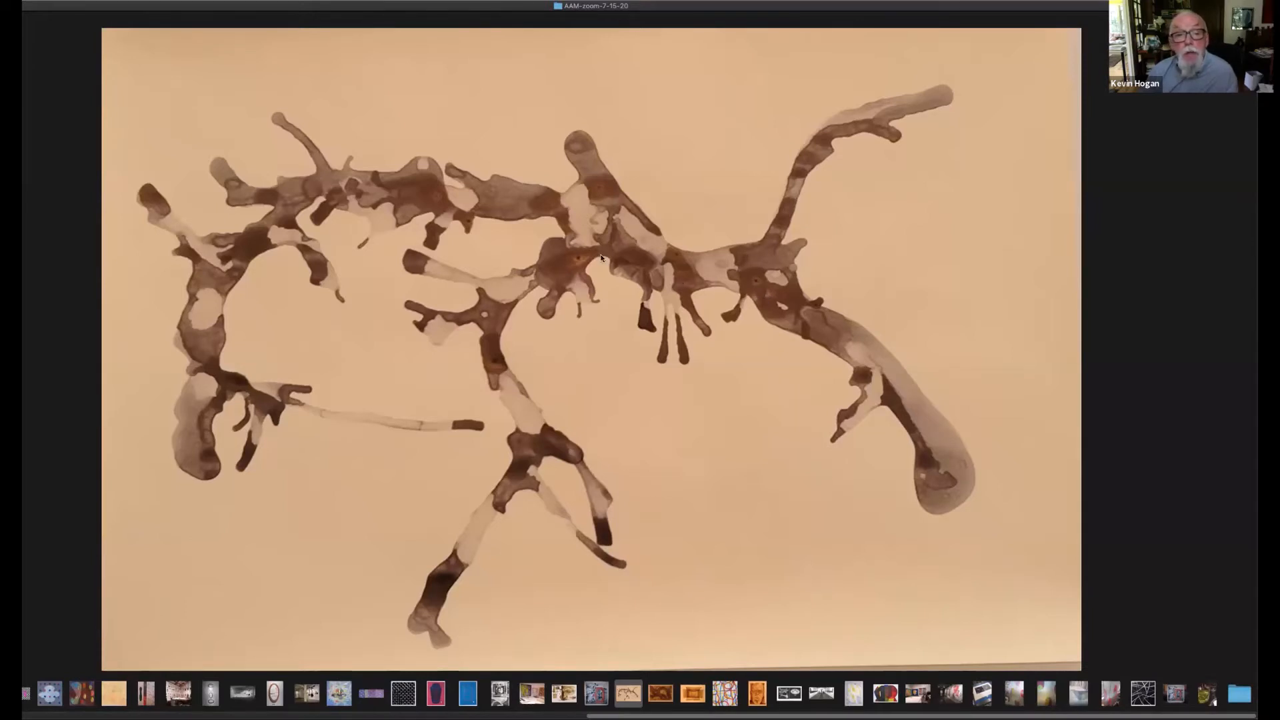
{"action": "mouse_move", "coordinate": [1054, 507]}
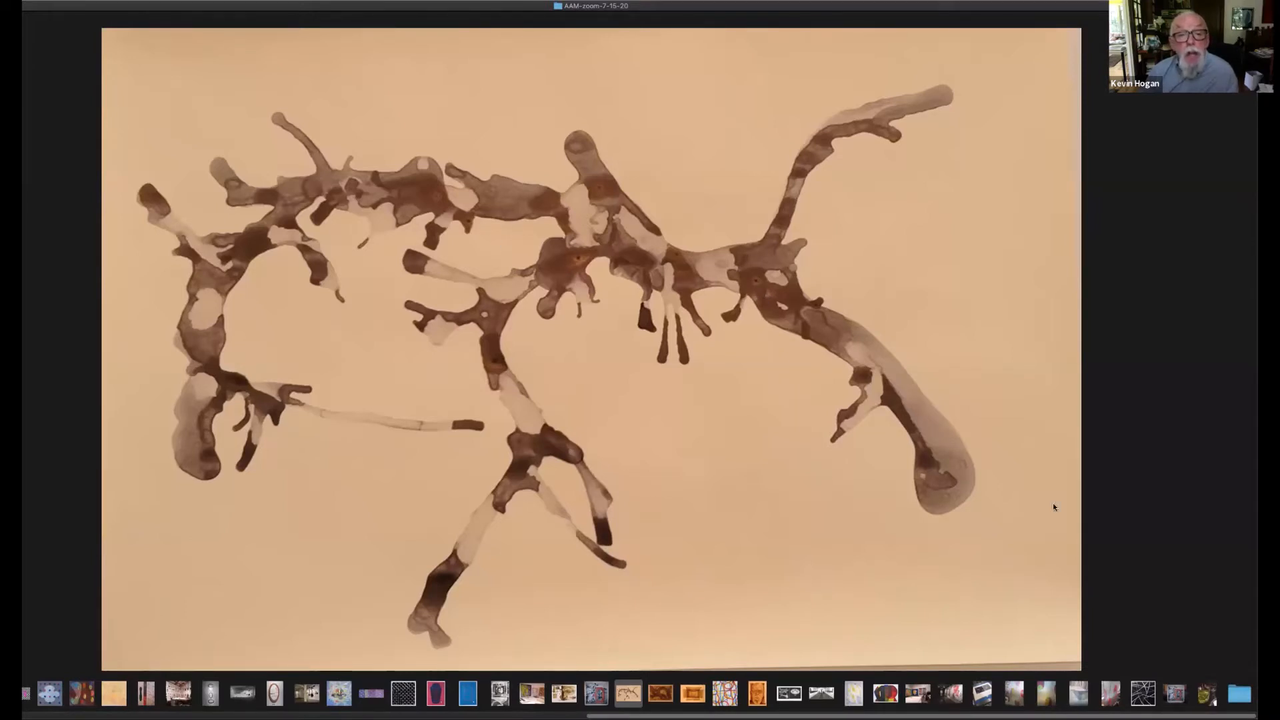
{"action": "mouse_move", "coordinate": [1046, 510]}
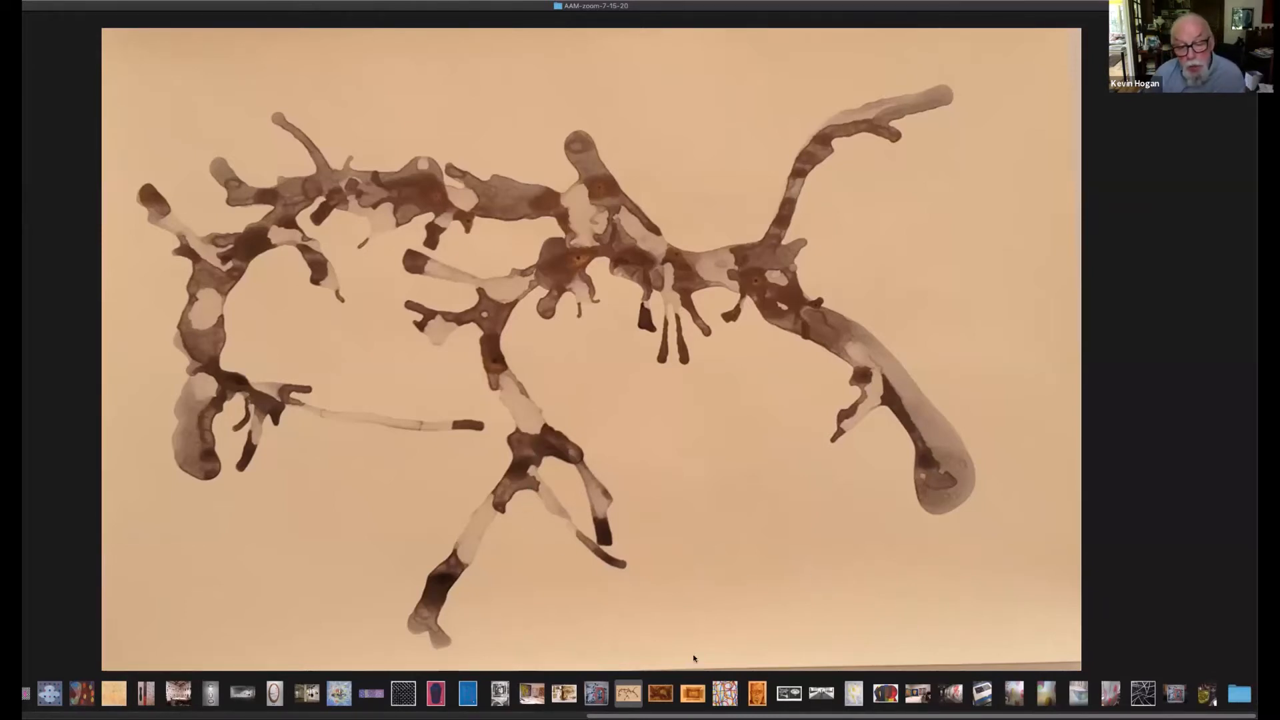
{"action": "mouse_move", "coordinate": [472, 417]}
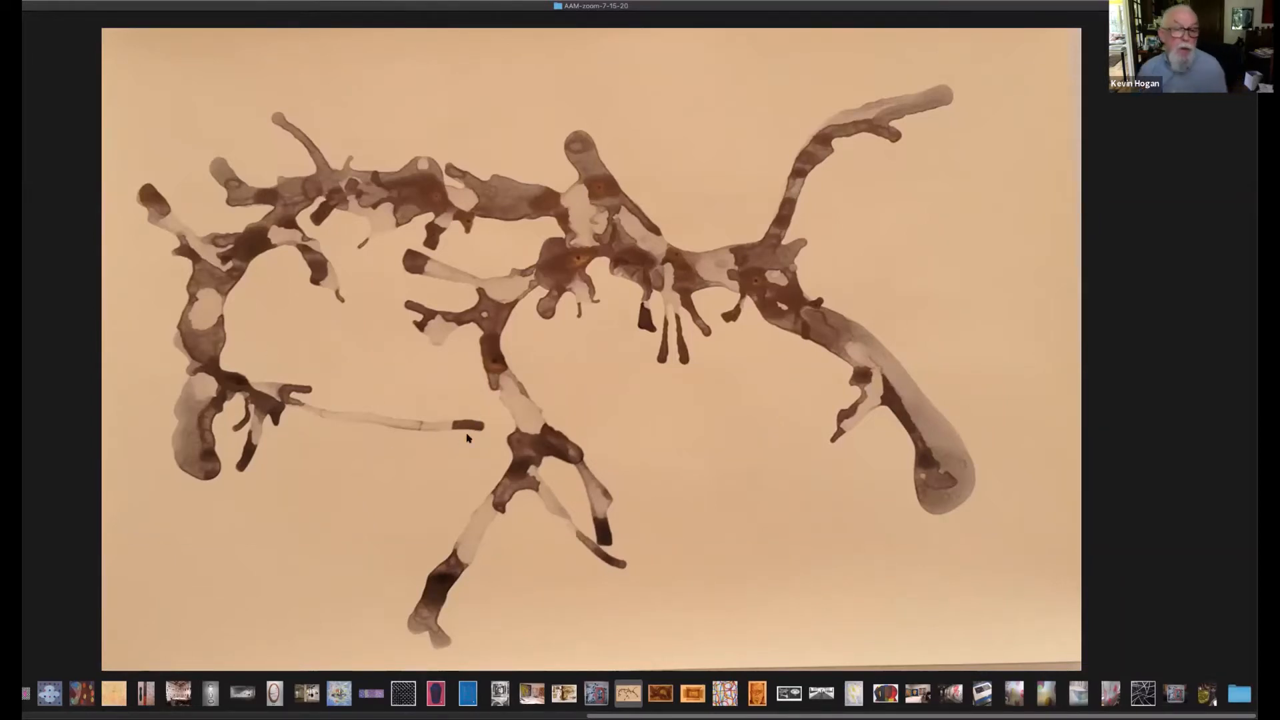
{"action": "mouse_move", "coordinate": [674, 461]}
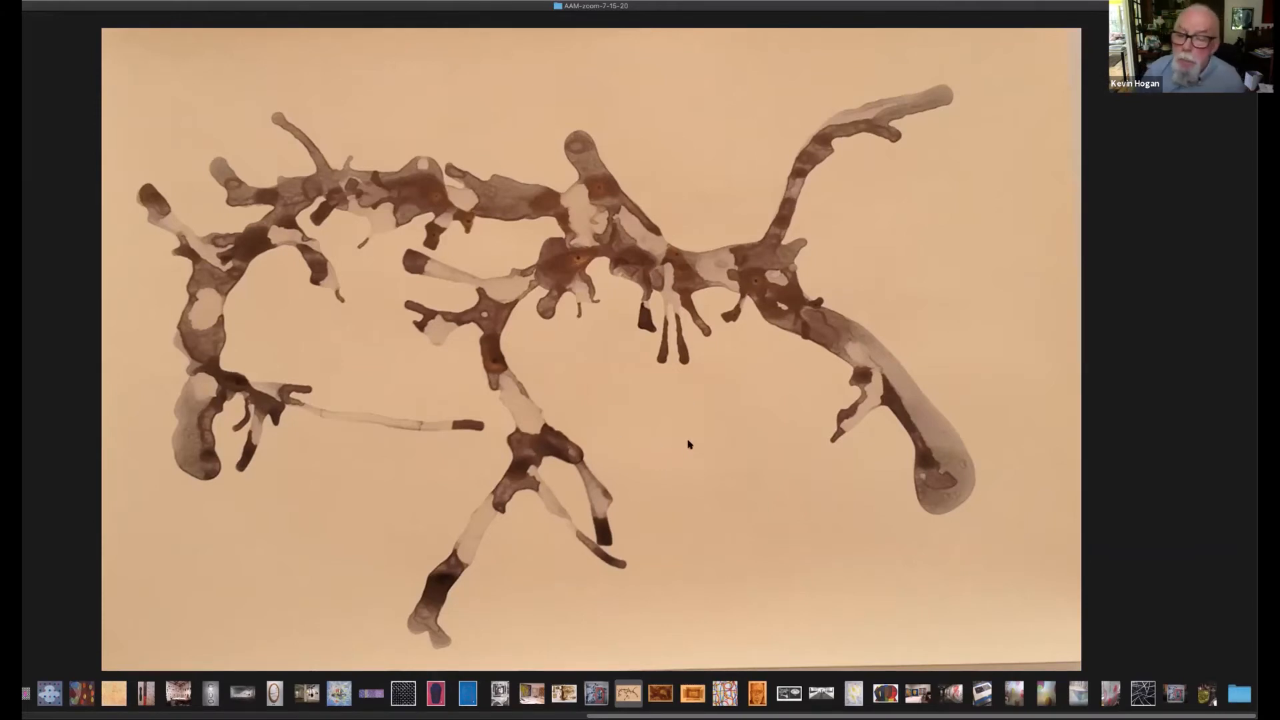
{"action": "mouse_move", "coordinate": [700, 397]}
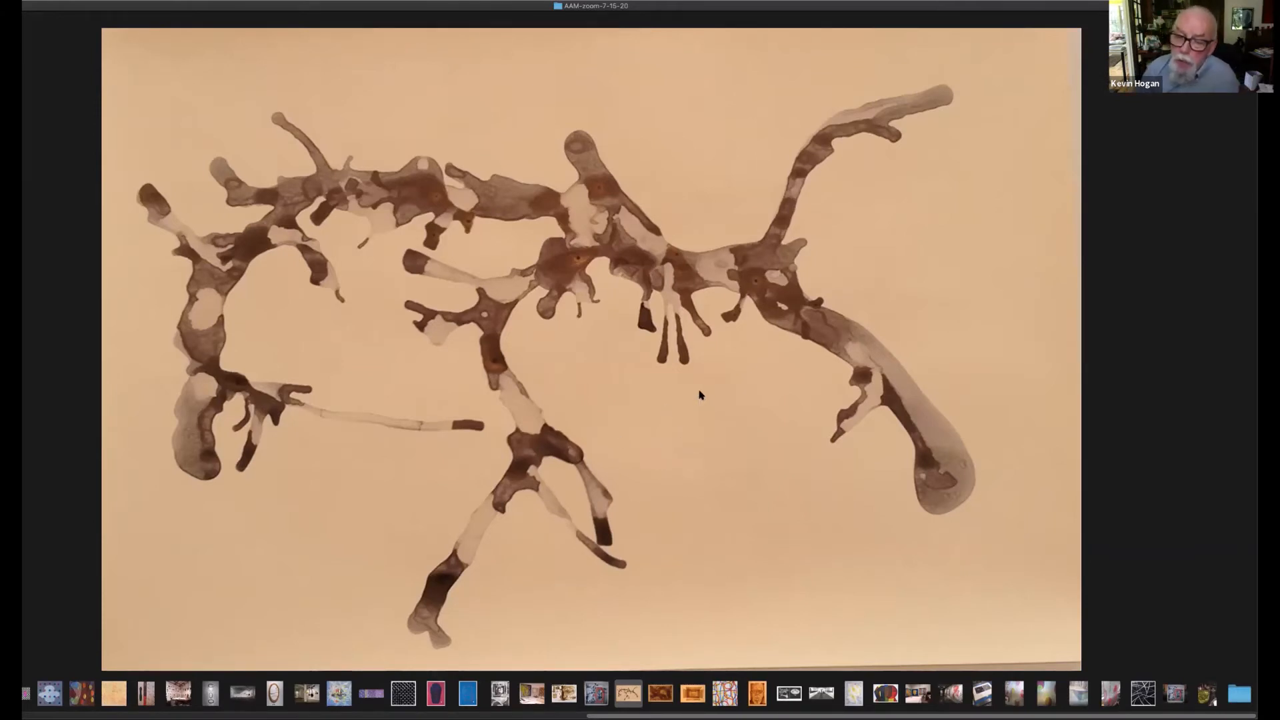
{"action": "mouse_move", "coordinate": [788, 670]}
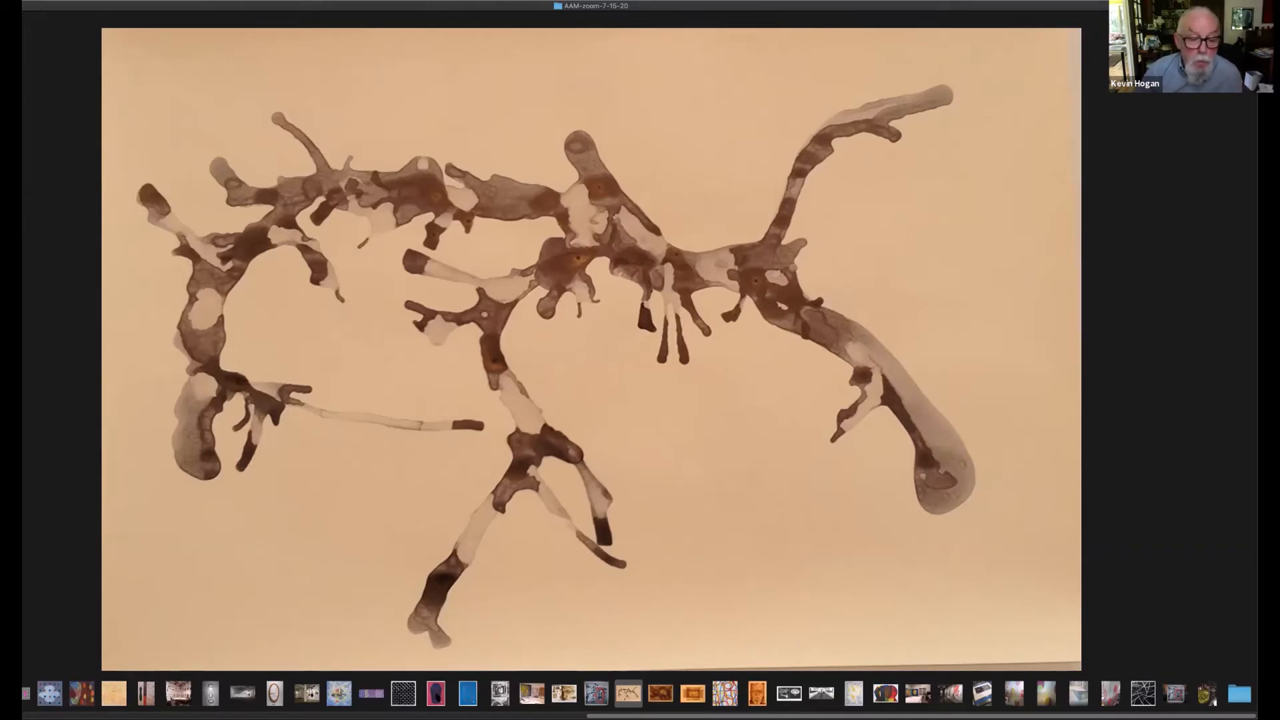
{"action": "left_click", "coordinate": [438, 696]}
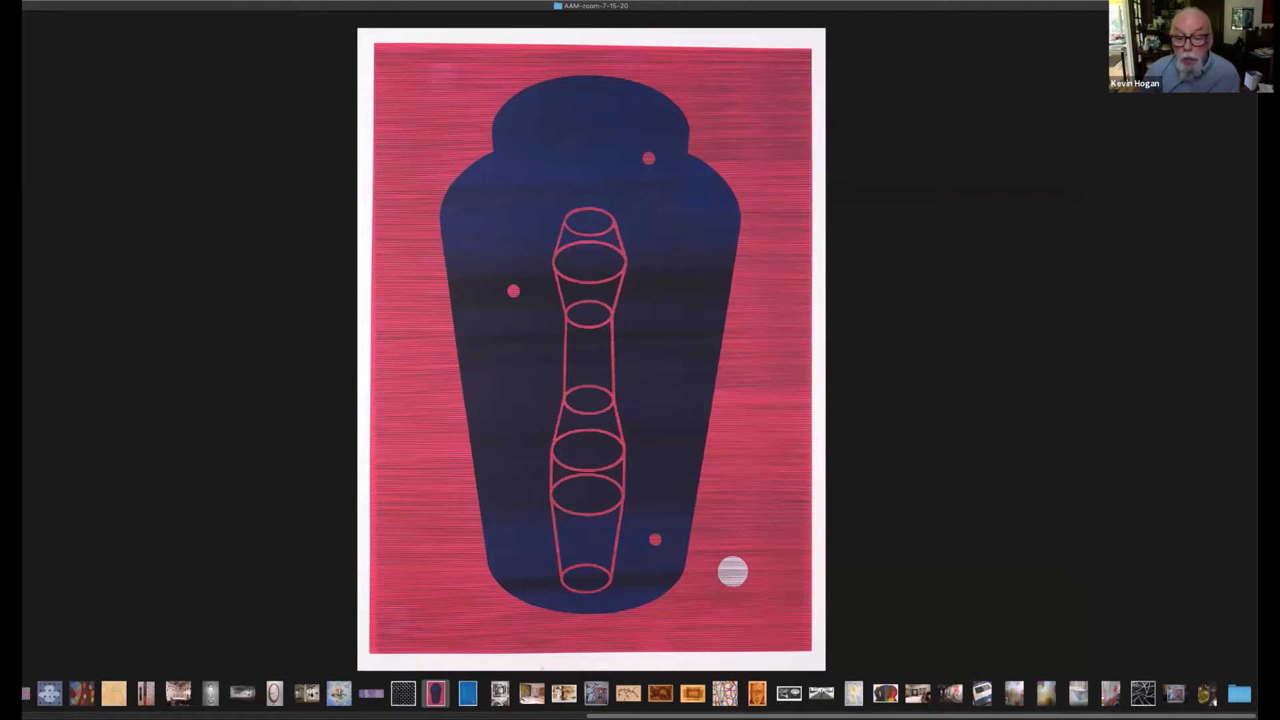
{"action": "mouse_move", "coordinate": [816, 703]}
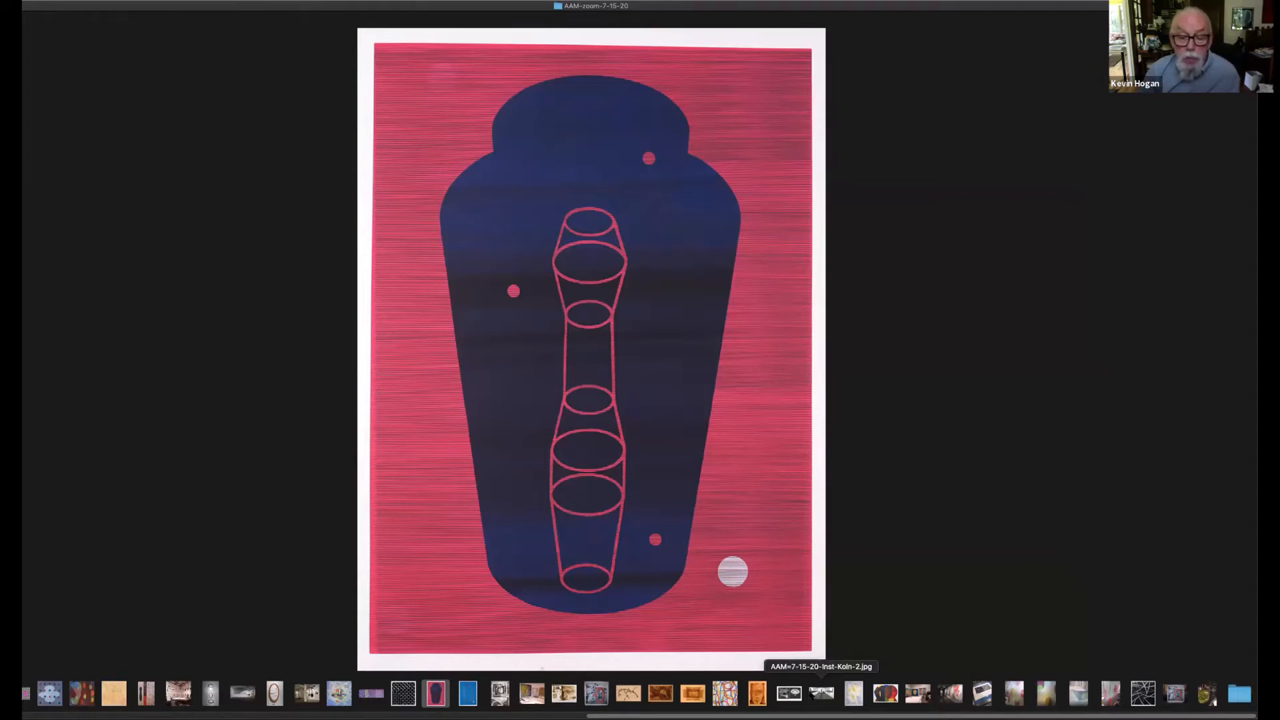
- Show the black-and-white gallery hall installation photo with its gravel path
{"action": "left_click", "coordinate": [820, 695]}
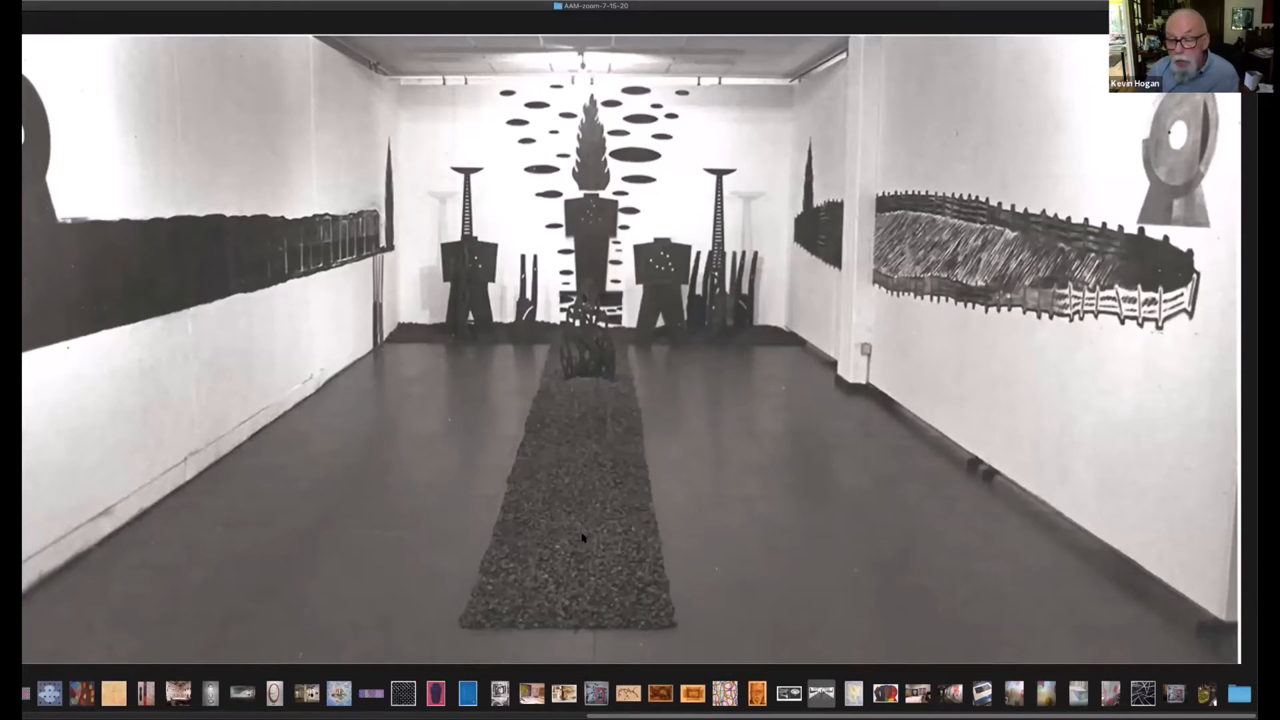
{"action": "mouse_move", "coordinate": [630, 399]}
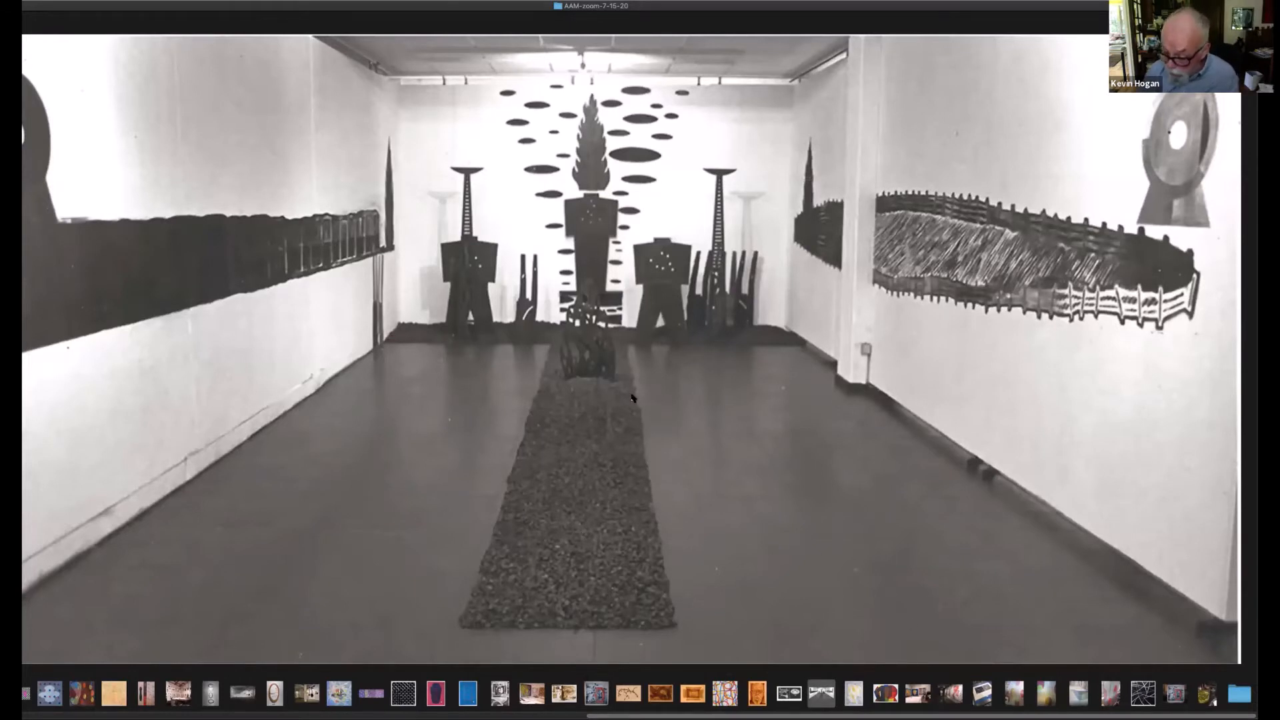
{"action": "mouse_move", "coordinate": [695, 474]}
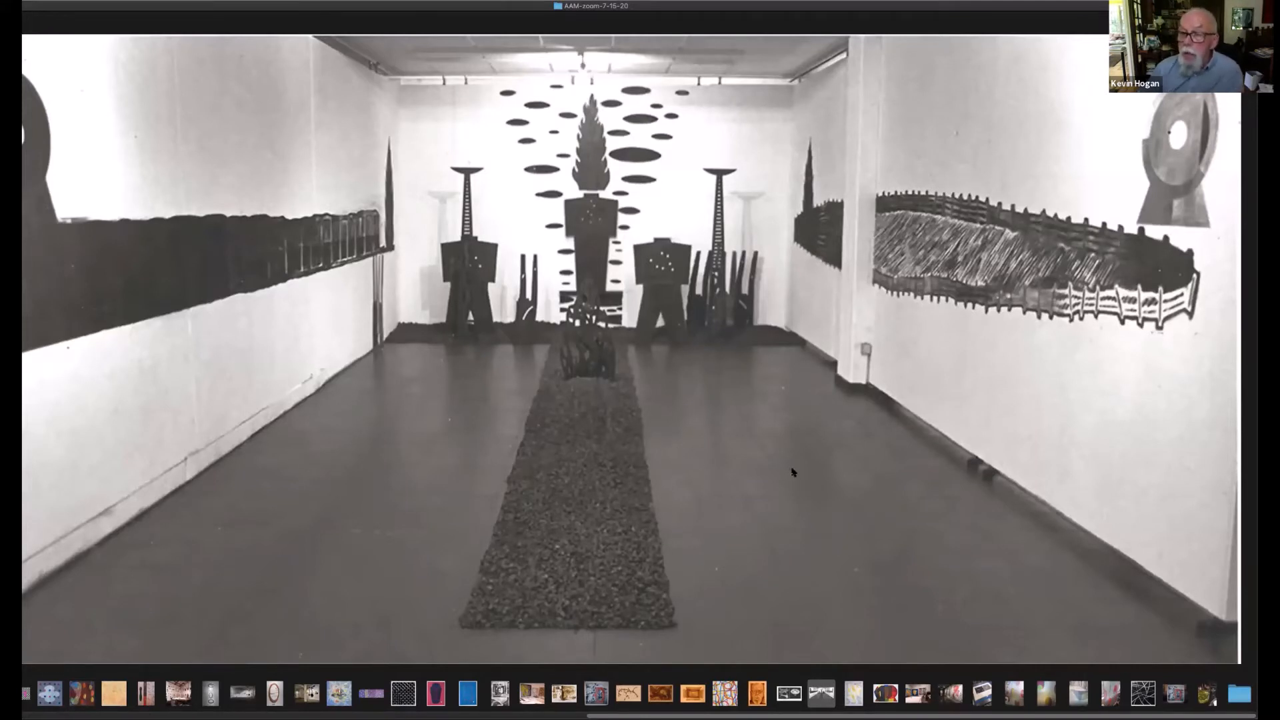
{"action": "mouse_move", "coordinate": [817, 483]}
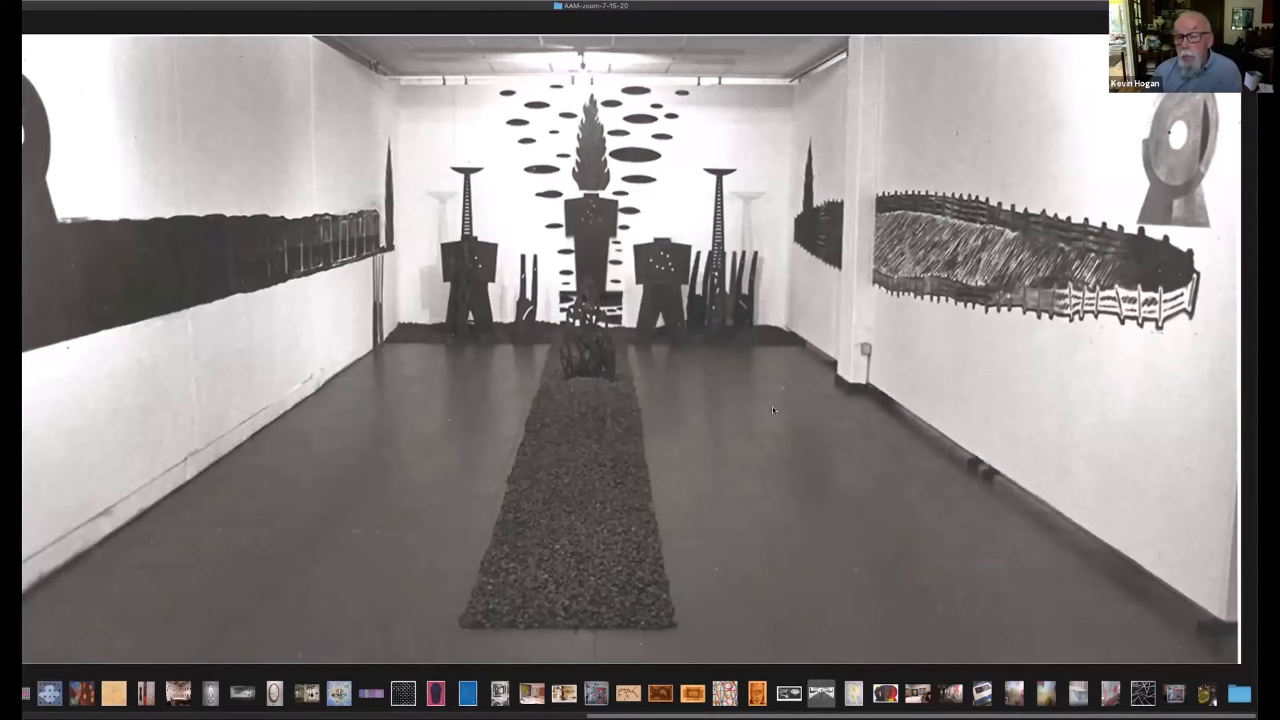
{"action": "mouse_move", "coordinate": [739, 426]}
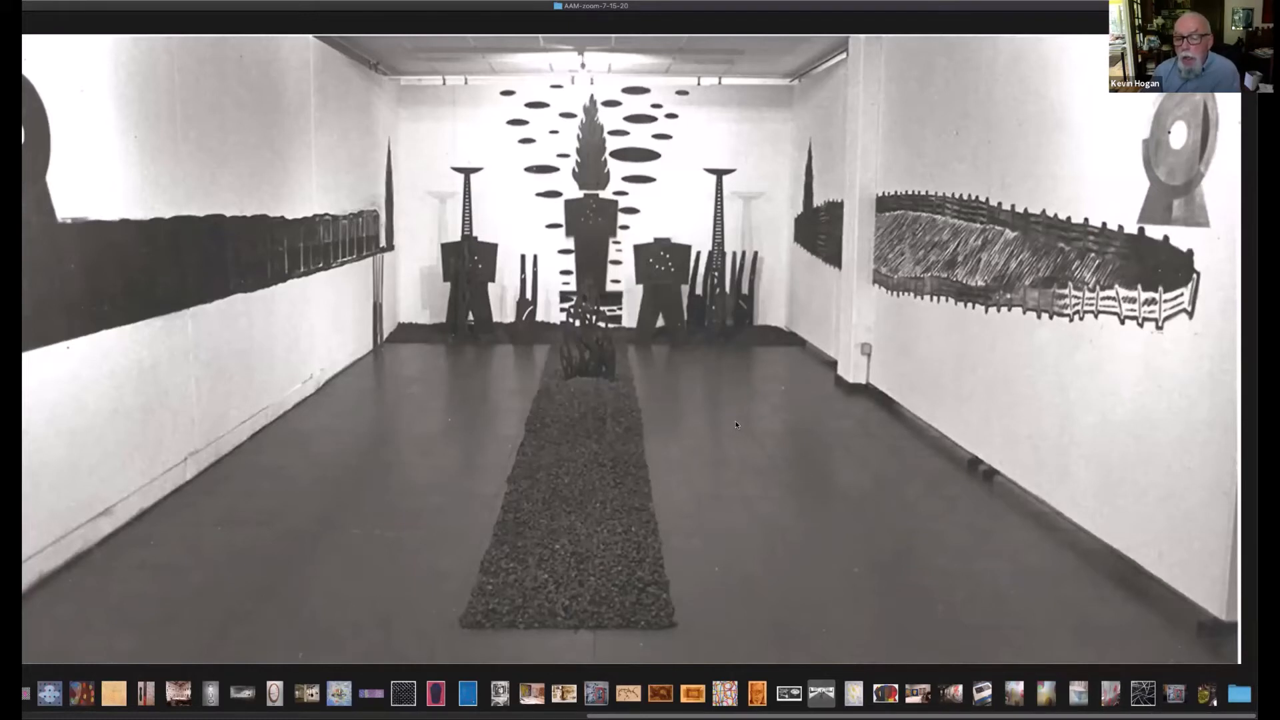
{"action": "mouse_move", "coordinate": [733, 441]}
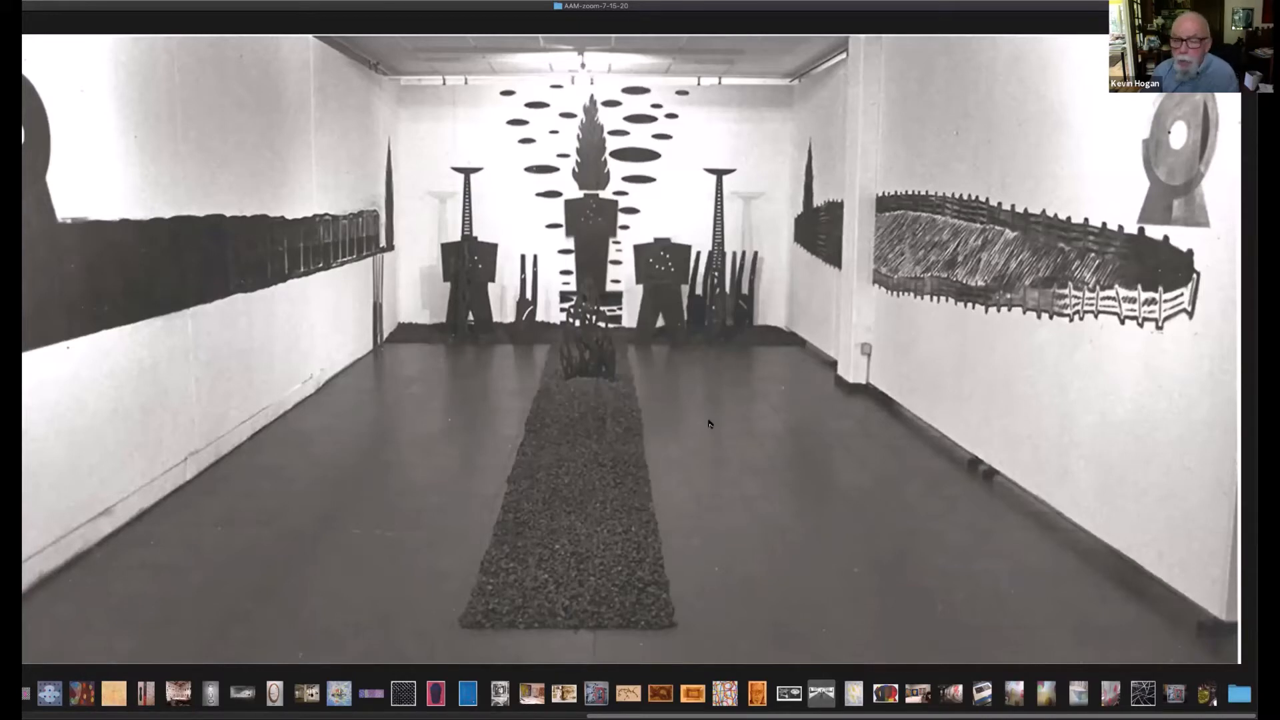
{"action": "mouse_move", "coordinate": [892, 626]}
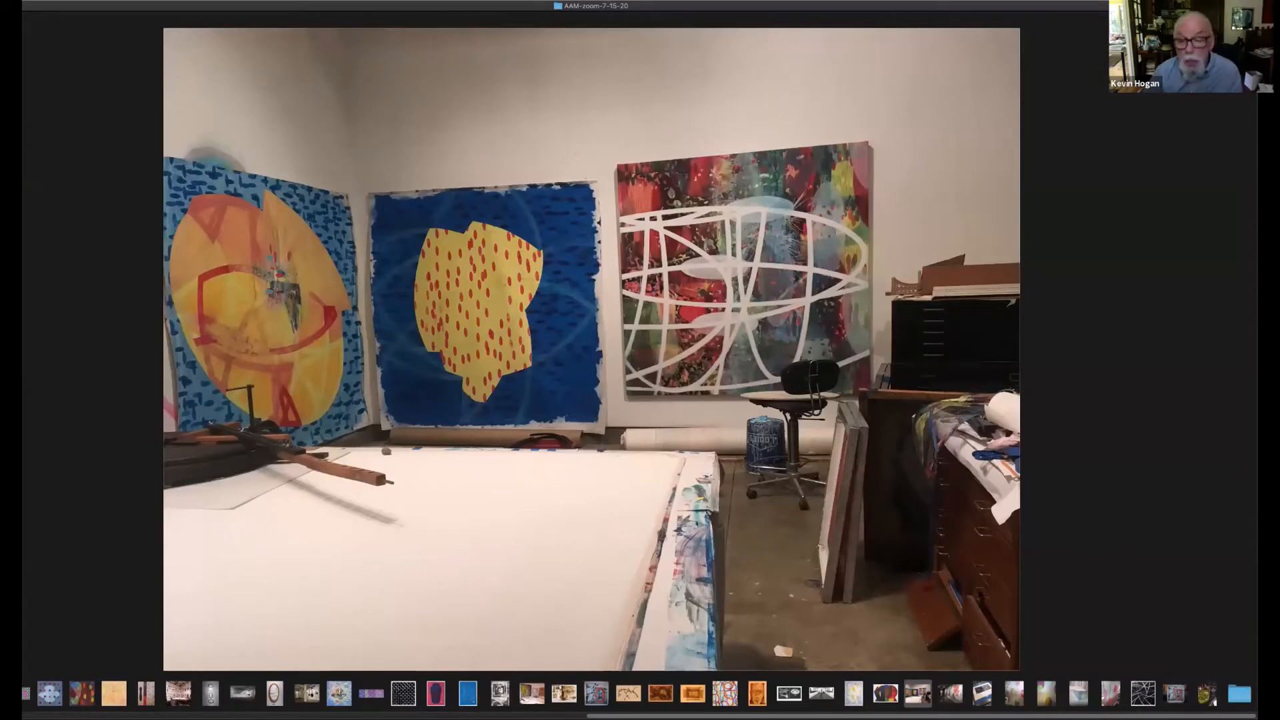
{"action": "mouse_move", "coordinate": [387, 606]}
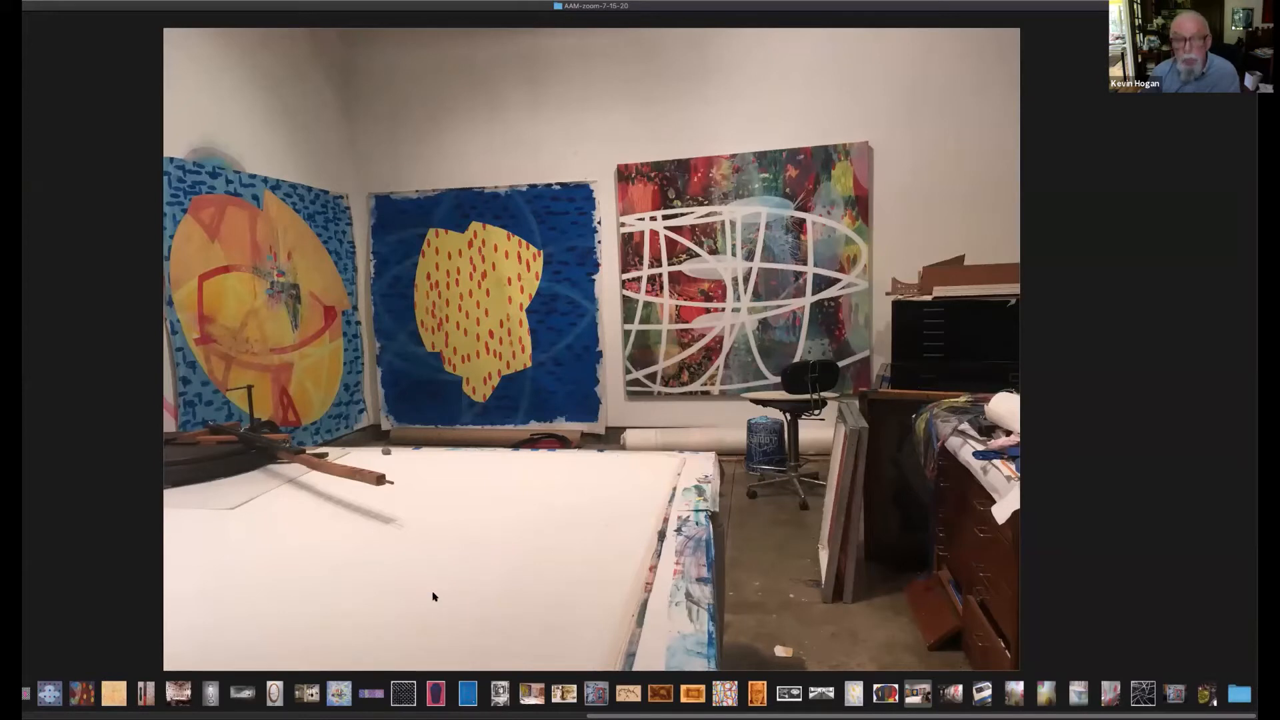
{"action": "mouse_move", "coordinate": [439, 596]}
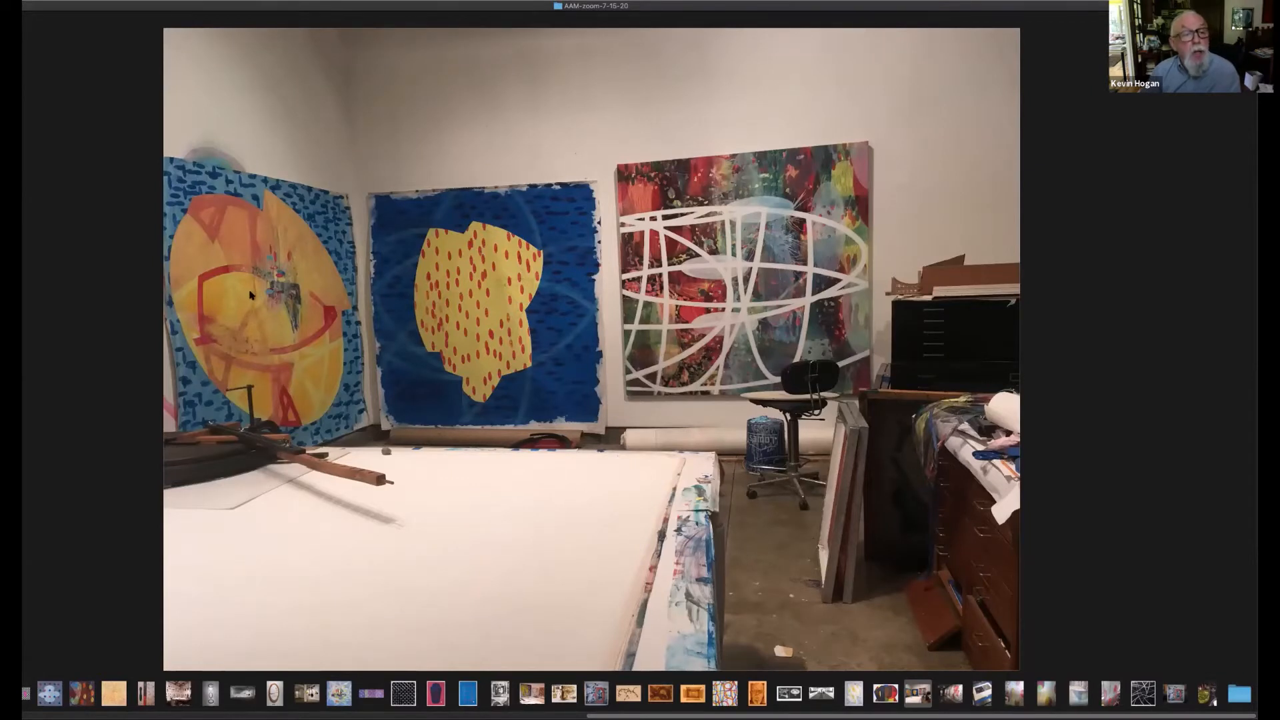
{"action": "mouse_move", "coordinate": [305, 407]}
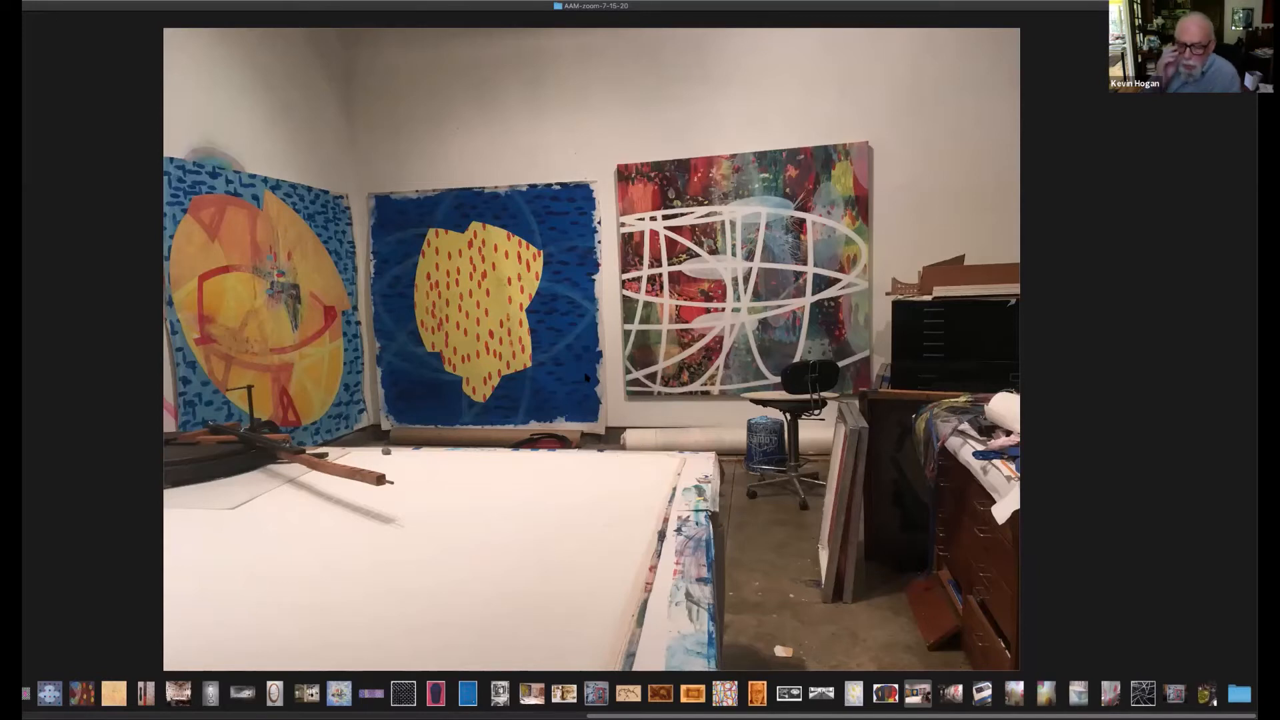
{"action": "mouse_move", "coordinate": [715, 294]}
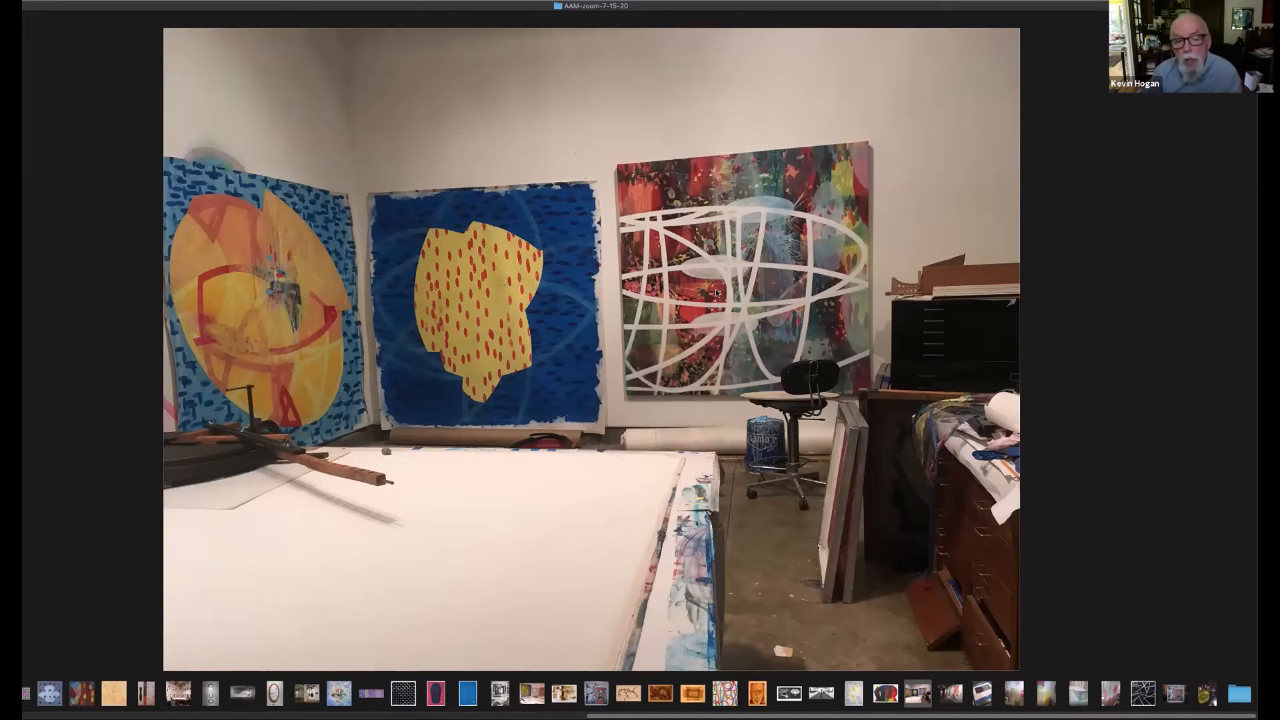
{"action": "mouse_move", "coordinate": [716, 334]}
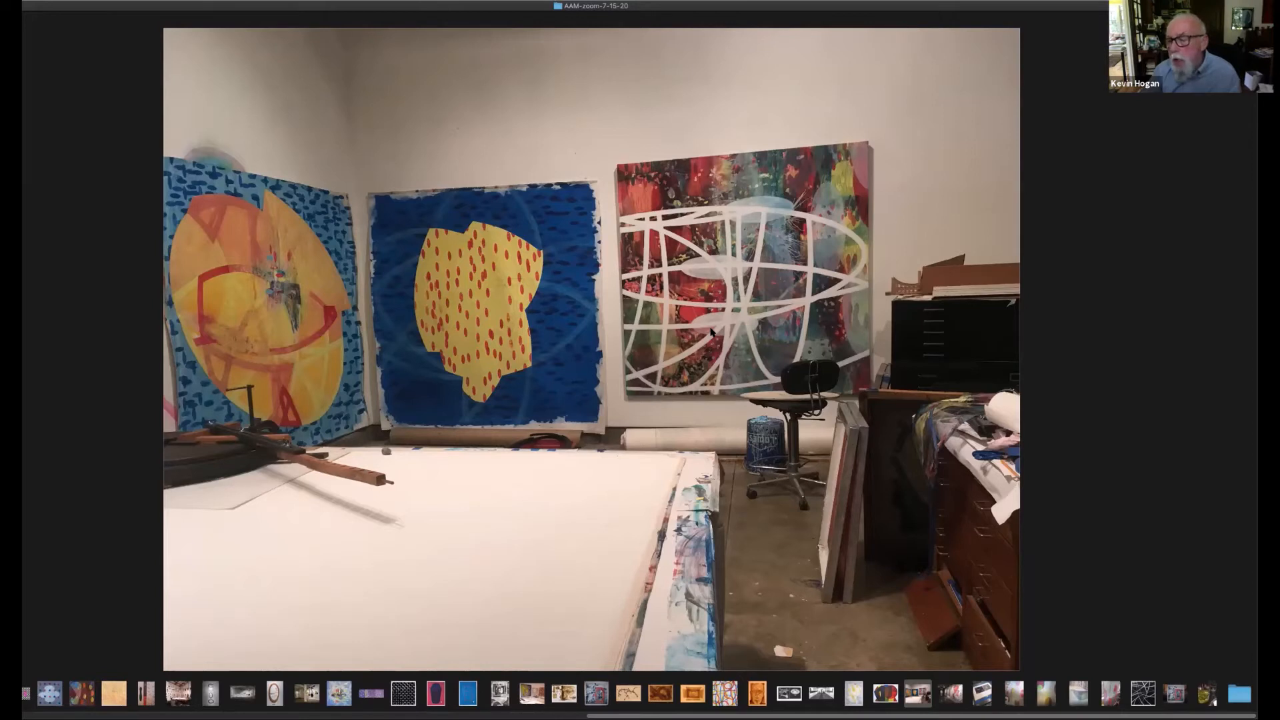
{"action": "mouse_move", "coordinate": [687, 352]}
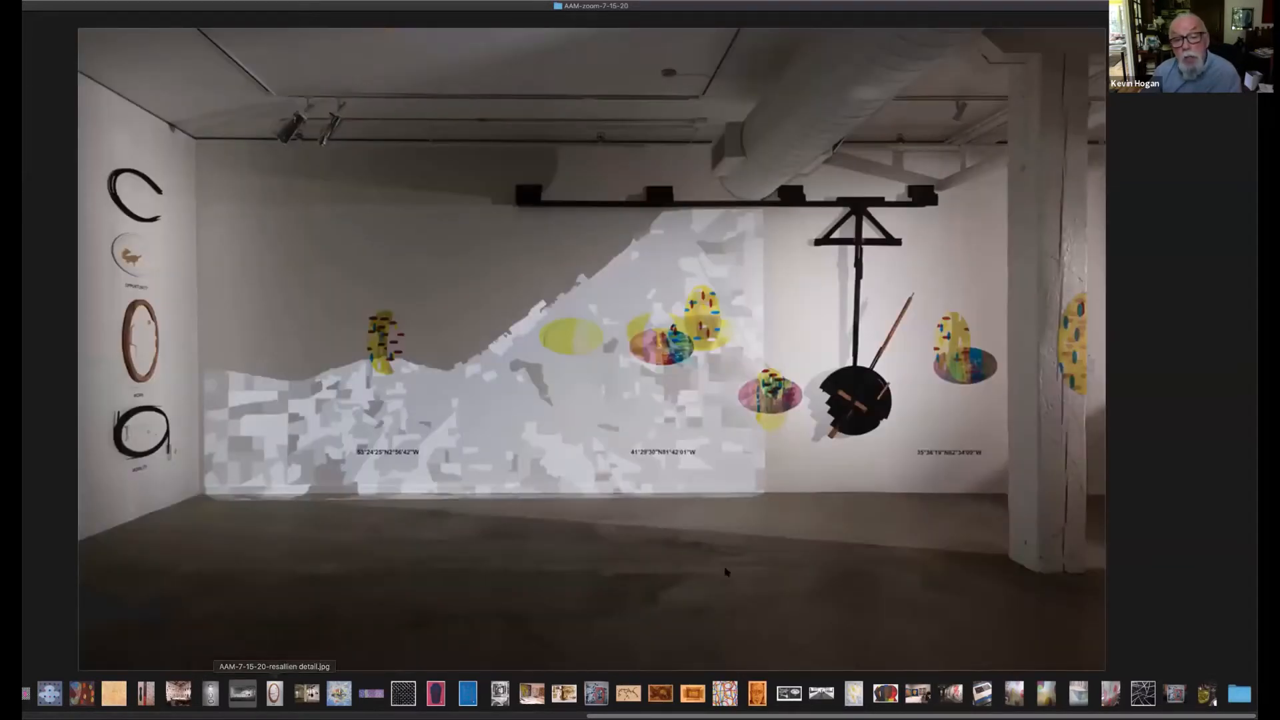
{"action": "mouse_move", "coordinate": [785, 480]}
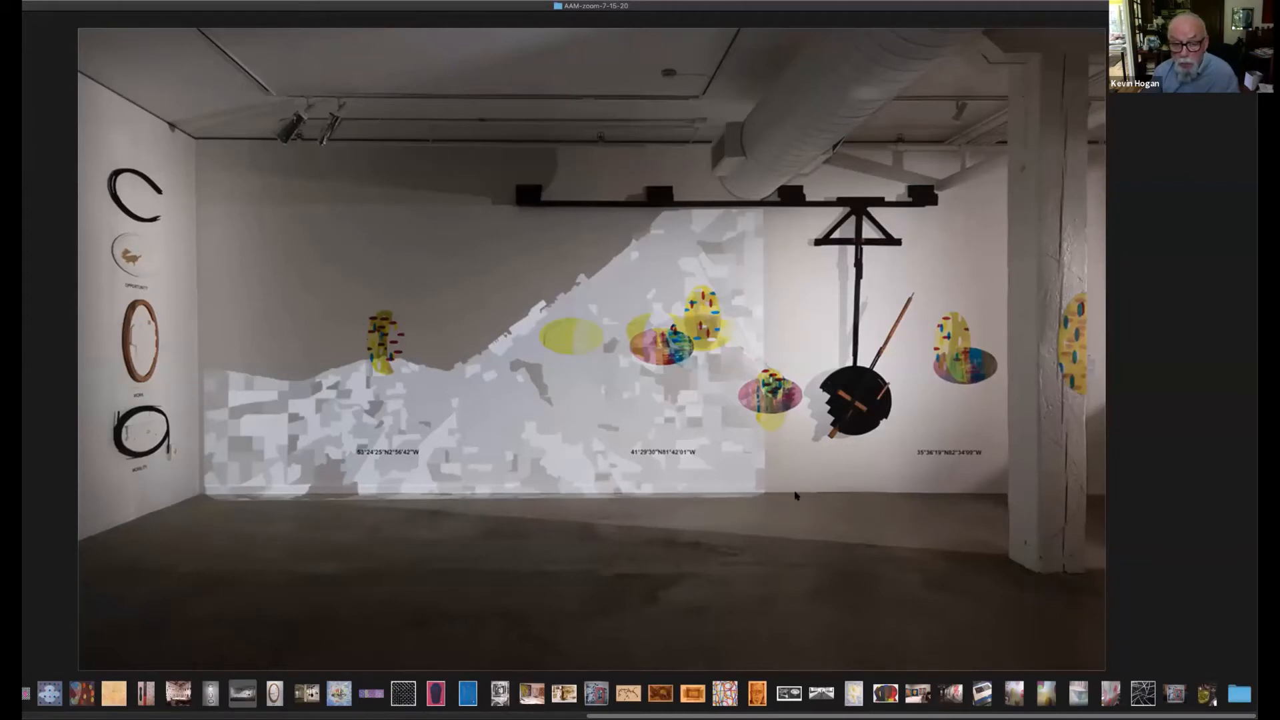
{"action": "mouse_move", "coordinate": [605, 467]}
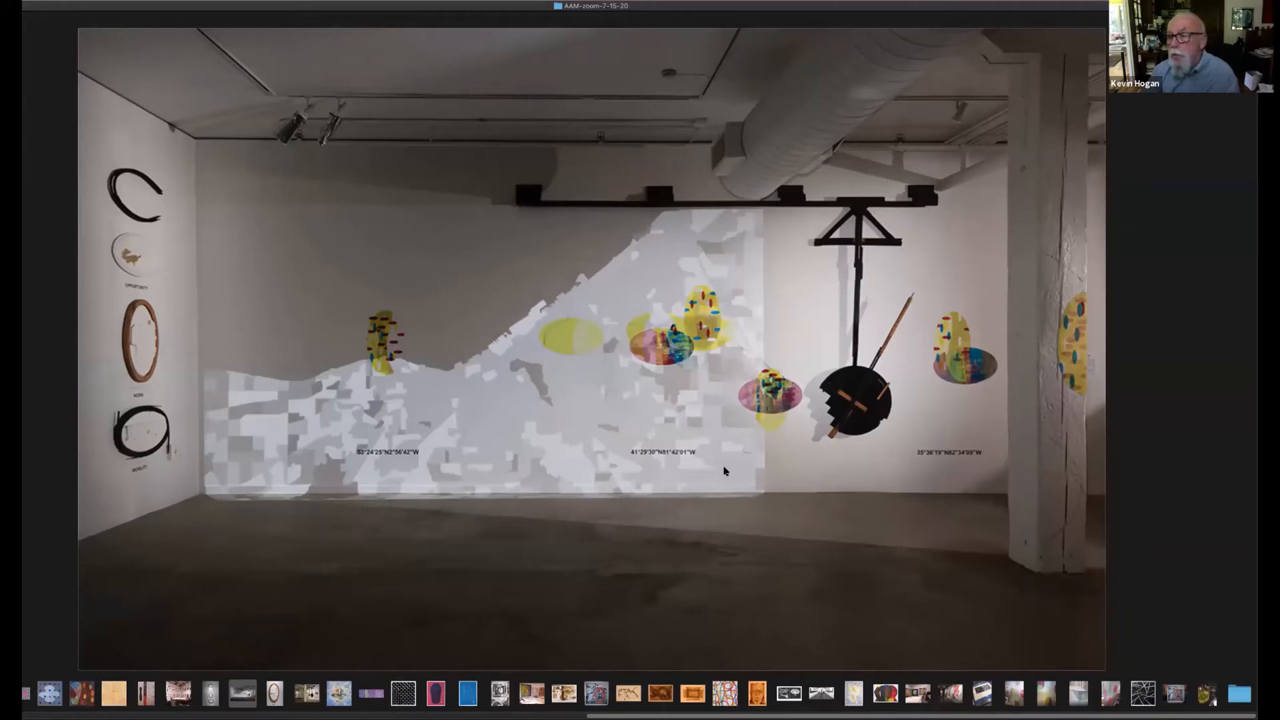
{"action": "mouse_move", "coordinate": [748, 504]}
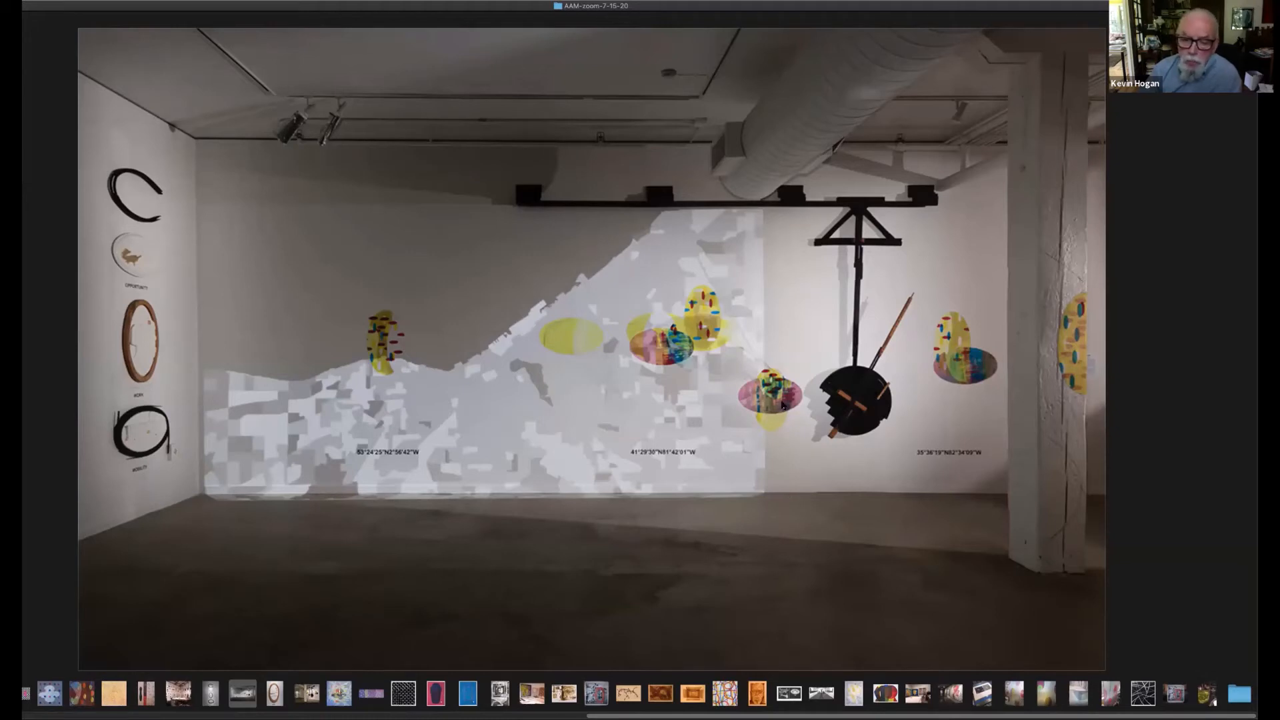
{"action": "mouse_move", "coordinate": [763, 457]}
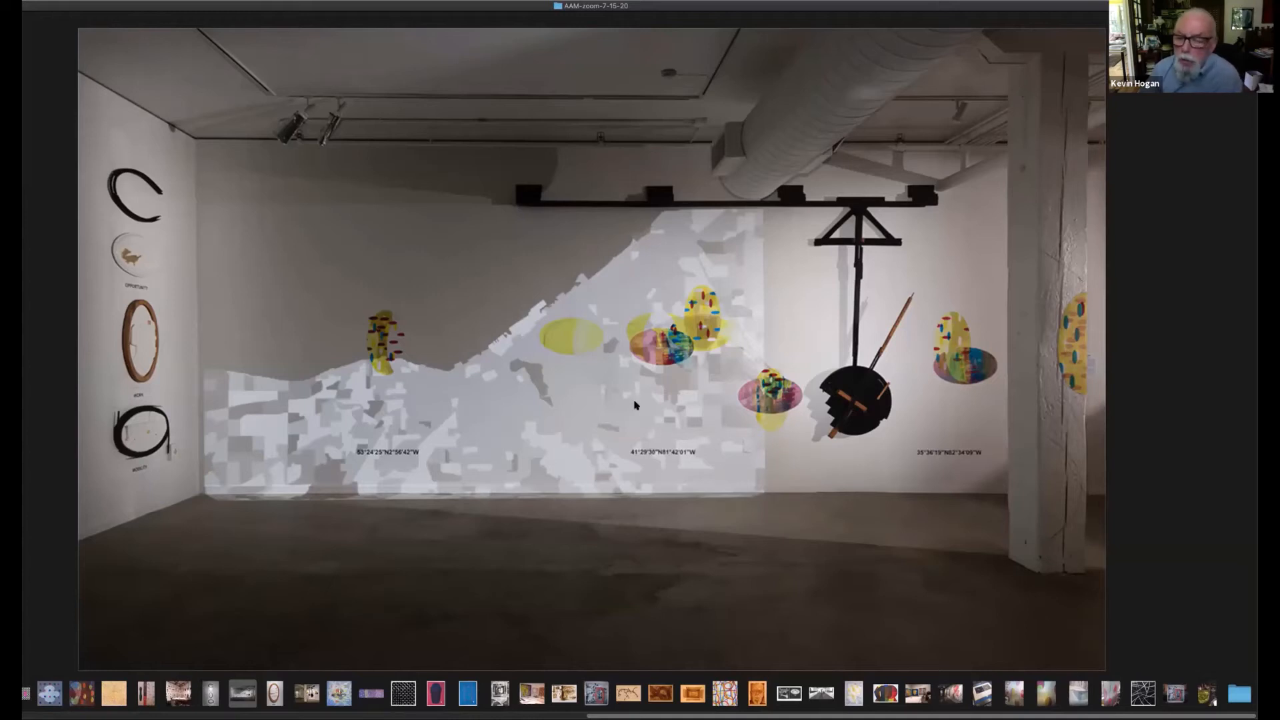
{"action": "mouse_move", "coordinate": [636, 424]}
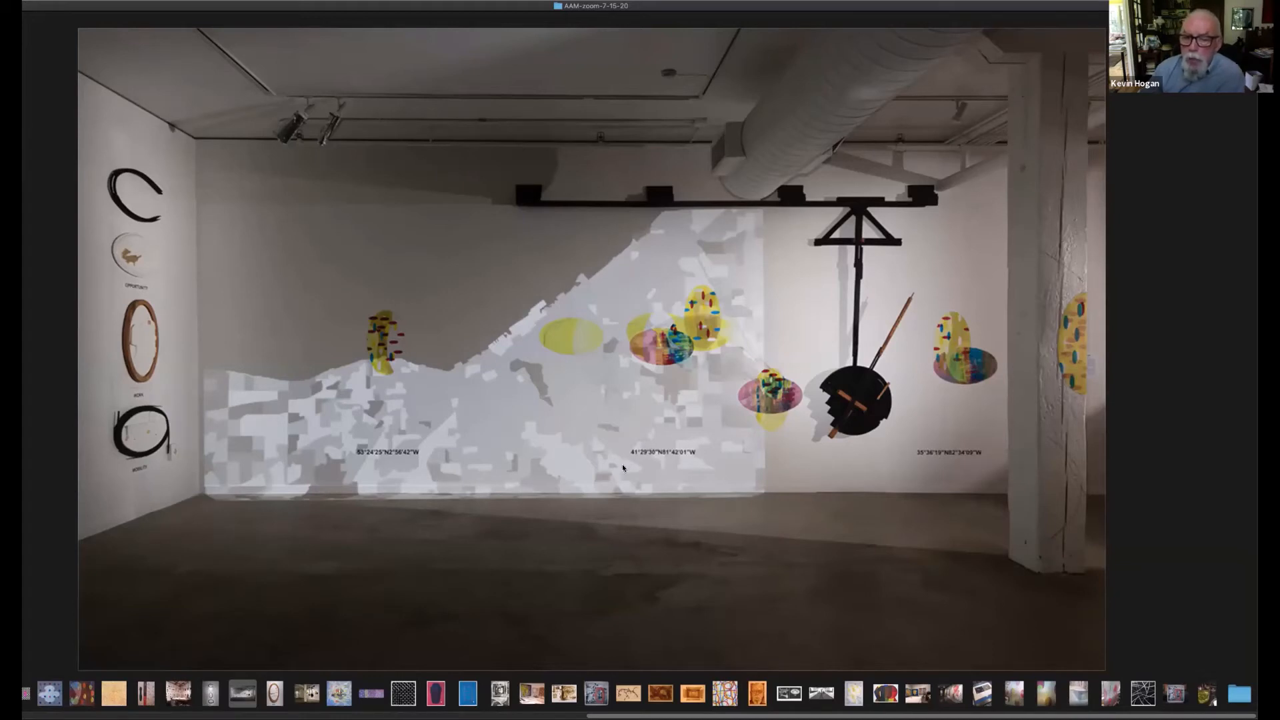
{"action": "mouse_move", "coordinate": [635, 459]}
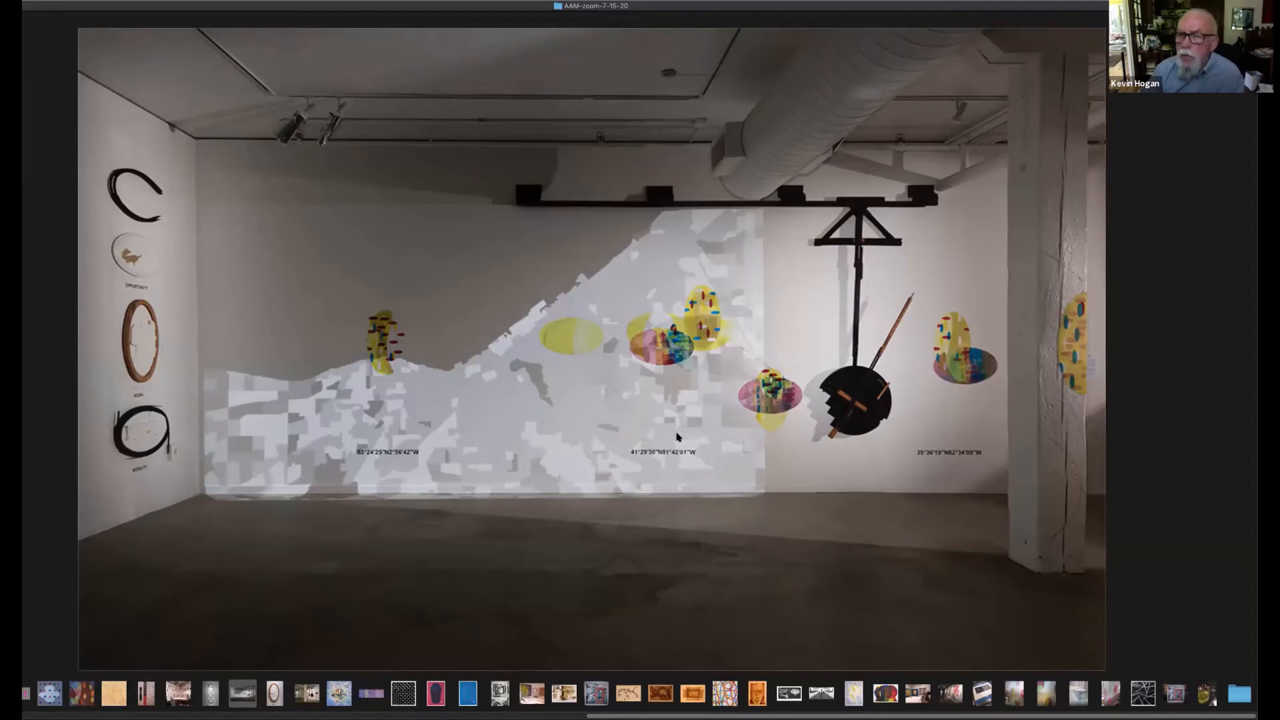
{"action": "mouse_move", "coordinate": [704, 468]}
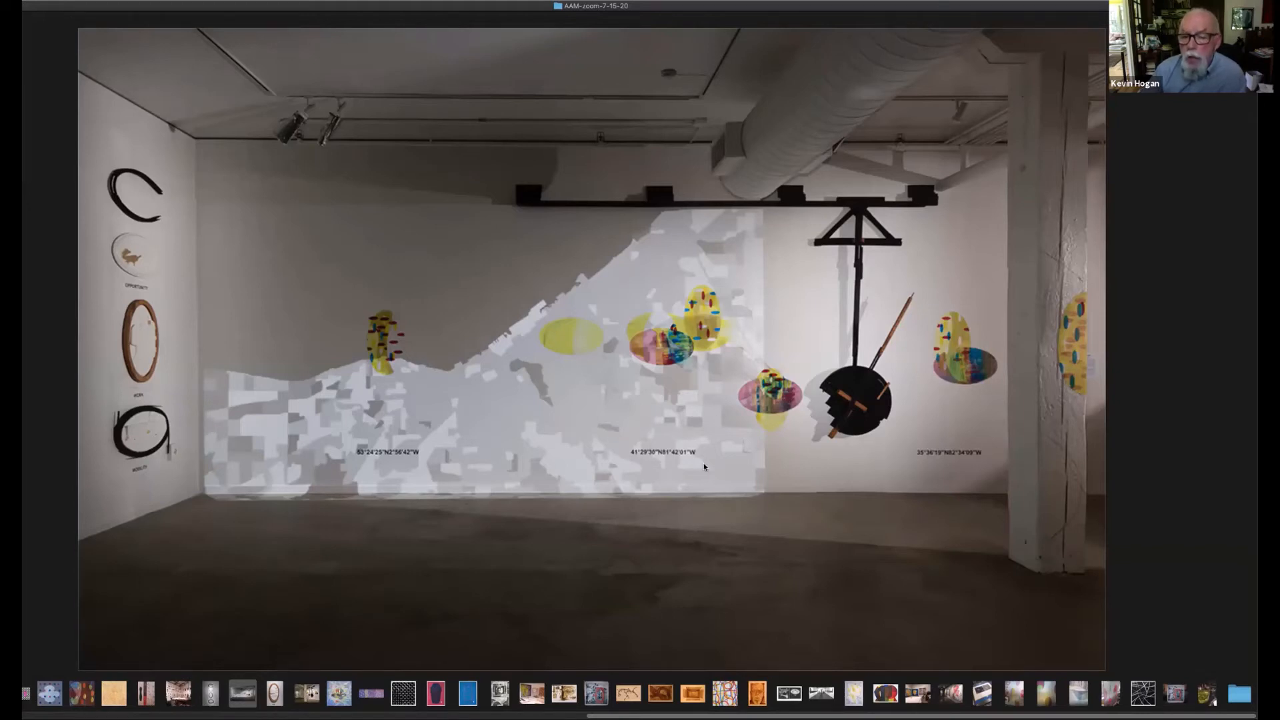
{"action": "mouse_move", "coordinate": [706, 426]}
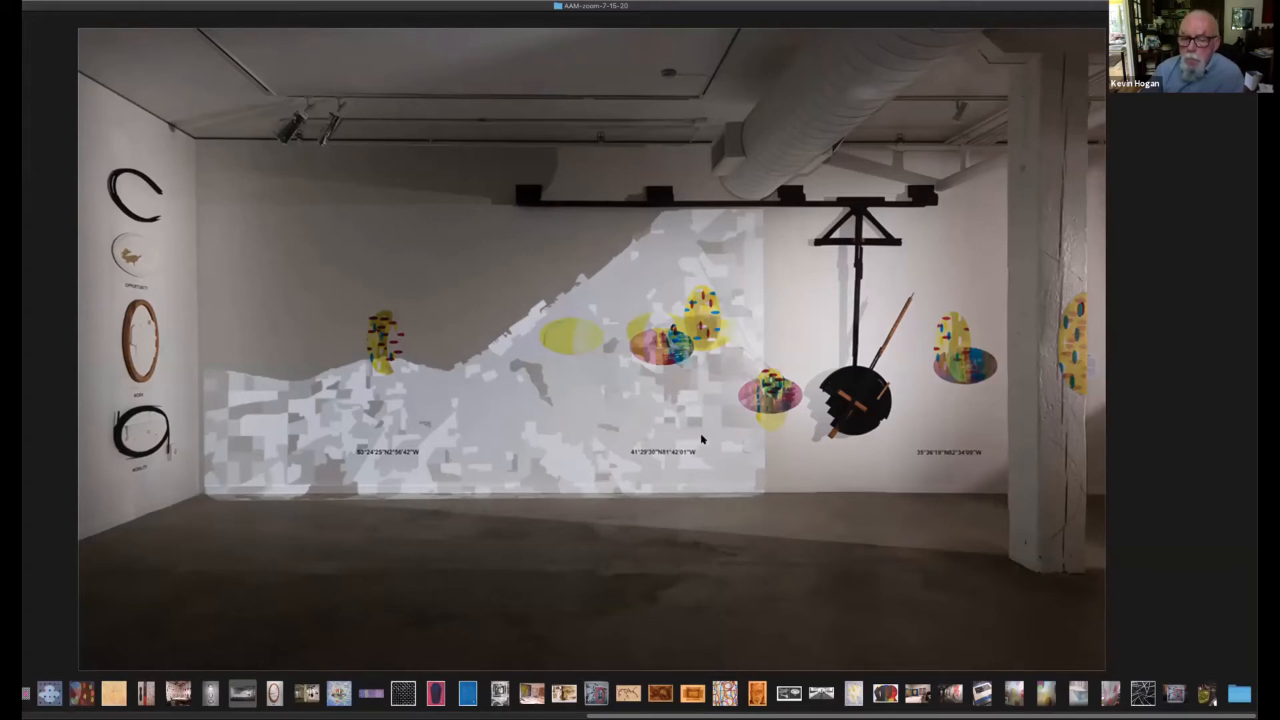
{"action": "mouse_move", "coordinate": [724, 361]}
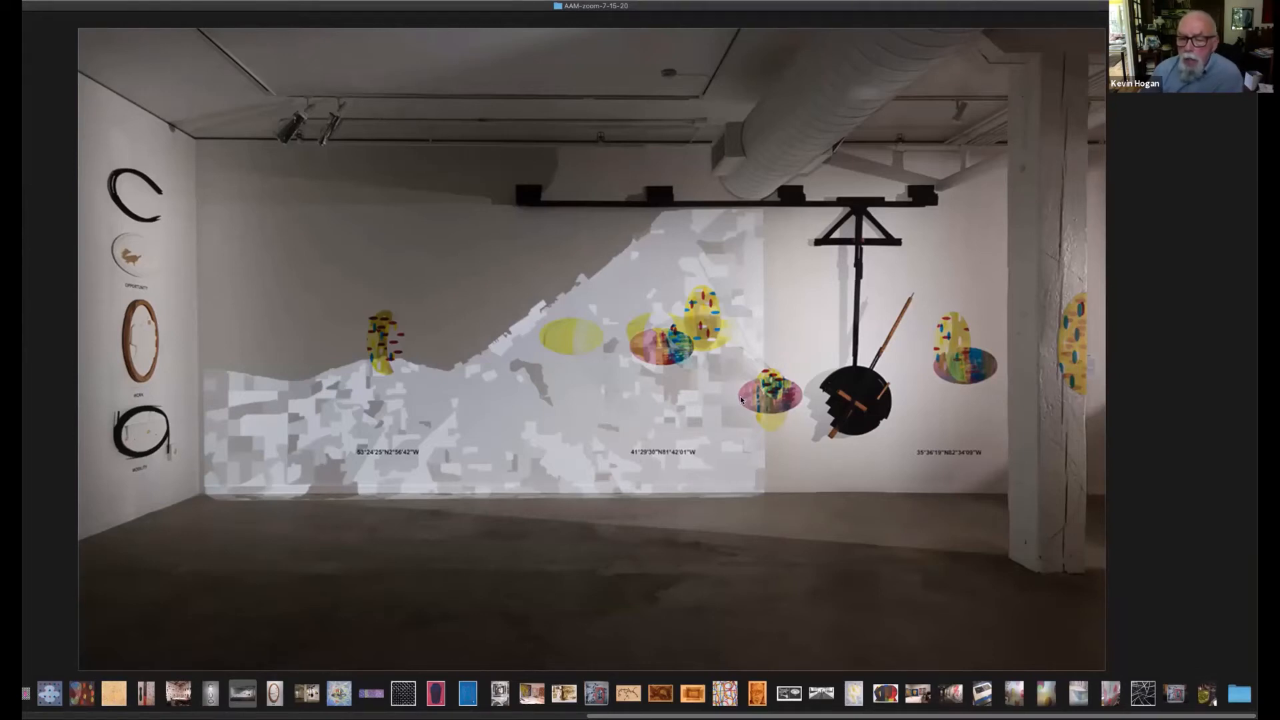
{"action": "mouse_move", "coordinate": [727, 358]}
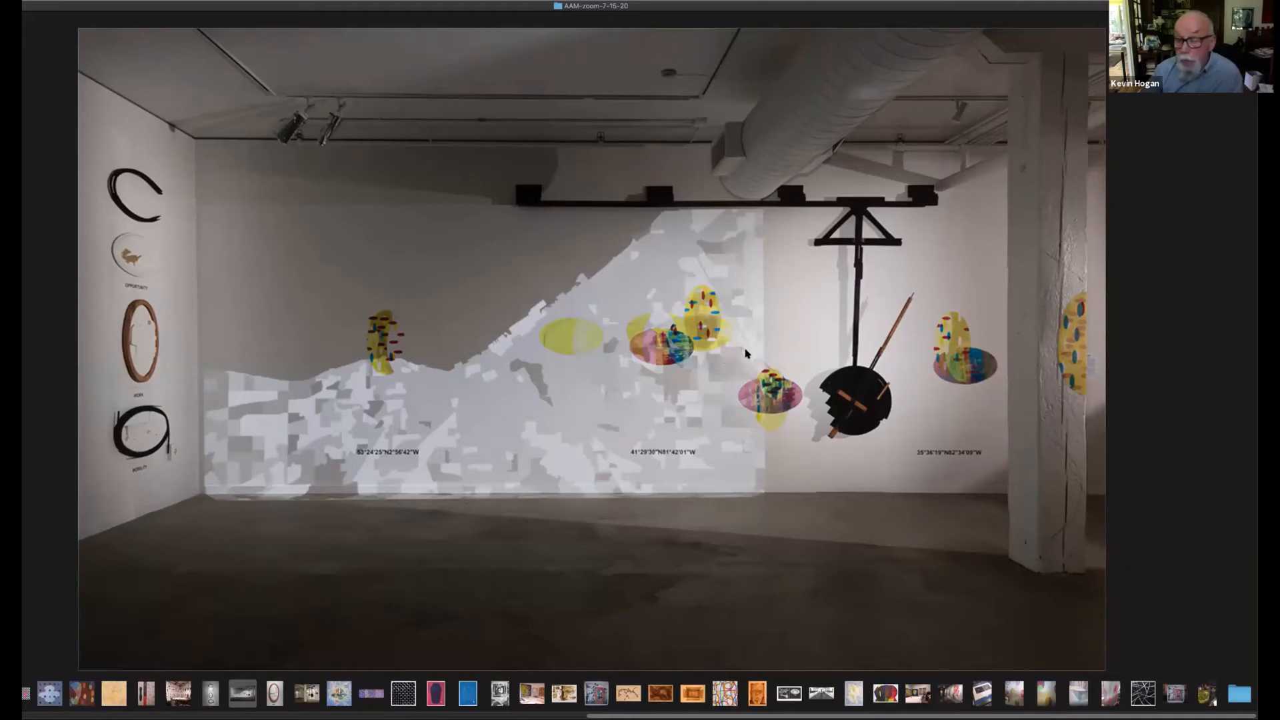
{"action": "mouse_move", "coordinate": [722, 440]}
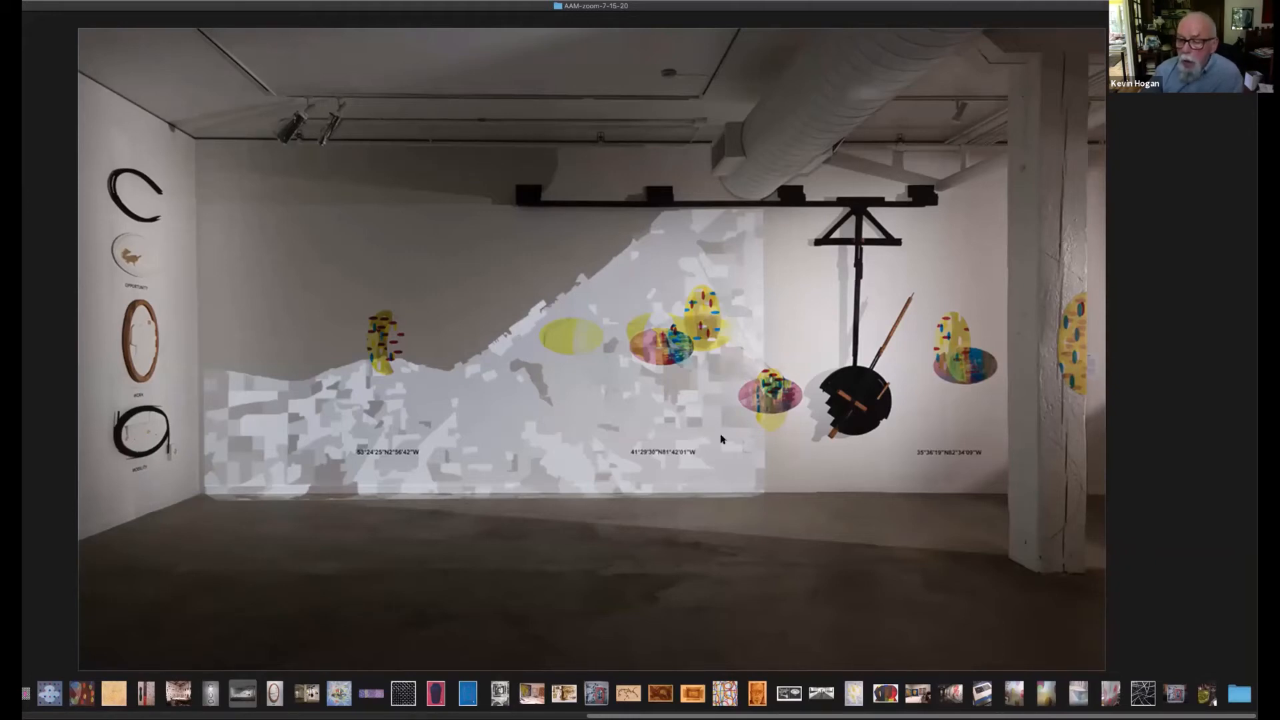
{"action": "mouse_move", "coordinate": [716, 434]}
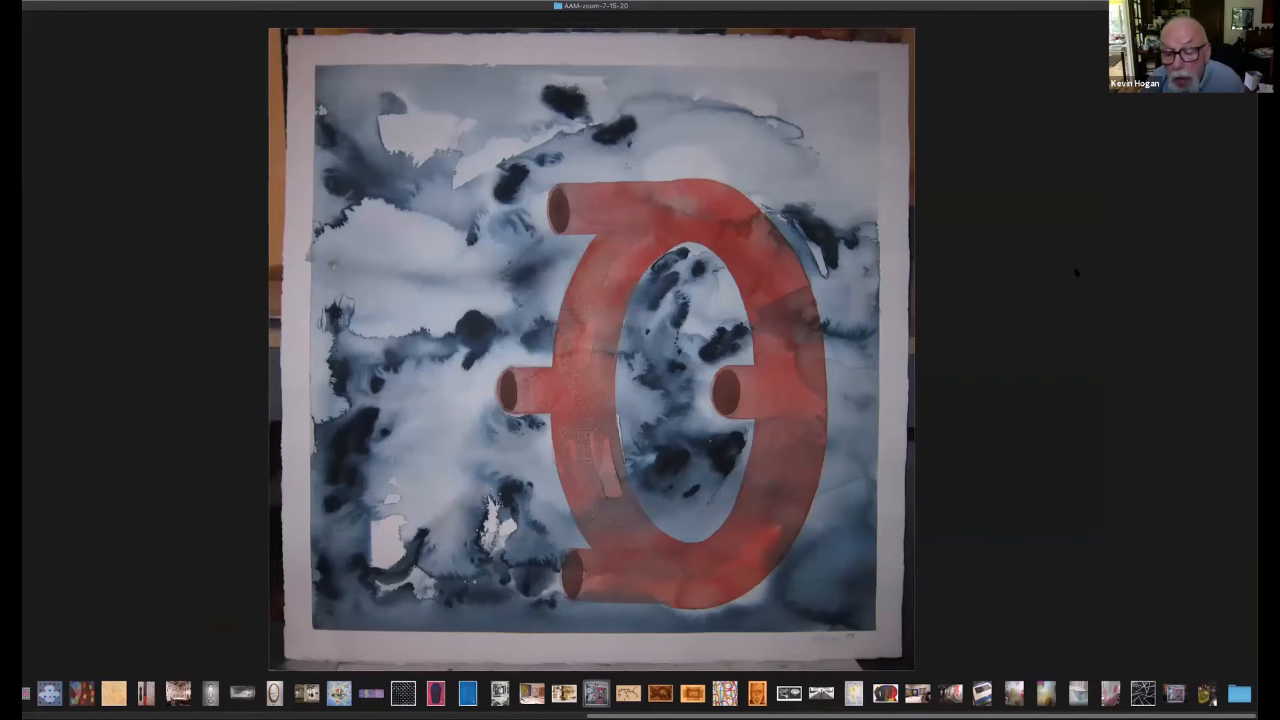
{"action": "mouse_move", "coordinate": [1046, 225]}
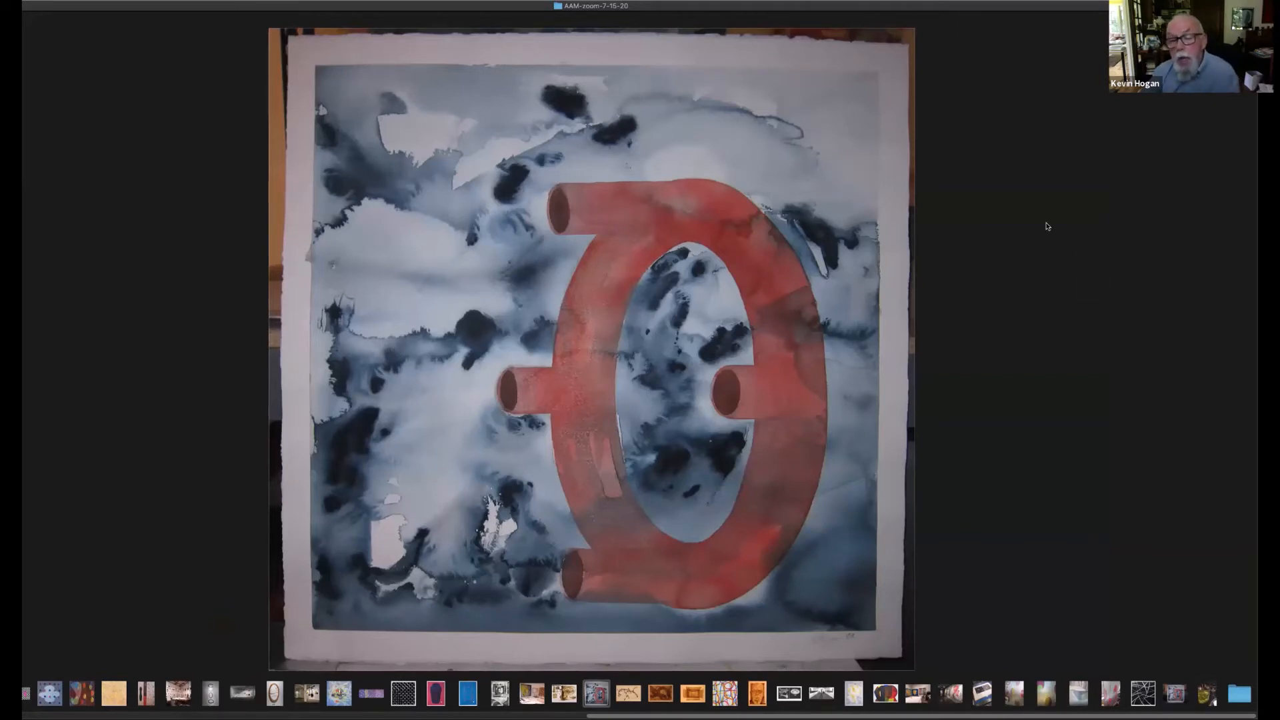
{"action": "mouse_move", "coordinate": [1050, 233]}
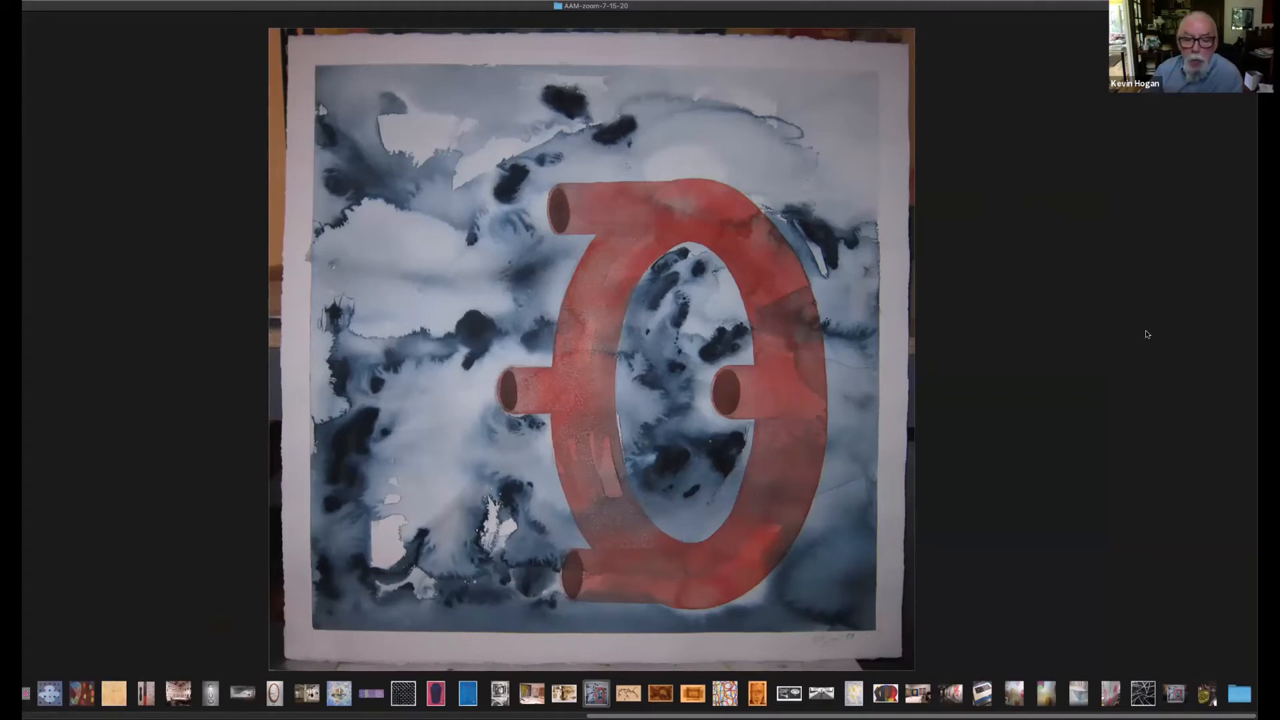
{"action": "mouse_move", "coordinate": [713, 206]}
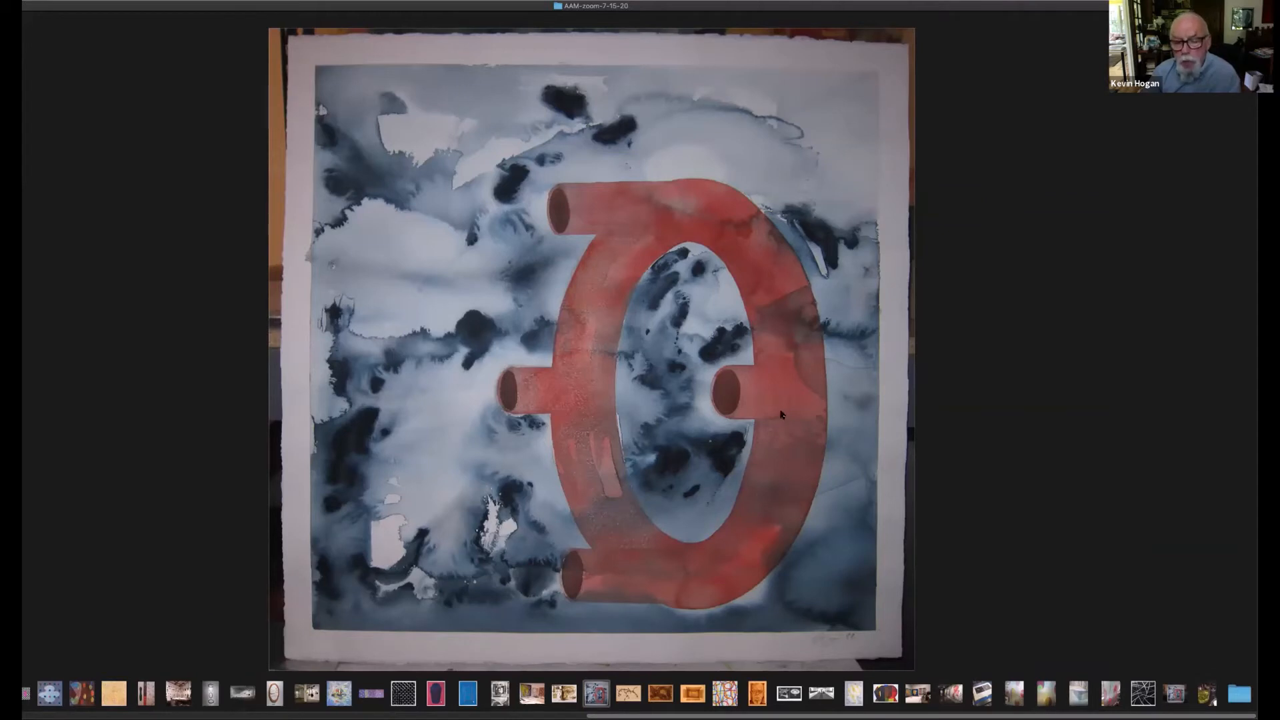
{"action": "mouse_move", "coordinate": [774, 557]}
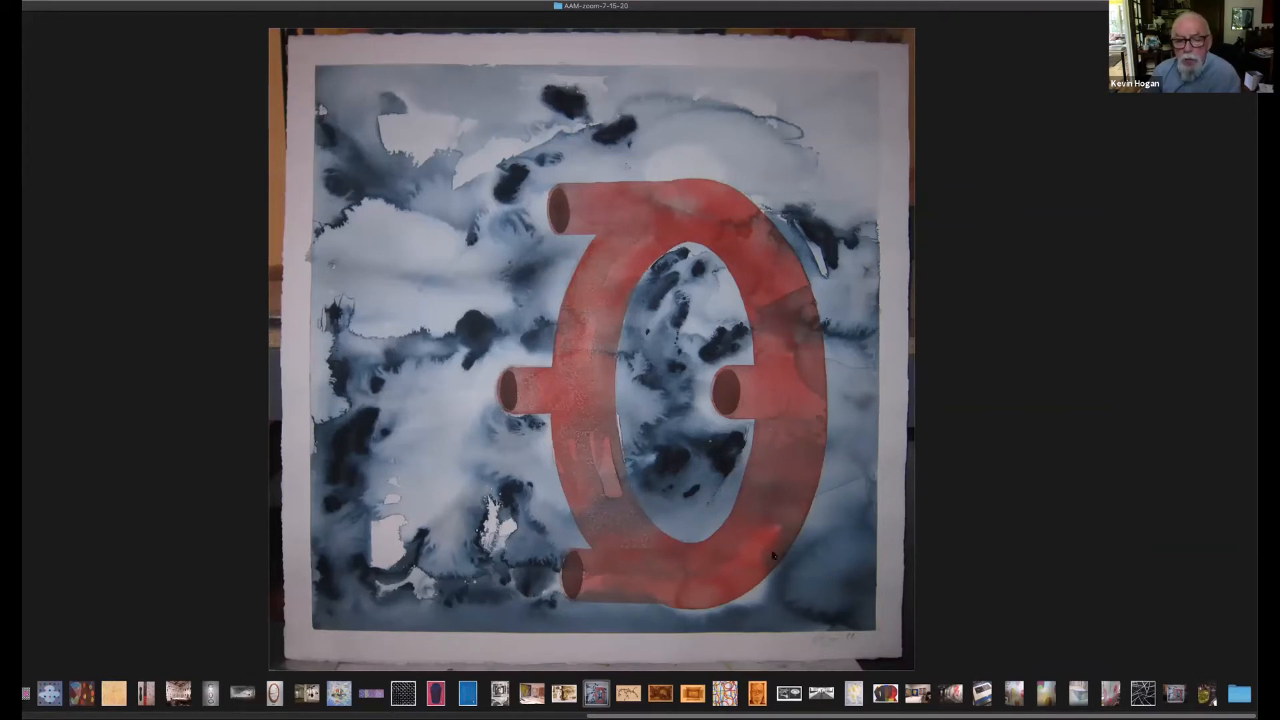
{"action": "mouse_move", "coordinate": [1038, 253]}
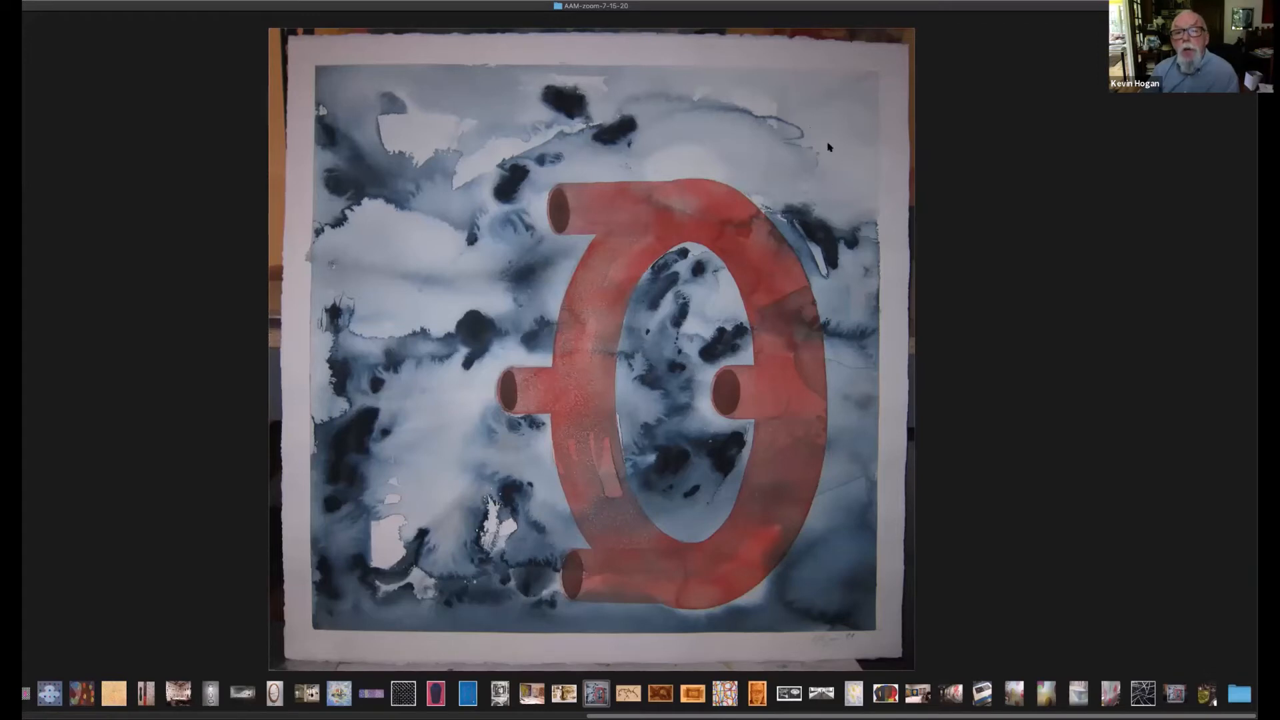
{"action": "mouse_move", "coordinate": [900, 339]}
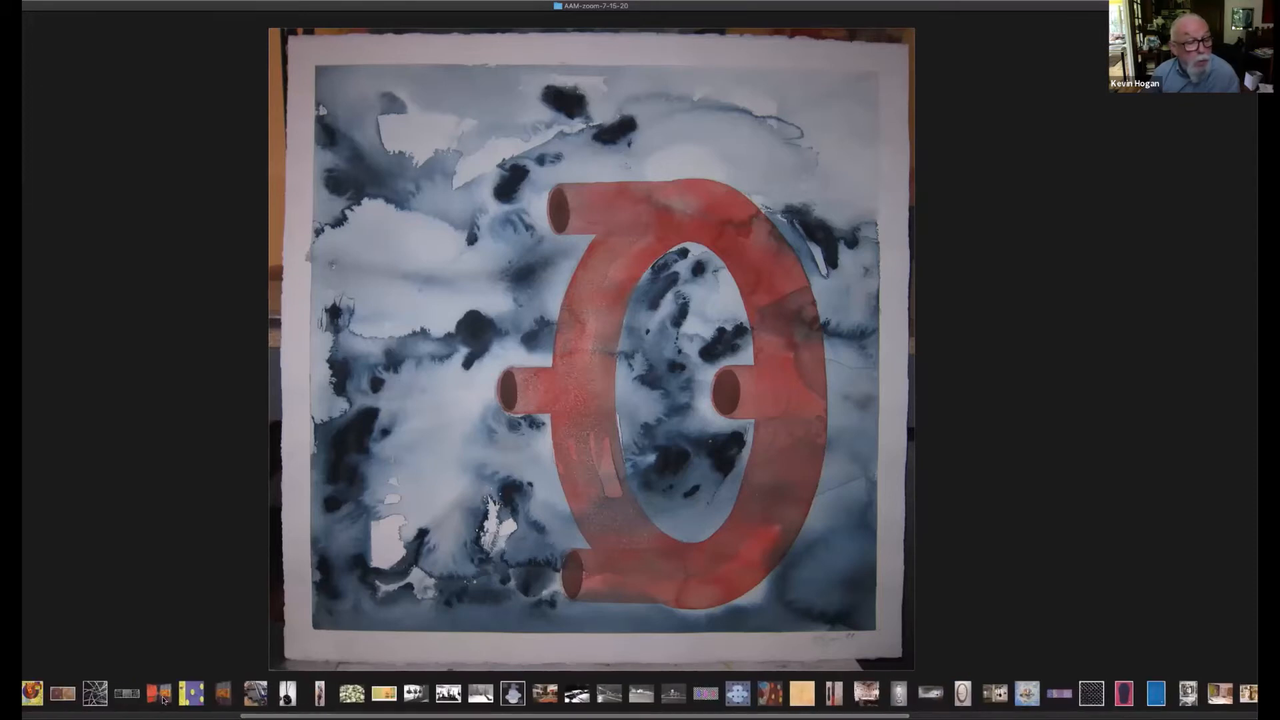
- Show the elevator interior with bright orange, yellow and purple dotted panels
{"action": "left_click", "coordinate": [158, 695]}
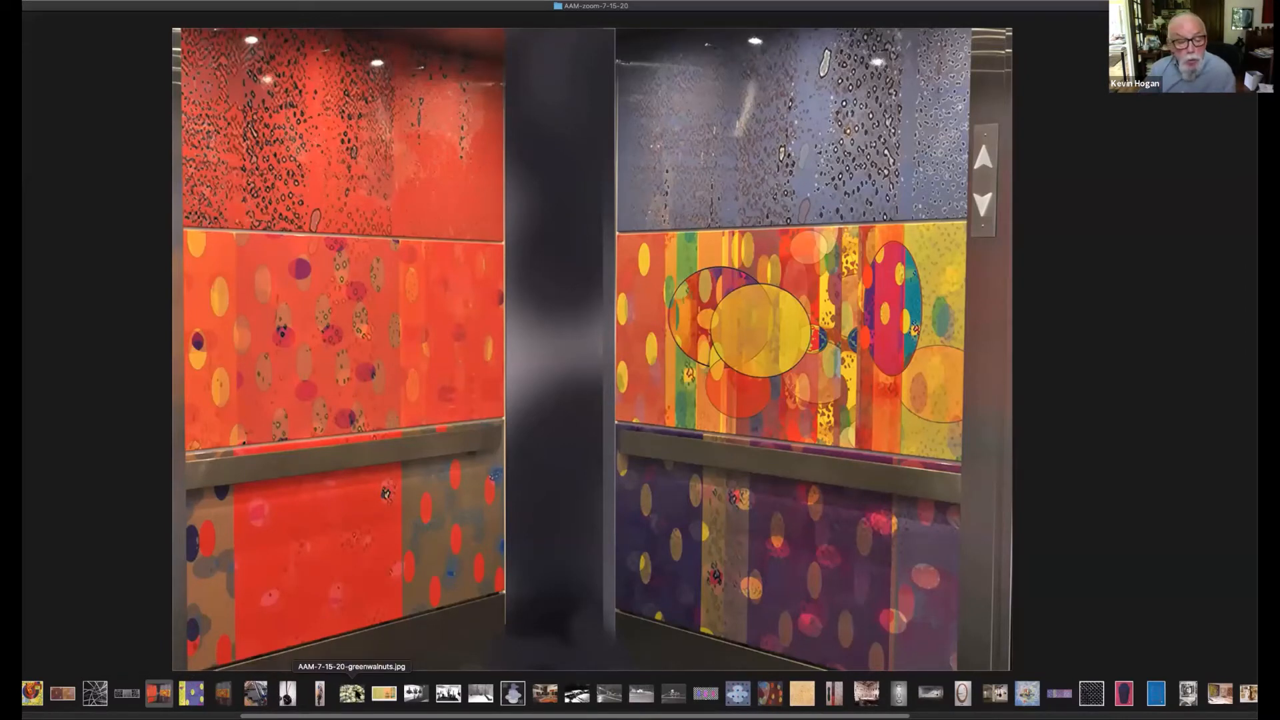
{"action": "mouse_move", "coordinate": [527, 583]}
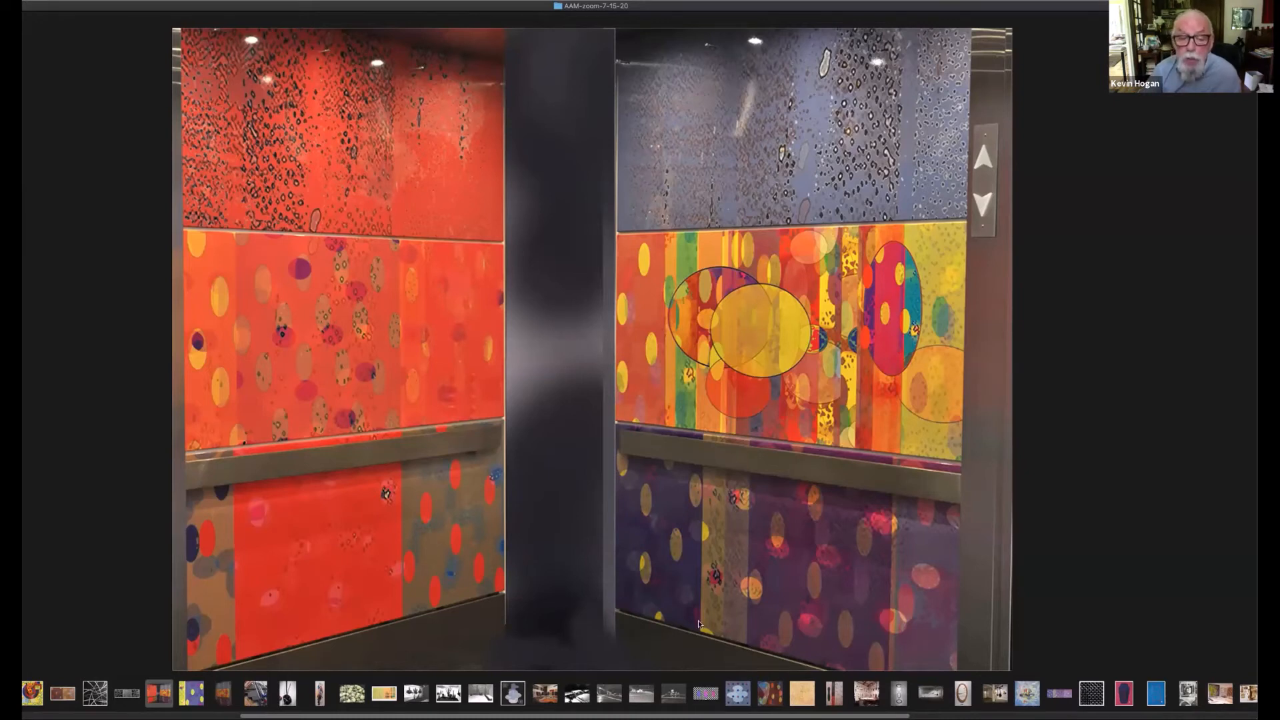
{"action": "mouse_move", "coordinate": [561, 617]}
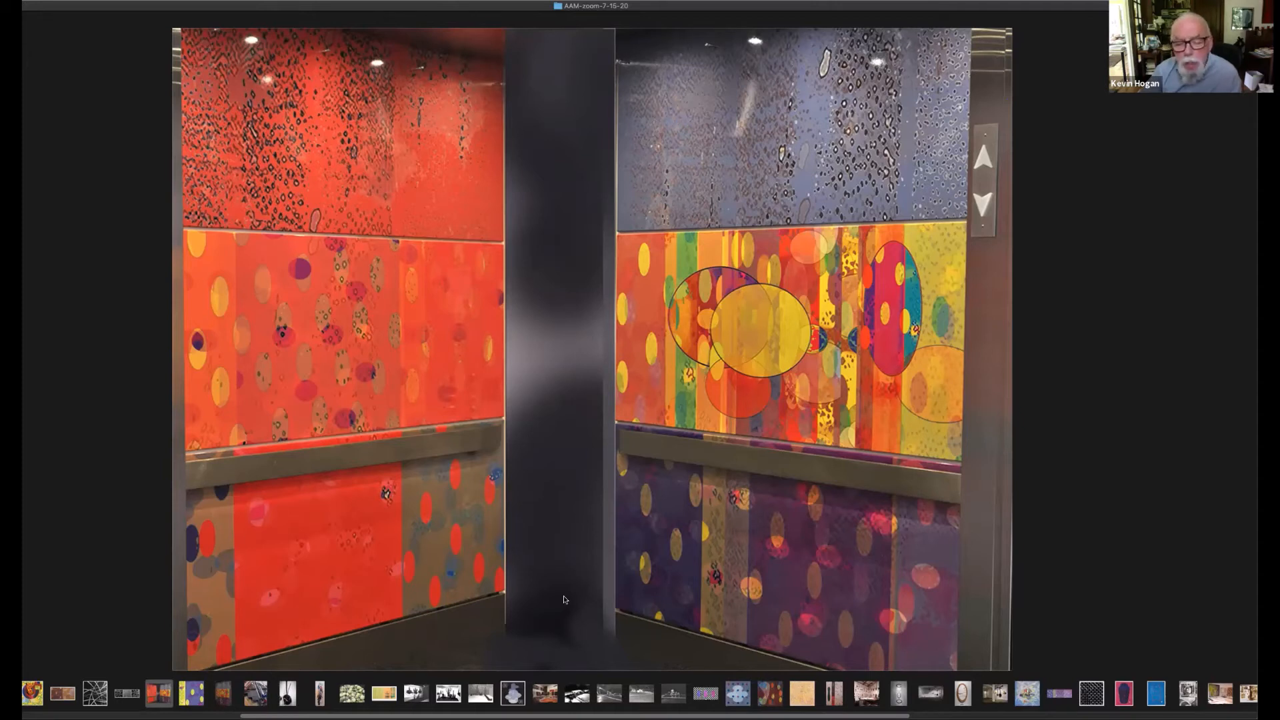
{"action": "mouse_move", "coordinate": [556, 563]}
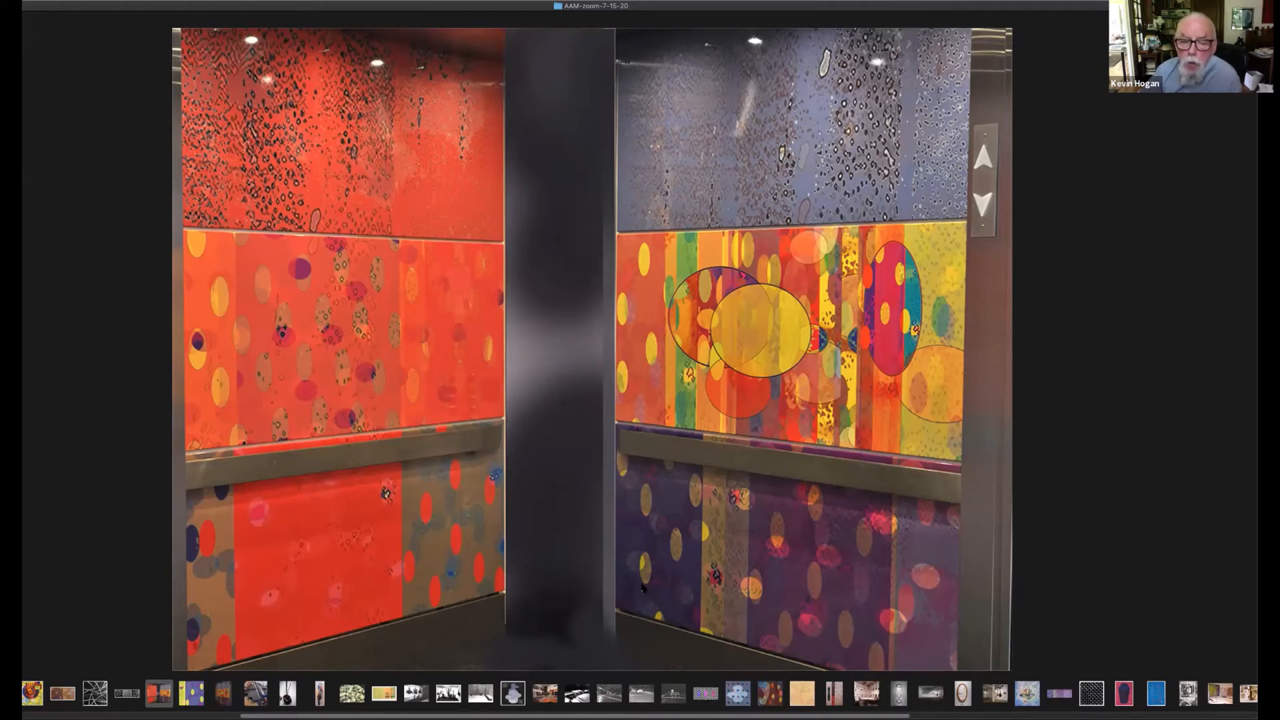
{"action": "mouse_move", "coordinate": [619, 591]}
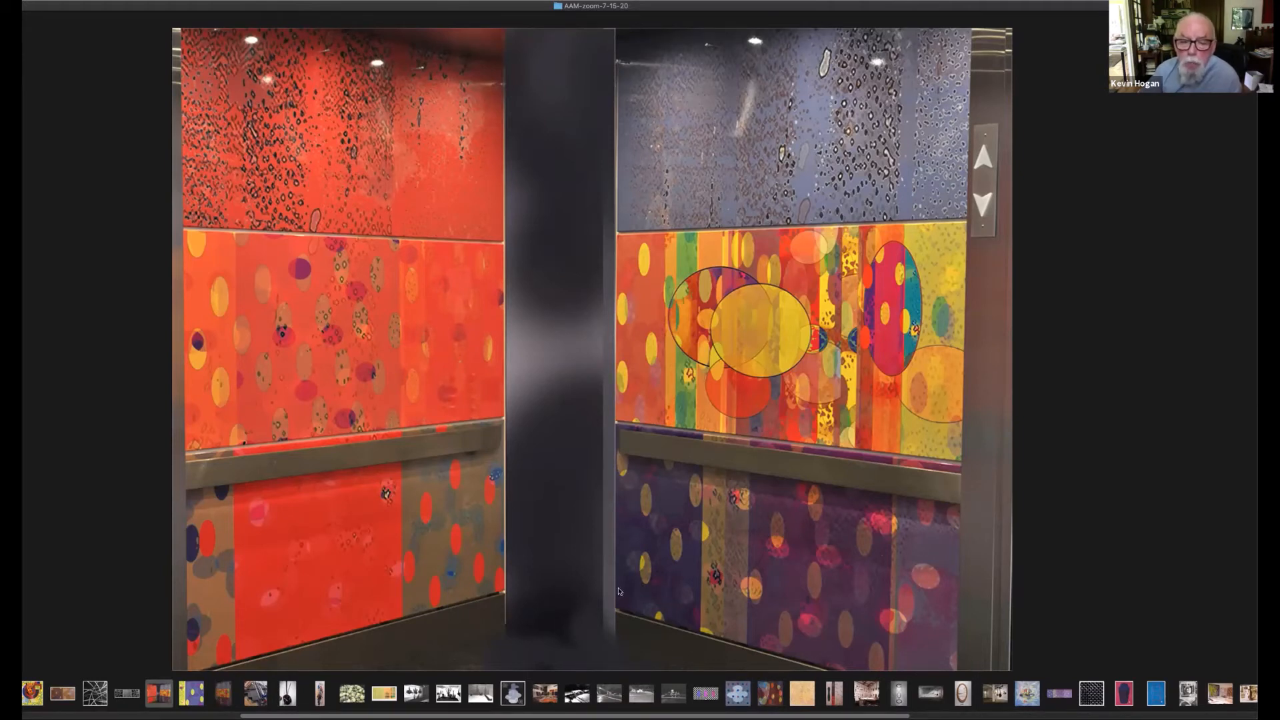
{"action": "mouse_move", "coordinate": [588, 567]}
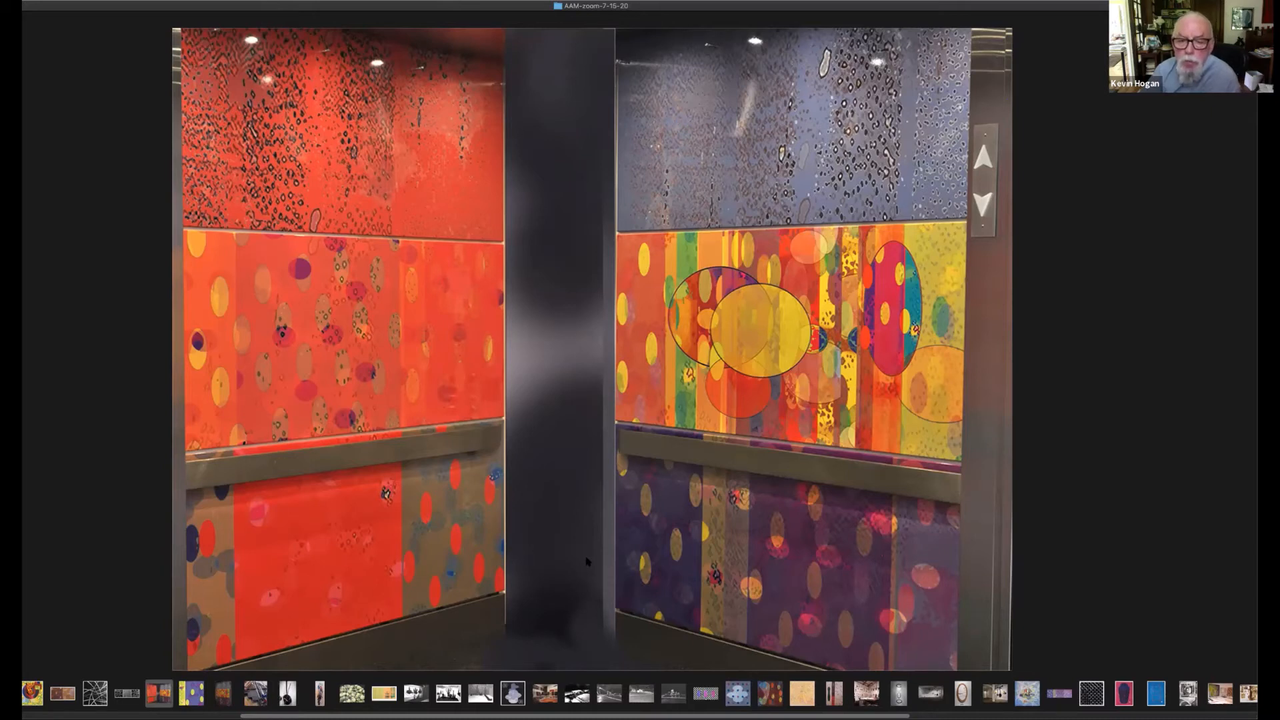
{"action": "mouse_move", "coordinate": [533, 516]}
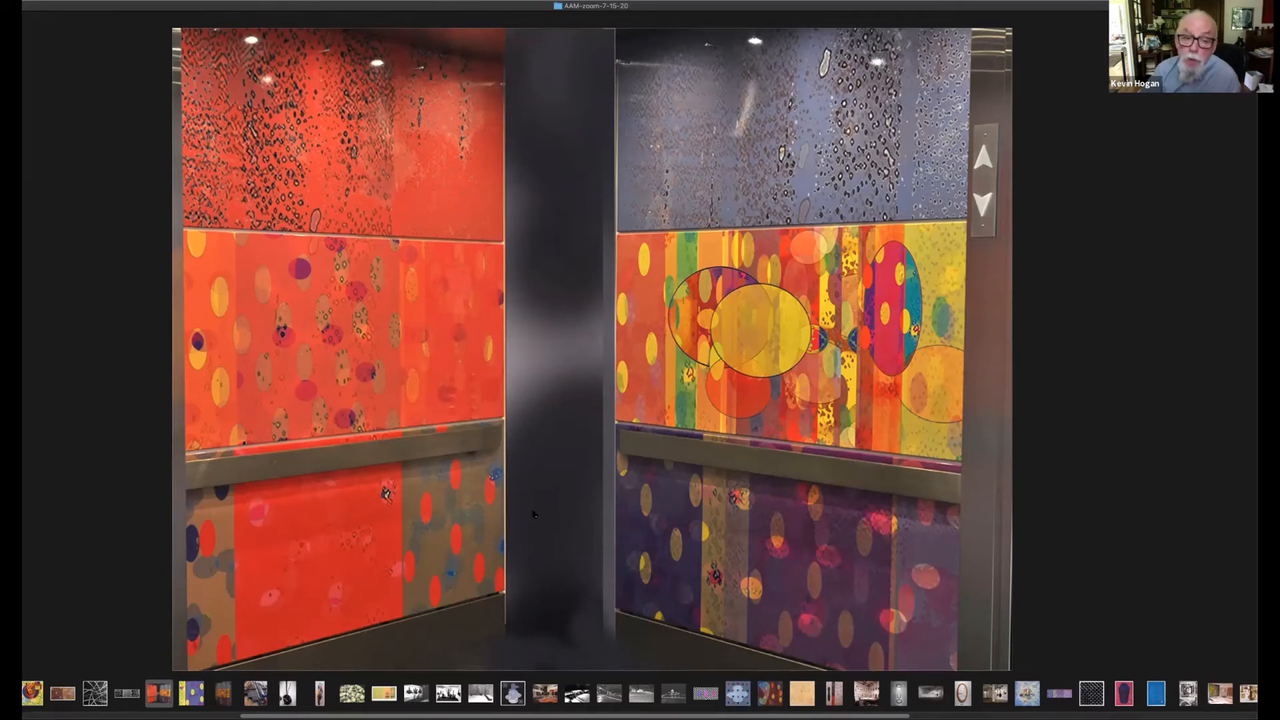
{"action": "mouse_move", "coordinate": [534, 524]}
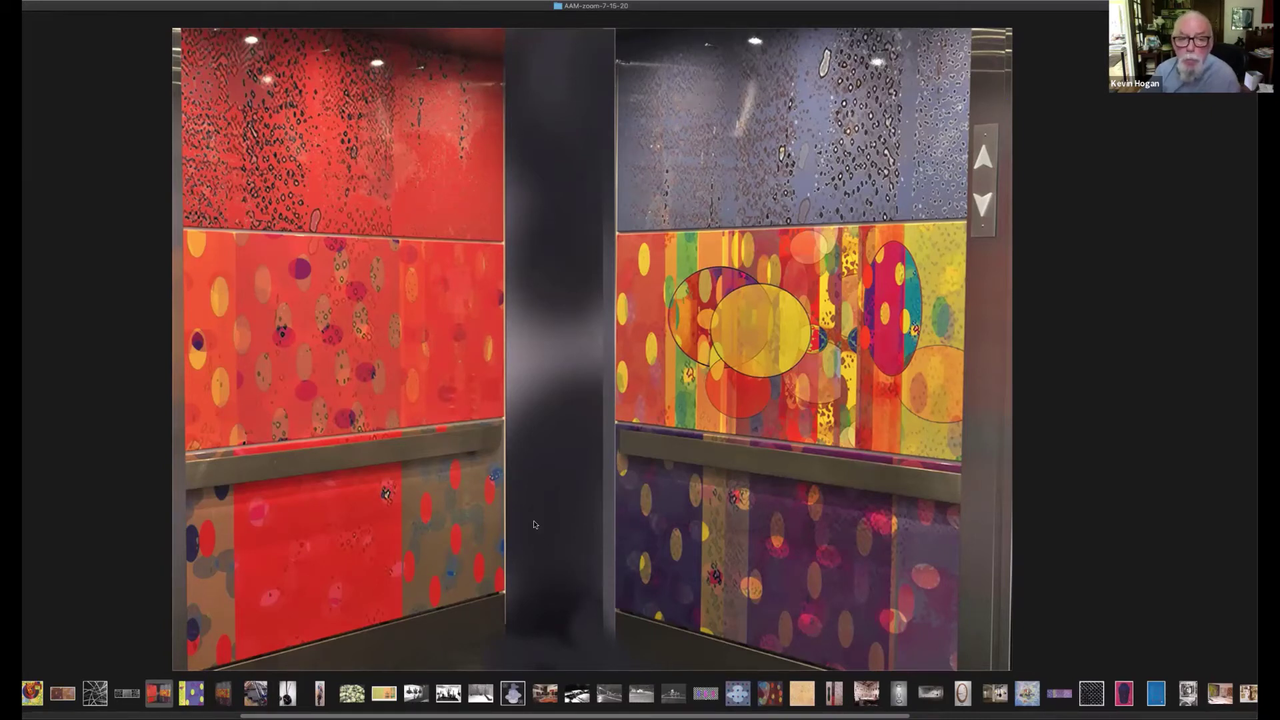
{"action": "mouse_move", "coordinate": [540, 517]}
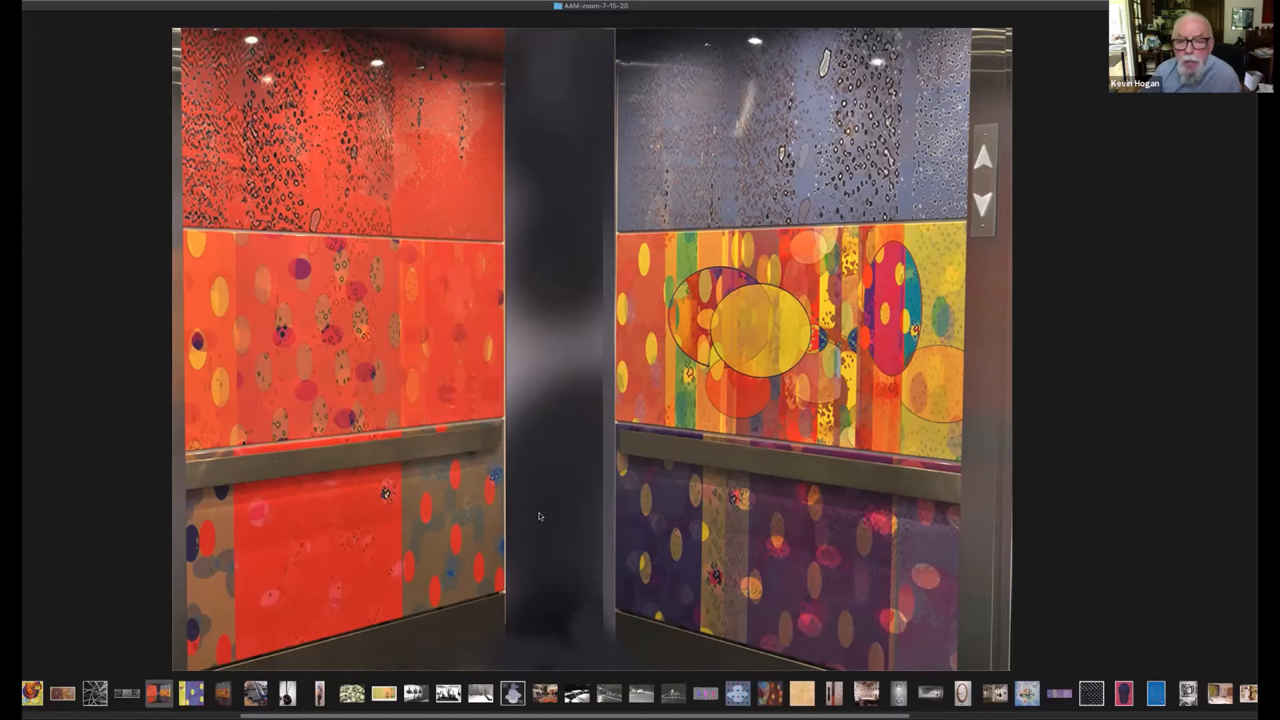
{"action": "mouse_move", "coordinate": [556, 600]}
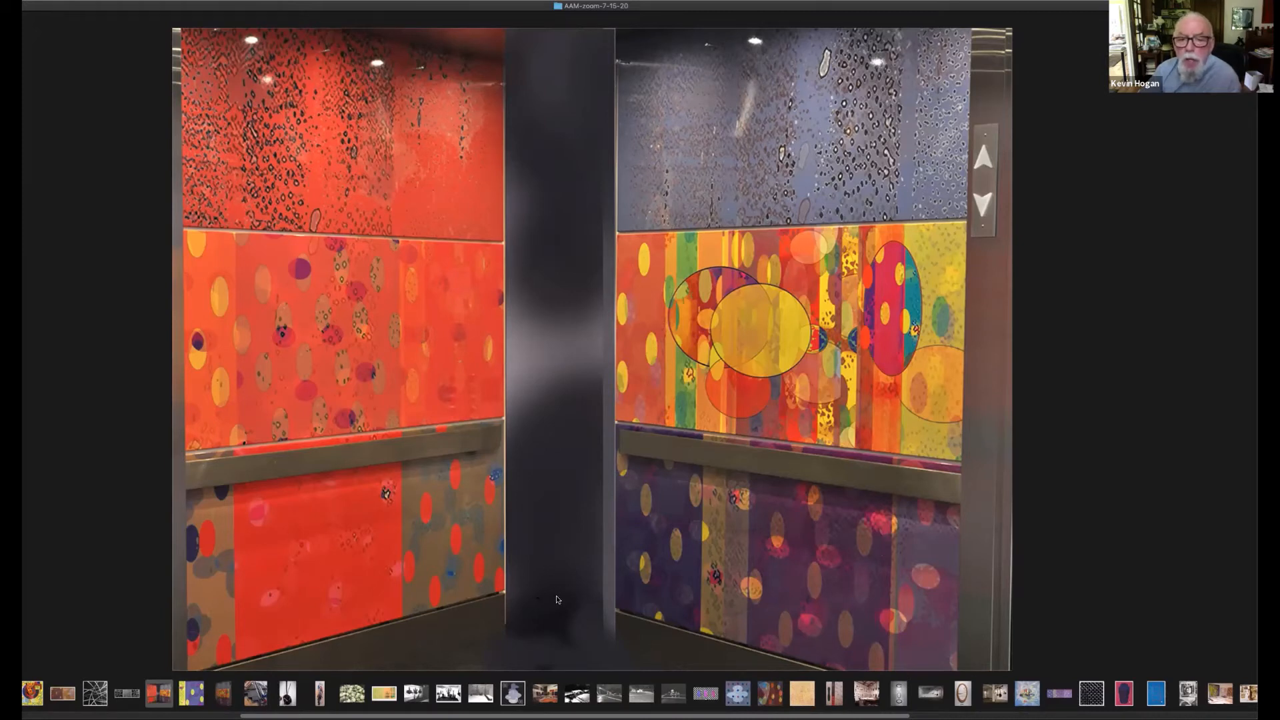
{"action": "mouse_move", "coordinate": [550, 621]}
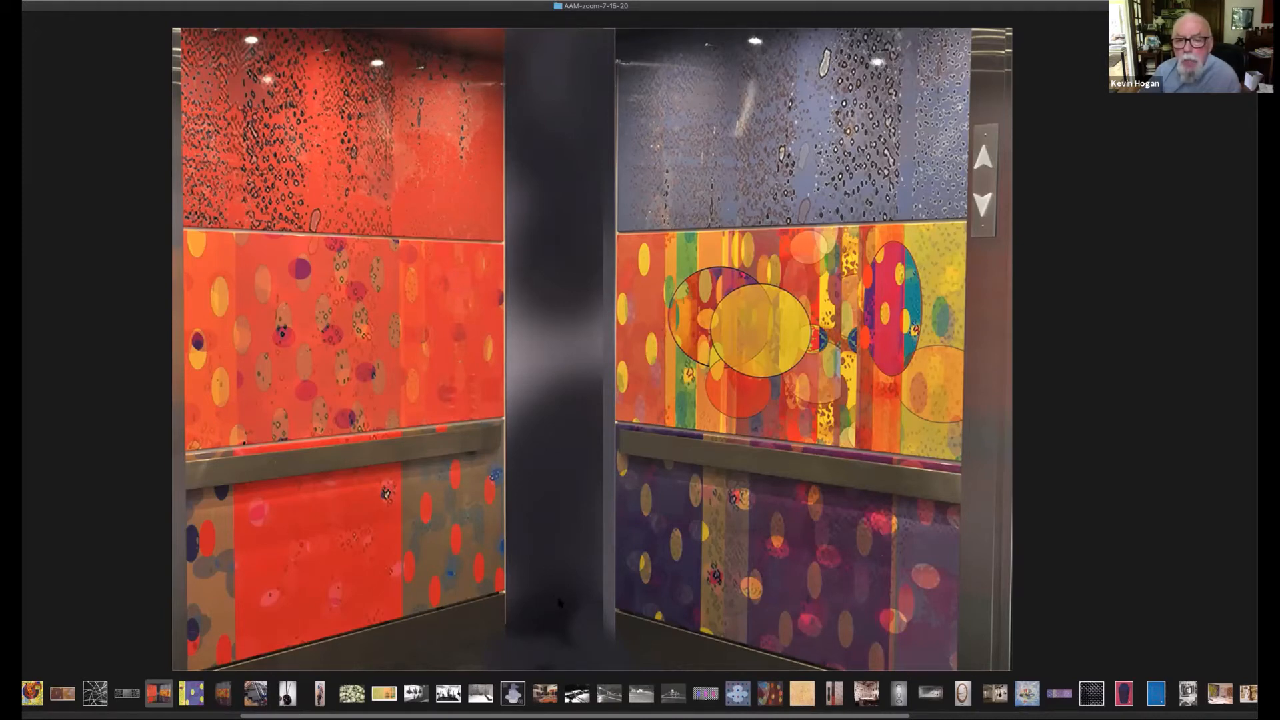
{"action": "mouse_move", "coordinate": [568, 582]}
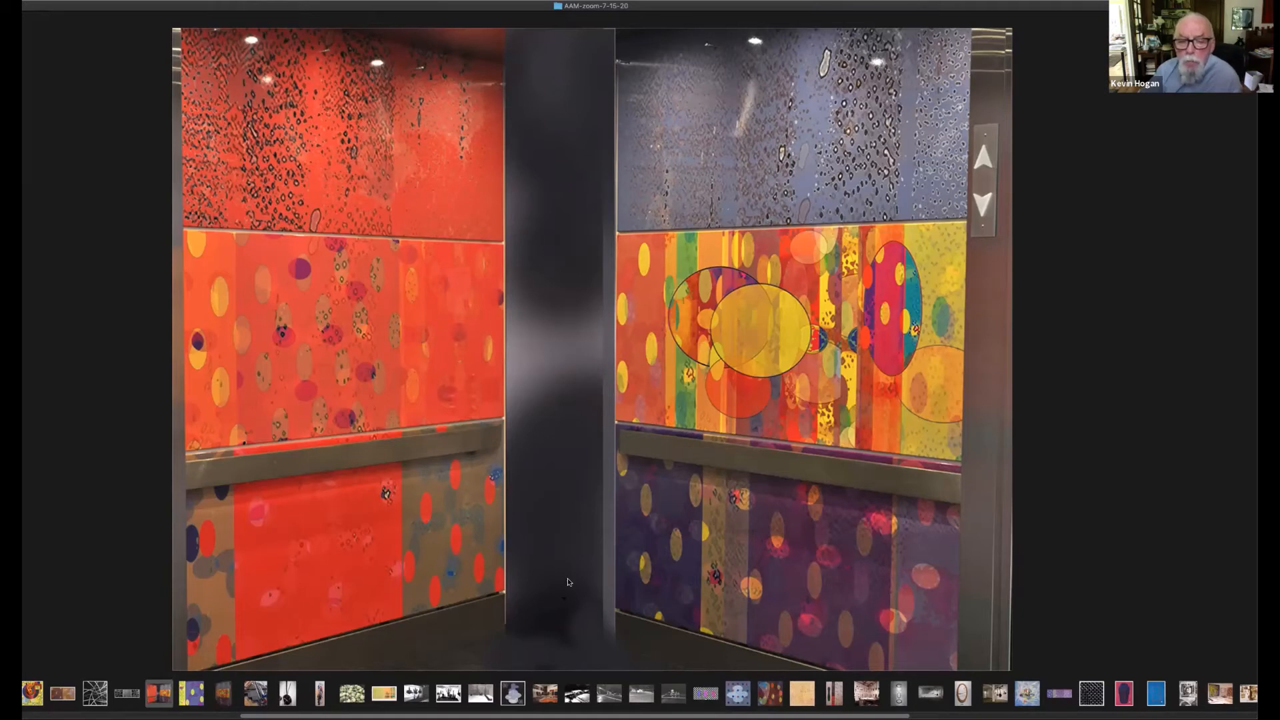
{"action": "mouse_move", "coordinate": [569, 575]}
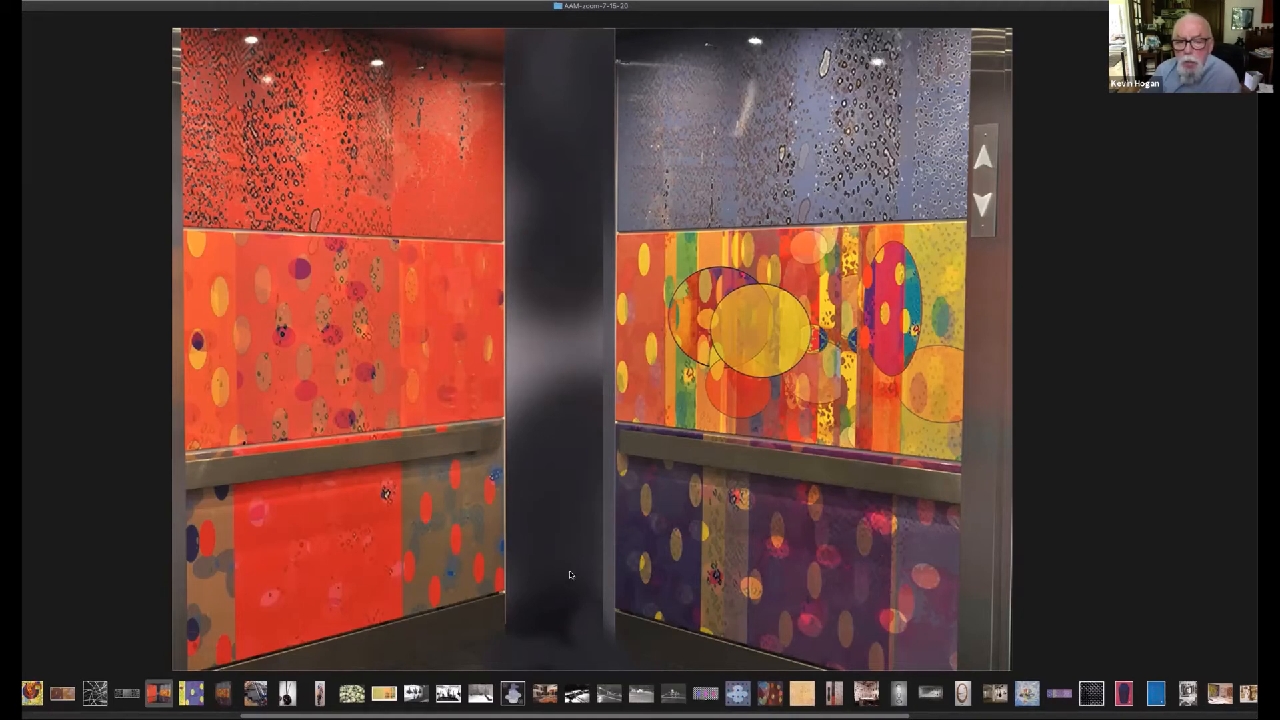
{"action": "mouse_move", "coordinate": [638, 581]}
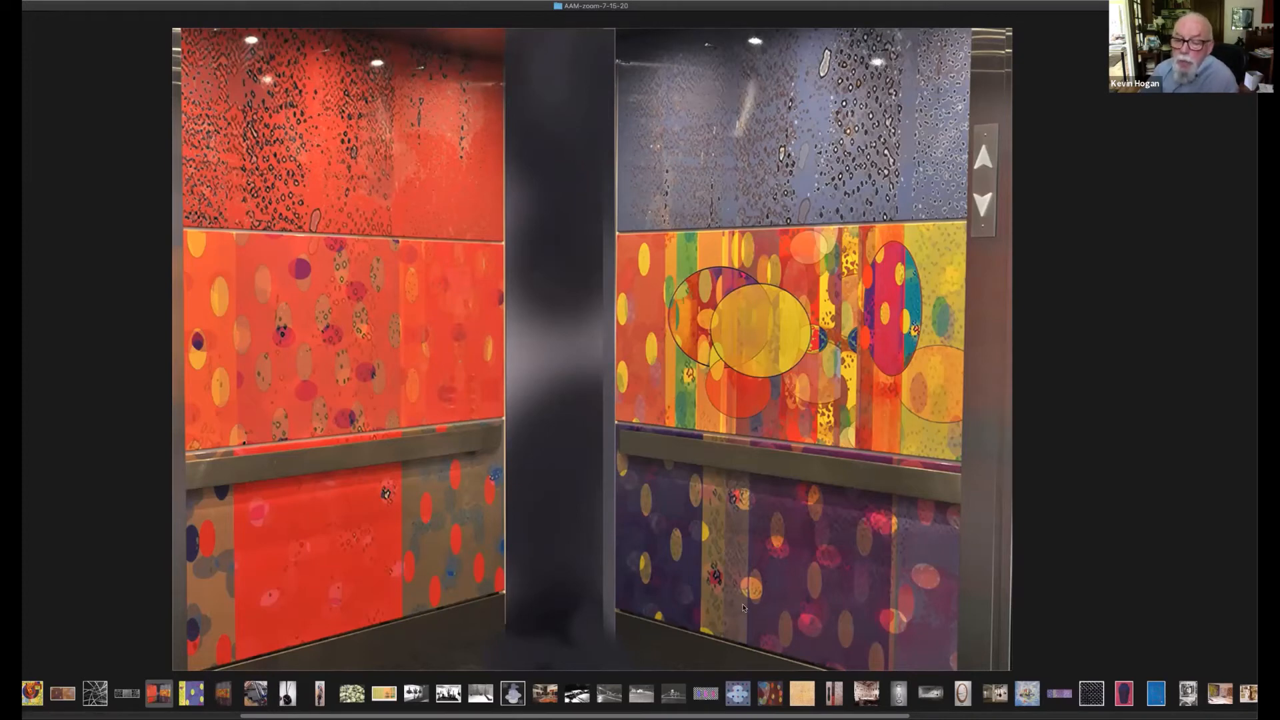
{"action": "mouse_move", "coordinate": [712, 593]}
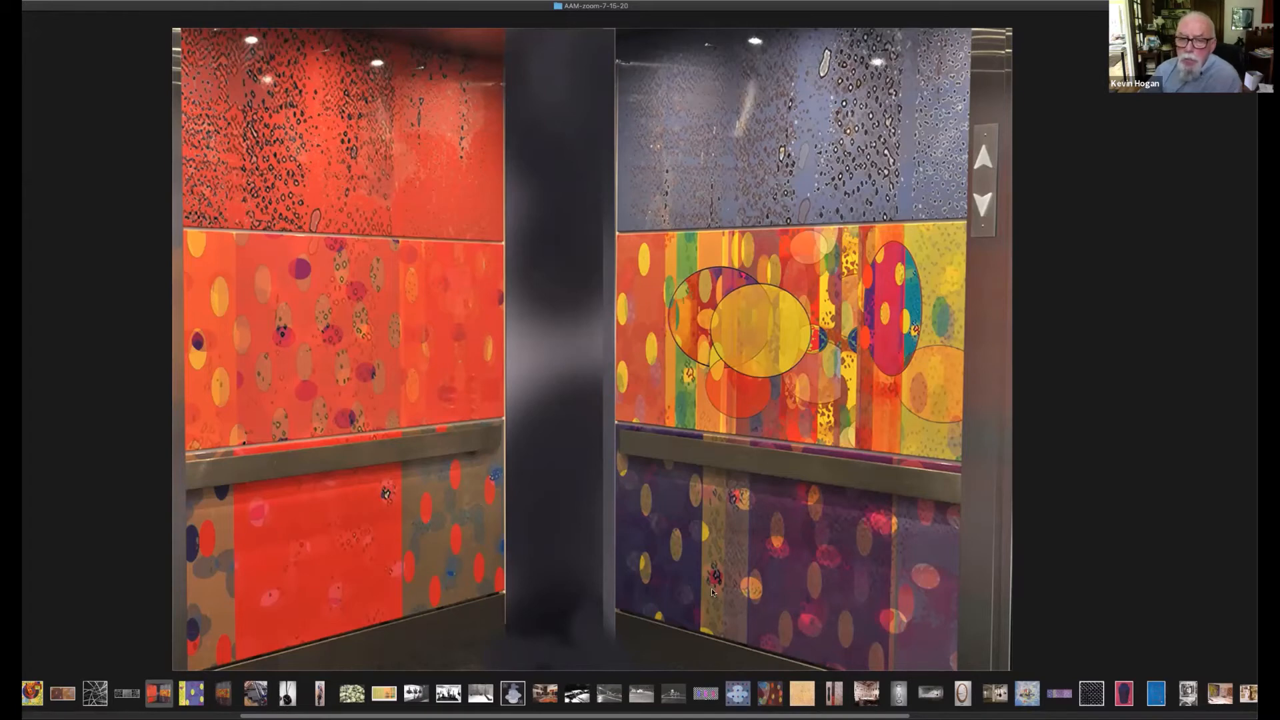
{"action": "mouse_move", "coordinate": [727, 591]}
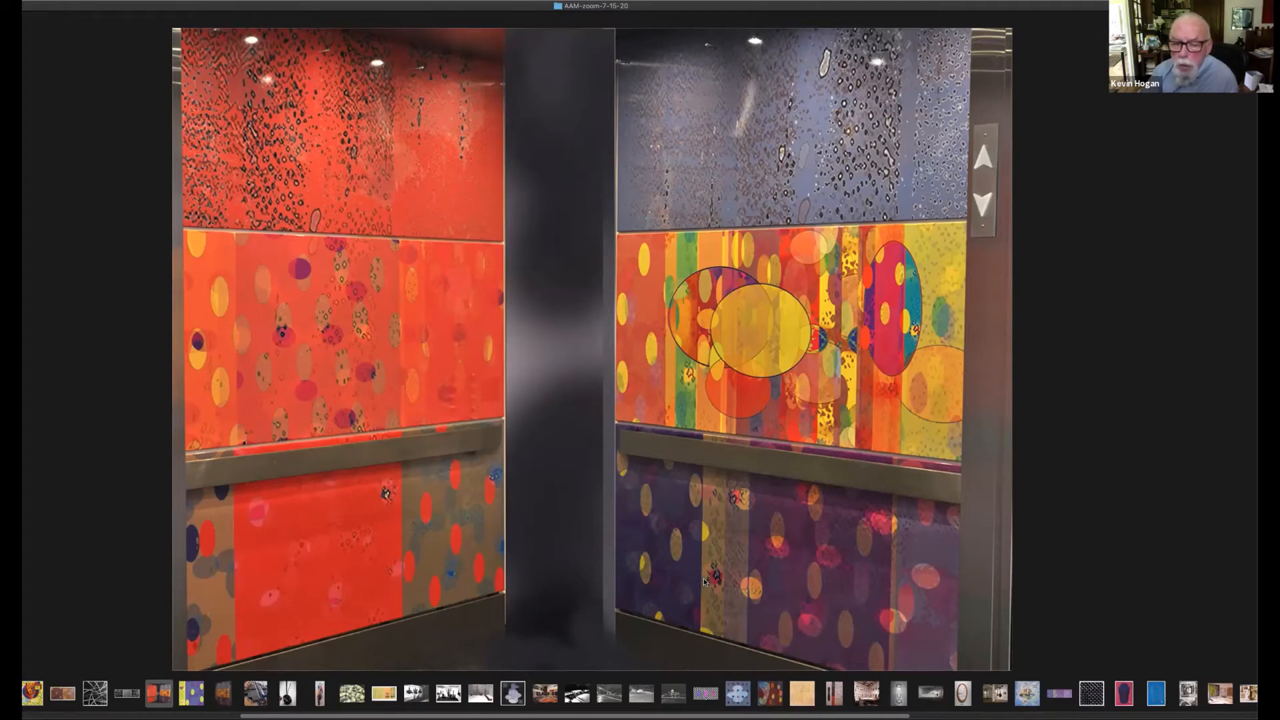
{"action": "mouse_move", "coordinate": [724, 575]}
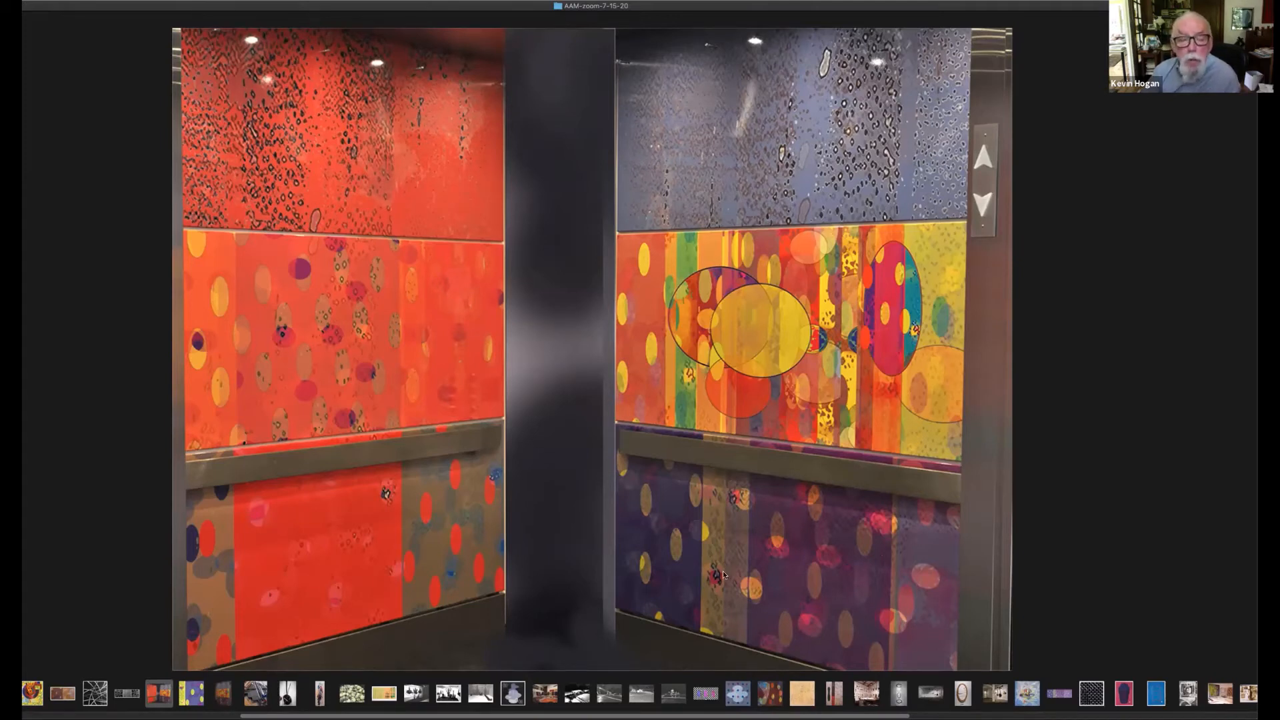
{"action": "mouse_move", "coordinate": [820, 589]}
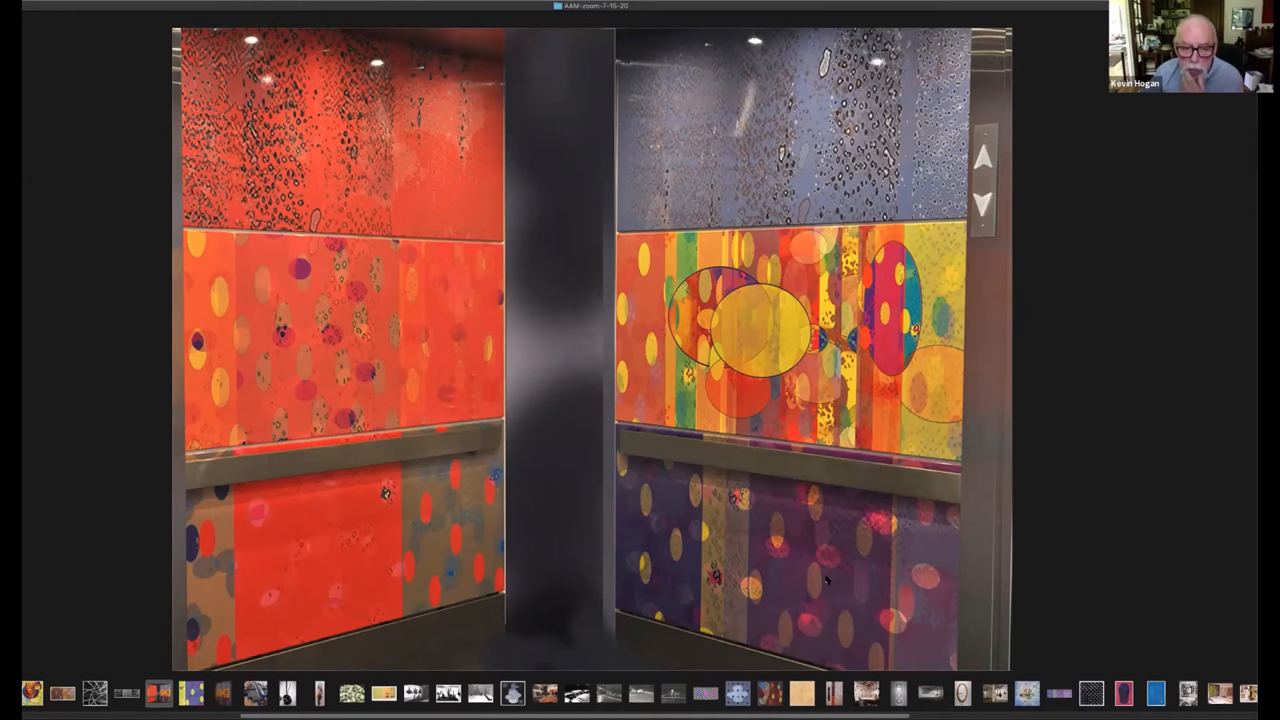
{"action": "mouse_move", "coordinate": [823, 542]}
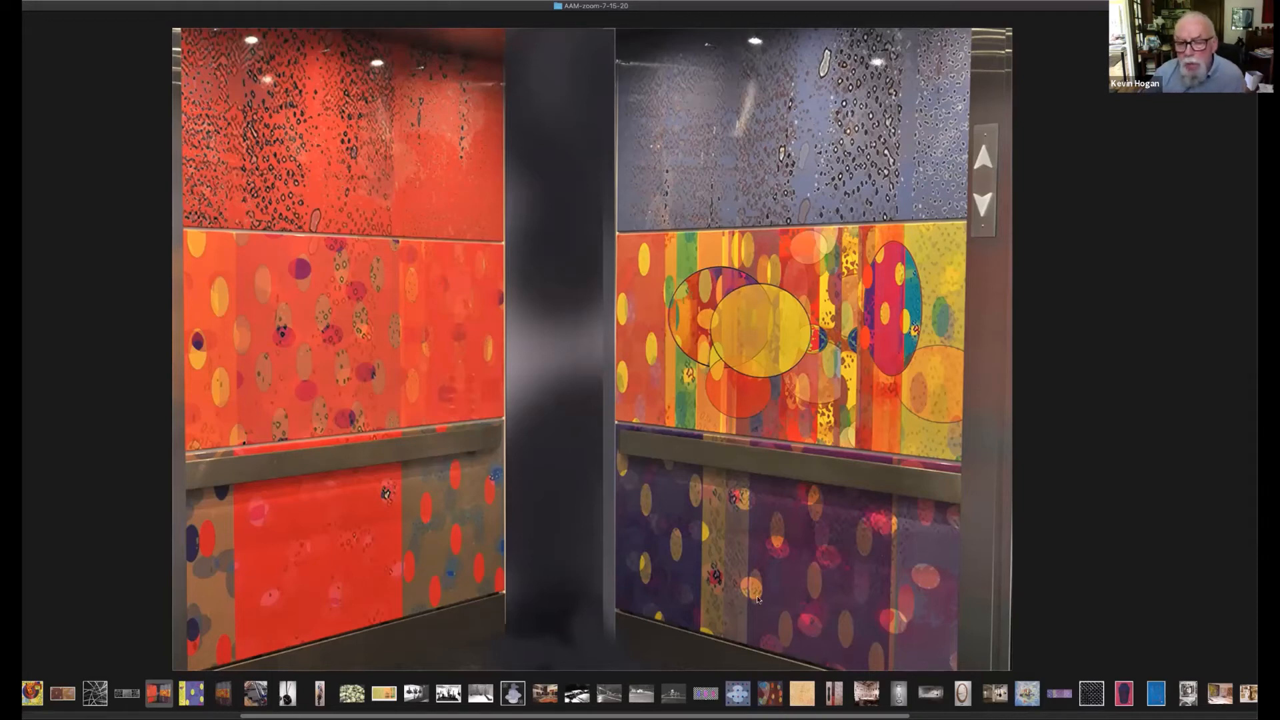
{"action": "mouse_move", "coordinate": [822, 476]}
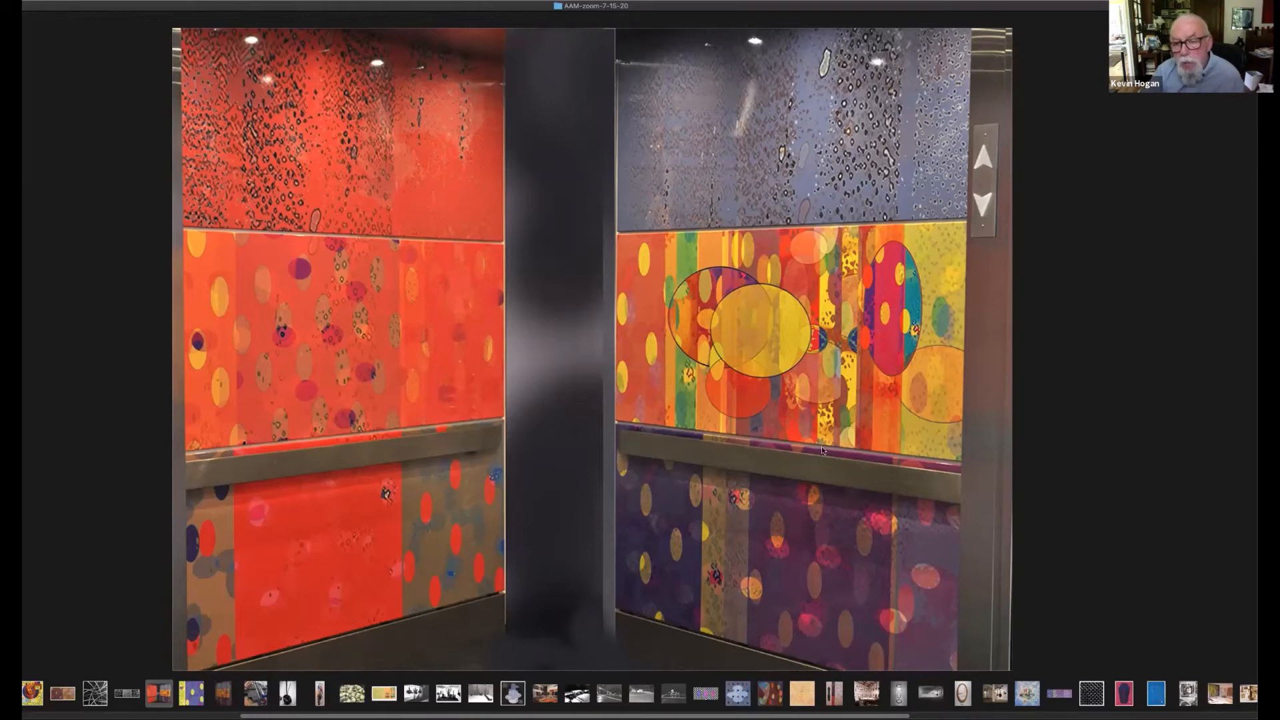
{"action": "mouse_move", "coordinate": [812, 595]}
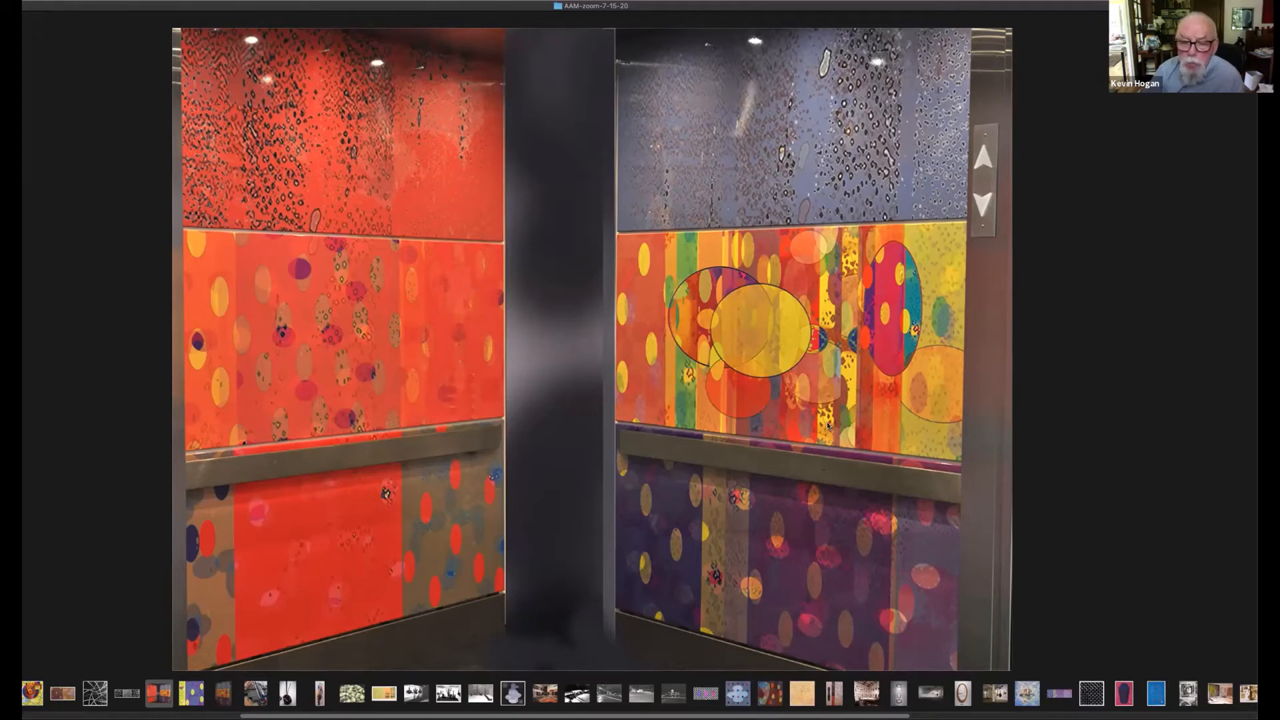
{"action": "mouse_move", "coordinate": [828, 595]}
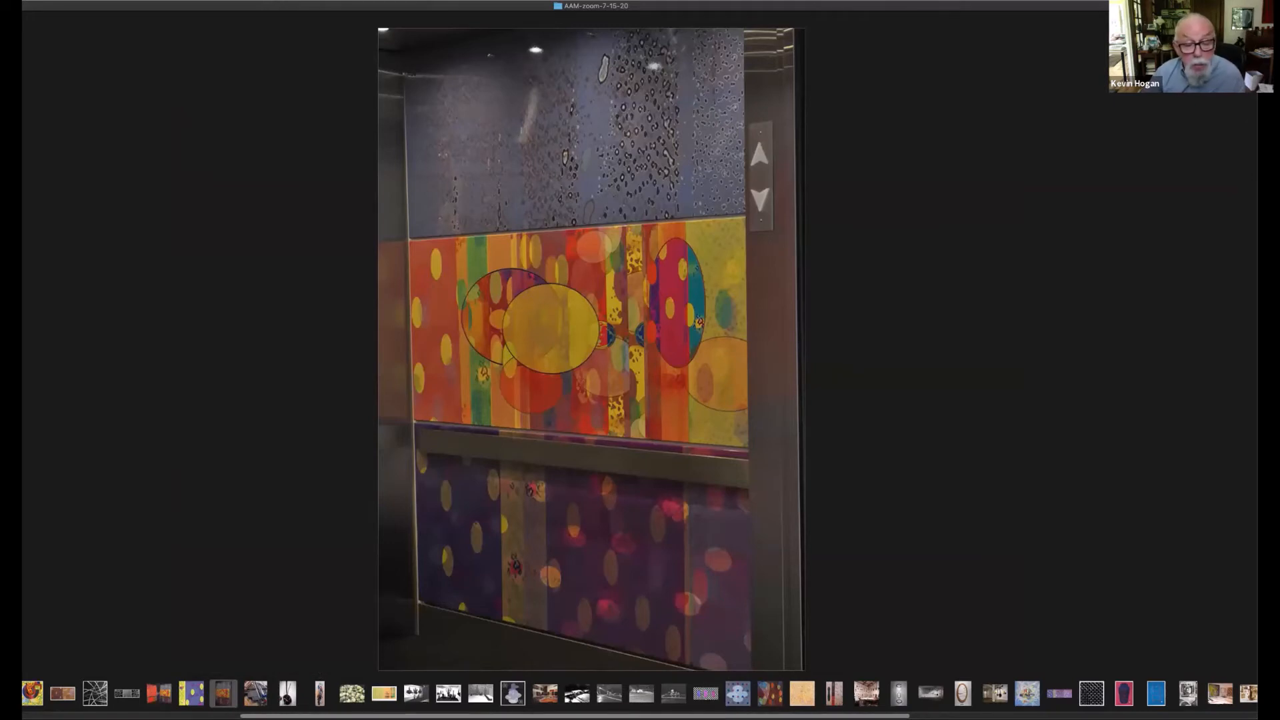
- Pass the purple and yellow ovals artwork to reach the translucent cone painting
{"action": "left_click", "coordinate": [192, 693]}
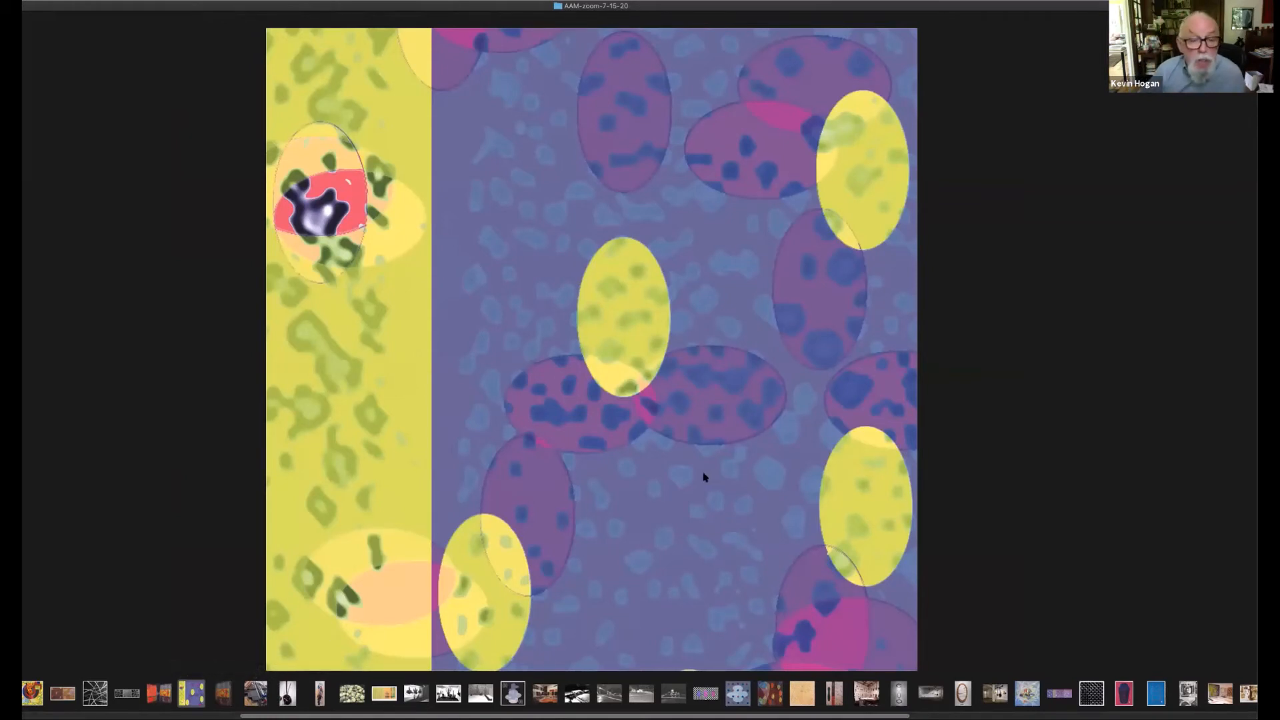
{"action": "mouse_move", "coordinate": [693, 481]}
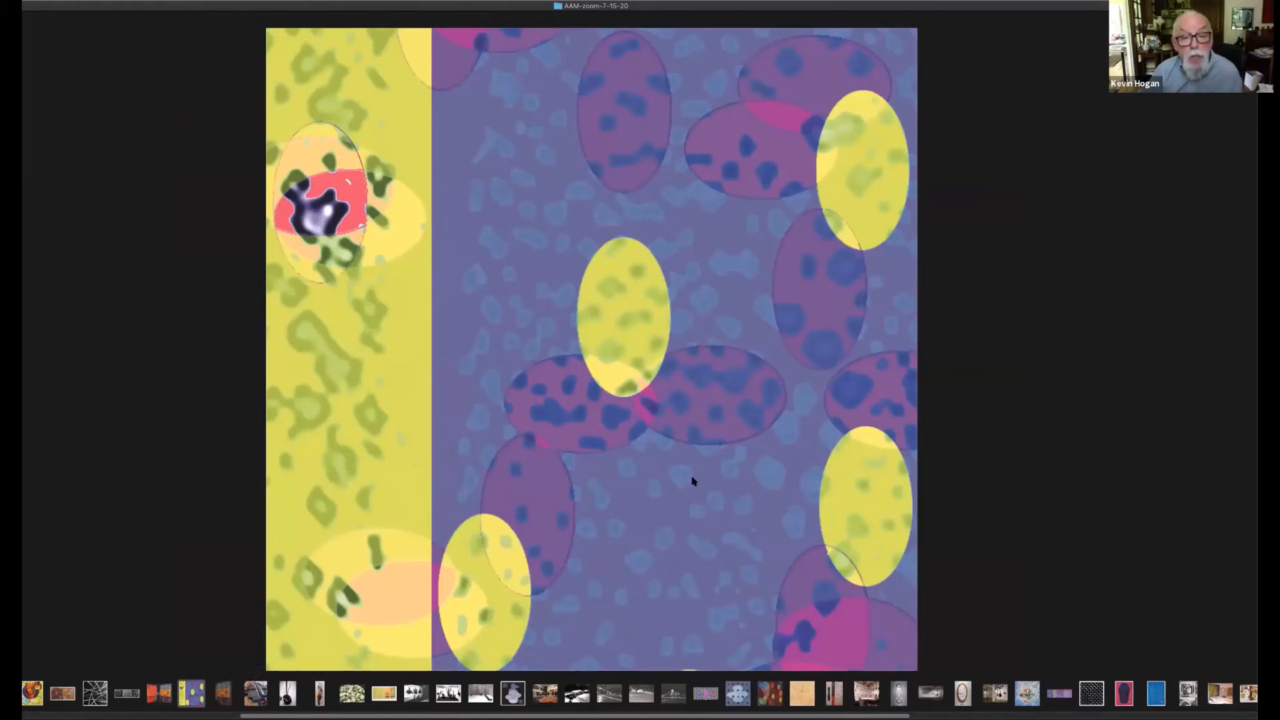
{"action": "mouse_move", "coordinate": [701, 521]}
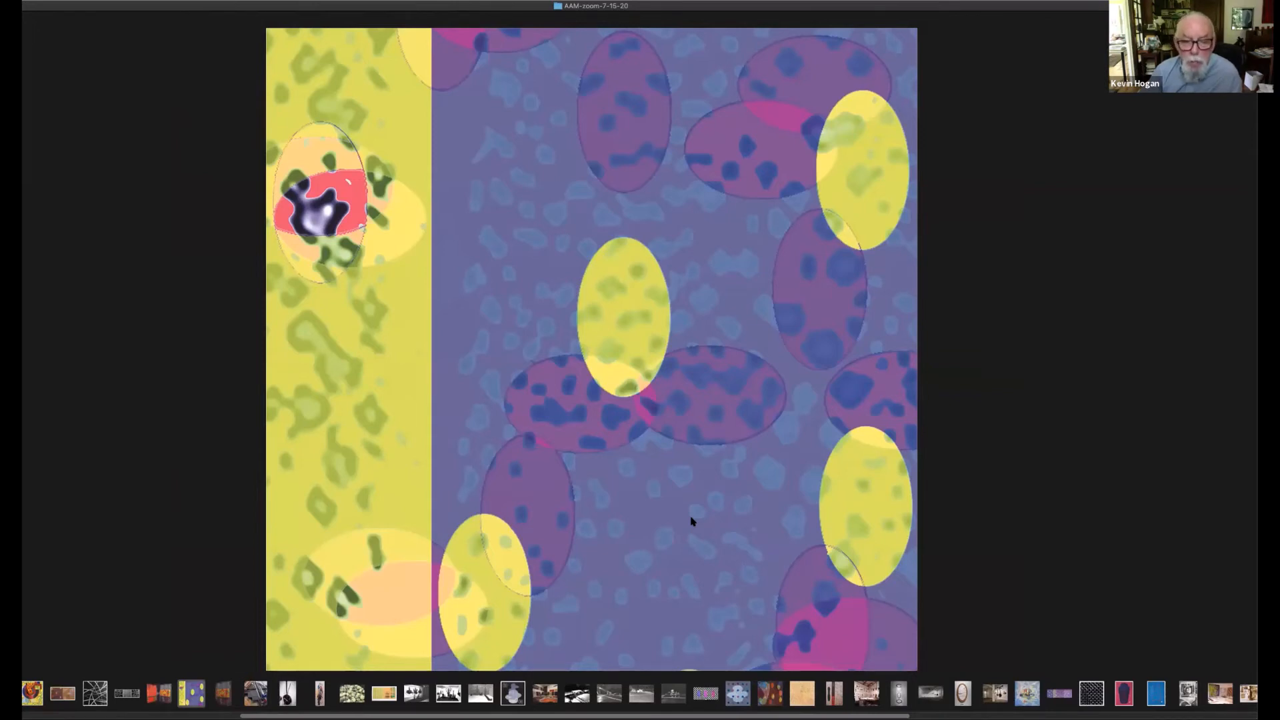
{"action": "mouse_move", "coordinate": [684, 491]}
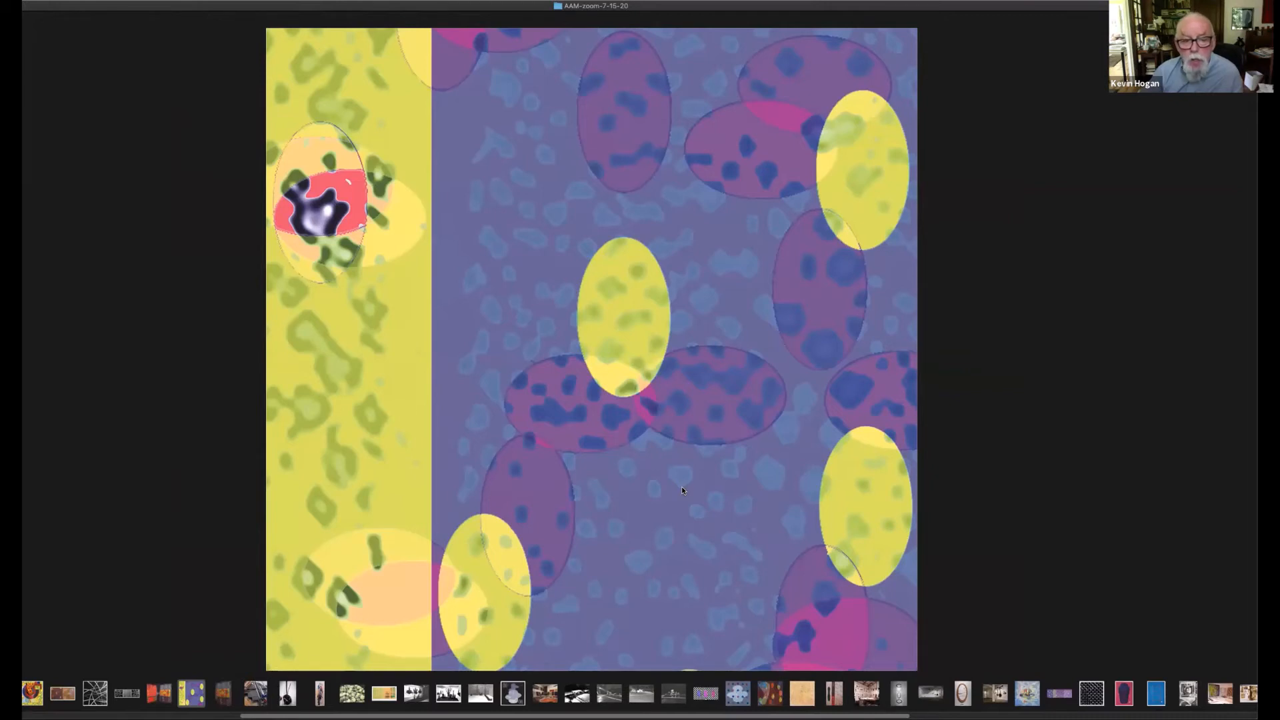
{"action": "mouse_move", "coordinate": [745, 454]}
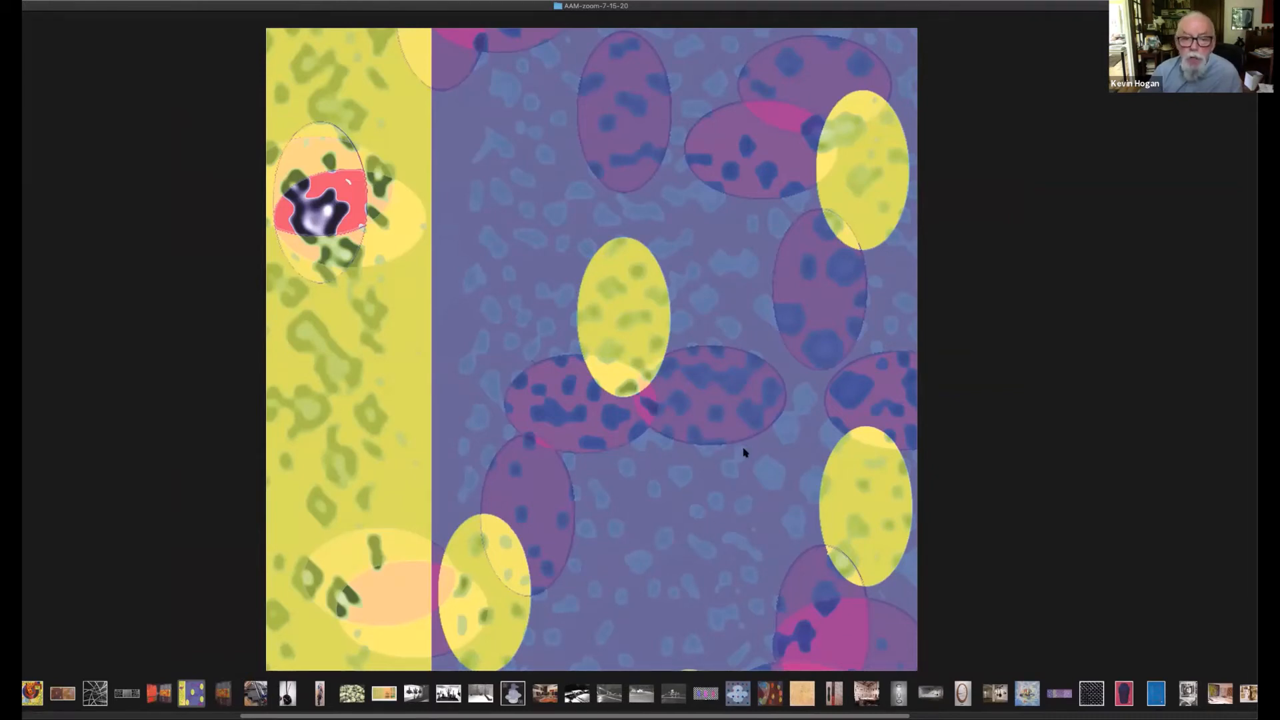
{"action": "mouse_move", "coordinate": [708, 510]}
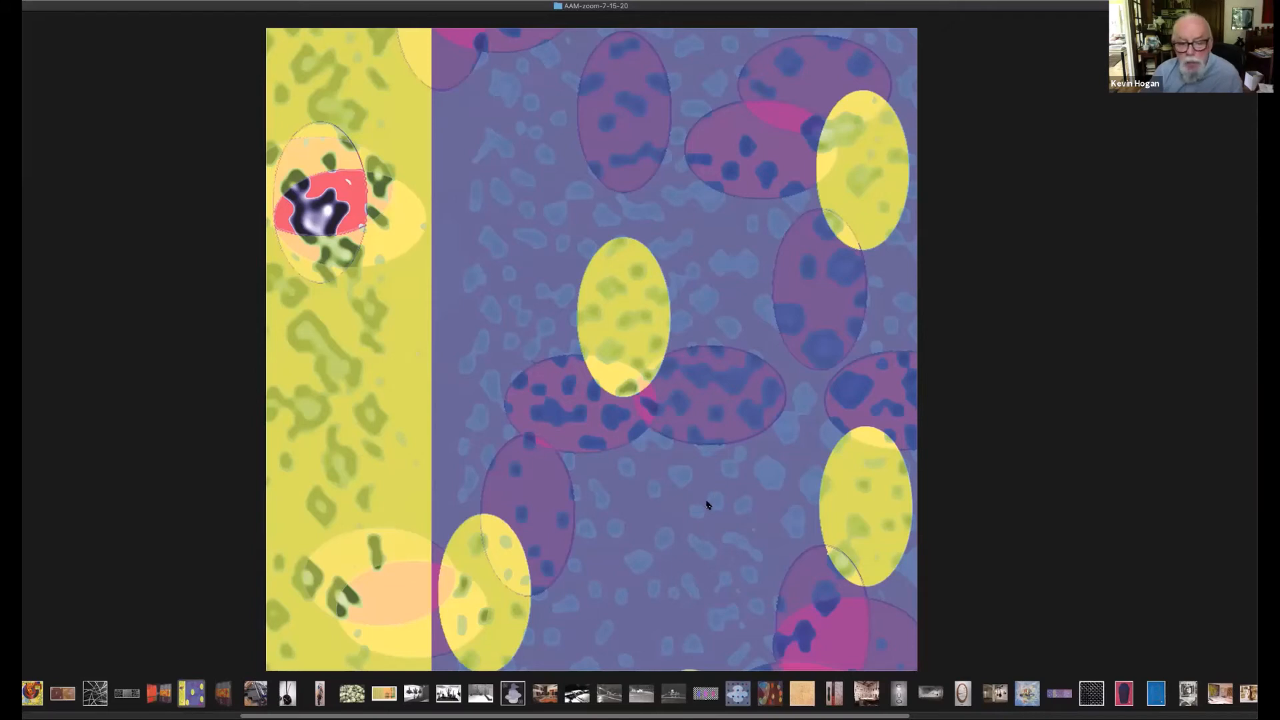
{"action": "mouse_move", "coordinate": [771, 502]}
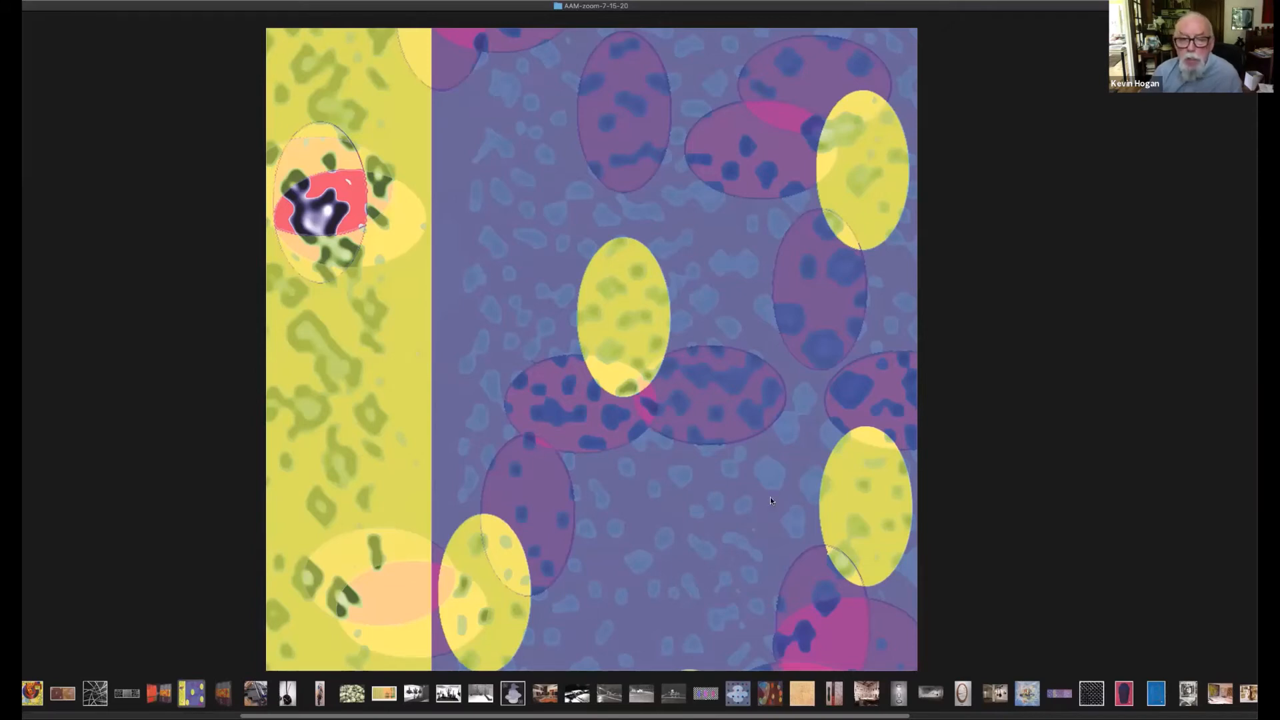
{"action": "mouse_move", "coordinate": [745, 511]}
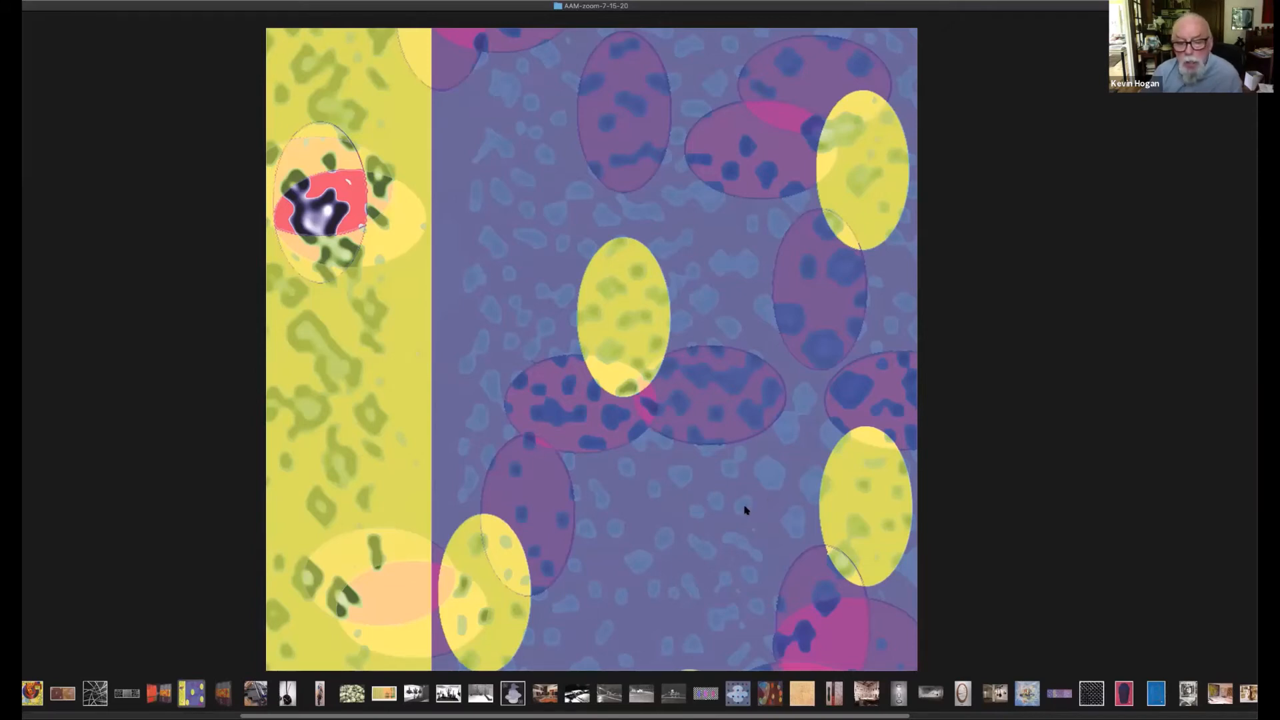
{"action": "mouse_move", "coordinate": [765, 690]}
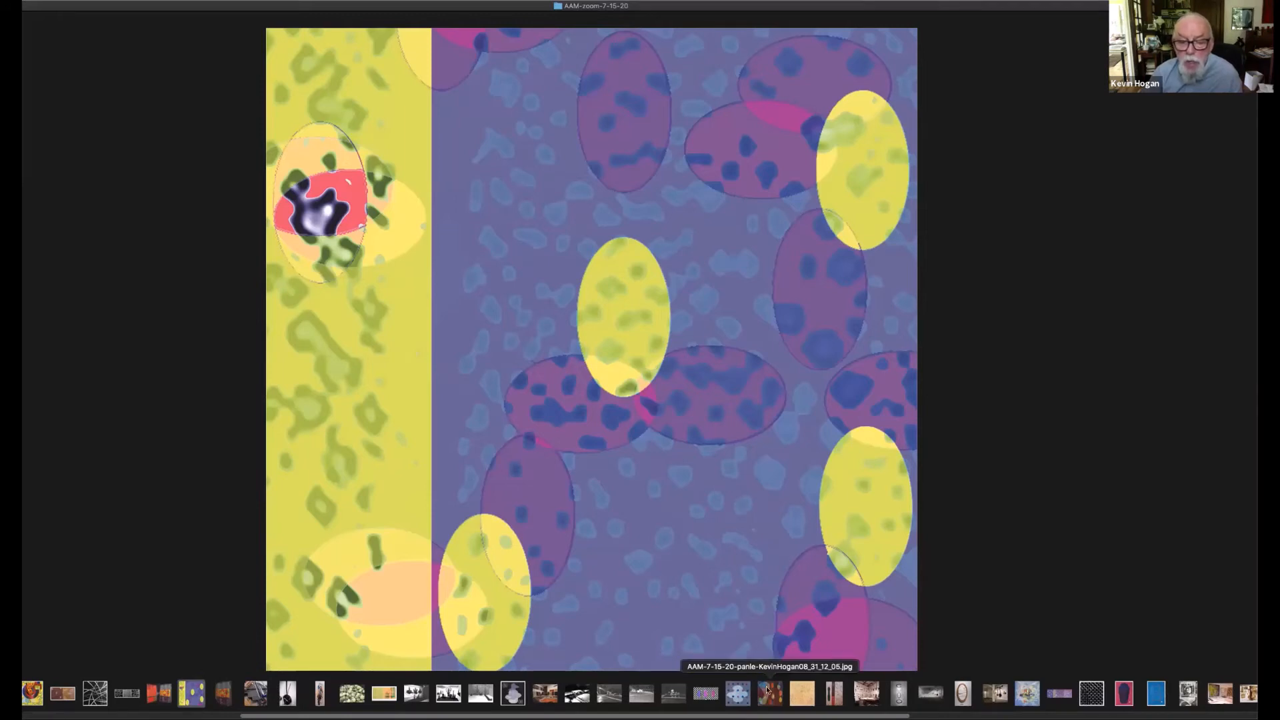
{"action": "left_click", "coordinate": [762, 694]}
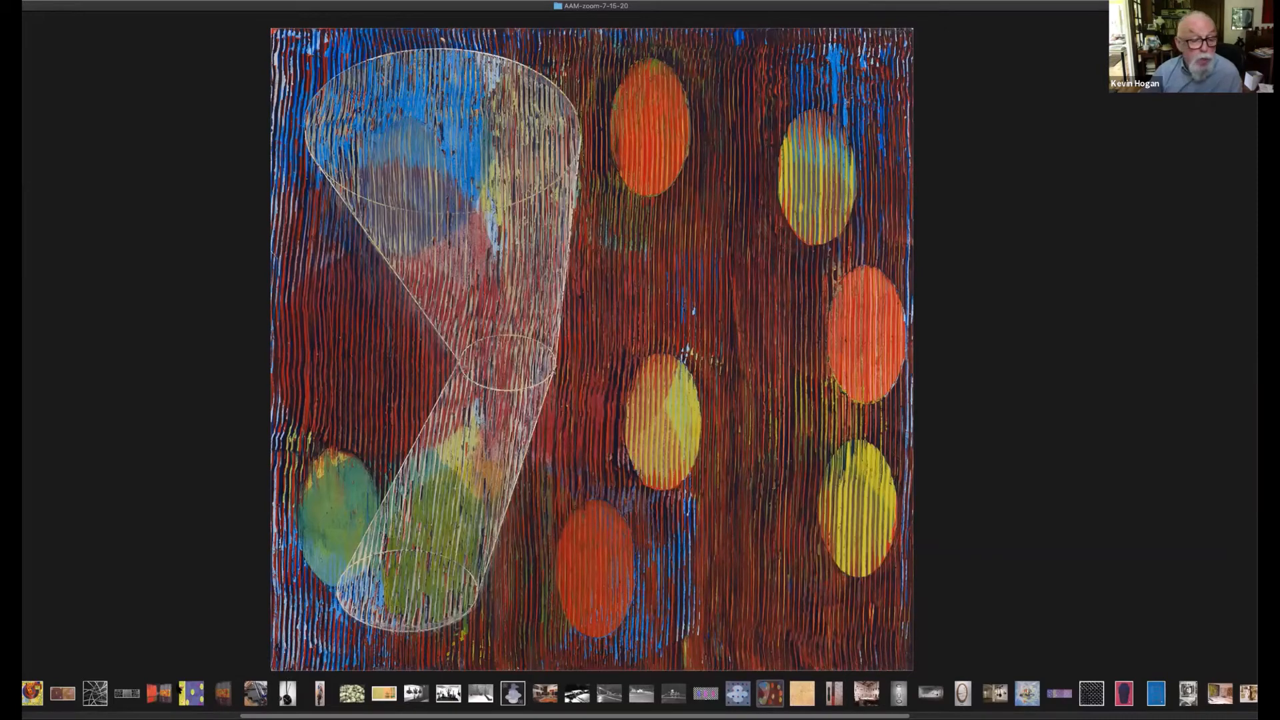
- Jump ahead to the blurred close-up of overlapping translucent coloured circles
{"action": "left_click", "coordinate": [193, 692]}
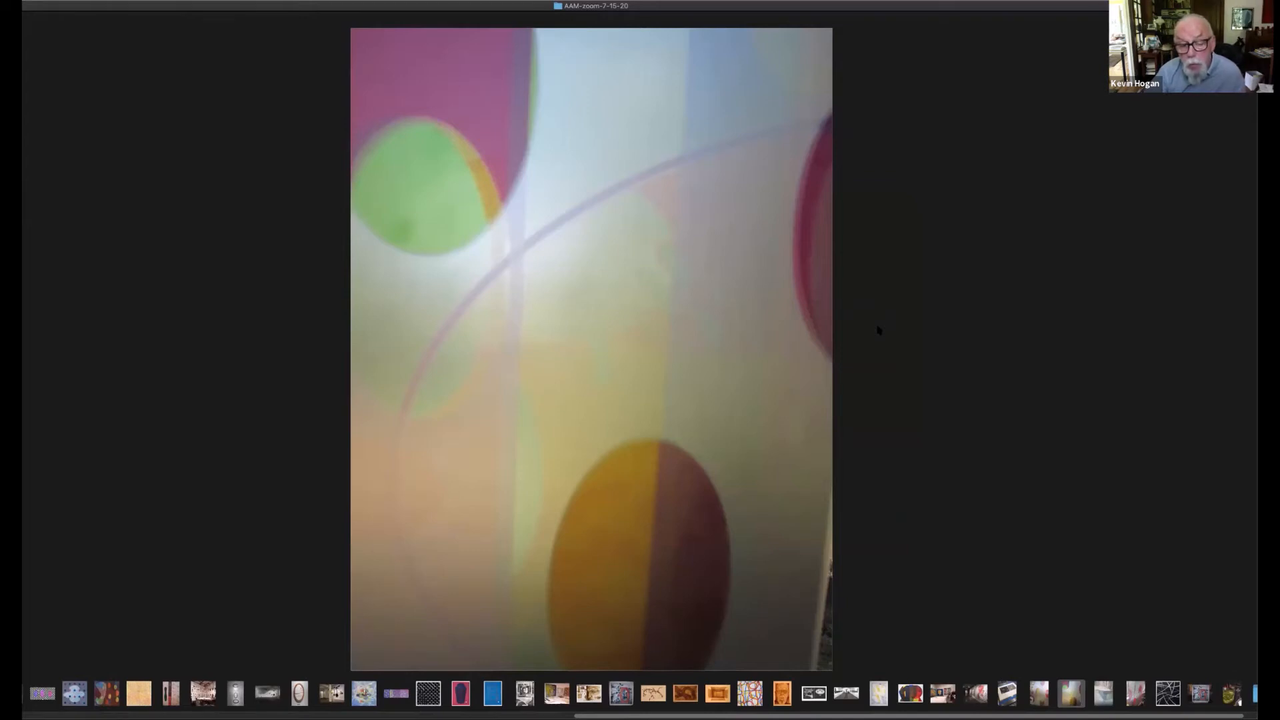
{"action": "mouse_move", "coordinate": [917, 318]}
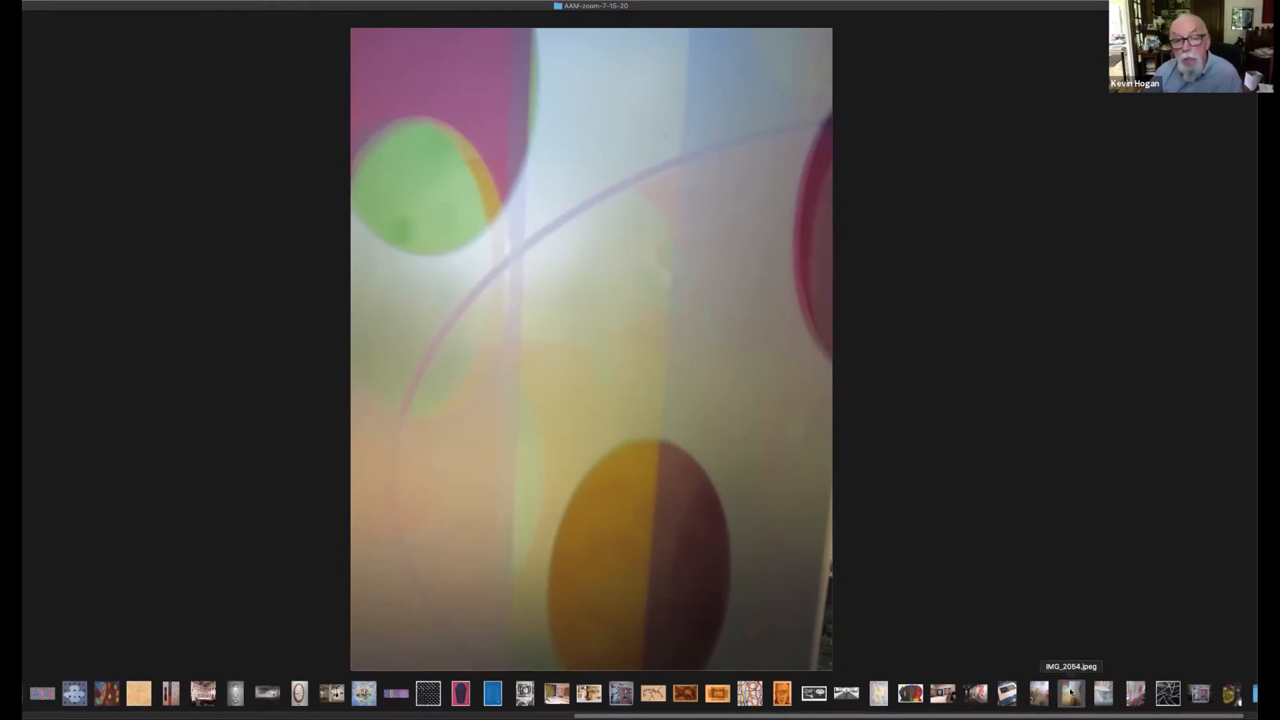
- Show the glass panel photo with trees behind, then advance to the blue folder icon
{"action": "left_click", "coordinate": [1068, 693]}
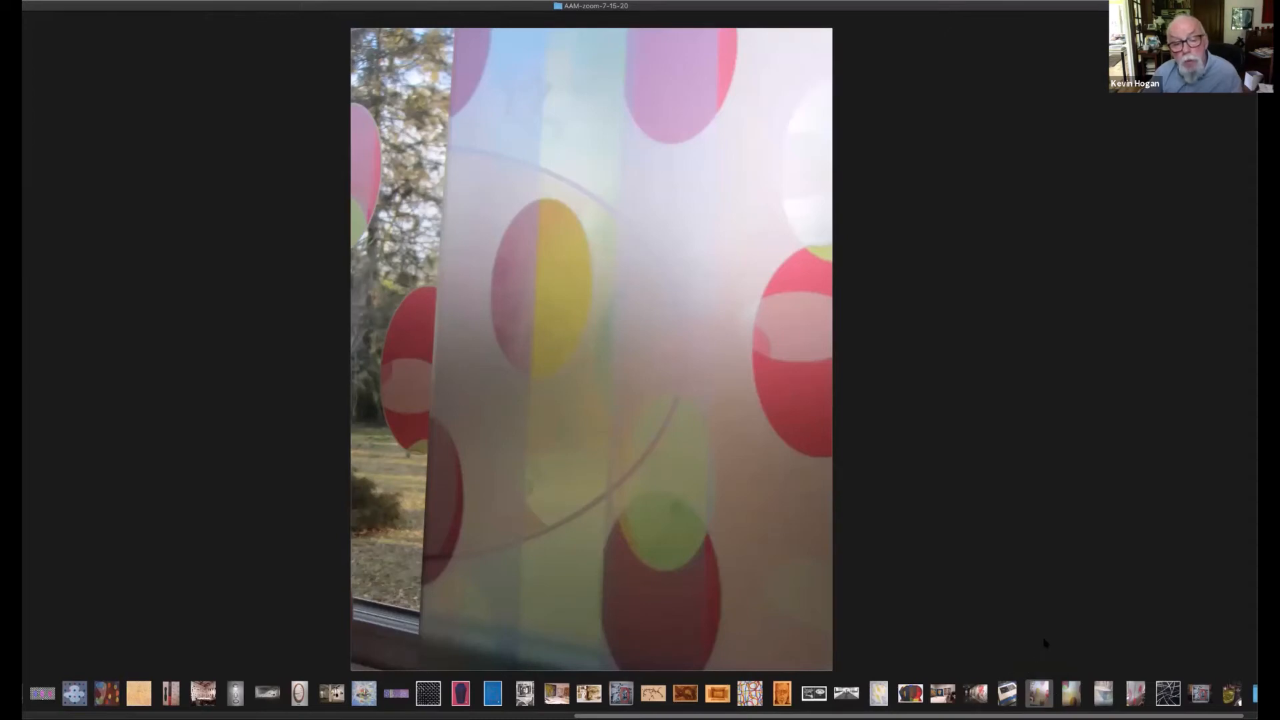
{"action": "mouse_move", "coordinate": [1049, 649]}
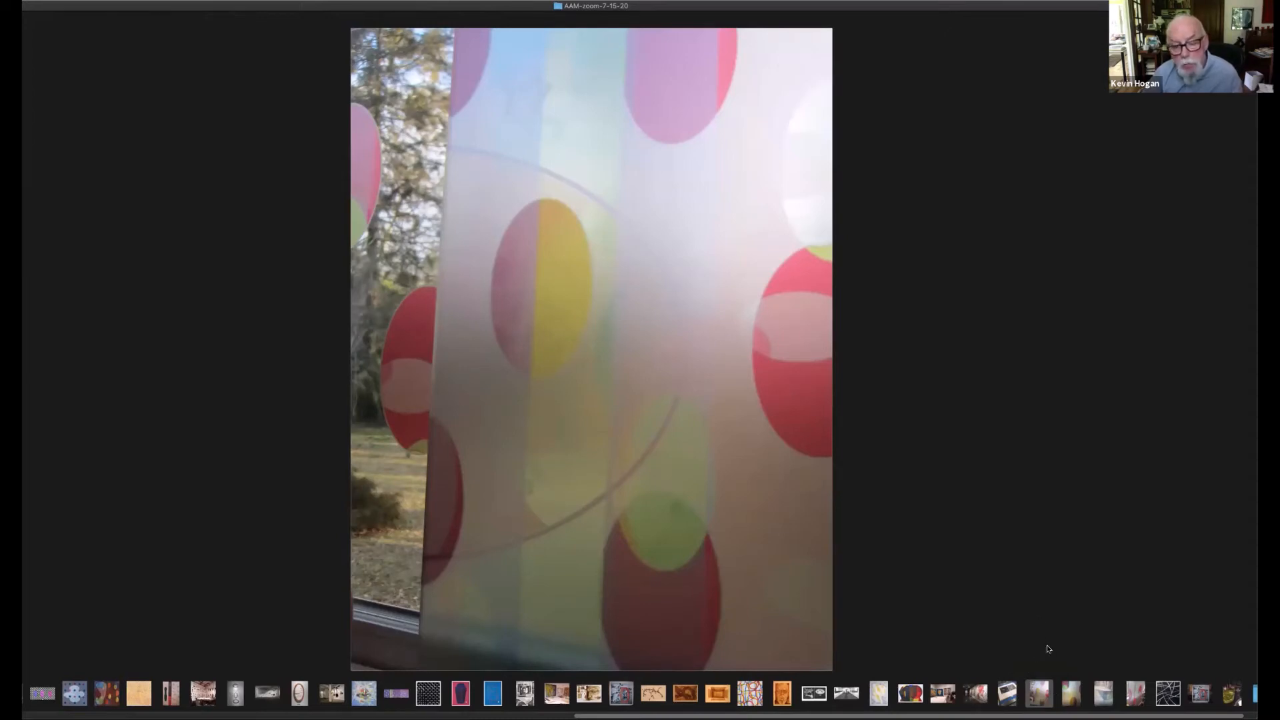
{"action": "mouse_move", "coordinate": [1001, 605]}
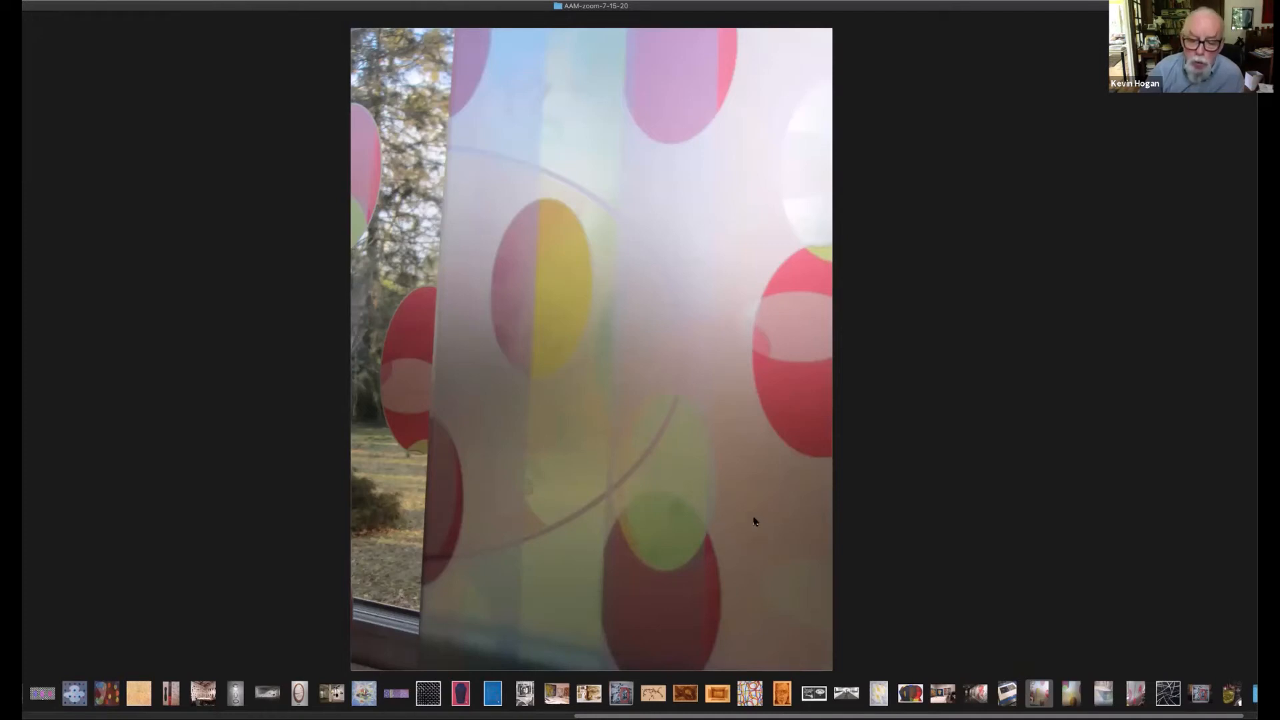
{"action": "mouse_move", "coordinate": [755, 545]}
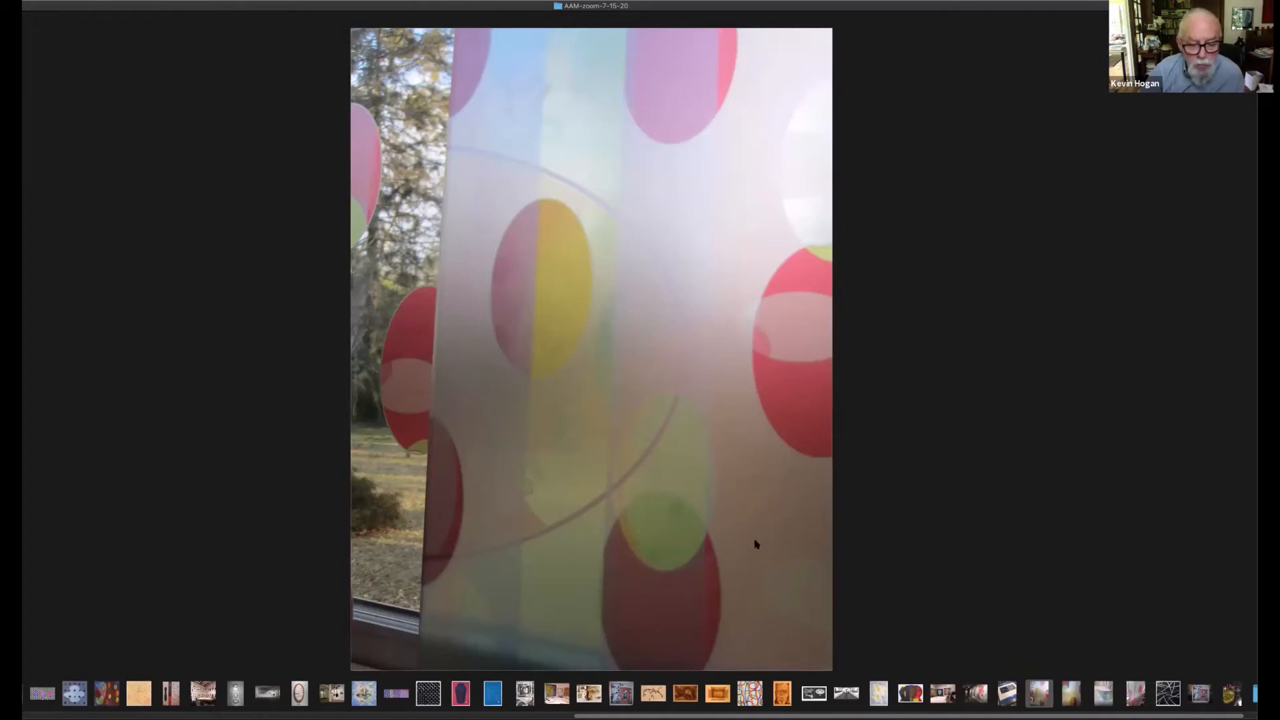
{"action": "mouse_move", "coordinate": [849, 529]}
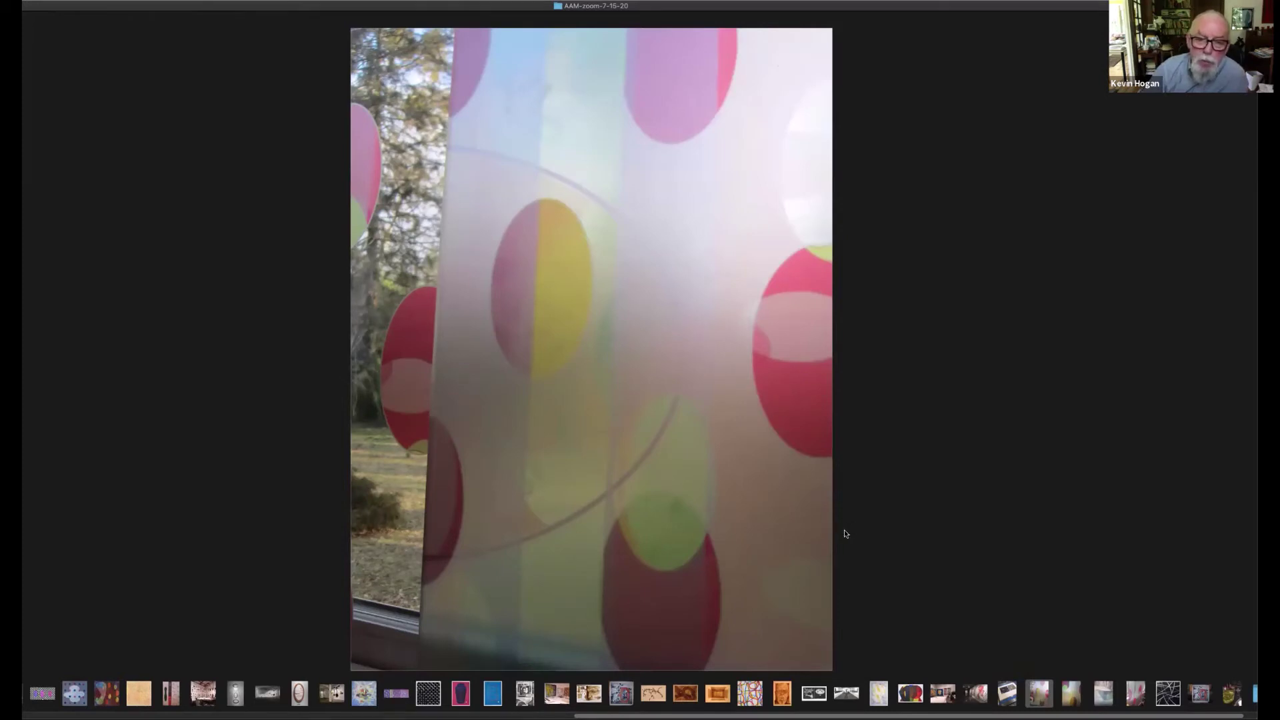
{"action": "mouse_move", "coordinate": [813, 543]}
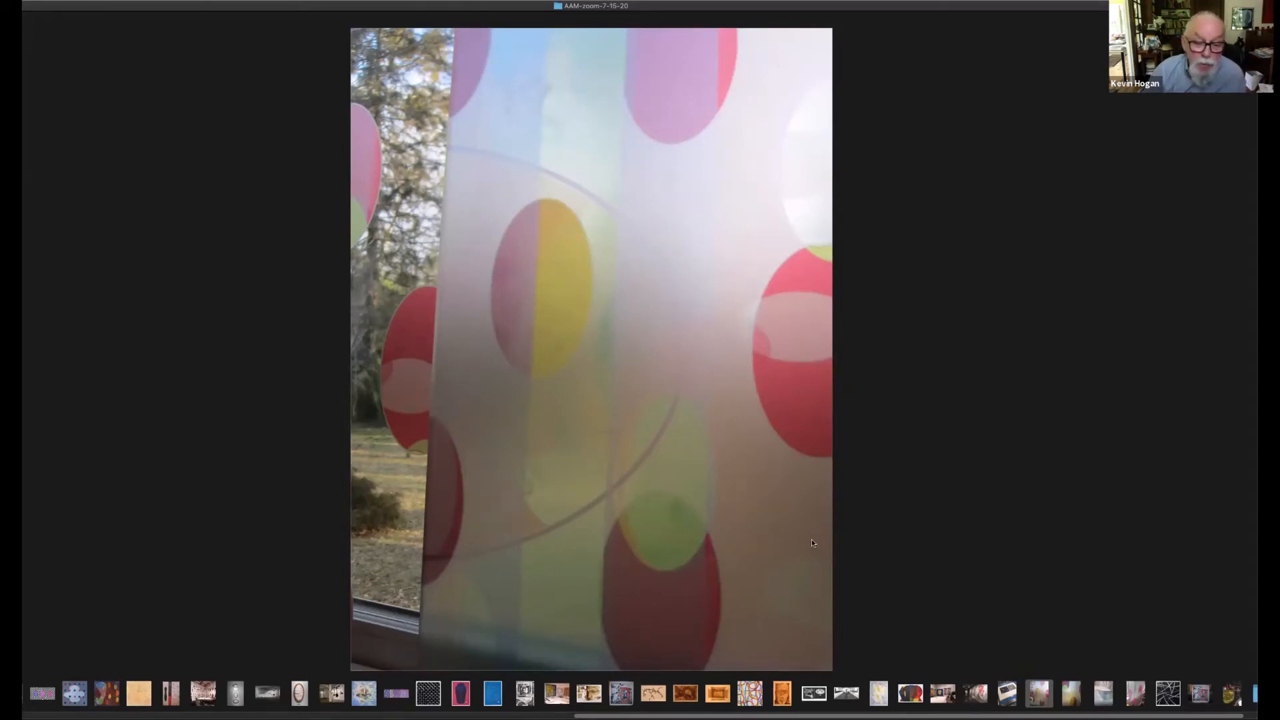
{"action": "mouse_move", "coordinate": [839, 541]}
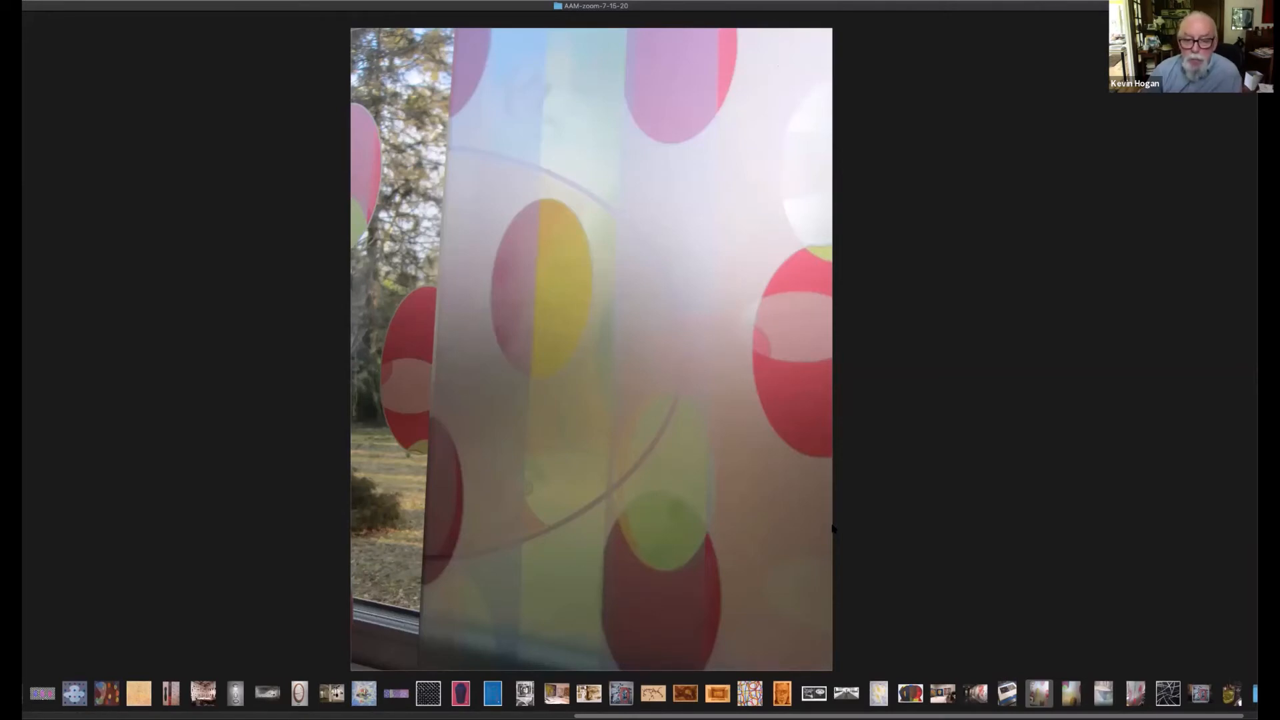
{"action": "mouse_move", "coordinate": [848, 531]}
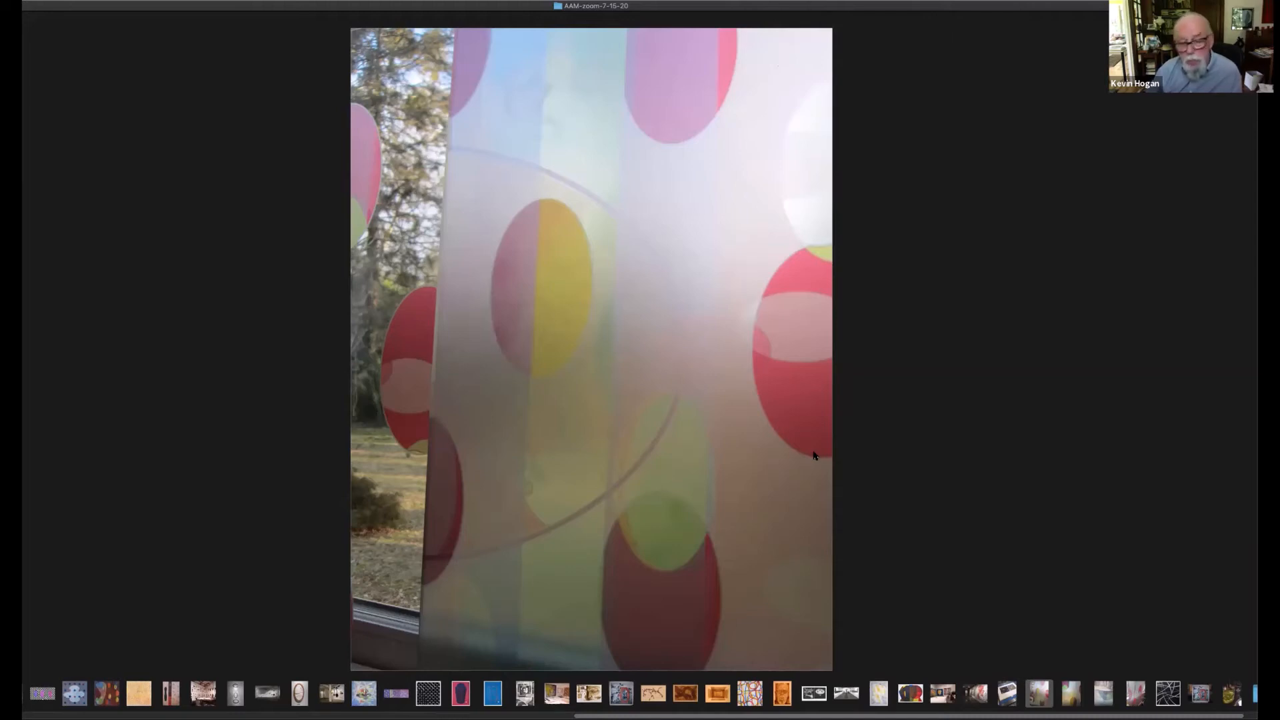
{"action": "mouse_move", "coordinate": [843, 528]}
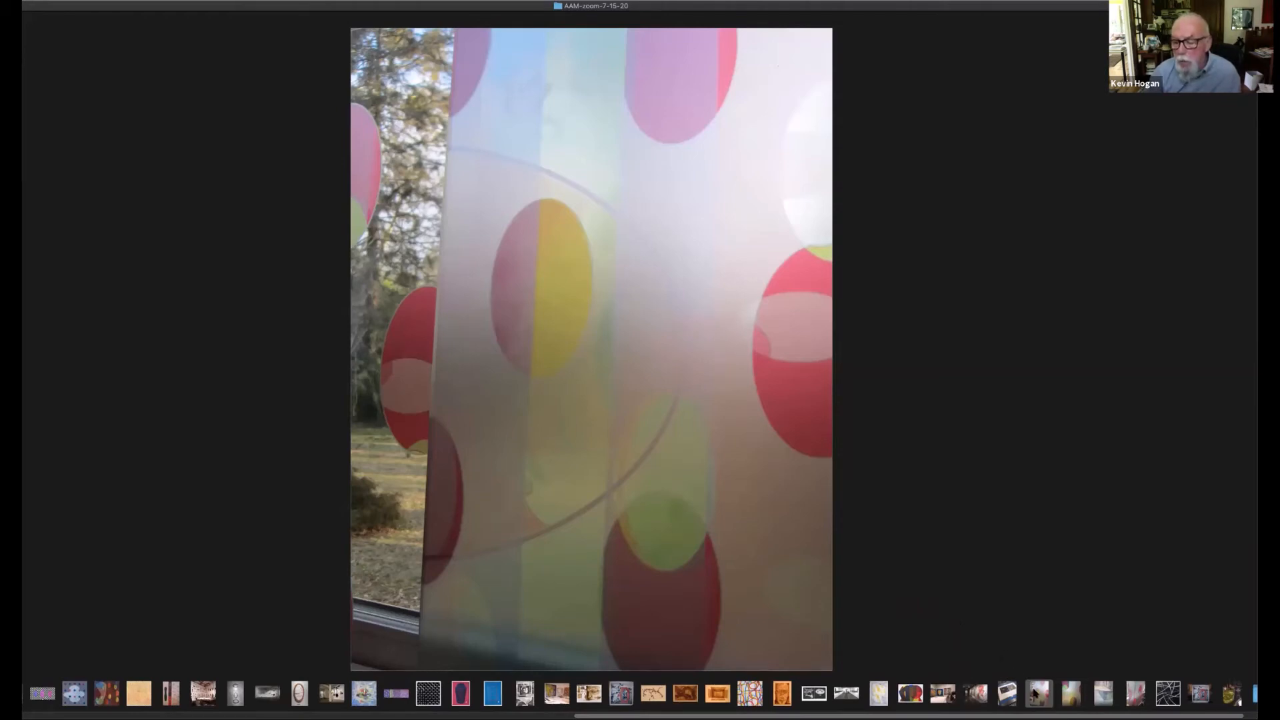
{"action": "mouse_move", "coordinate": [1065, 695]}
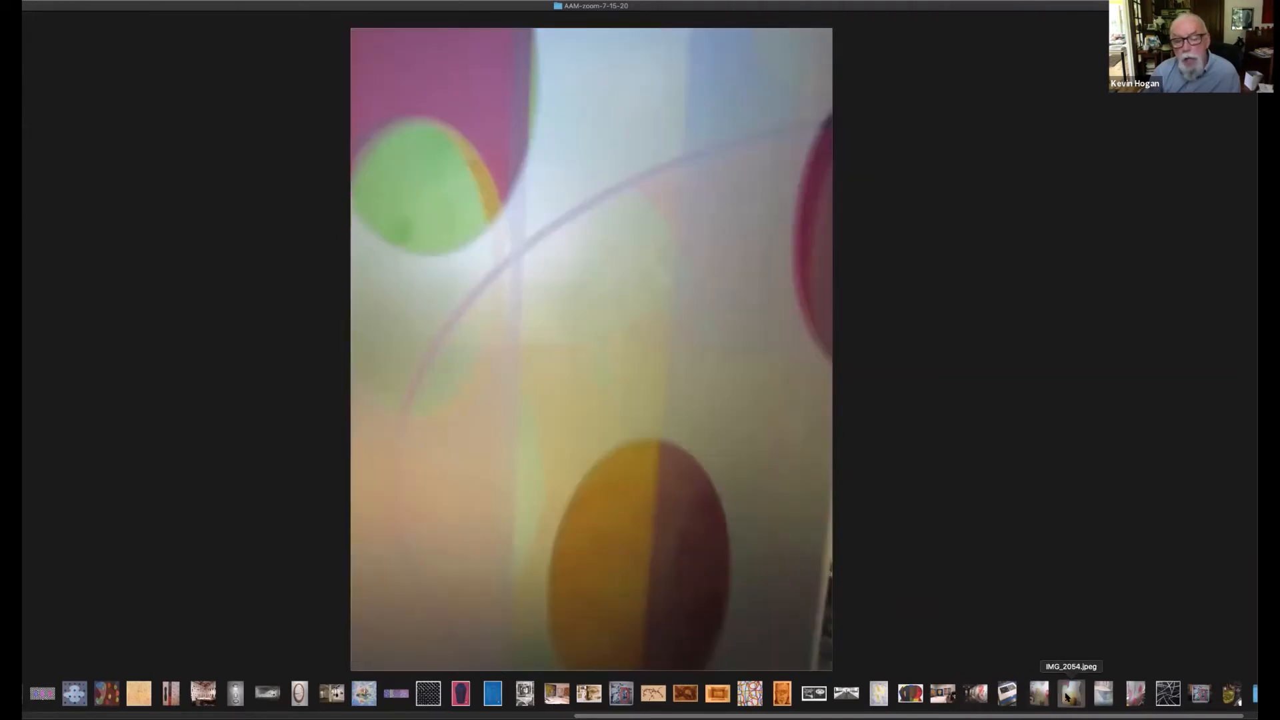
{"action": "left_click", "coordinate": [1134, 694]}
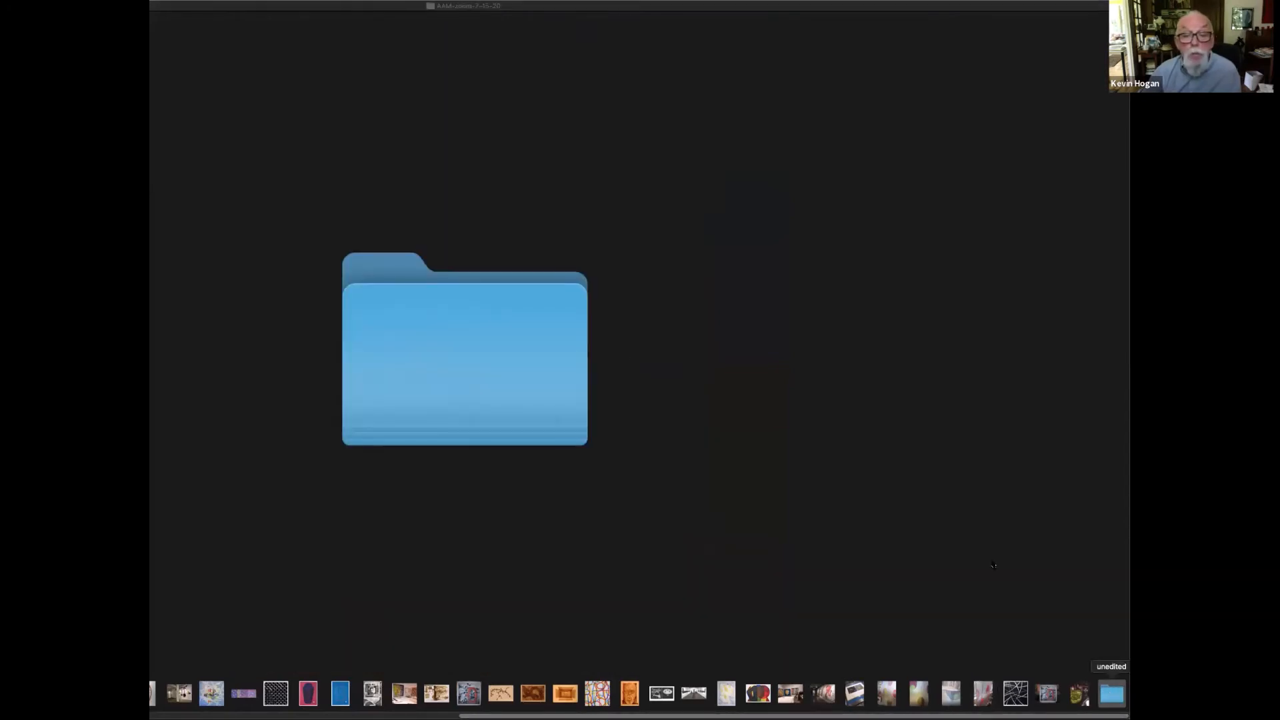
{"action": "mouse_move", "coordinate": [524, 324]}
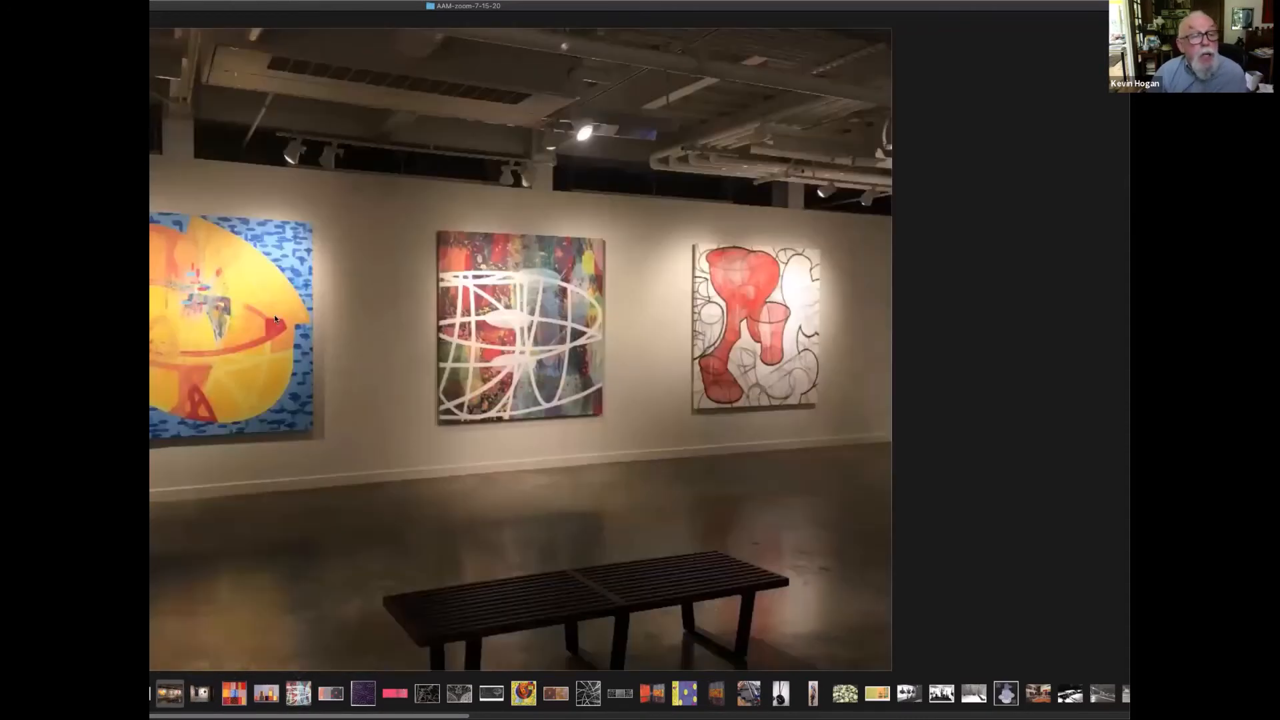
{"action": "mouse_move", "coordinate": [260, 359]}
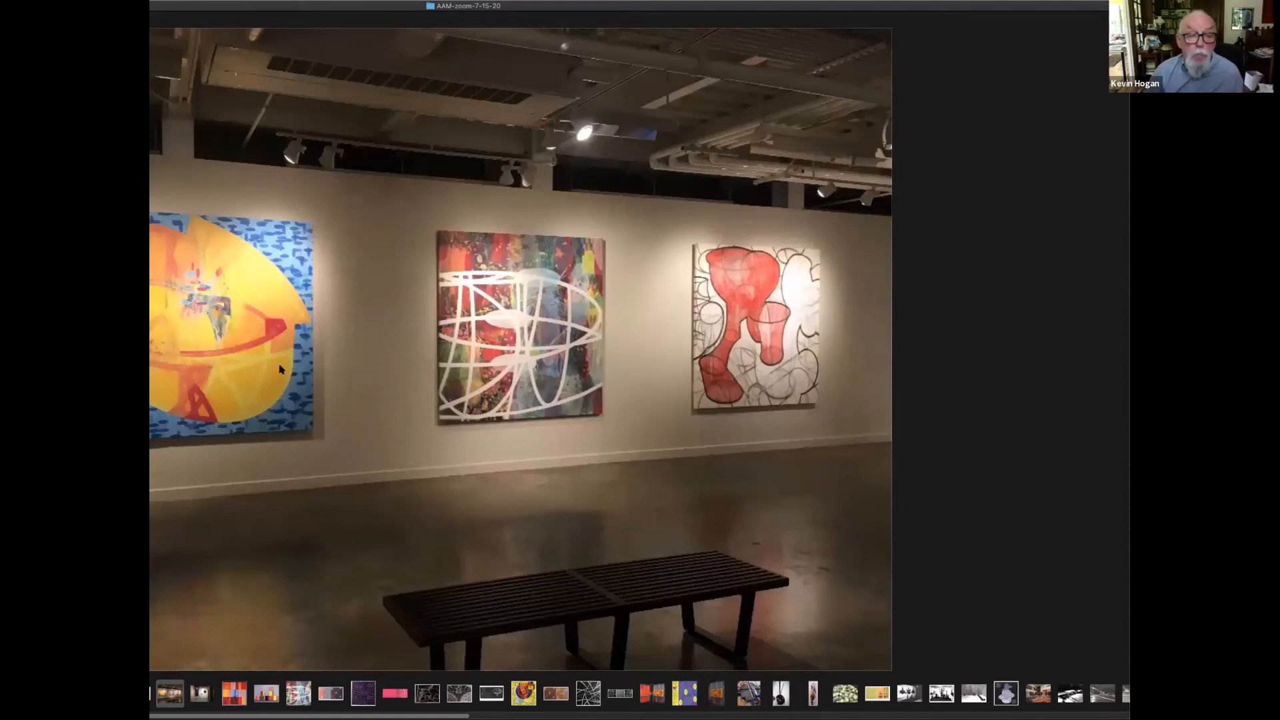
{"action": "mouse_move", "coordinate": [294, 270]}
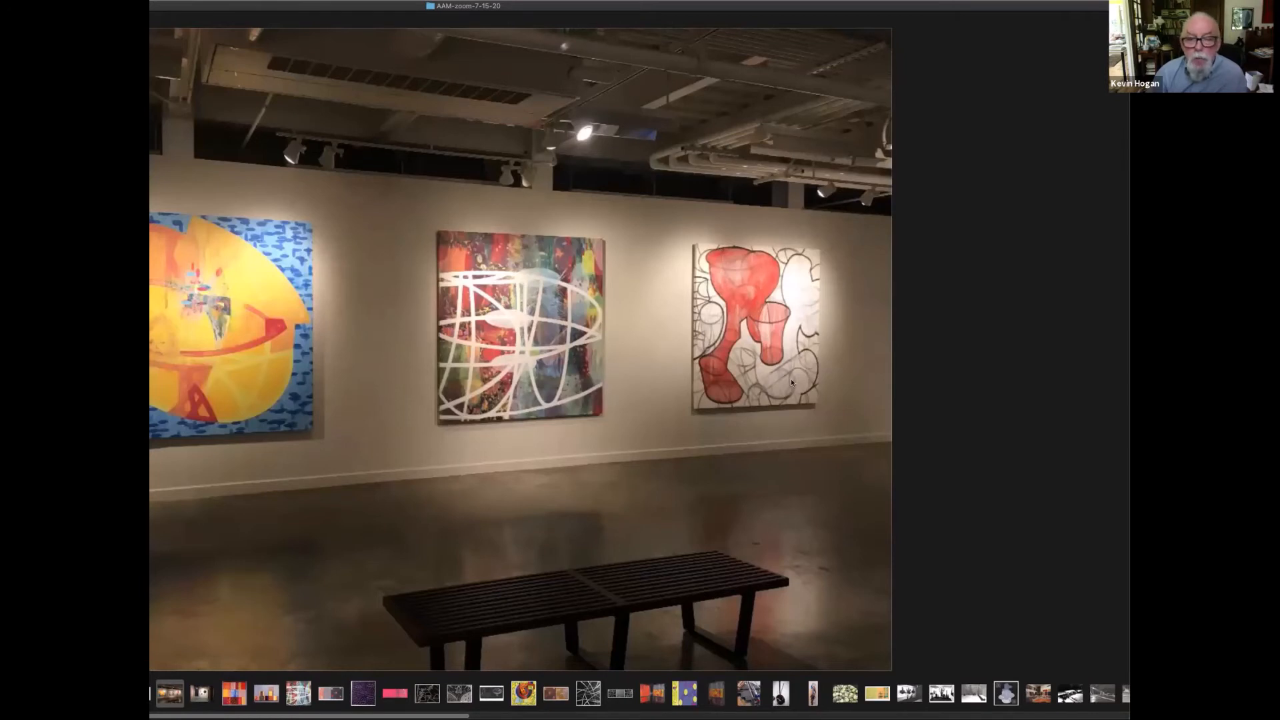
{"action": "mouse_move", "coordinate": [729, 393]}
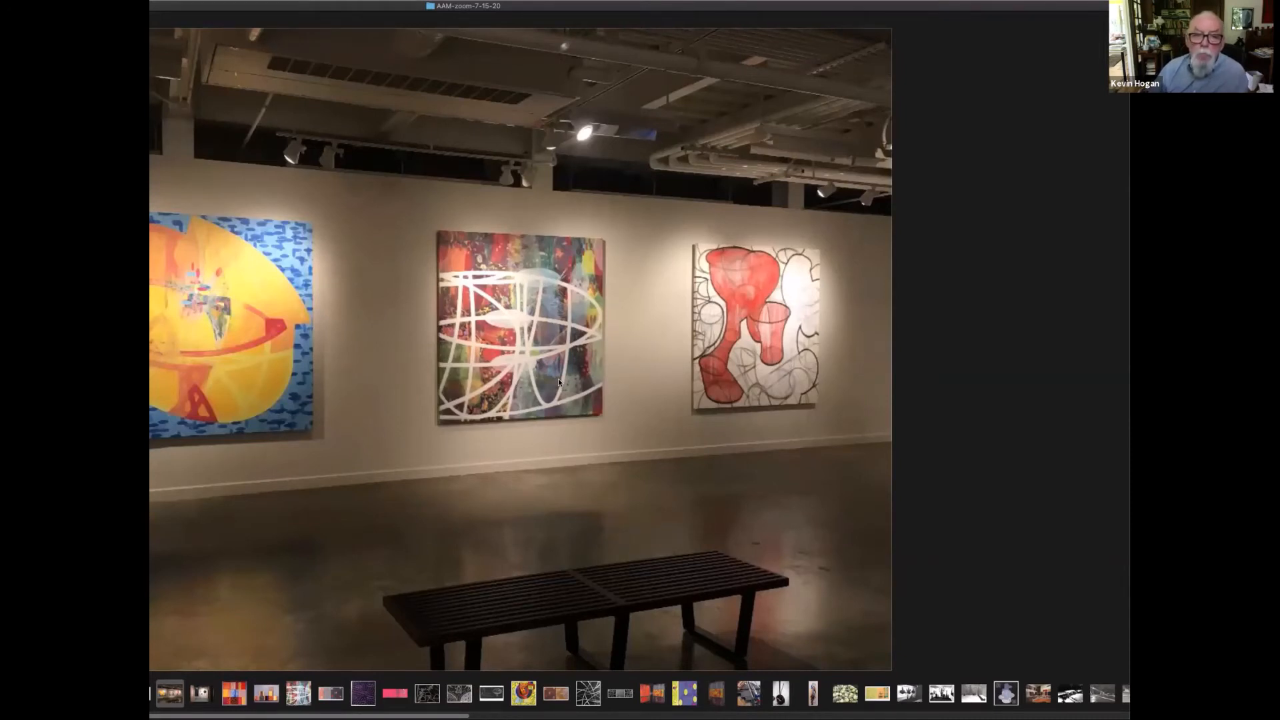
{"action": "mouse_move", "coordinate": [746, 371]}
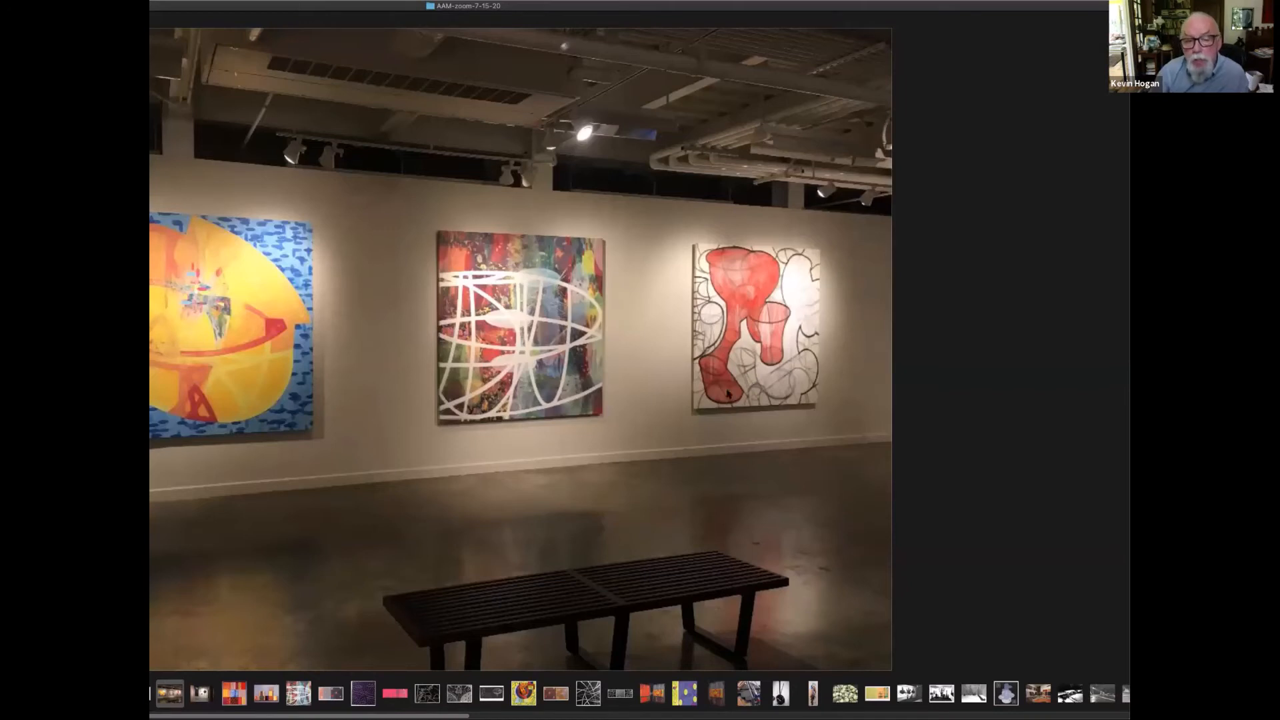
{"action": "mouse_move", "coordinate": [784, 397]}
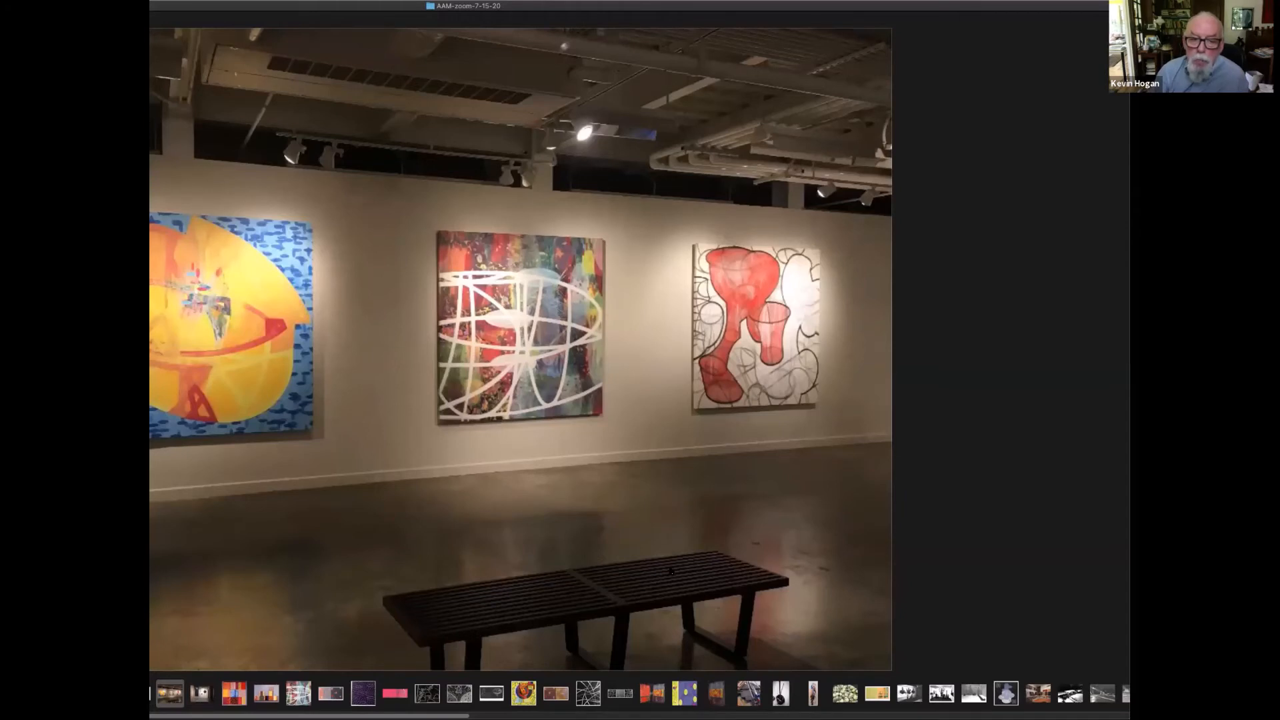
{"action": "mouse_move", "coordinate": [792, 411]}
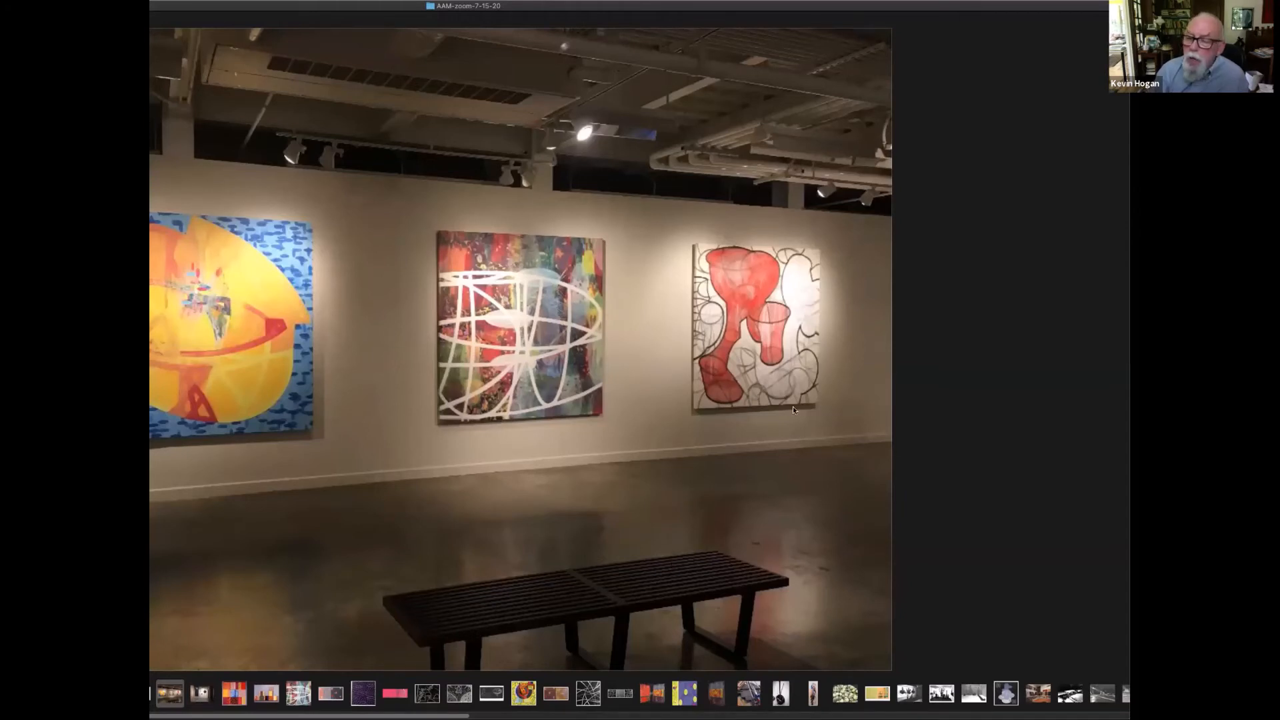
{"action": "mouse_move", "coordinate": [792, 392]}
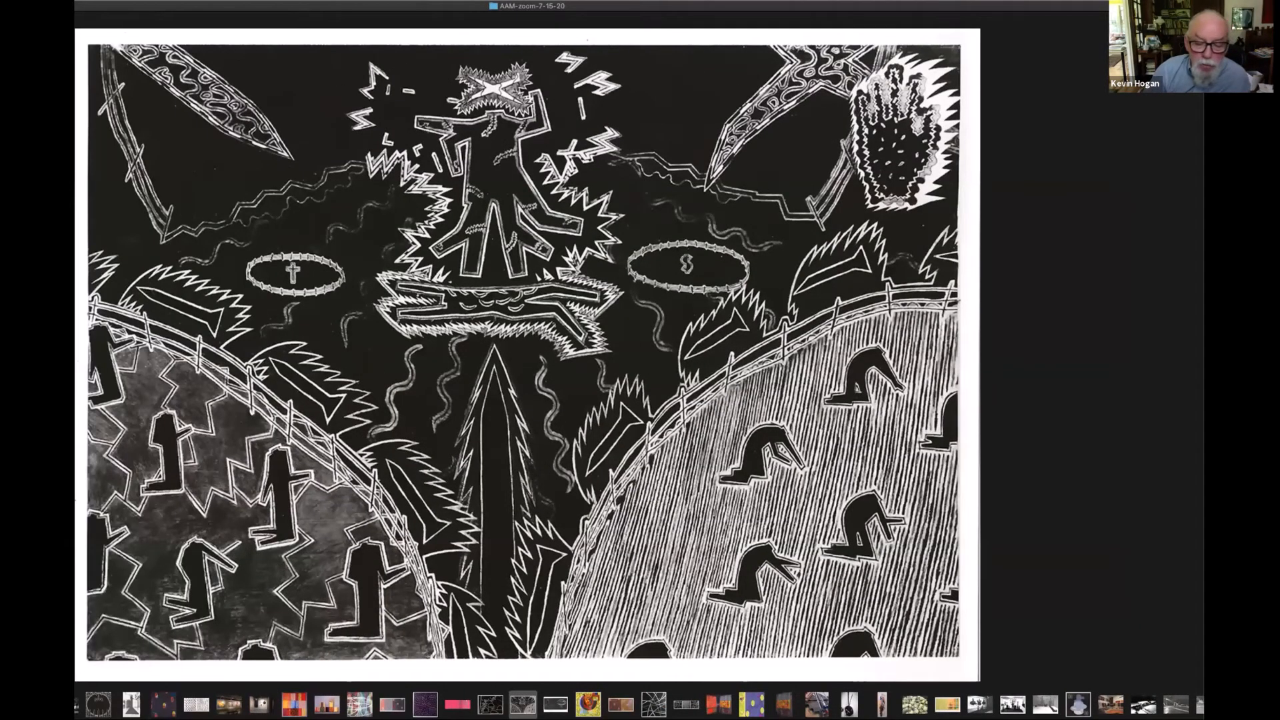
{"action": "mouse_move", "coordinate": [1051, 668]}
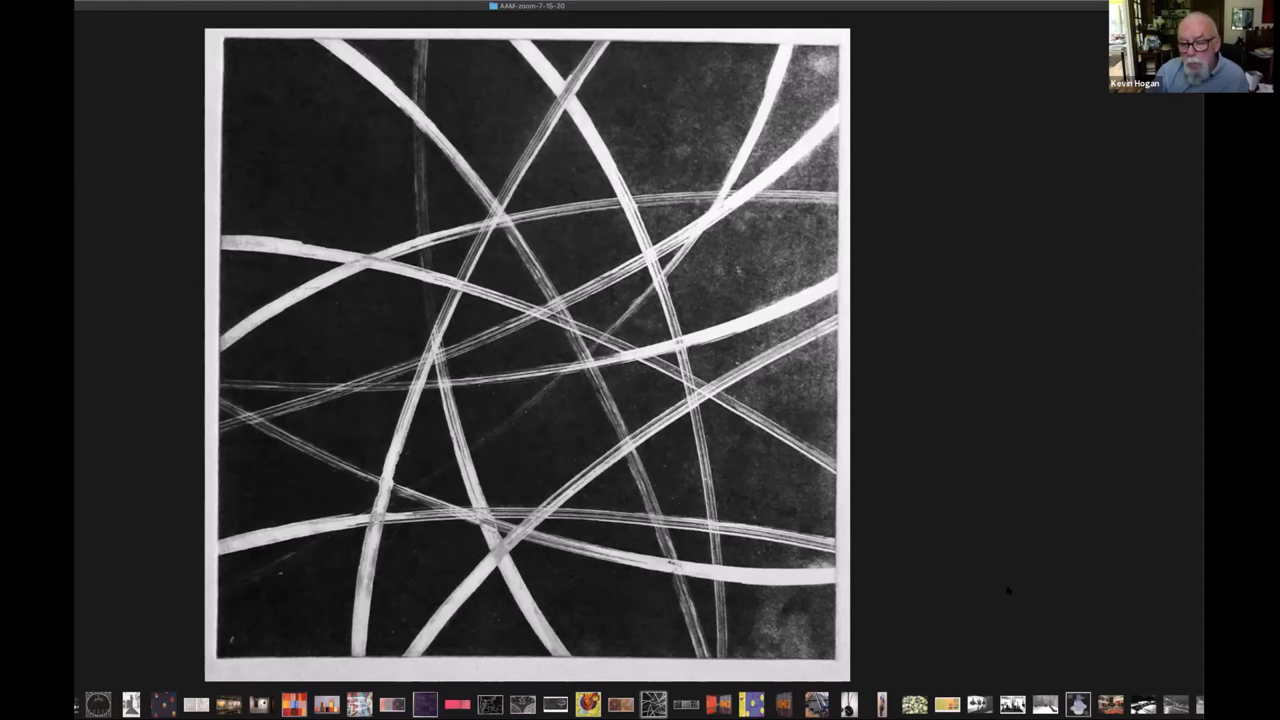
{"action": "mouse_move", "coordinate": [964, 600]}
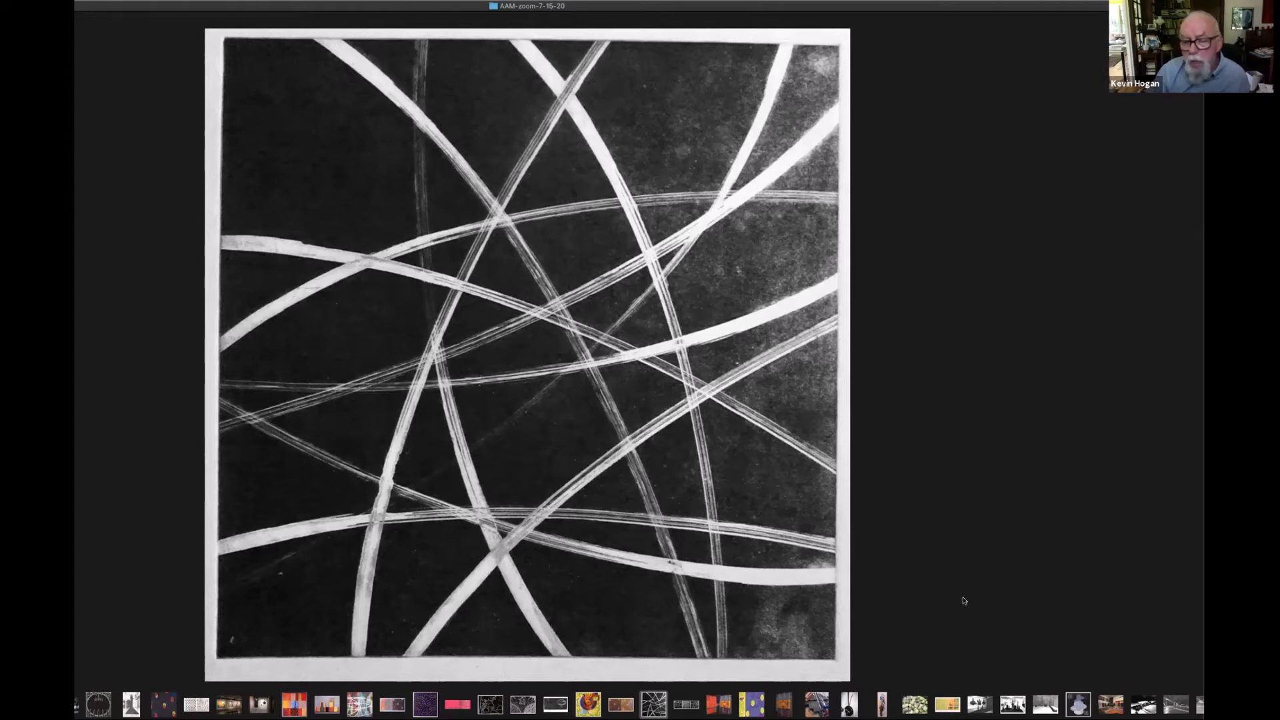
{"action": "mouse_move", "coordinate": [904, 550]}
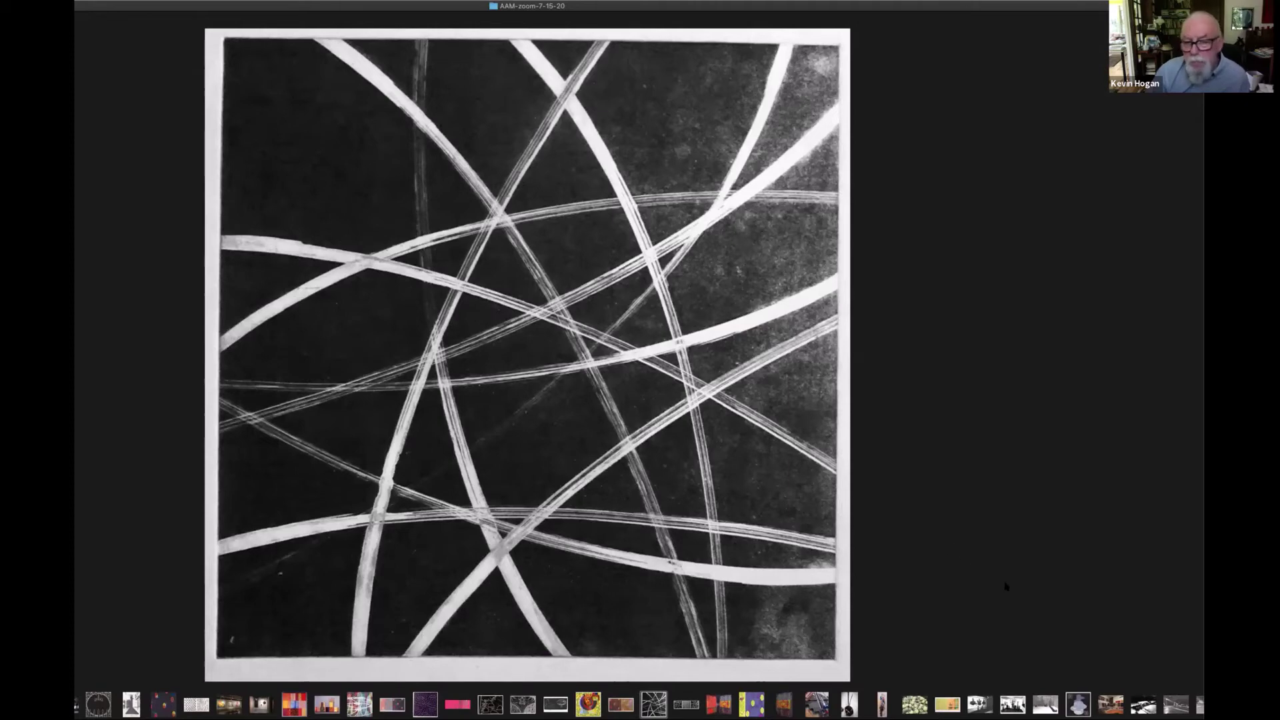
{"action": "mouse_move", "coordinate": [1029, 558]}
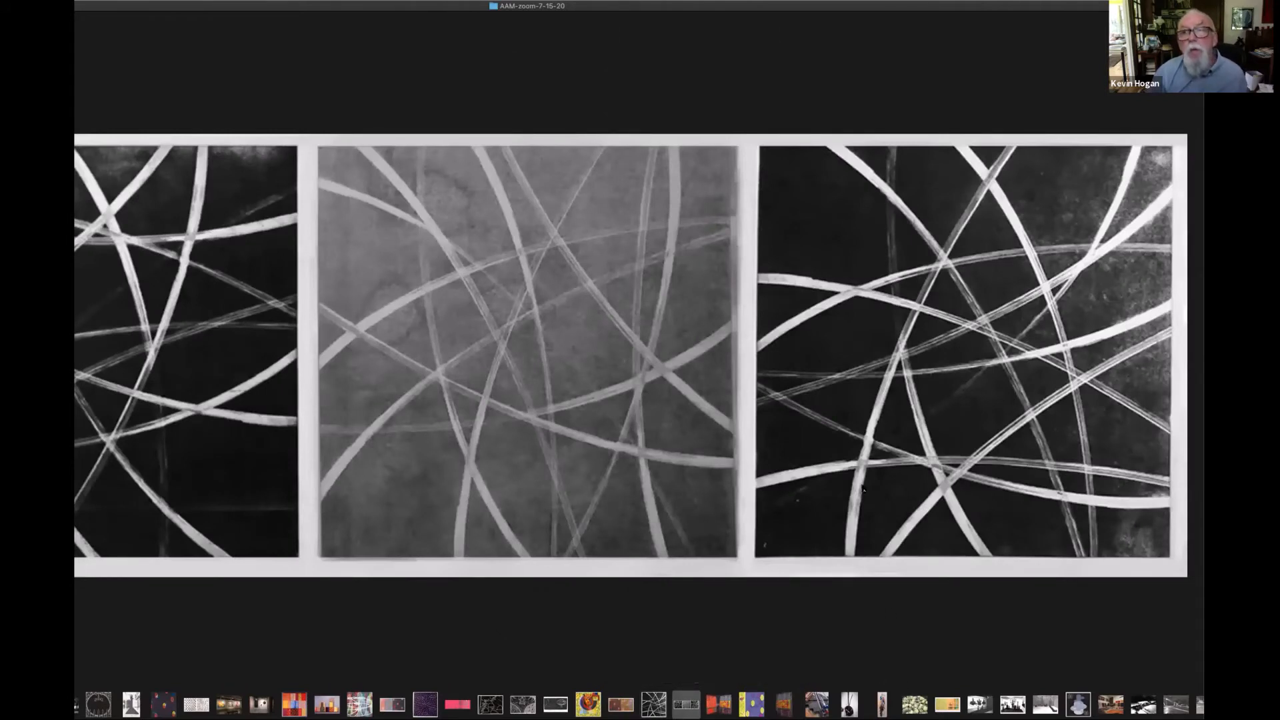
{"action": "mouse_move", "coordinate": [1053, 11]}
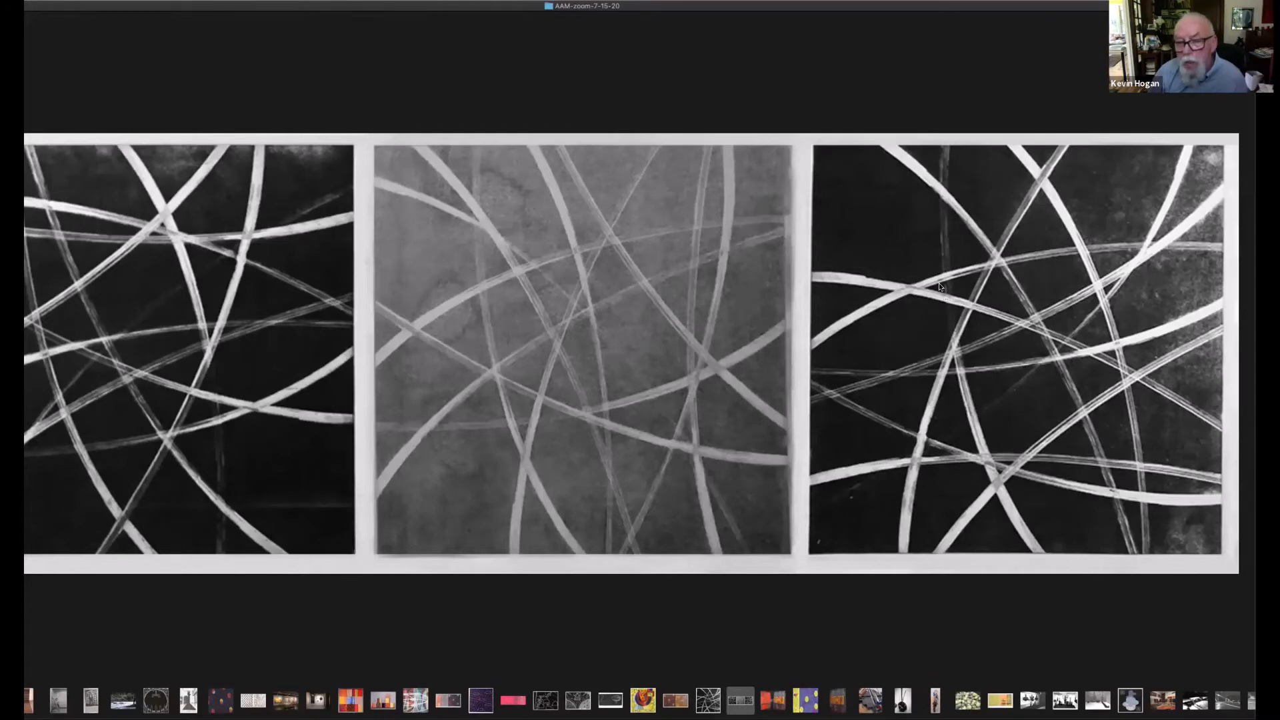
{"action": "mouse_move", "coordinate": [1003, 387]}
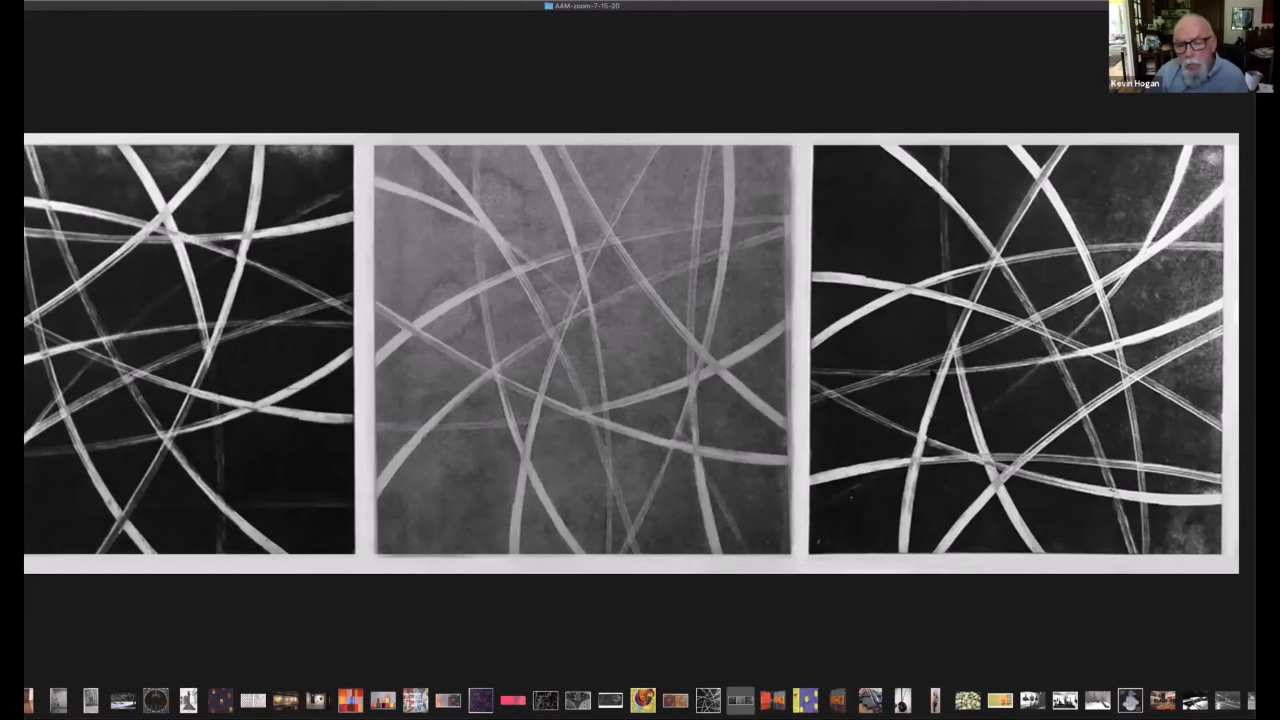
{"action": "mouse_move", "coordinate": [924, 326]}
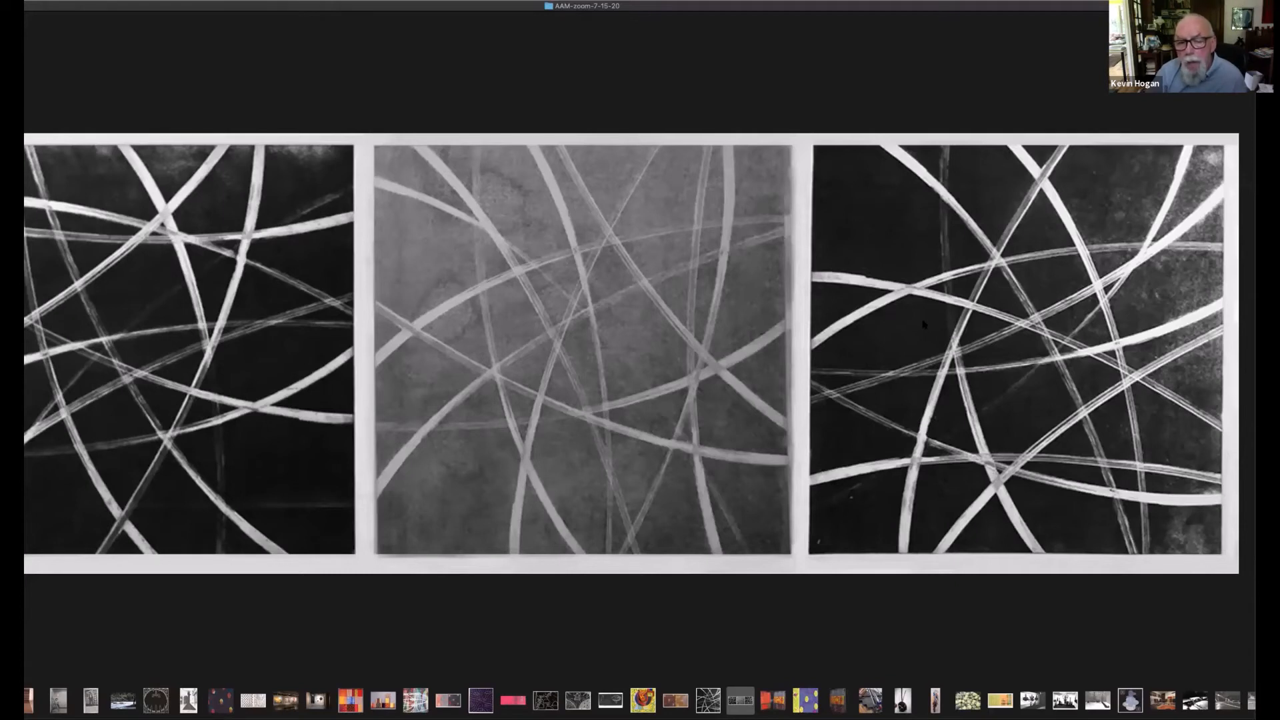
{"action": "mouse_move", "coordinate": [945, 427]}
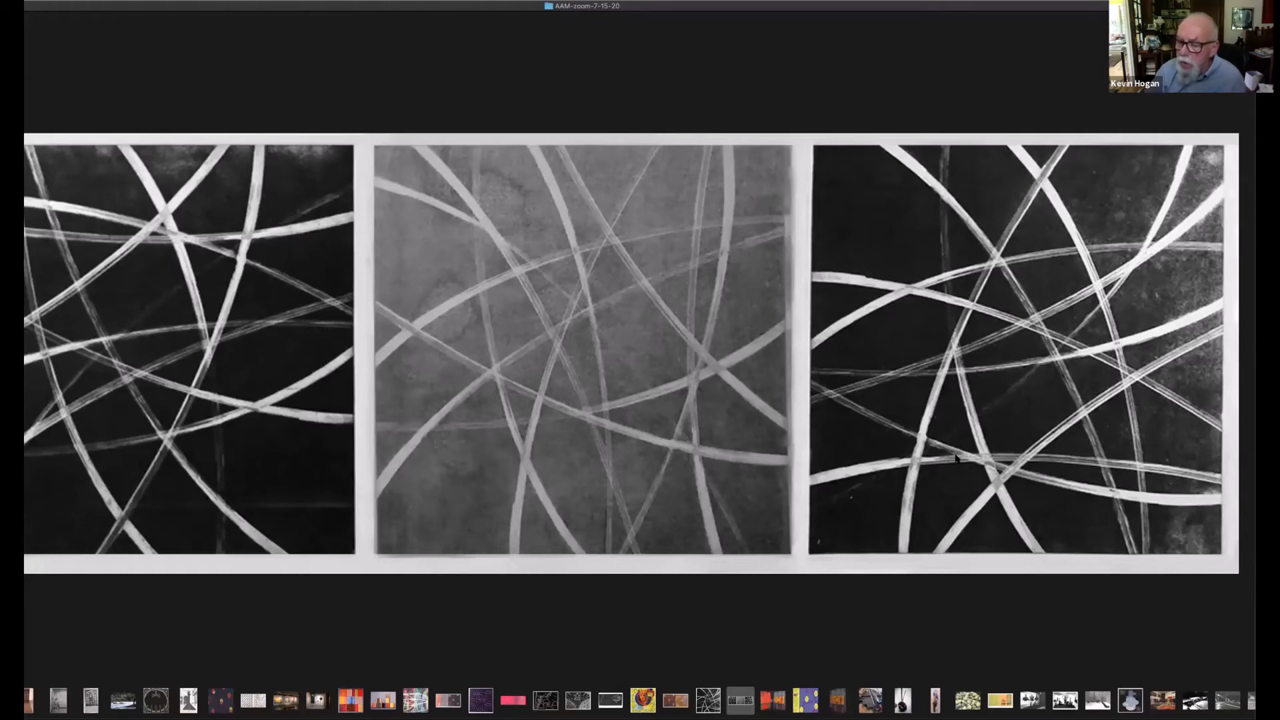
{"action": "mouse_move", "coordinate": [958, 480]}
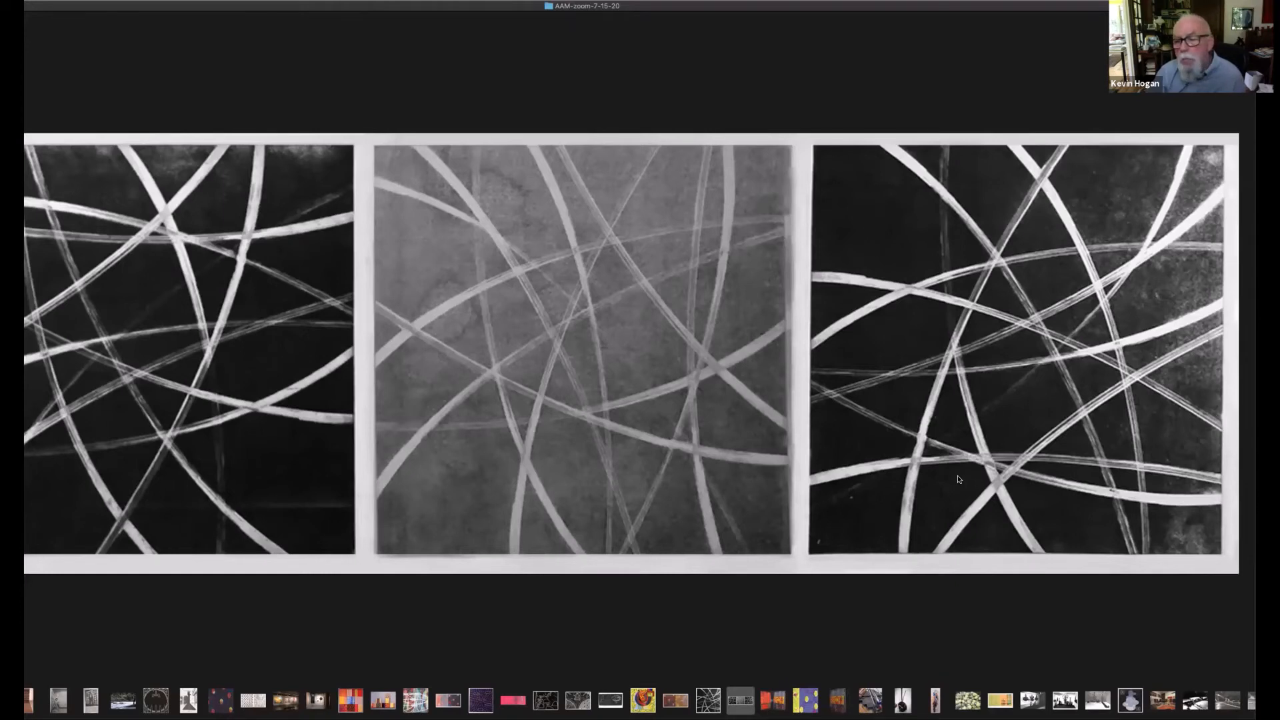
{"action": "mouse_move", "coordinate": [795, 420]}
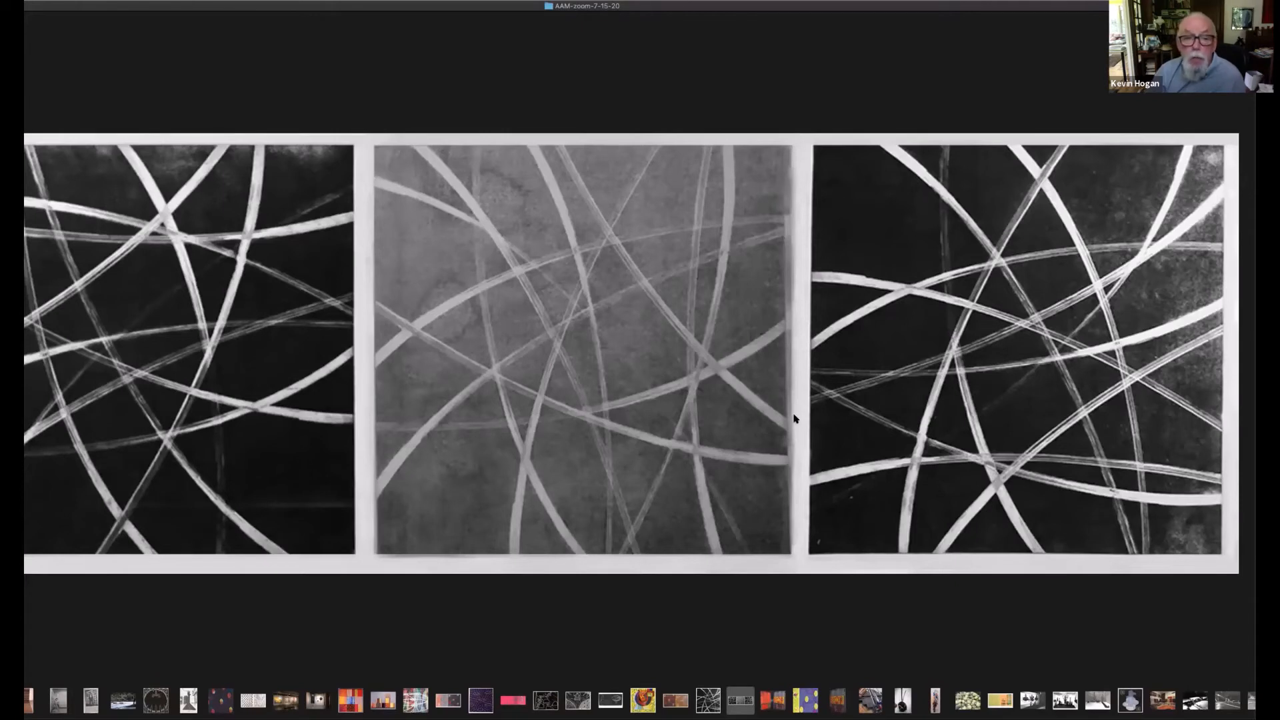
{"action": "mouse_move", "coordinate": [692, 502]}
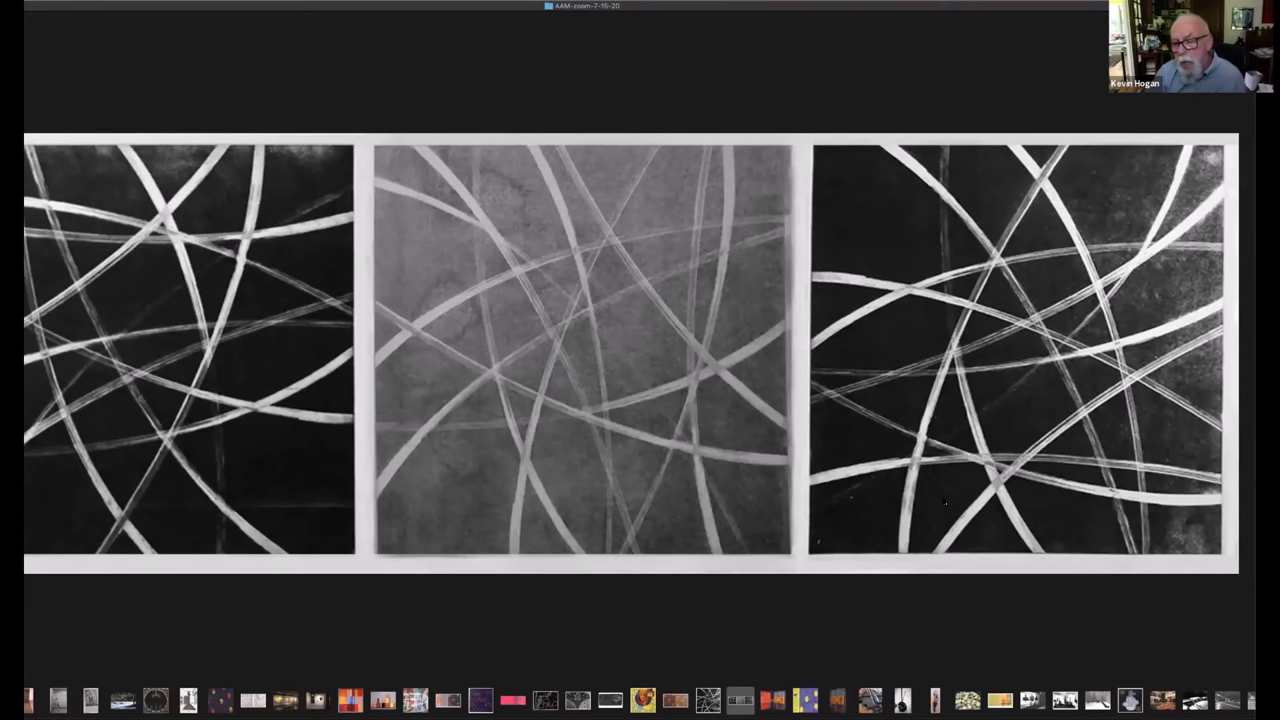
{"action": "mouse_move", "coordinate": [941, 496]}
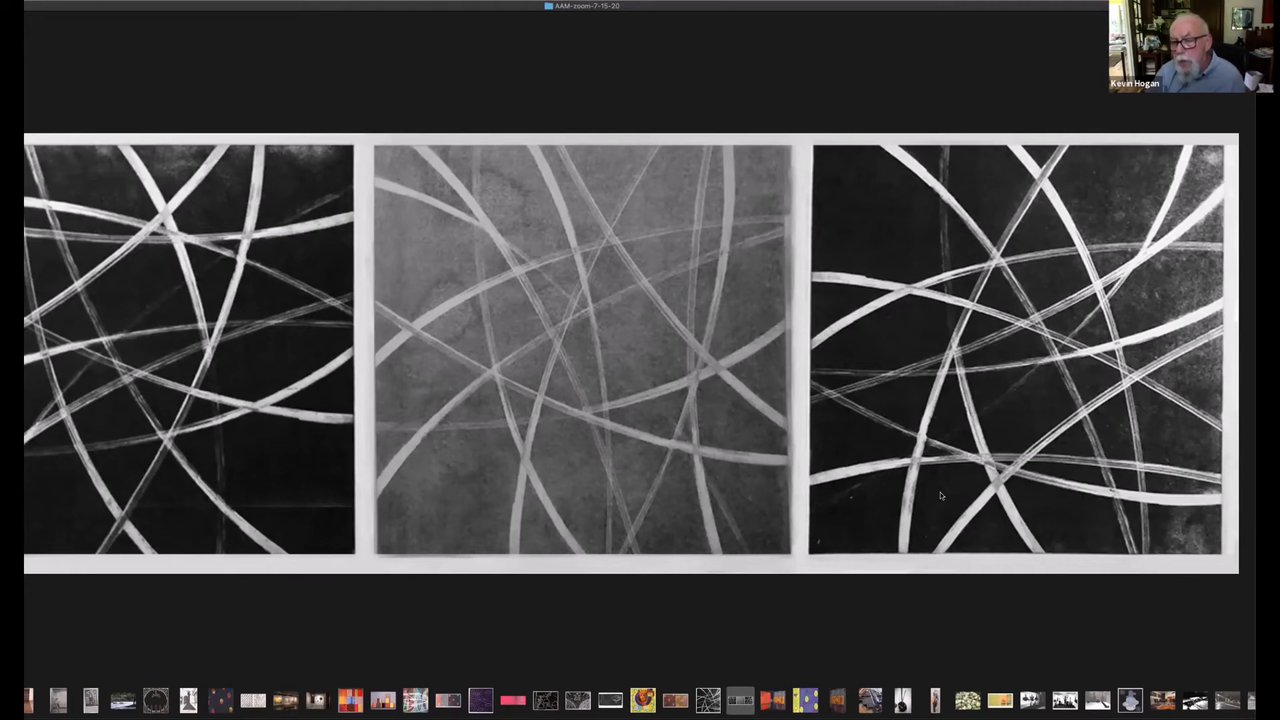
{"action": "mouse_move", "coordinate": [752, 403]}
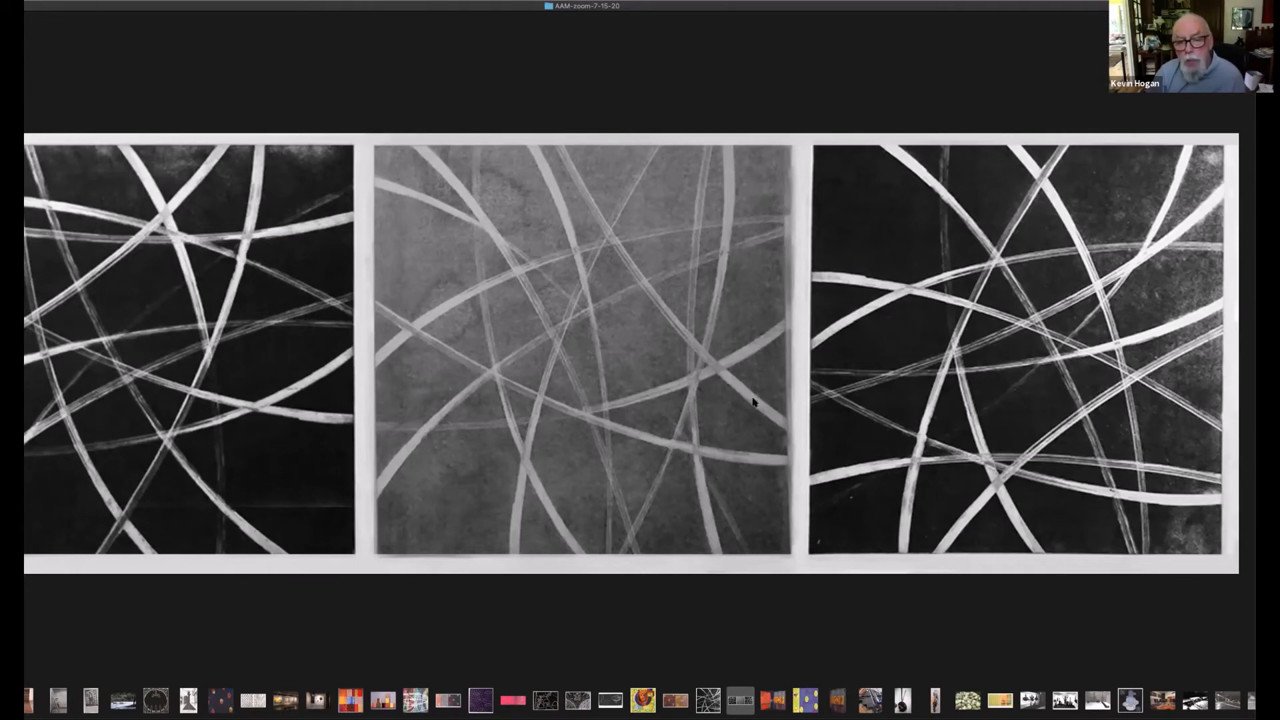
{"action": "mouse_move", "coordinate": [500, 482]}
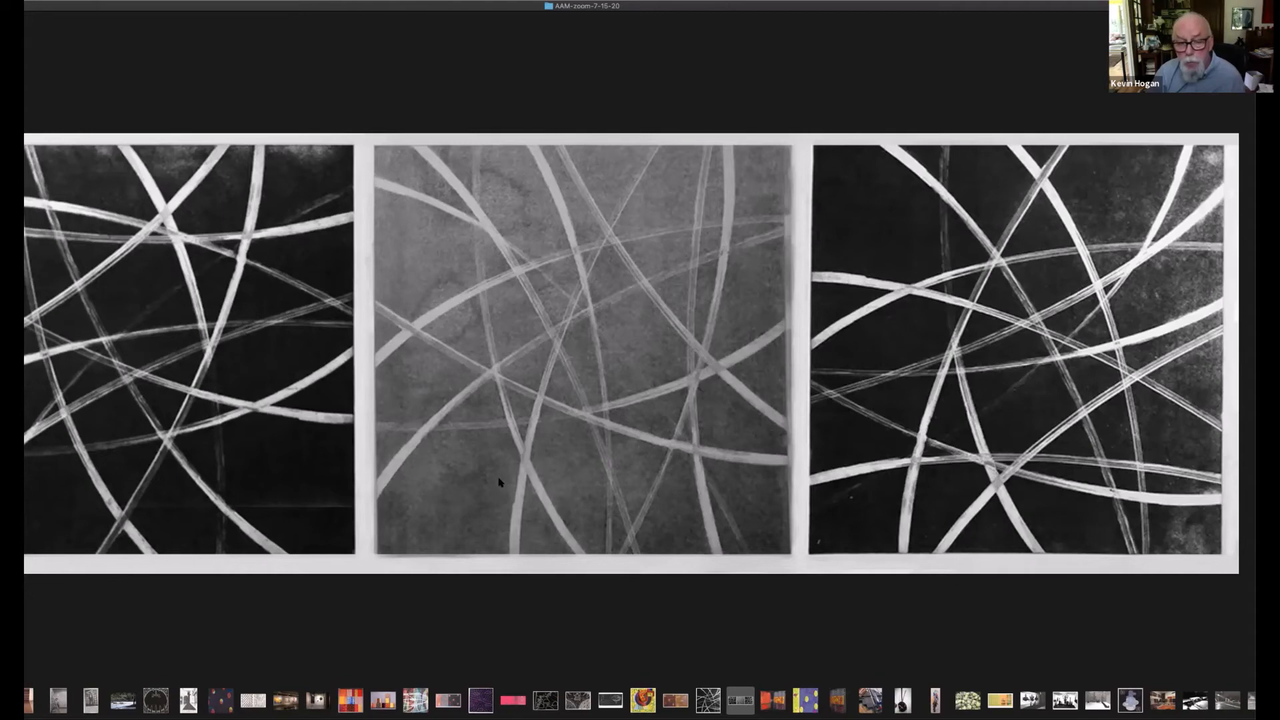
{"action": "mouse_move", "coordinate": [837, 433]}
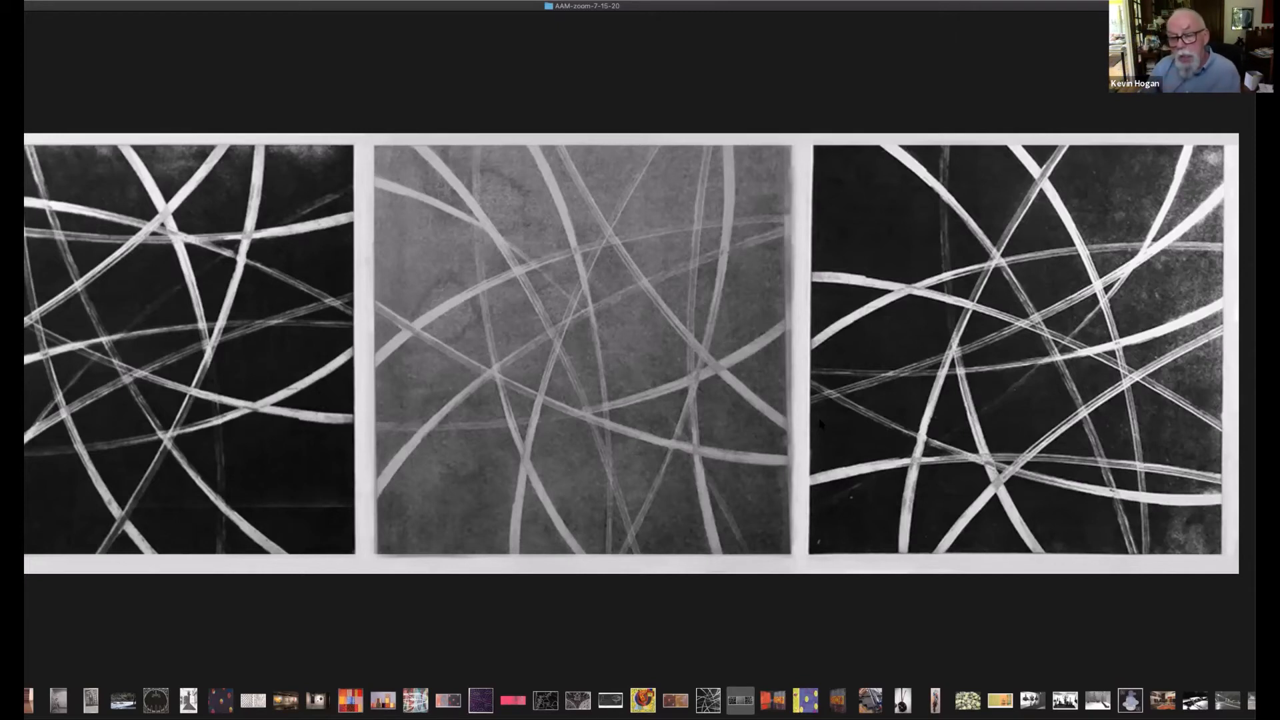
{"action": "mouse_move", "coordinate": [873, 432]}
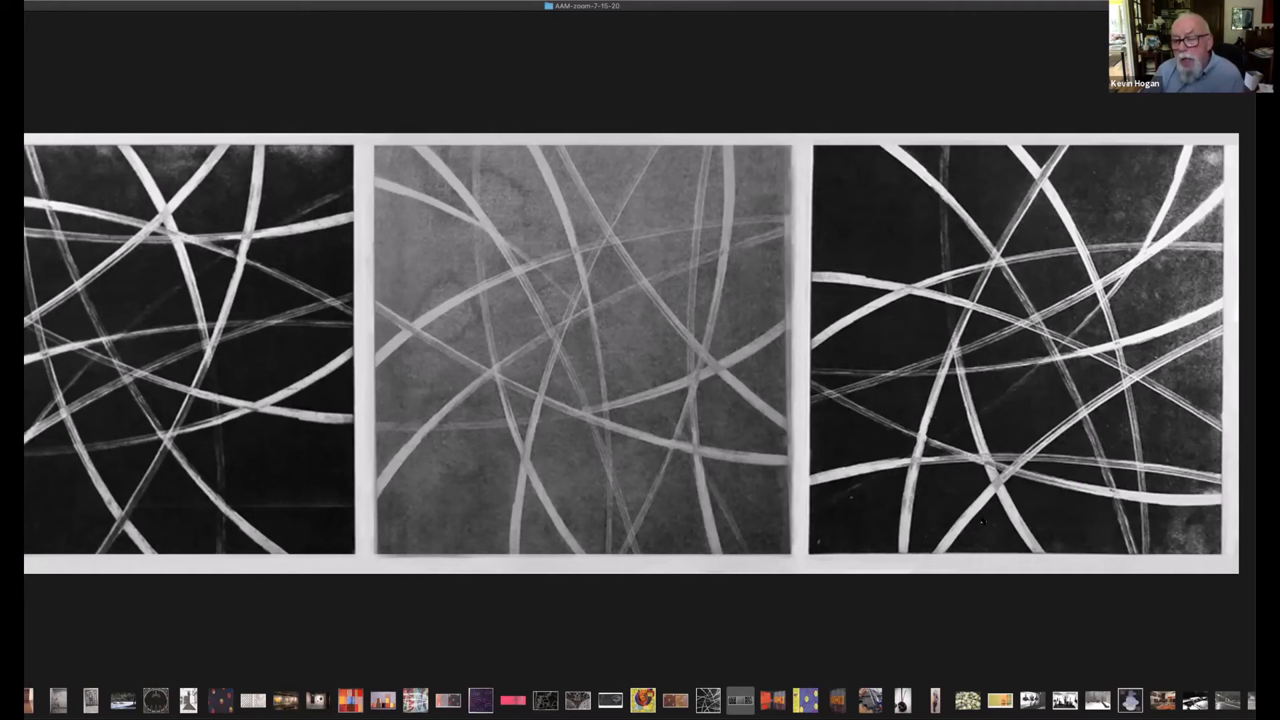
{"action": "mouse_move", "coordinate": [973, 481]}
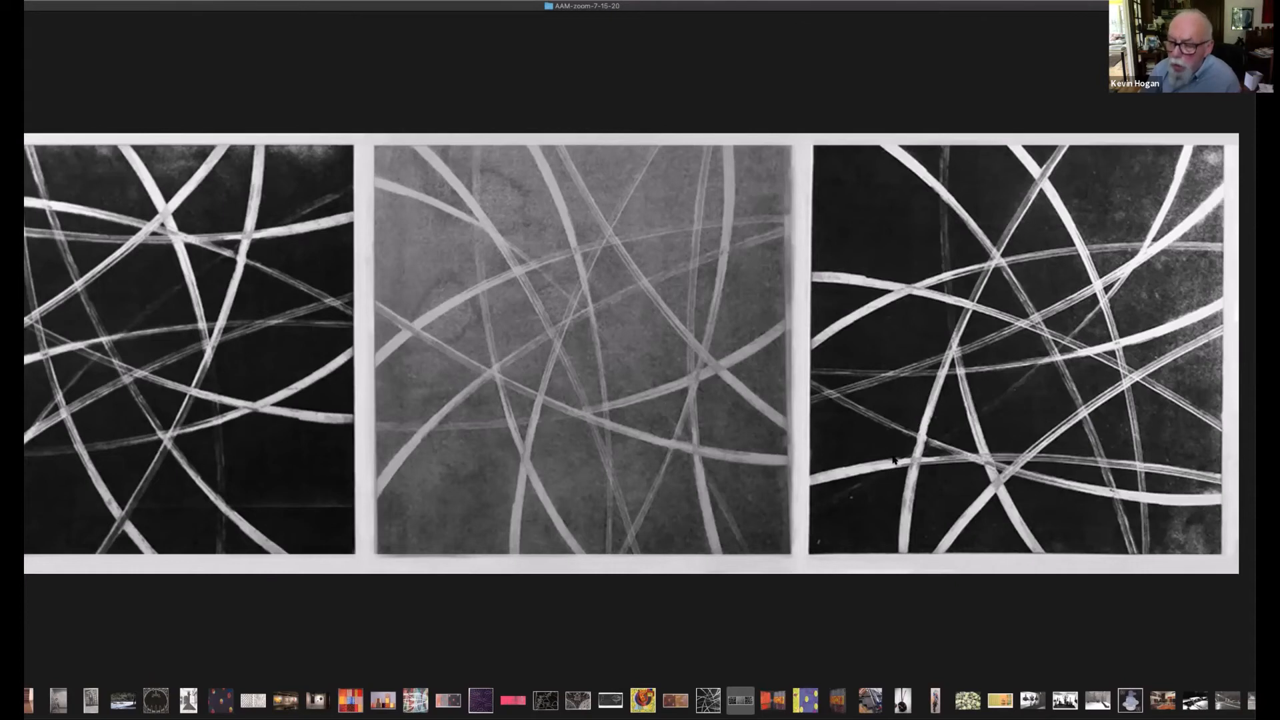
{"action": "mouse_move", "coordinate": [891, 445]}
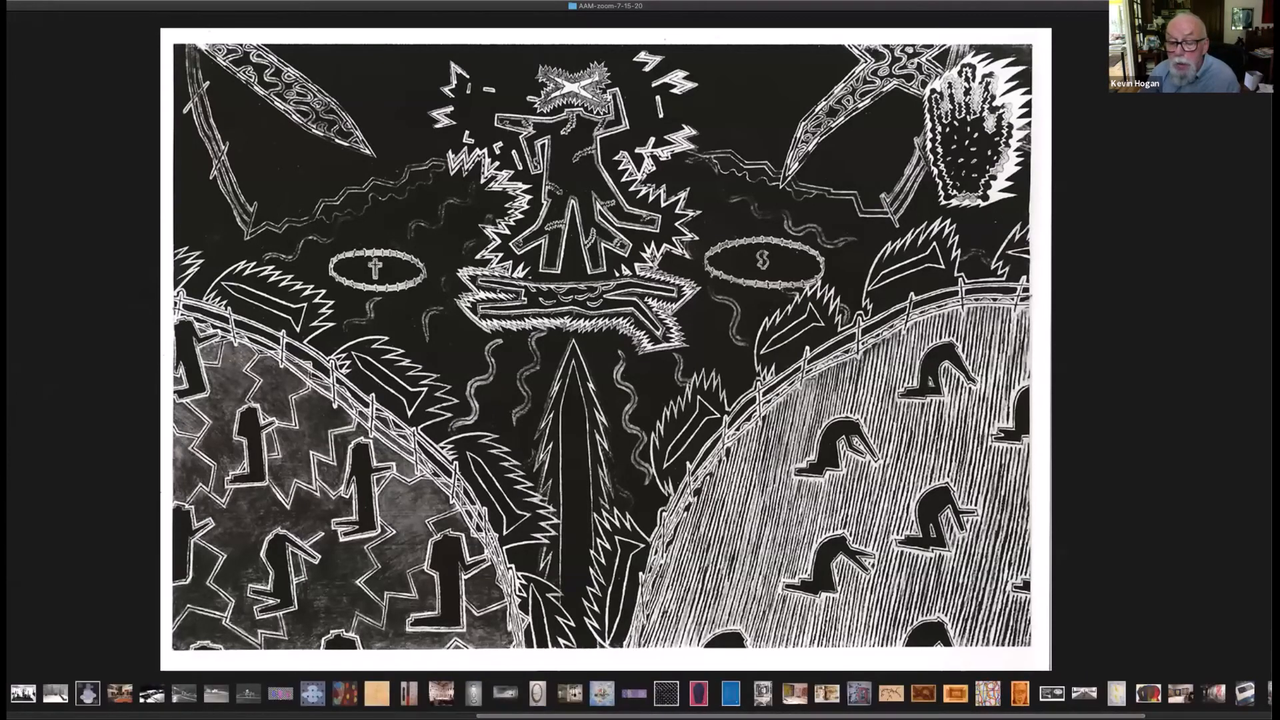
- Advance to the sepia watercolour of an open cardboard box seen from above
{"action": "left_click", "coordinate": [952, 694]}
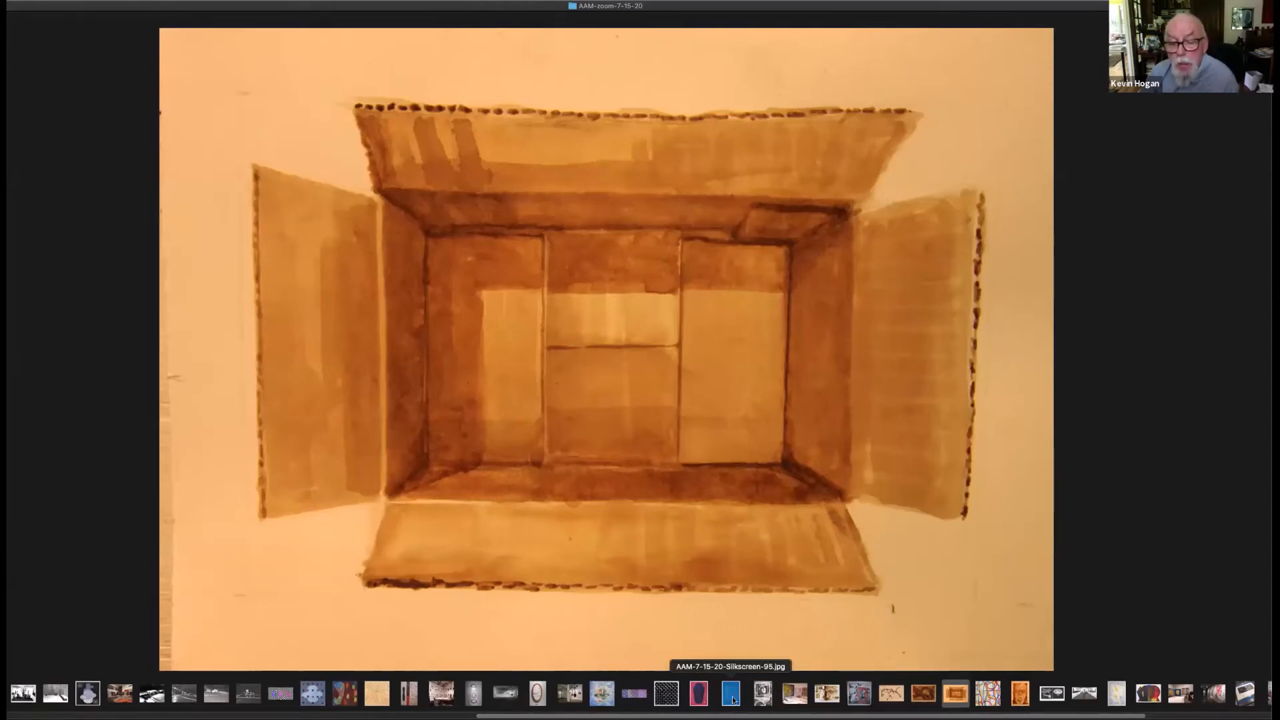
- Show the blue print with red cylinder outlines, then the pink vase-shape print
{"action": "left_click", "coordinate": [728, 696]}
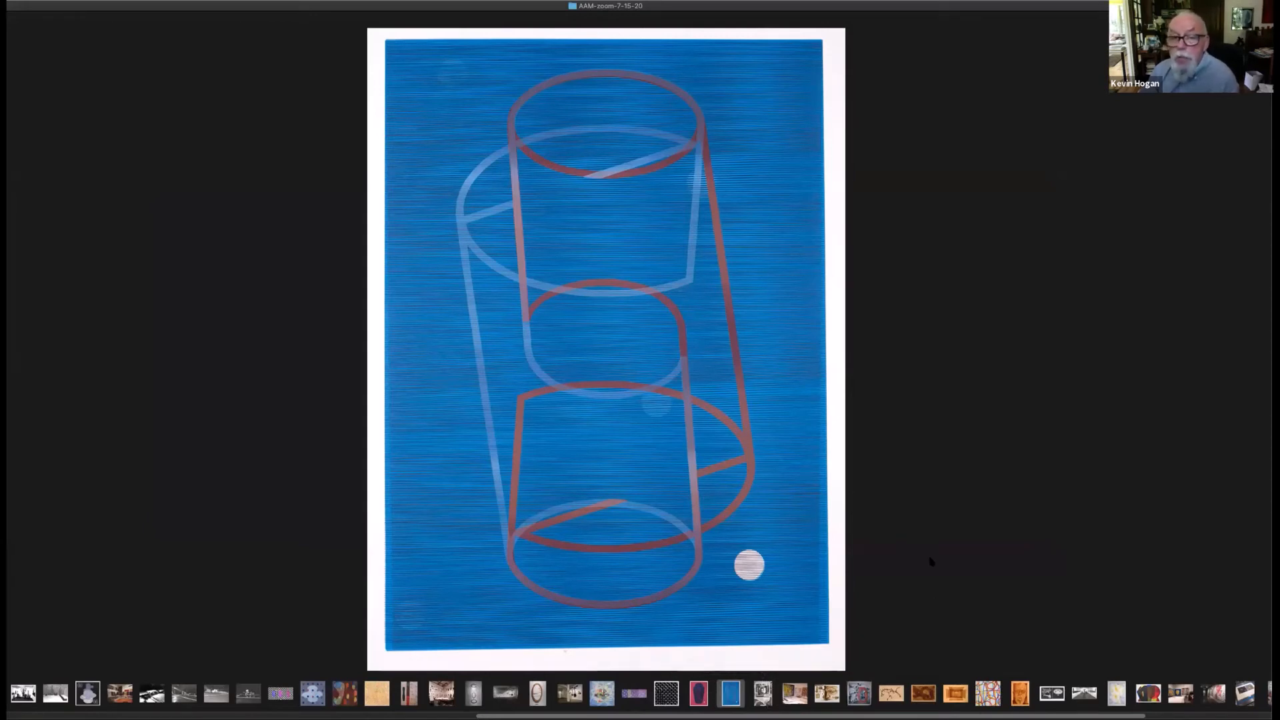
{"action": "mouse_move", "coordinate": [920, 569]}
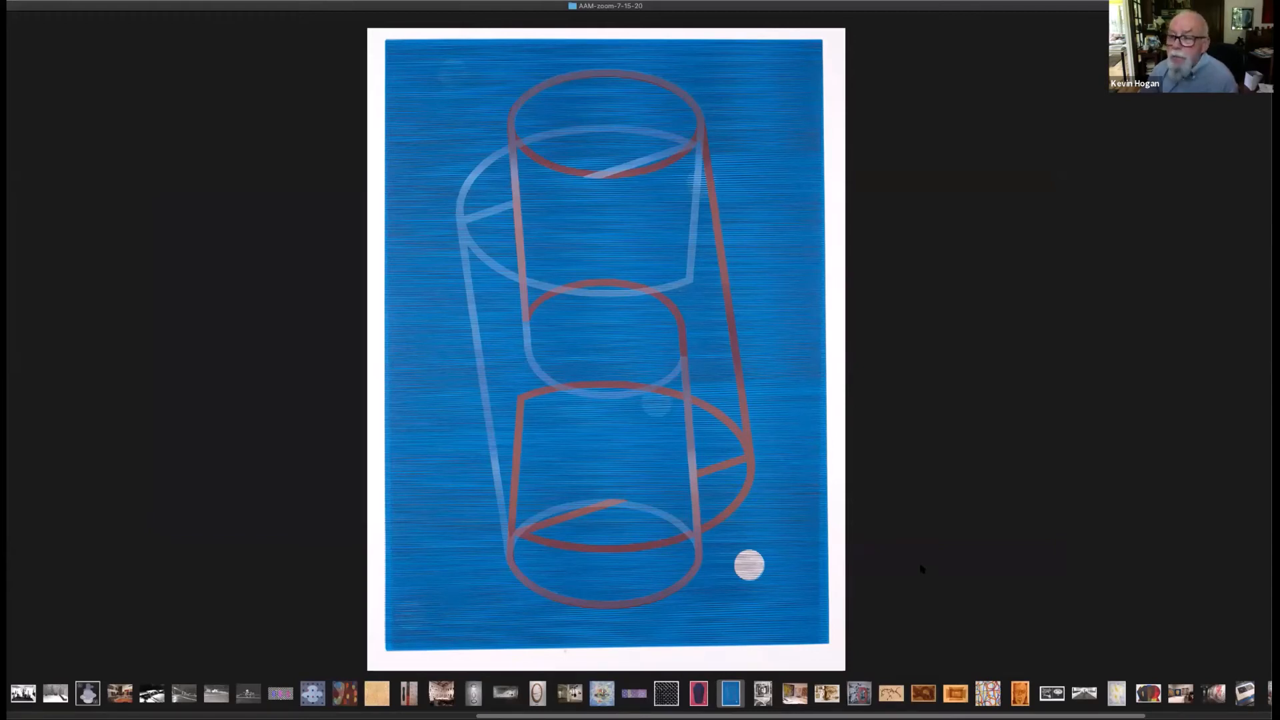
{"action": "mouse_move", "coordinate": [926, 568]}
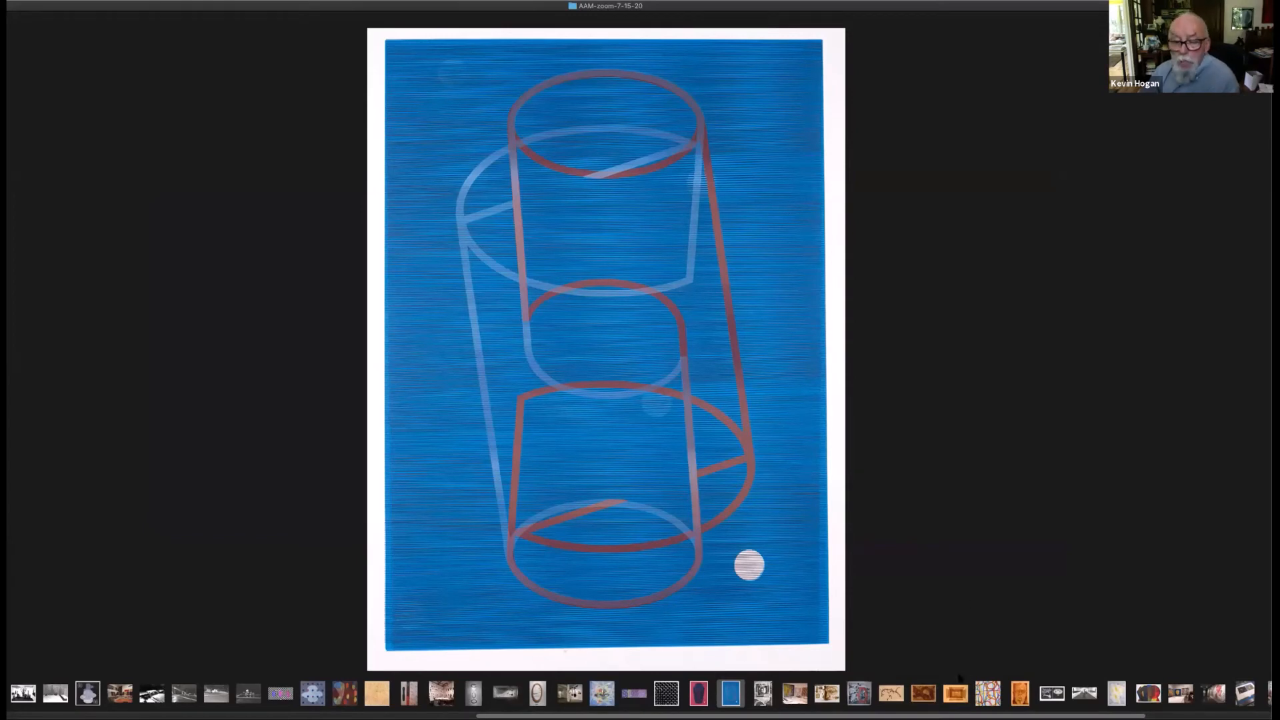
{"action": "left_click", "coordinate": [697, 694]}
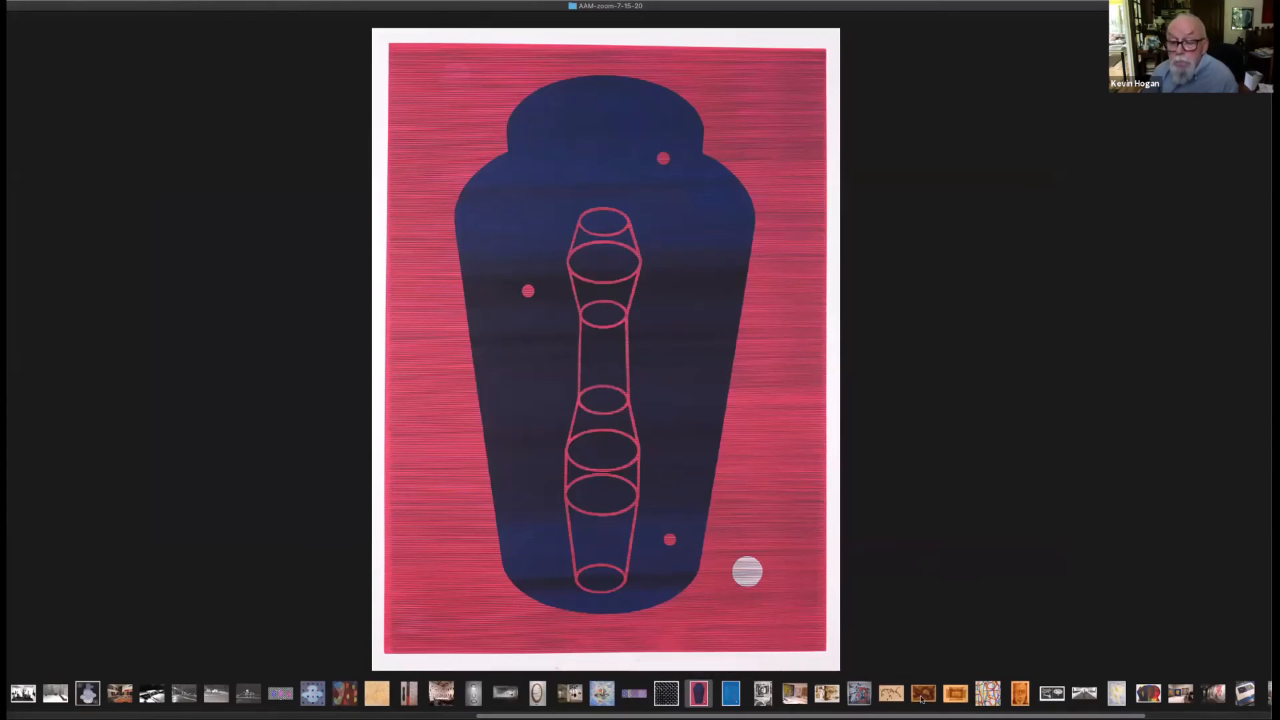
- Show the sepia drawing of overlapping dark curved brown bands
{"action": "left_click", "coordinate": [922, 698]}
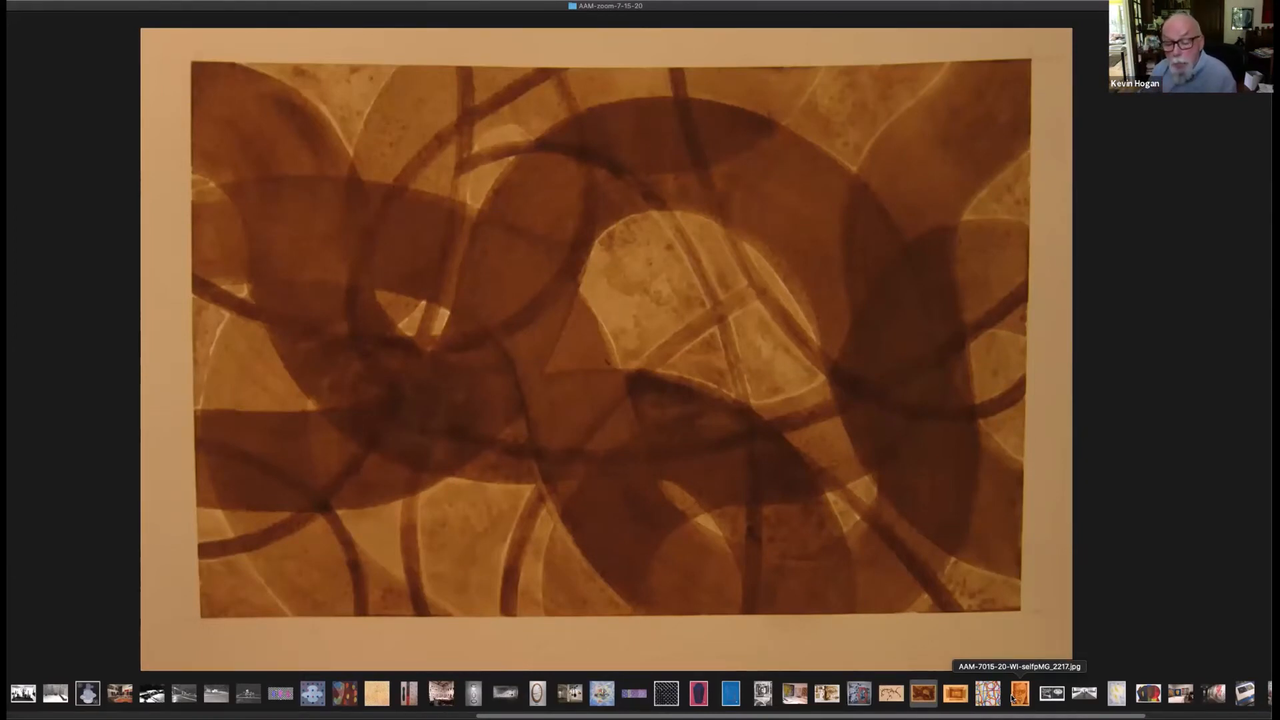
{"action": "mouse_move", "coordinate": [994, 561]}
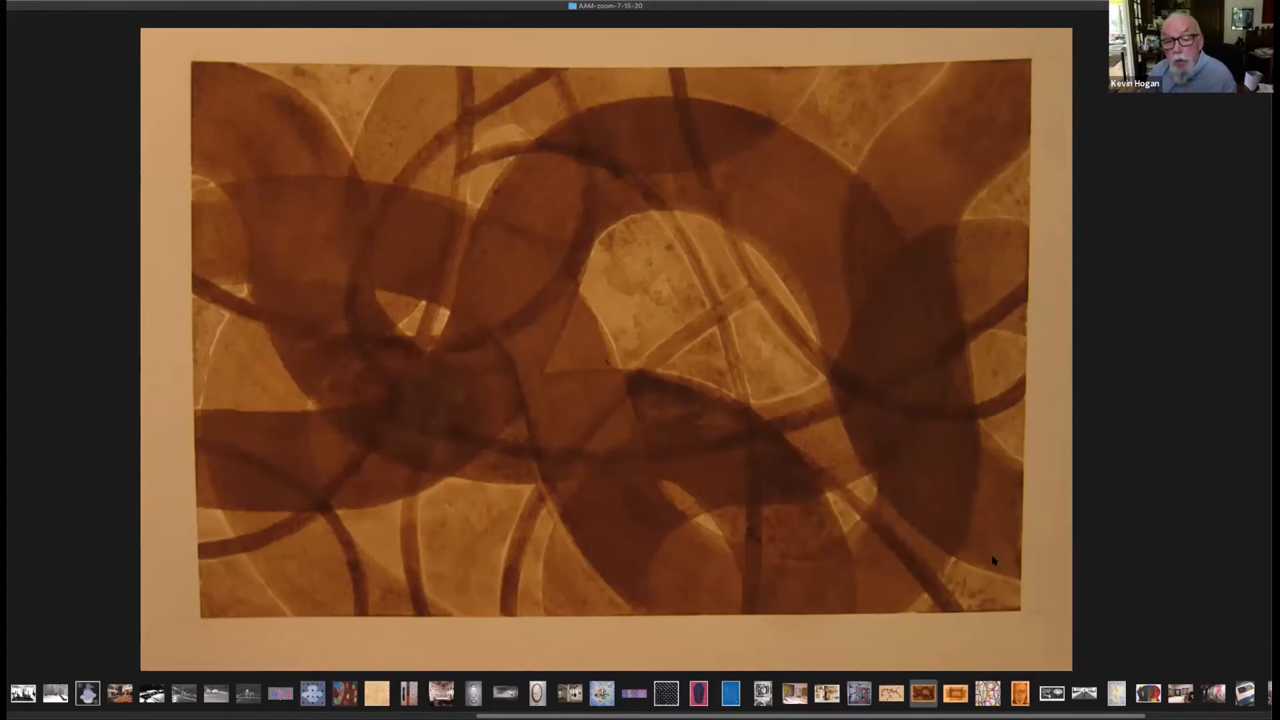
{"action": "mouse_move", "coordinate": [991, 562]}
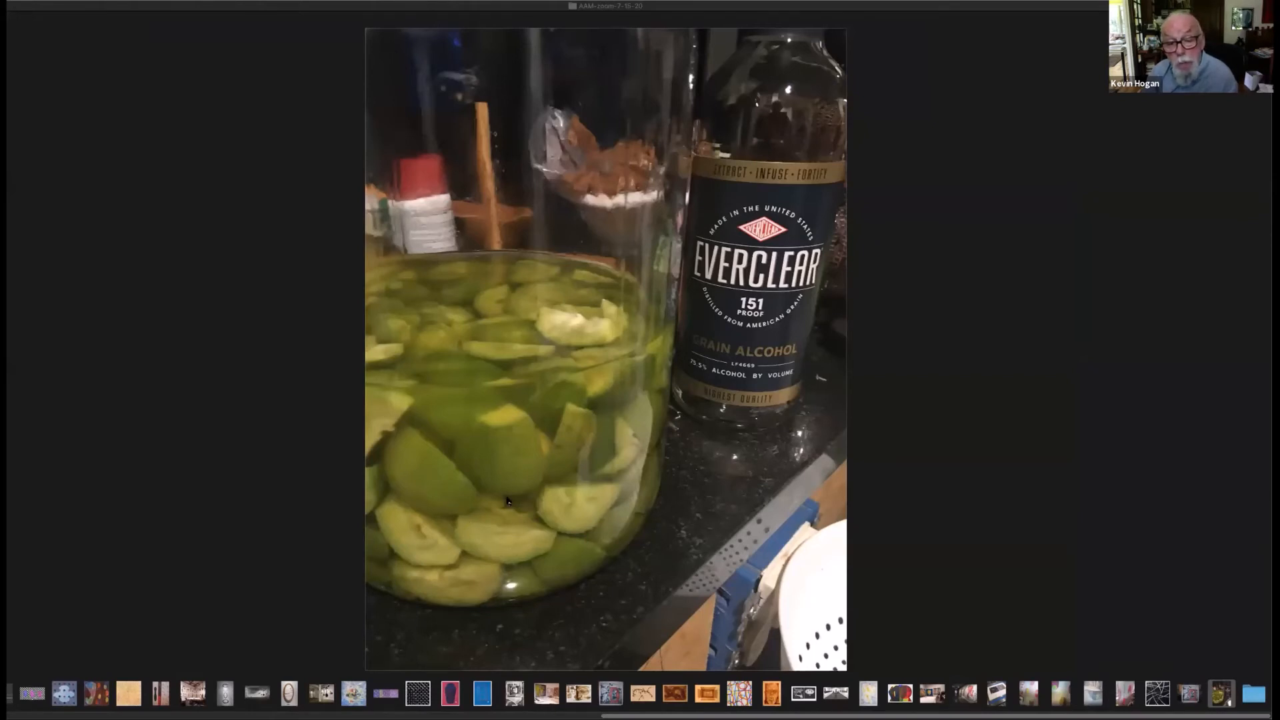
{"action": "mouse_move", "coordinate": [566, 466]}
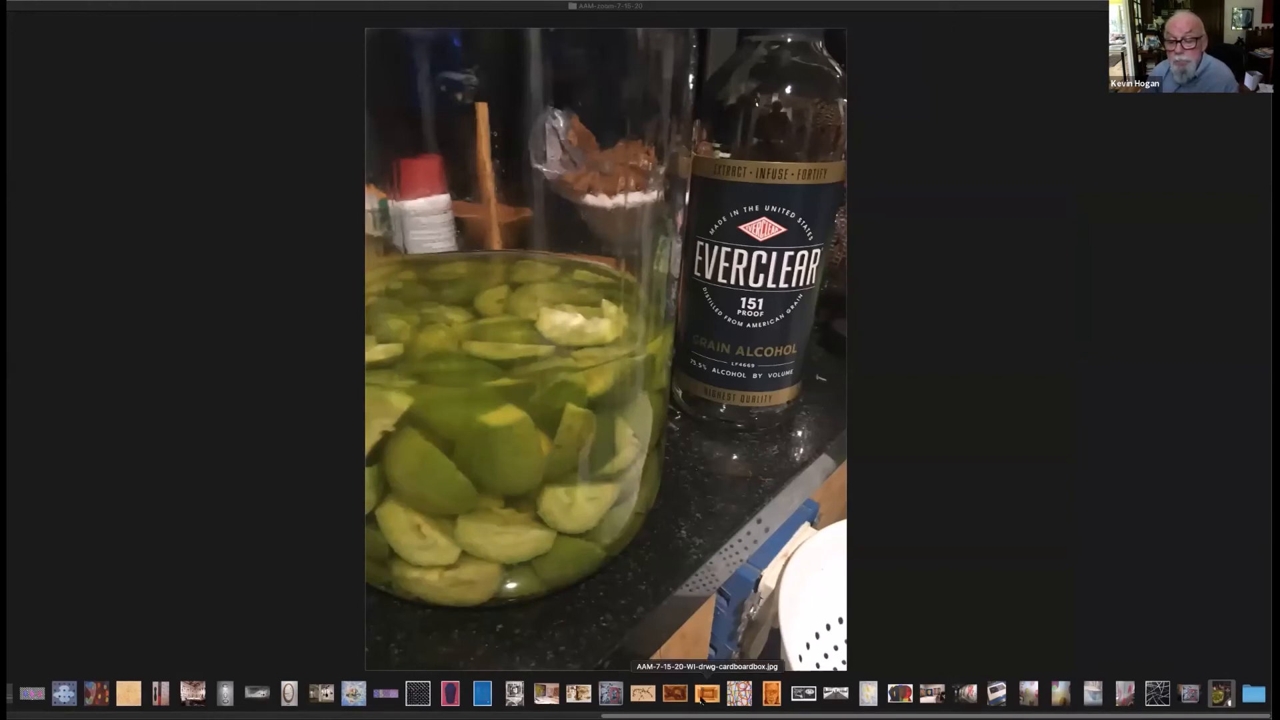
- Display the sepia drawing of the open cardboard box
{"action": "left_click", "coordinate": [706, 695]}
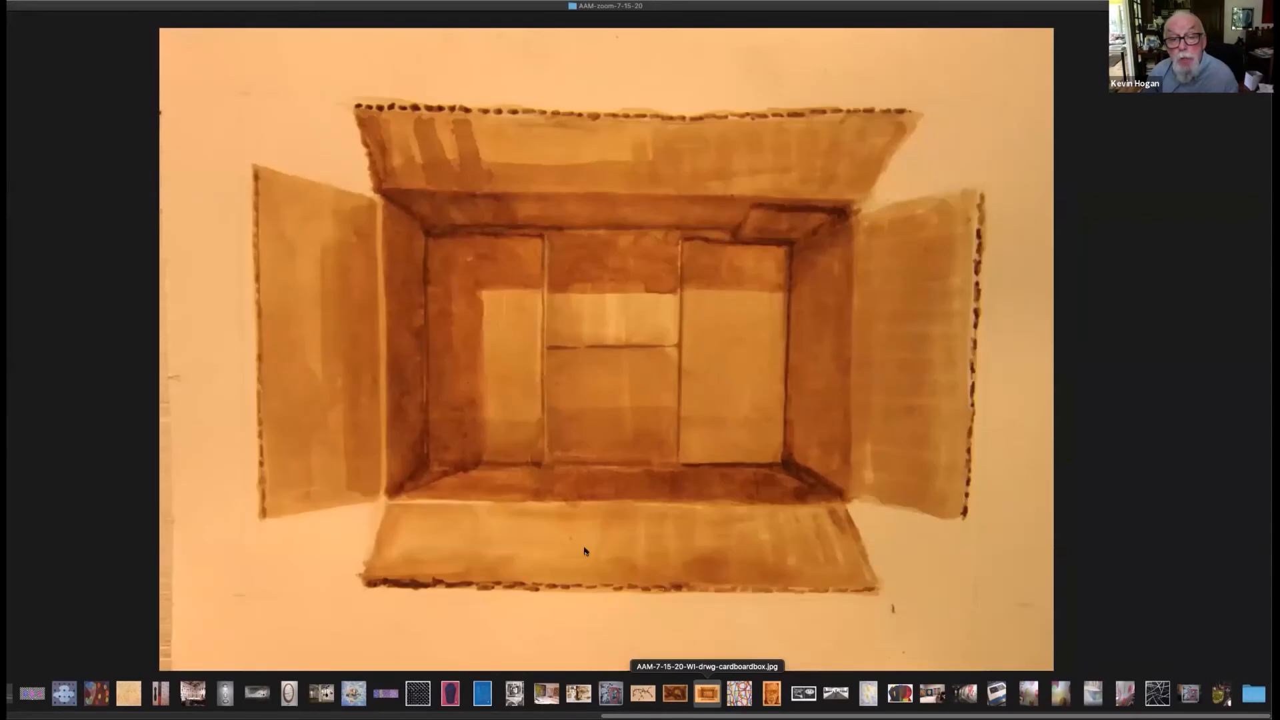
{"action": "mouse_move", "coordinate": [354, 317]}
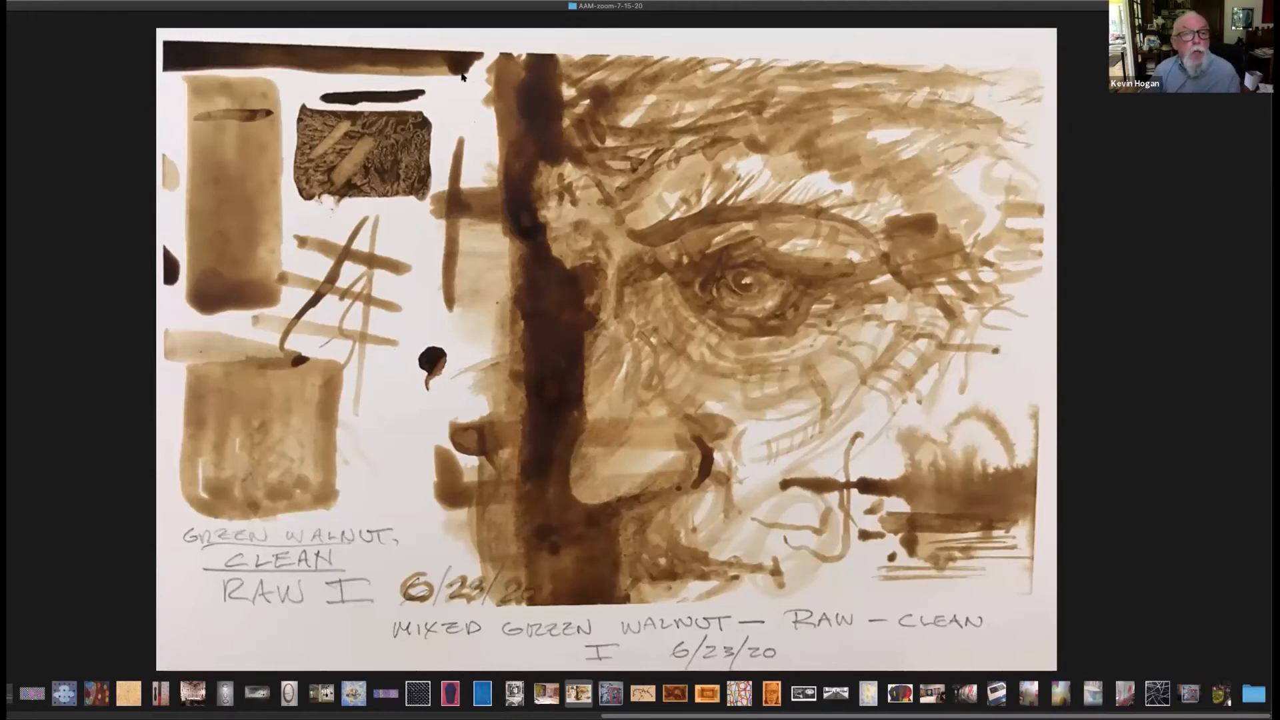
{"action": "mouse_move", "coordinate": [752, 293]}
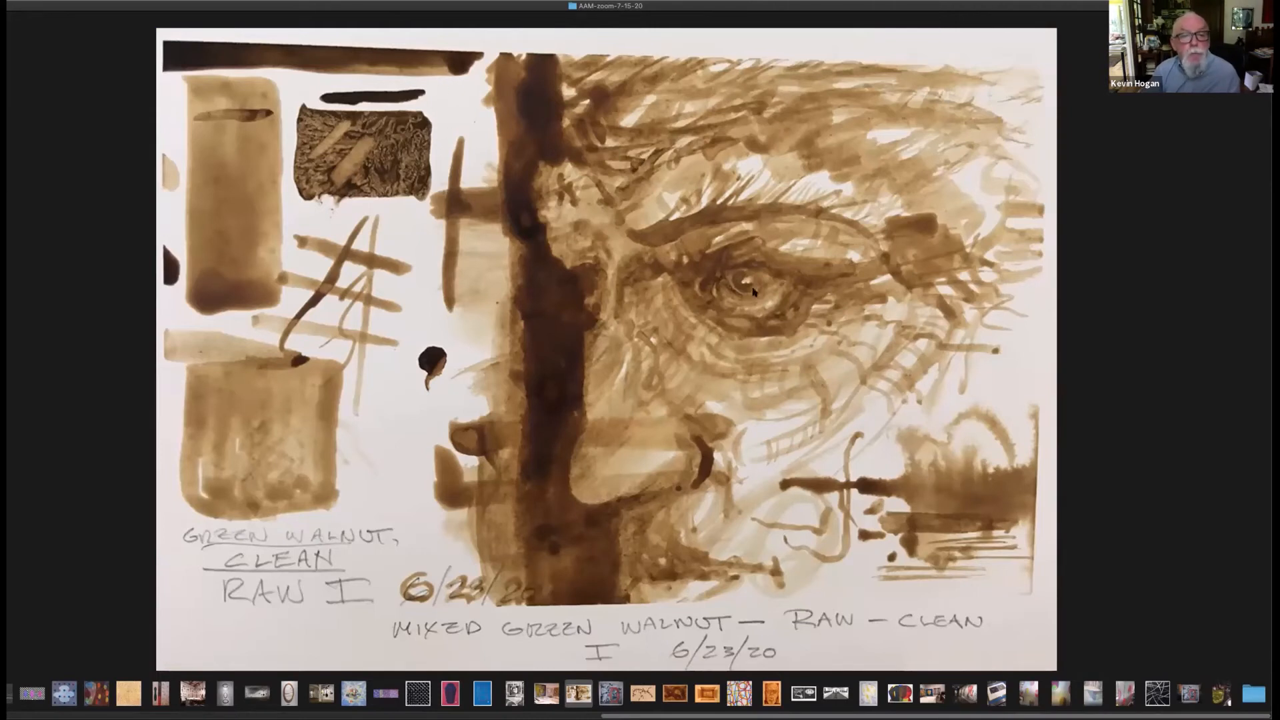
{"action": "mouse_move", "coordinate": [160, 60]}
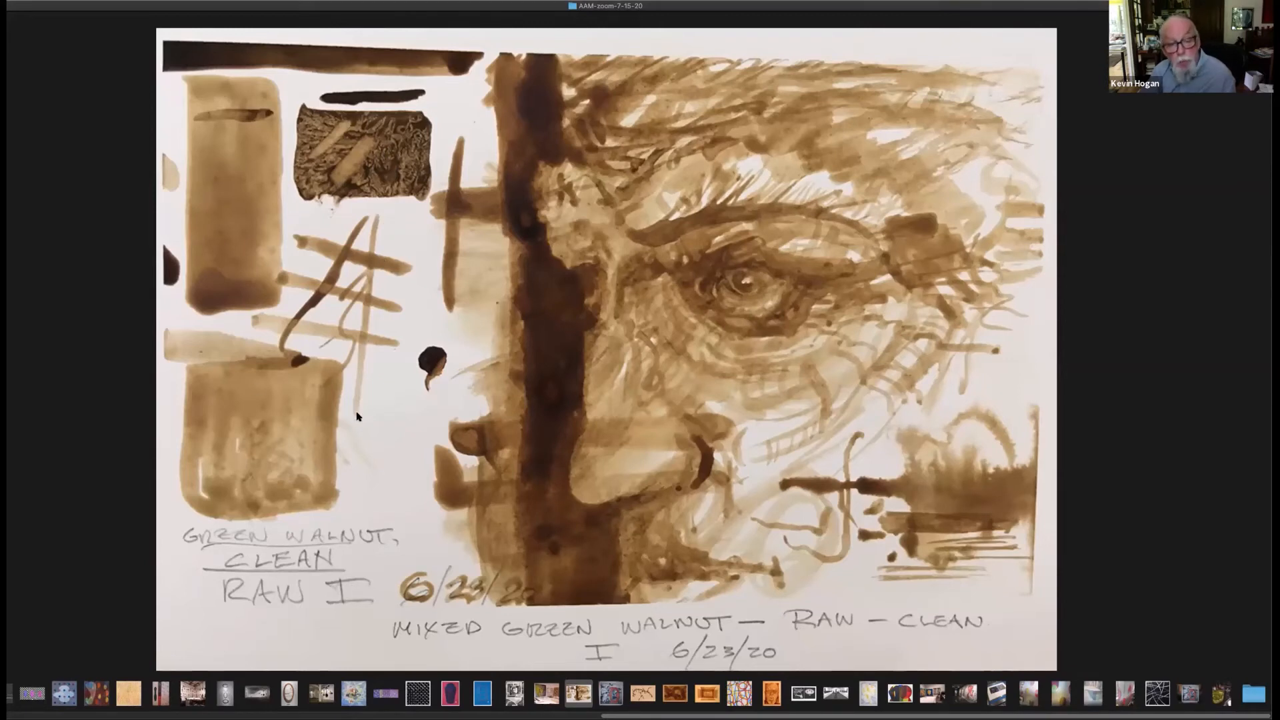
{"action": "mouse_move", "coordinate": [449, 488]}
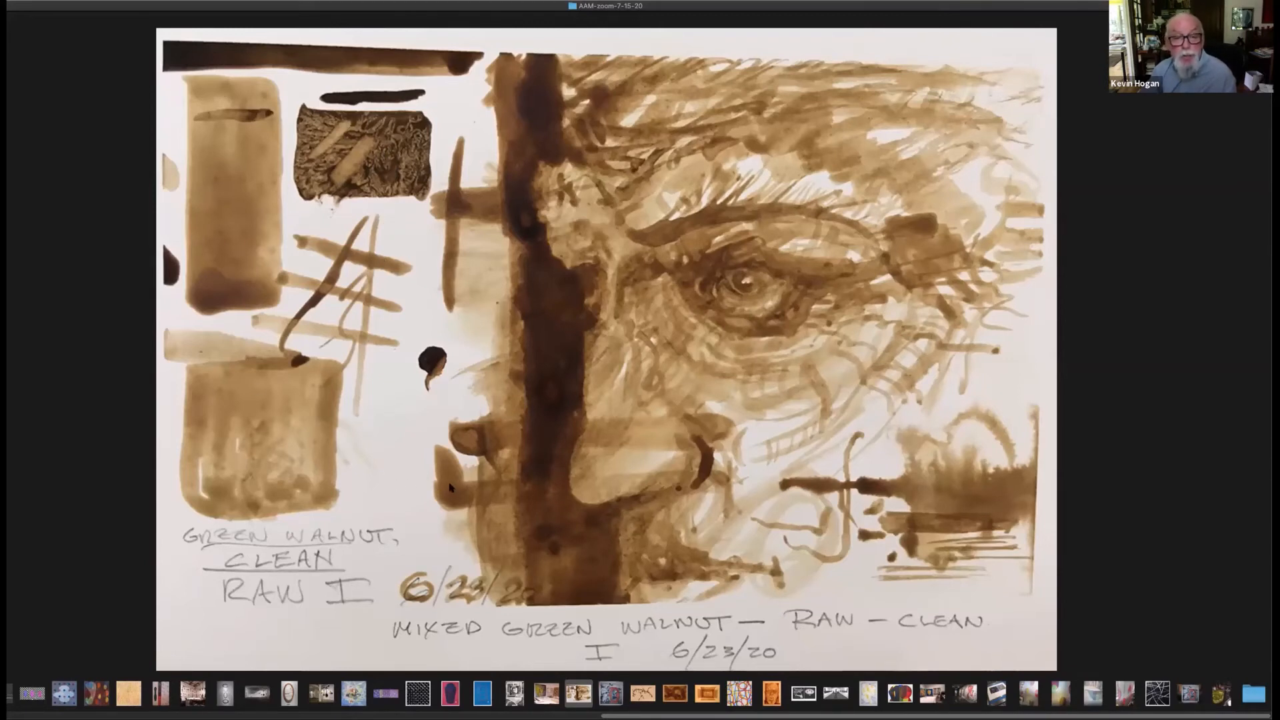
{"action": "mouse_move", "coordinate": [879, 295]}
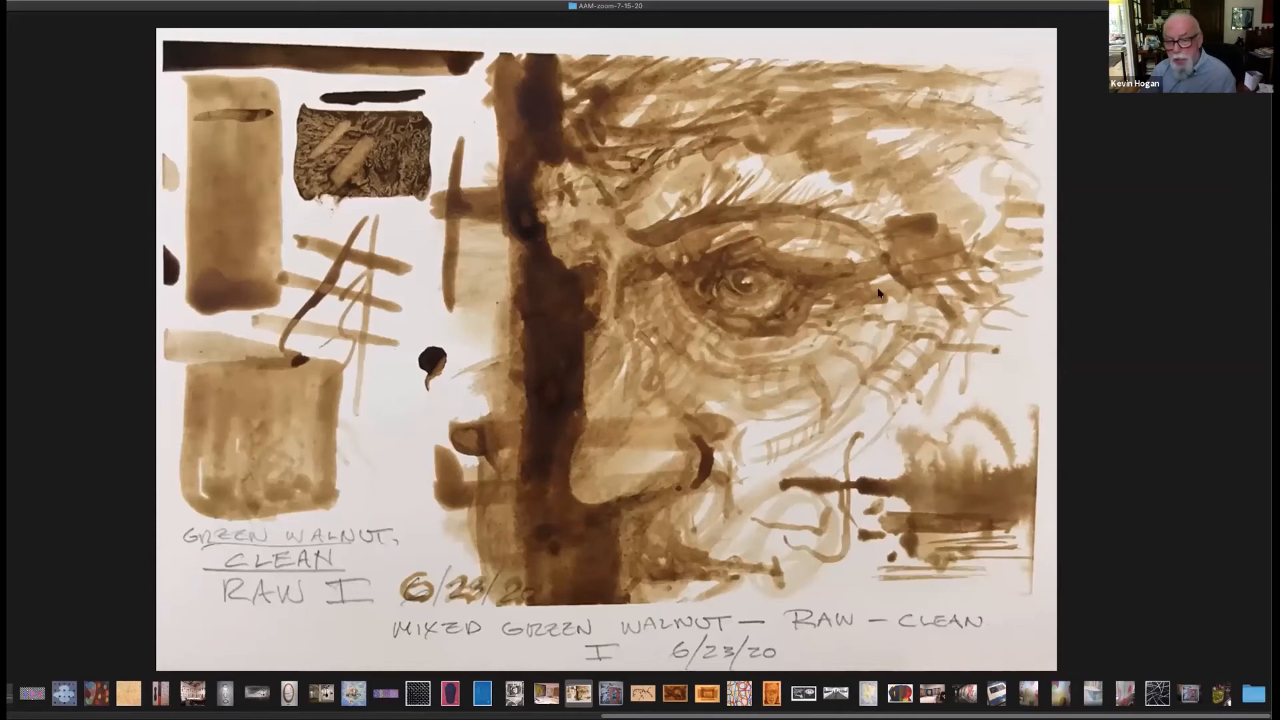
{"action": "mouse_move", "coordinate": [979, 527]}
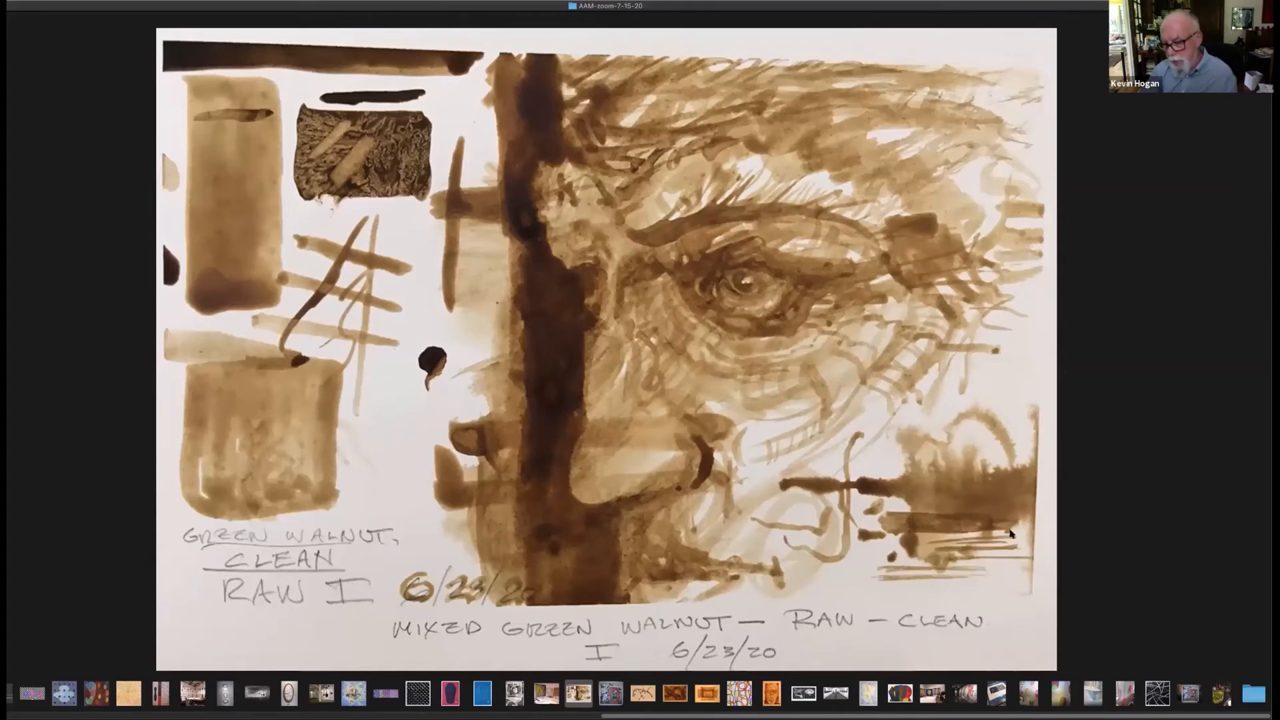
{"action": "mouse_move", "coordinate": [969, 505]}
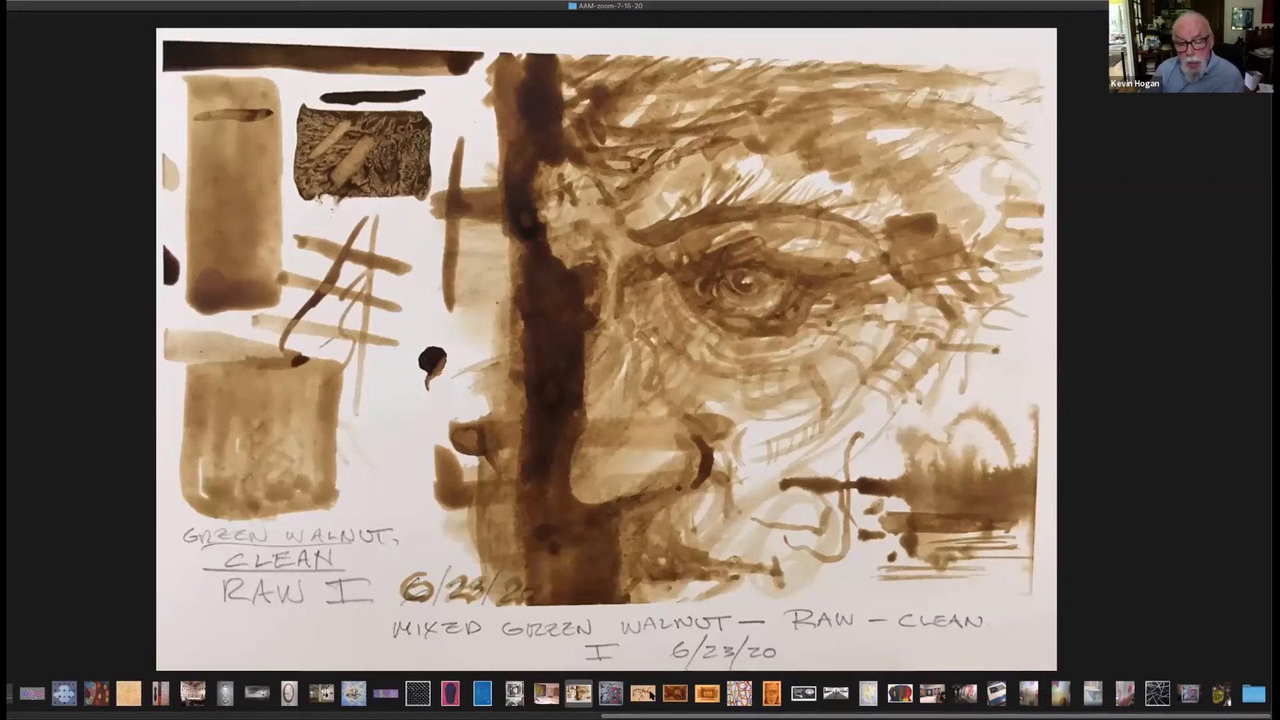
- Show the branching walnut-ink blot drawing, then return to the sepia open-box watercolor
{"action": "left_click", "coordinate": [642, 699]}
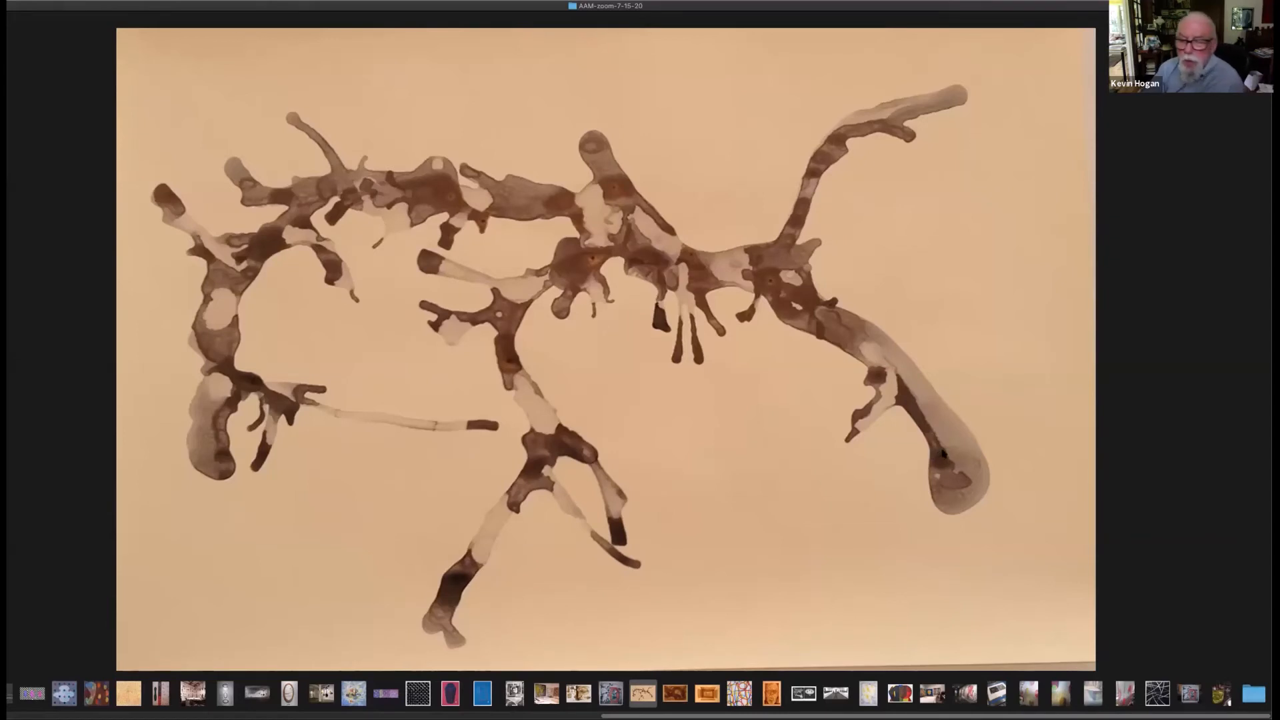
{"action": "mouse_move", "coordinate": [951, 473]}
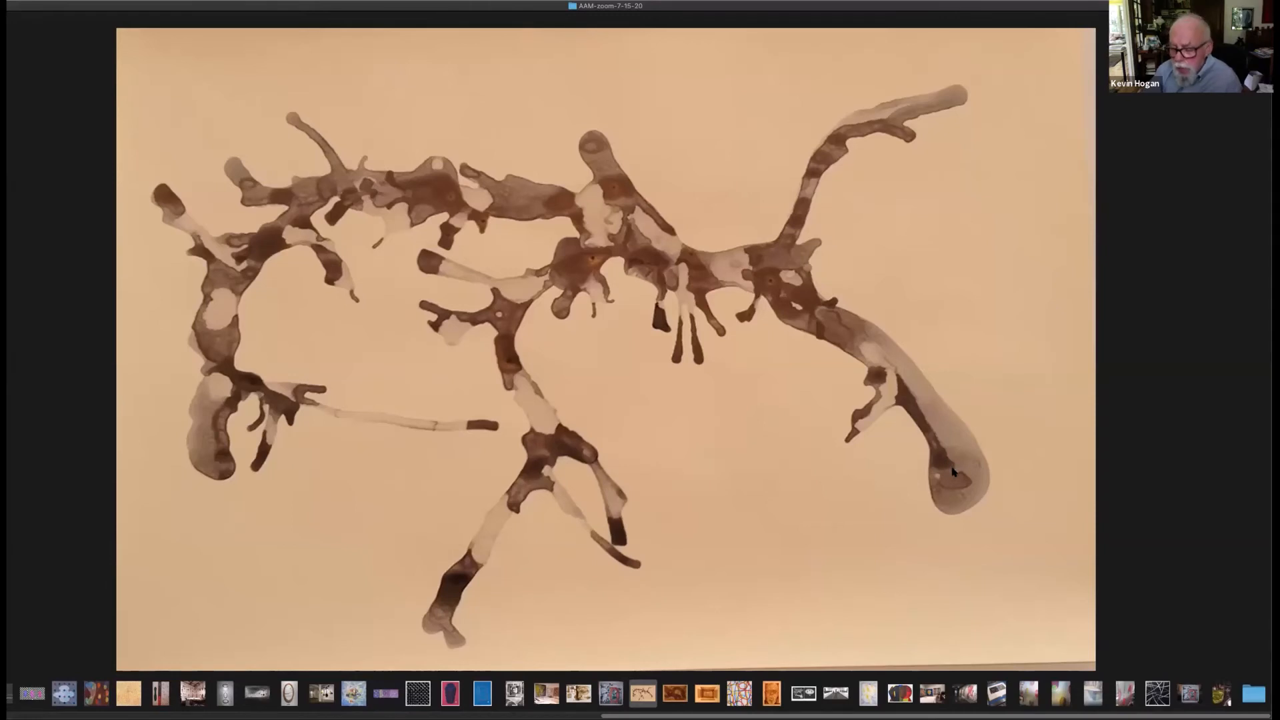
{"action": "mouse_move", "coordinate": [848, 589]}
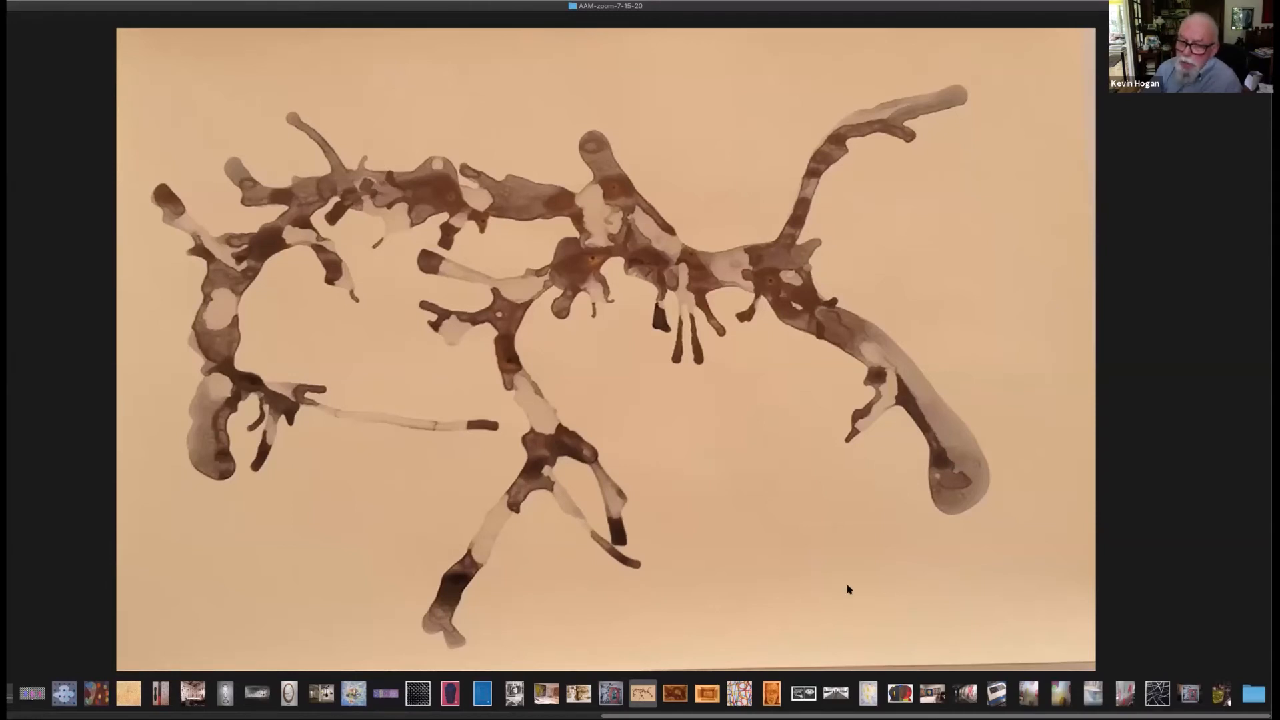
{"action": "mouse_move", "coordinate": [914, 467]}
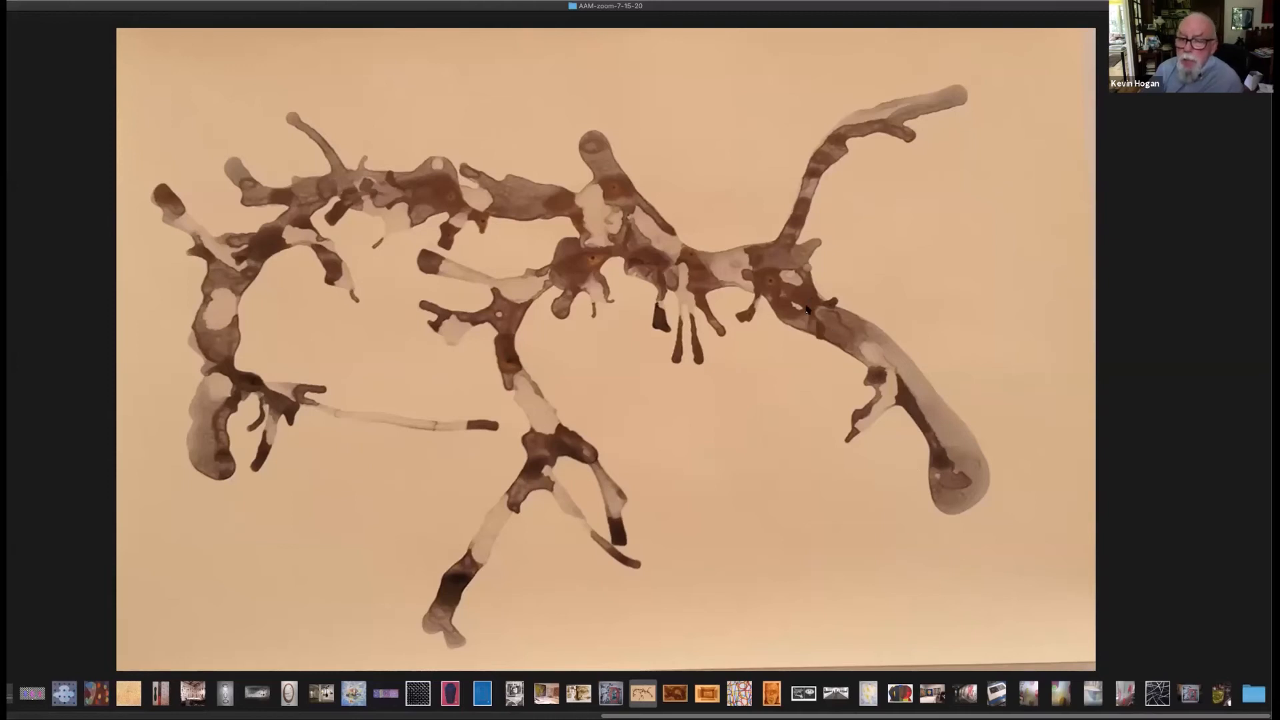
{"action": "mouse_move", "coordinate": [857, 577]}
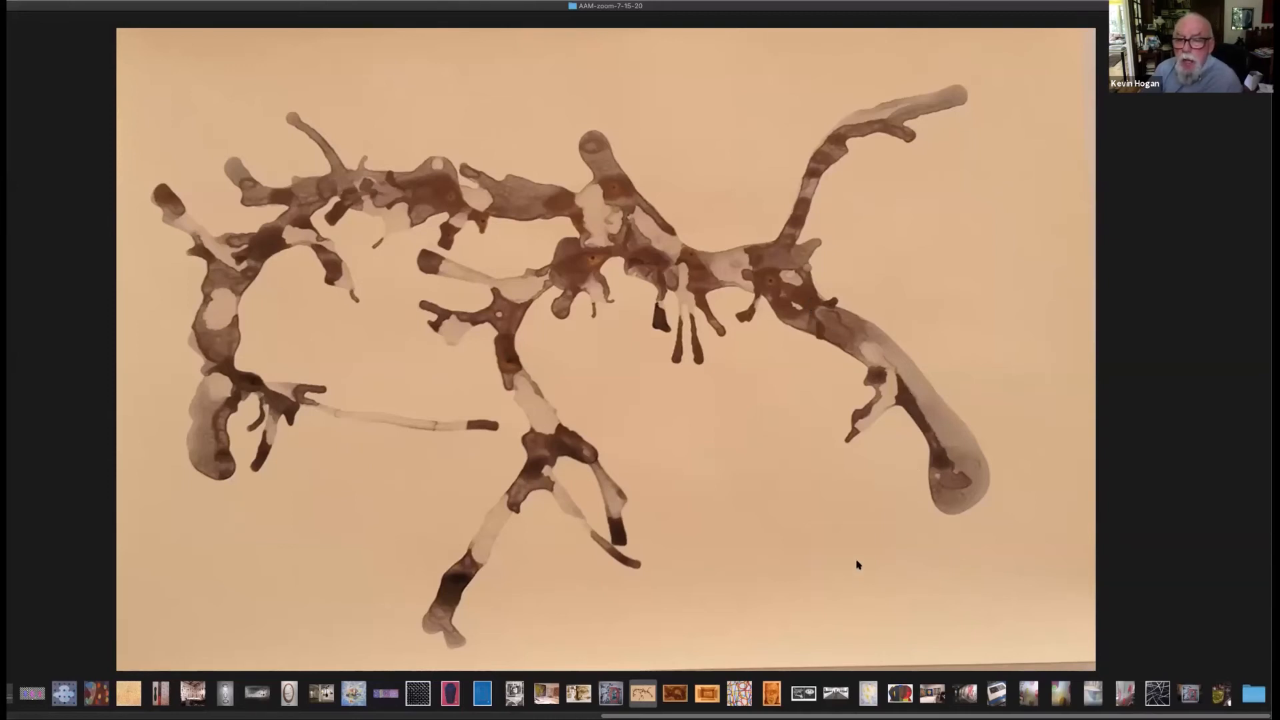
{"action": "mouse_move", "coordinate": [853, 470]}
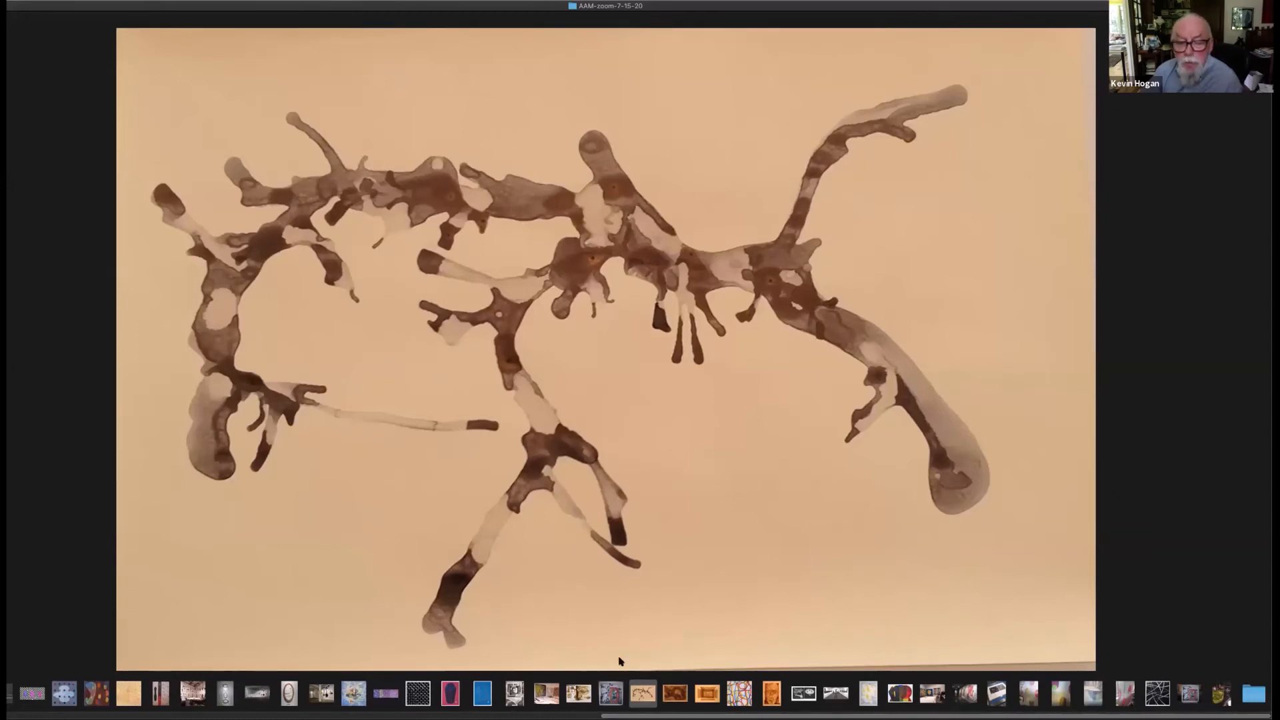
{"action": "left_click", "coordinate": [706, 694]}
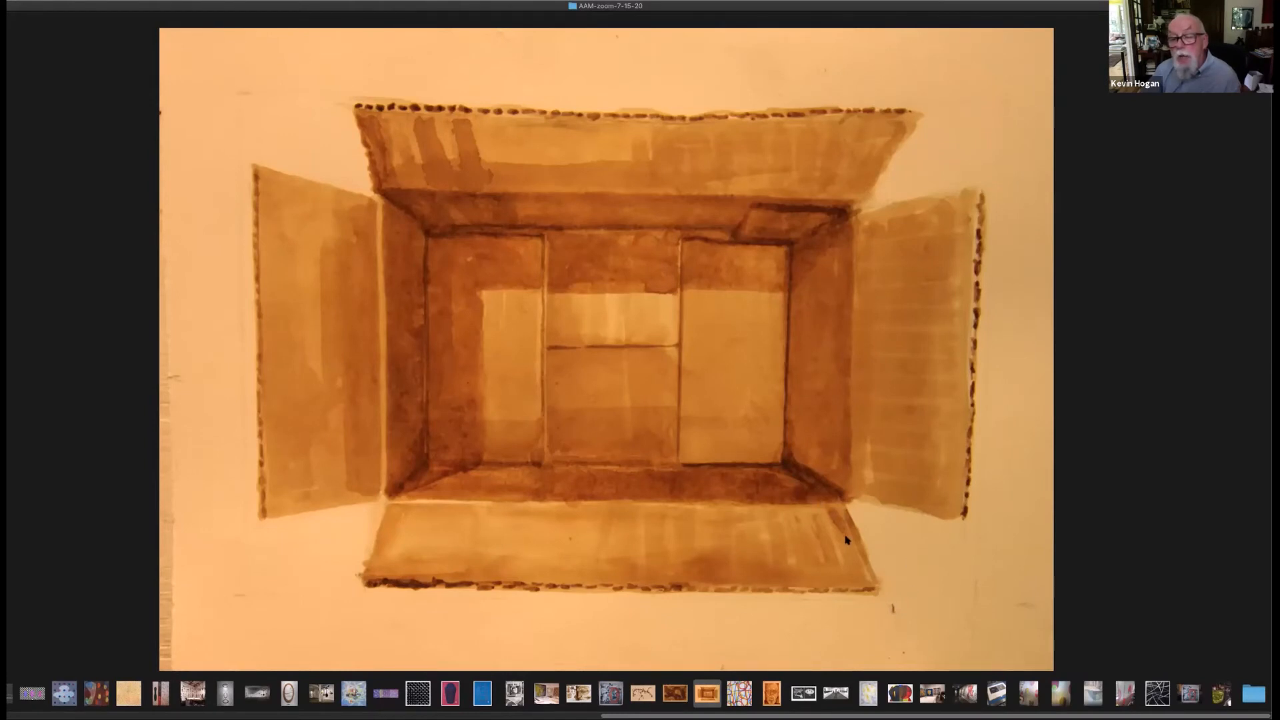
{"action": "mouse_move", "coordinate": [831, 502]}
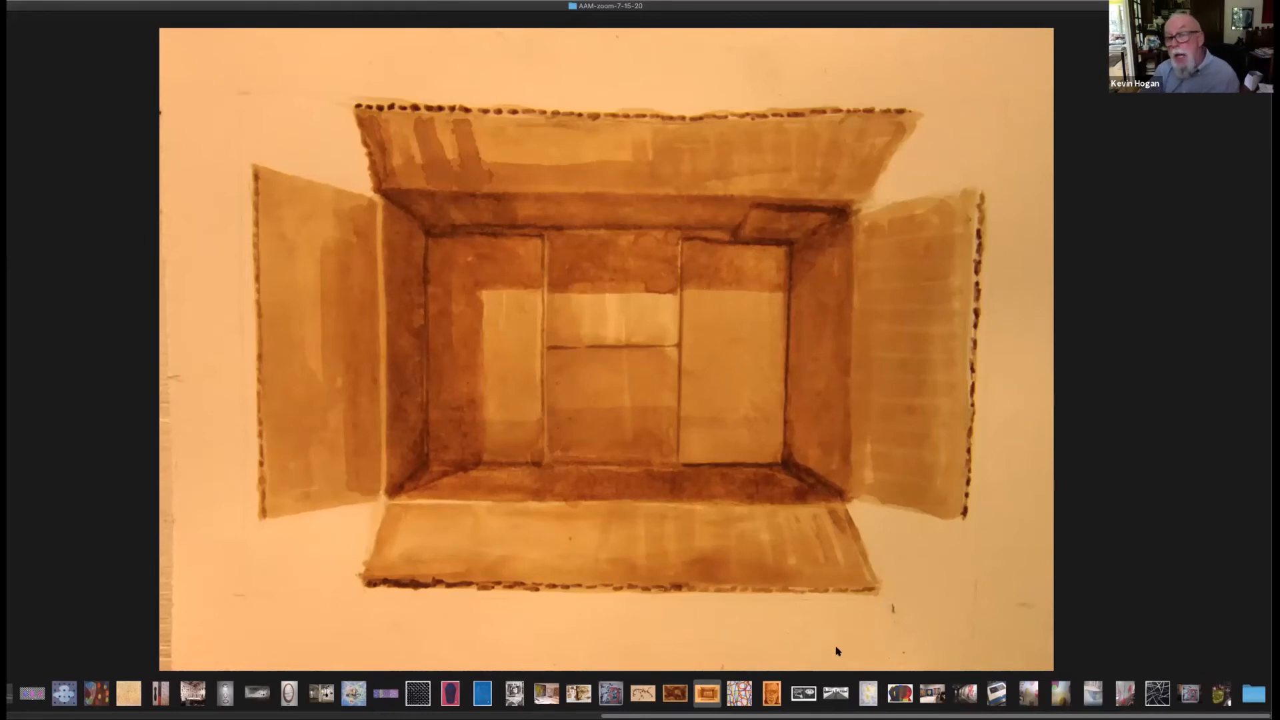
{"action": "mouse_move", "coordinate": [787, 613]}
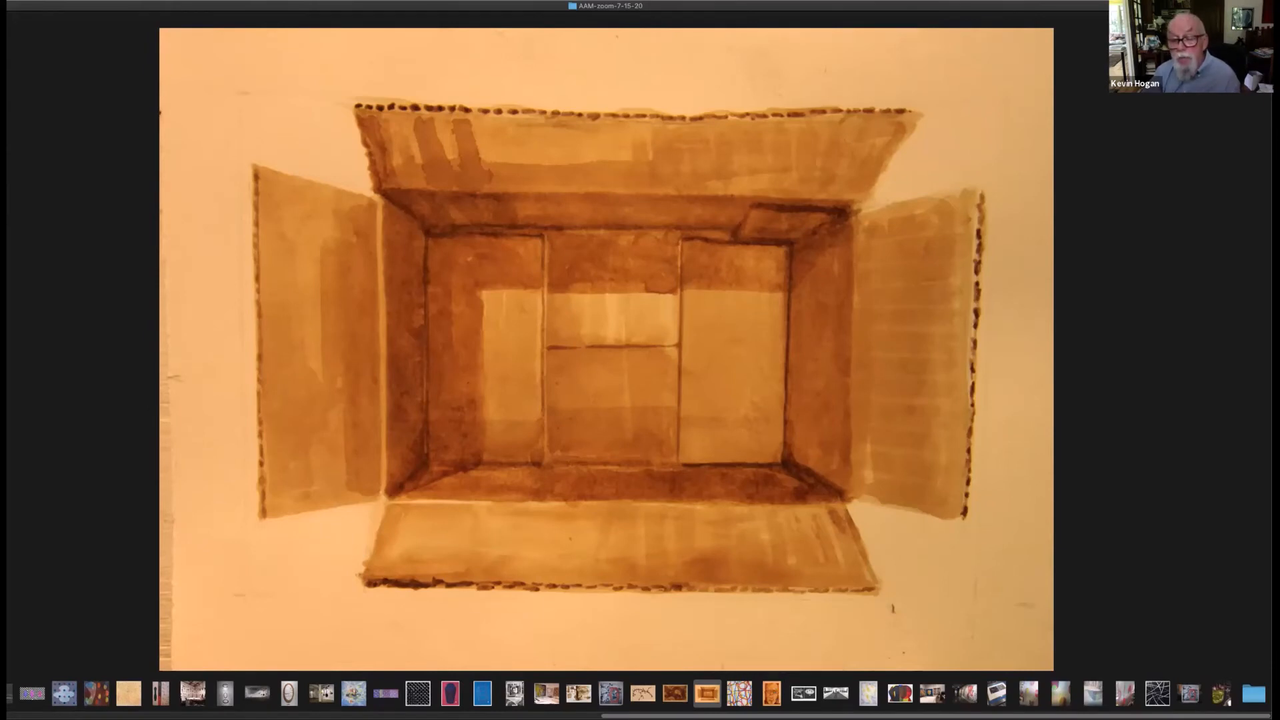
- Display the tall print of overlapping yellow, blue and peach ovals
{"action": "left_click", "coordinate": [864, 696]}
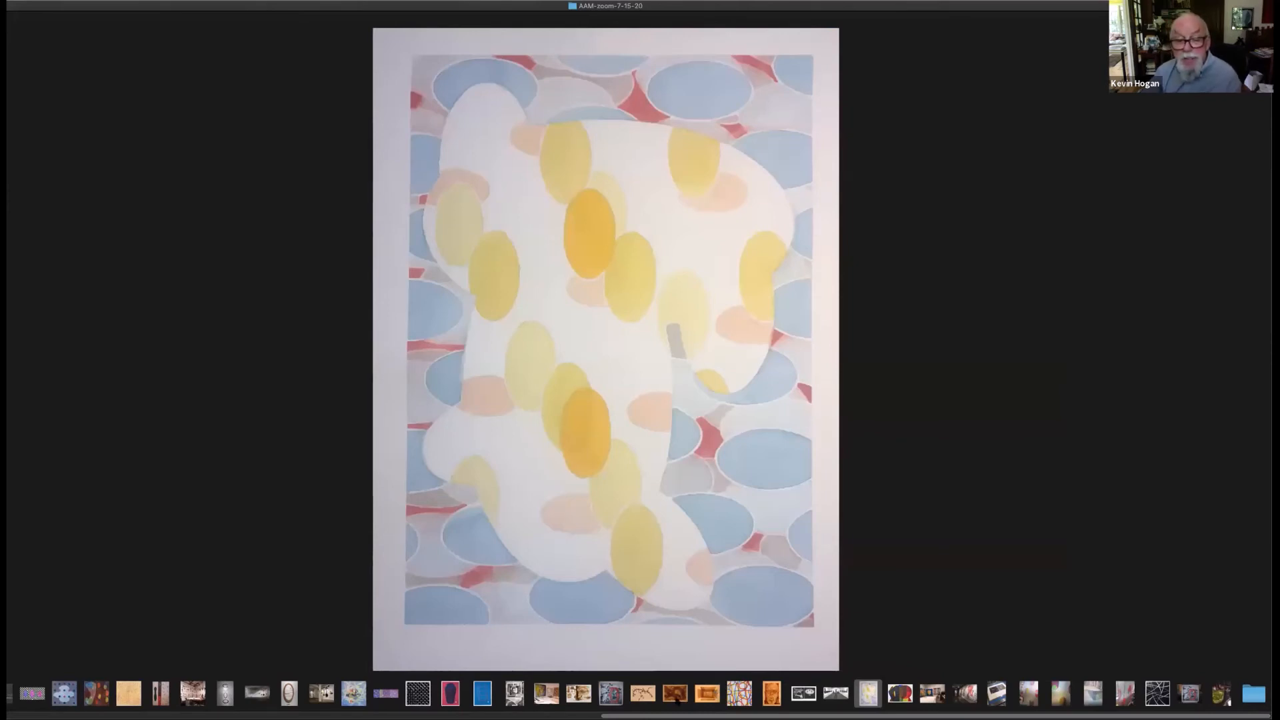
- Advance from the purple oval-pattern artwork to the sepia walnut-ink looping-bands drawing
{"action": "left_click", "coordinate": [675, 698]}
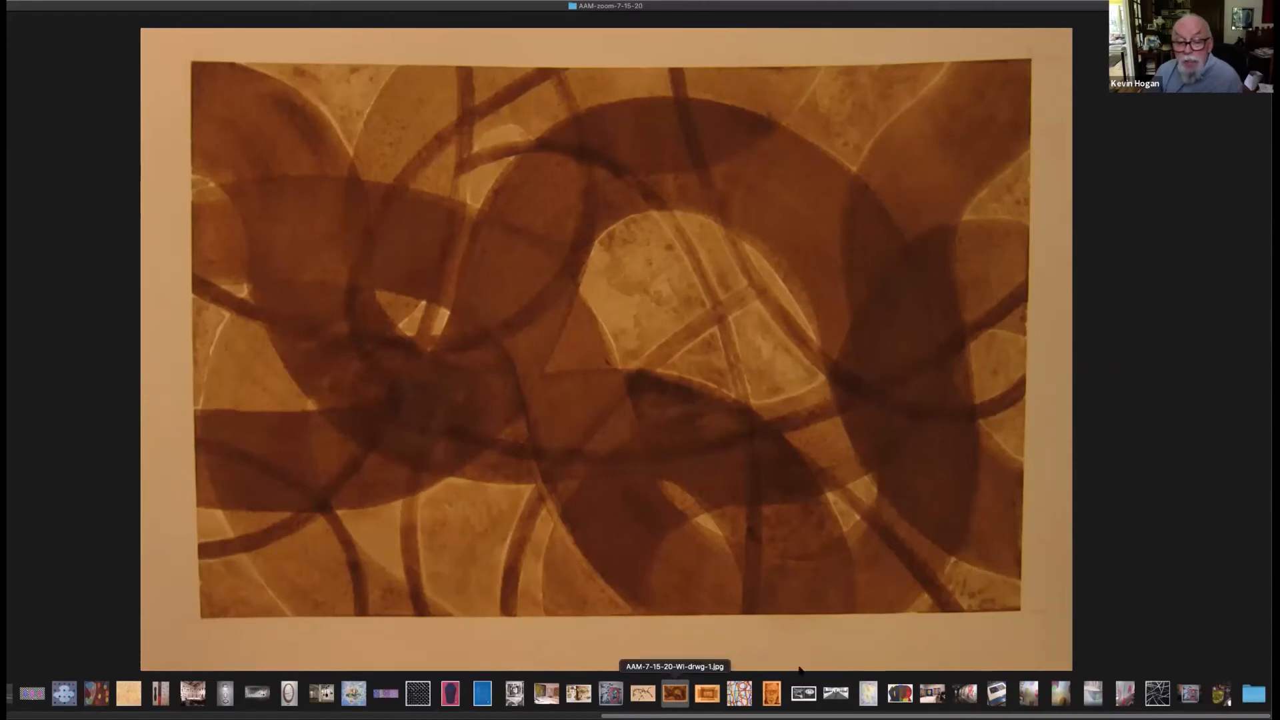
{"action": "mouse_move", "coordinate": [766, 698]}
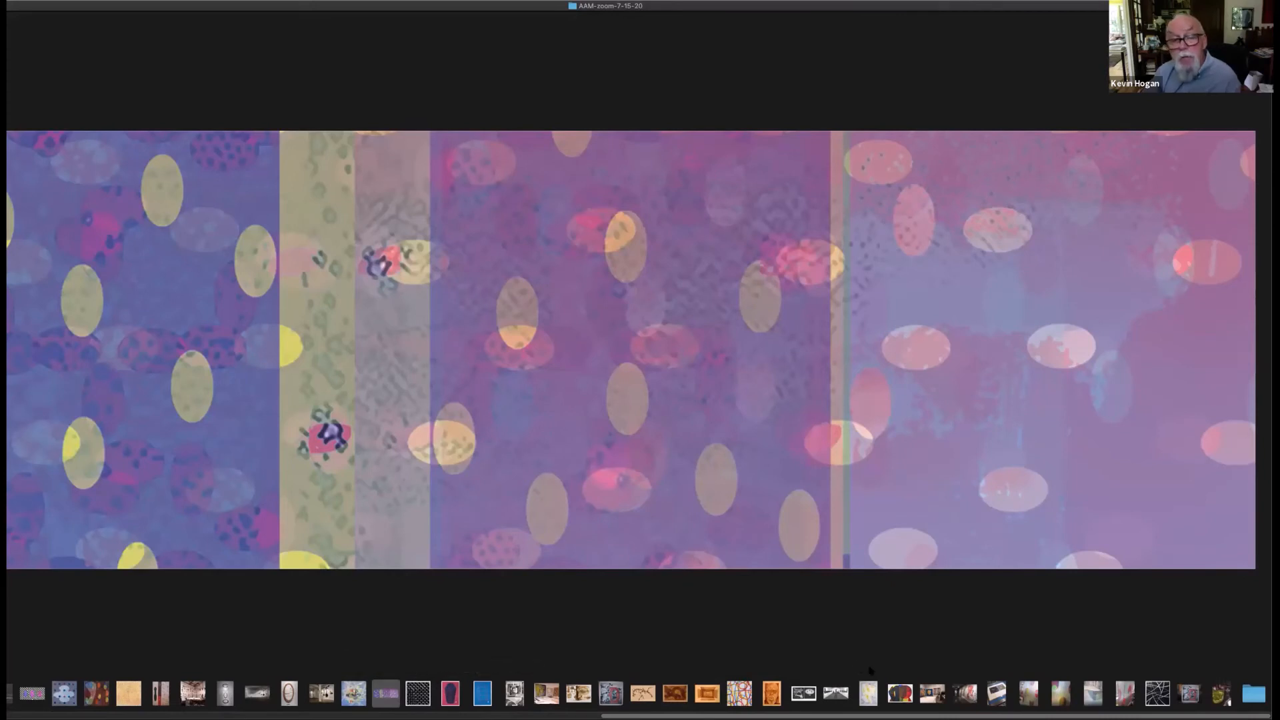
{"action": "mouse_move", "coordinate": [873, 664]}
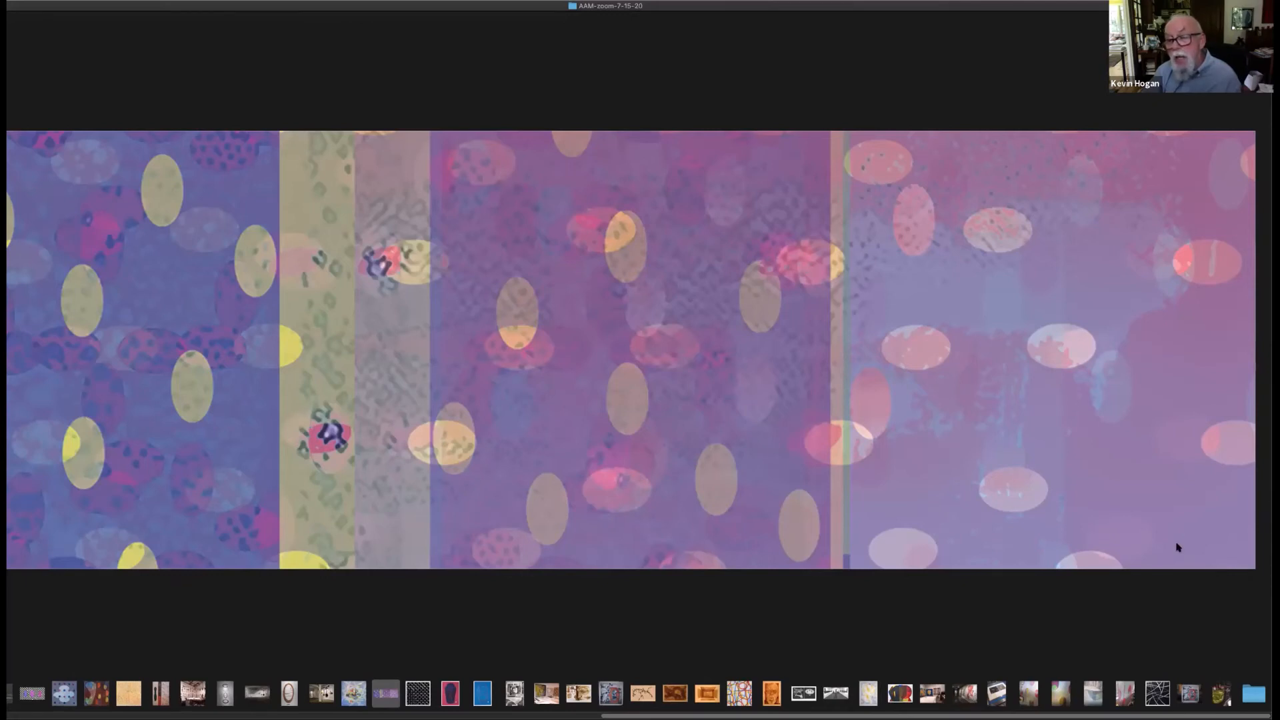
{"action": "mouse_move", "coordinate": [1037, 670]}
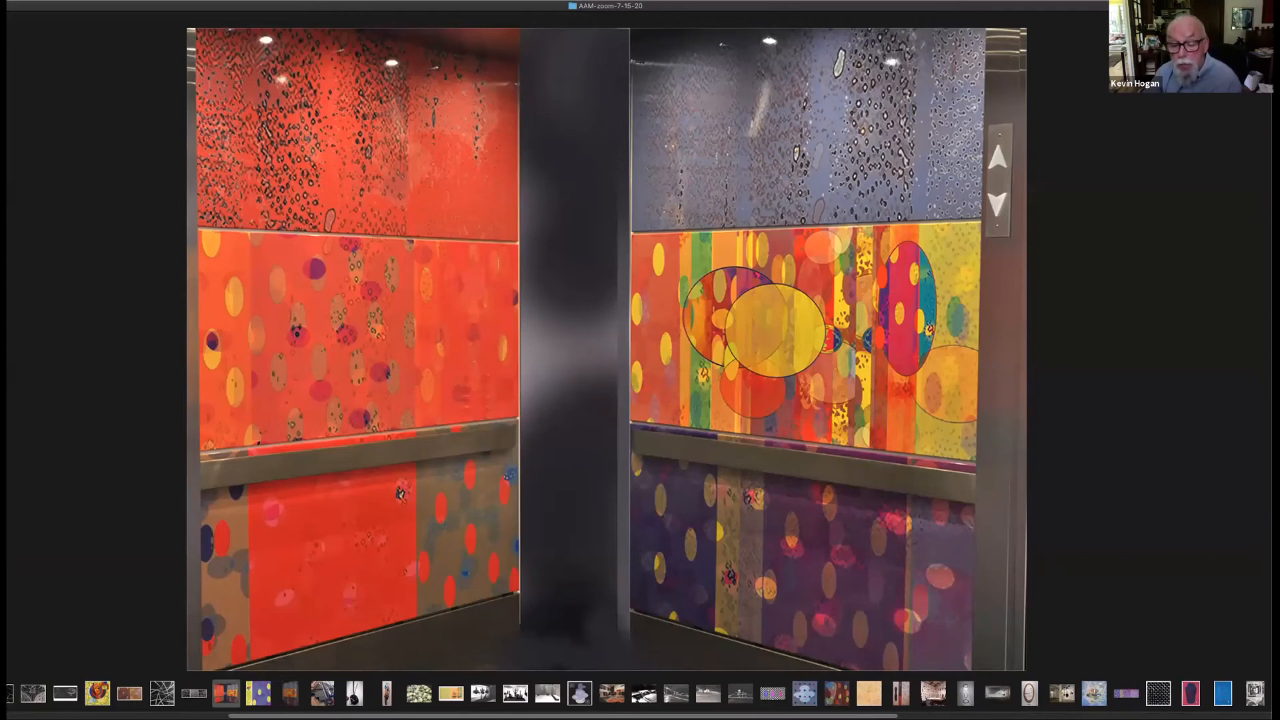
{"action": "mouse_move", "coordinate": [773, 698]}
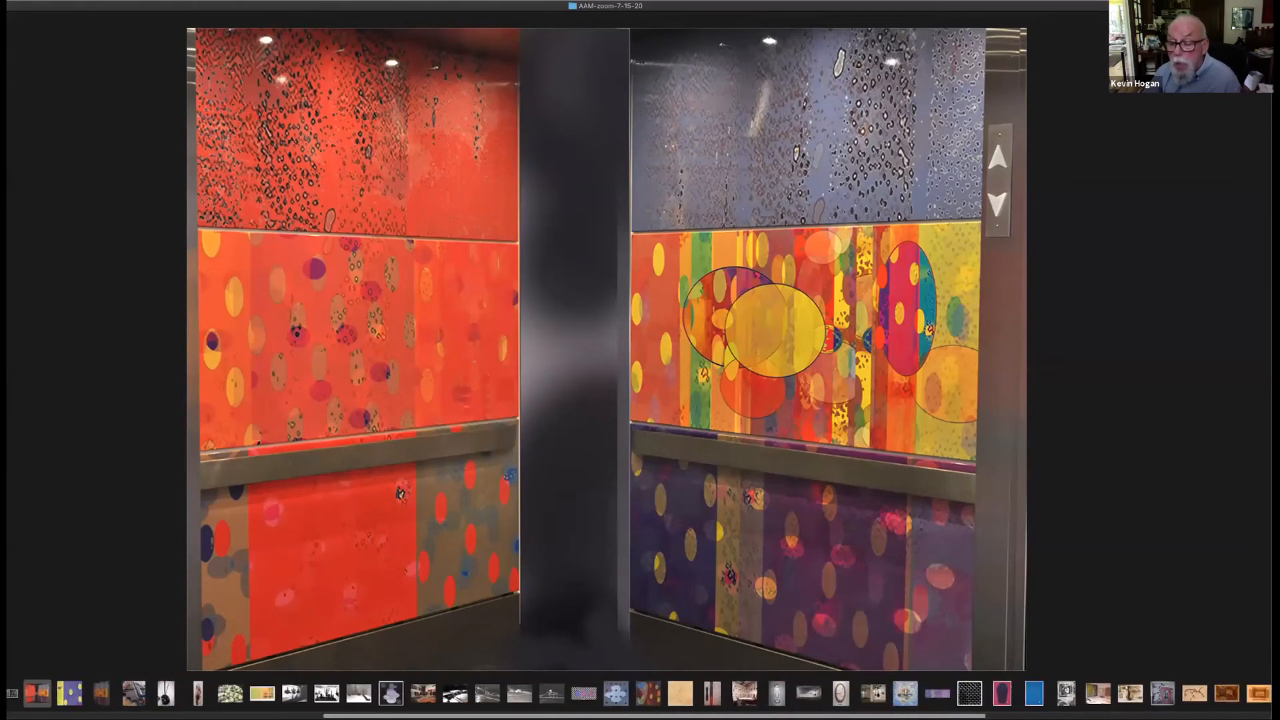
- Scroll the thumbnail filmstrip right past the elevator interior photo
{"action": "scroll", "scroll_direction": "right", "scroll_amount": 3}
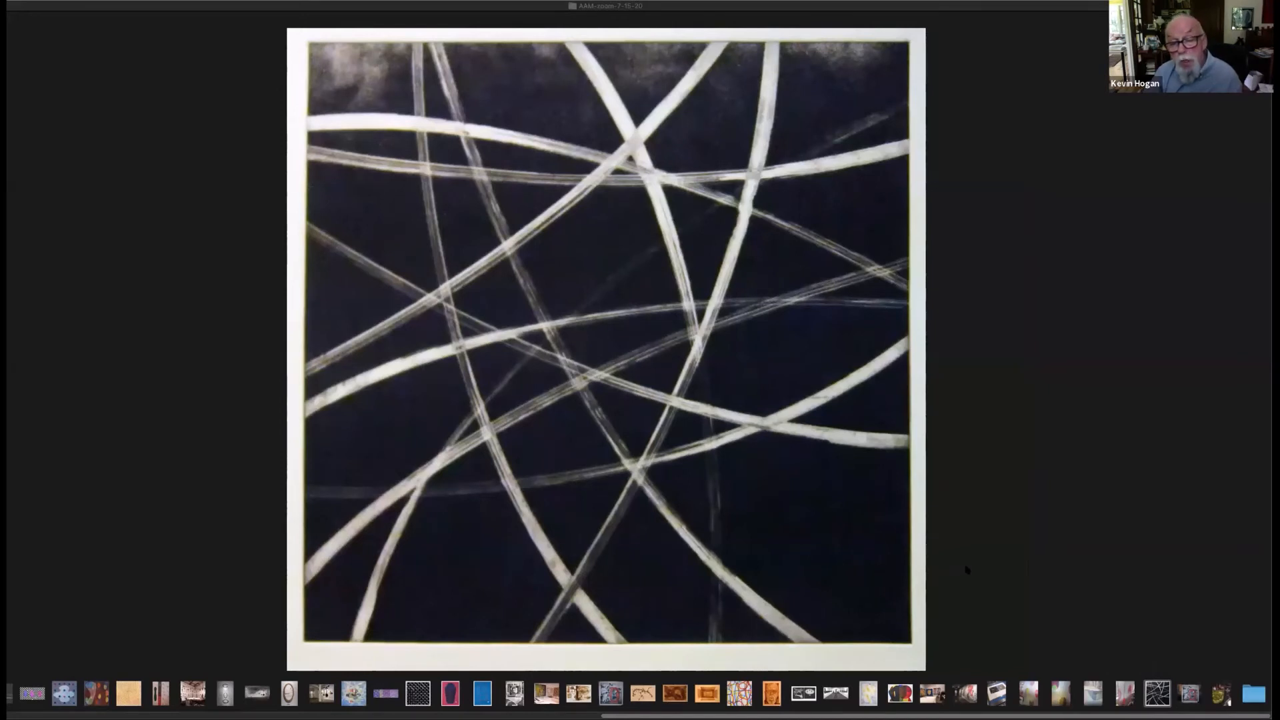
{"action": "mouse_move", "coordinate": [977, 546]}
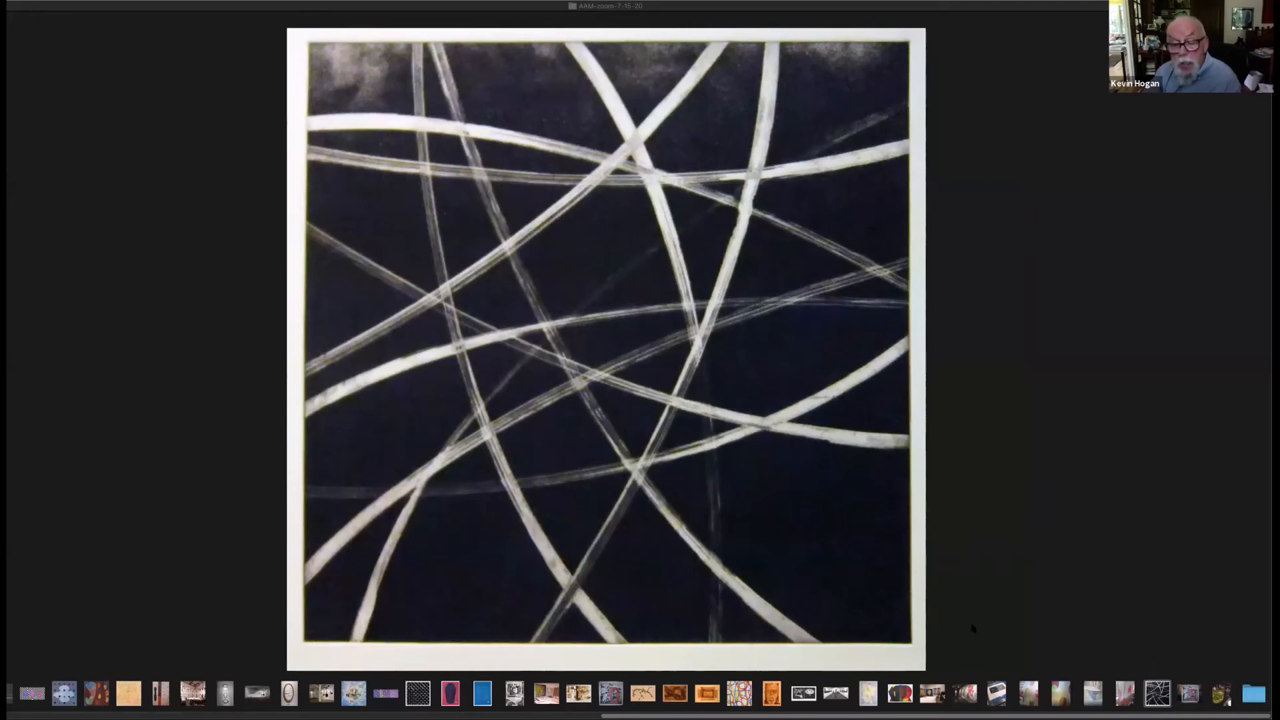
- Switch from the crisscrossing-arcs print to the sepia open cardboard box drawing
{"action": "left_click", "coordinate": [709, 697]}
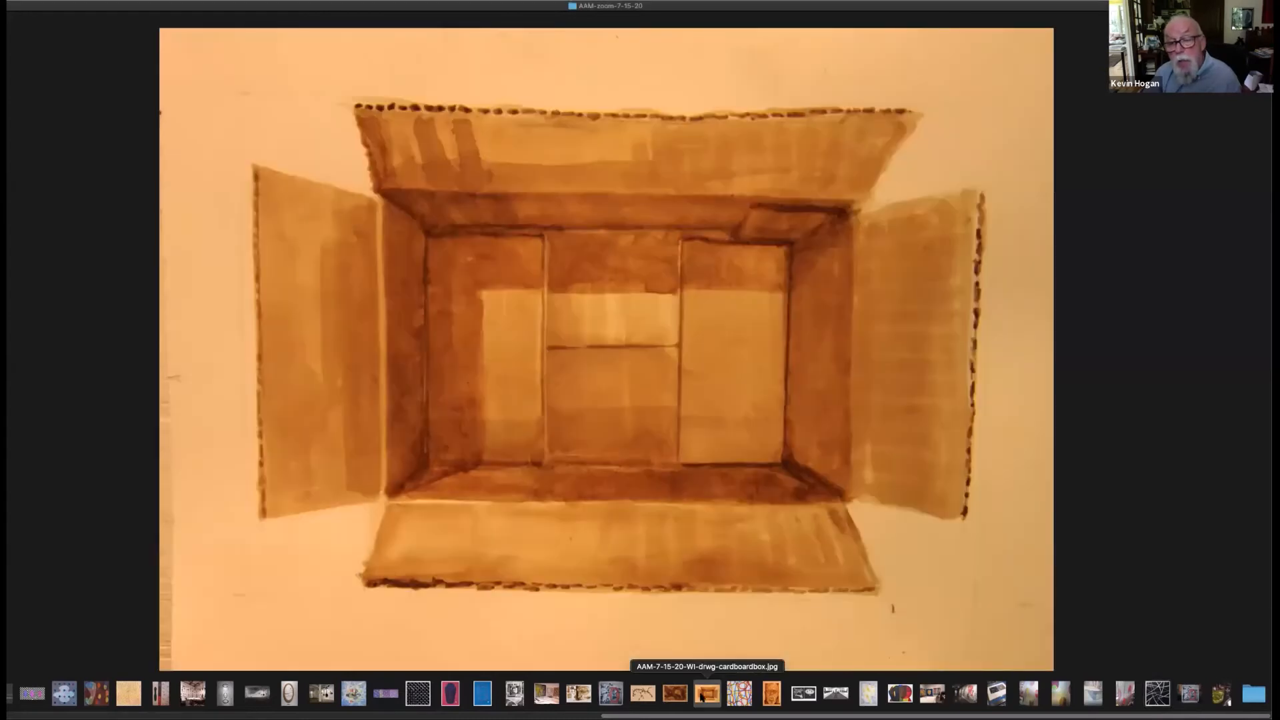
{"action": "mouse_move", "coordinate": [895, 473]}
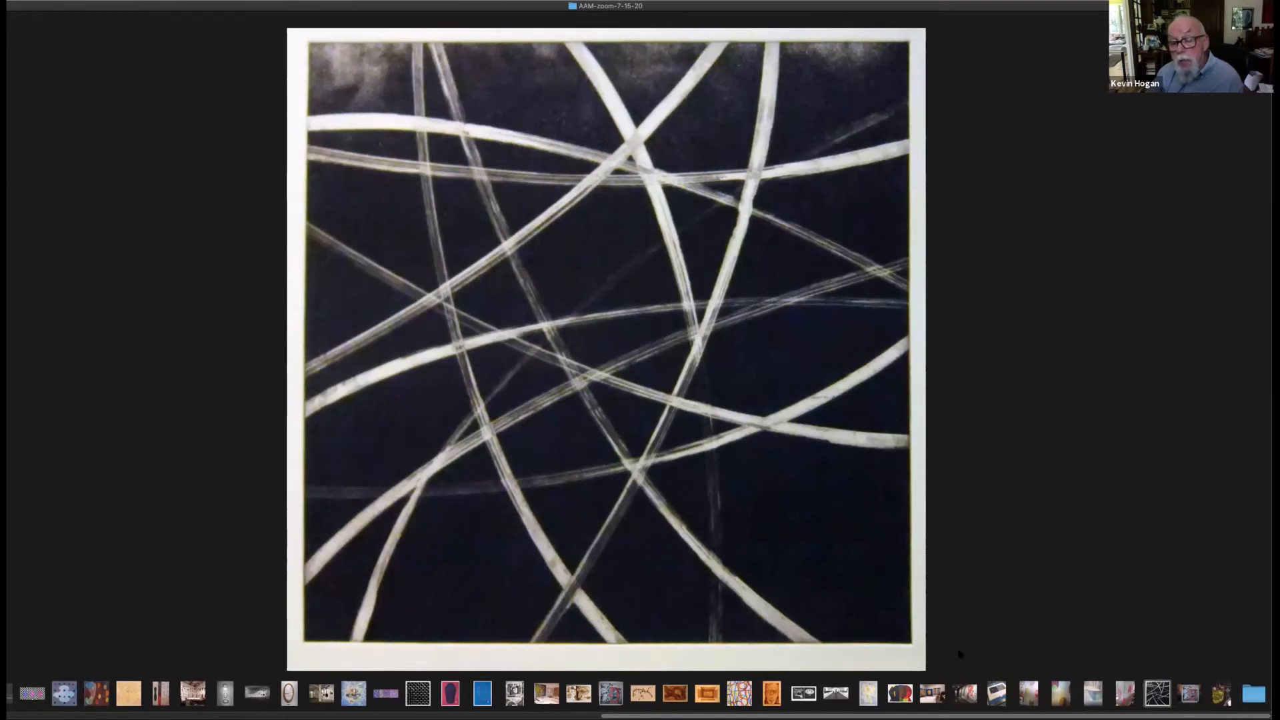
{"action": "mouse_move", "coordinate": [972, 634]}
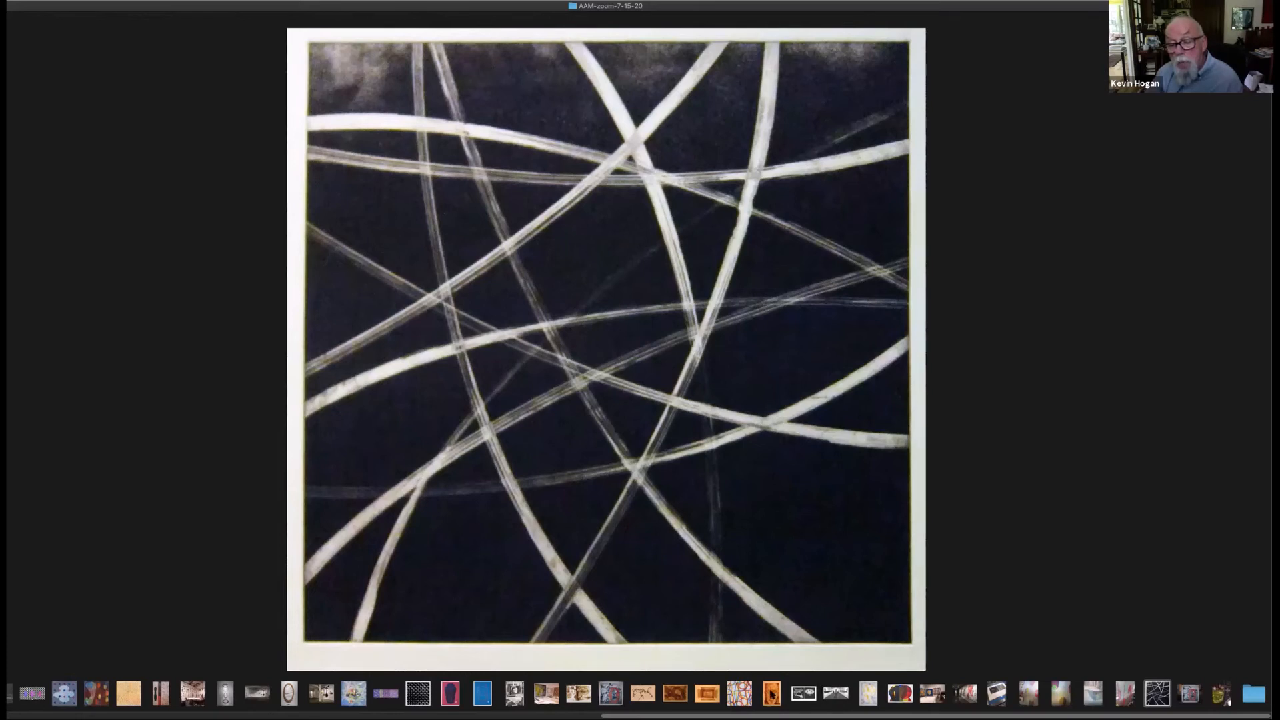
{"action": "mouse_move", "coordinate": [771, 694]}
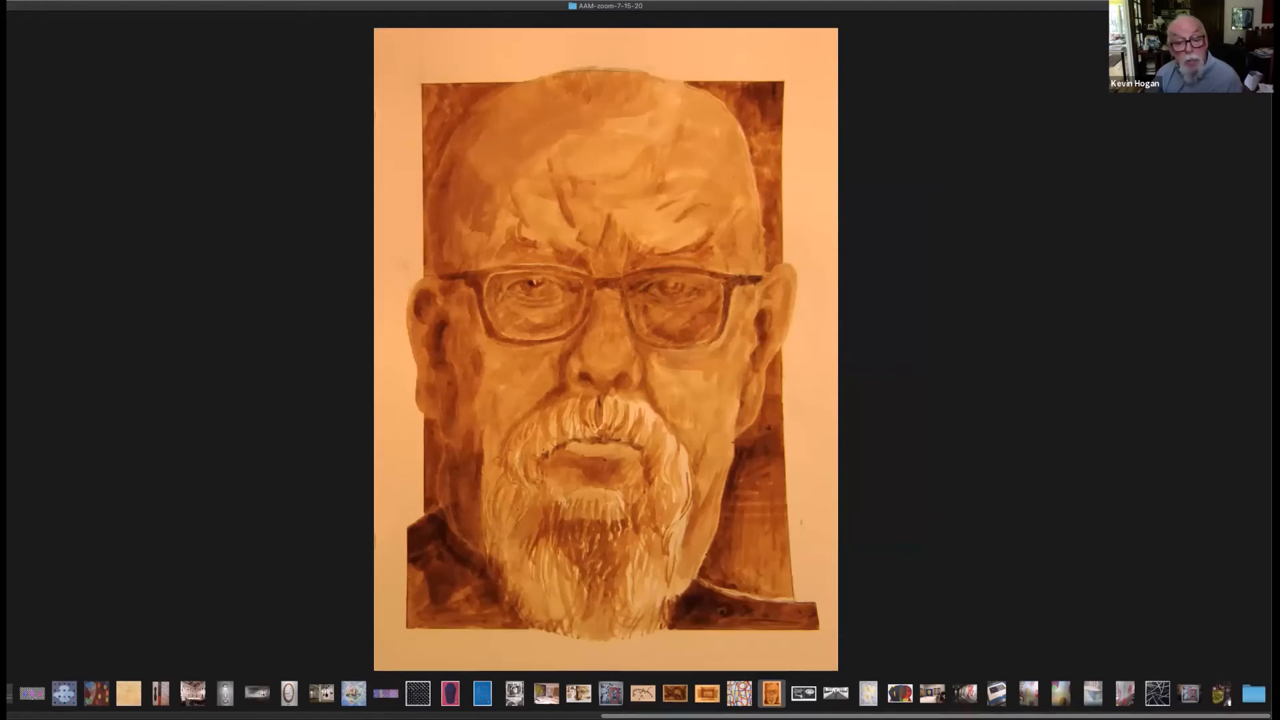
{"action": "mouse_move", "coordinate": [571, 706]}
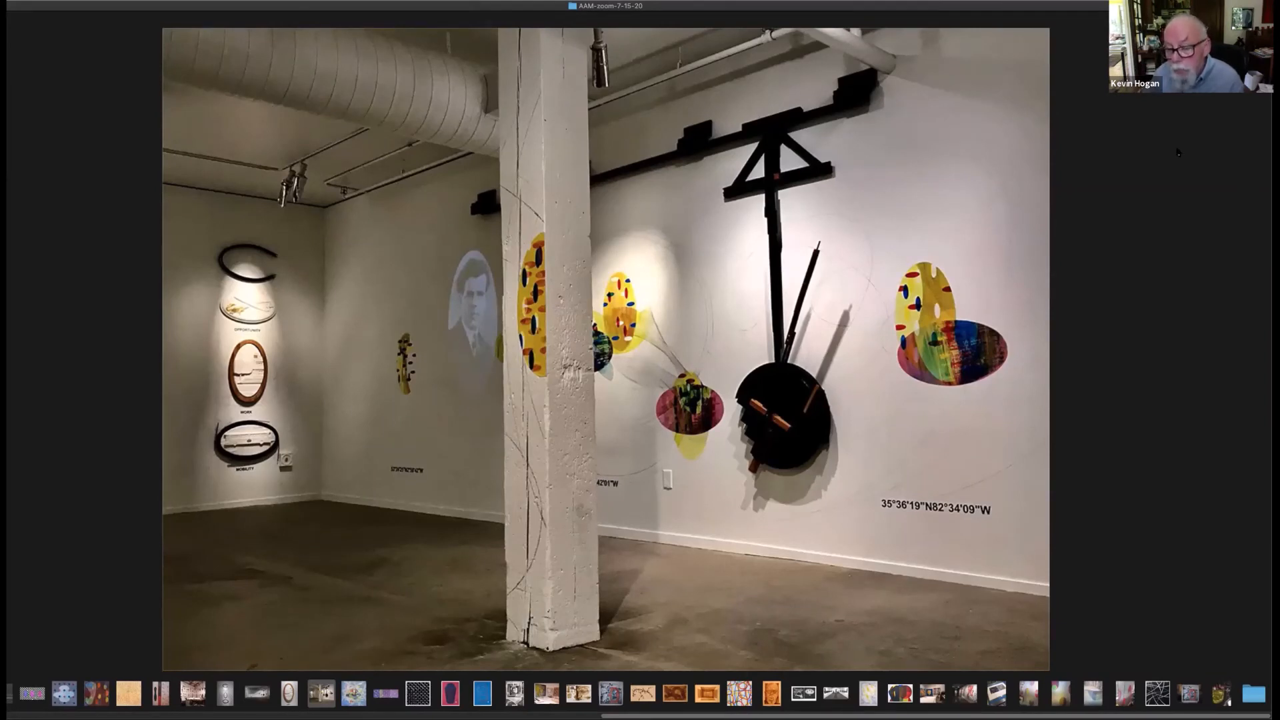
{"action": "mouse_move", "coordinate": [1093, 232]}
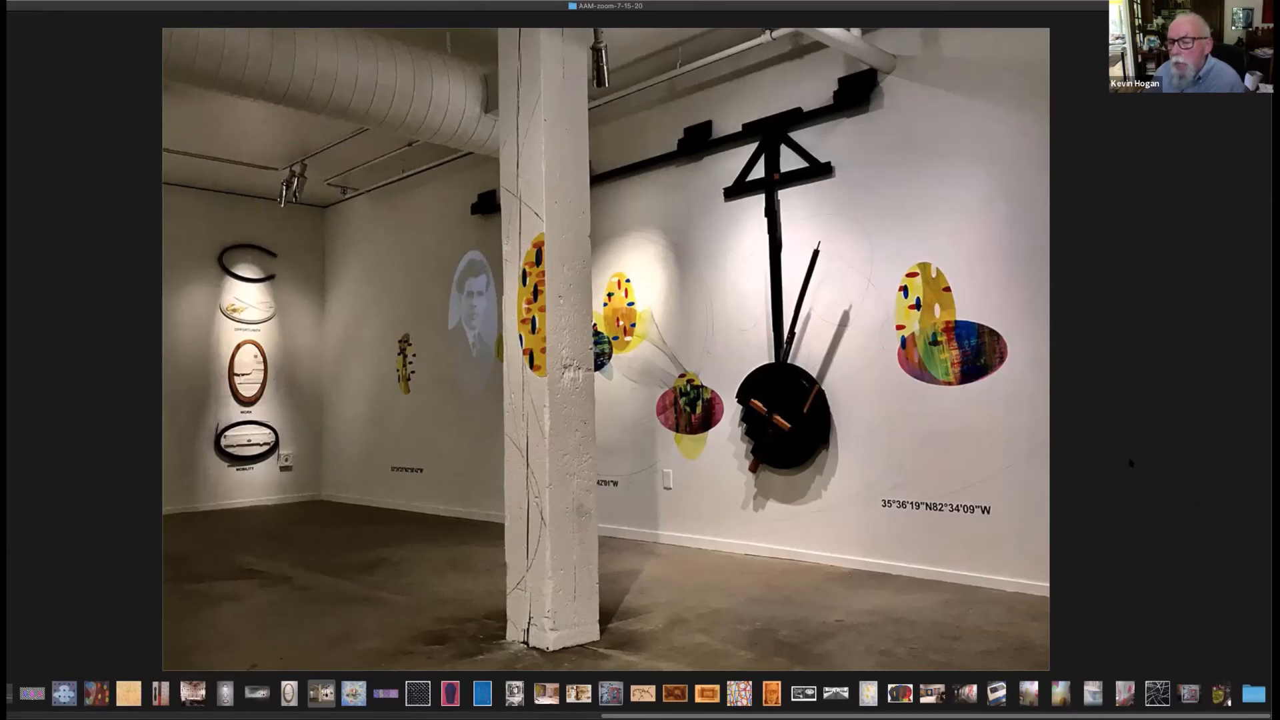
{"action": "mouse_move", "coordinate": [1107, 577]}
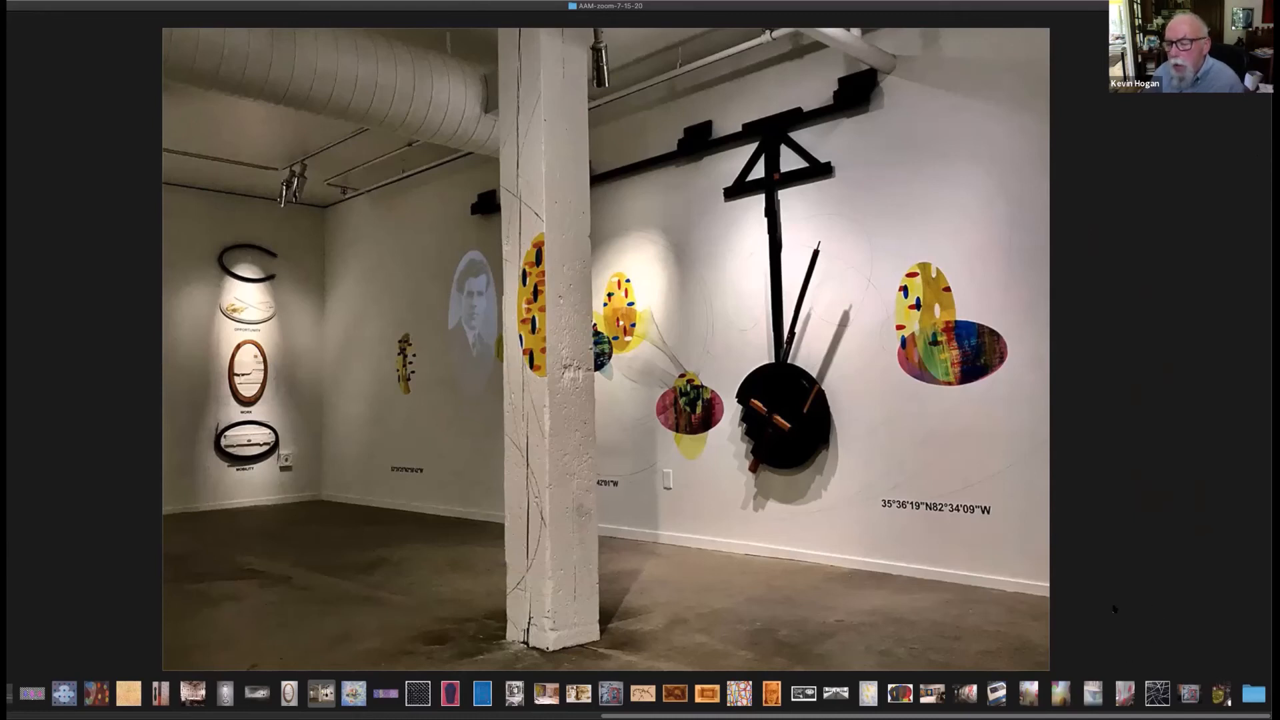
{"action": "mouse_move", "coordinate": [1076, 607]}
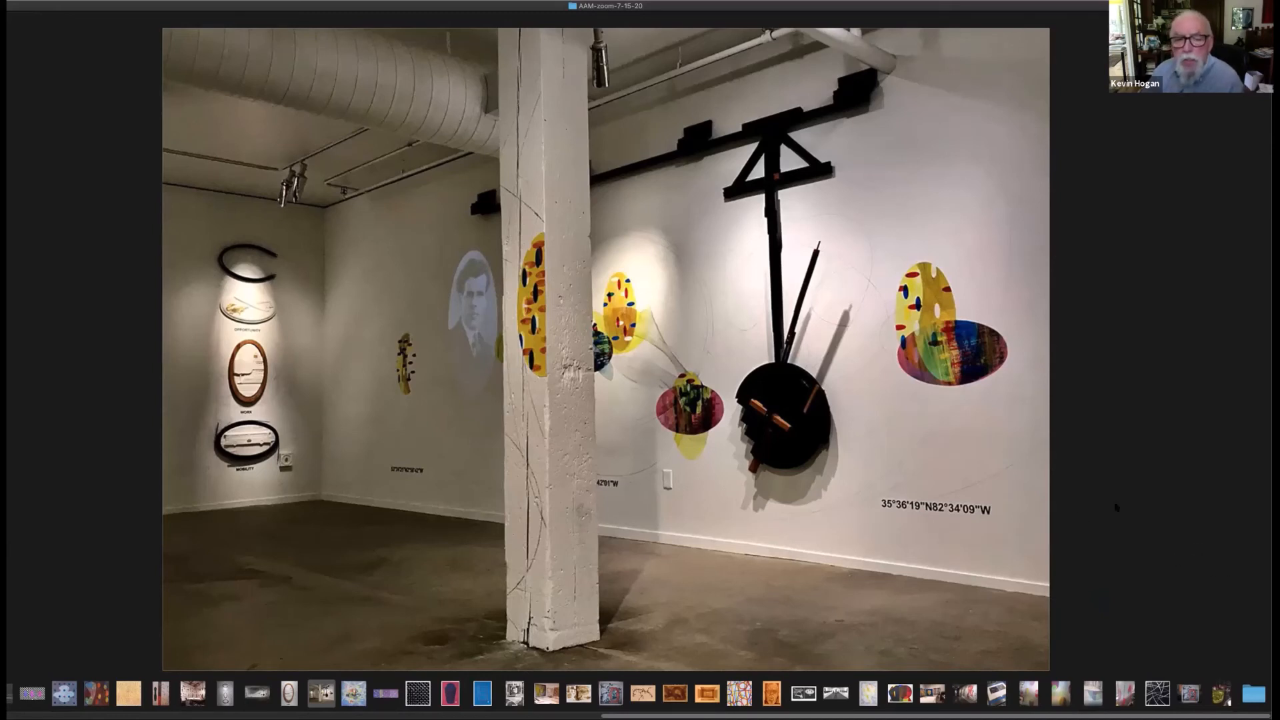
{"action": "mouse_move", "coordinate": [1191, 541]}
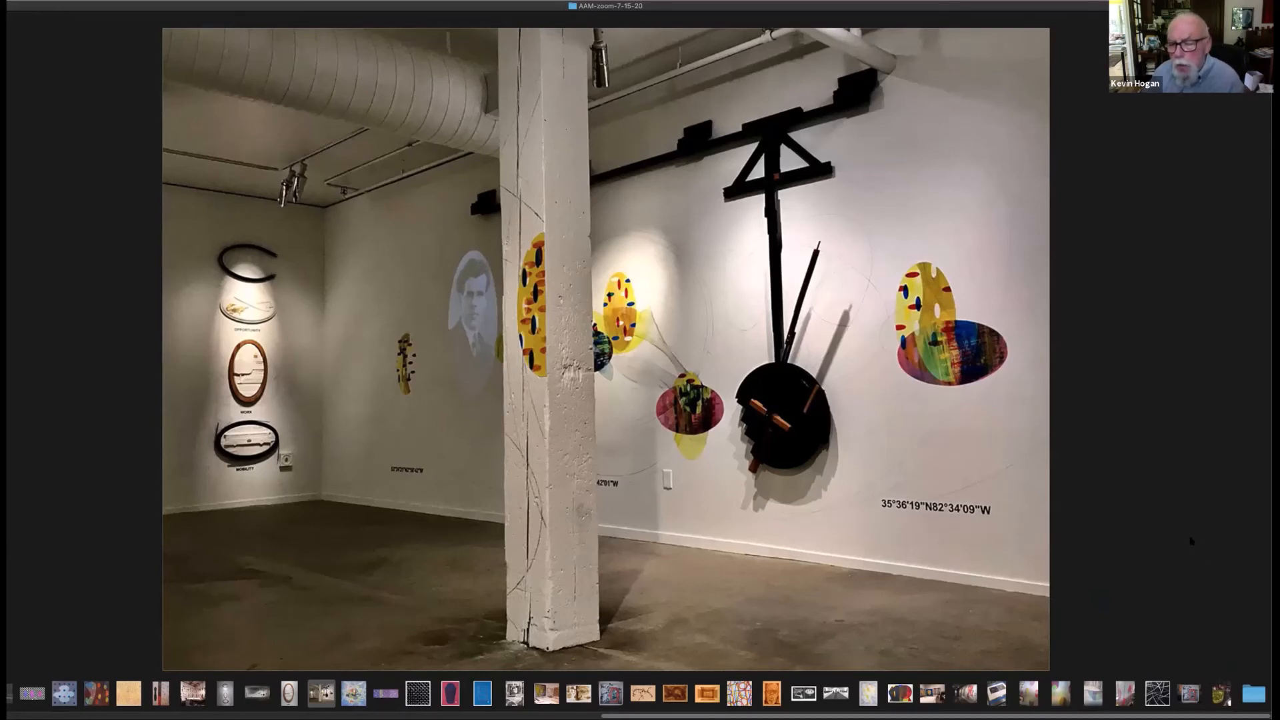
{"action": "mouse_move", "coordinate": [1043, 532]}
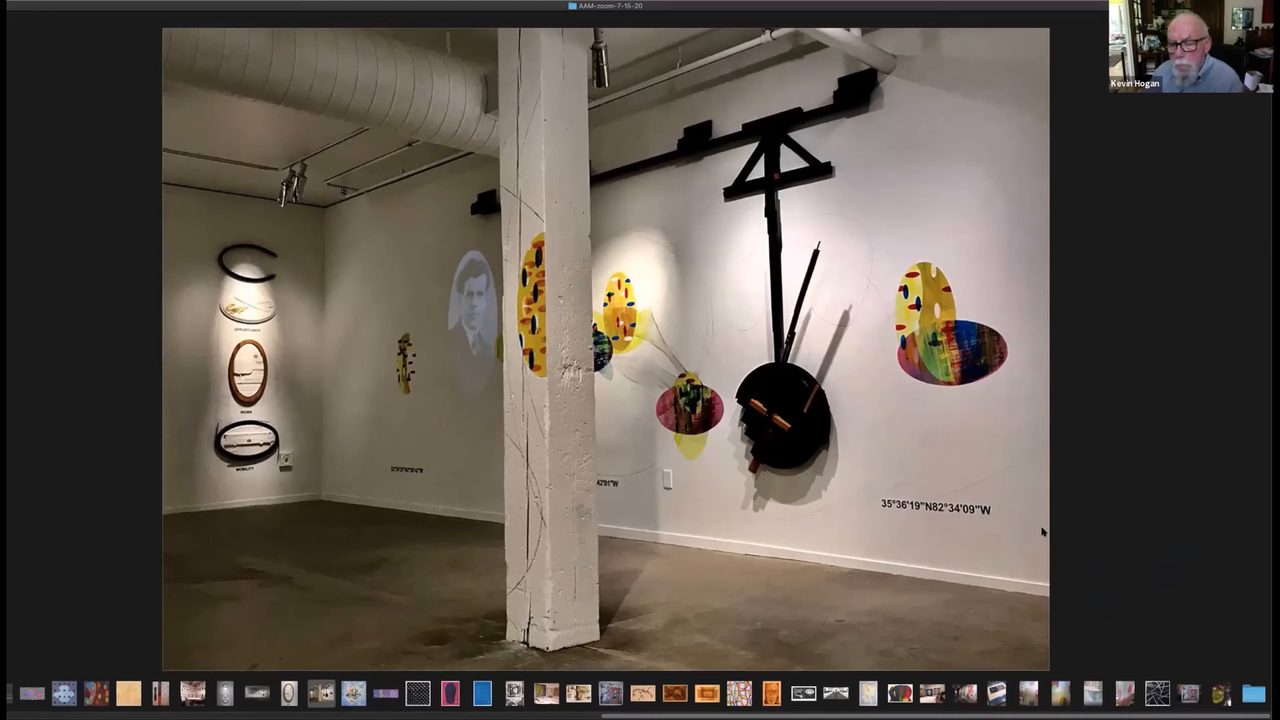
{"action": "mouse_move", "coordinate": [995, 525]}
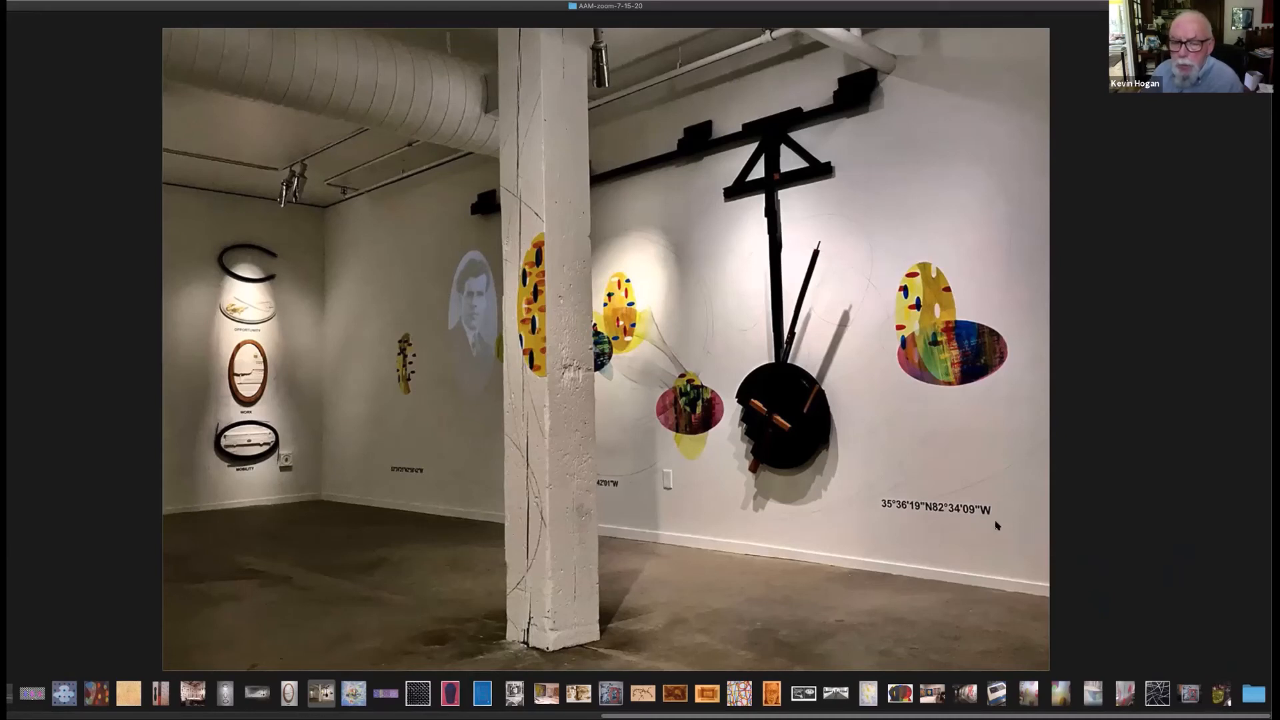
{"action": "mouse_move", "coordinate": [1017, 532]}
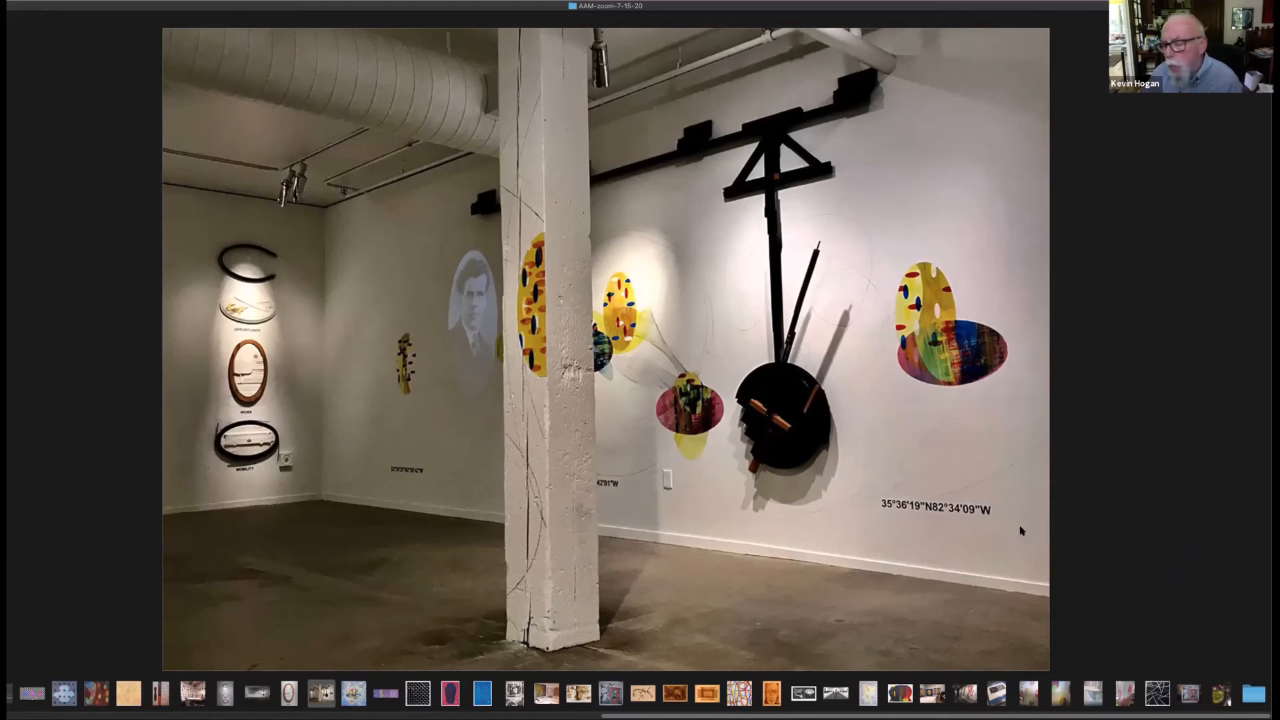
{"action": "mouse_move", "coordinate": [1044, 559]}
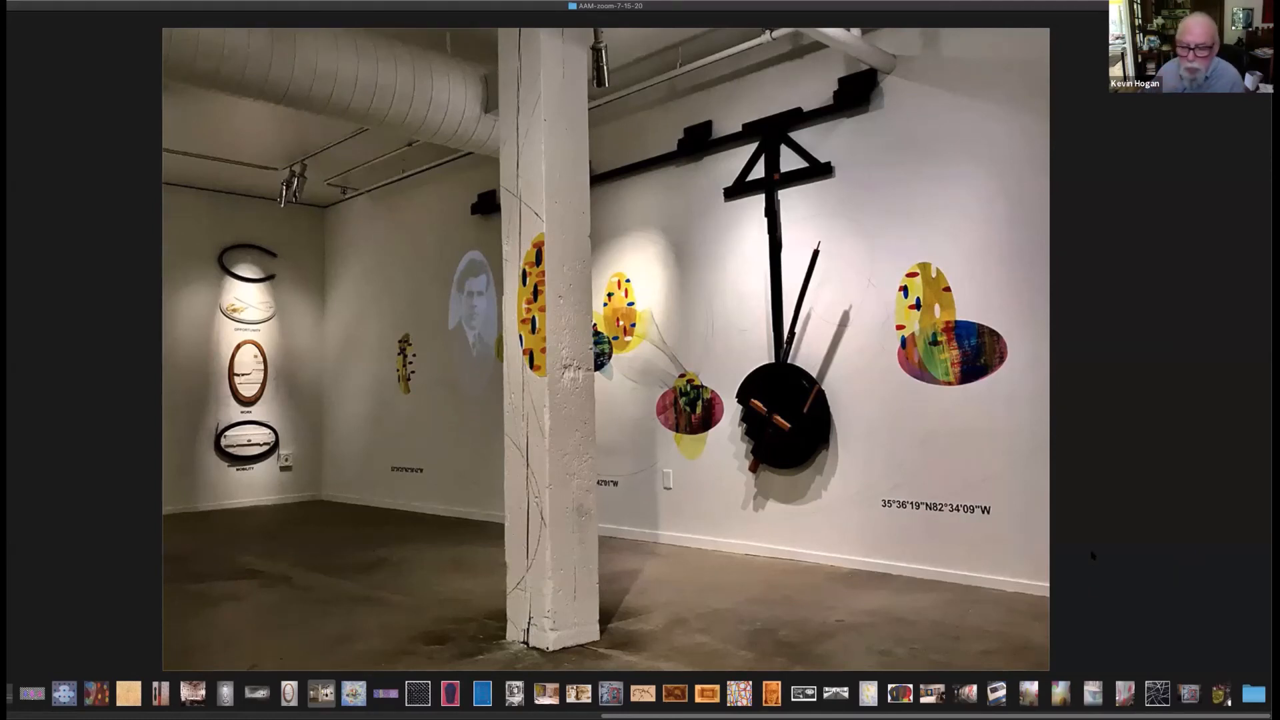
{"action": "mouse_move", "coordinate": [1127, 397]}
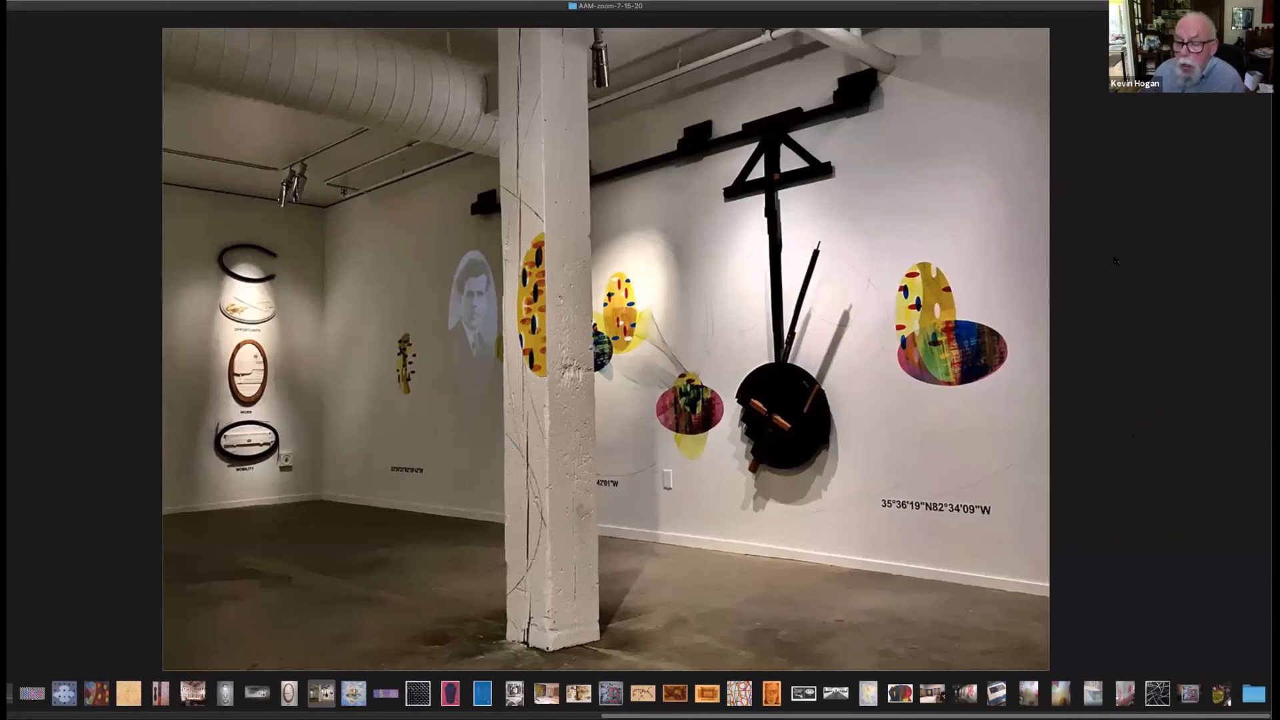
{"action": "mouse_move", "coordinate": [1111, 272]}
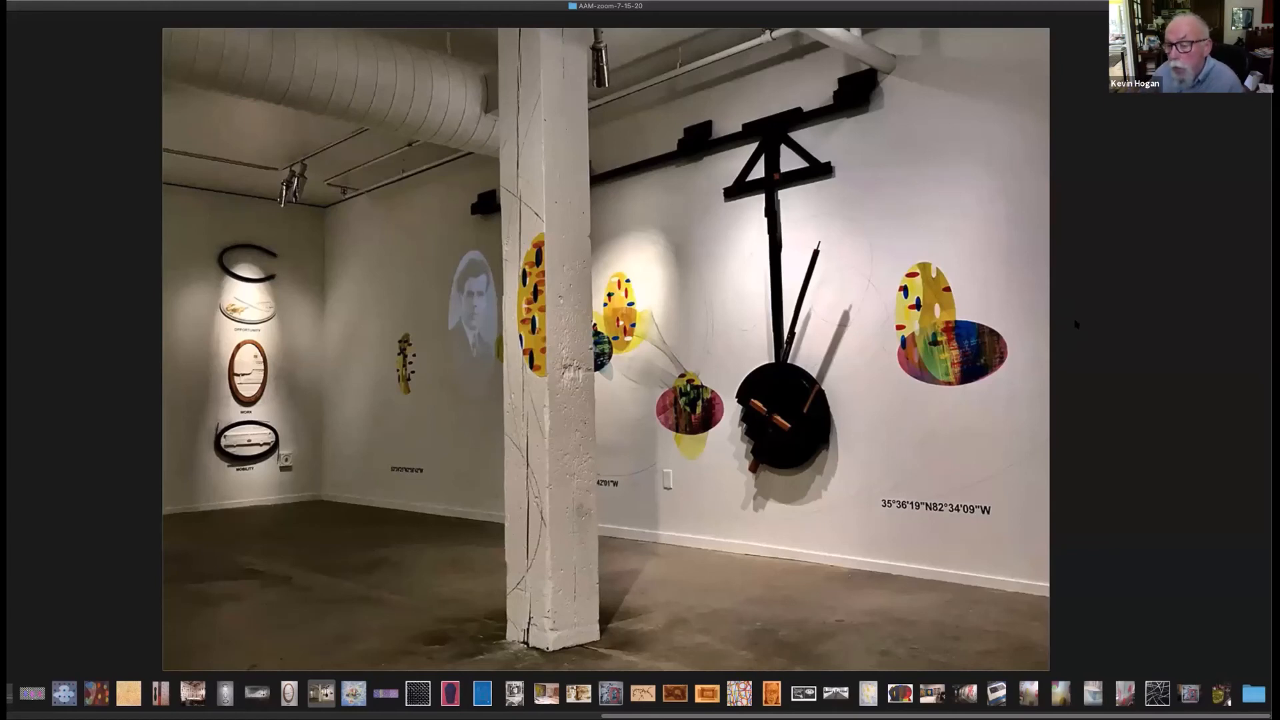
{"action": "mouse_move", "coordinate": [822, 140]}
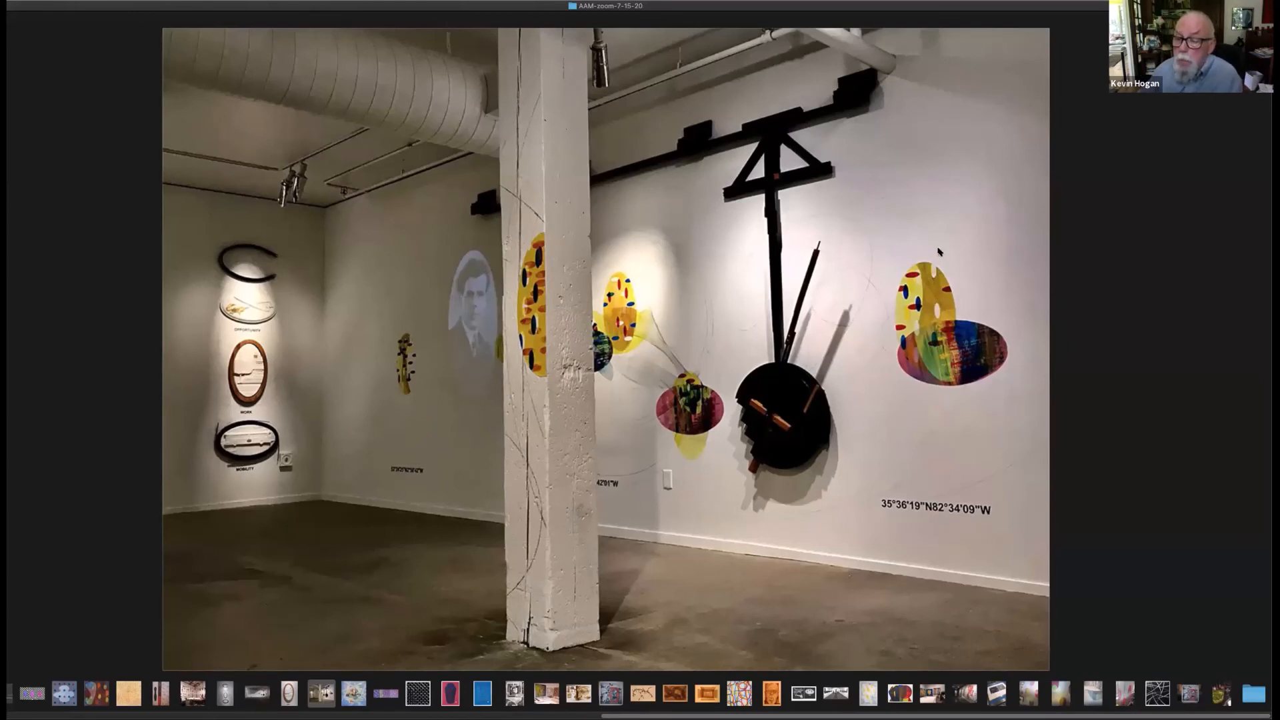
{"action": "mouse_move", "coordinate": [961, 288]}
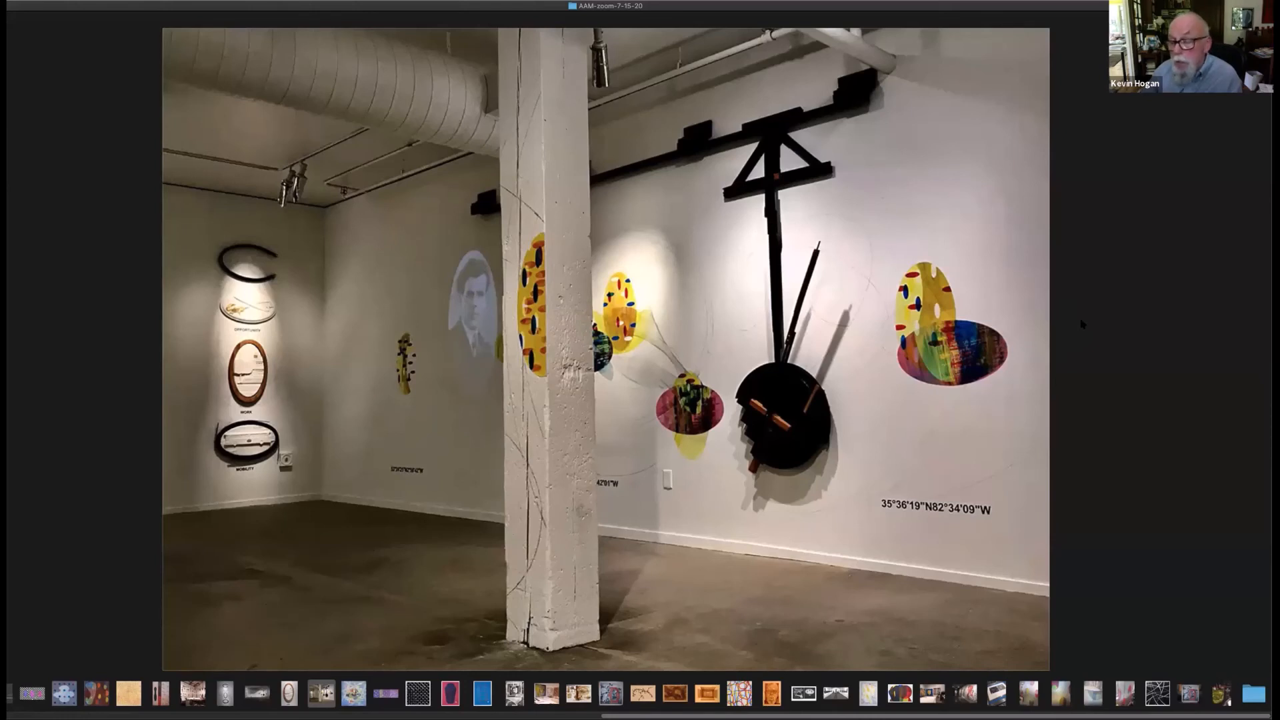
{"action": "mouse_move", "coordinate": [1141, 467]}
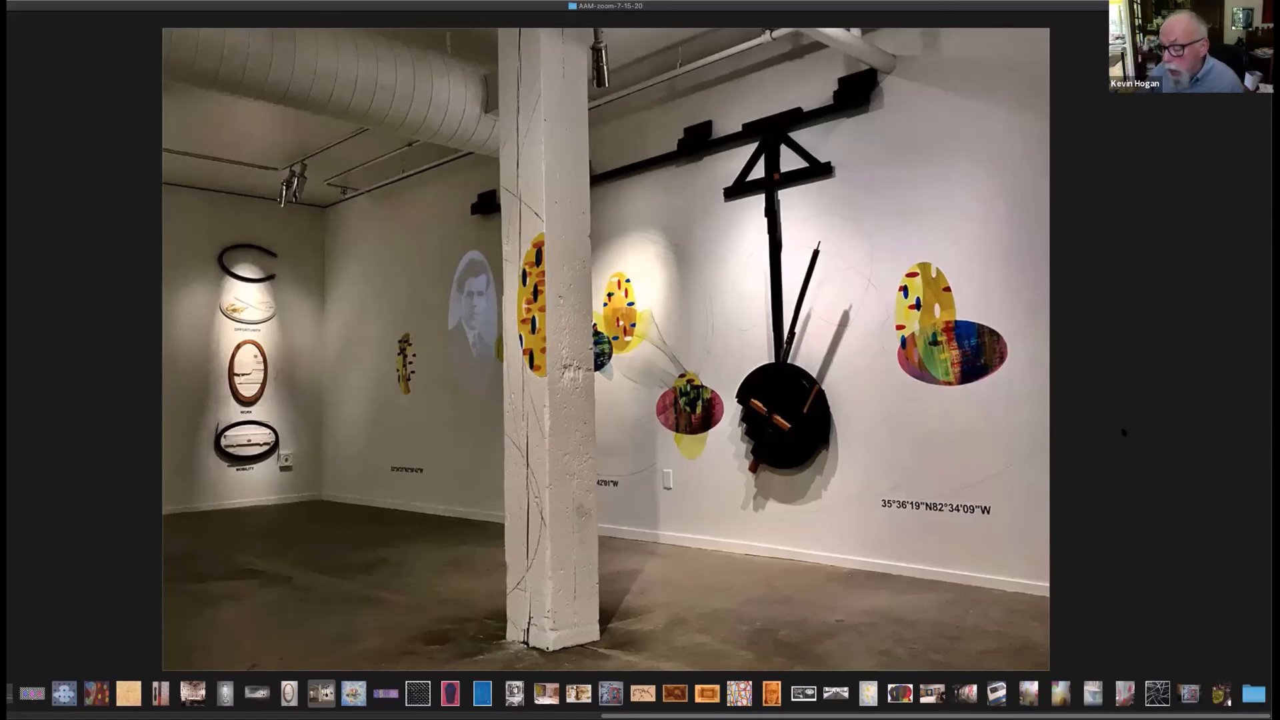
{"action": "mouse_move", "coordinate": [406, 49]}
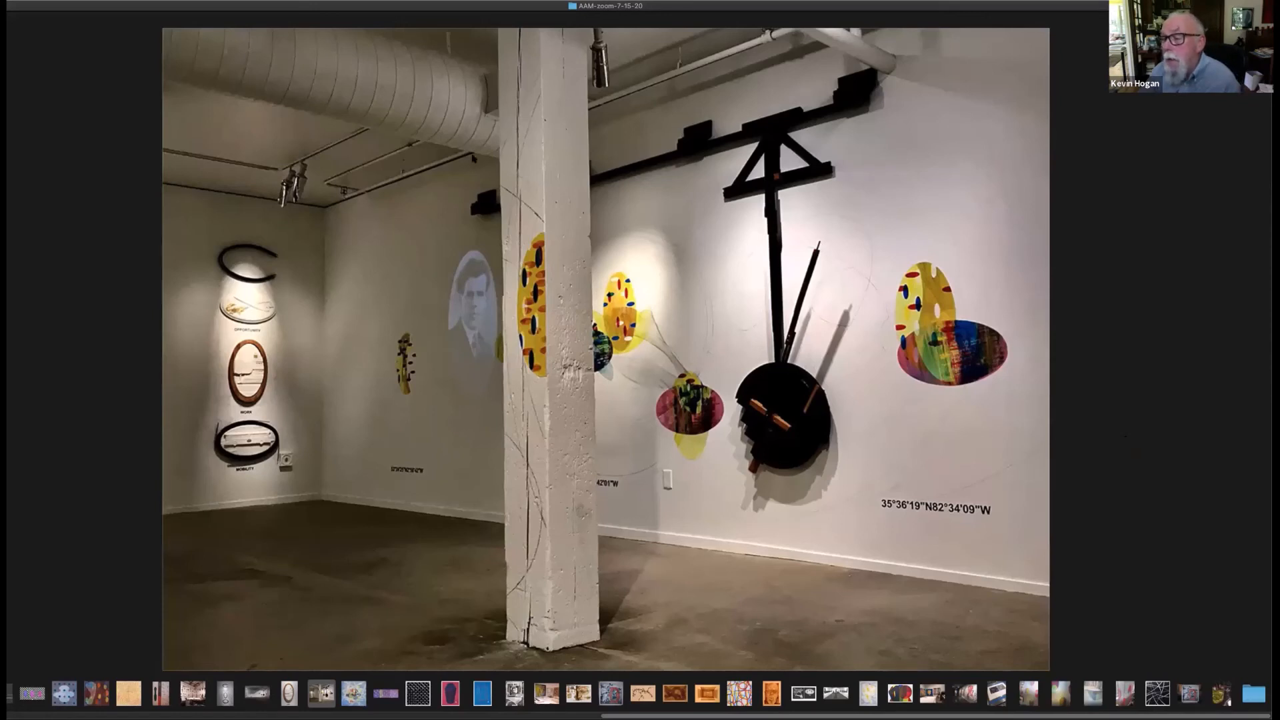
{"action": "mouse_move", "coordinate": [791, 293]}
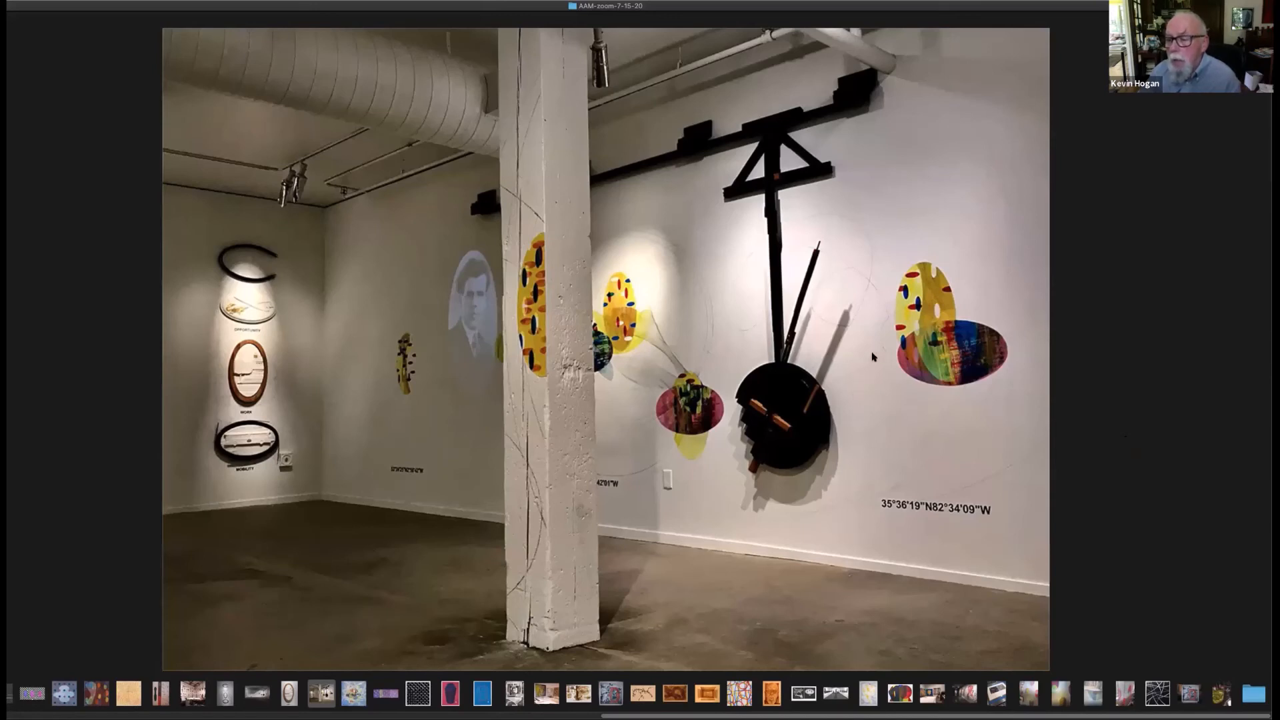
{"action": "mouse_move", "coordinate": [880, 287]}
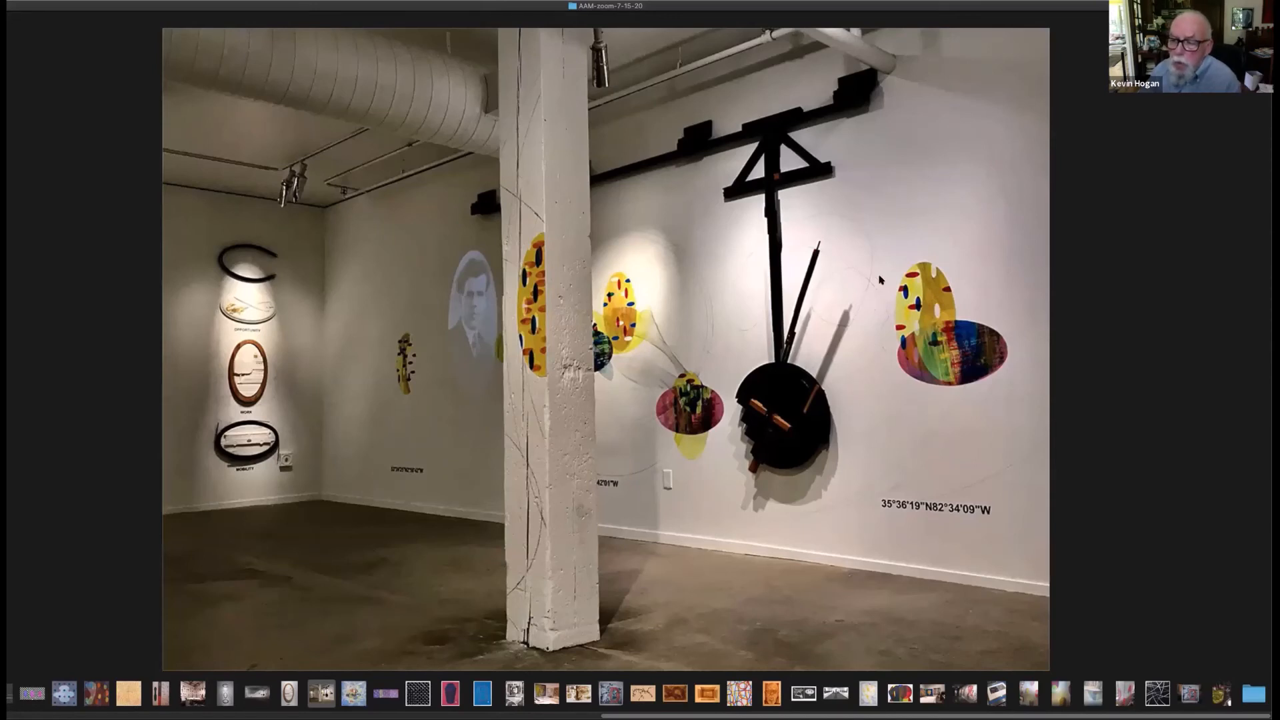
{"action": "mouse_move", "coordinate": [862, 315]}
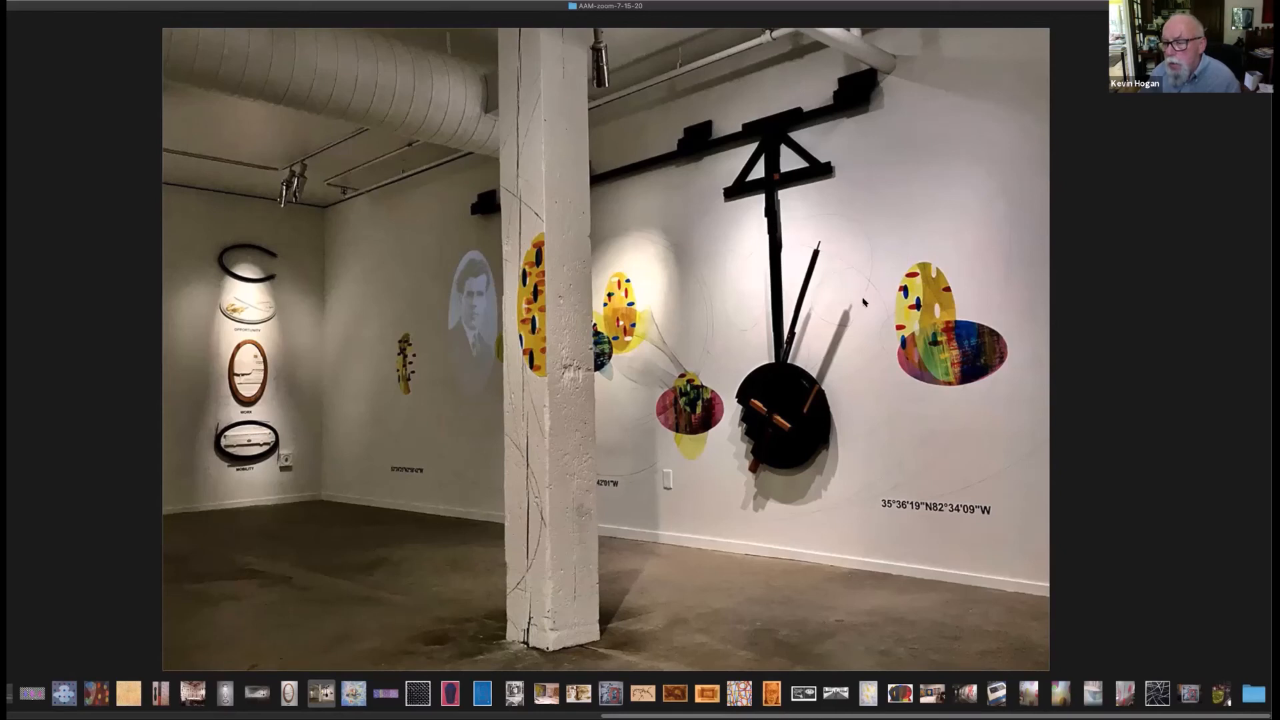
{"action": "mouse_move", "coordinate": [860, 322]}
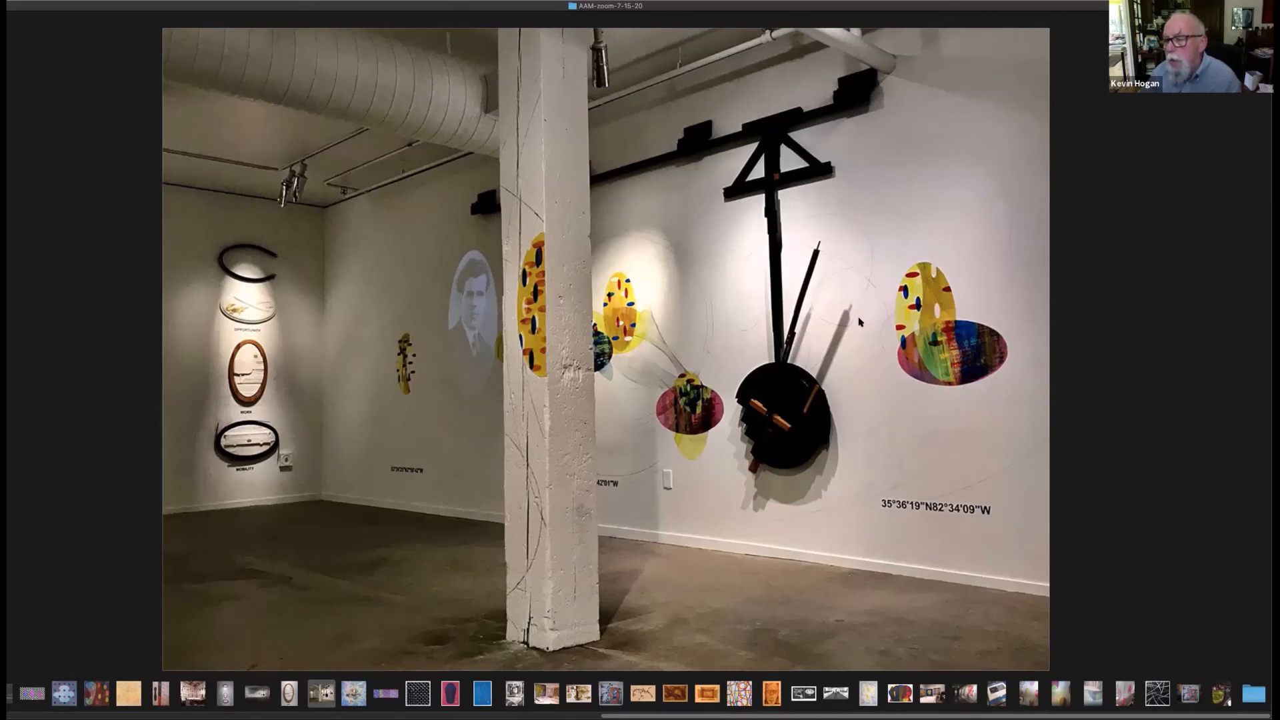
{"action": "mouse_move", "coordinate": [868, 428]}
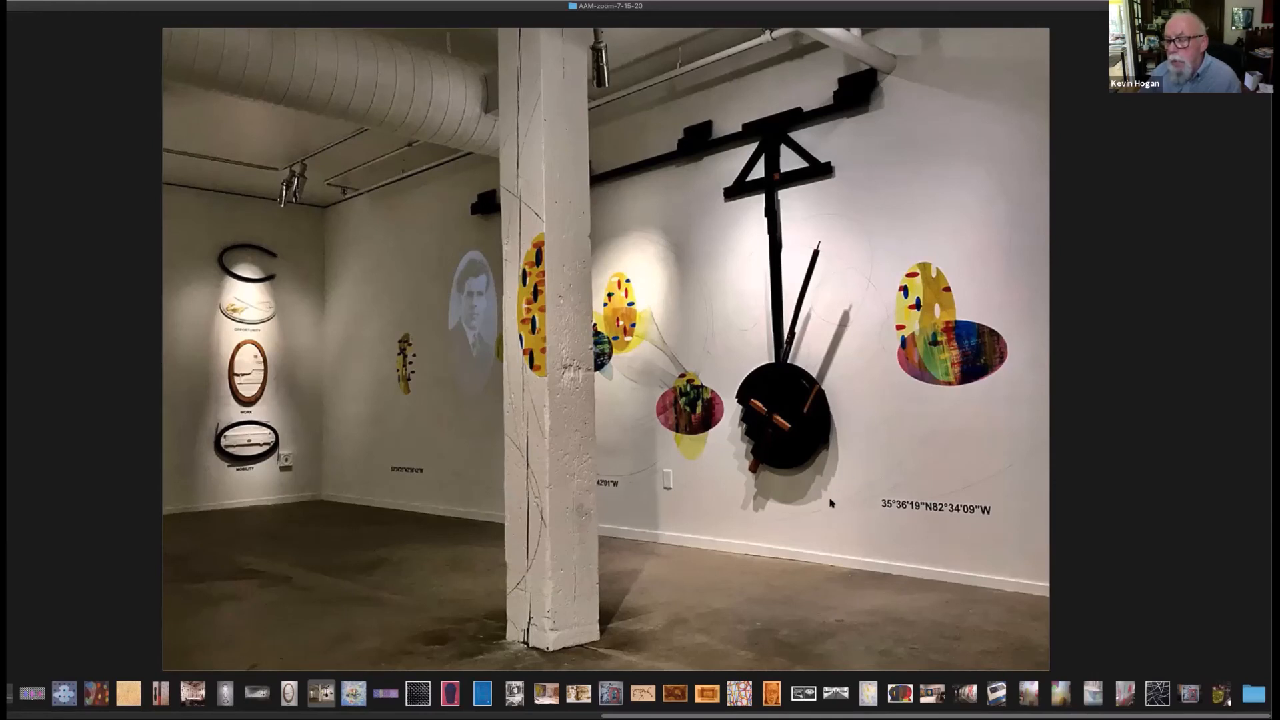
{"action": "mouse_move", "coordinate": [807, 519]}
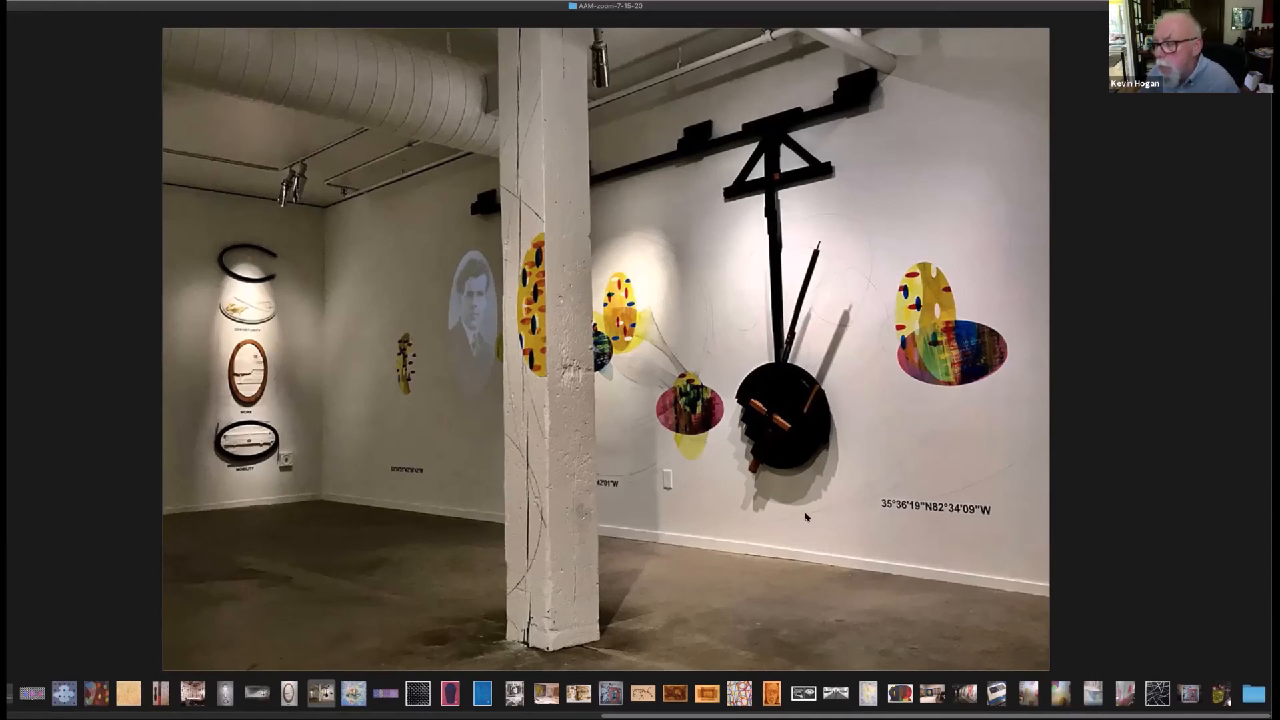
{"action": "mouse_move", "coordinate": [818, 478]}
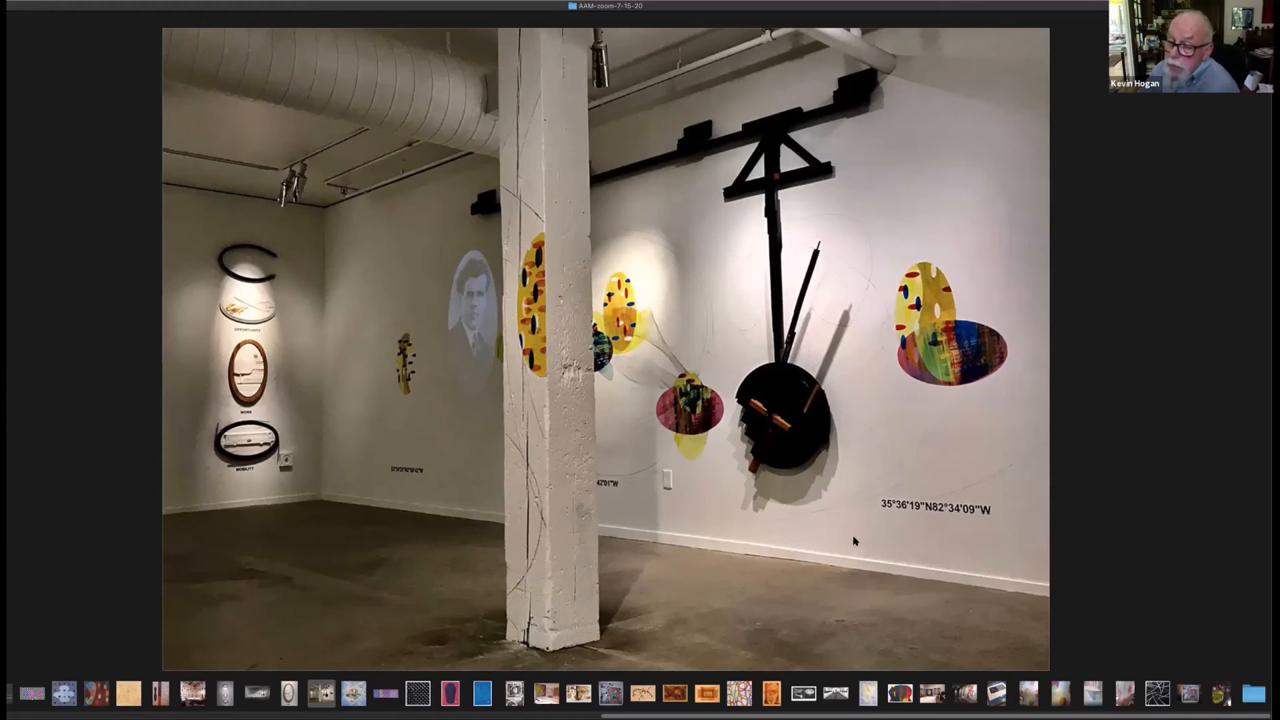
{"action": "mouse_move", "coordinate": [864, 541]}
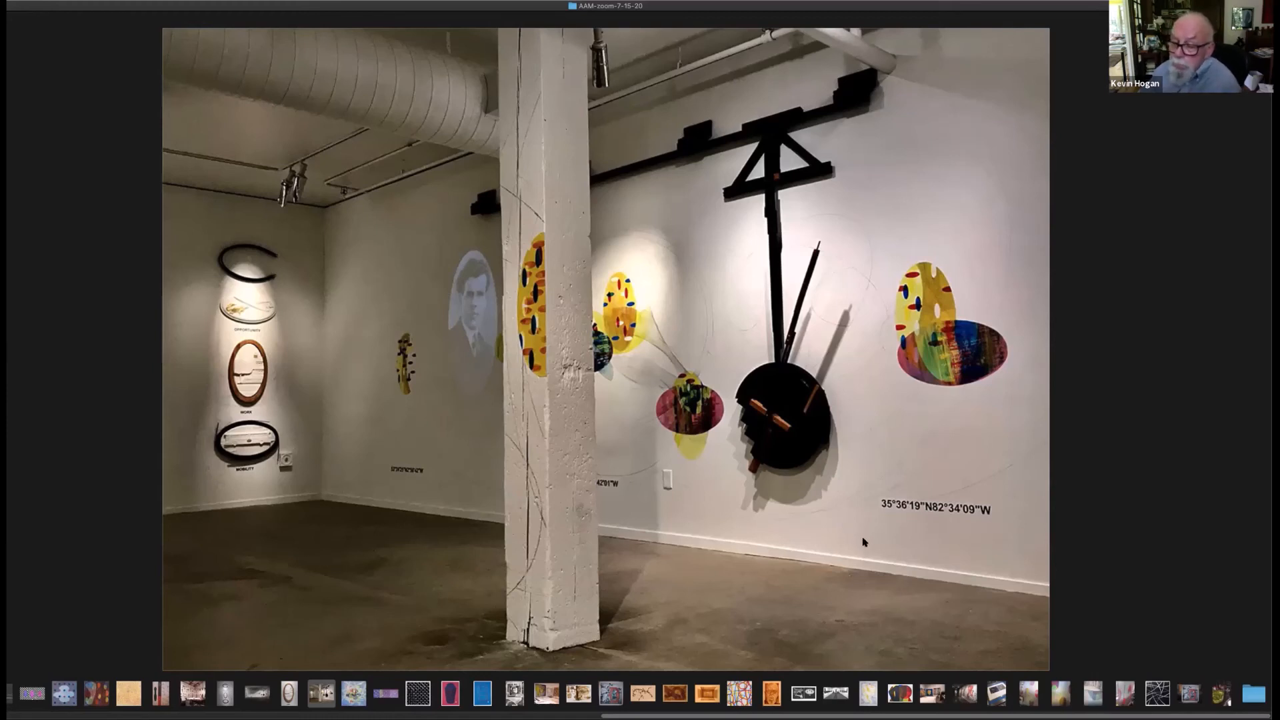
{"action": "mouse_move", "coordinate": [857, 615]}
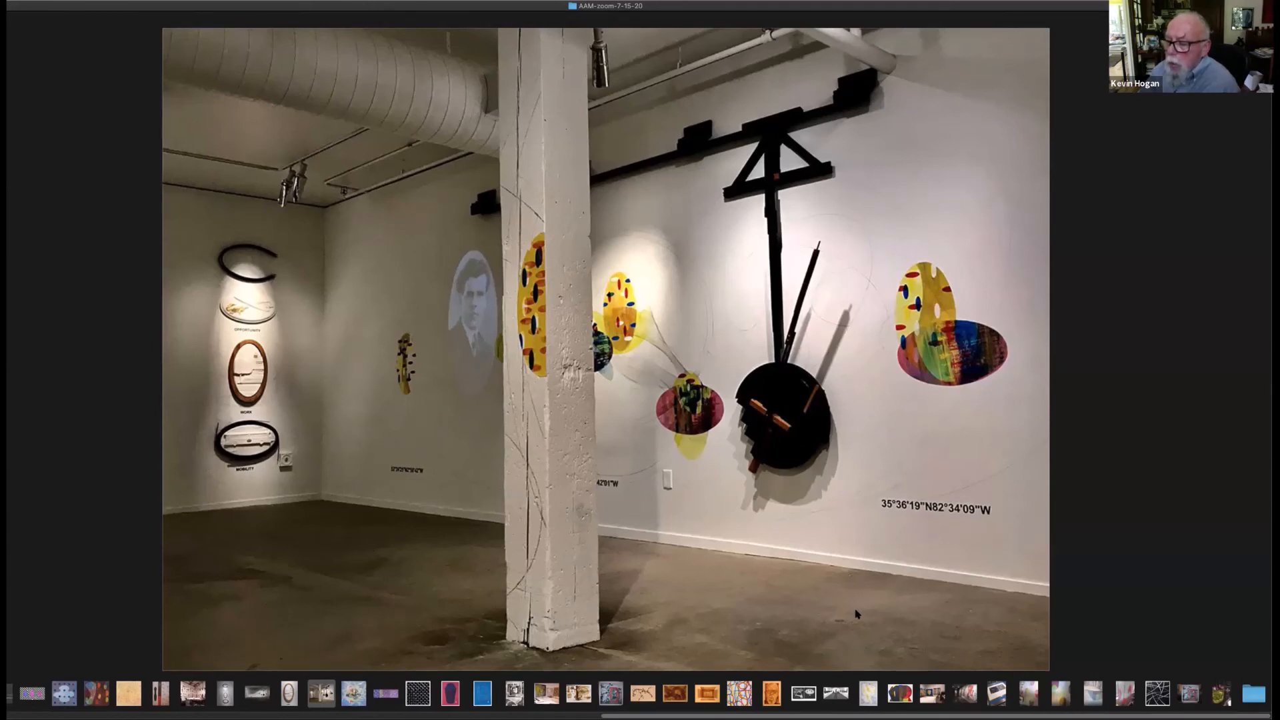
{"action": "mouse_move", "coordinate": [865, 602]}
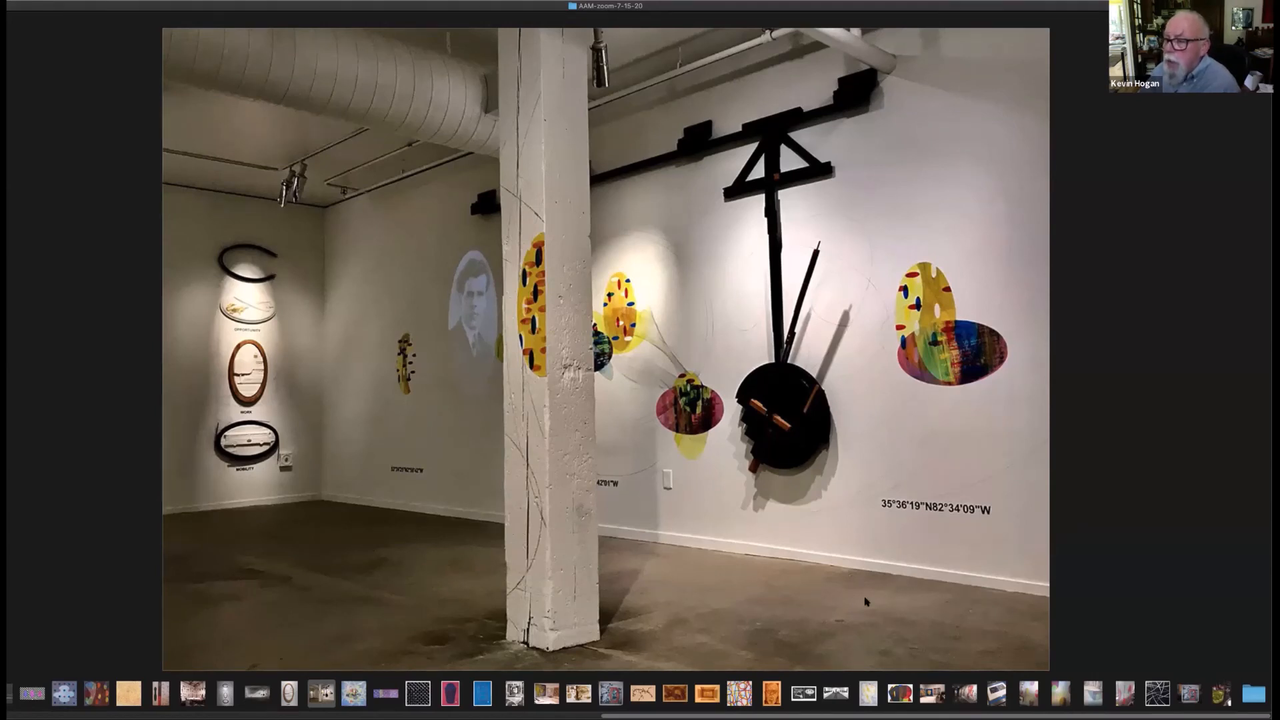
{"action": "mouse_move", "coordinate": [863, 586]}
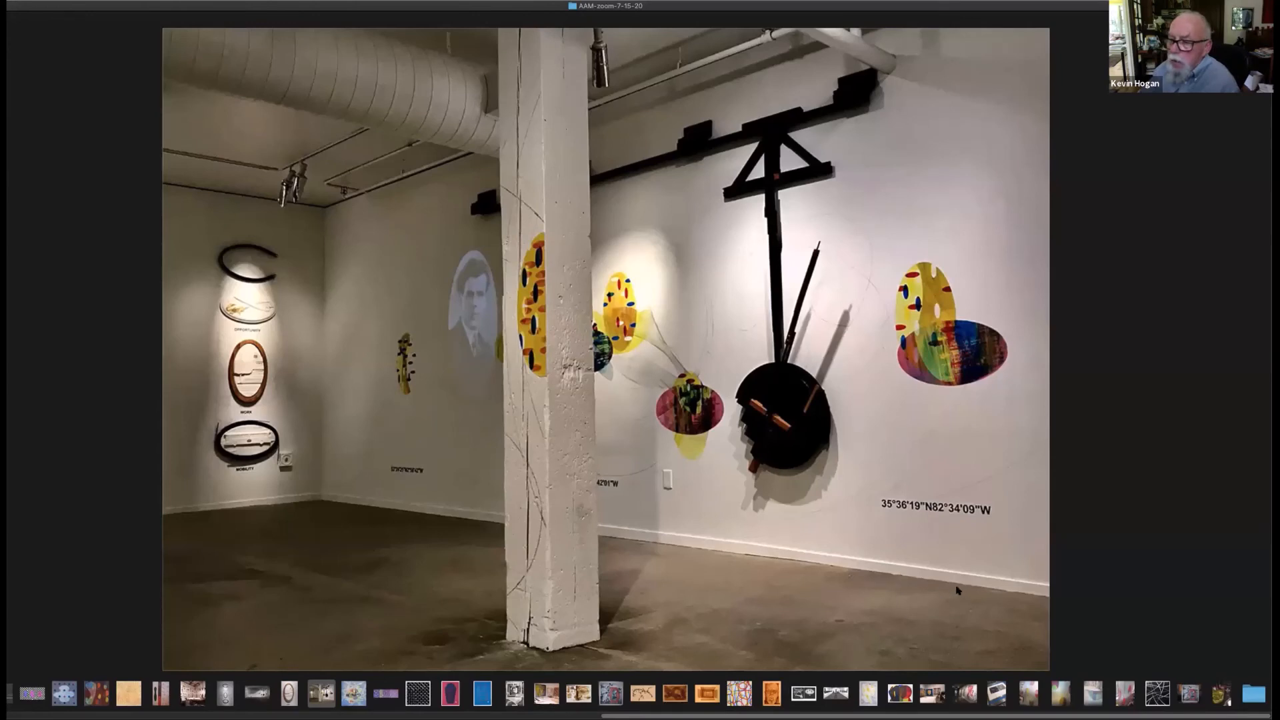
{"action": "mouse_move", "coordinate": [962, 593]}
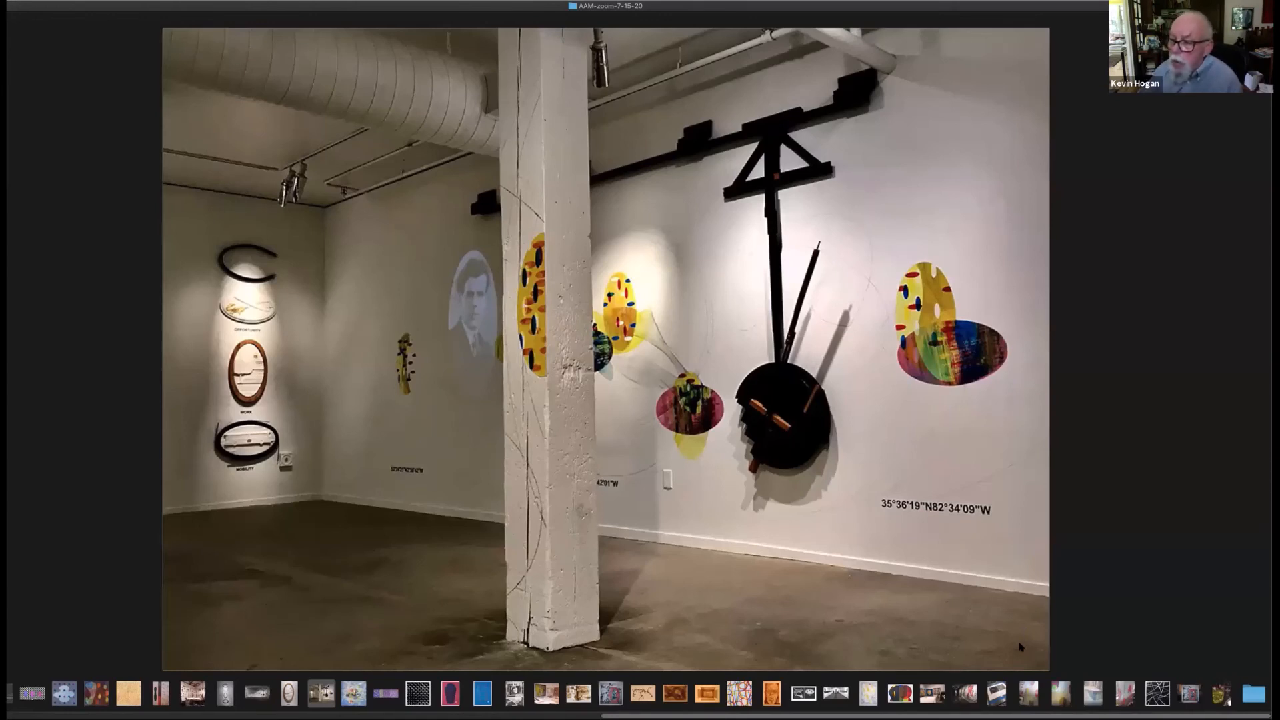
{"action": "mouse_move", "coordinate": [1085, 609]}
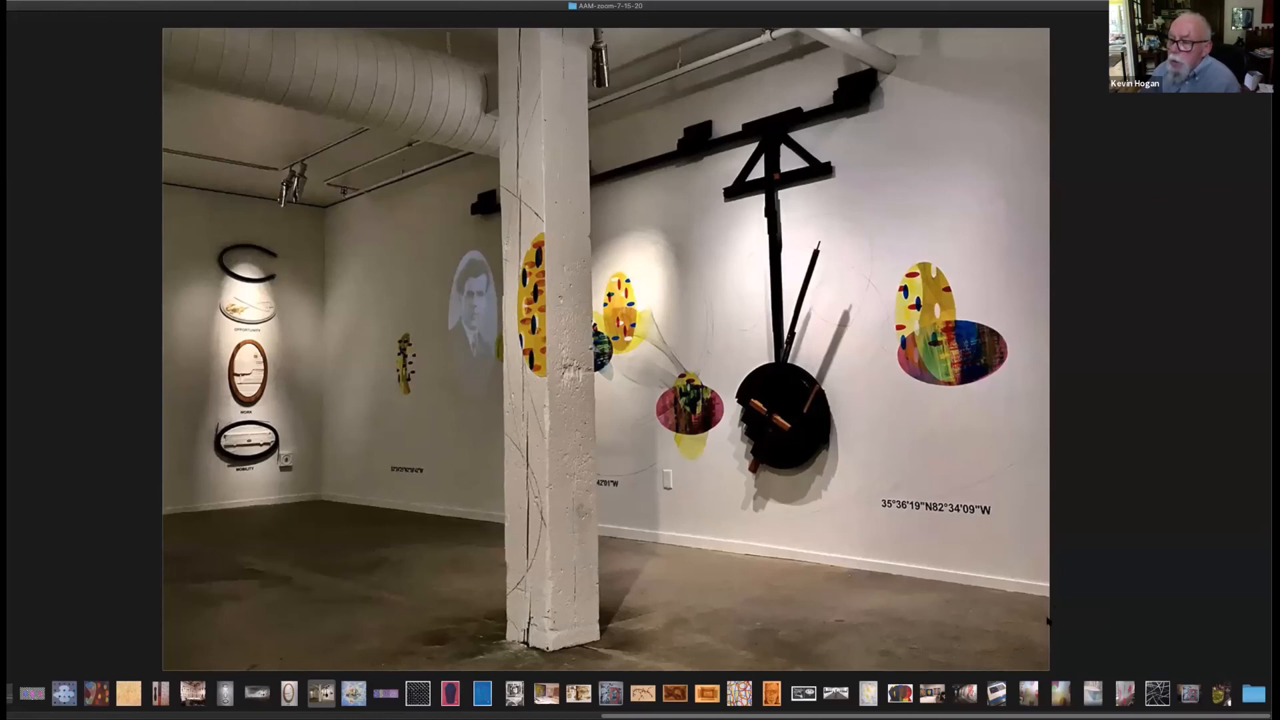
{"action": "mouse_move", "coordinate": [1099, 632]}
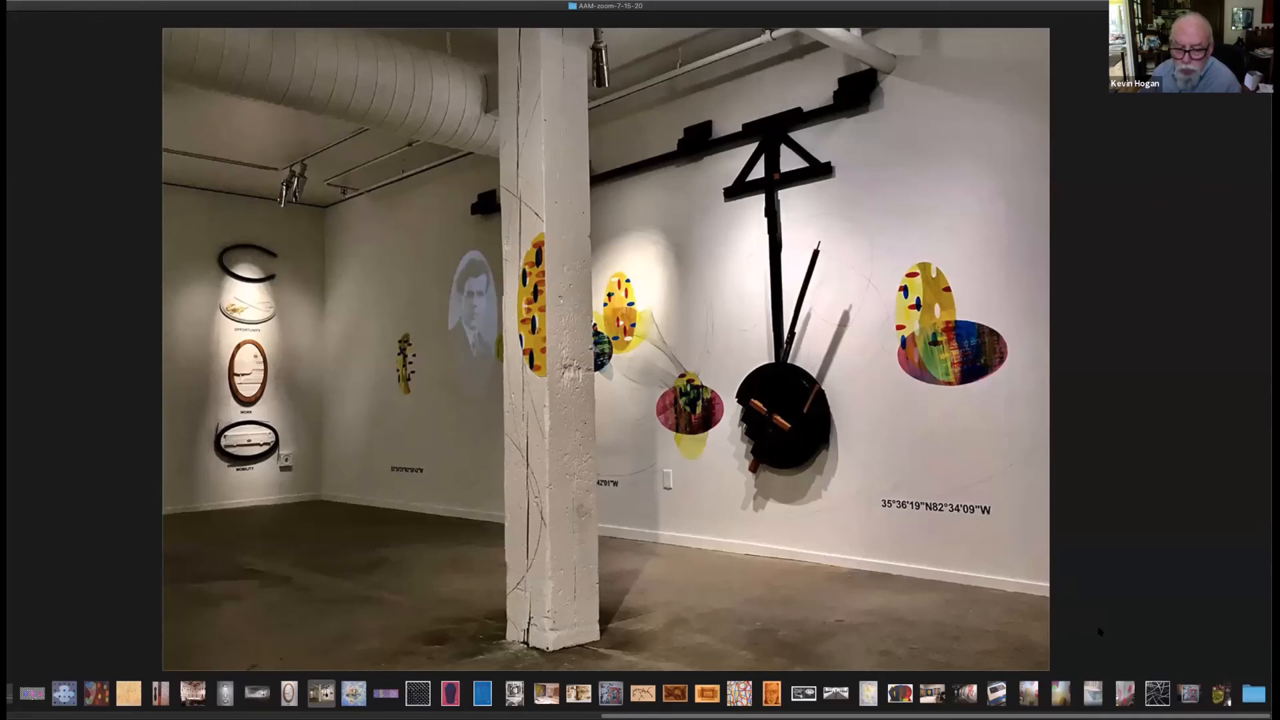
{"action": "mouse_move", "coordinate": [1039, 611]}
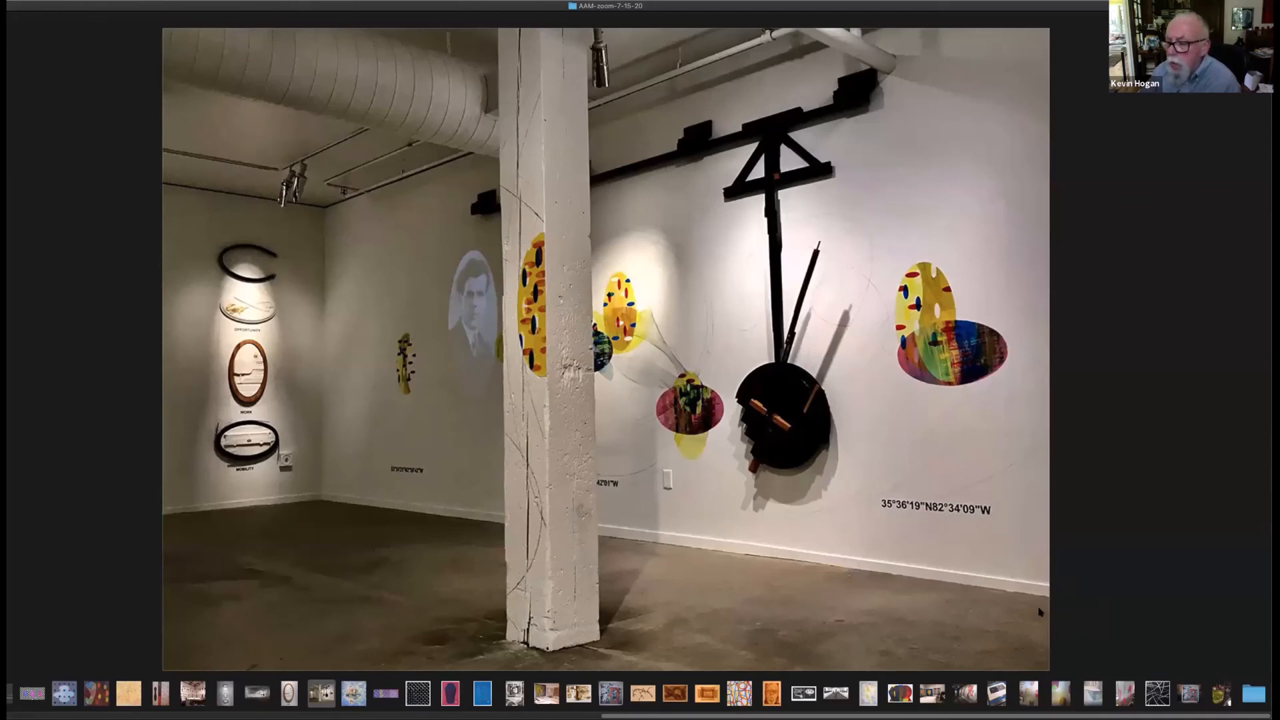
{"action": "mouse_move", "coordinate": [1107, 619]}
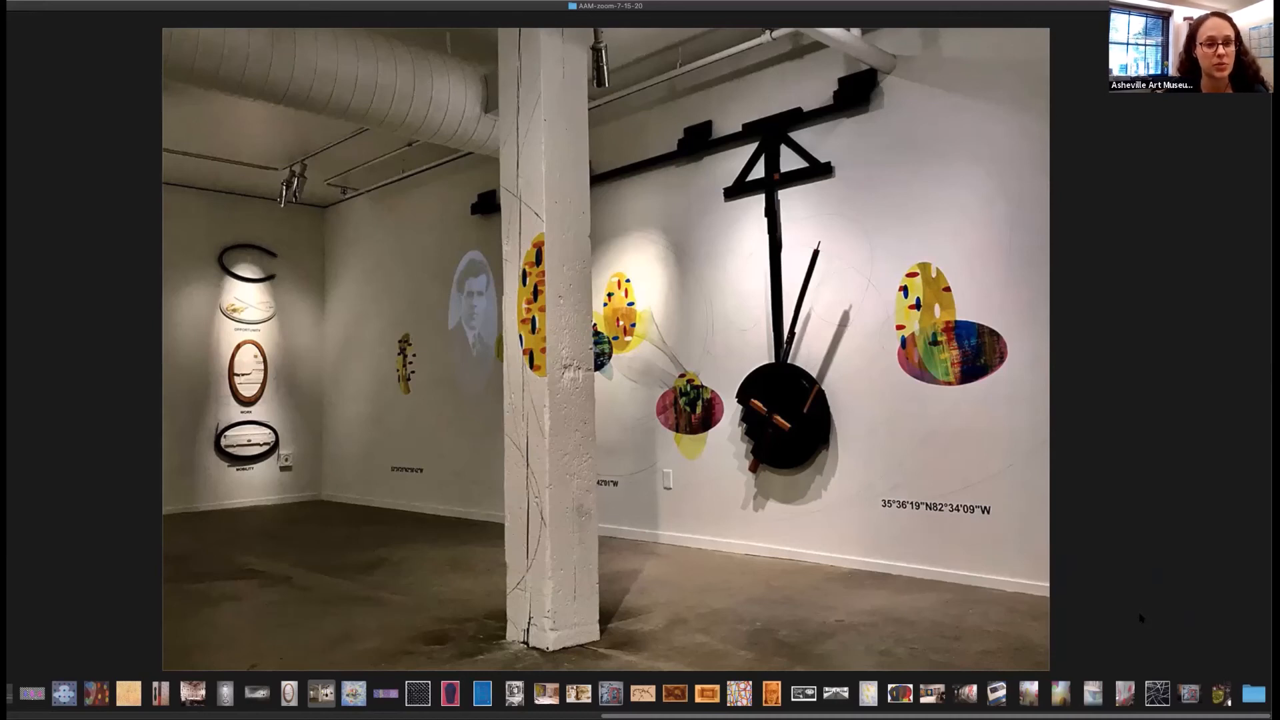
{"action": "mouse_move", "coordinate": [1109, 649]}
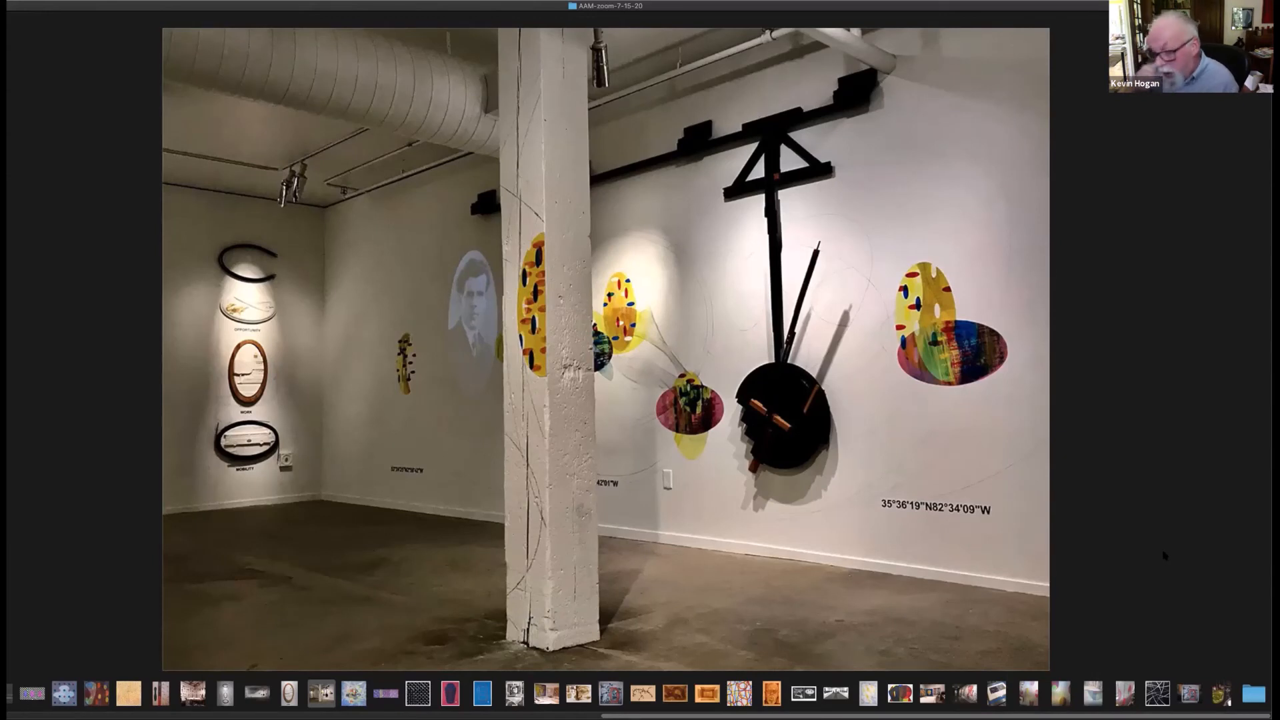
{"action": "mouse_move", "coordinate": [1228, 540]}
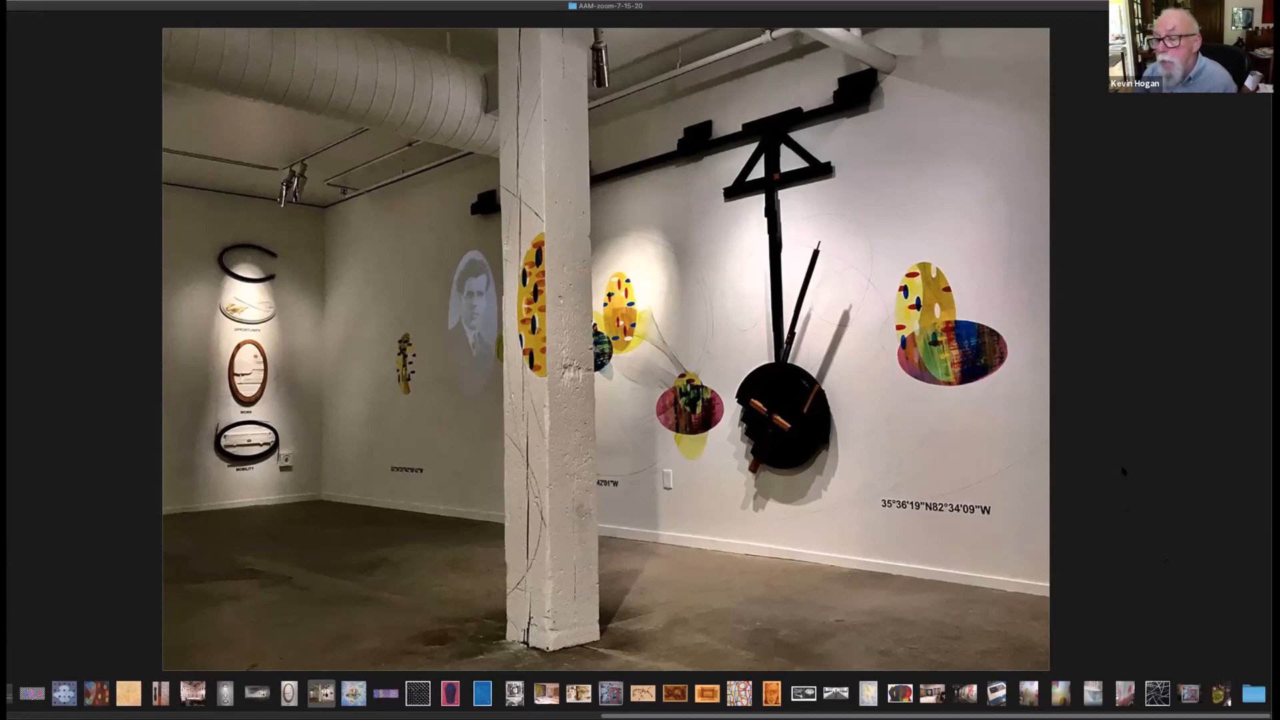
{"action": "mouse_move", "coordinate": [1114, 480]}
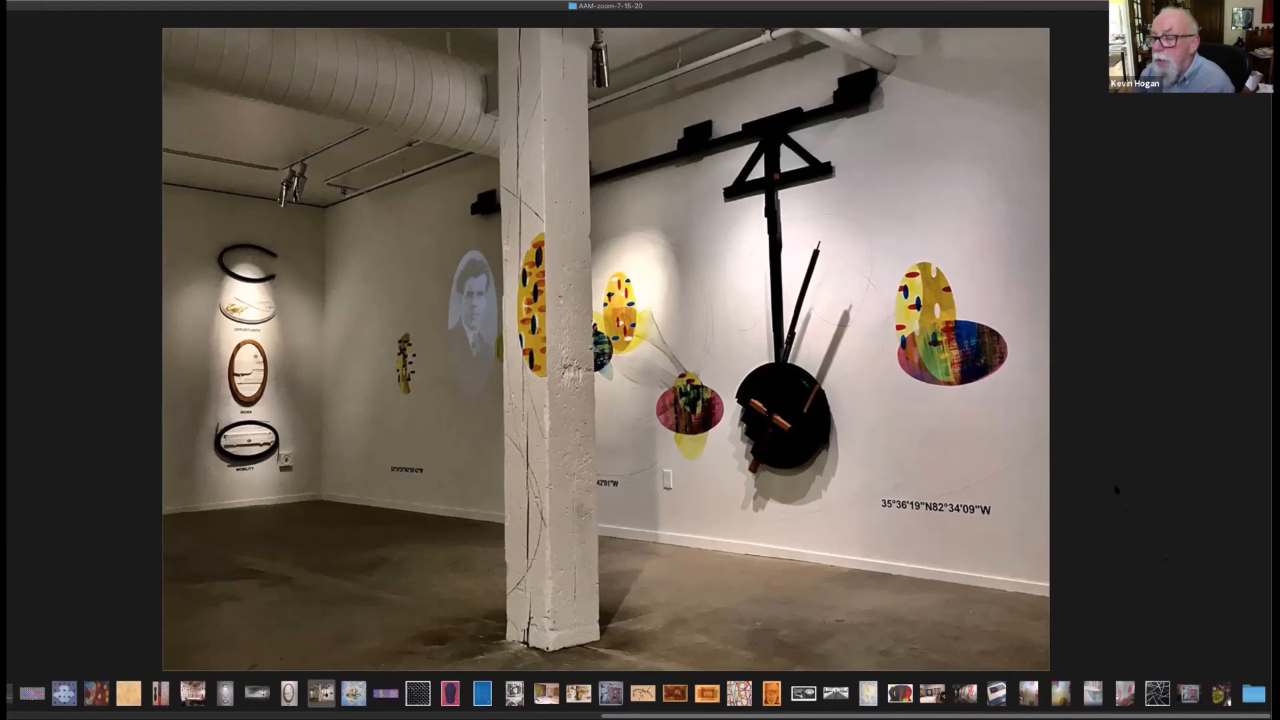
{"action": "mouse_move", "coordinate": [1144, 507]}
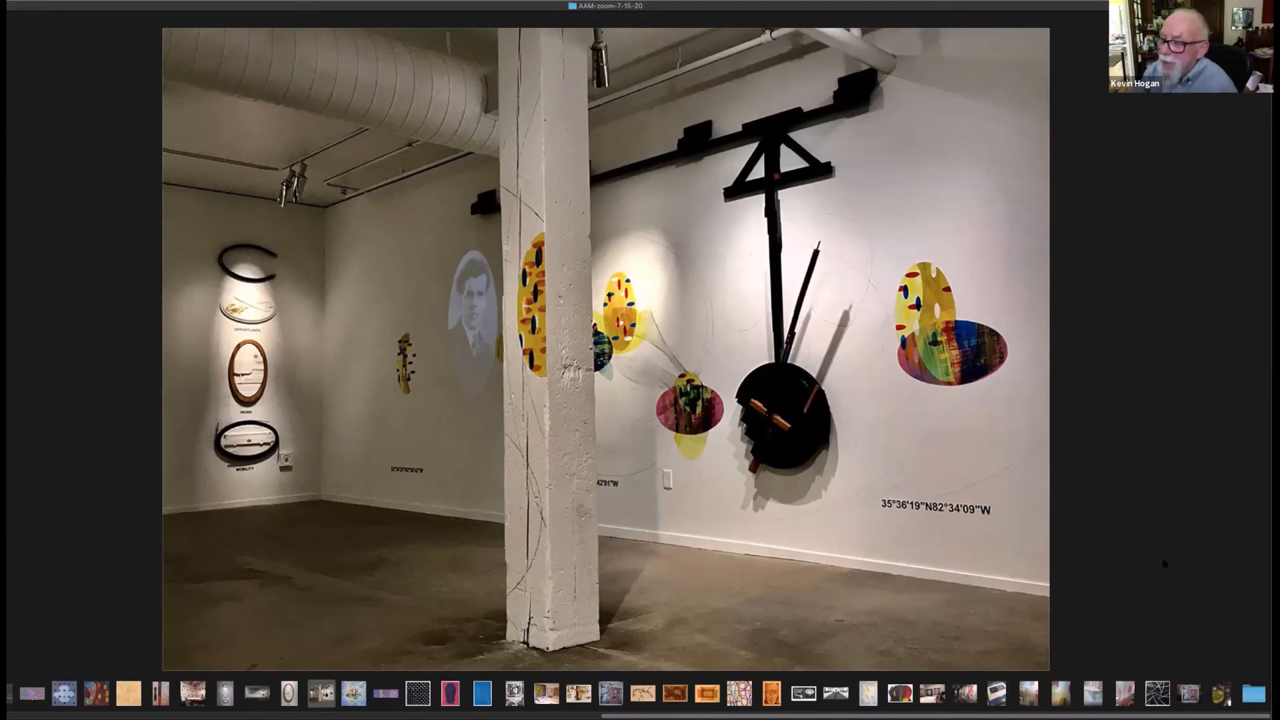
{"action": "mouse_move", "coordinate": [1130, 577]}
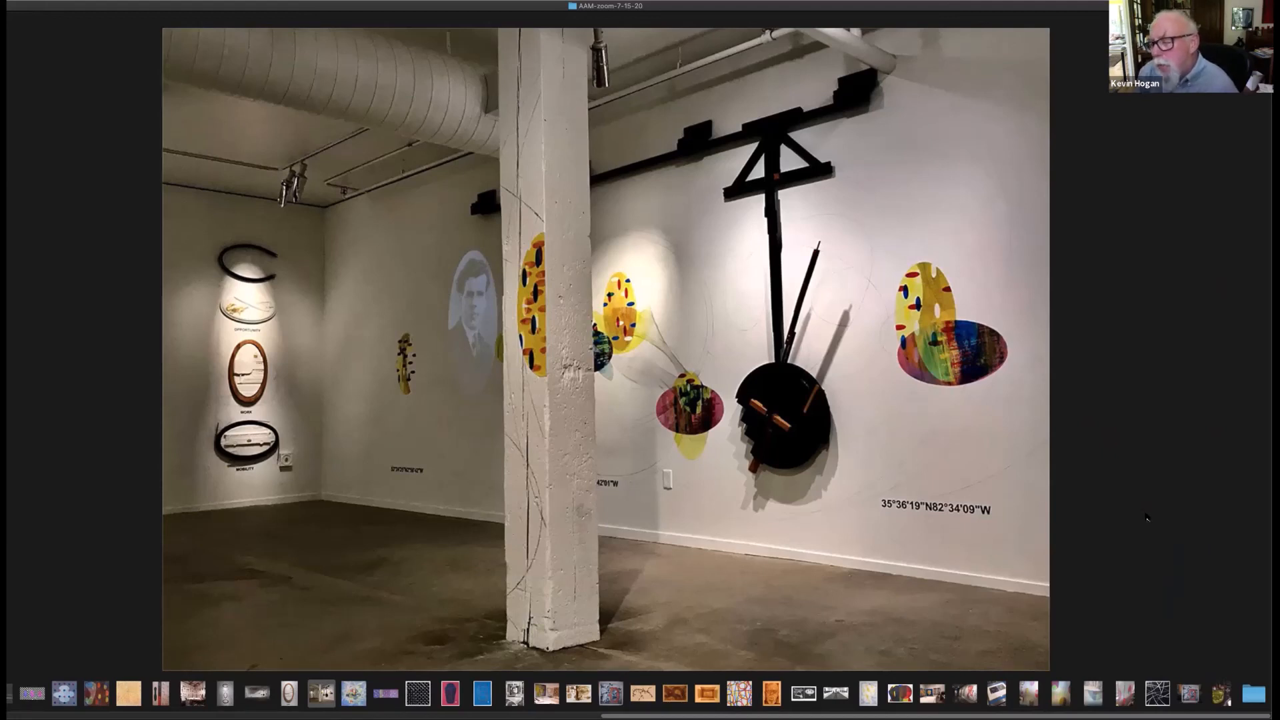
{"action": "mouse_move", "coordinate": [1141, 521]}
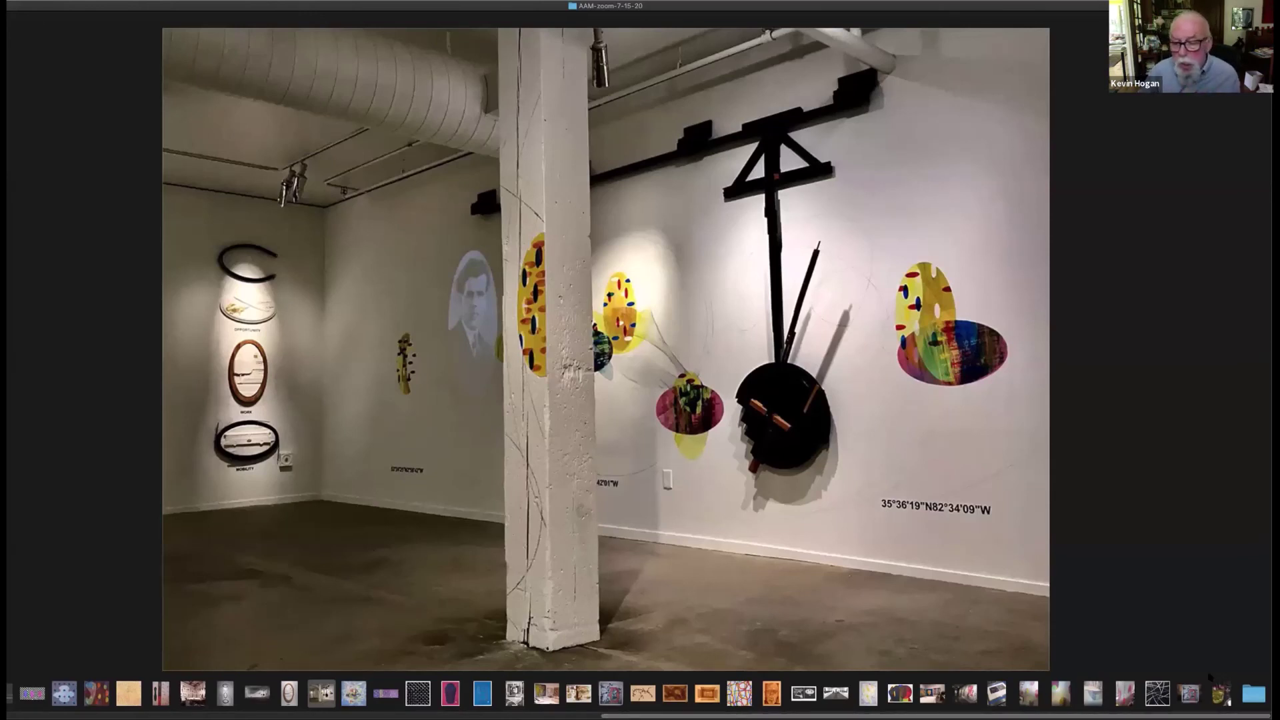
{"action": "mouse_move", "coordinate": [1159, 595]}
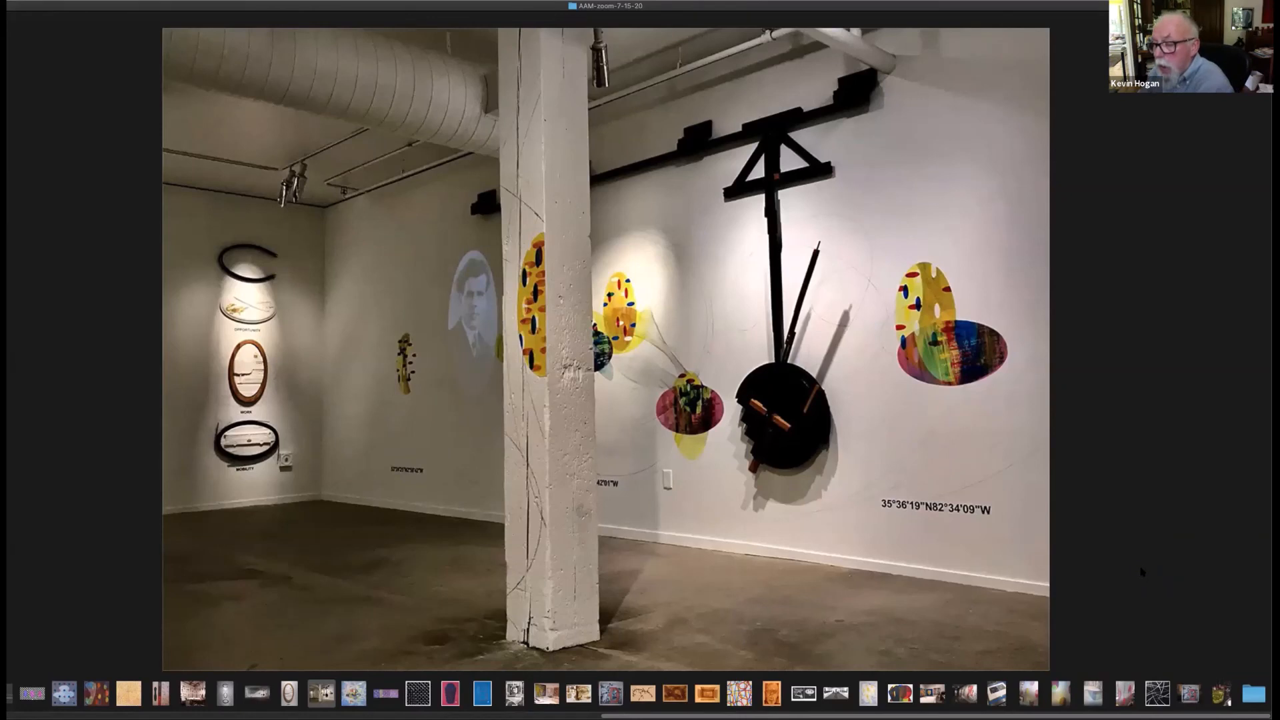
{"action": "mouse_move", "coordinate": [1130, 509]}
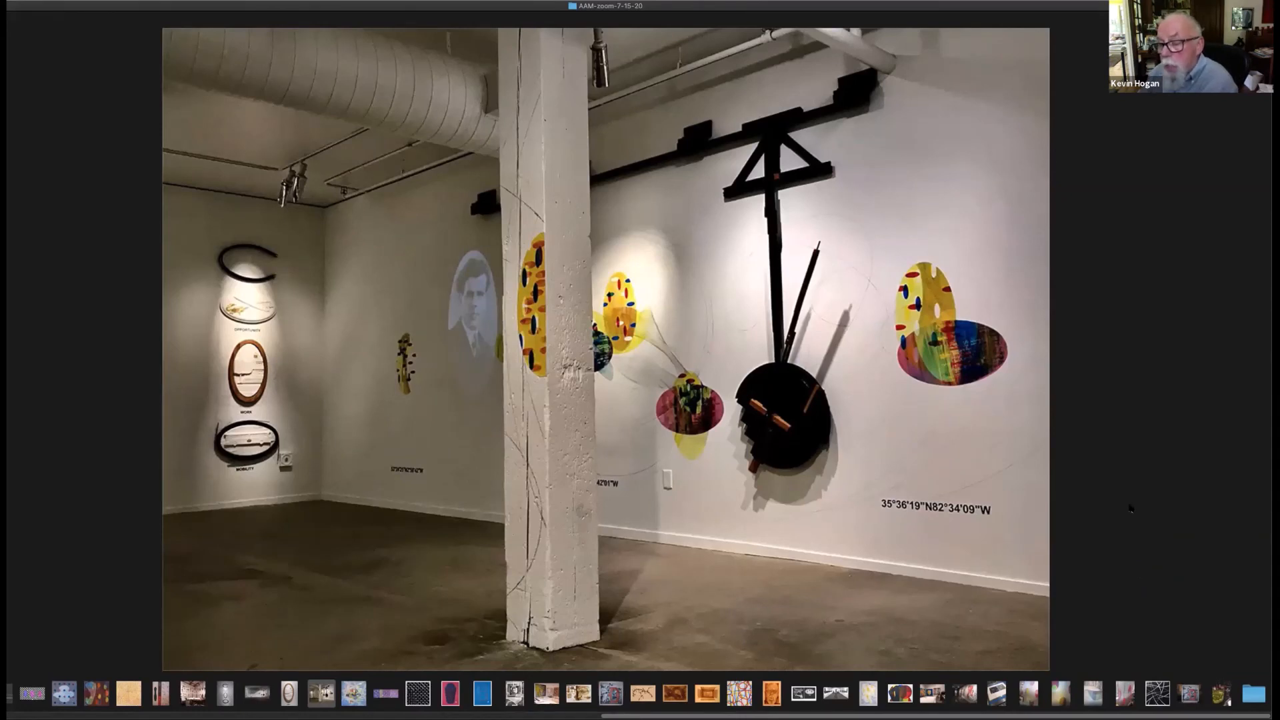
{"action": "mouse_move", "coordinate": [1112, 573]}
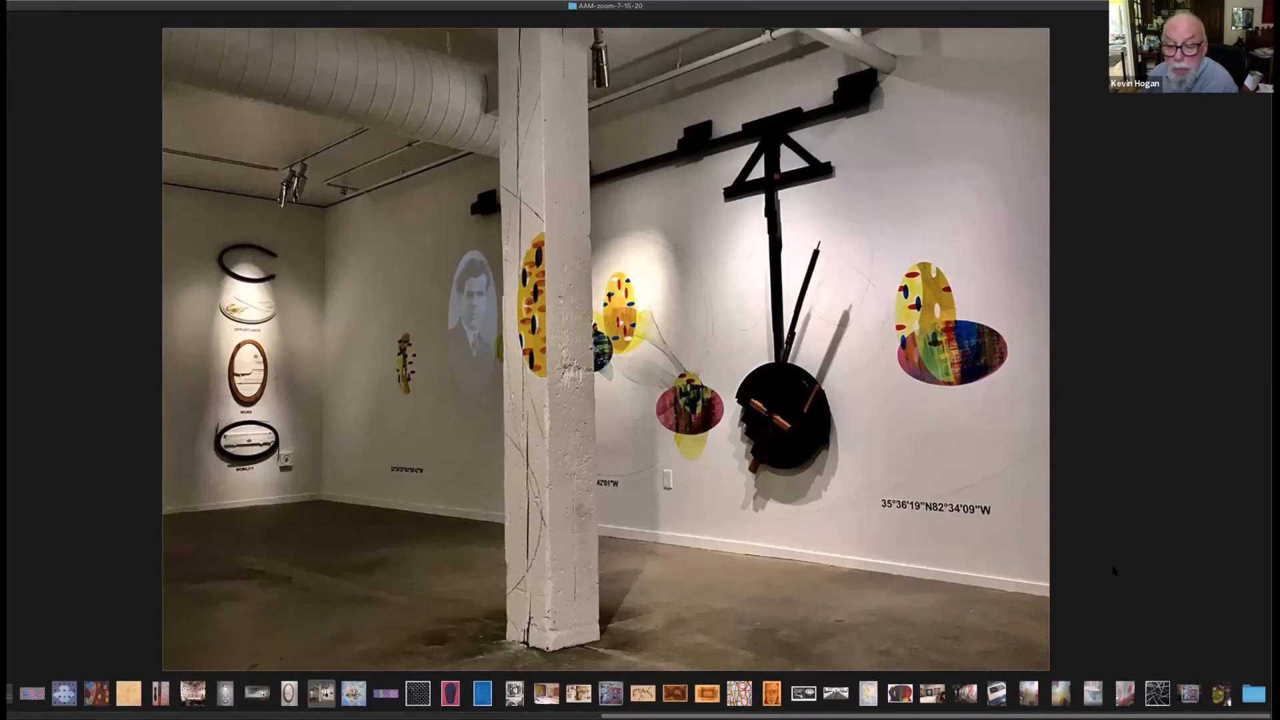
{"action": "mouse_move", "coordinate": [1130, 545]}
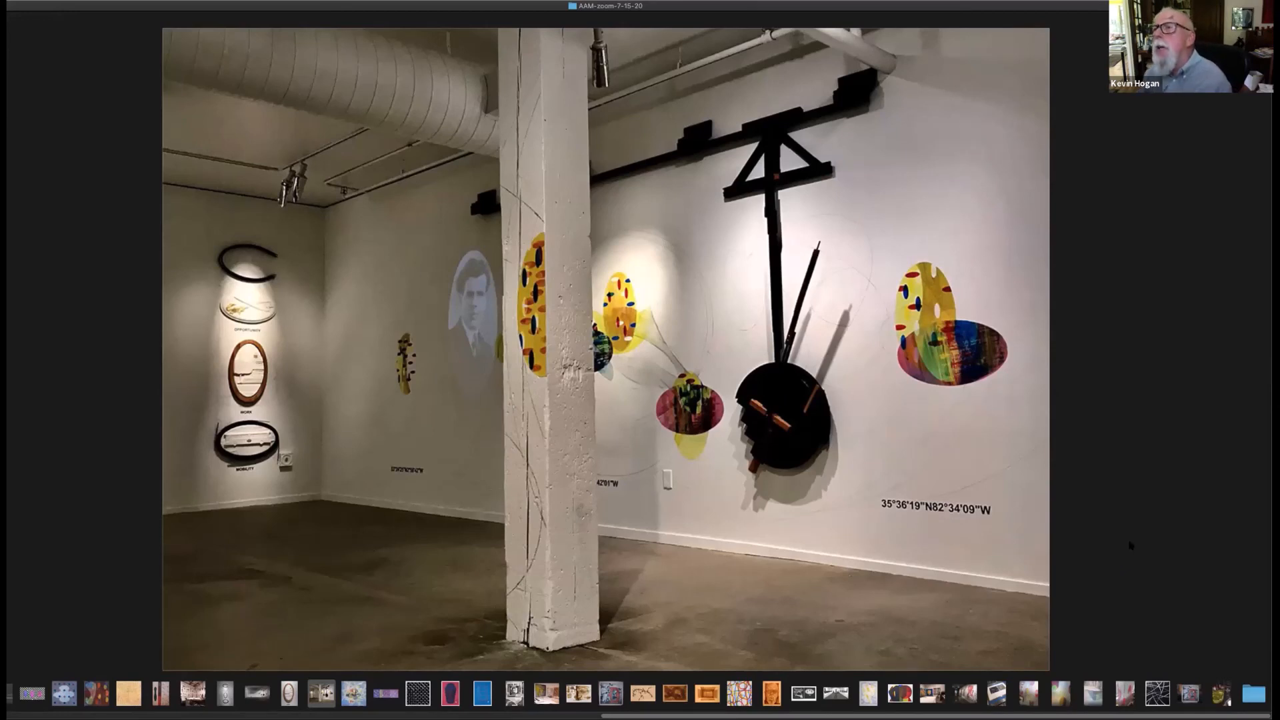
{"action": "mouse_move", "coordinate": [1165, 582]}
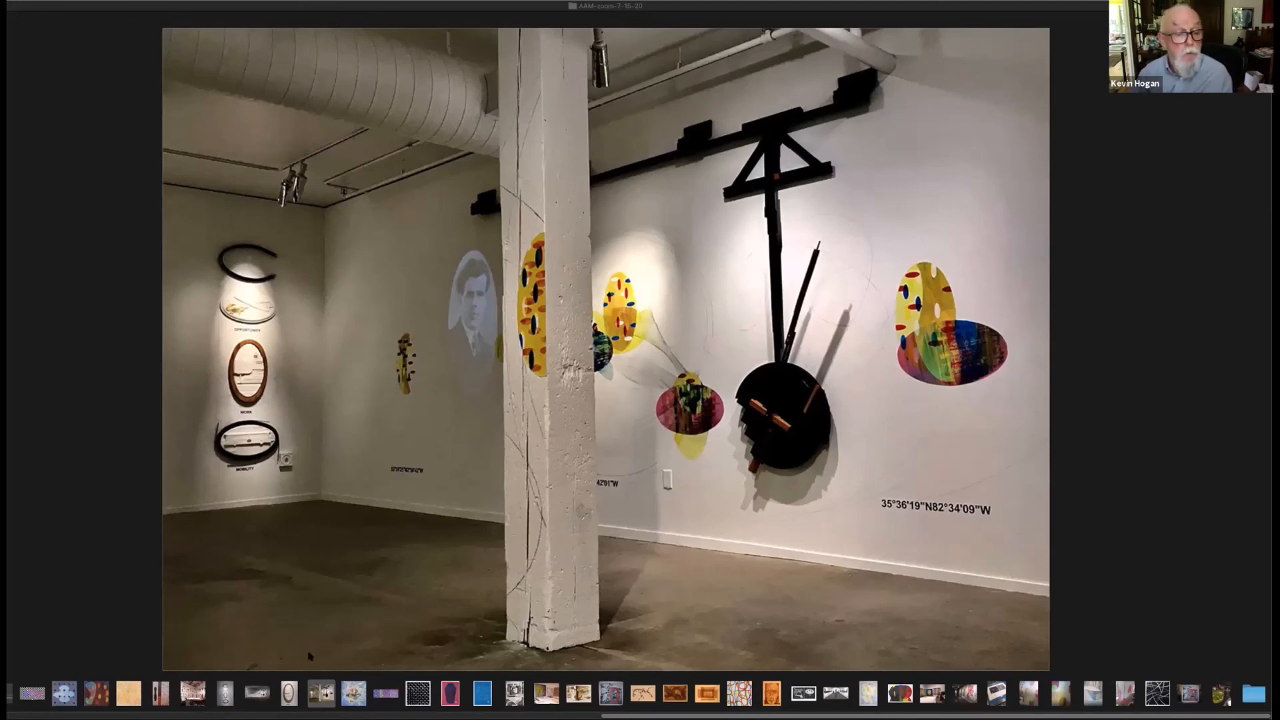
{"action": "mouse_move", "coordinate": [670, 86]}
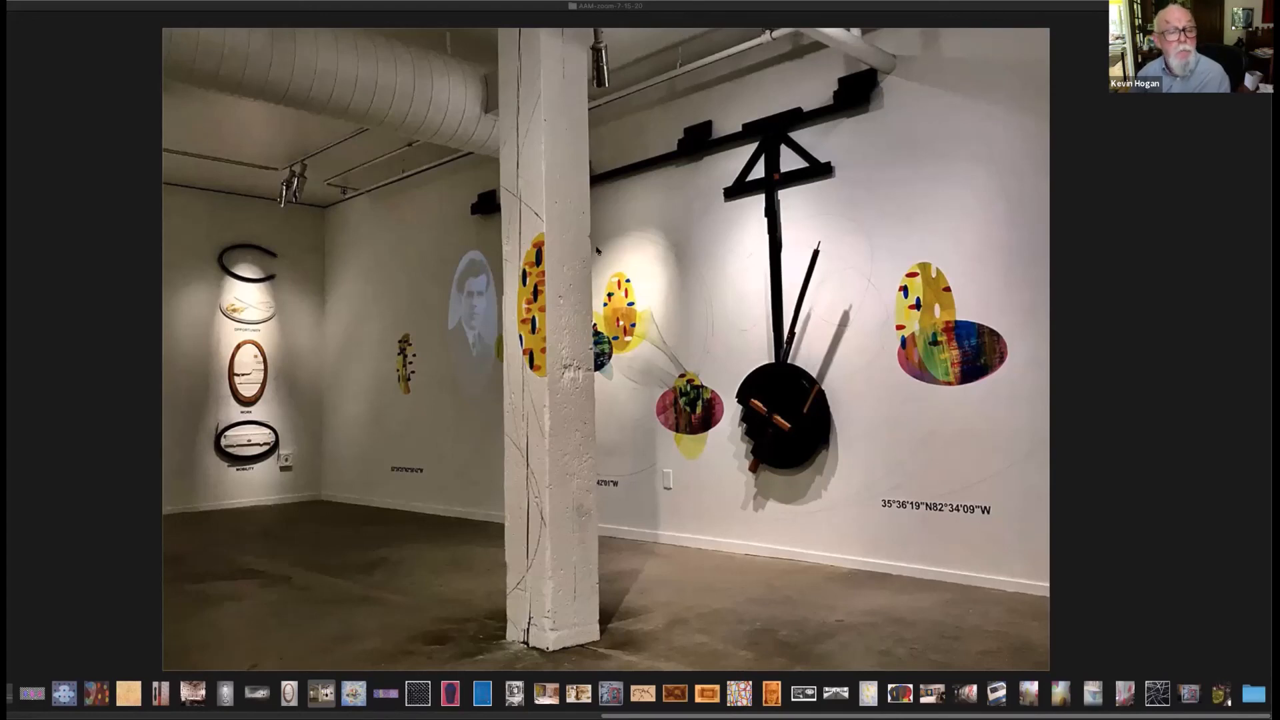
{"action": "mouse_move", "coordinate": [618, 505]}
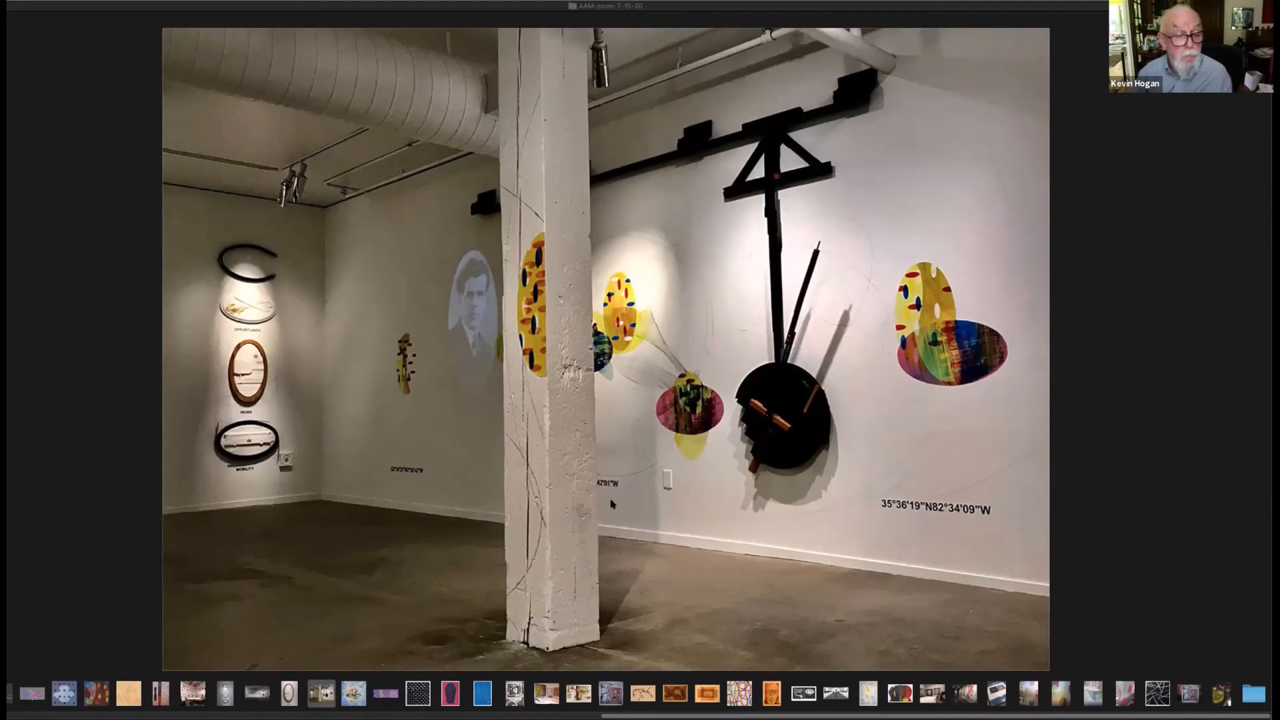
{"action": "mouse_move", "coordinate": [627, 424]}
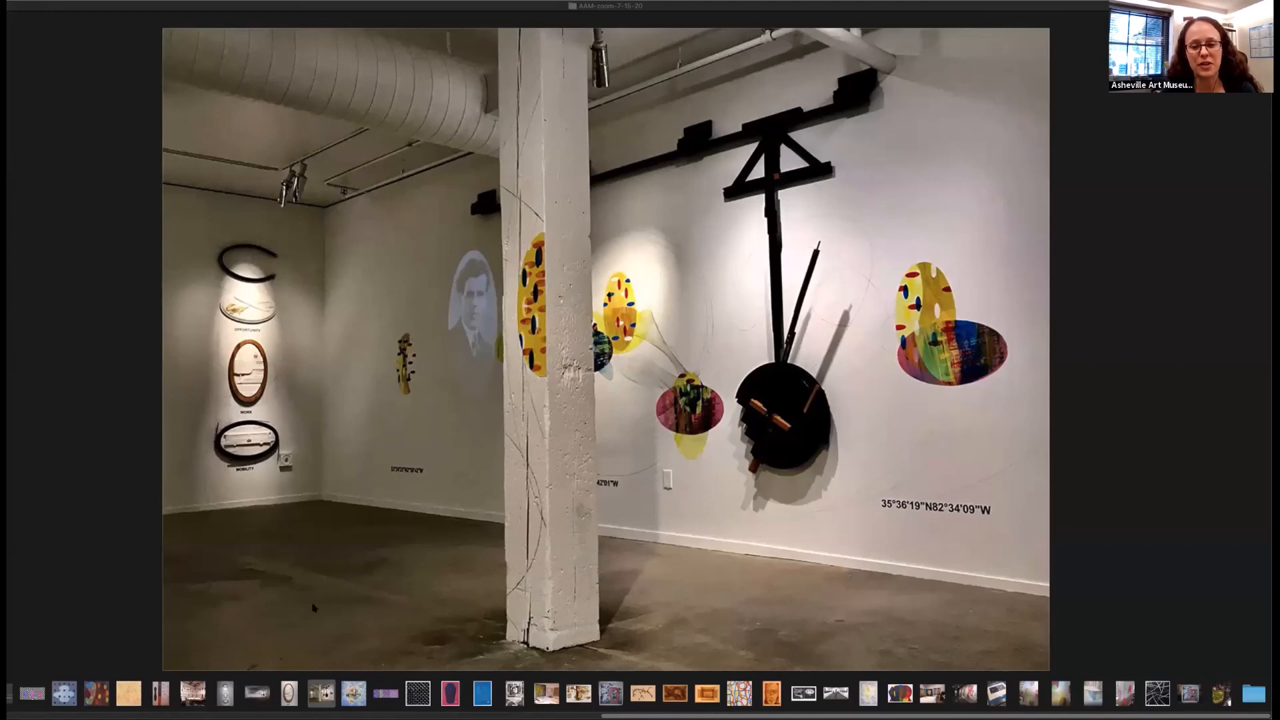
{"action": "mouse_move", "coordinate": [451, 584]}
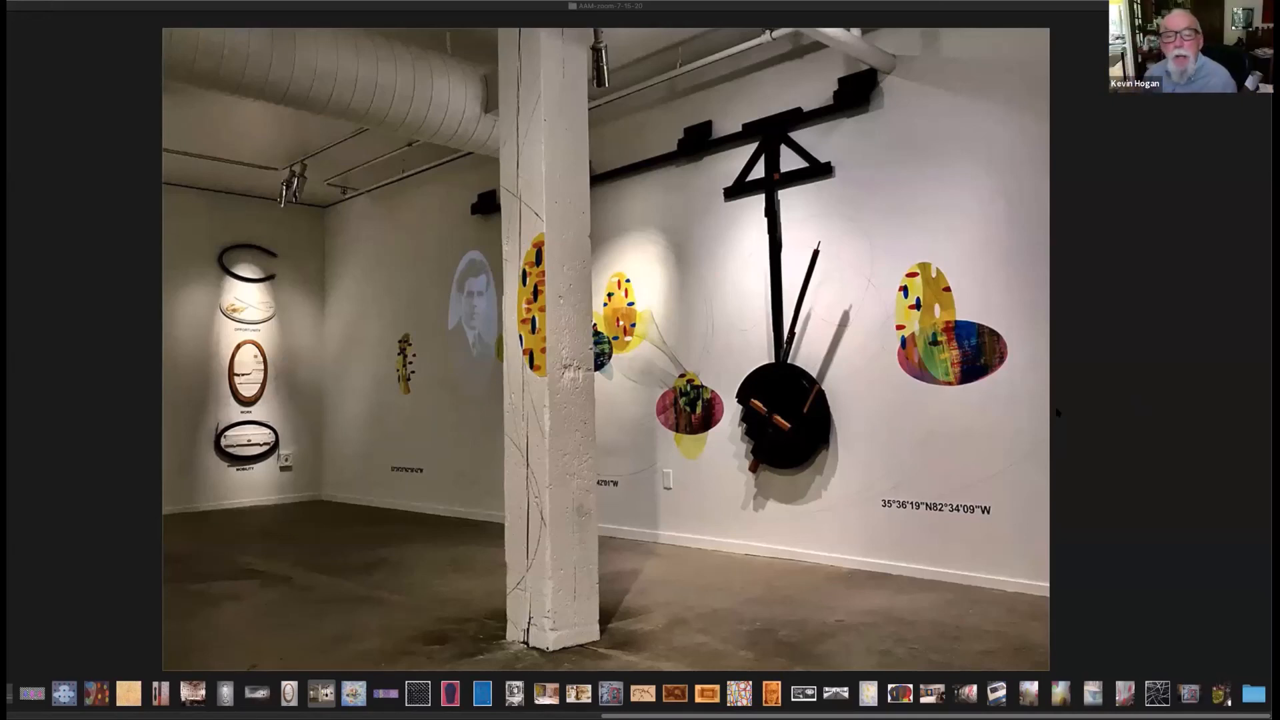
{"action": "mouse_move", "coordinate": [936, 401]}
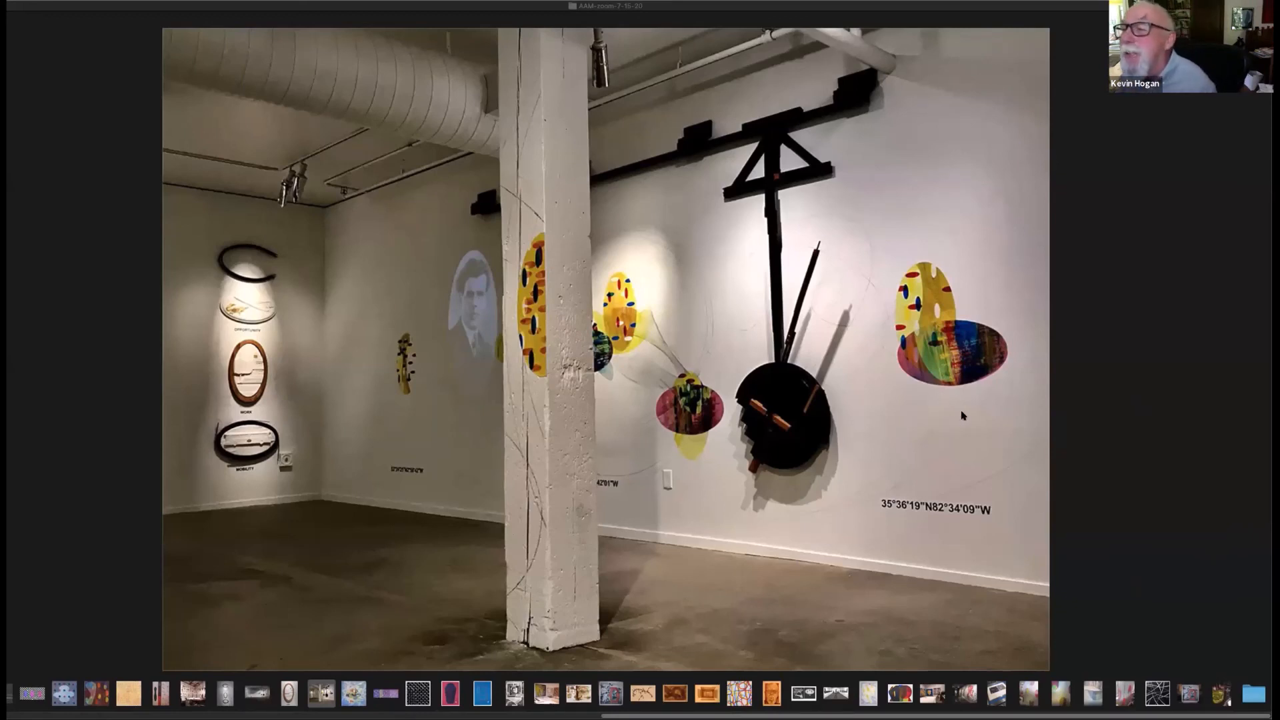
{"action": "mouse_move", "coordinate": [973, 482]}
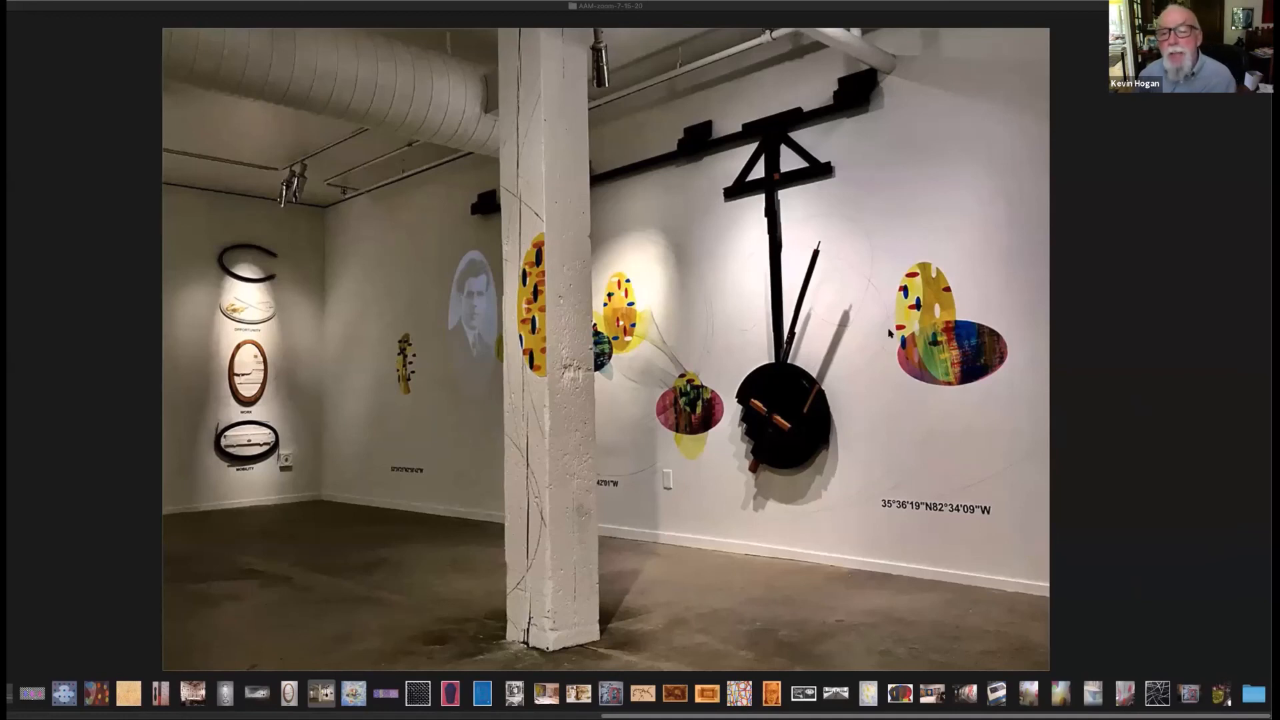
{"action": "mouse_move", "coordinate": [1005, 317]}
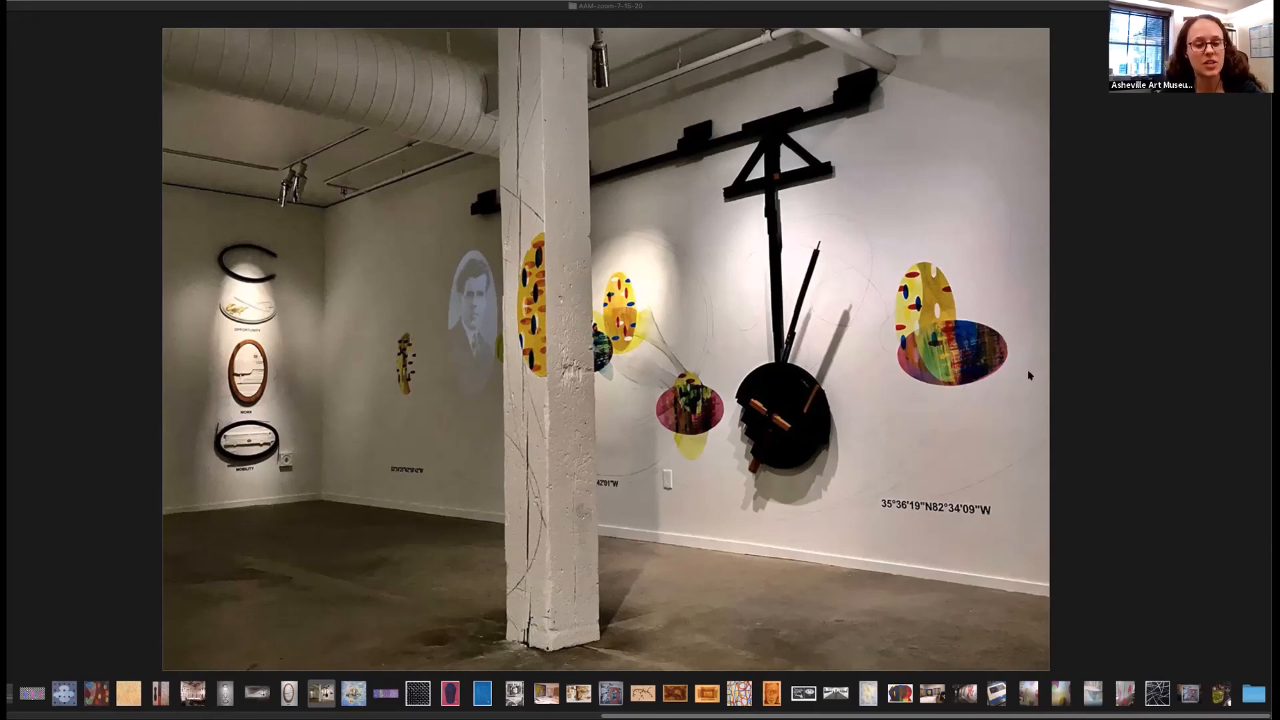
{"action": "mouse_move", "coordinate": [677, 633]}
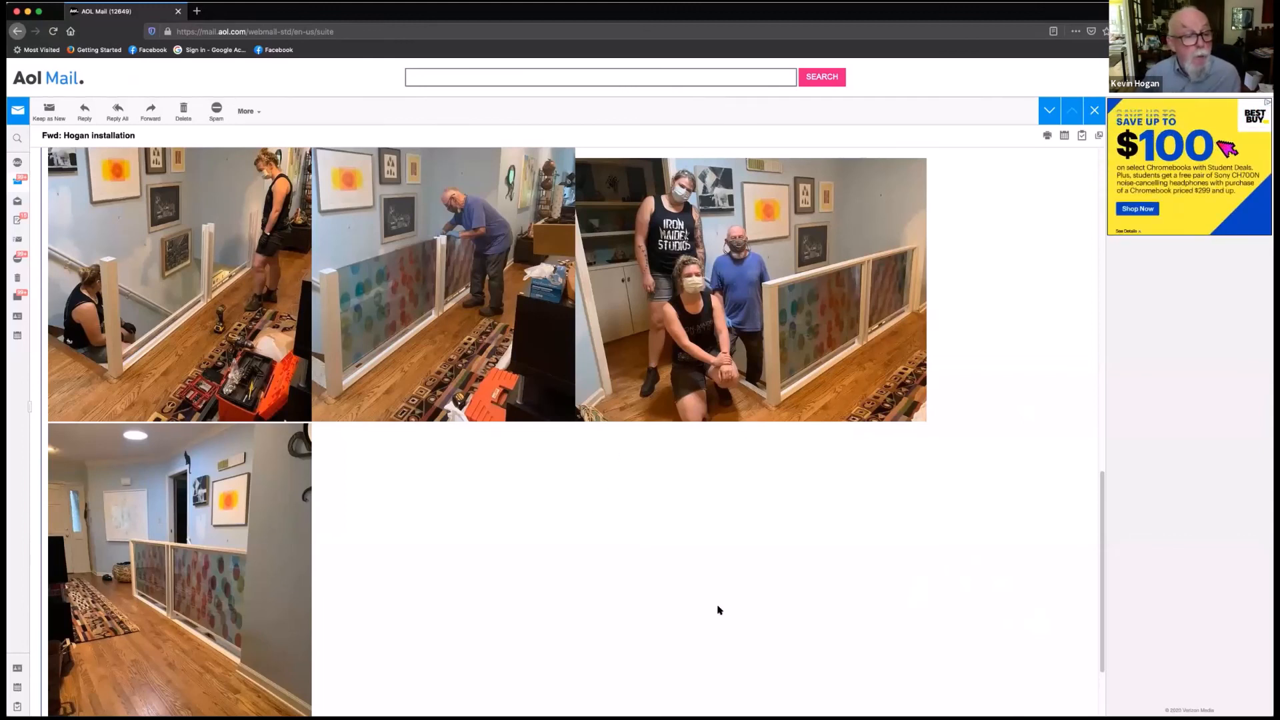
{"action": "mouse_move", "coordinate": [524, 623]}
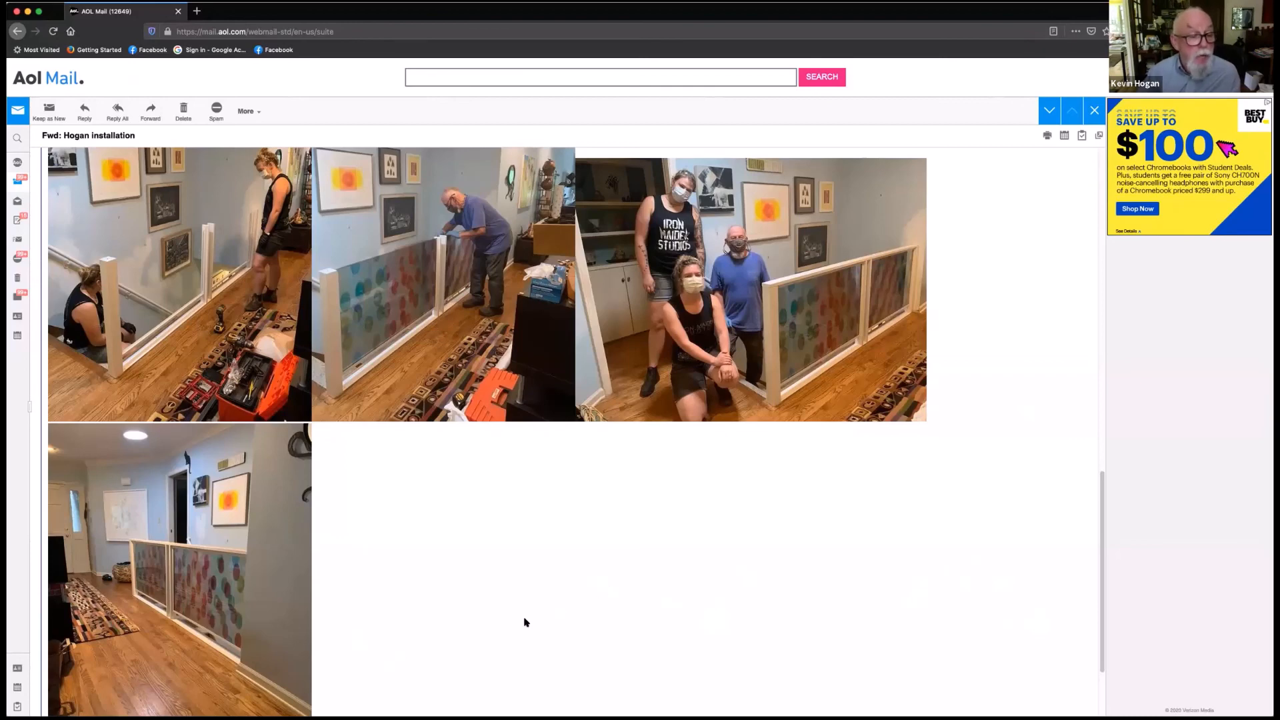
{"action": "mouse_move", "coordinate": [412, 637]}
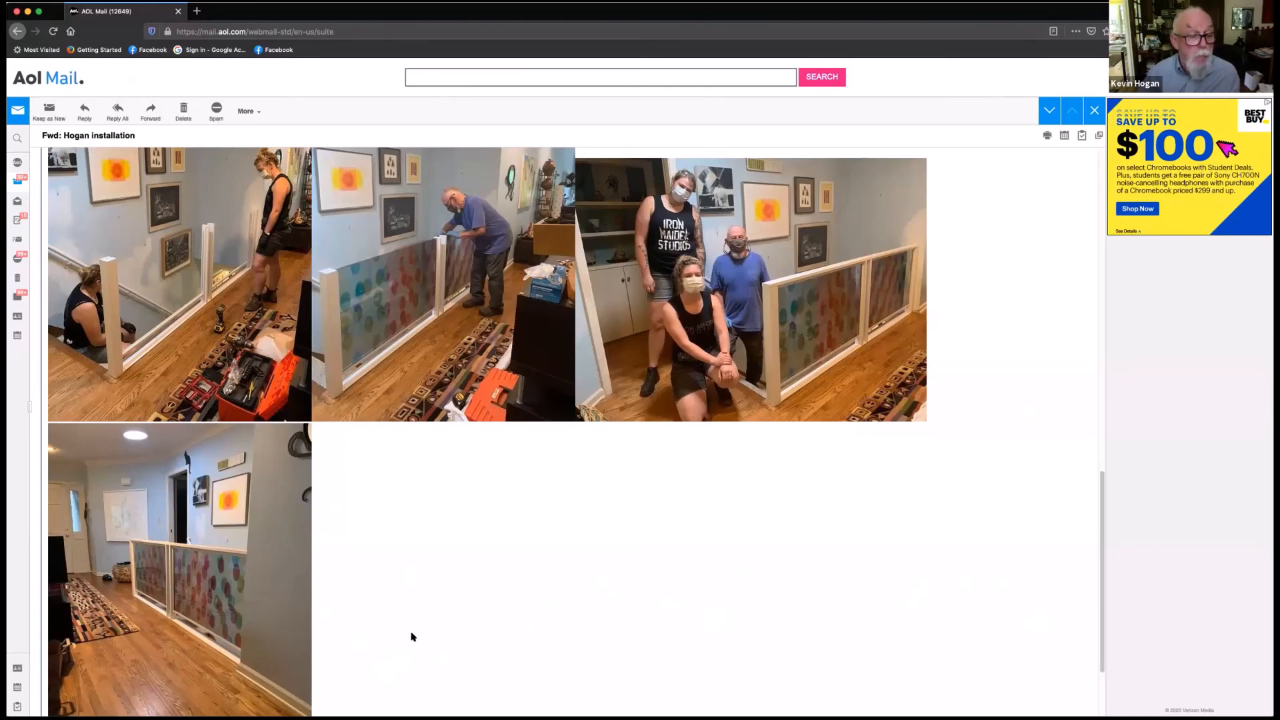
{"action": "mouse_move", "coordinate": [392, 669]}
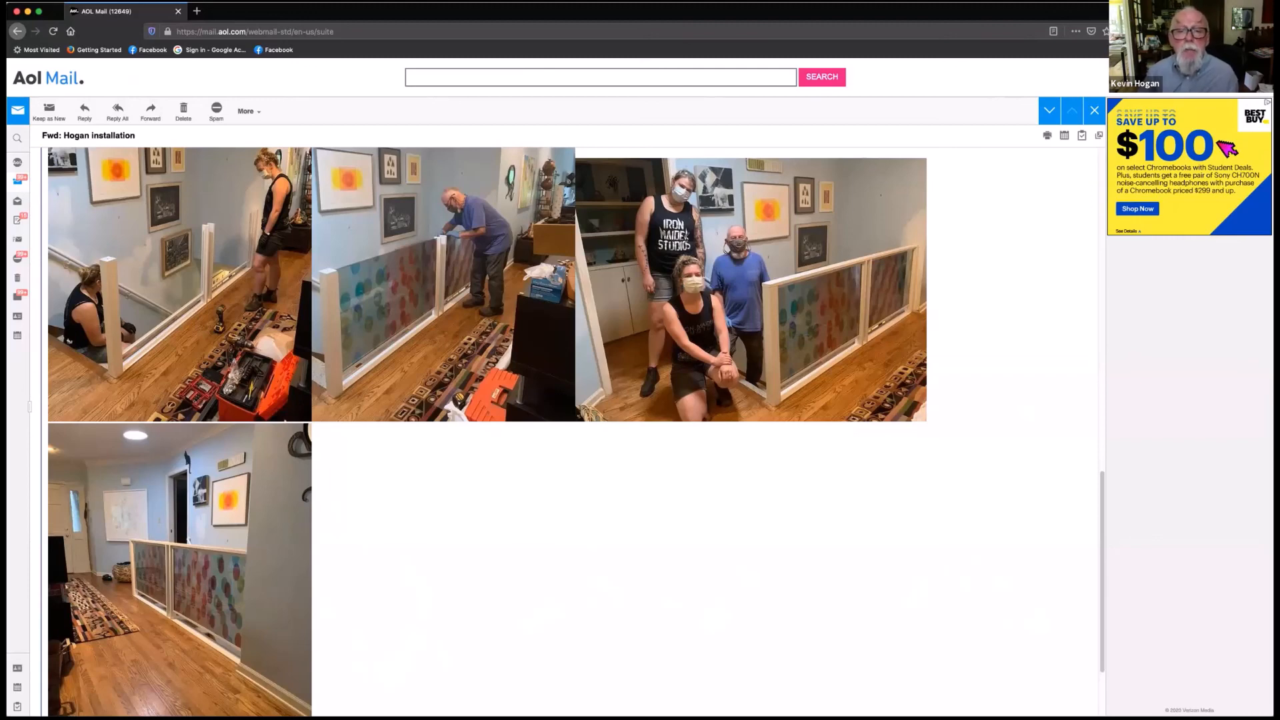
{"action": "mouse_move", "coordinate": [793, 426]}
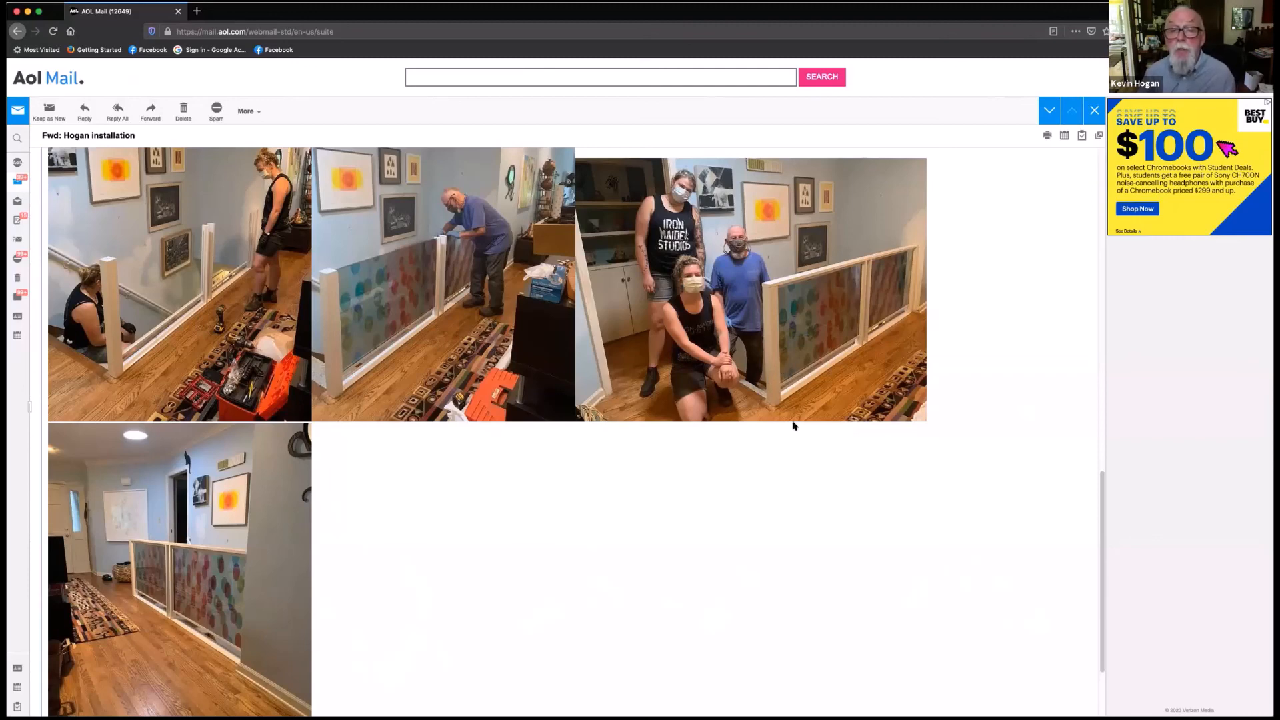
{"action": "mouse_move", "coordinate": [916, 264]}
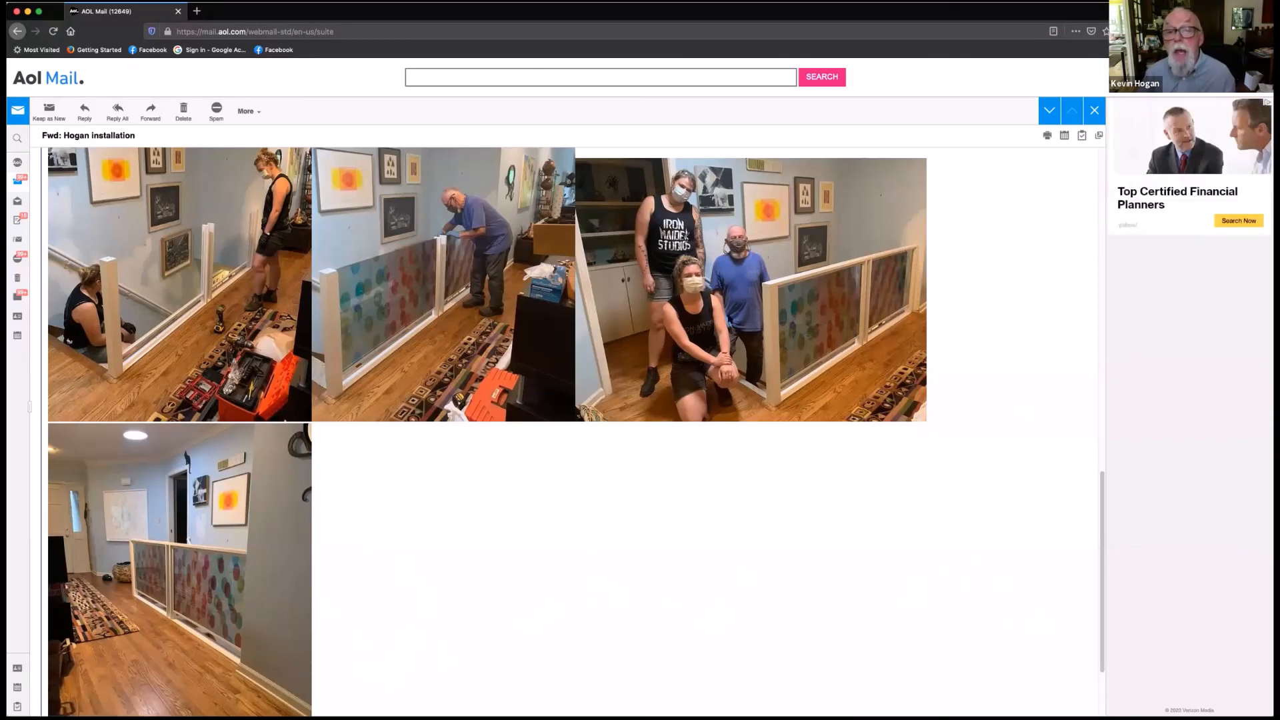
{"action": "mouse_move", "coordinate": [1021, 301]}
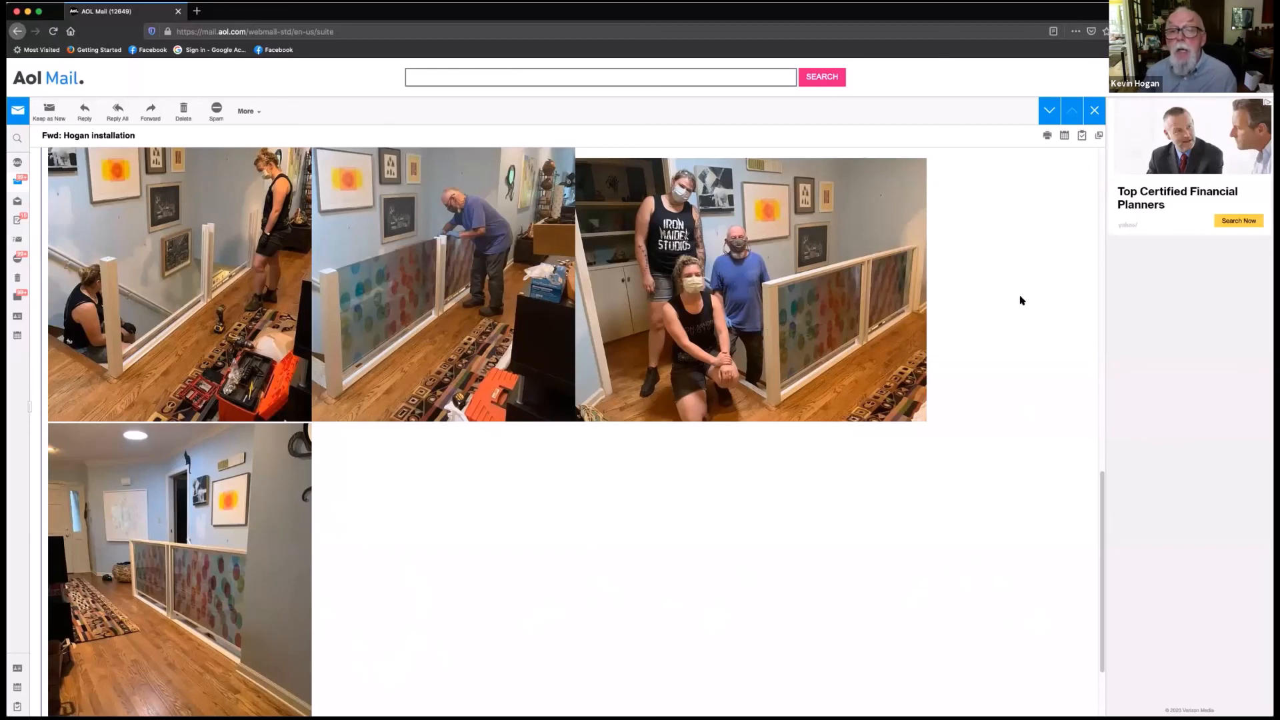
{"action": "mouse_move", "coordinate": [940, 369]}
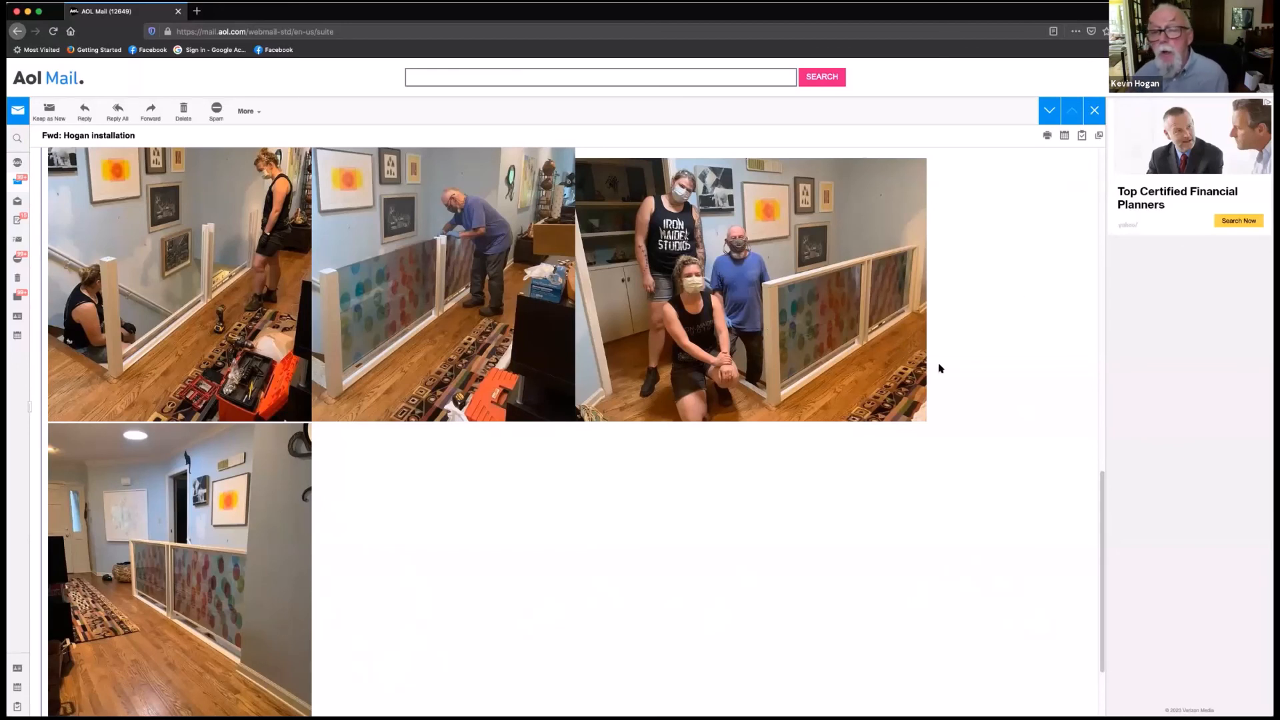
{"action": "mouse_move", "coordinate": [816, 332]}
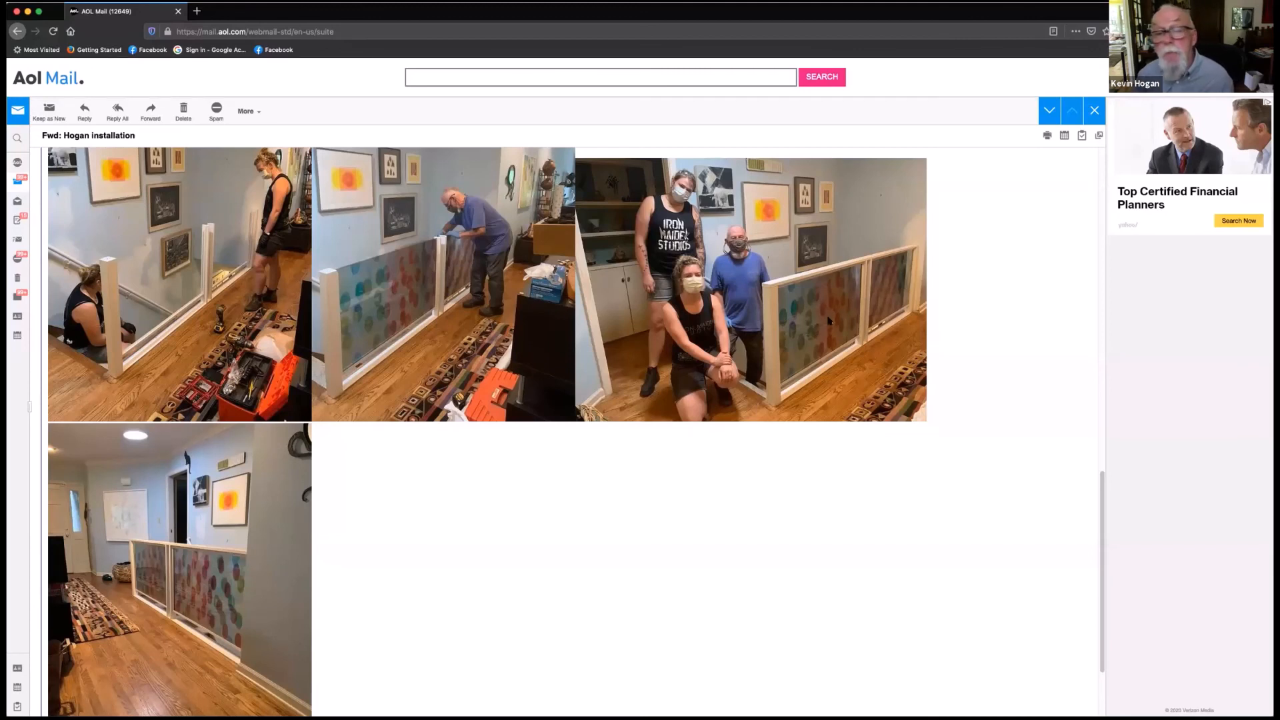
{"action": "mouse_move", "coordinate": [464, 681]}
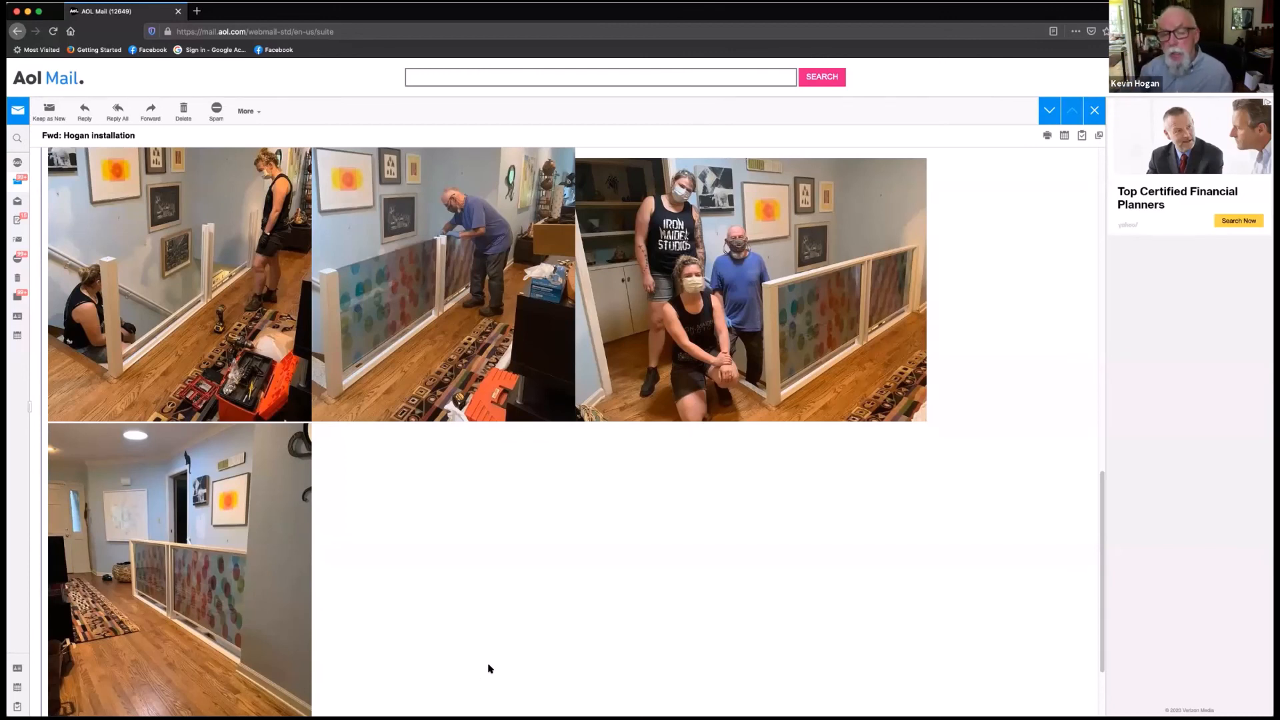
{"action": "mouse_move", "coordinate": [771, 672]}
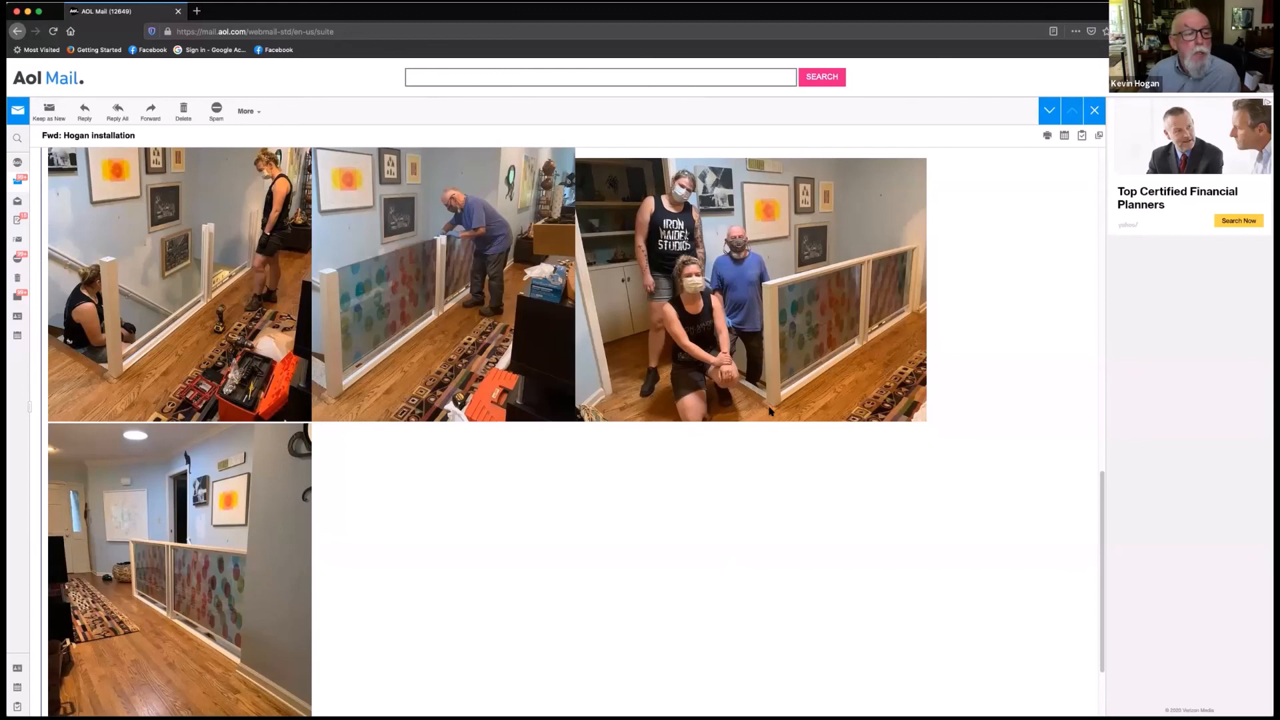
{"action": "mouse_move", "coordinate": [848, 425]}
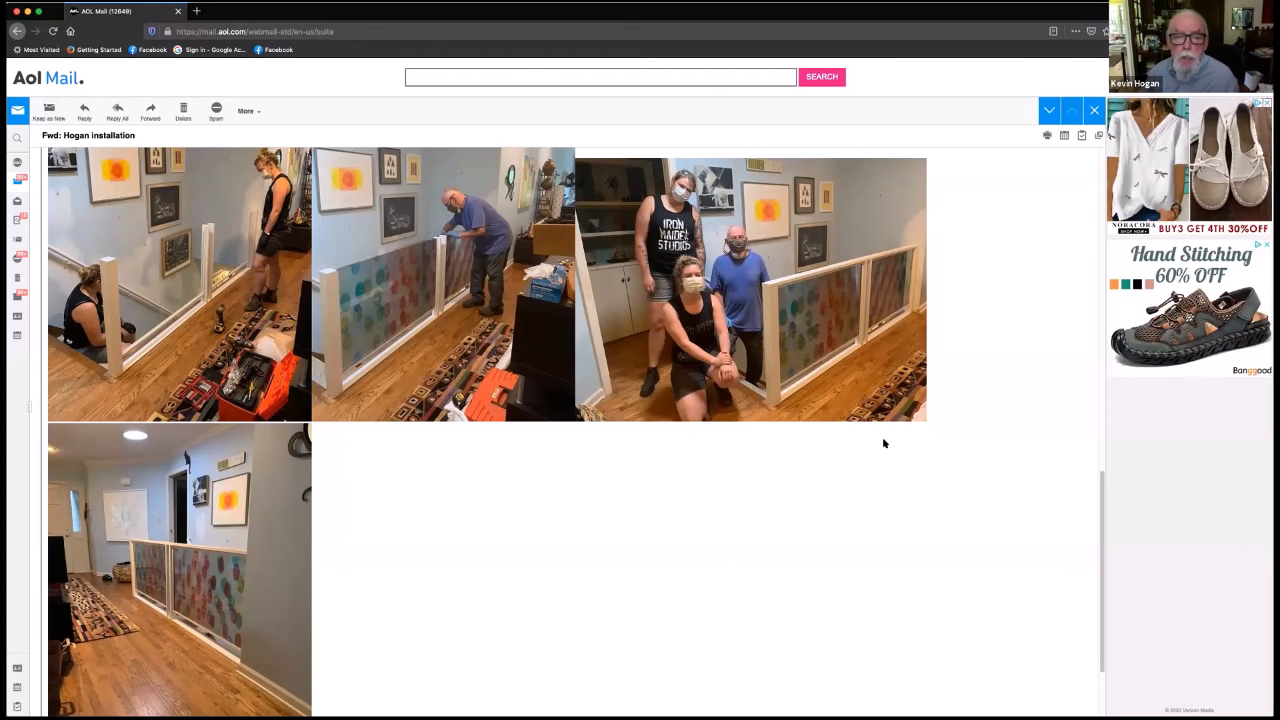
{"action": "mouse_move", "coordinate": [802, 406]}
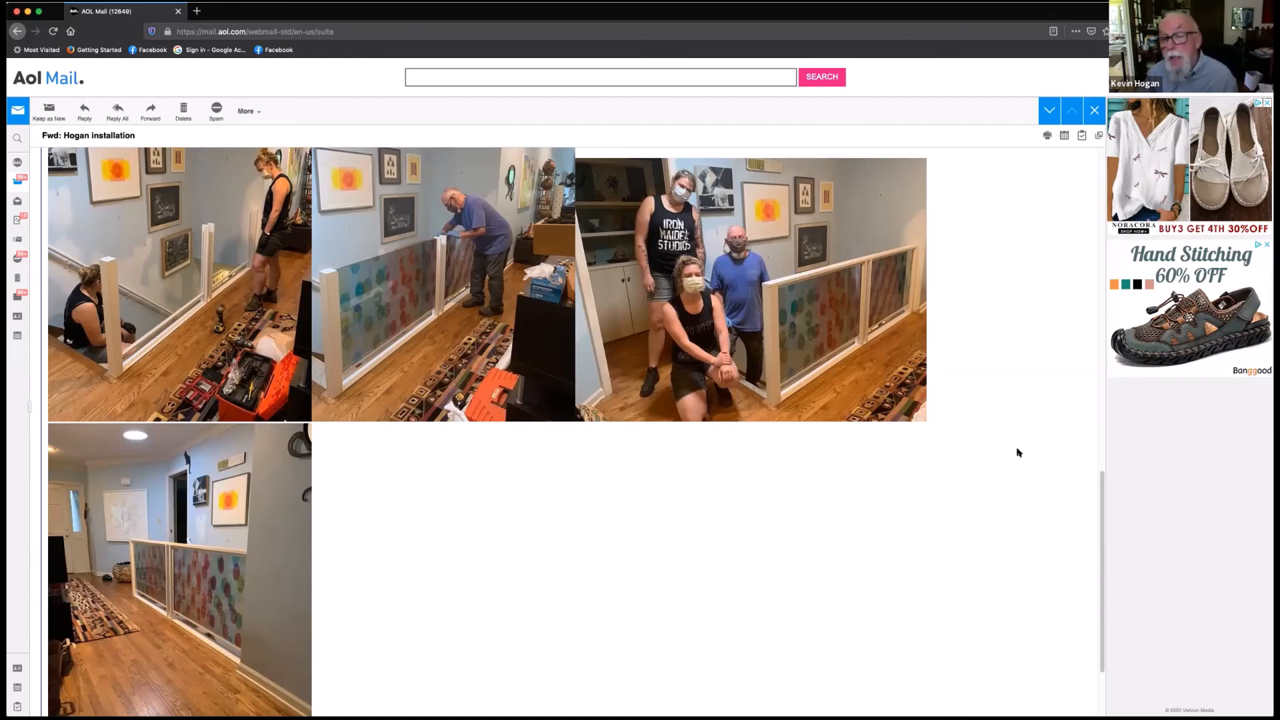
{"action": "mouse_move", "coordinate": [1027, 423]}
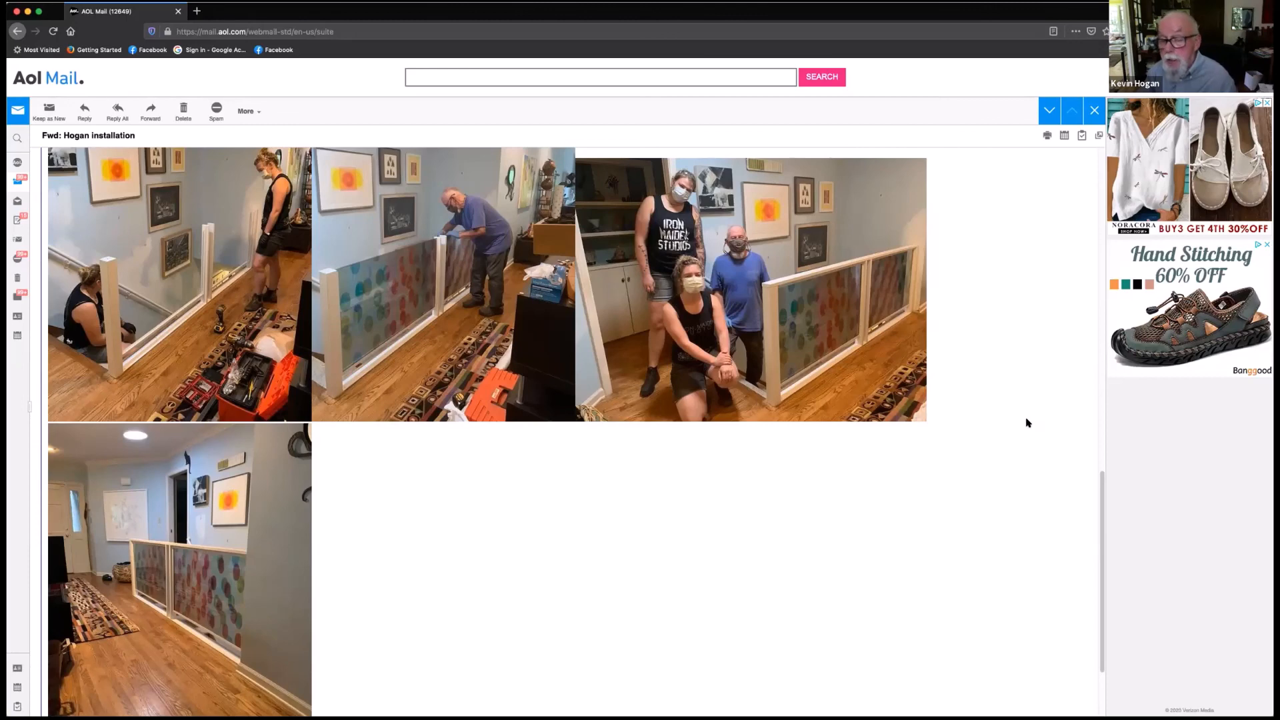
{"action": "mouse_move", "coordinate": [1009, 376]}
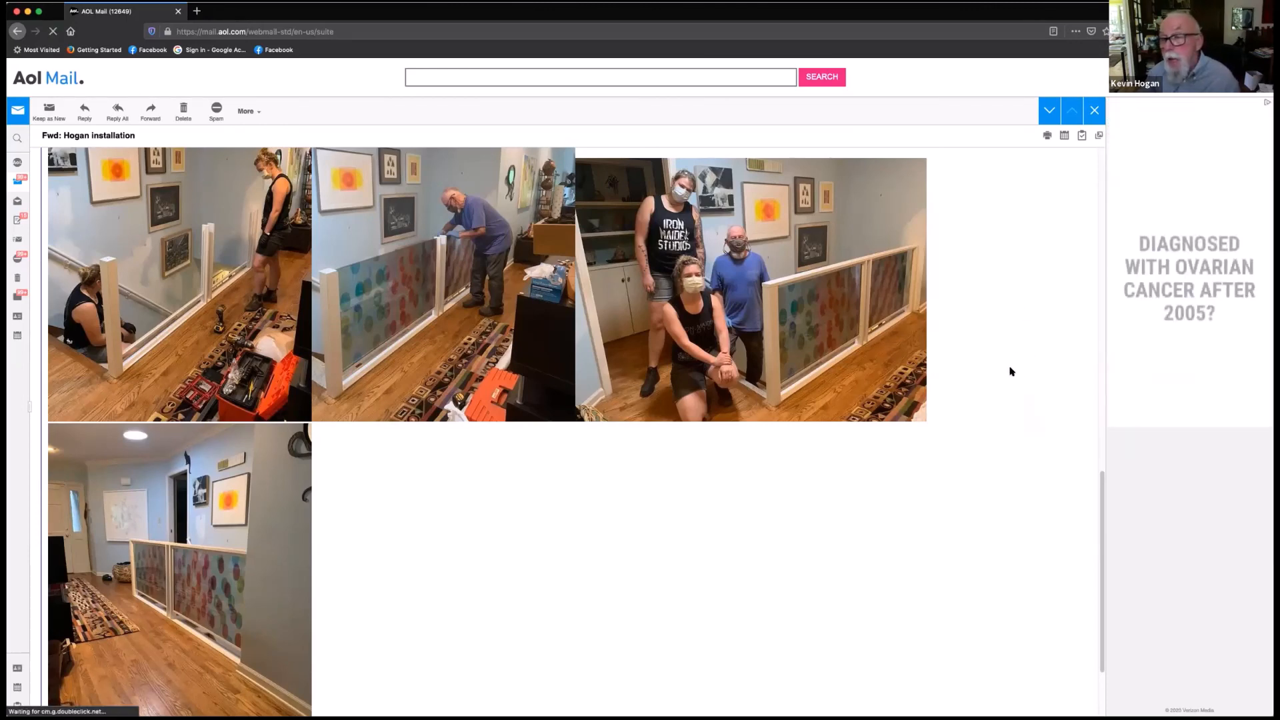
{"action": "mouse_move", "coordinate": [1000, 347]}
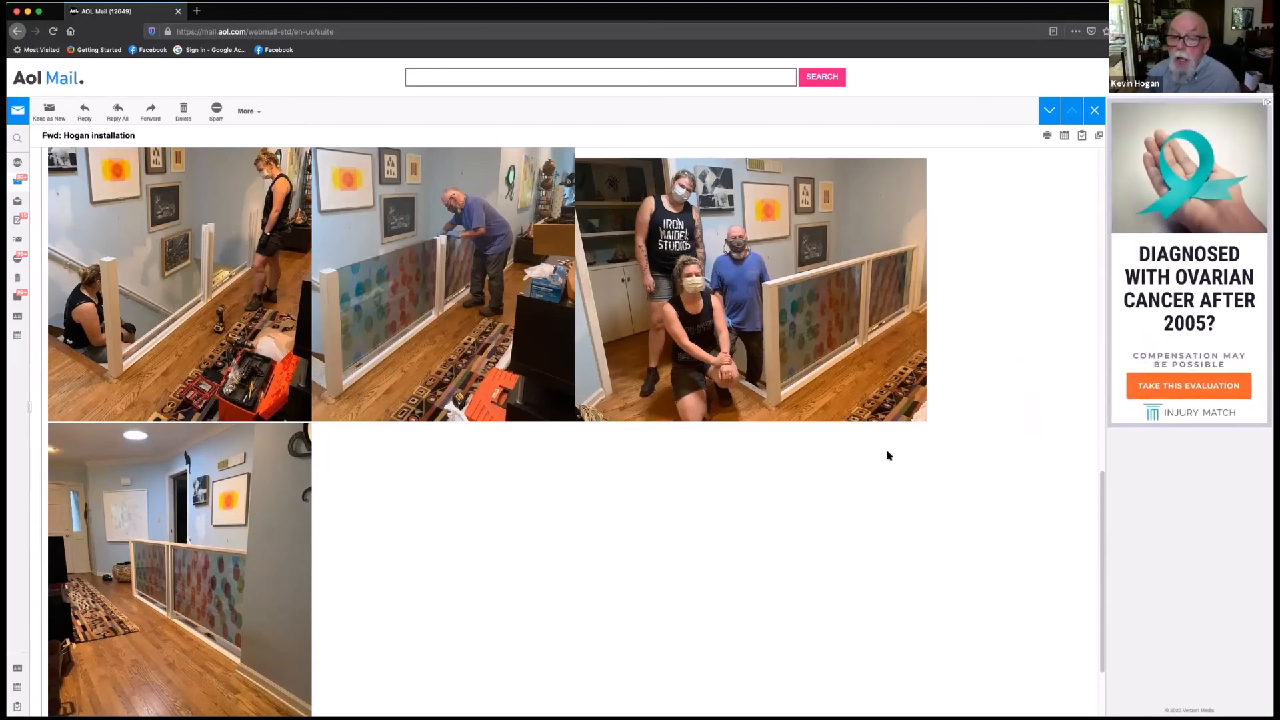
{"action": "mouse_move", "coordinate": [973, 470]}
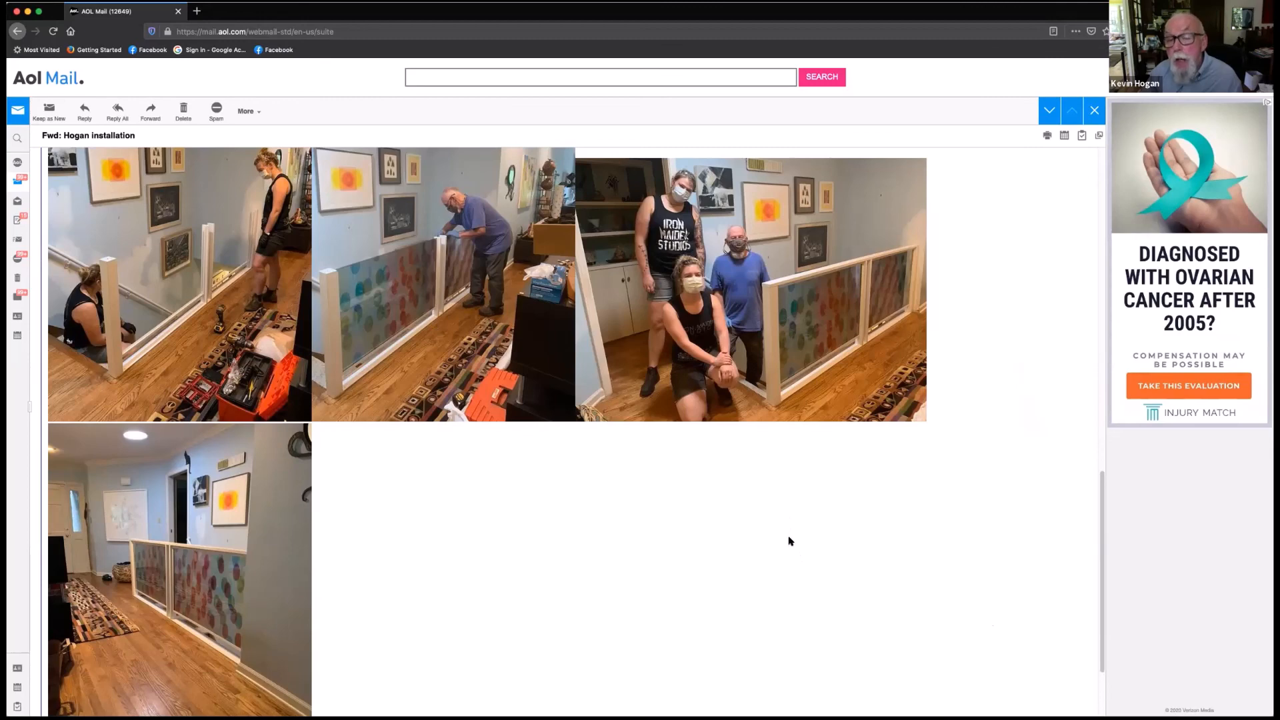
{"action": "mouse_move", "coordinate": [1033, 465]}
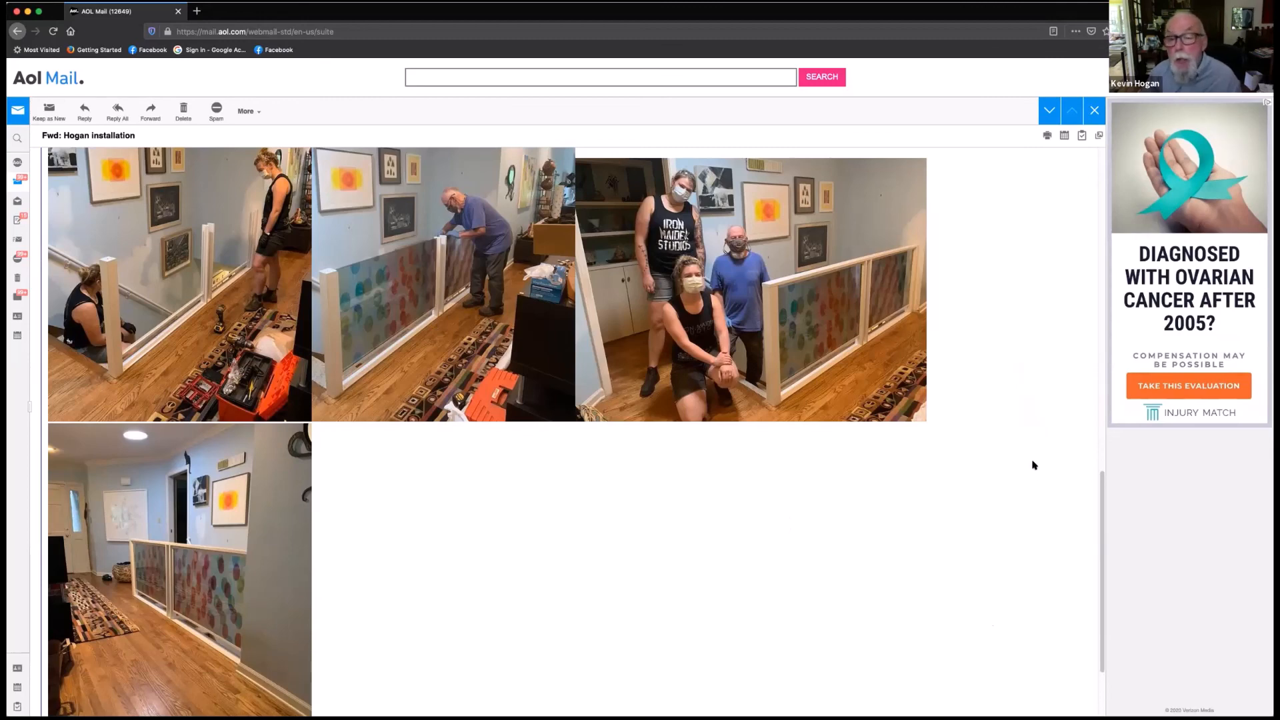
{"action": "mouse_move", "coordinate": [1025, 524]}
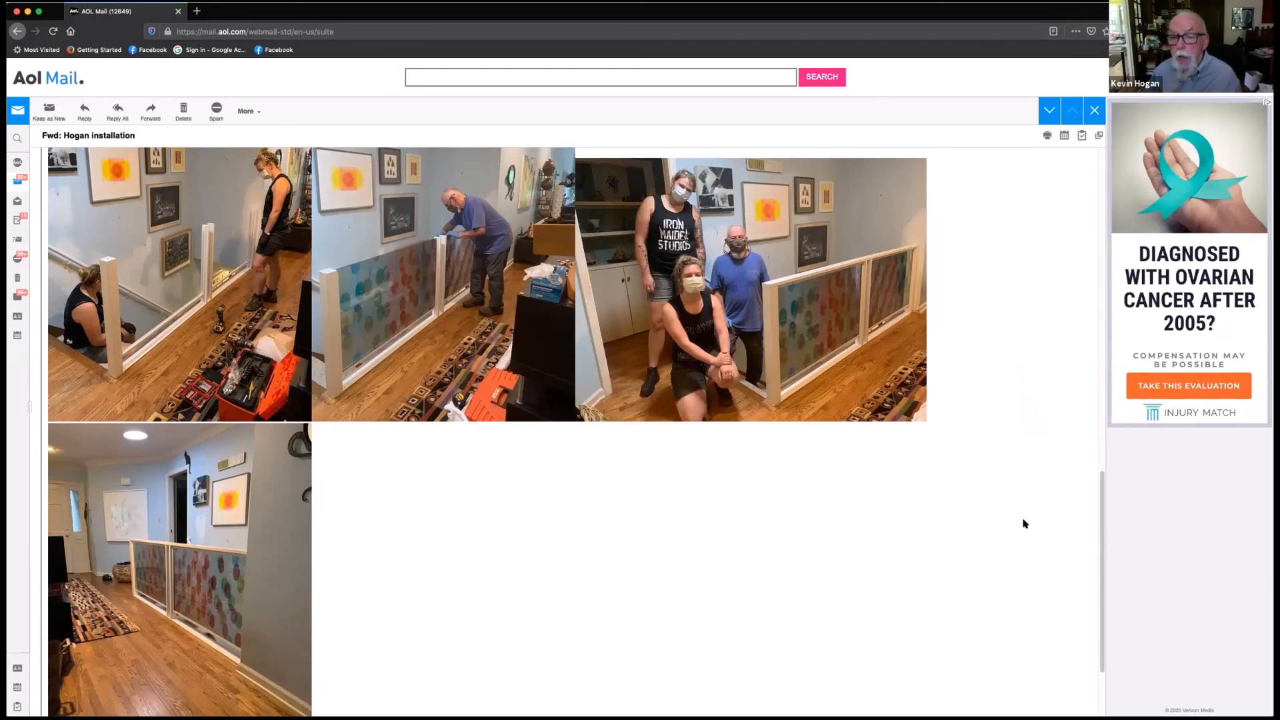
{"action": "mouse_move", "coordinate": [887, 428]}
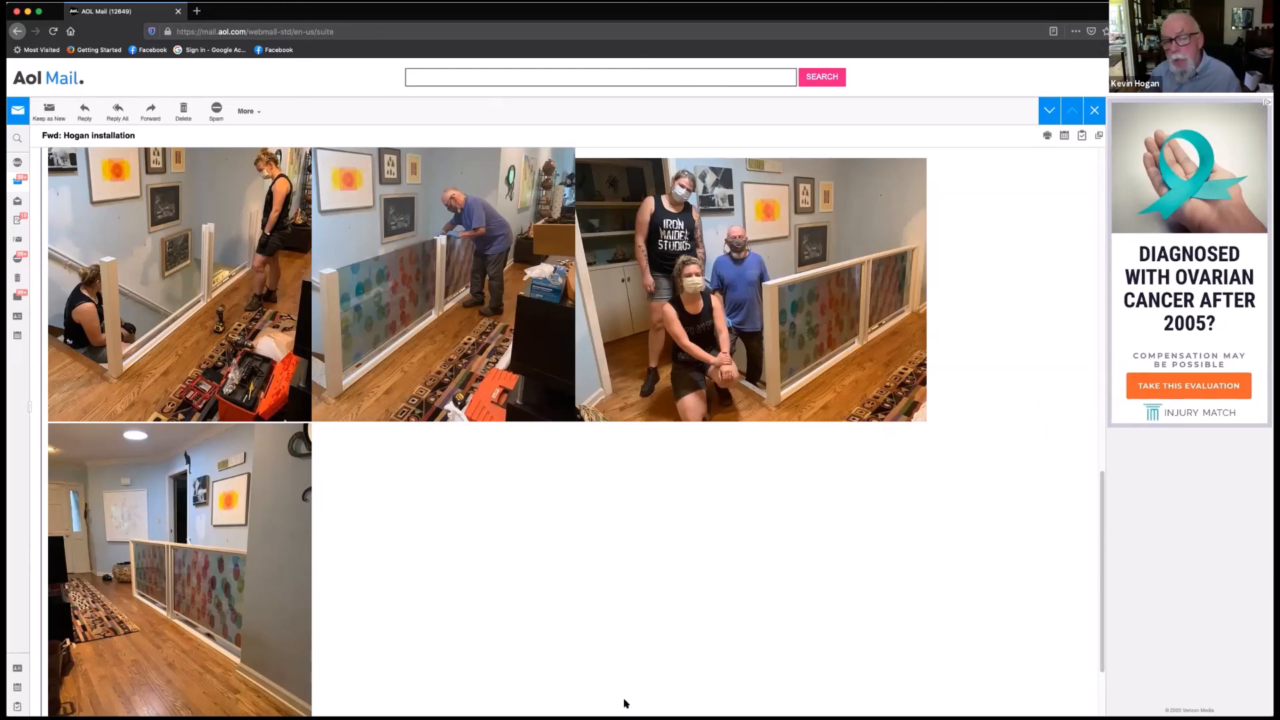
{"action": "mouse_move", "coordinate": [822, 555]}
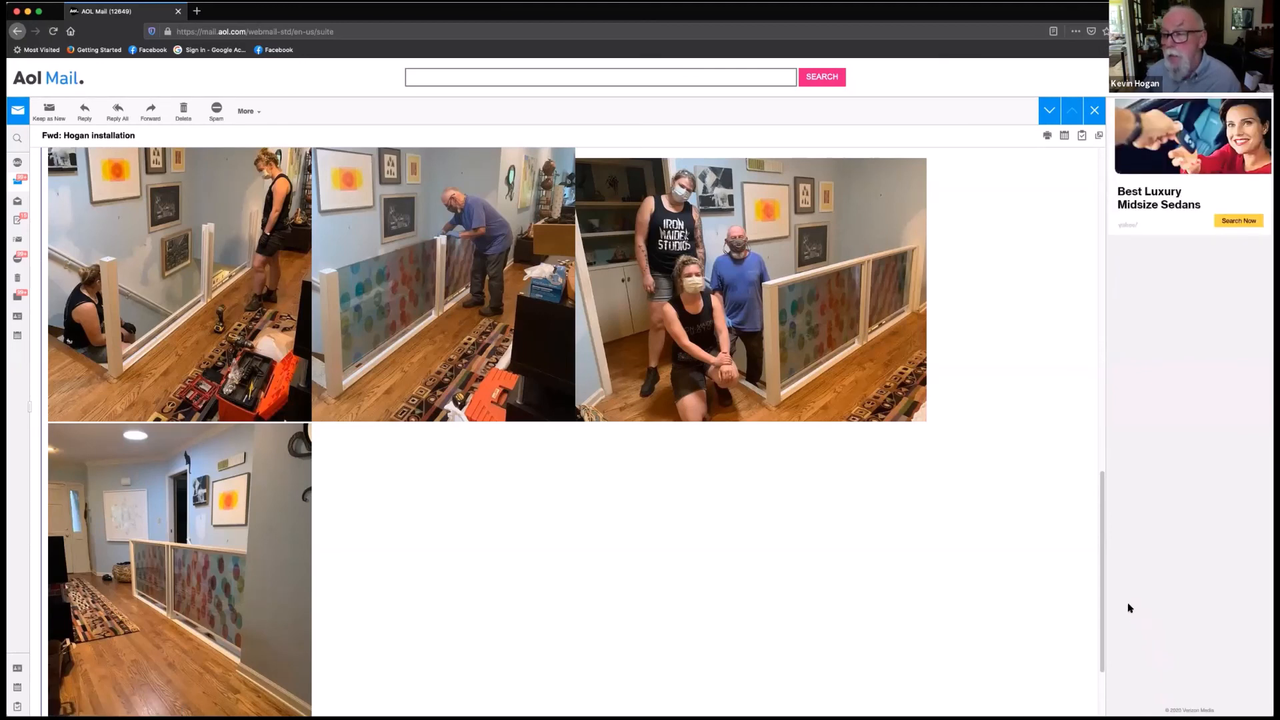
{"action": "mouse_move", "coordinate": [1153, 563]}
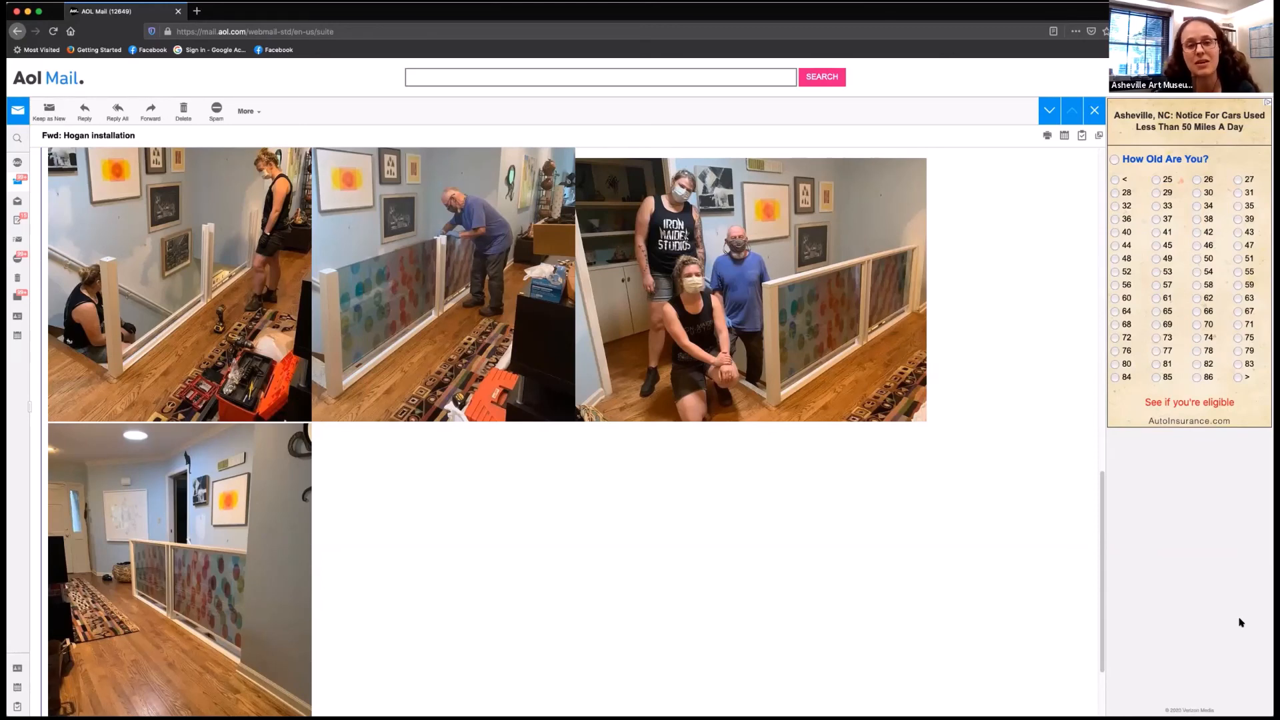
{"action": "mouse_move", "coordinate": [1204, 565]}
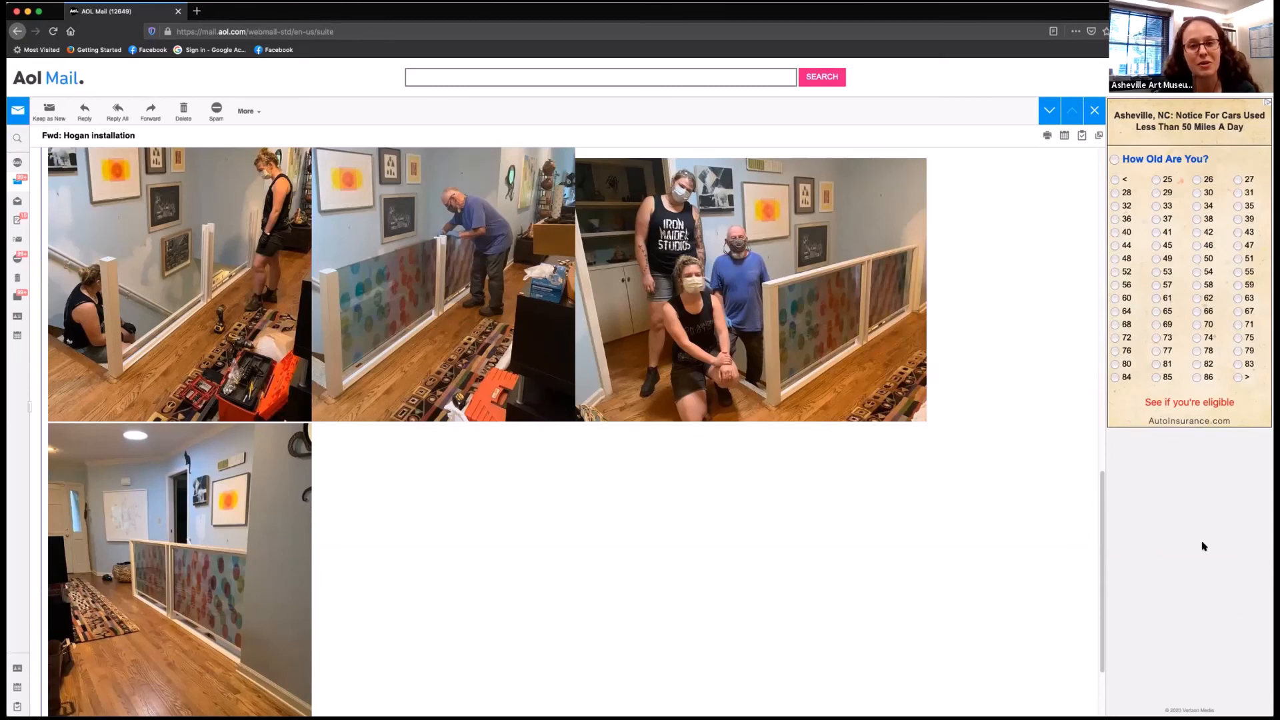
{"action": "mouse_move", "coordinate": [1200, 552]}
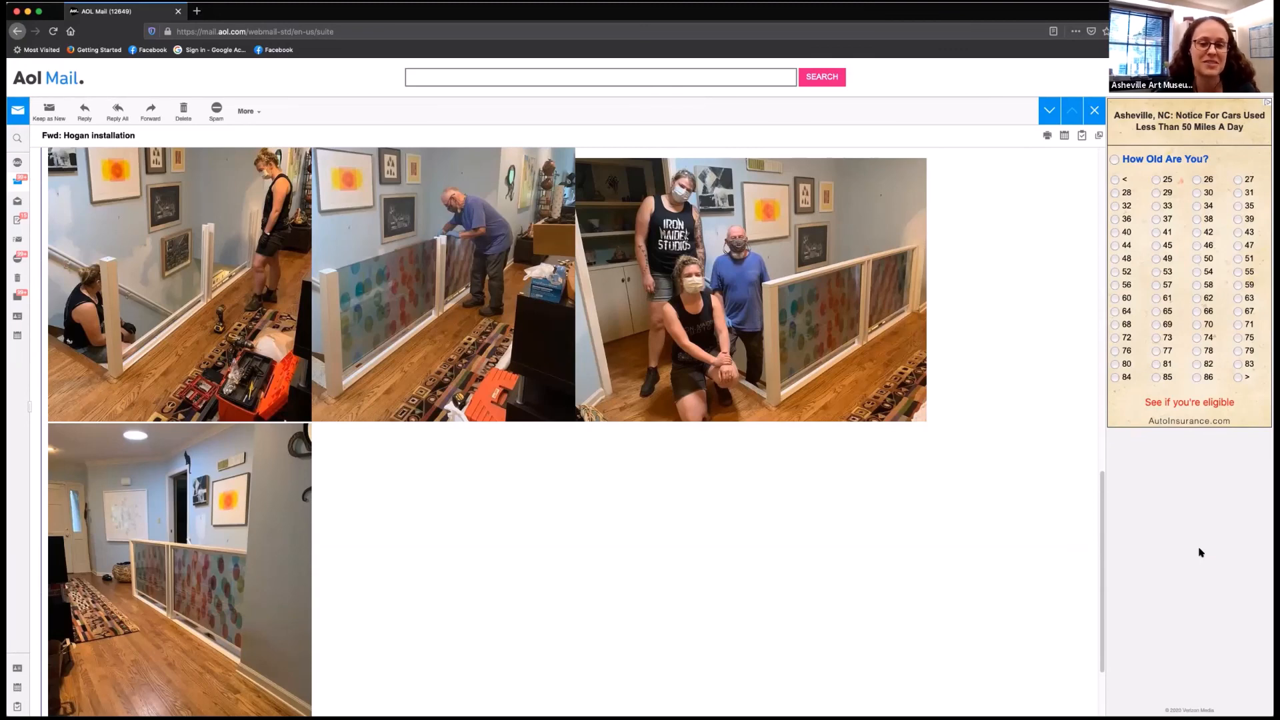
{"action": "mouse_move", "coordinate": [1172, 574]}
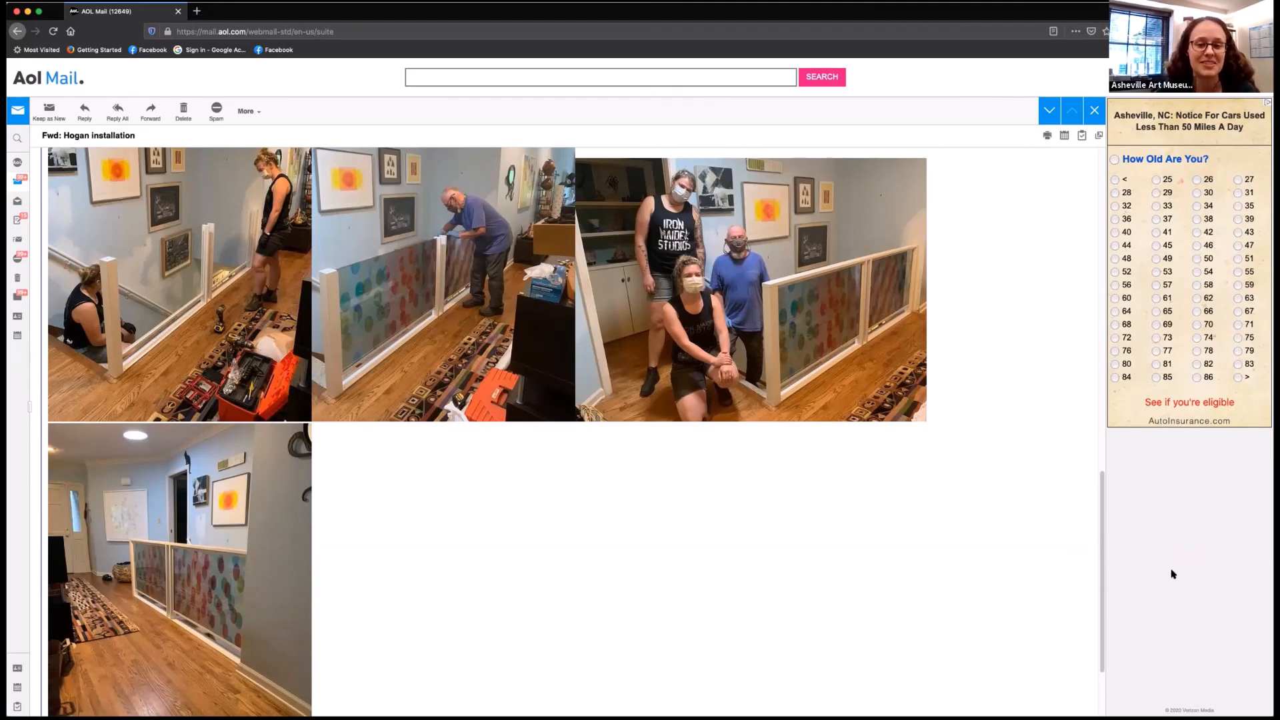